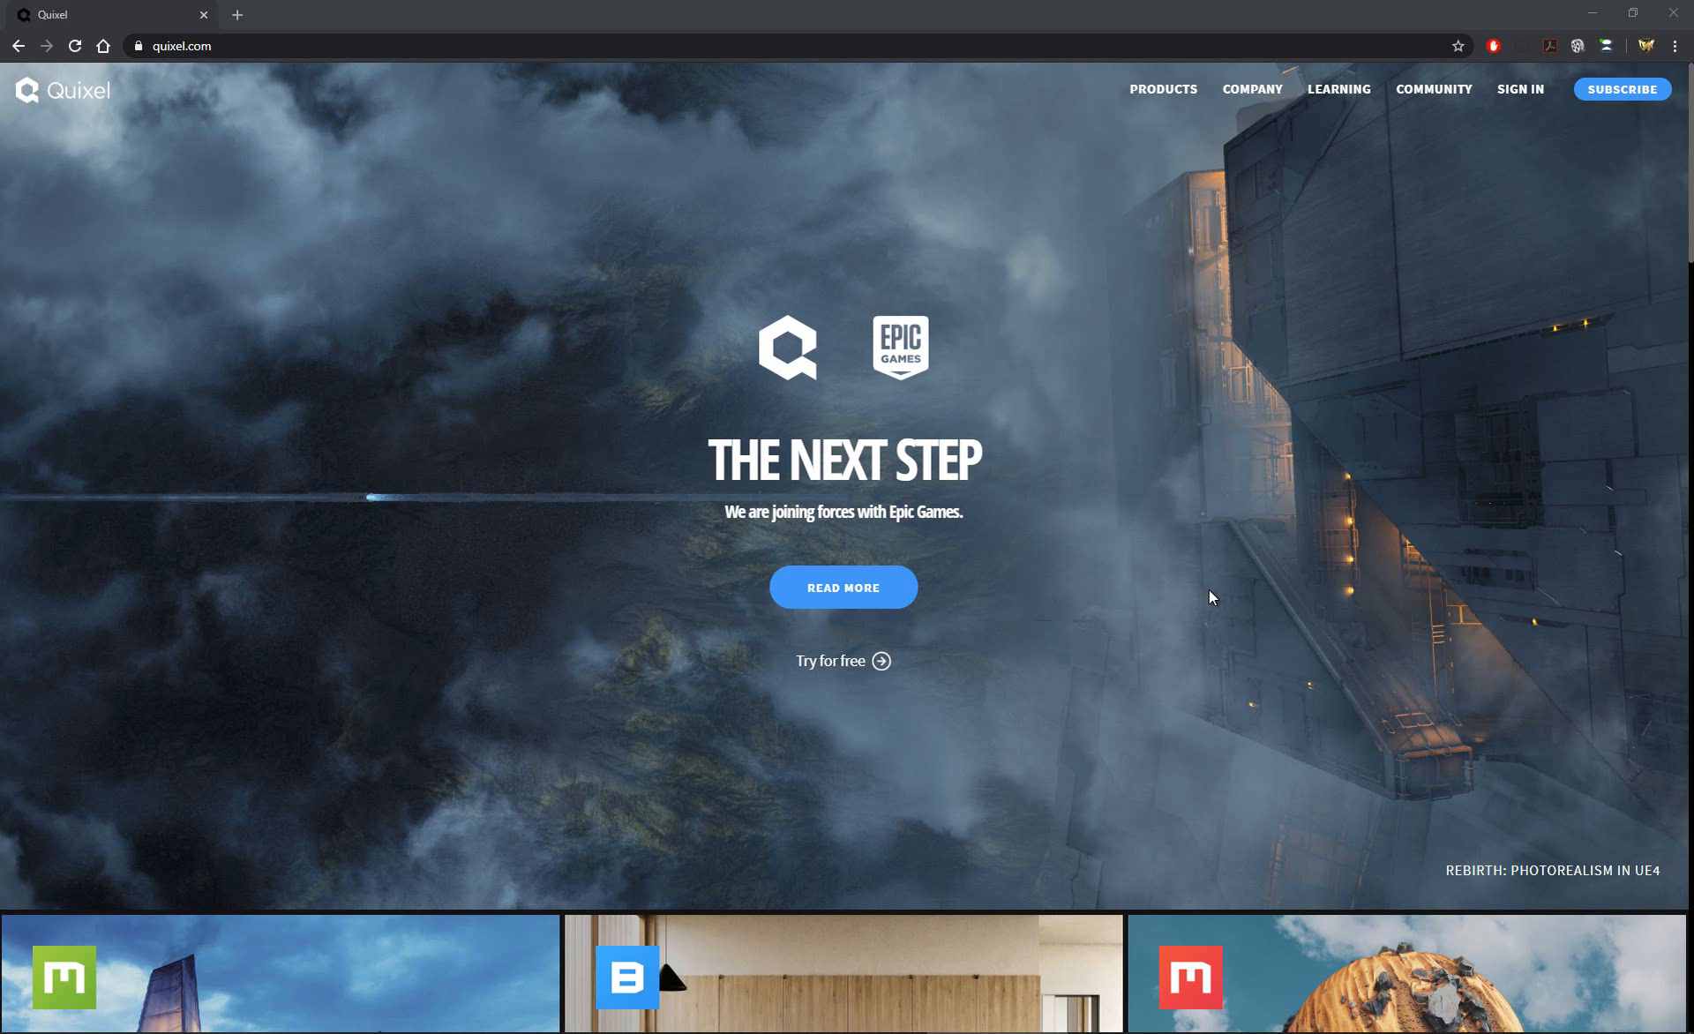
{"action": "mouse_move", "coordinate": [1064, 291]}
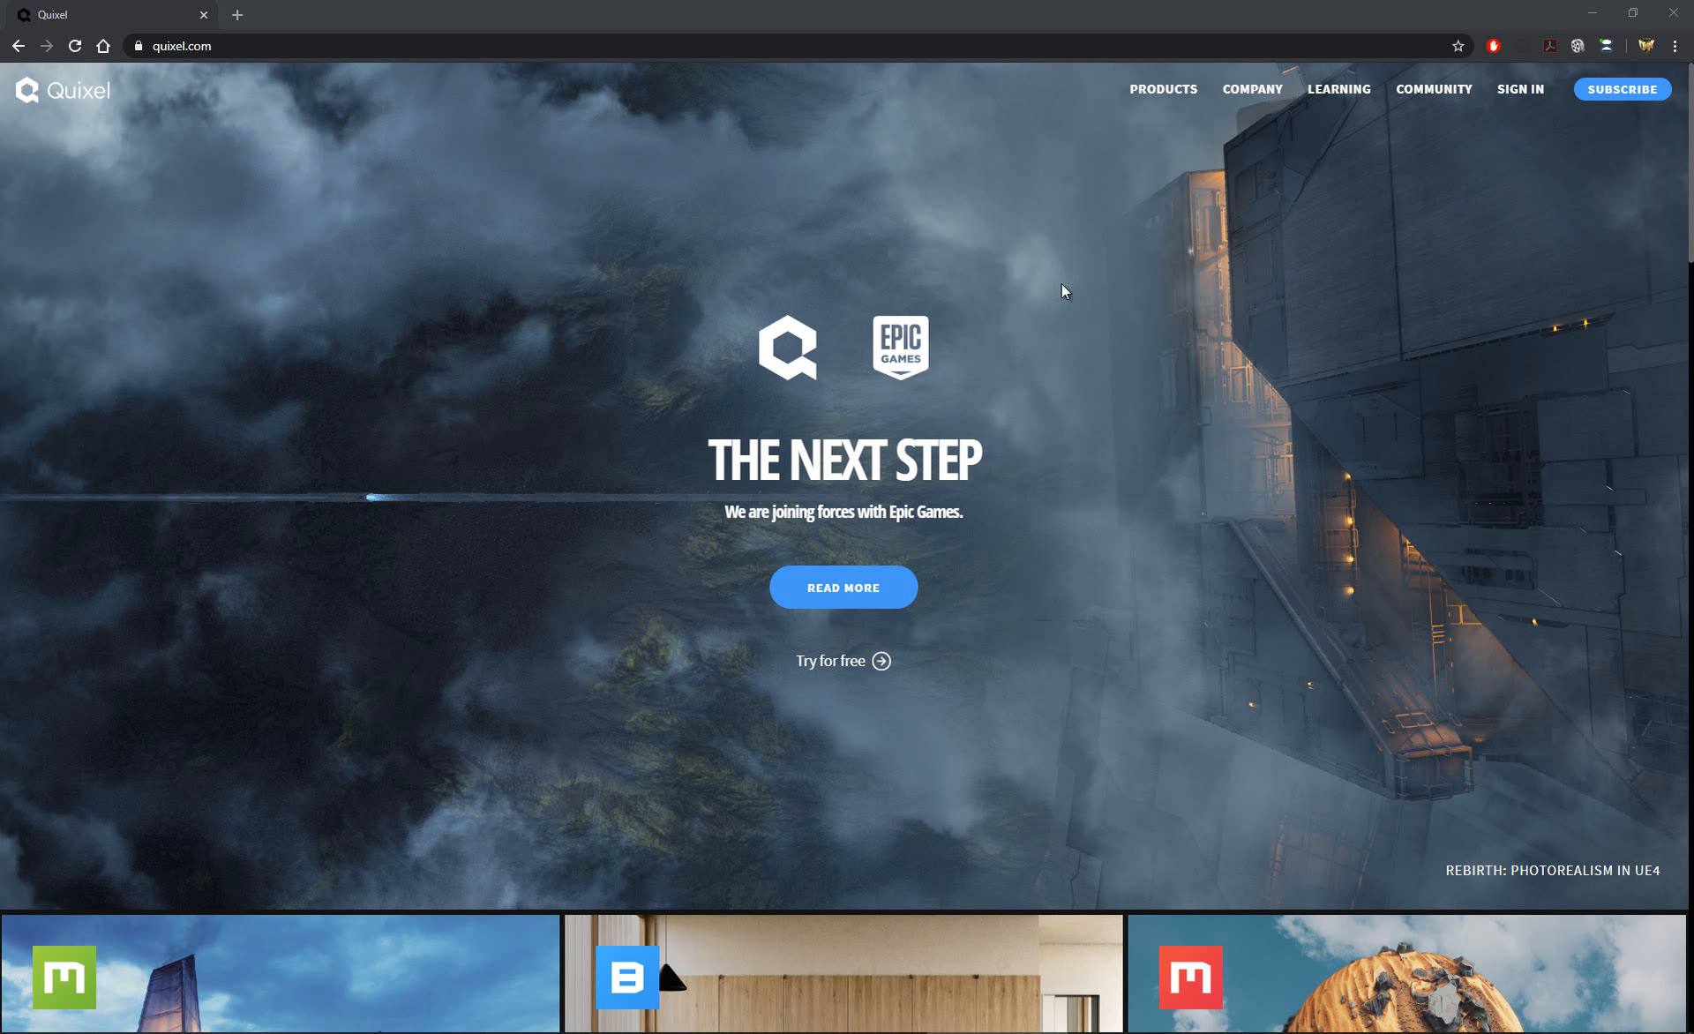
{"action": "mouse_move", "coordinate": [1089, 302]}
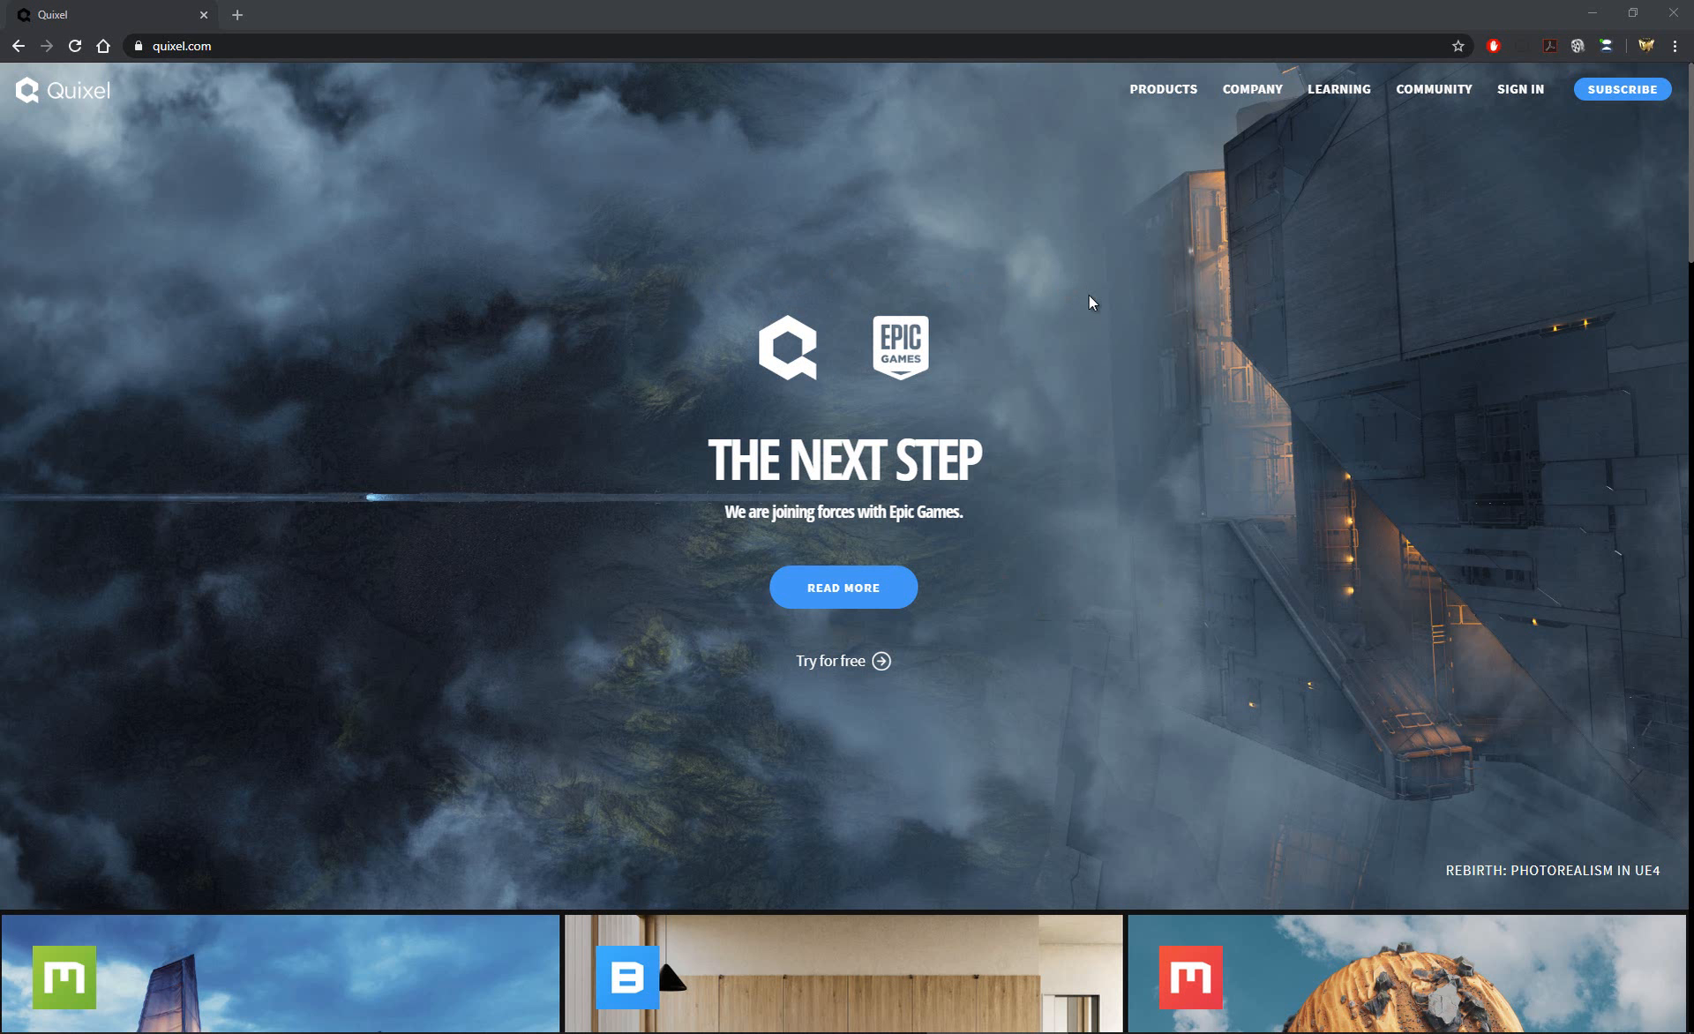
{"action": "mouse_move", "coordinate": [1066, 302]}
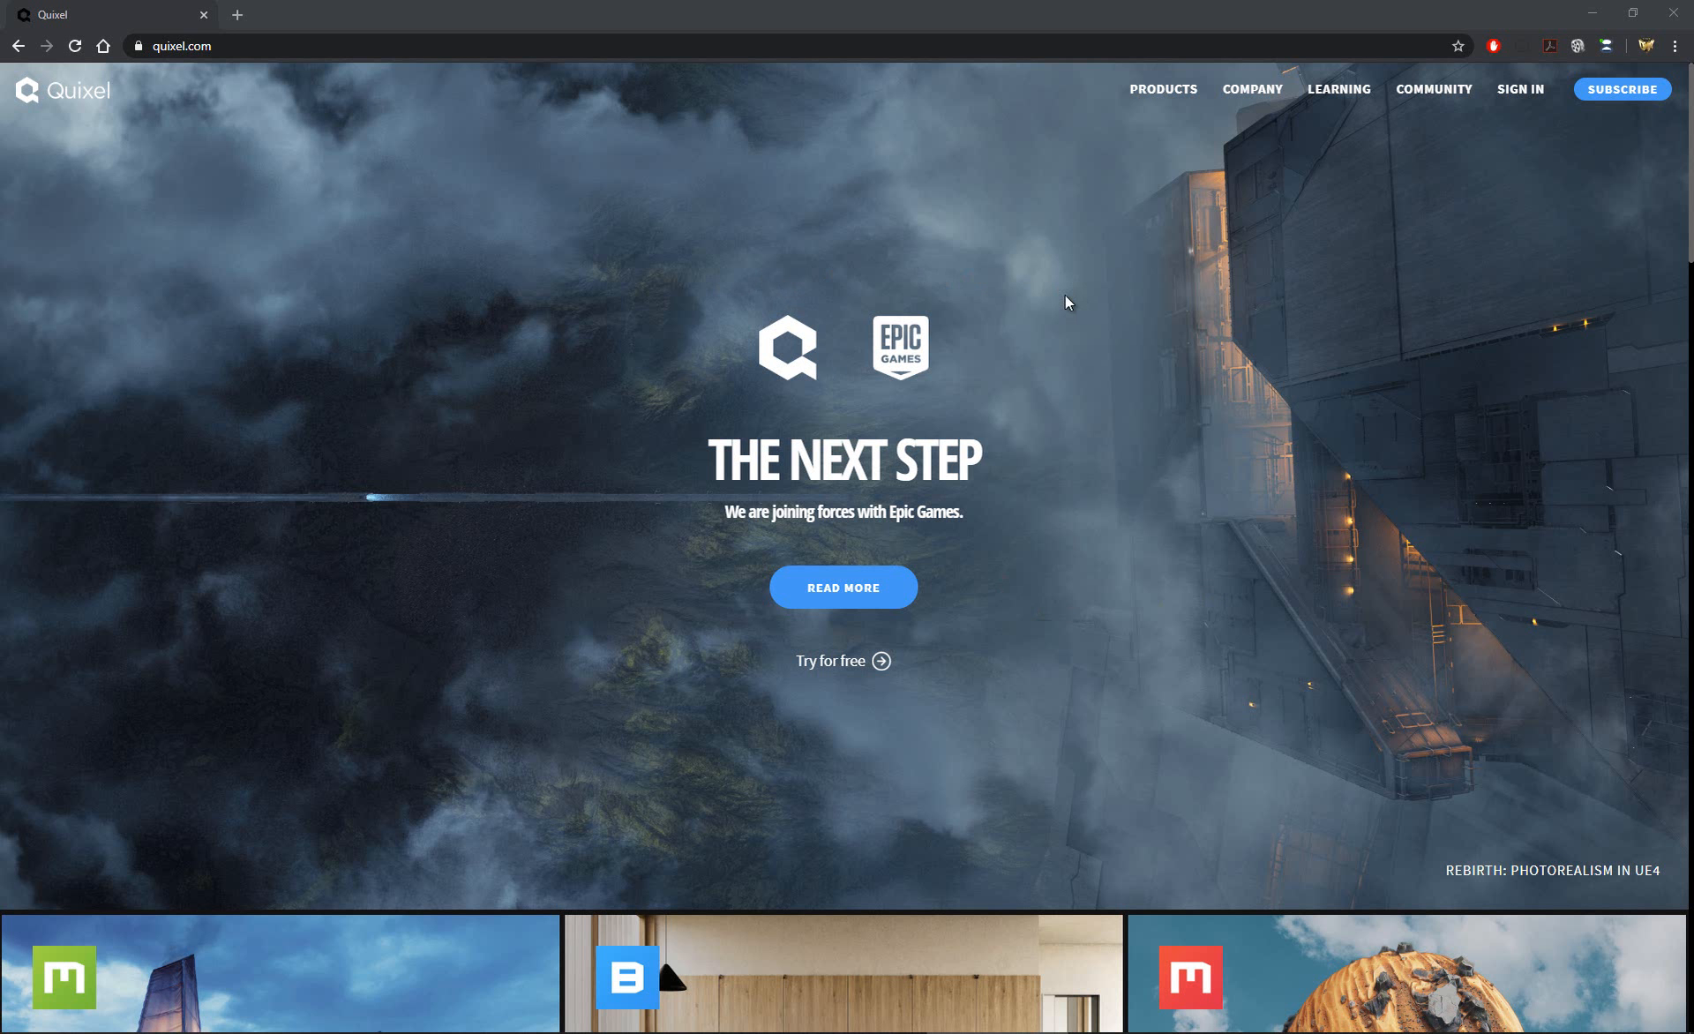
{"action": "mouse_move", "coordinate": [1112, 272]}
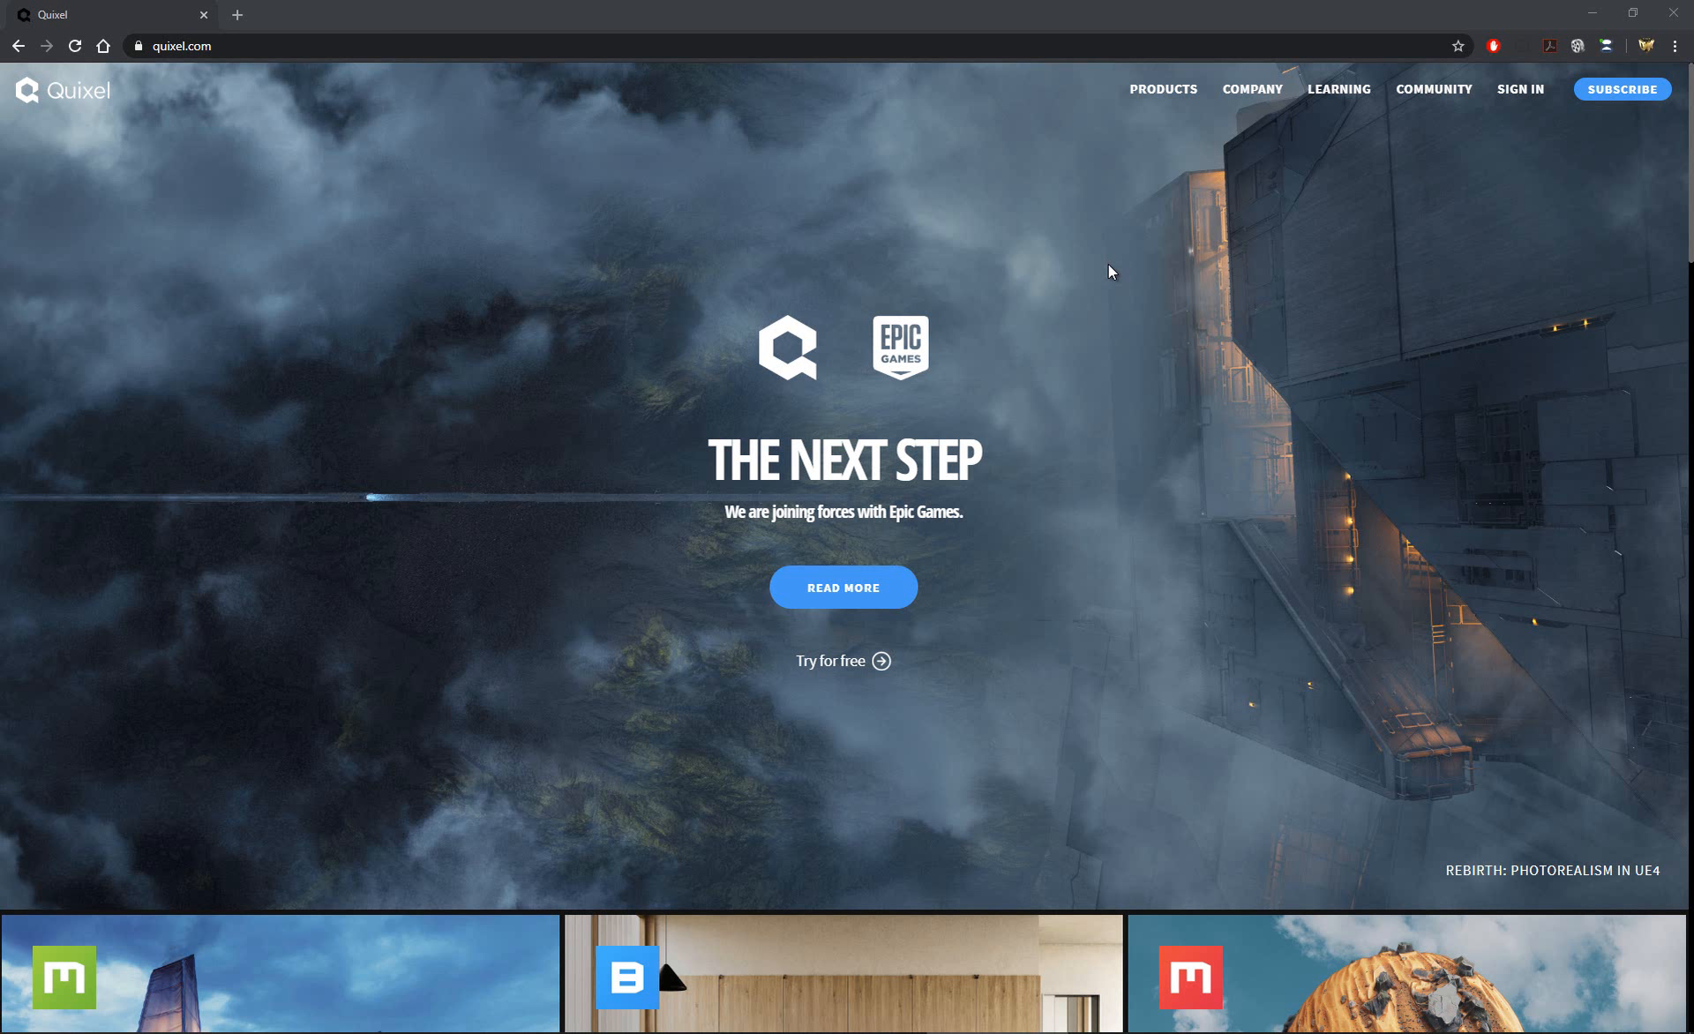
{"action": "mouse_move", "coordinate": [229, 253]}
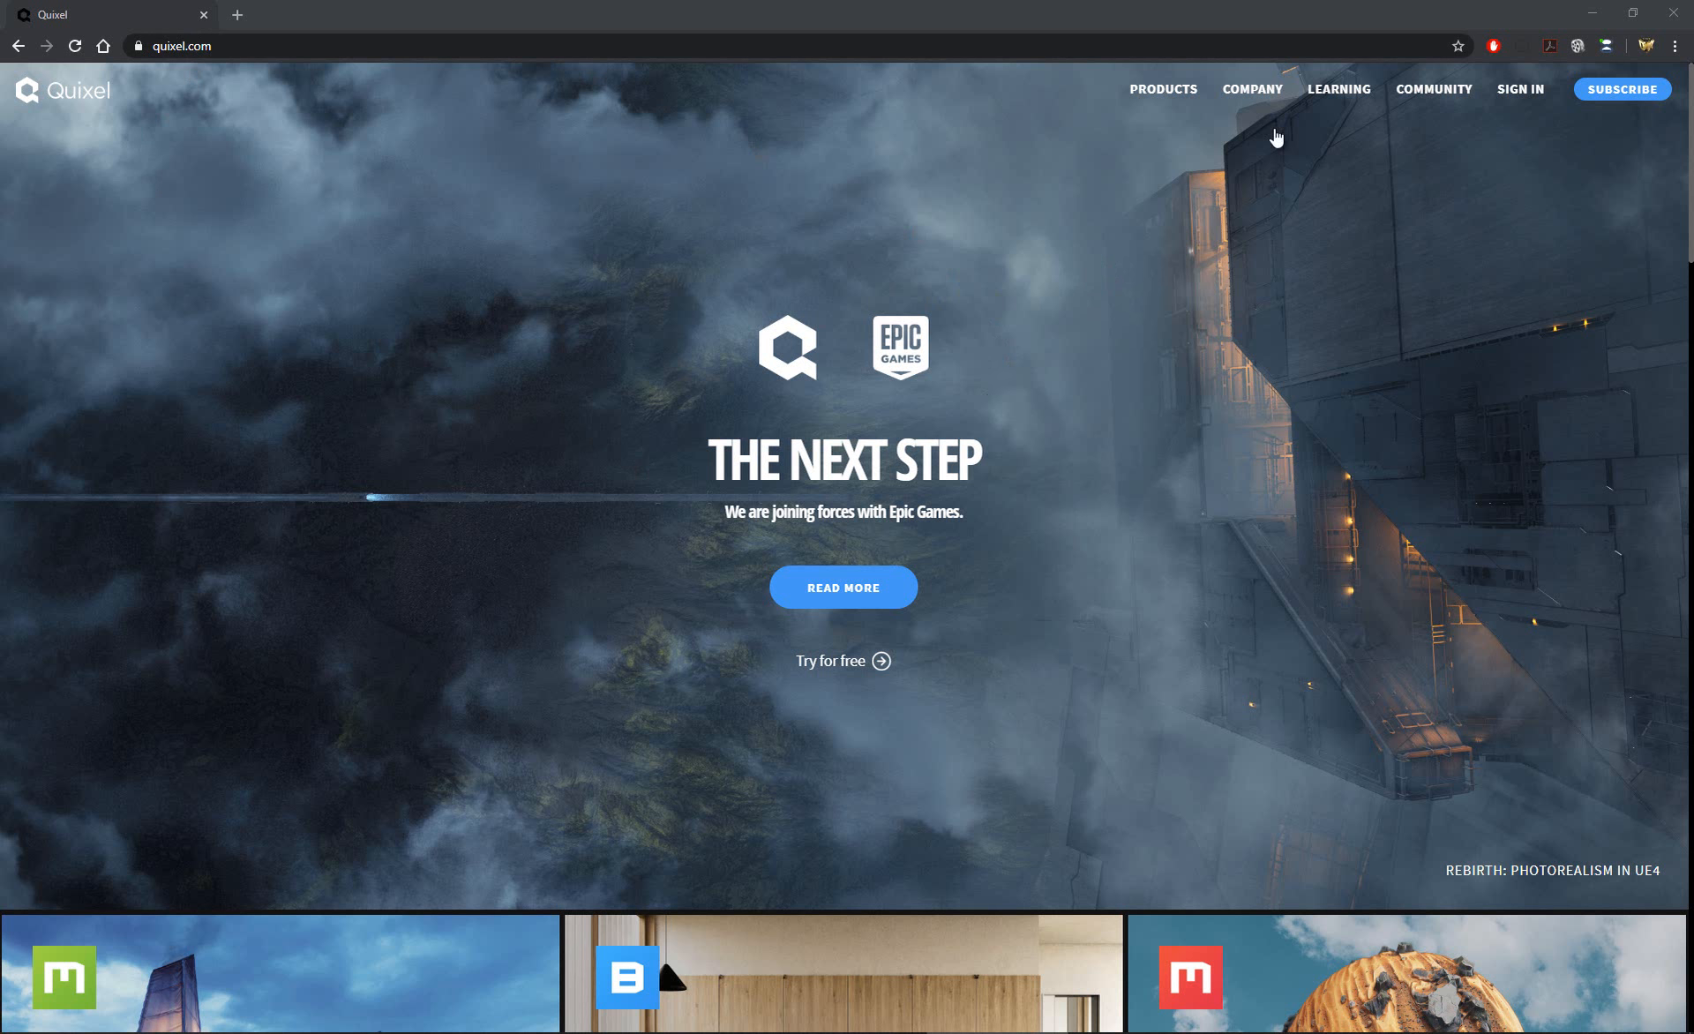
{"action": "mouse_move", "coordinate": [1214, 212]}
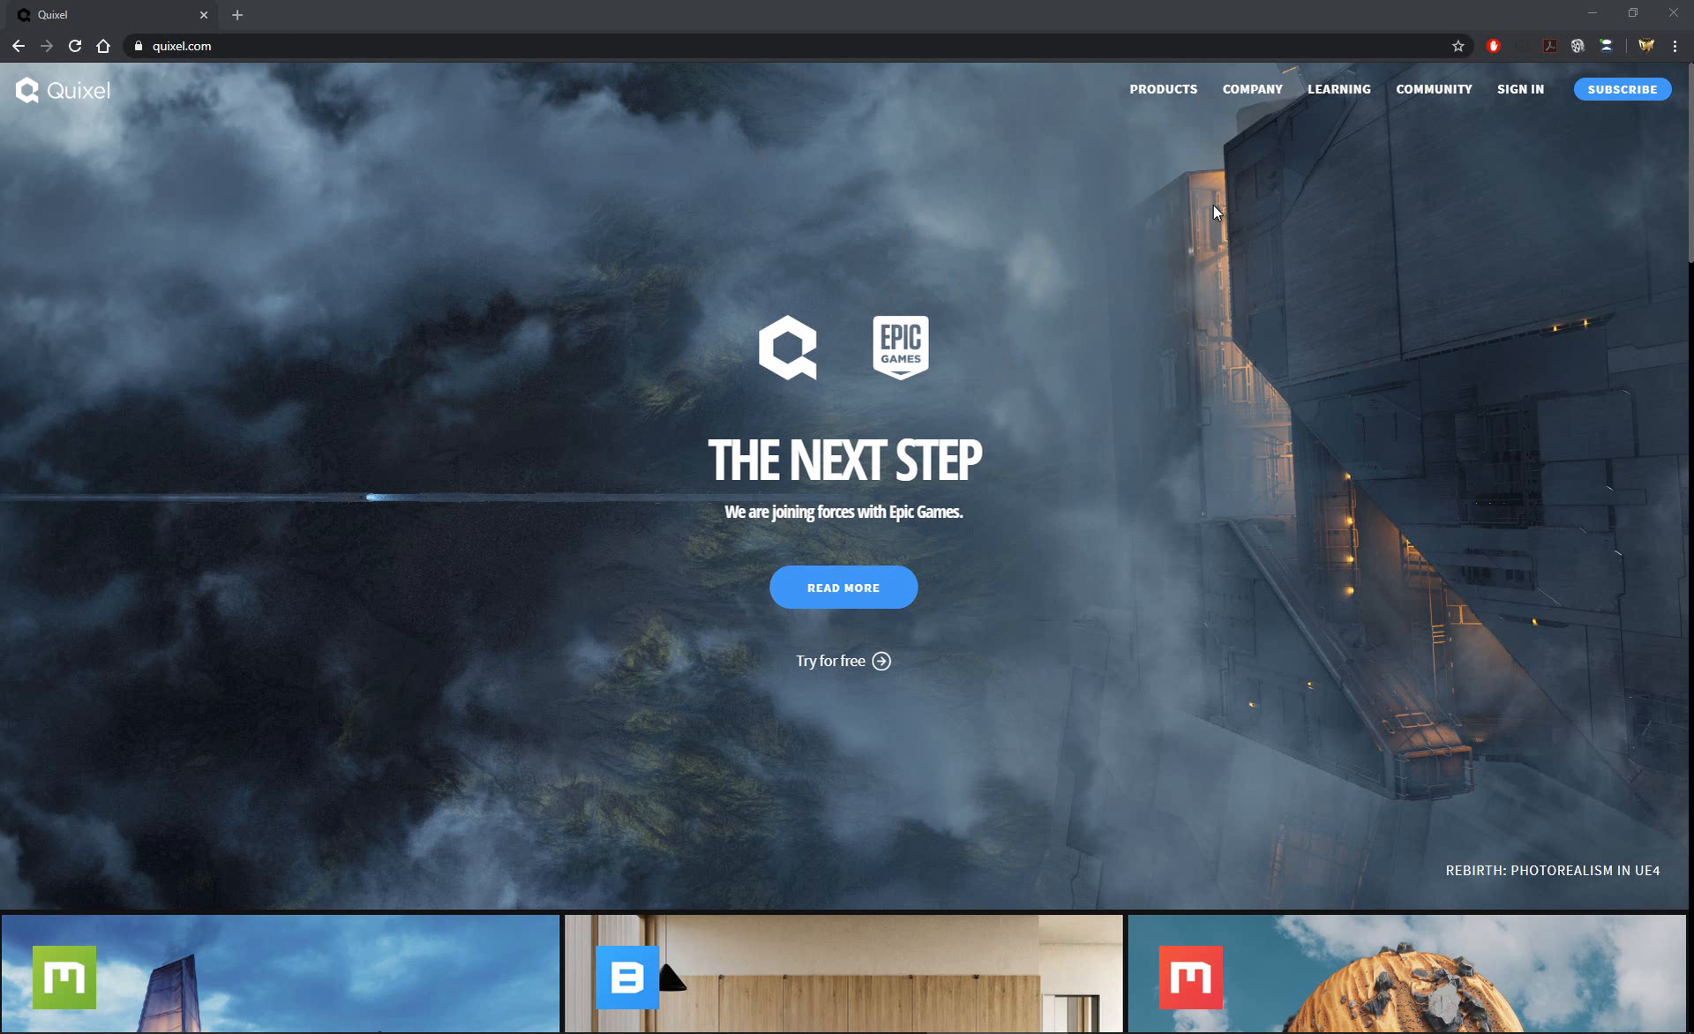
{"action": "mouse_move", "coordinate": [1067, 347]}
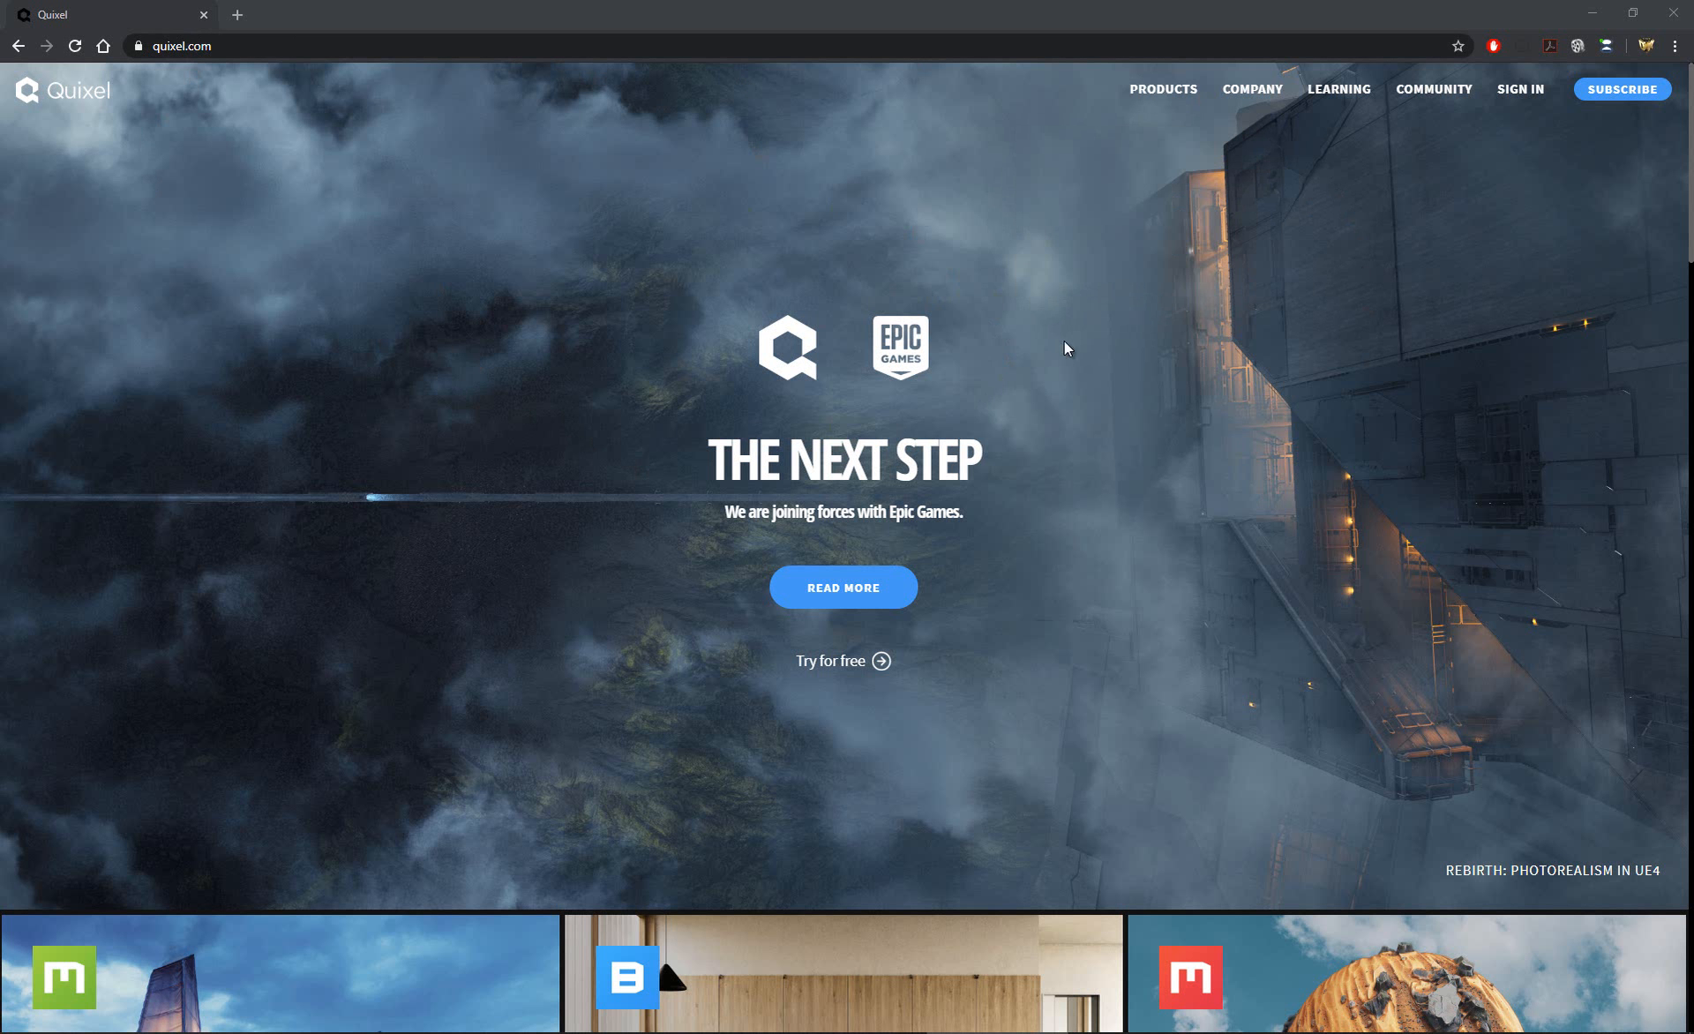
{"action": "mouse_move", "coordinate": [942, 261]}
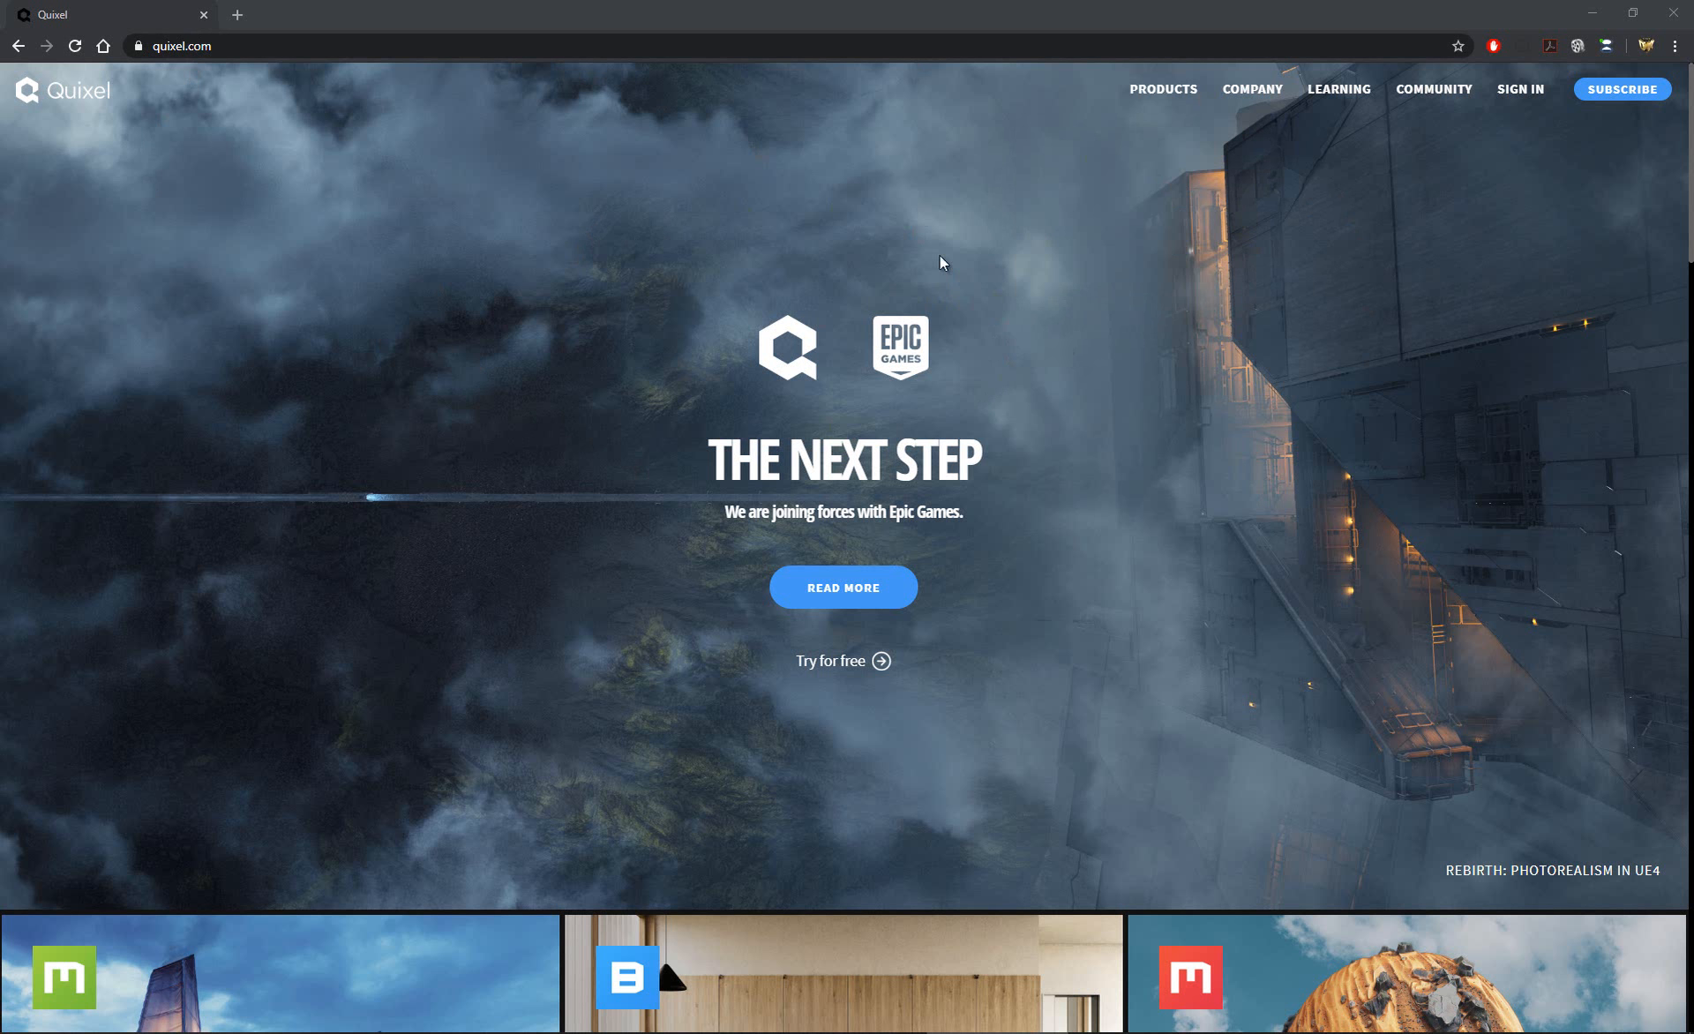
{"action": "mouse_move", "coordinate": [1211, 216]}
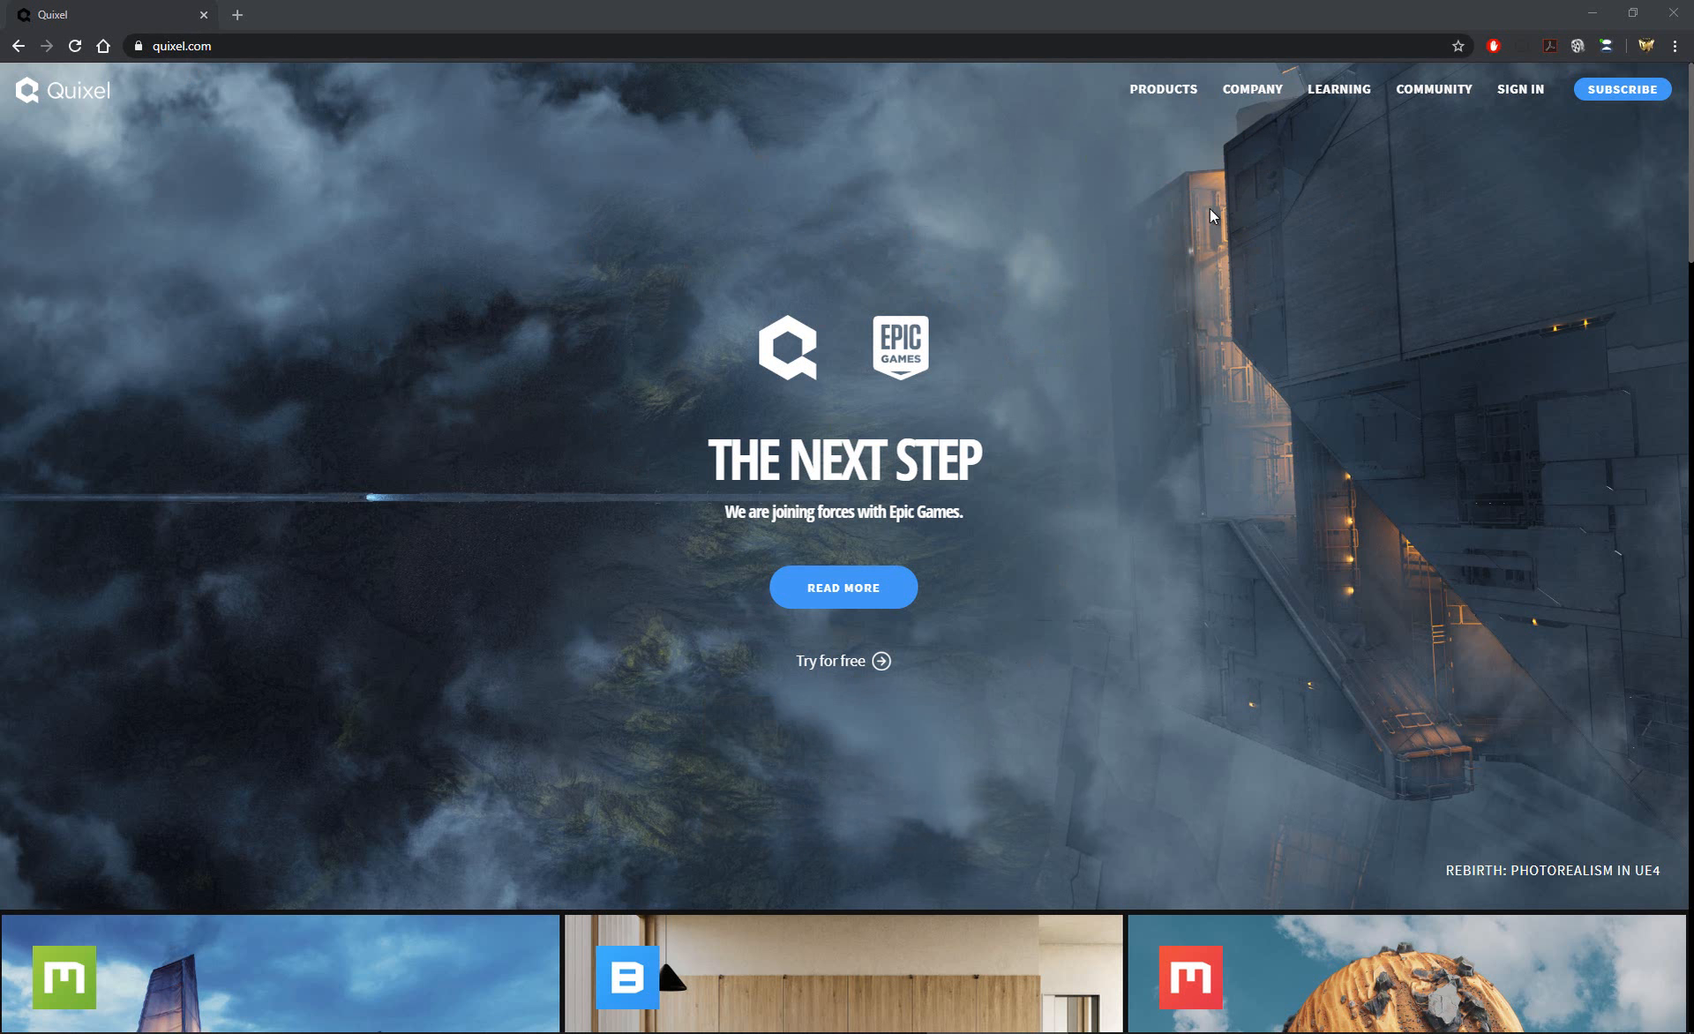
{"action": "mouse_move", "coordinate": [1239, 213]}
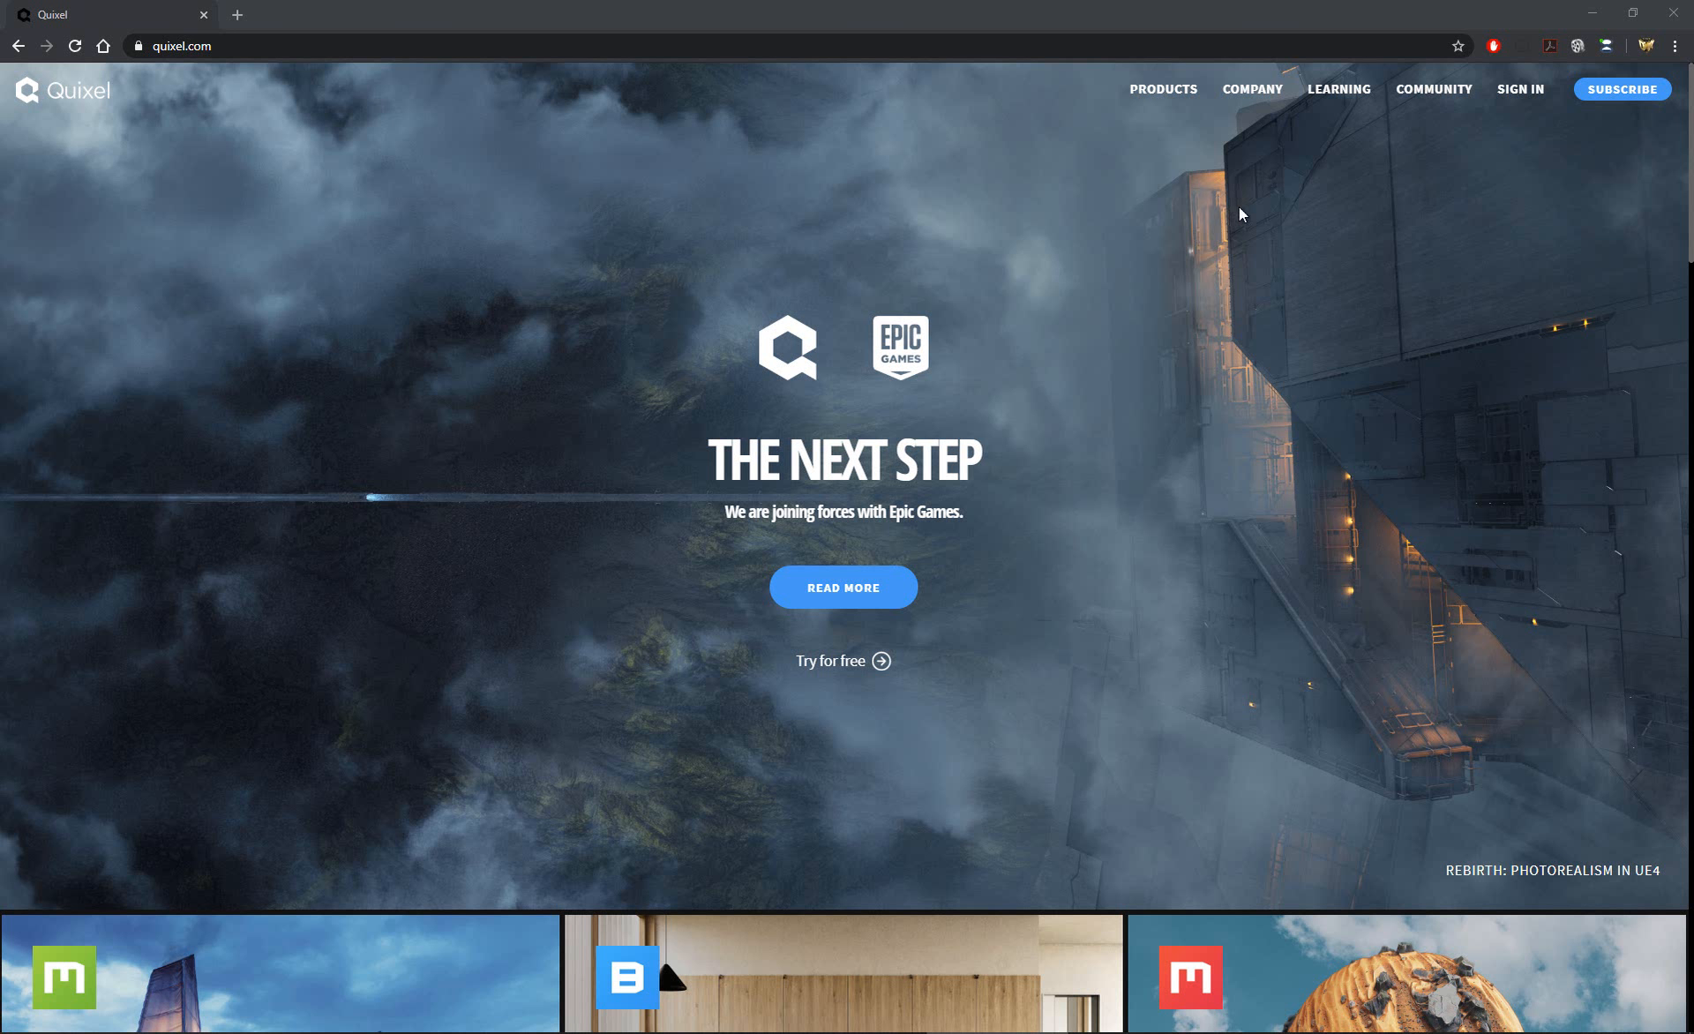
{"action": "mouse_move", "coordinate": [1496, 199]}
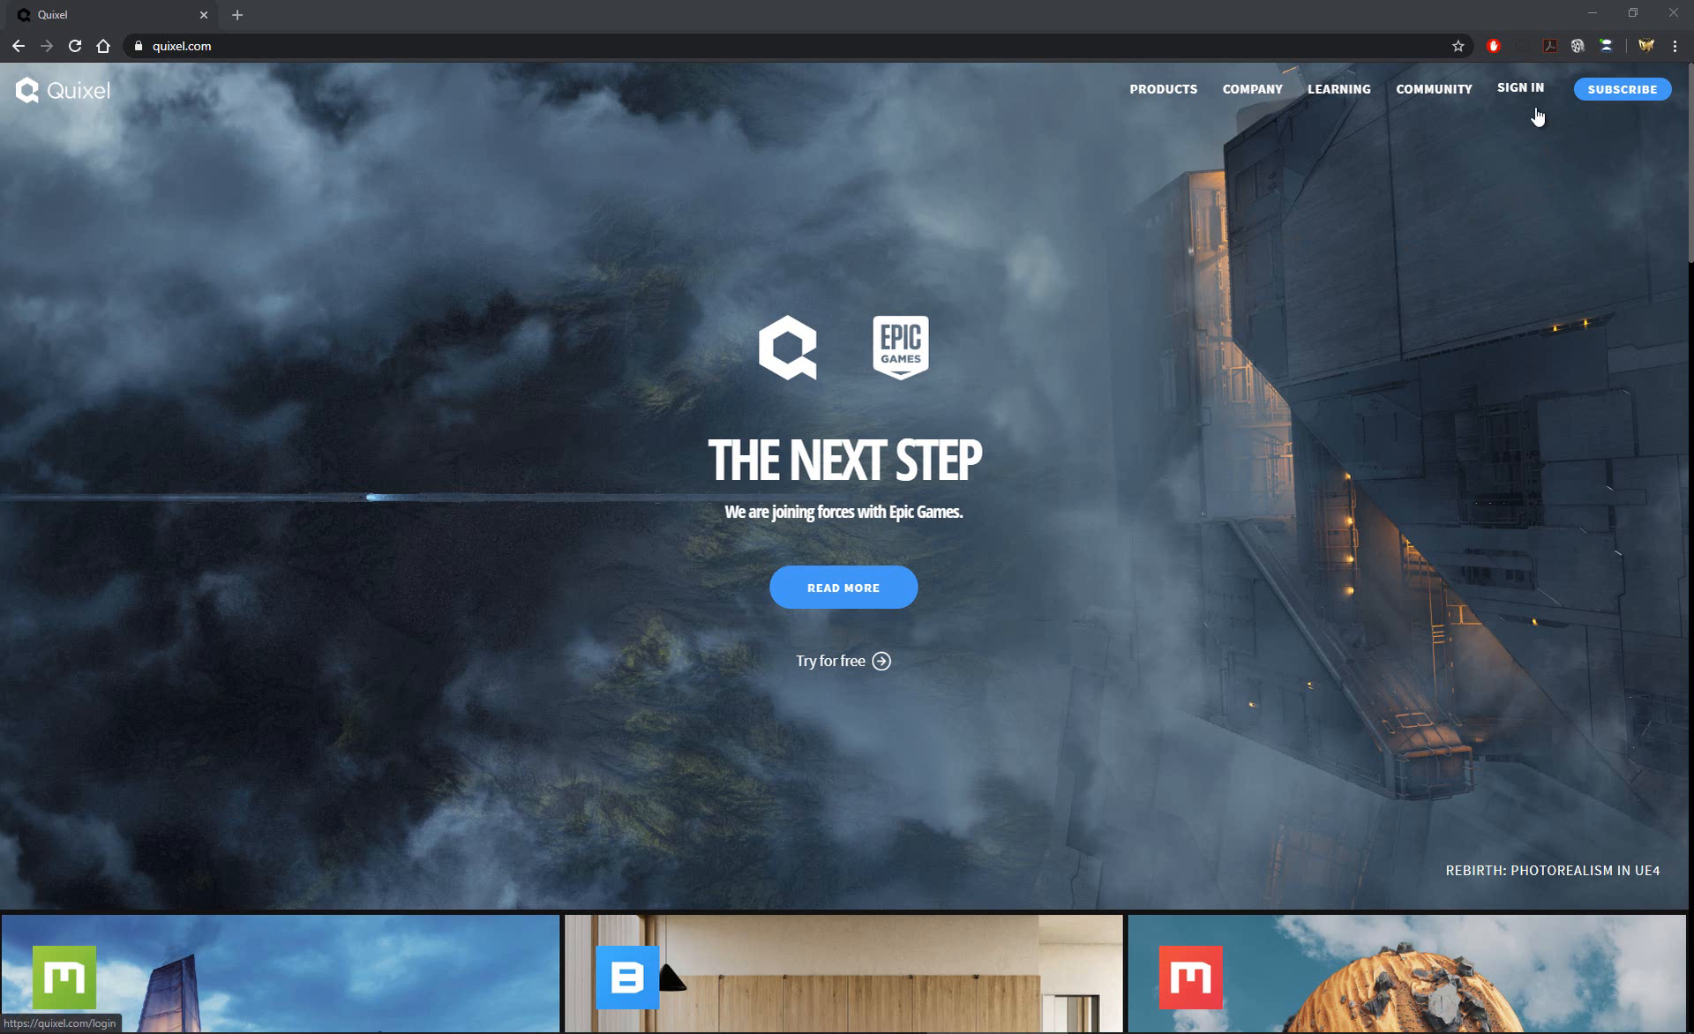
Log in to the Quixel website through the Epic Games account option.
{"action": "left_click", "coordinate": [1520, 88]}
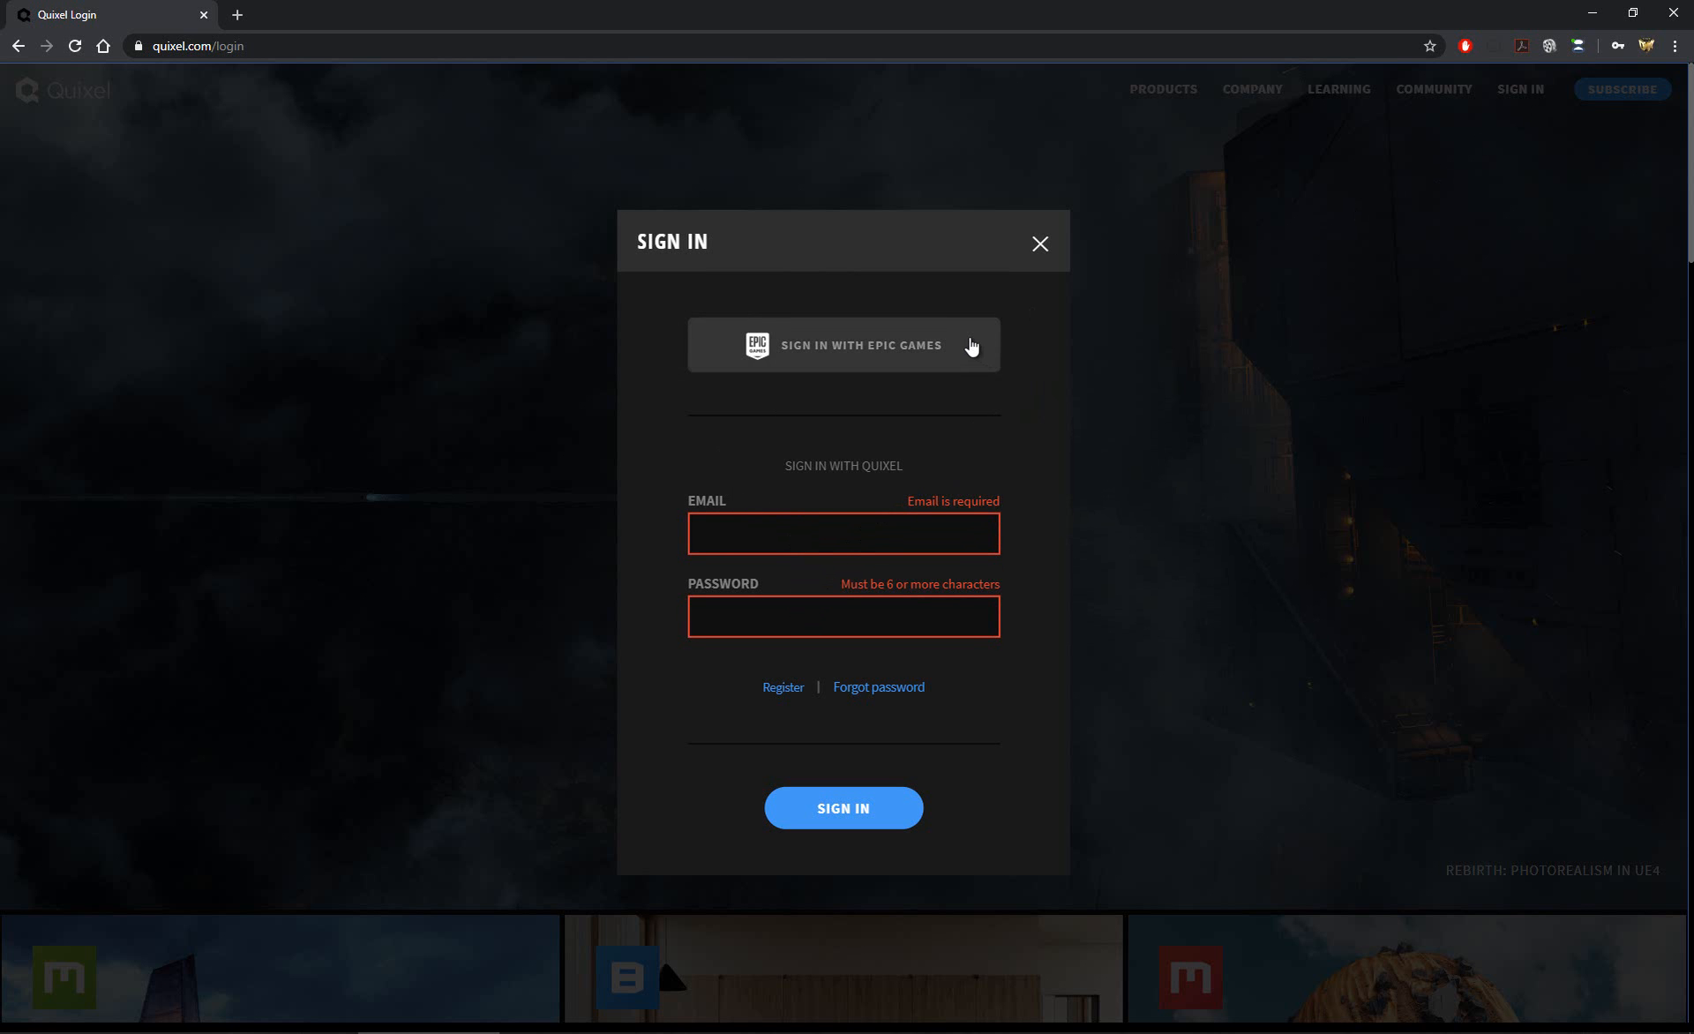
{"action": "mouse_move", "coordinate": [932, 353]}
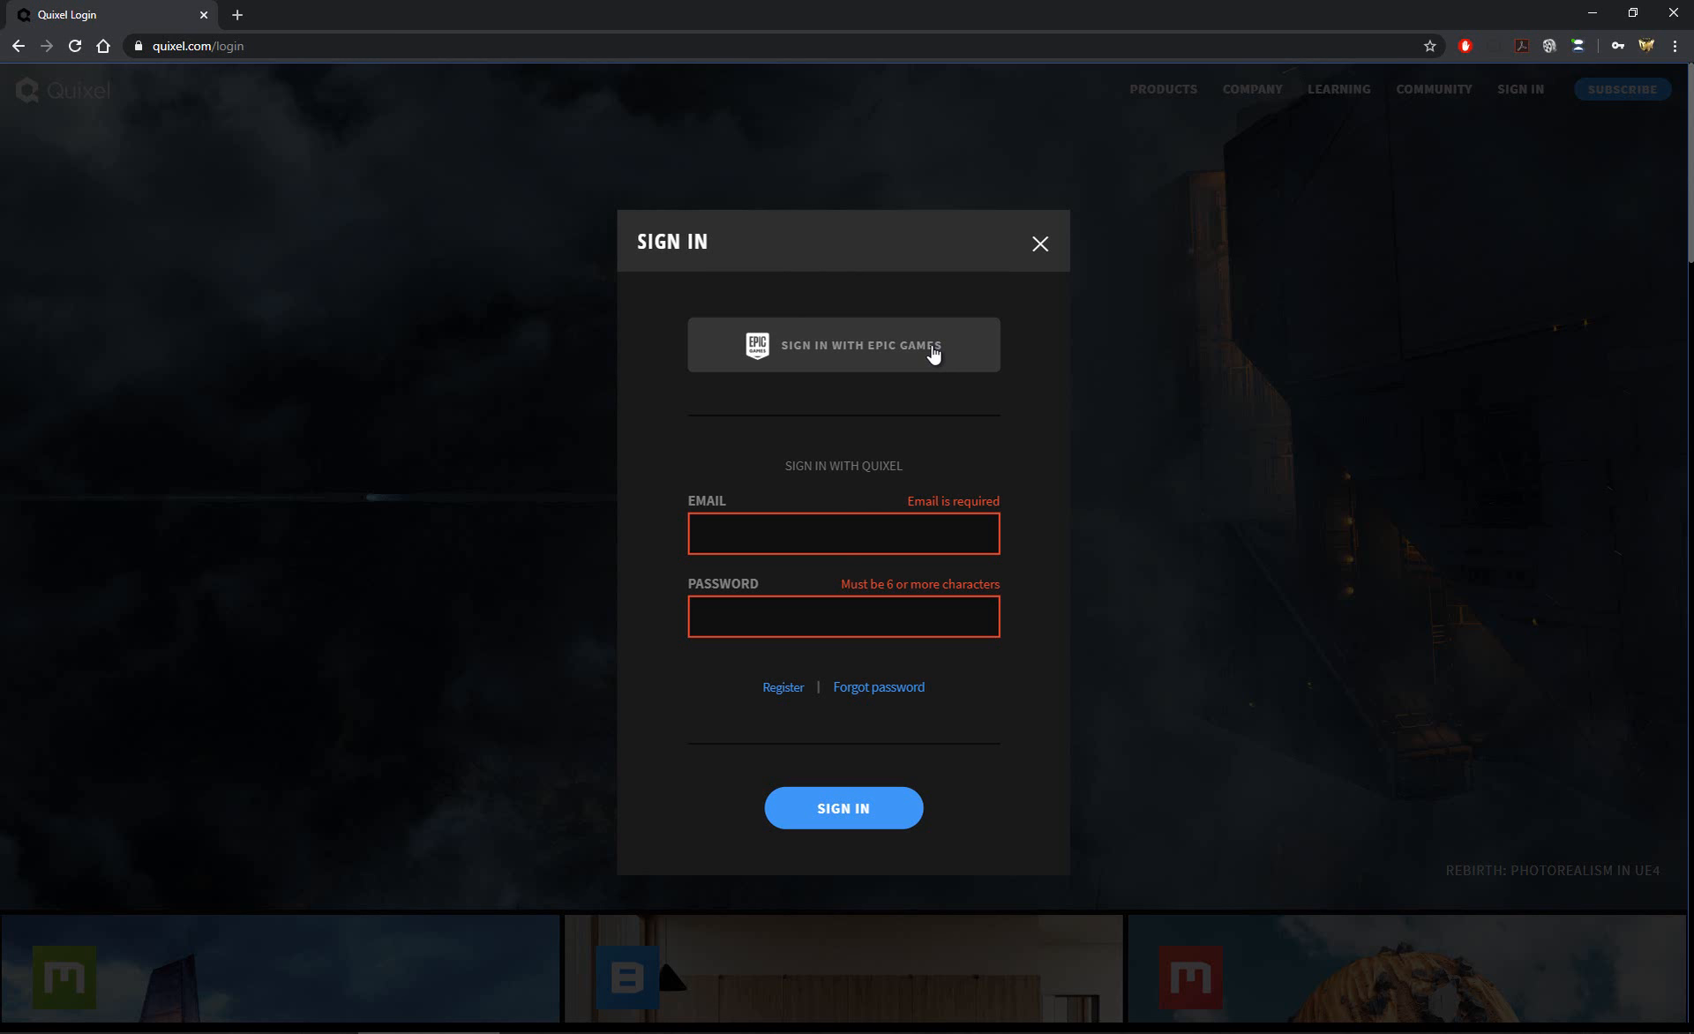
{"action": "mouse_move", "coordinate": [851, 349]}
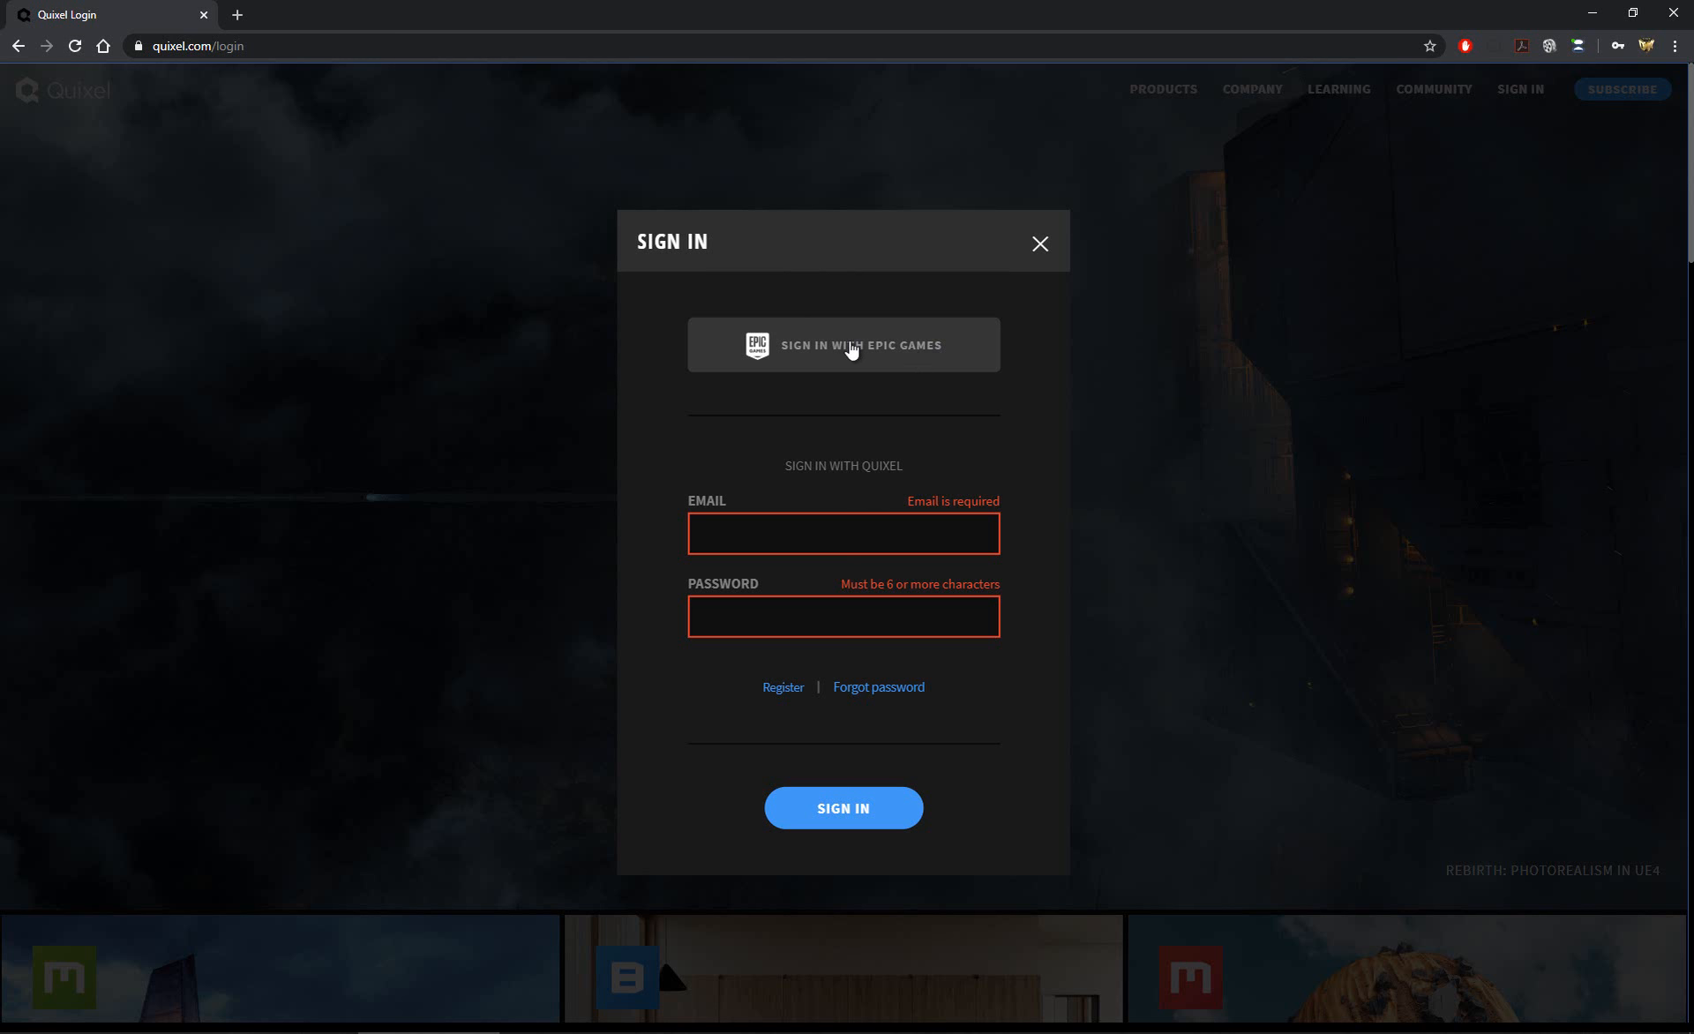
{"action": "left_click", "coordinate": [844, 344]}
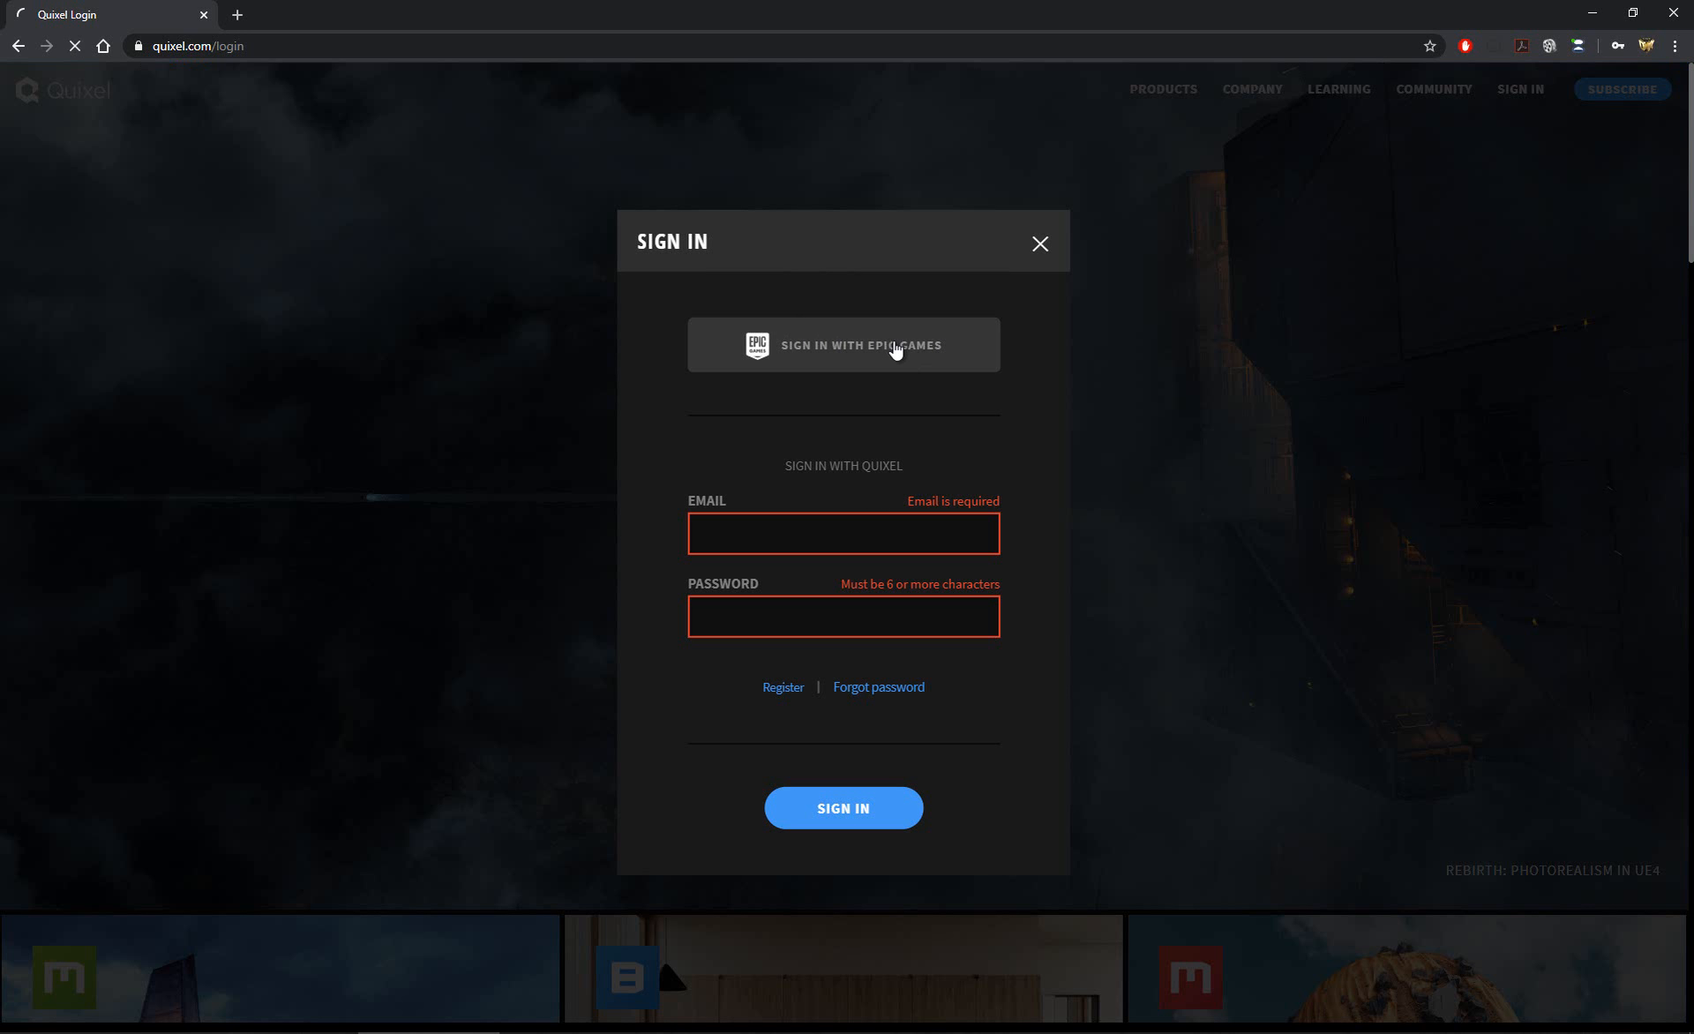
{"action": "left_click", "coordinate": [1037, 243]}
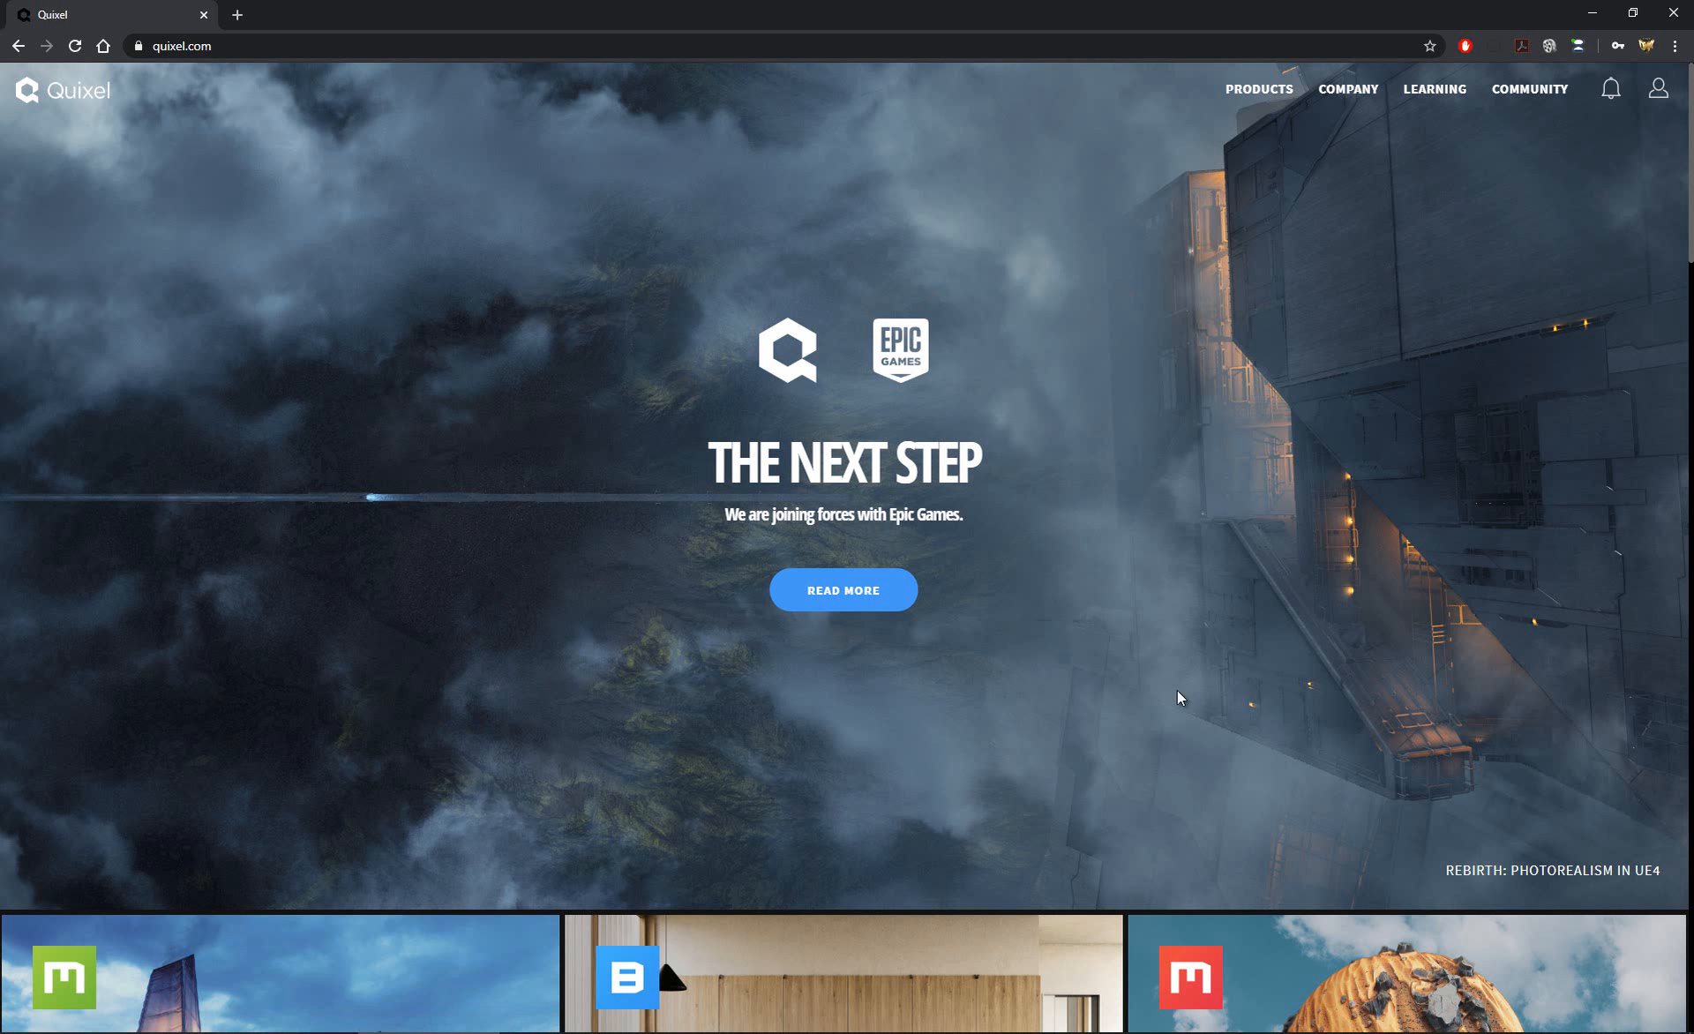
{"action": "mouse_move", "coordinate": [1013, 377]}
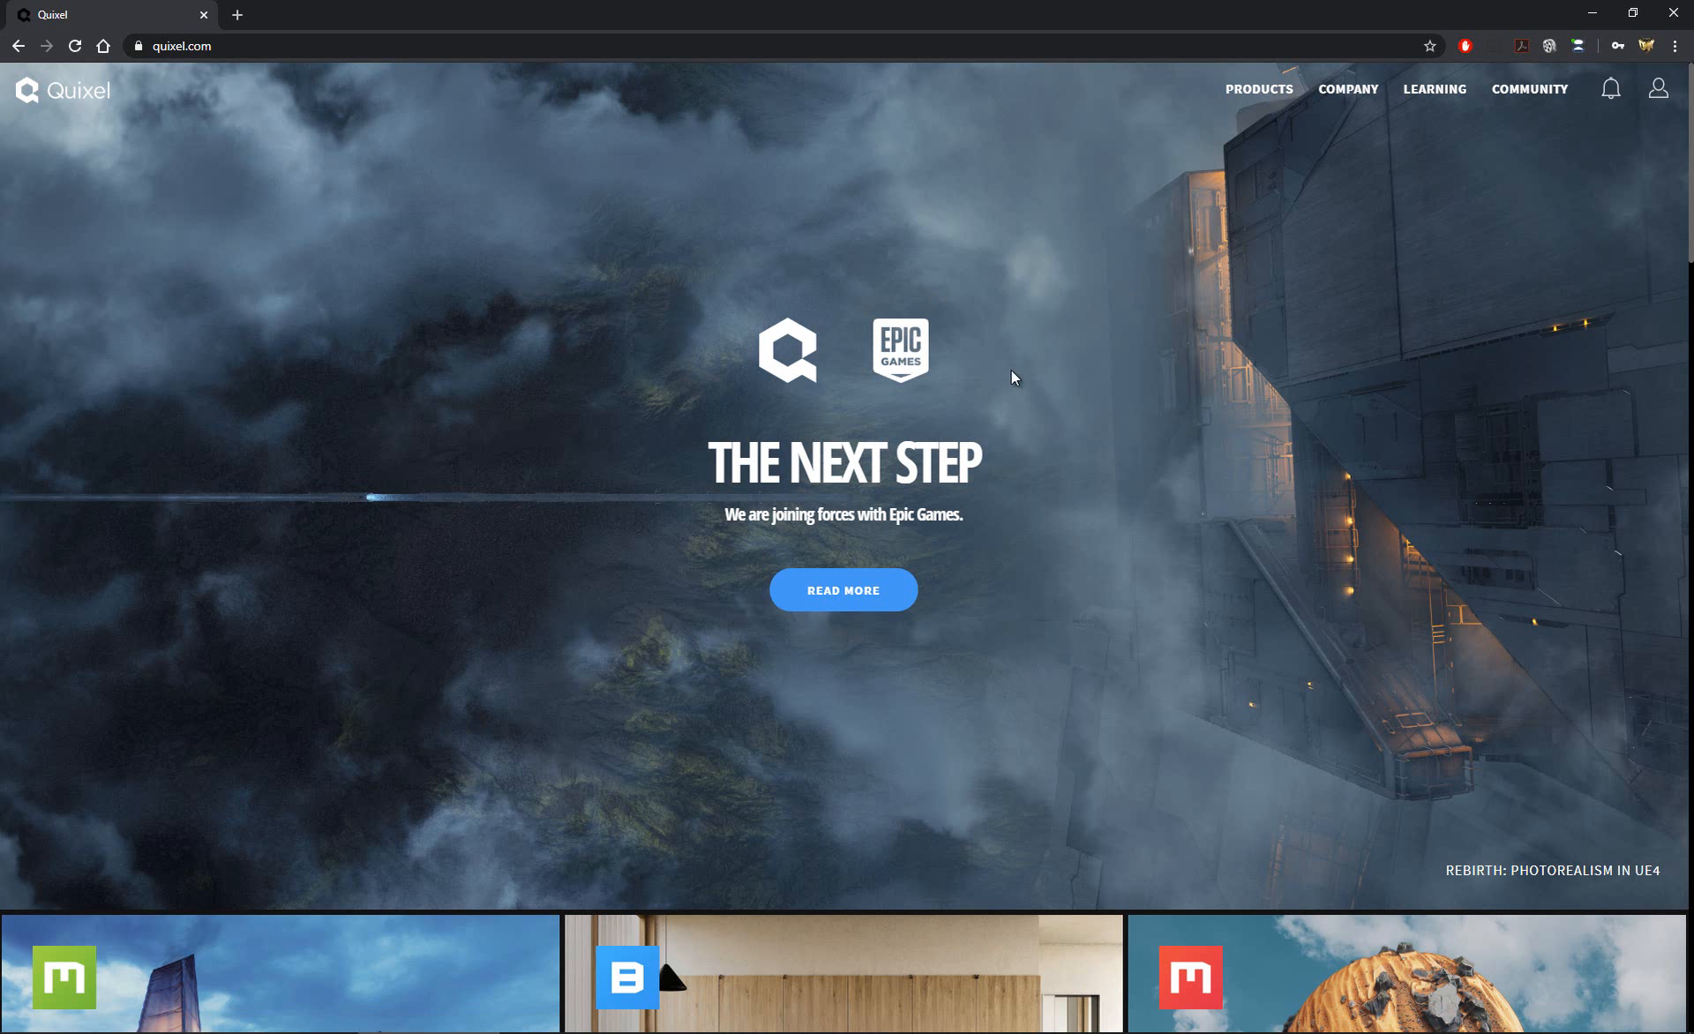
{"action": "mouse_move", "coordinate": [1186, 365]}
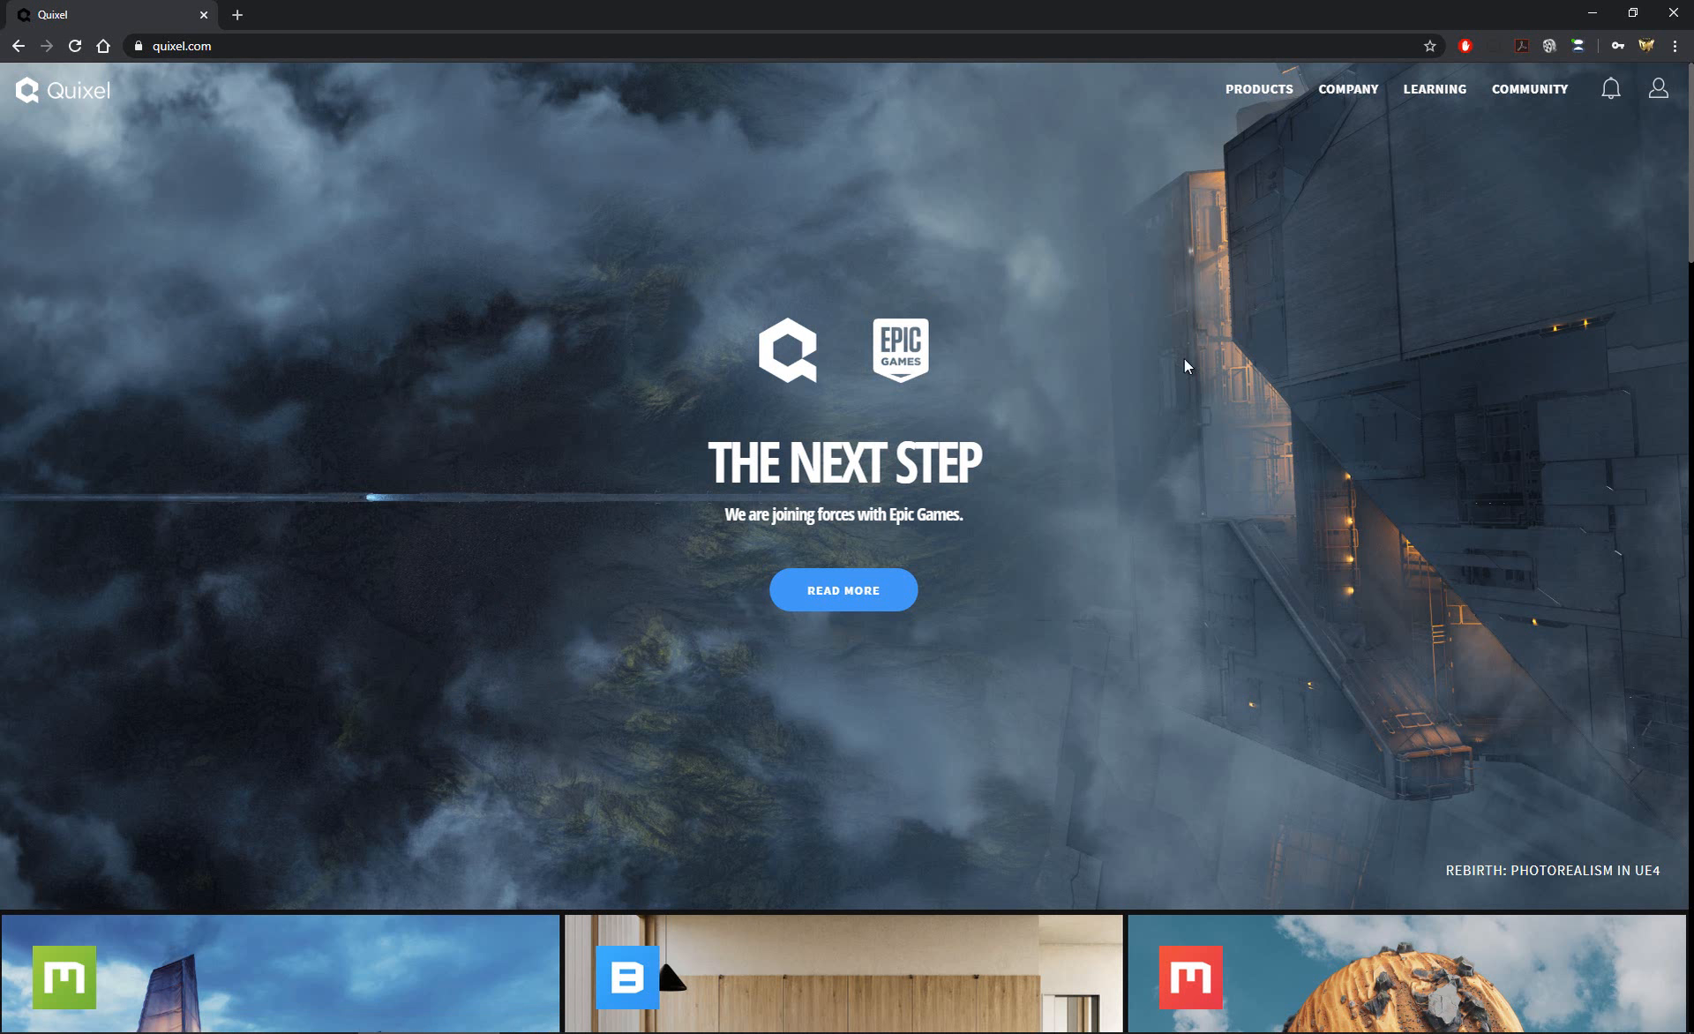
{"action": "mouse_move", "coordinate": [1154, 385]}
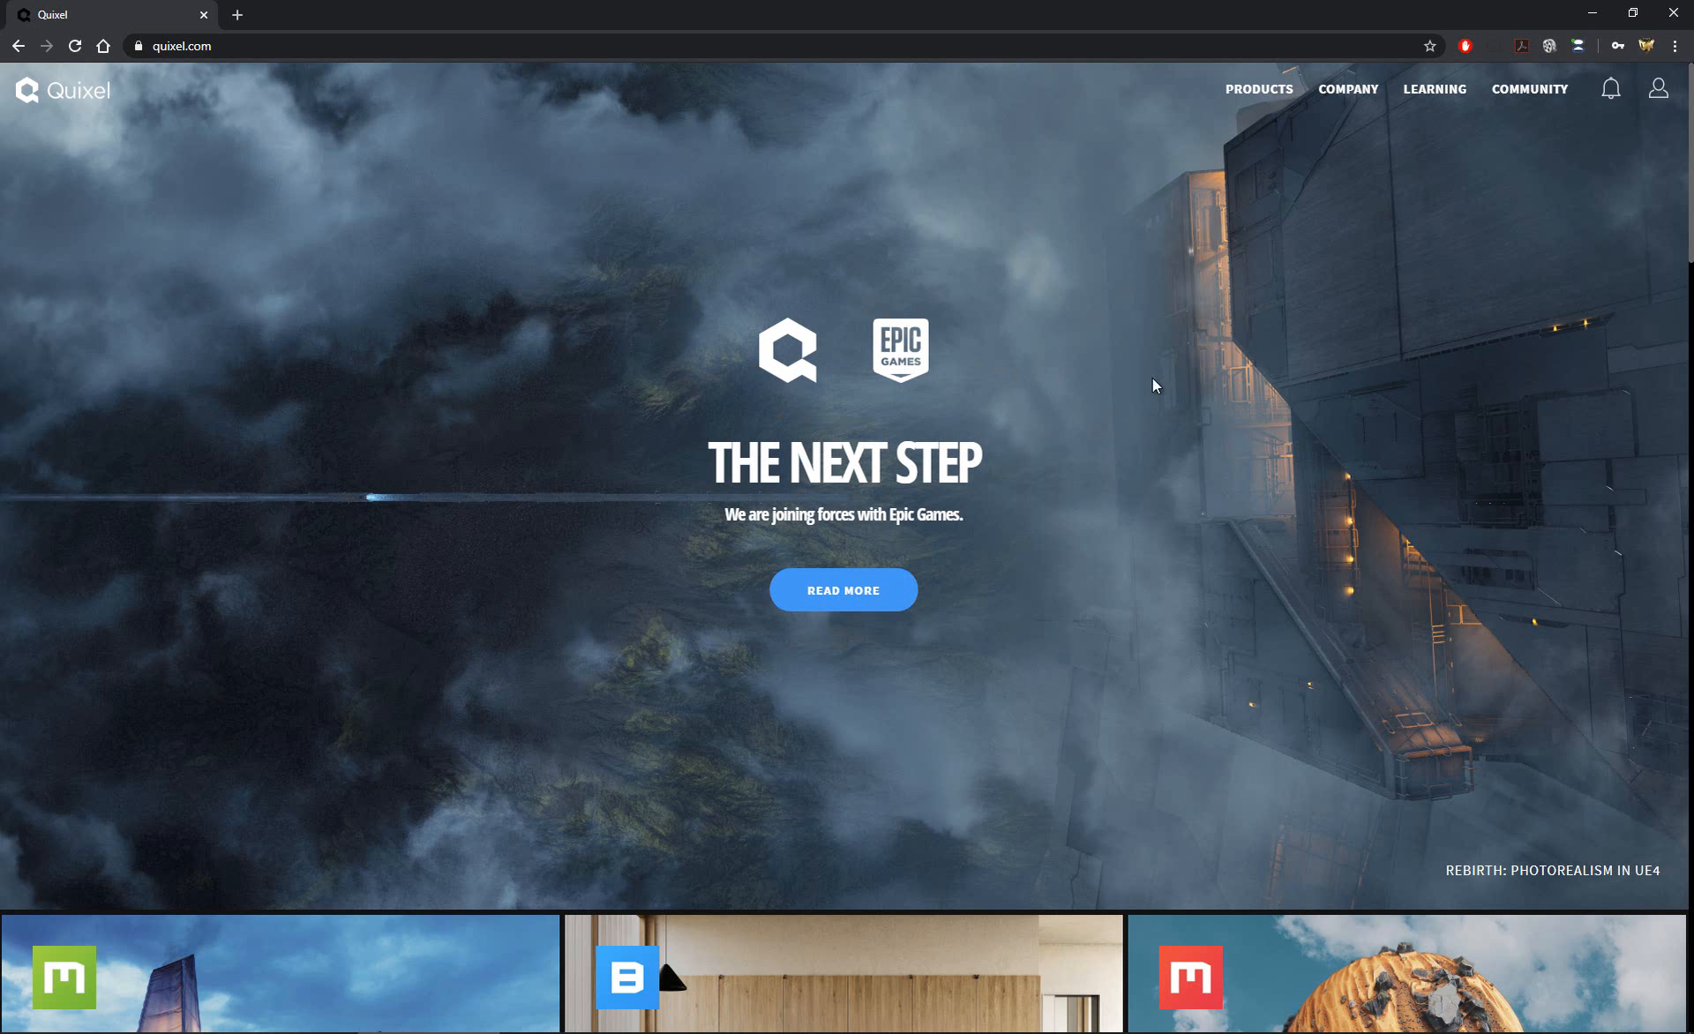
{"action": "mouse_move", "coordinate": [1269, 220]}
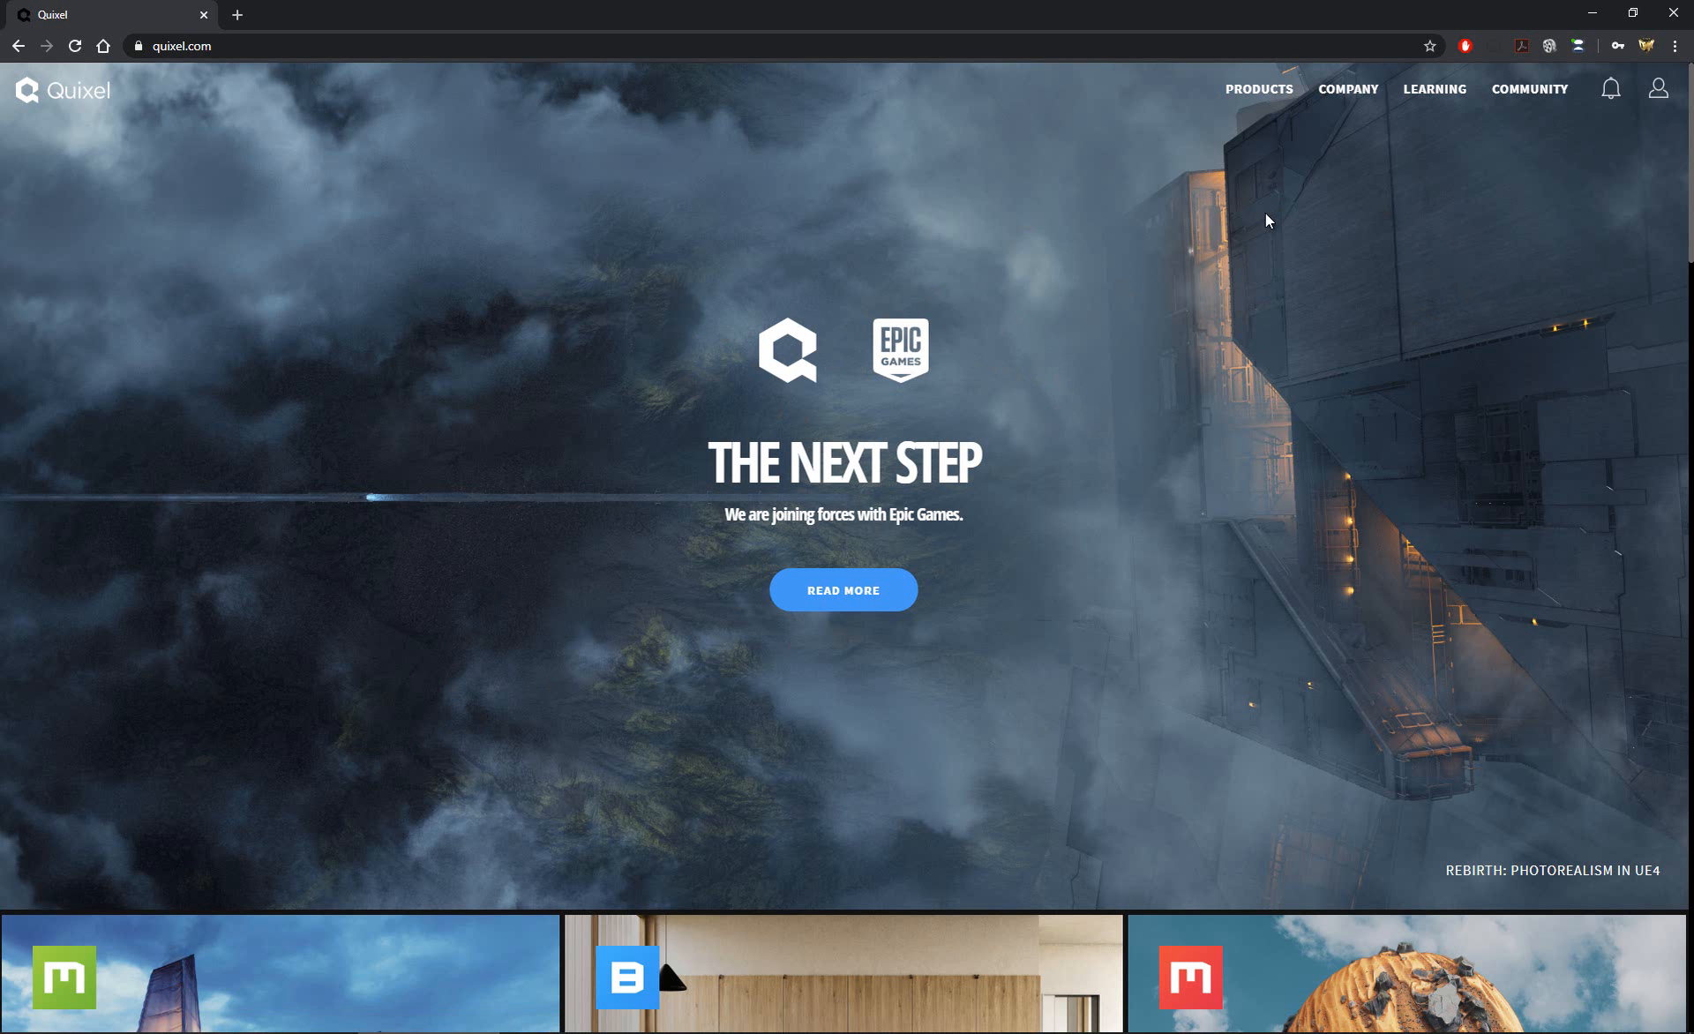
{"action": "mouse_move", "coordinate": [1285, 184]}
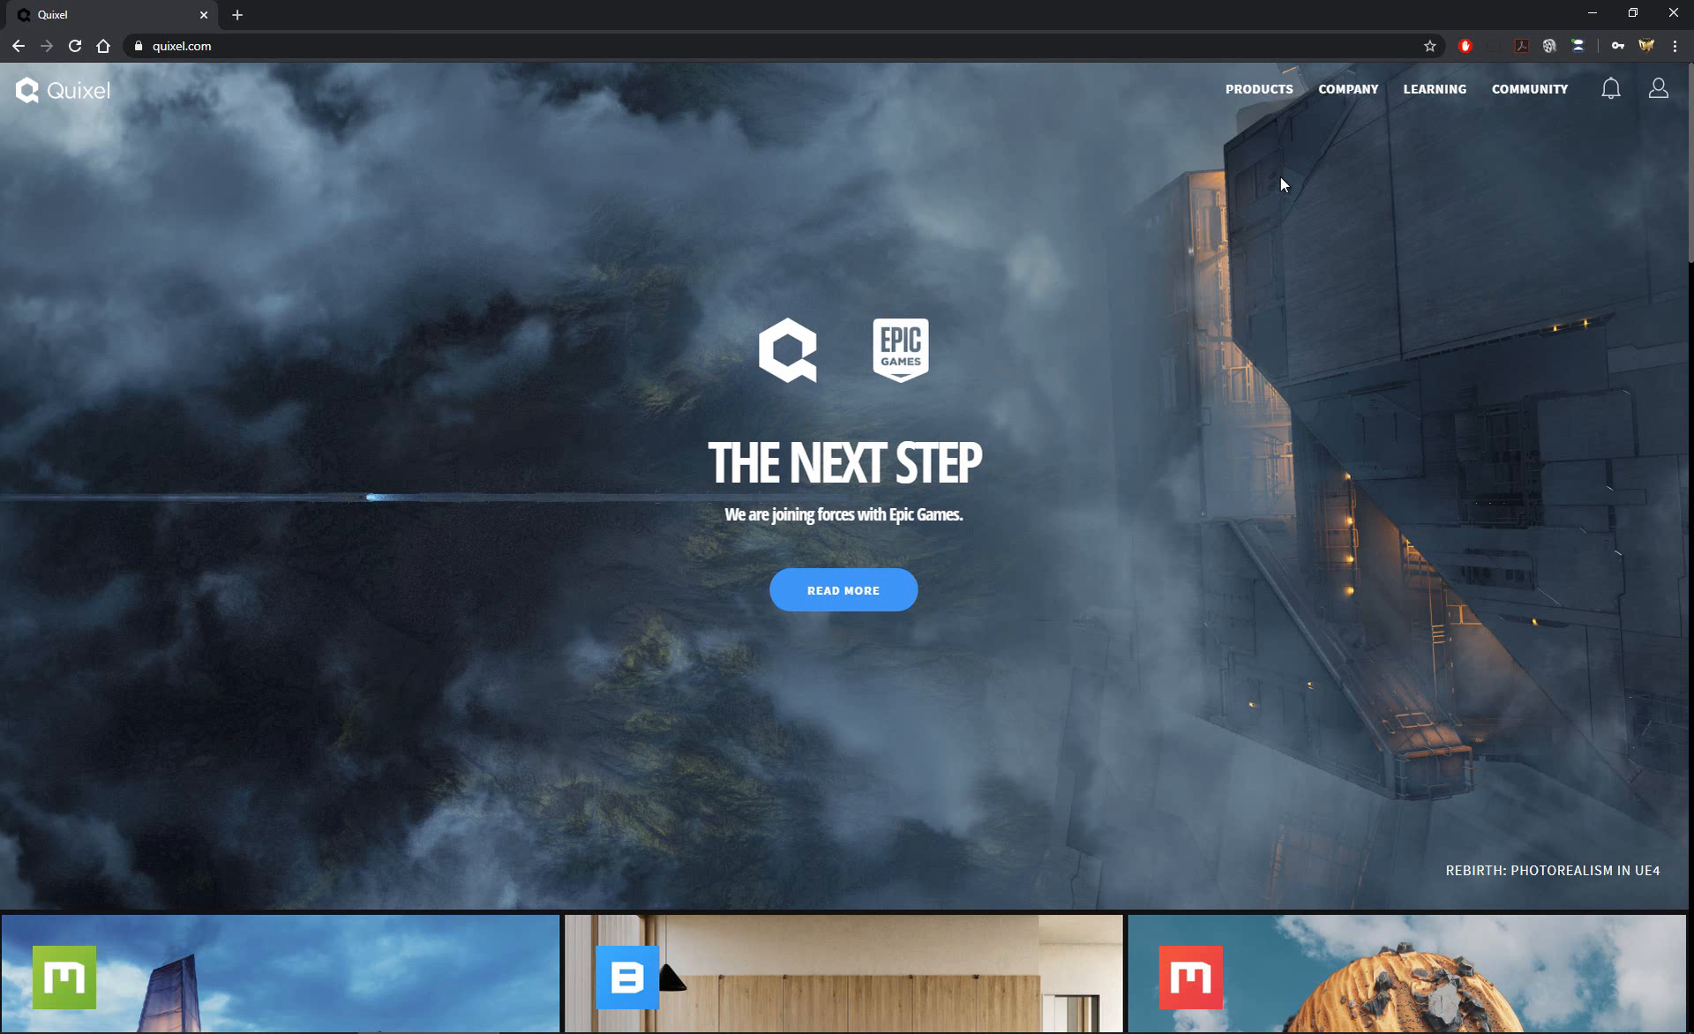
Navigate from the Products menu to the Bridge product page.
{"action": "left_click", "coordinate": [1258, 89]}
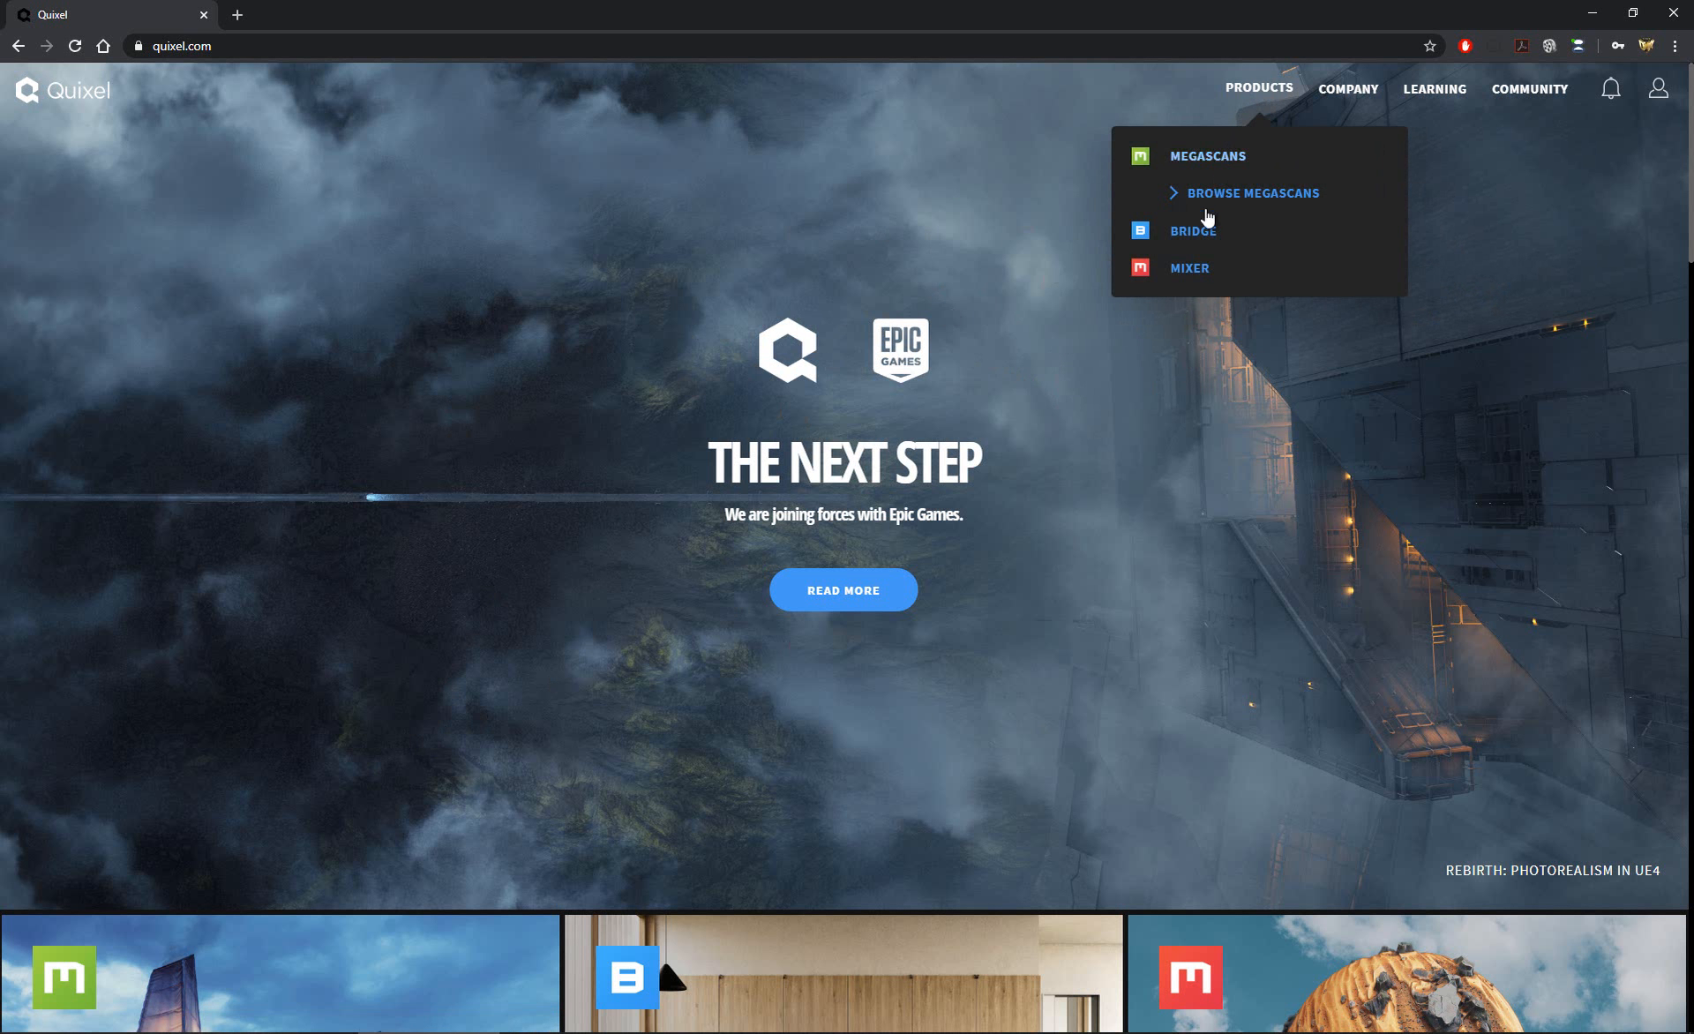
{"action": "left_click", "coordinate": [1194, 229]}
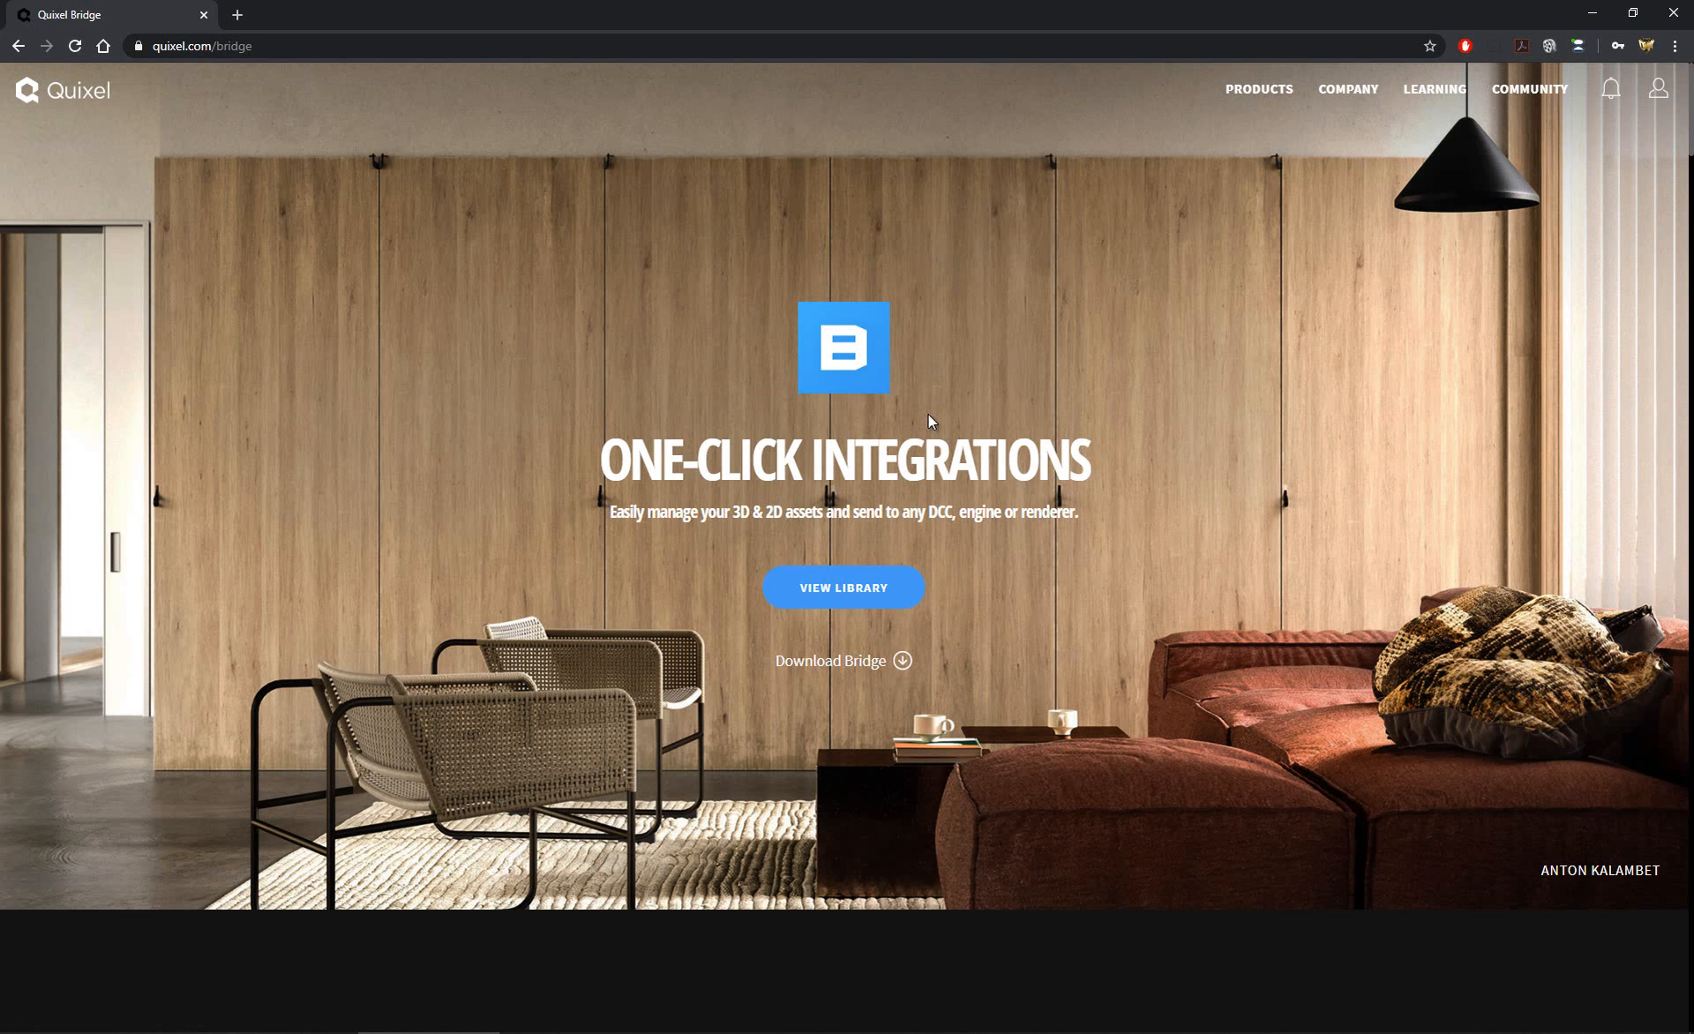
{"action": "mouse_move", "coordinate": [852, 660]}
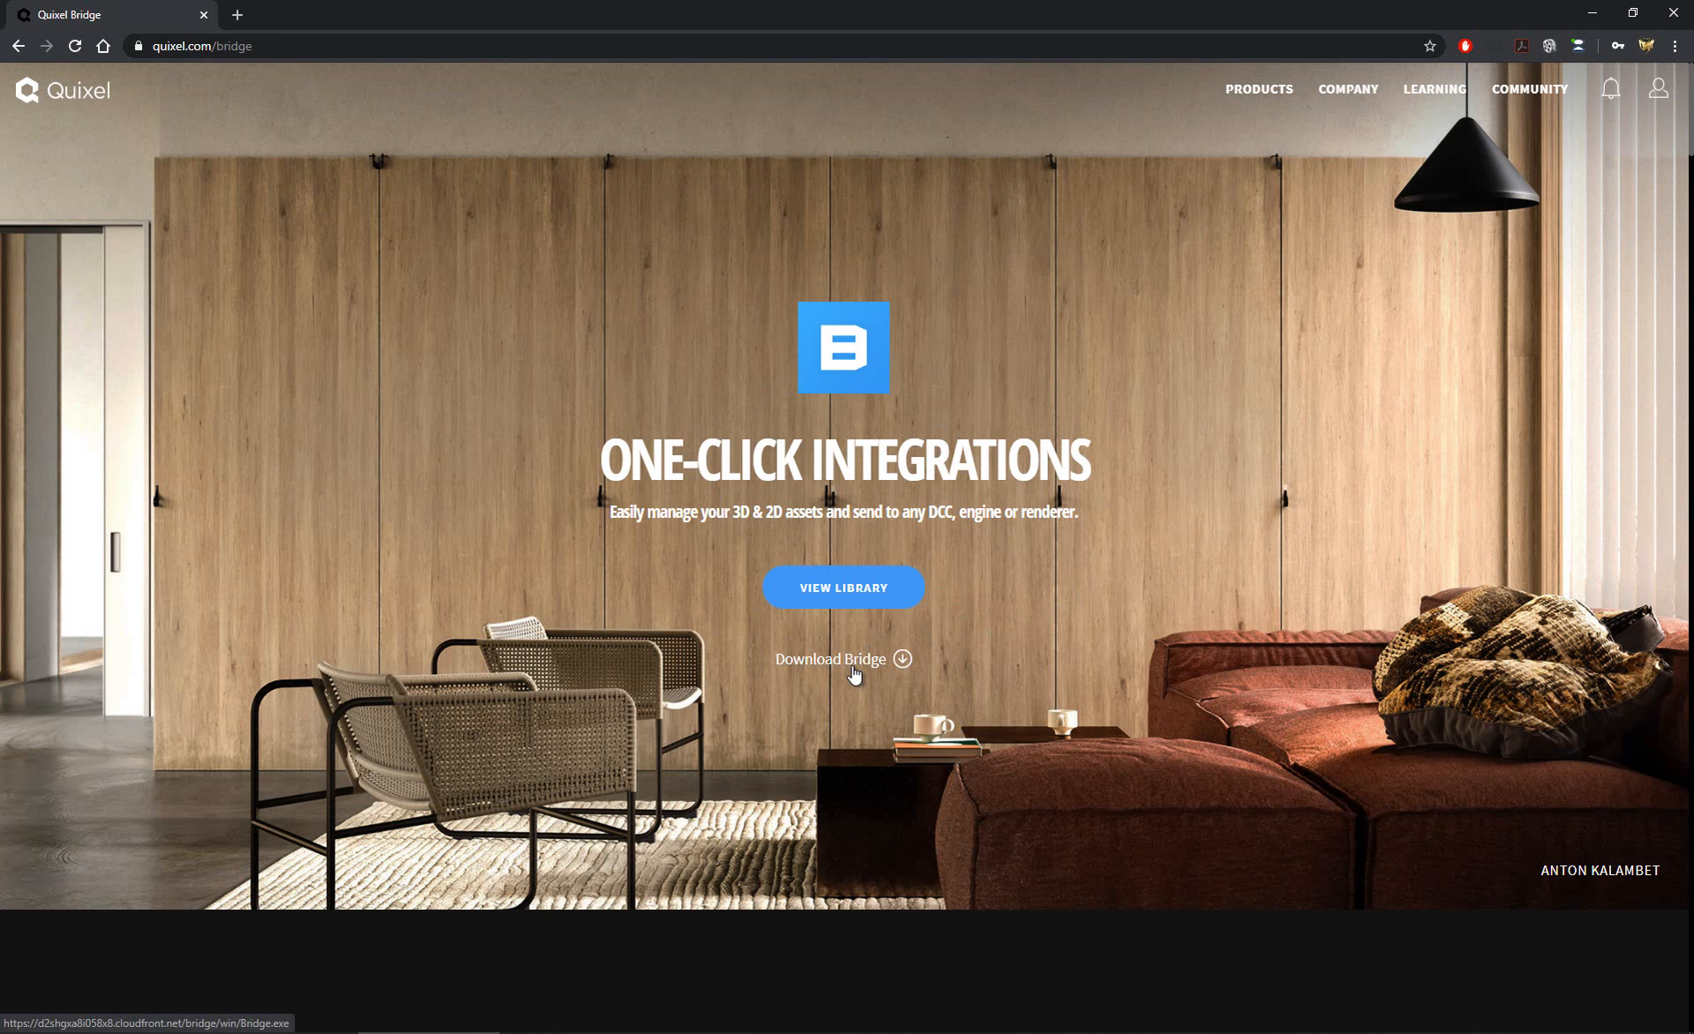
{"action": "mouse_move", "coordinate": [926, 669]}
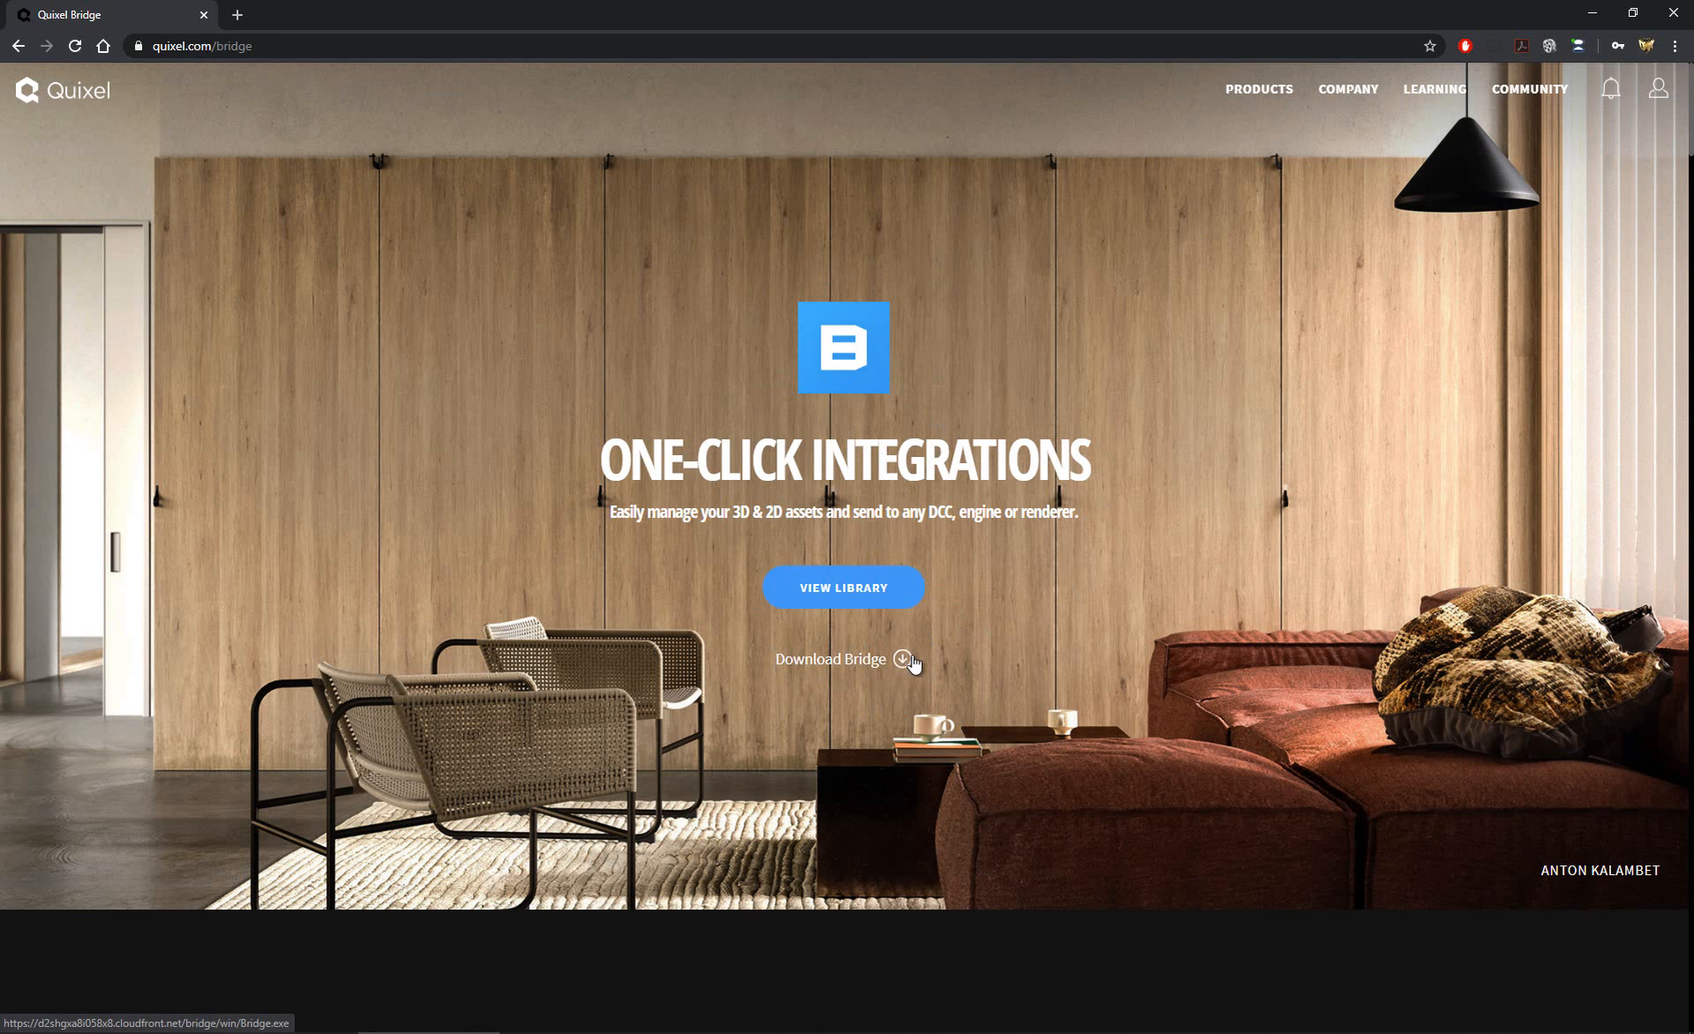
{"action": "mouse_move", "coordinate": [874, 665]}
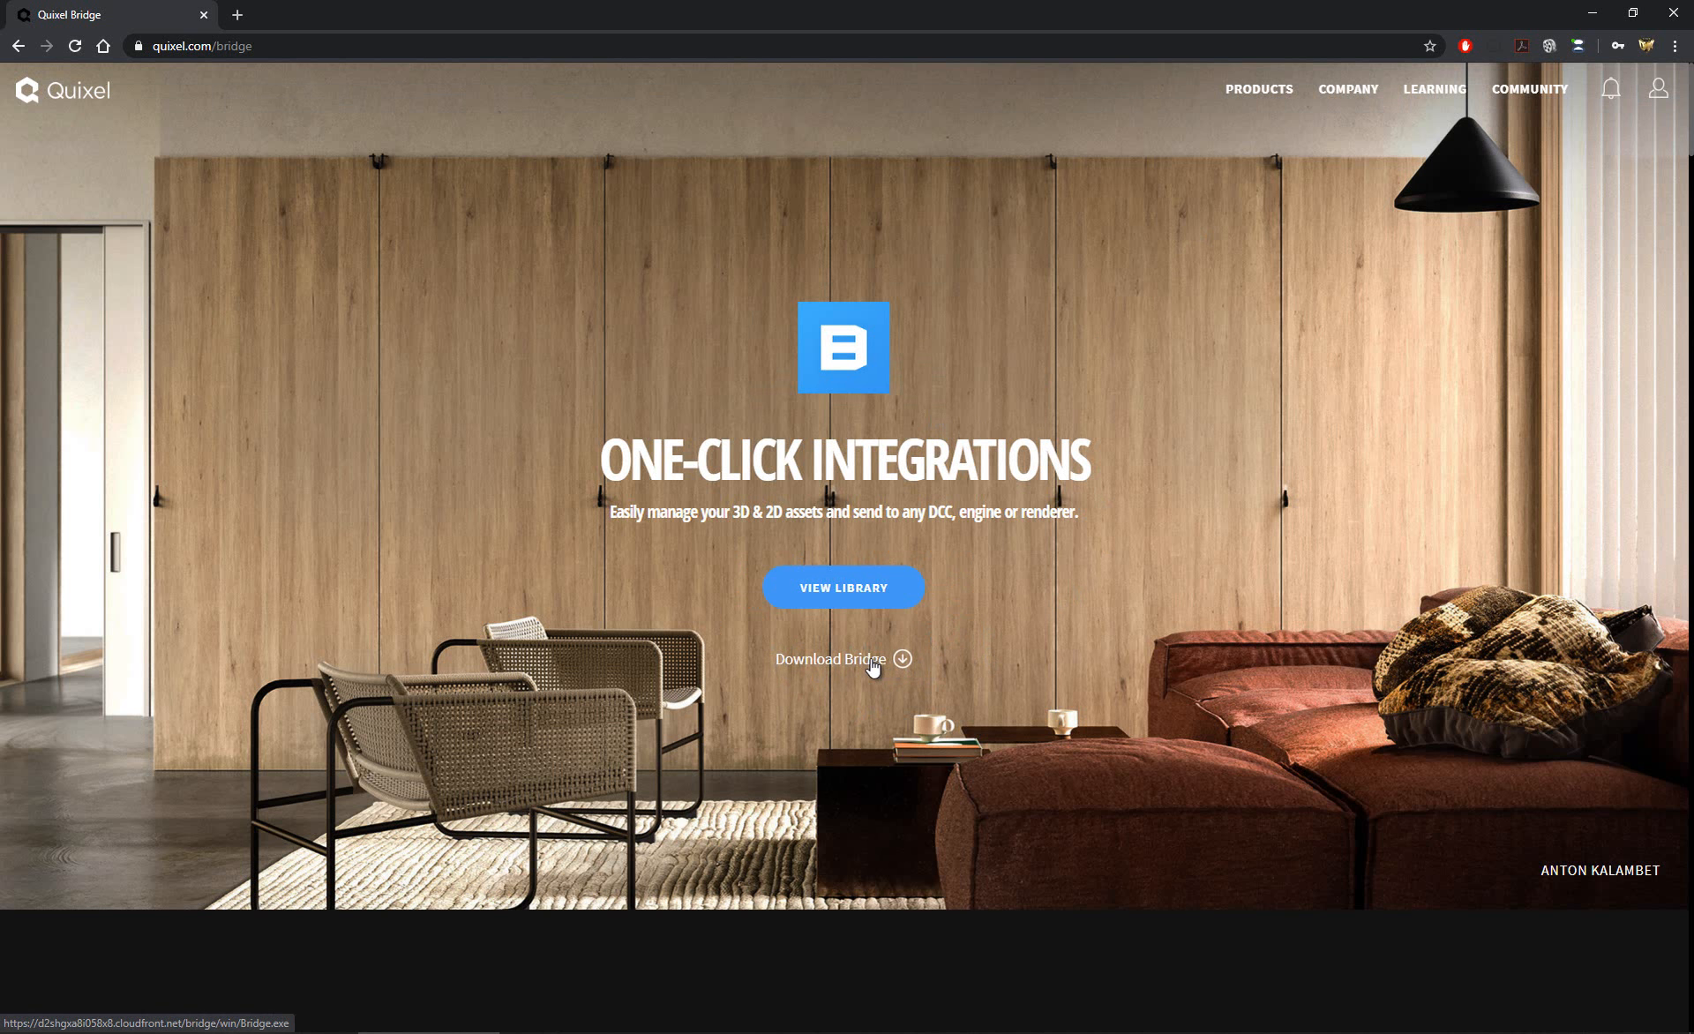
{"action": "mouse_move", "coordinate": [936, 666]}
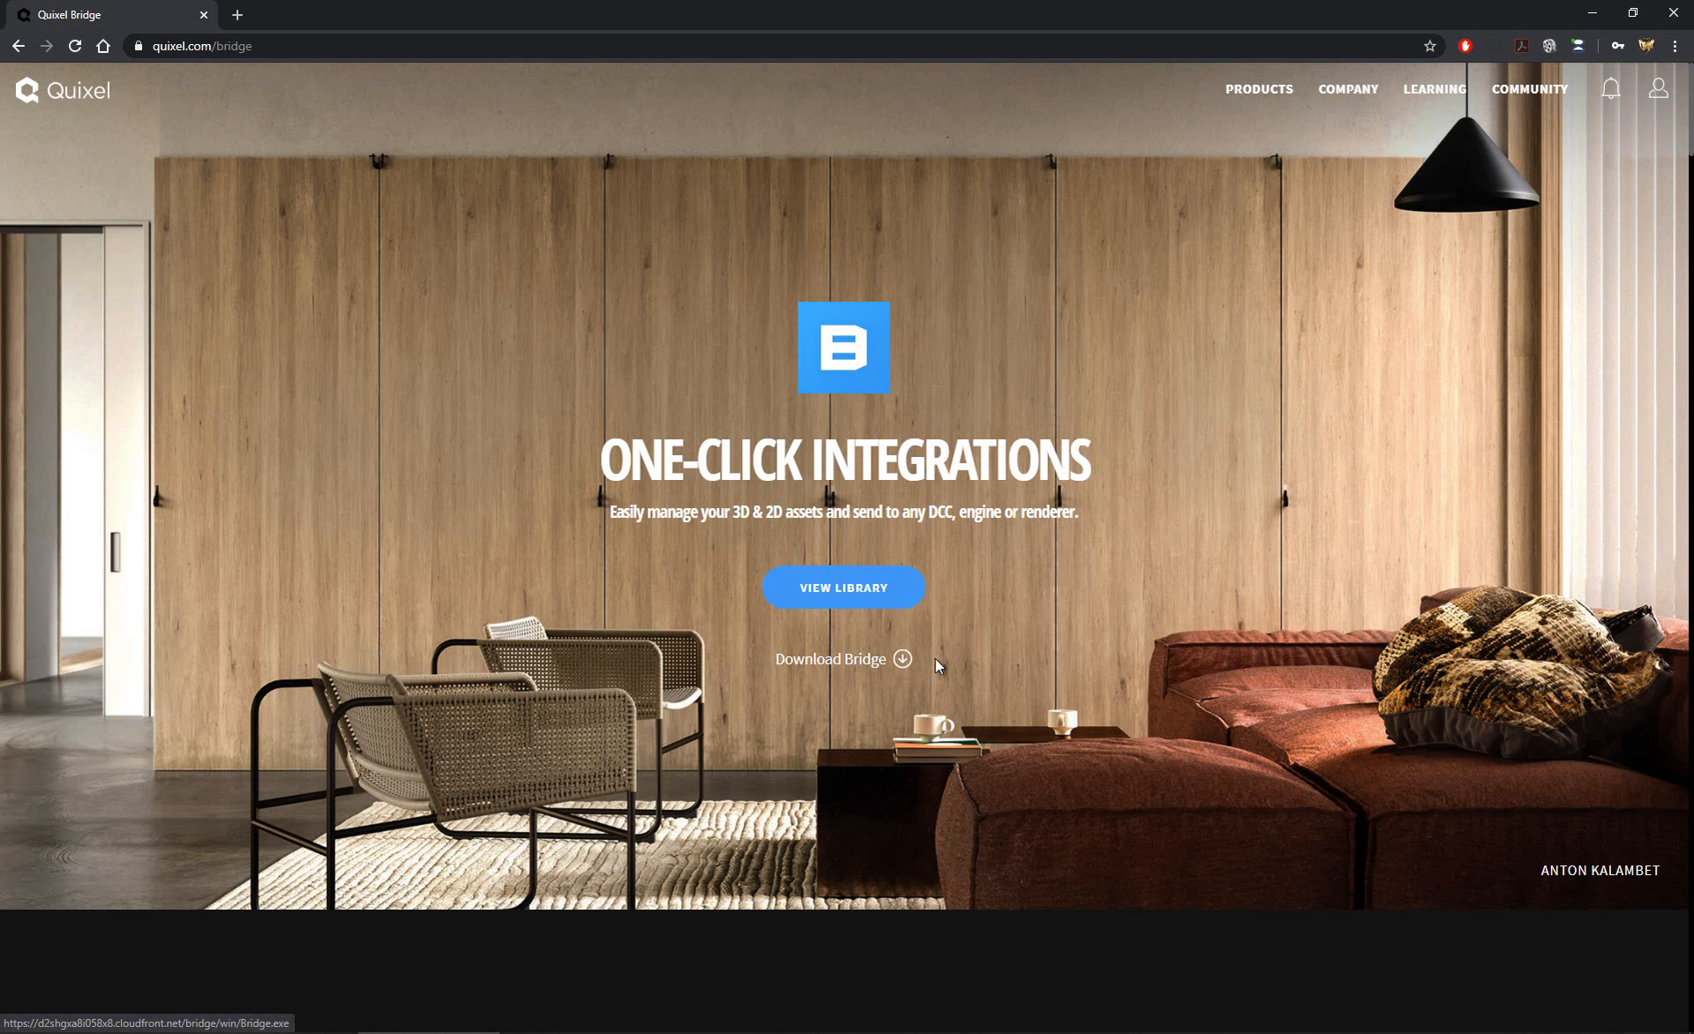
{"action": "mouse_move", "coordinate": [957, 665]}
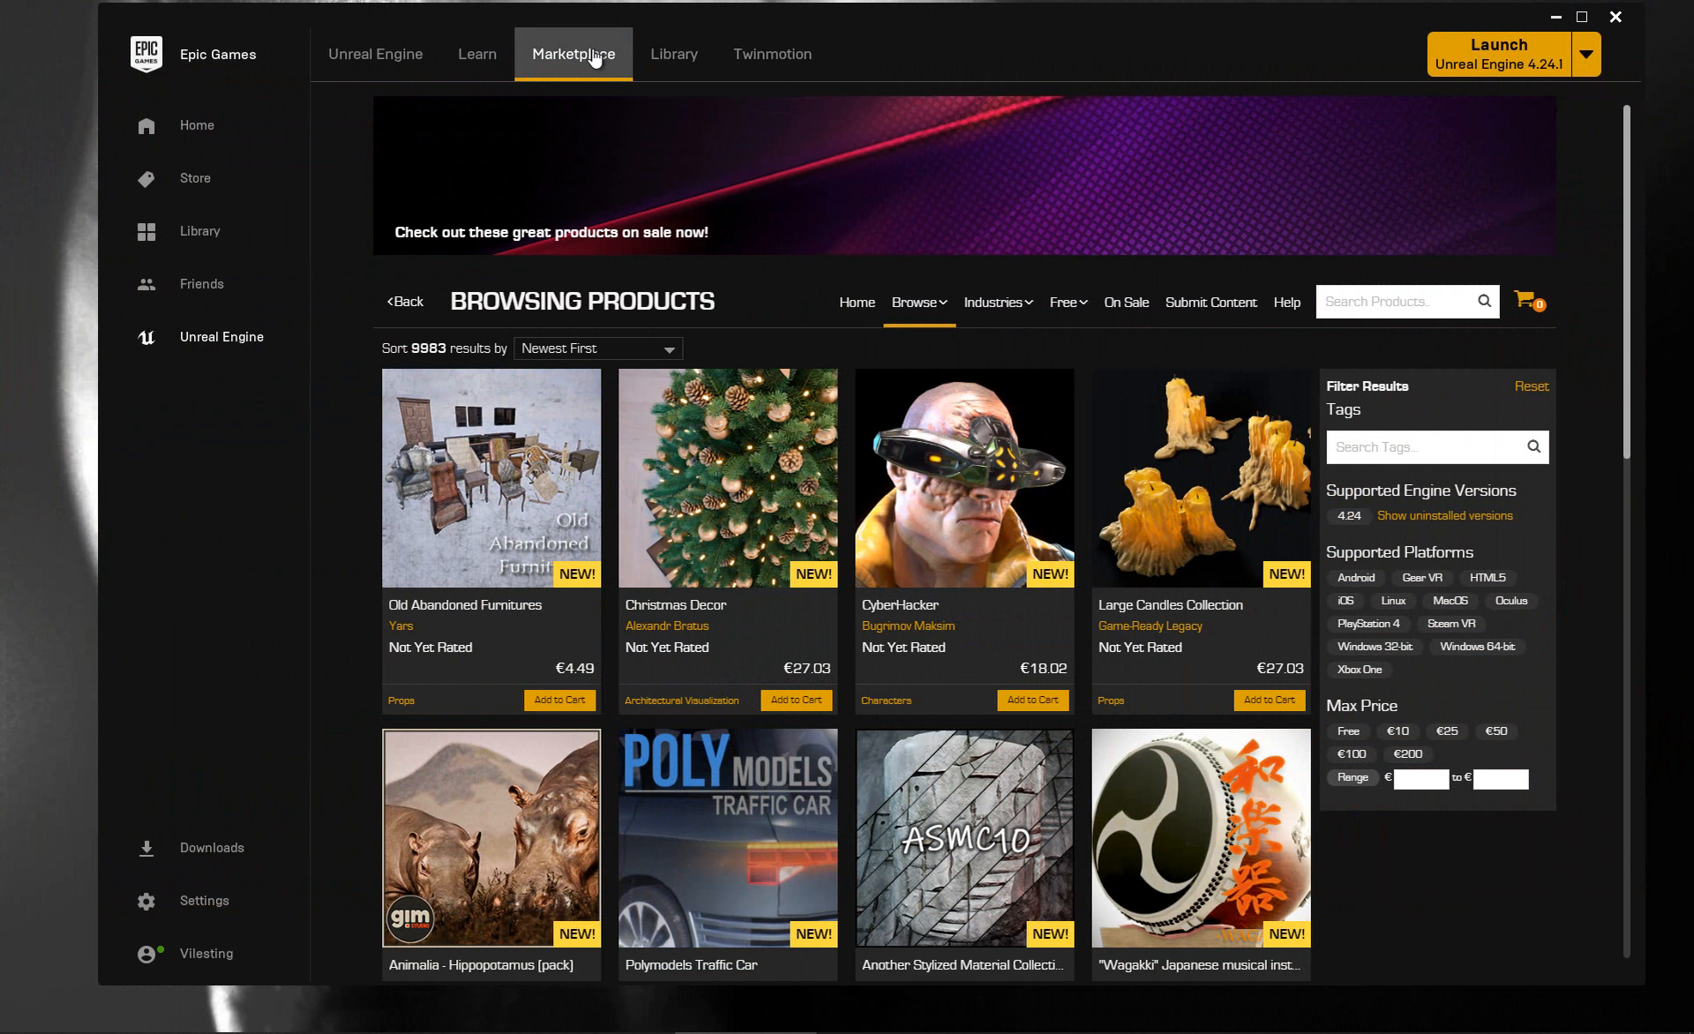
{"action": "mouse_move", "coordinate": [1334, 321]}
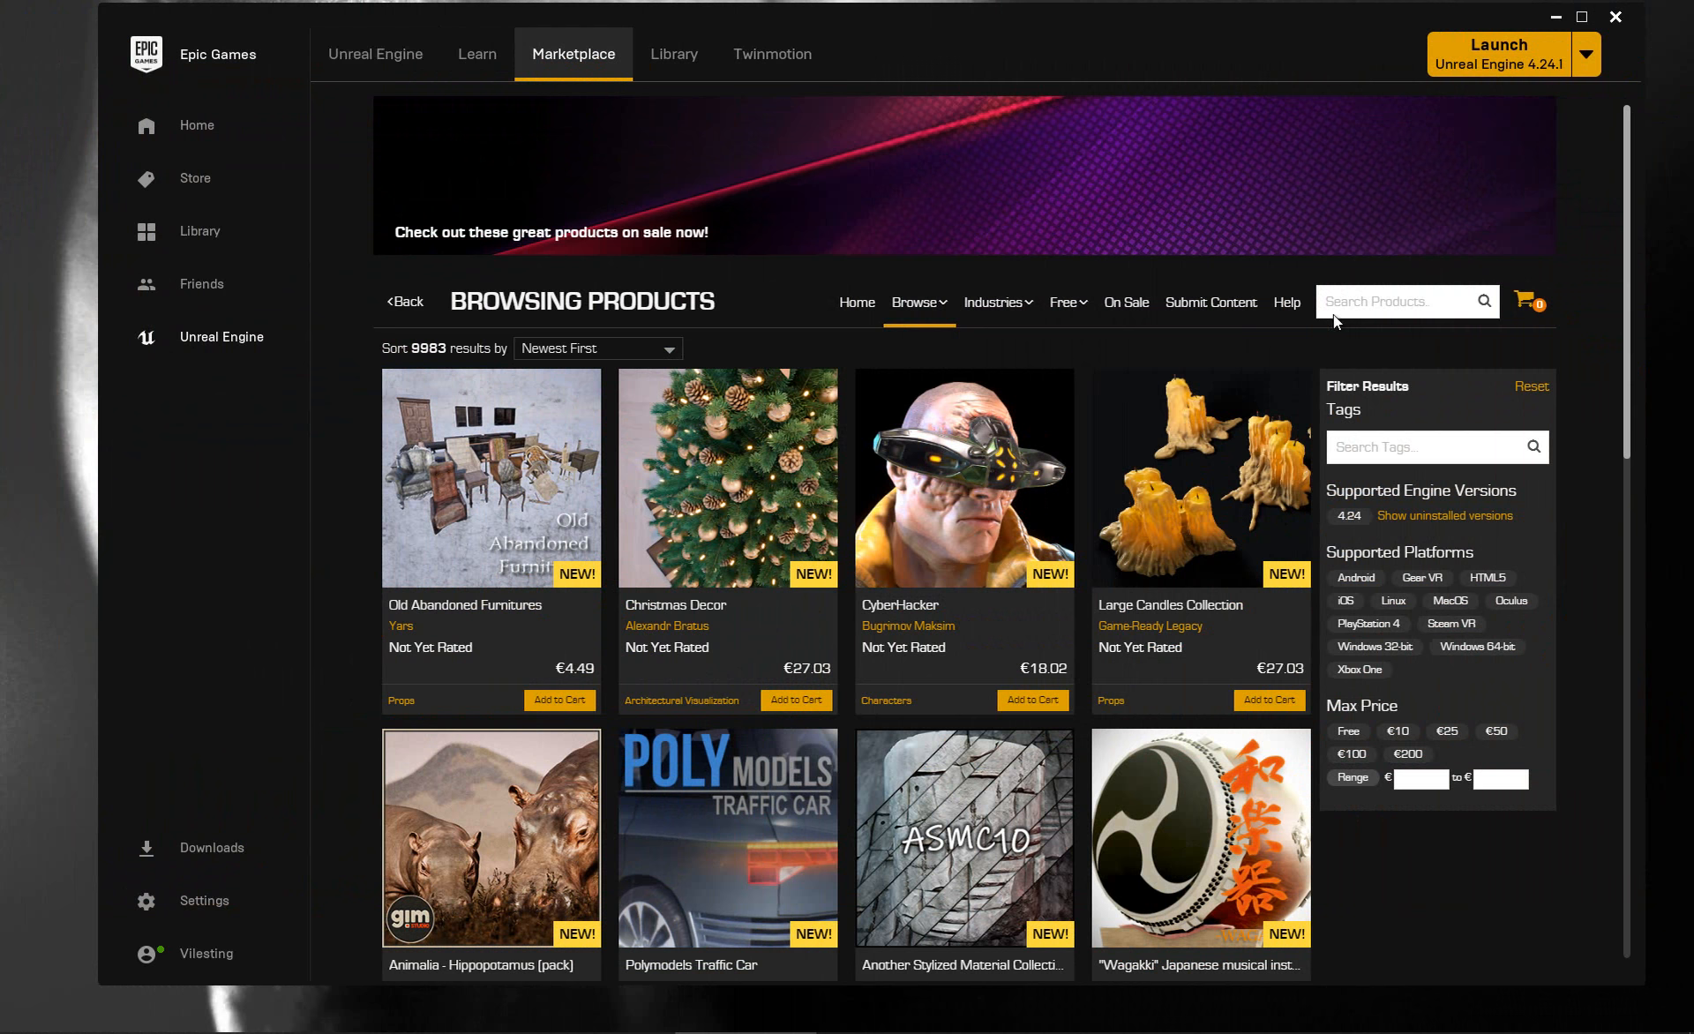
{"action": "mouse_move", "coordinate": [1391, 304]}
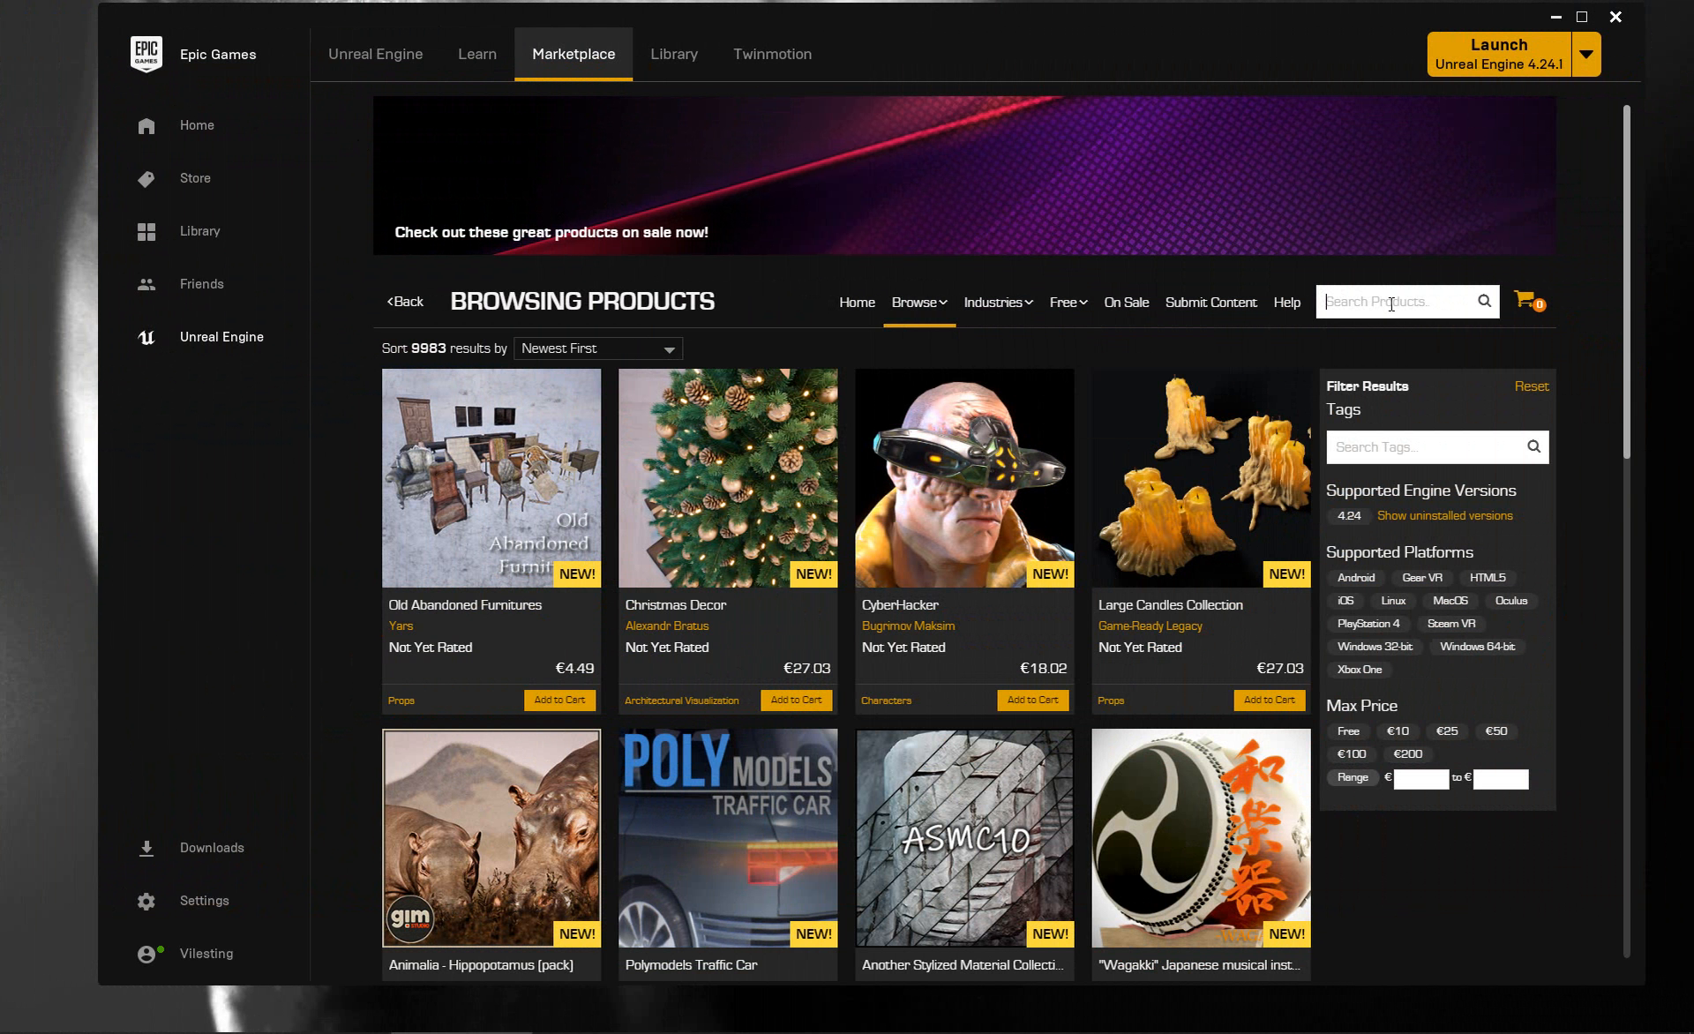
Search the Marketplace for 'megascans' and scroll through the free Megascans pack results.
{"action": "type", "text": "megascans"}
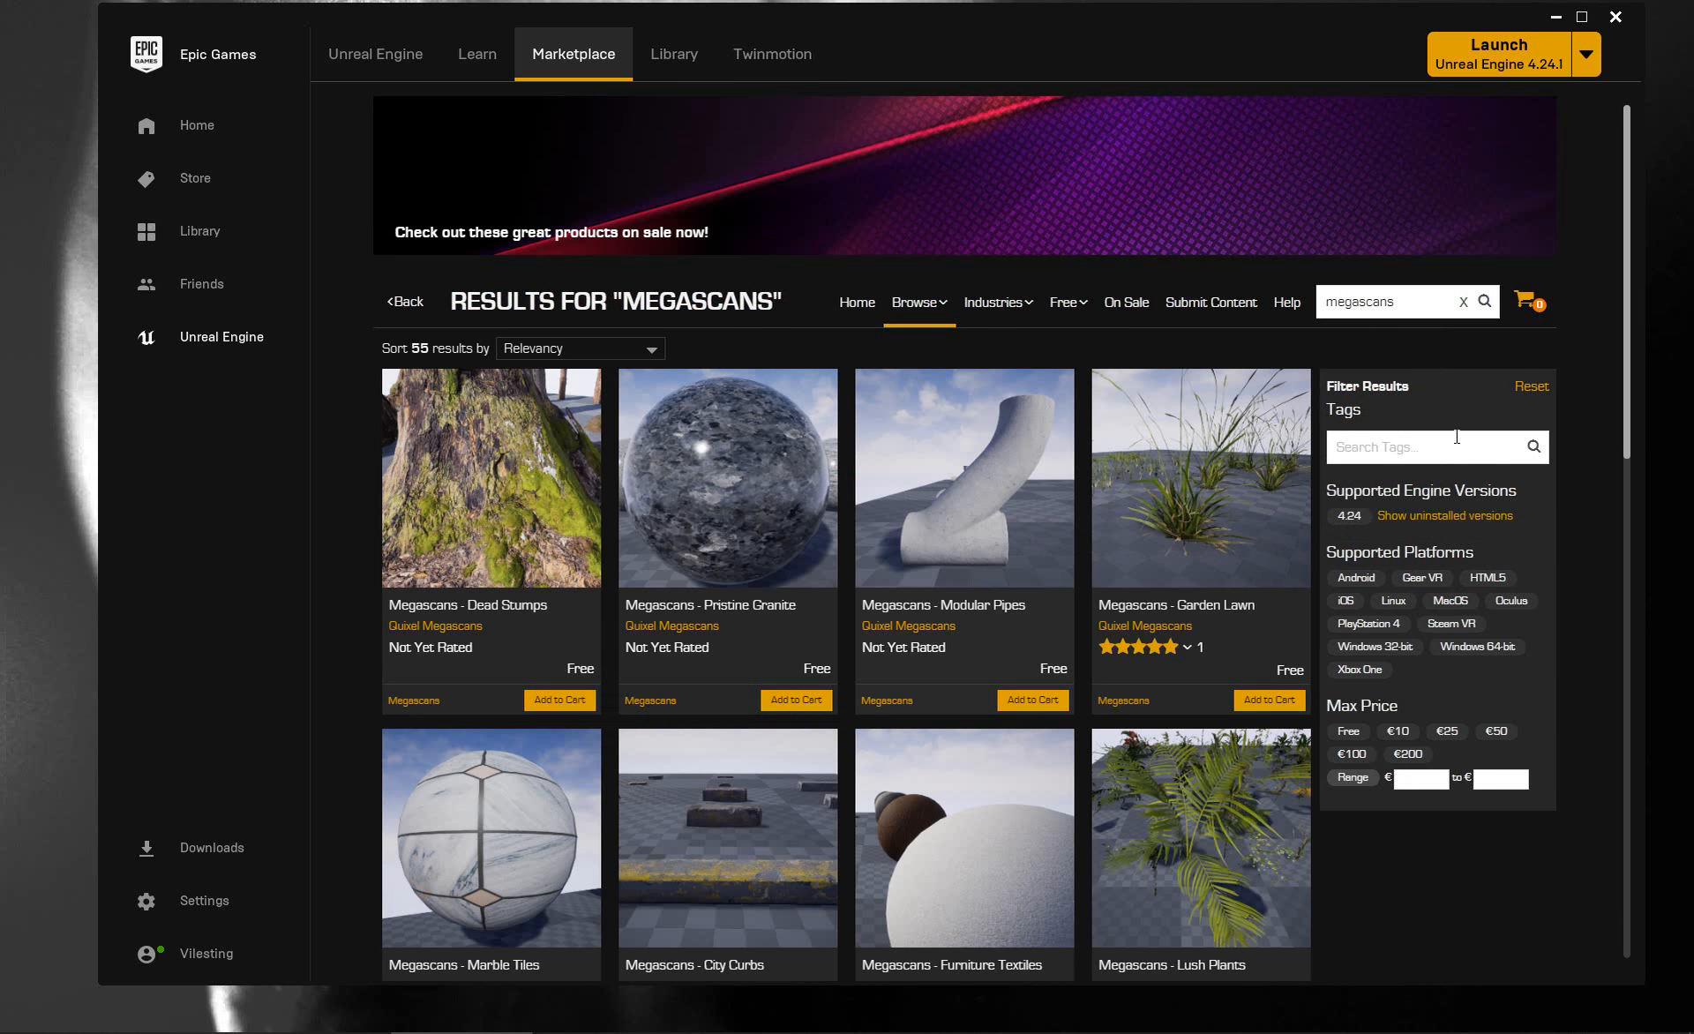
{"action": "mouse_move", "coordinate": [1318, 558]}
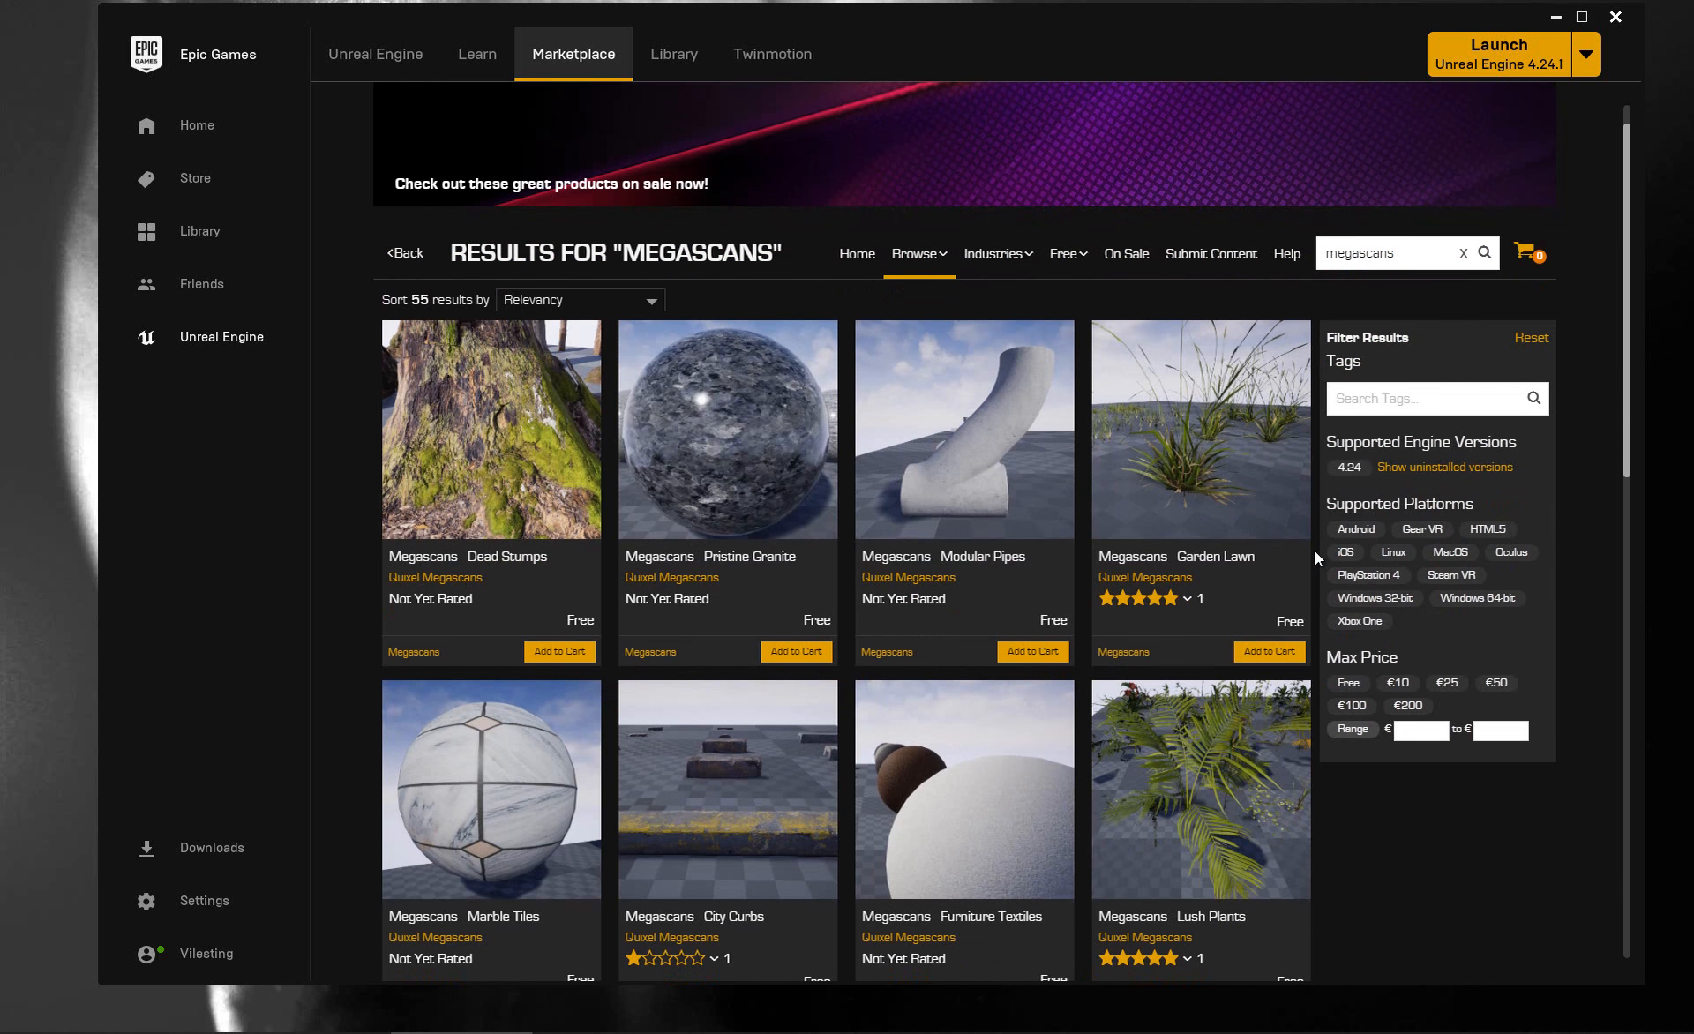
{"action": "scroll", "scroll_direction": "down", "scroll_amount": 3}
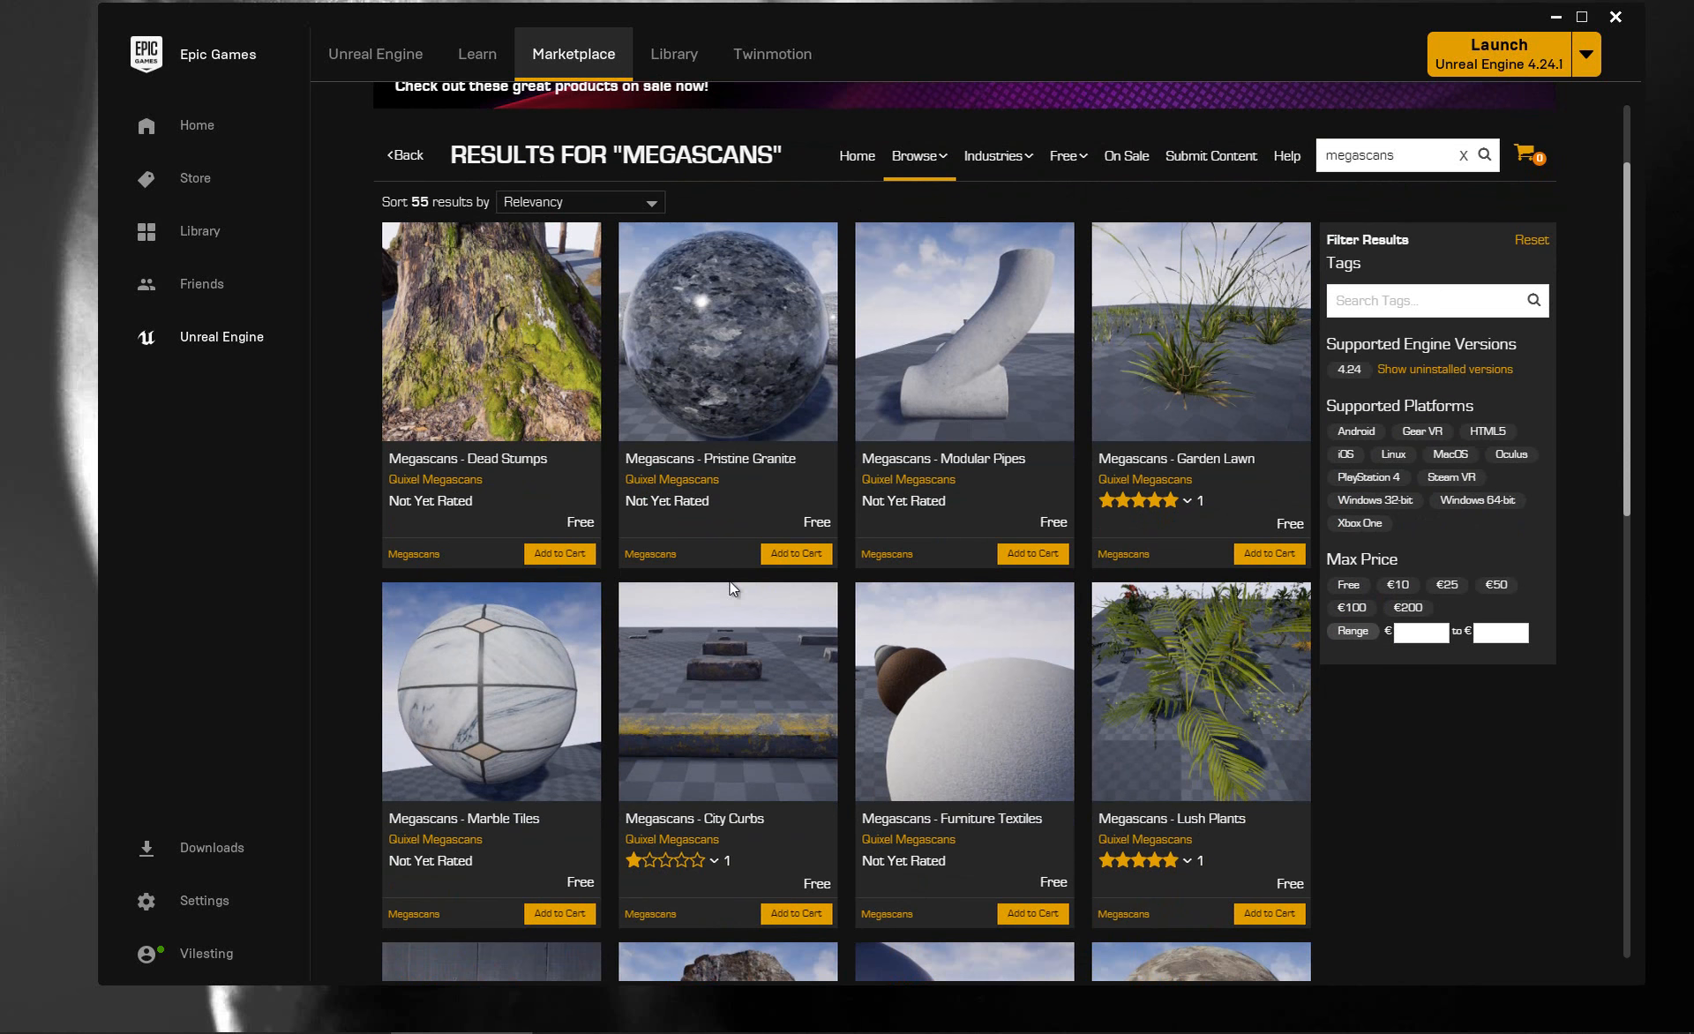
{"action": "scroll", "scroll_direction": "down", "scroll_amount": 3}
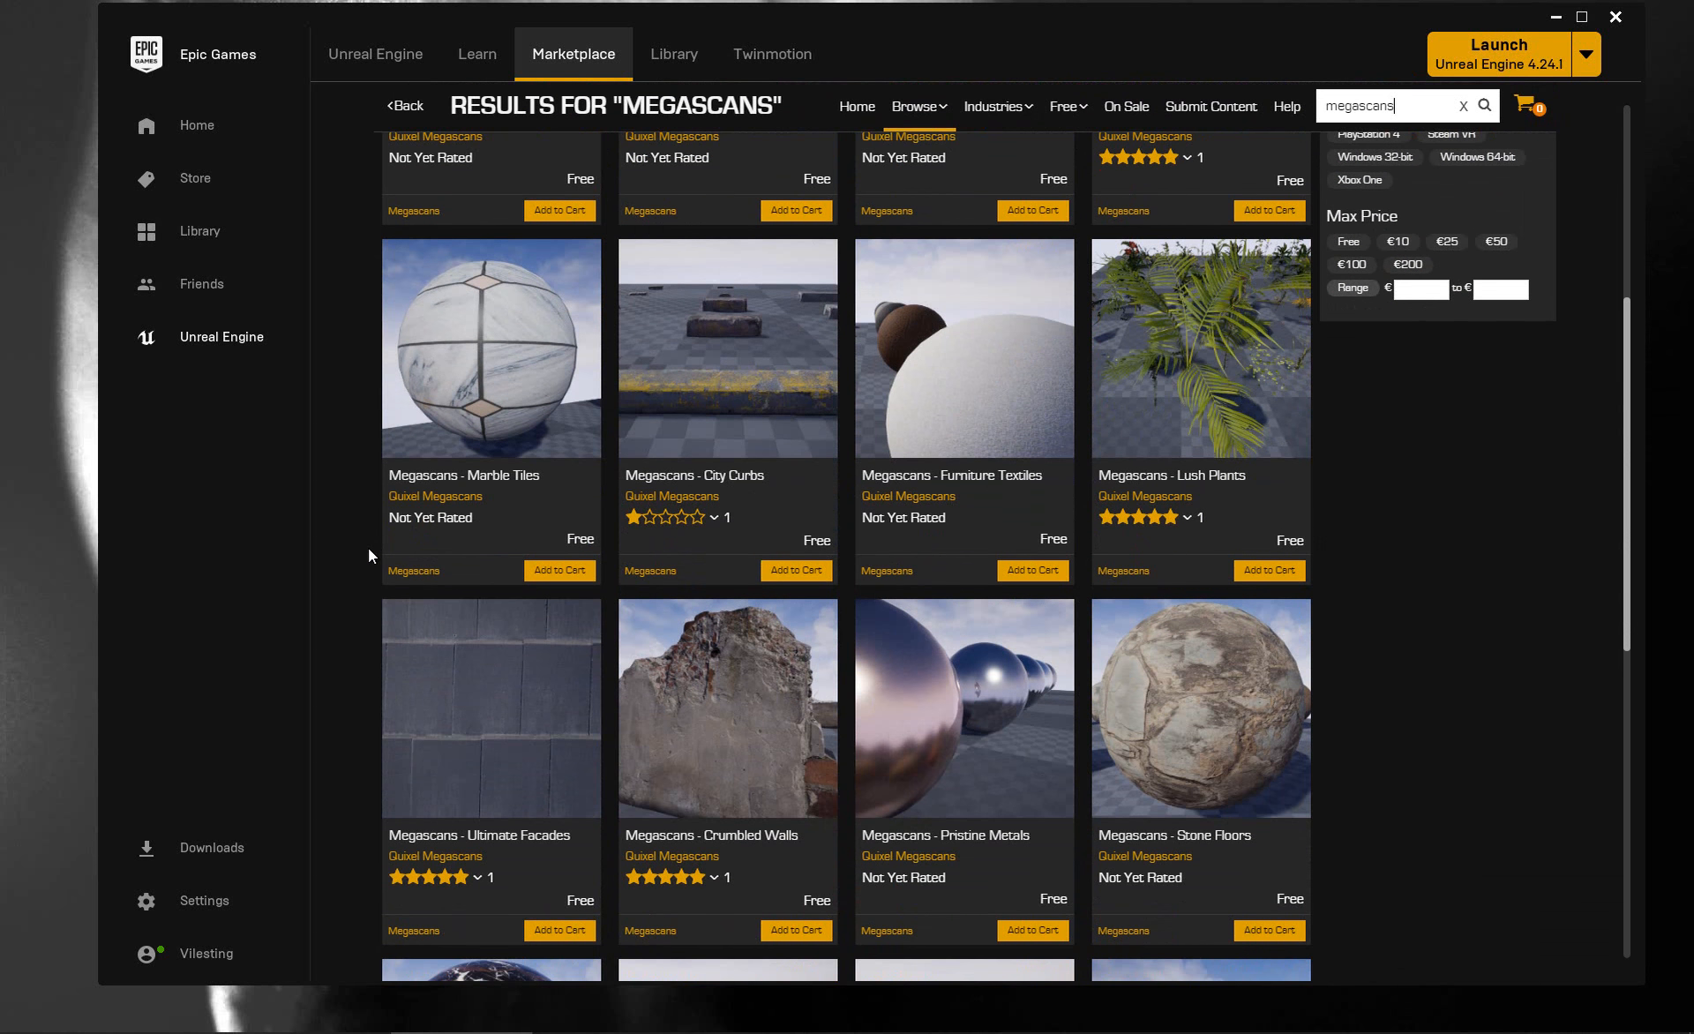
{"action": "scroll", "scroll_direction": "down", "scroll_amount": 3}
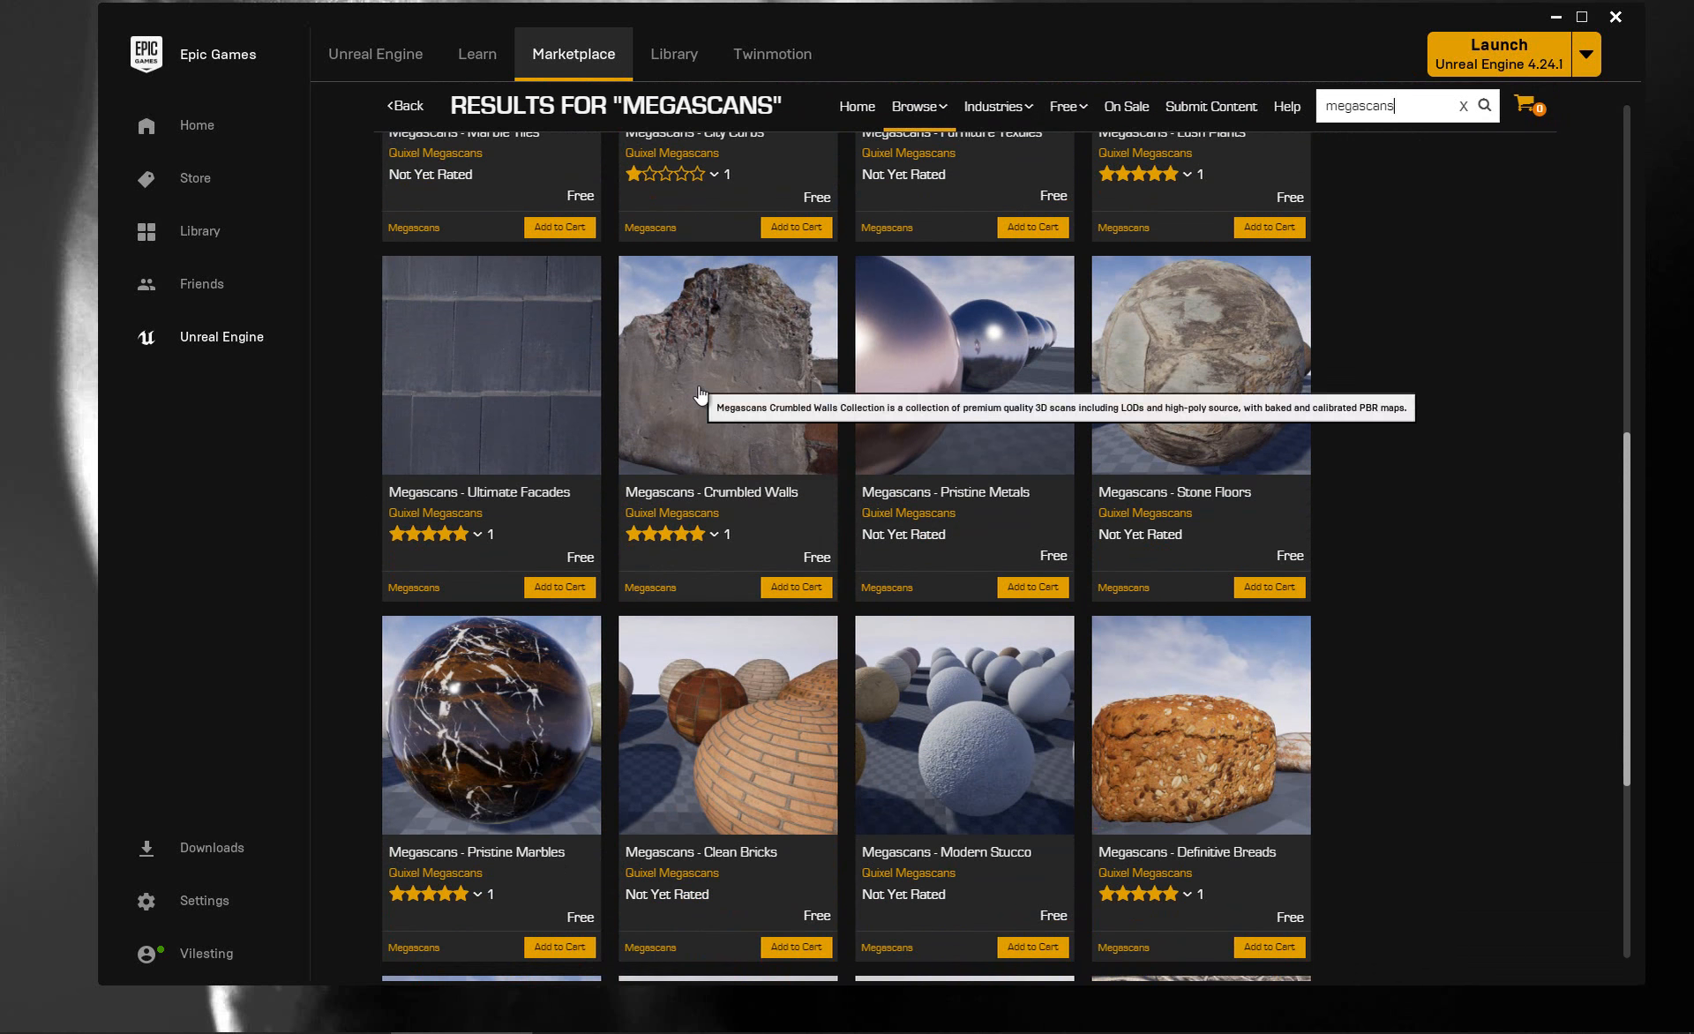
{"action": "mouse_move", "coordinate": [1359, 465]}
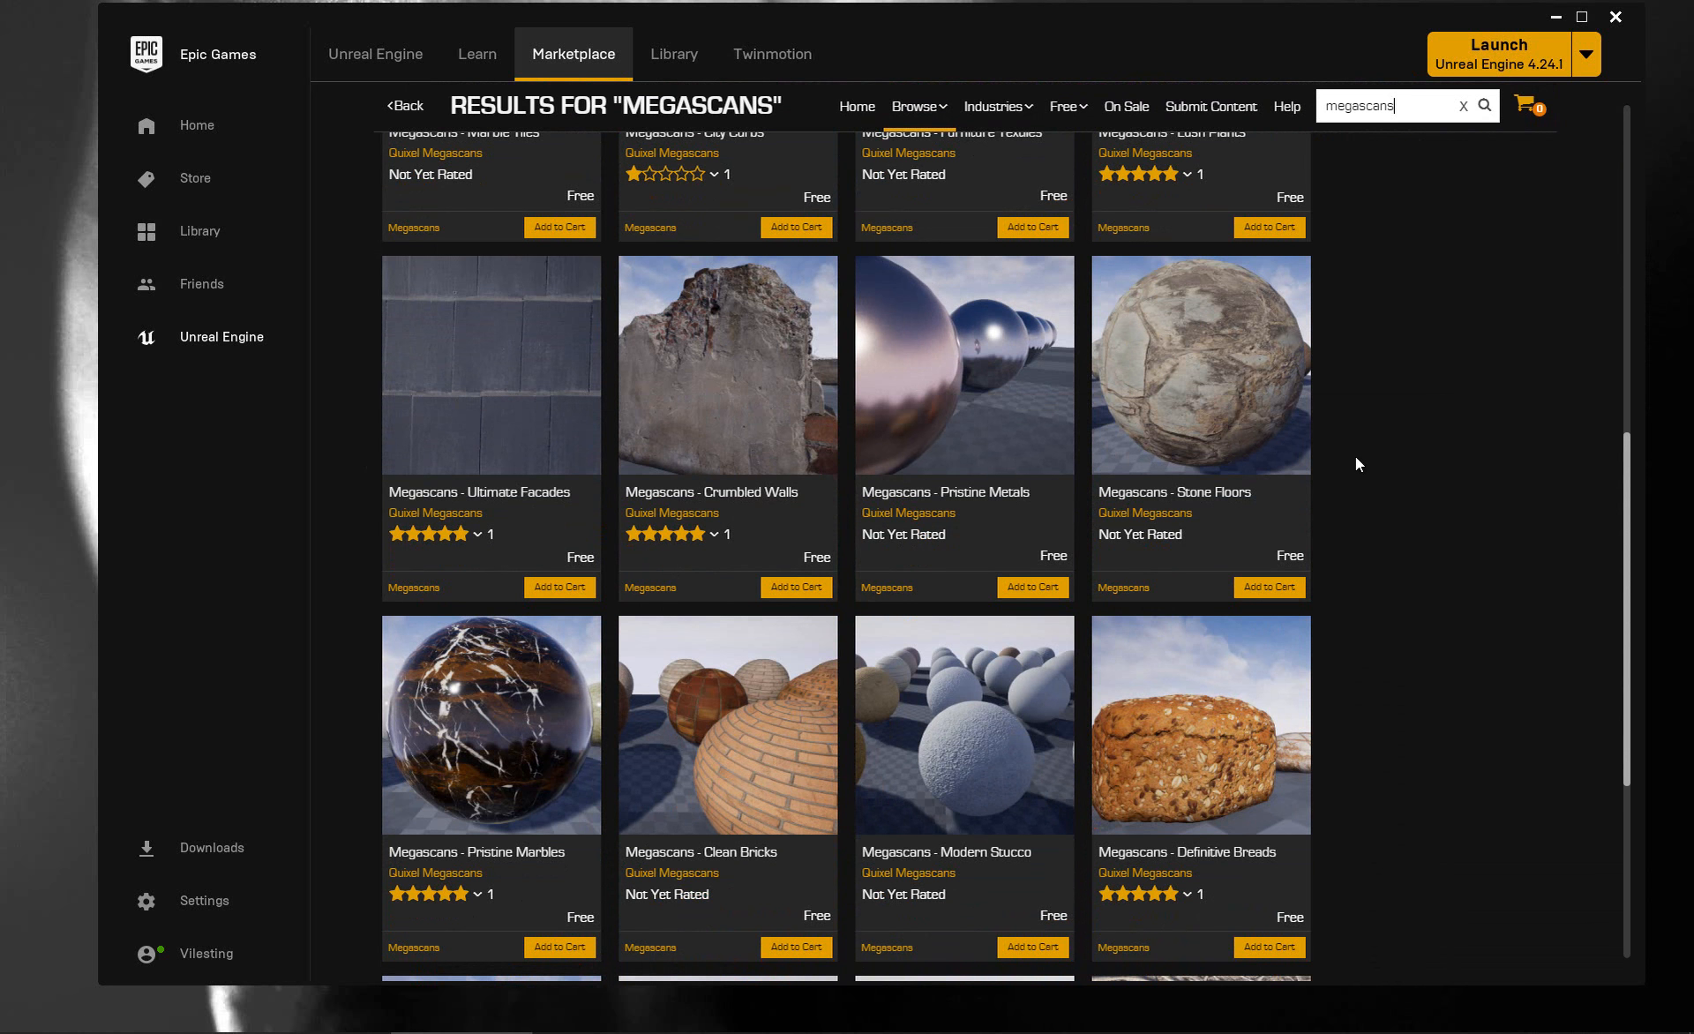
{"action": "scroll", "scroll_direction": "down", "scroll_amount": 3}
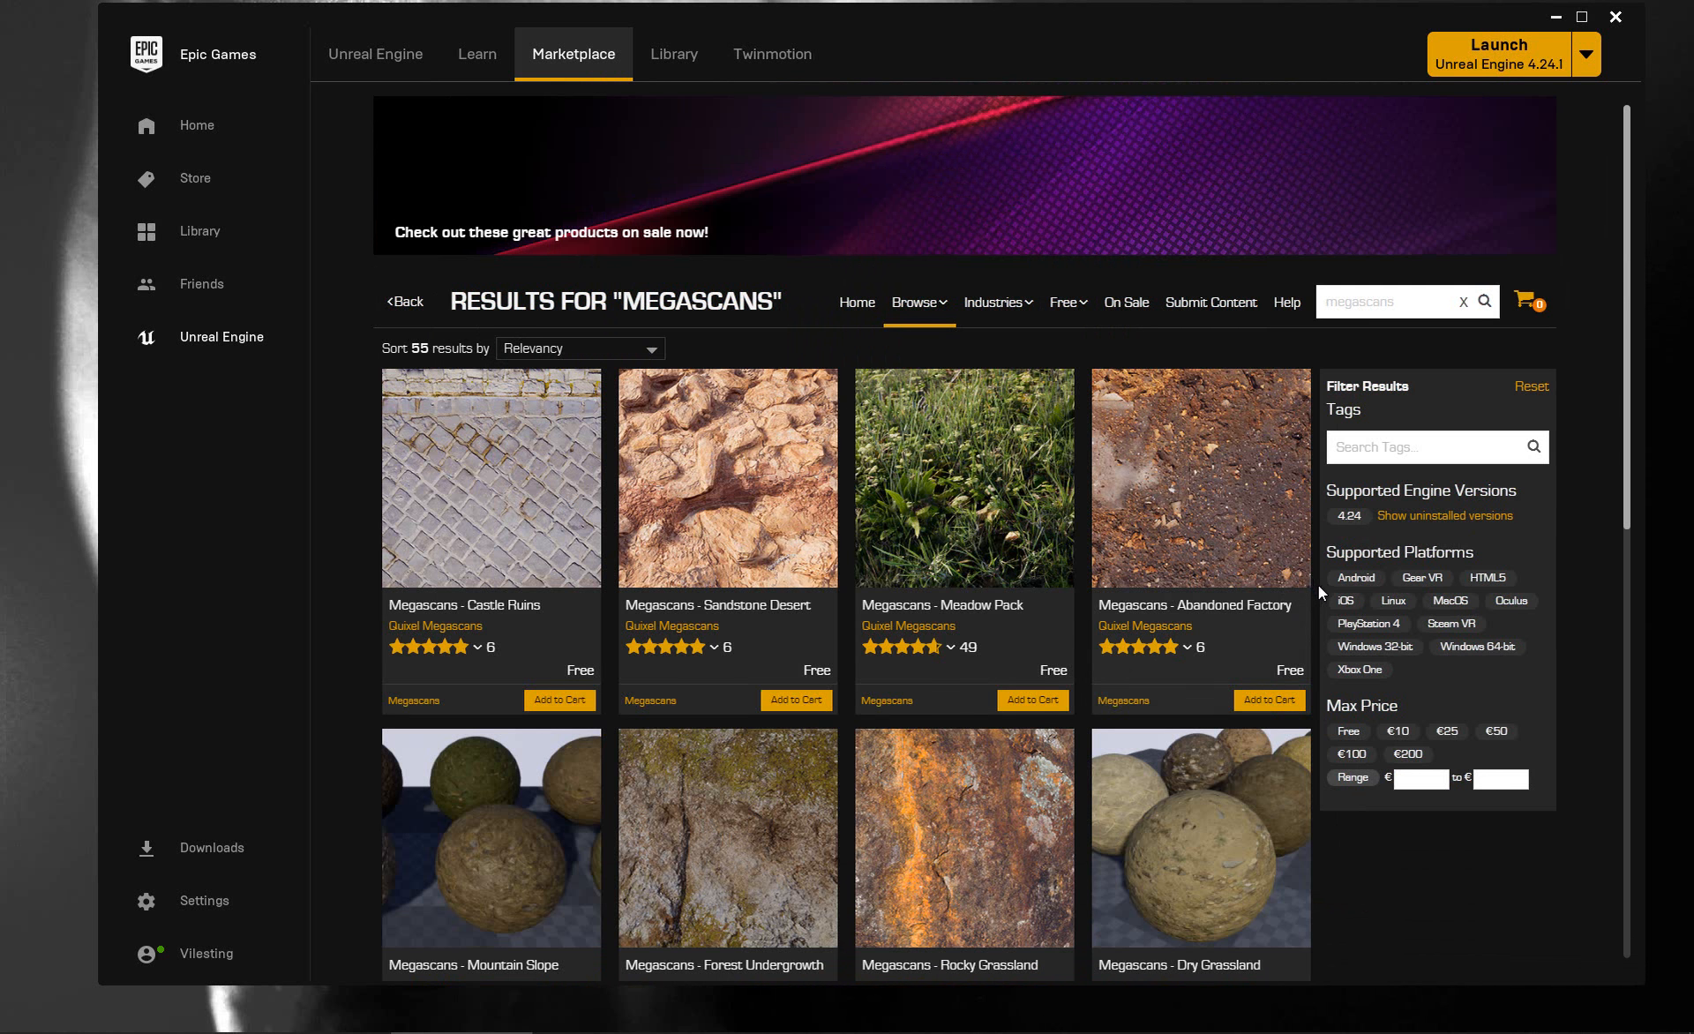
{"action": "mouse_move", "coordinate": [1320, 603]}
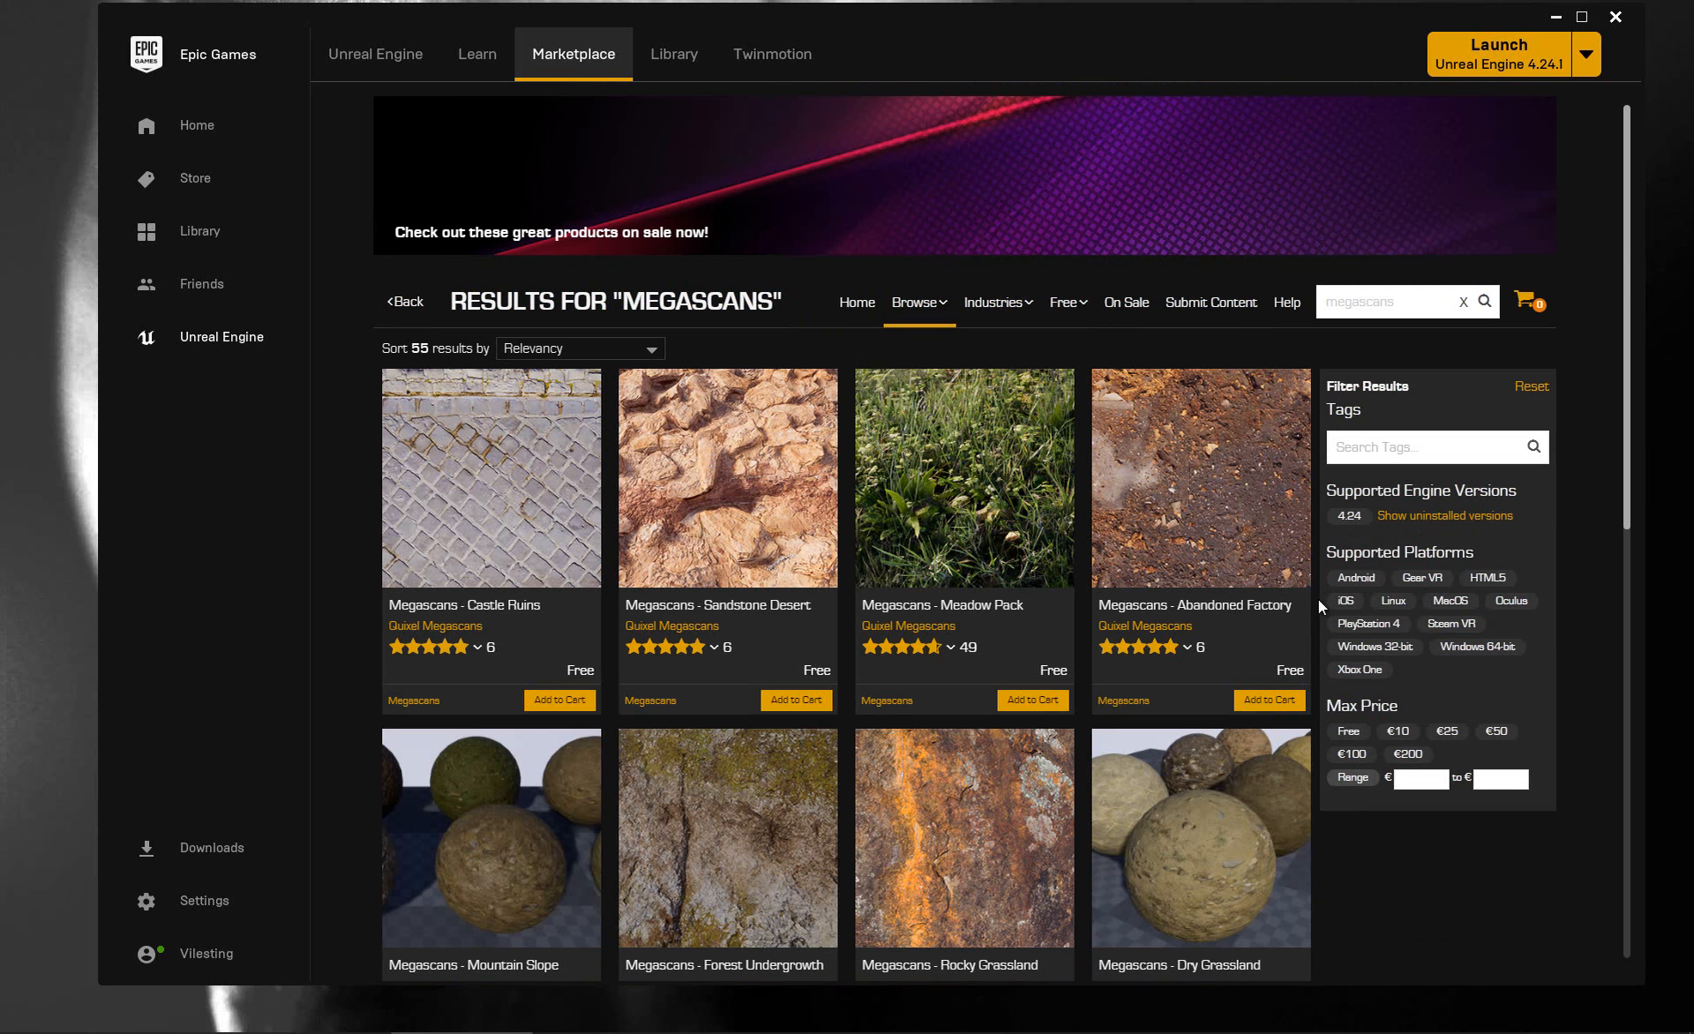
{"action": "scroll", "scroll_direction": "down", "scroll_amount": 3}
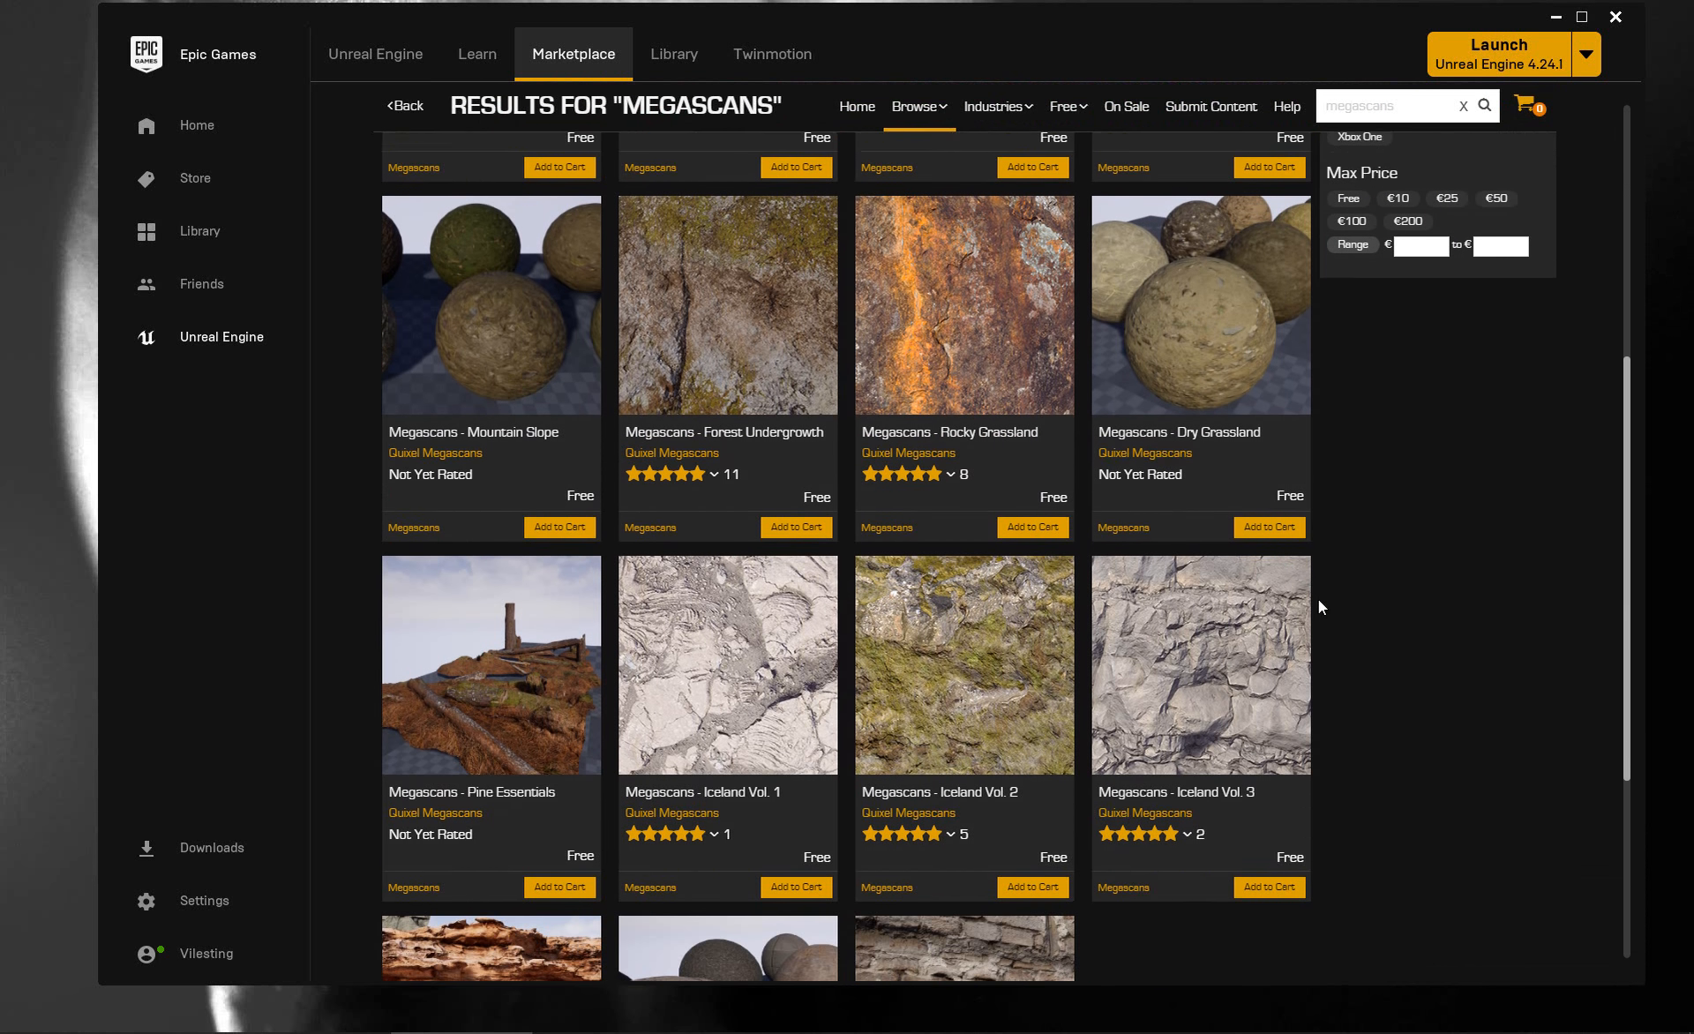
{"action": "scroll", "scroll_direction": "down", "scroll_amount": 3}
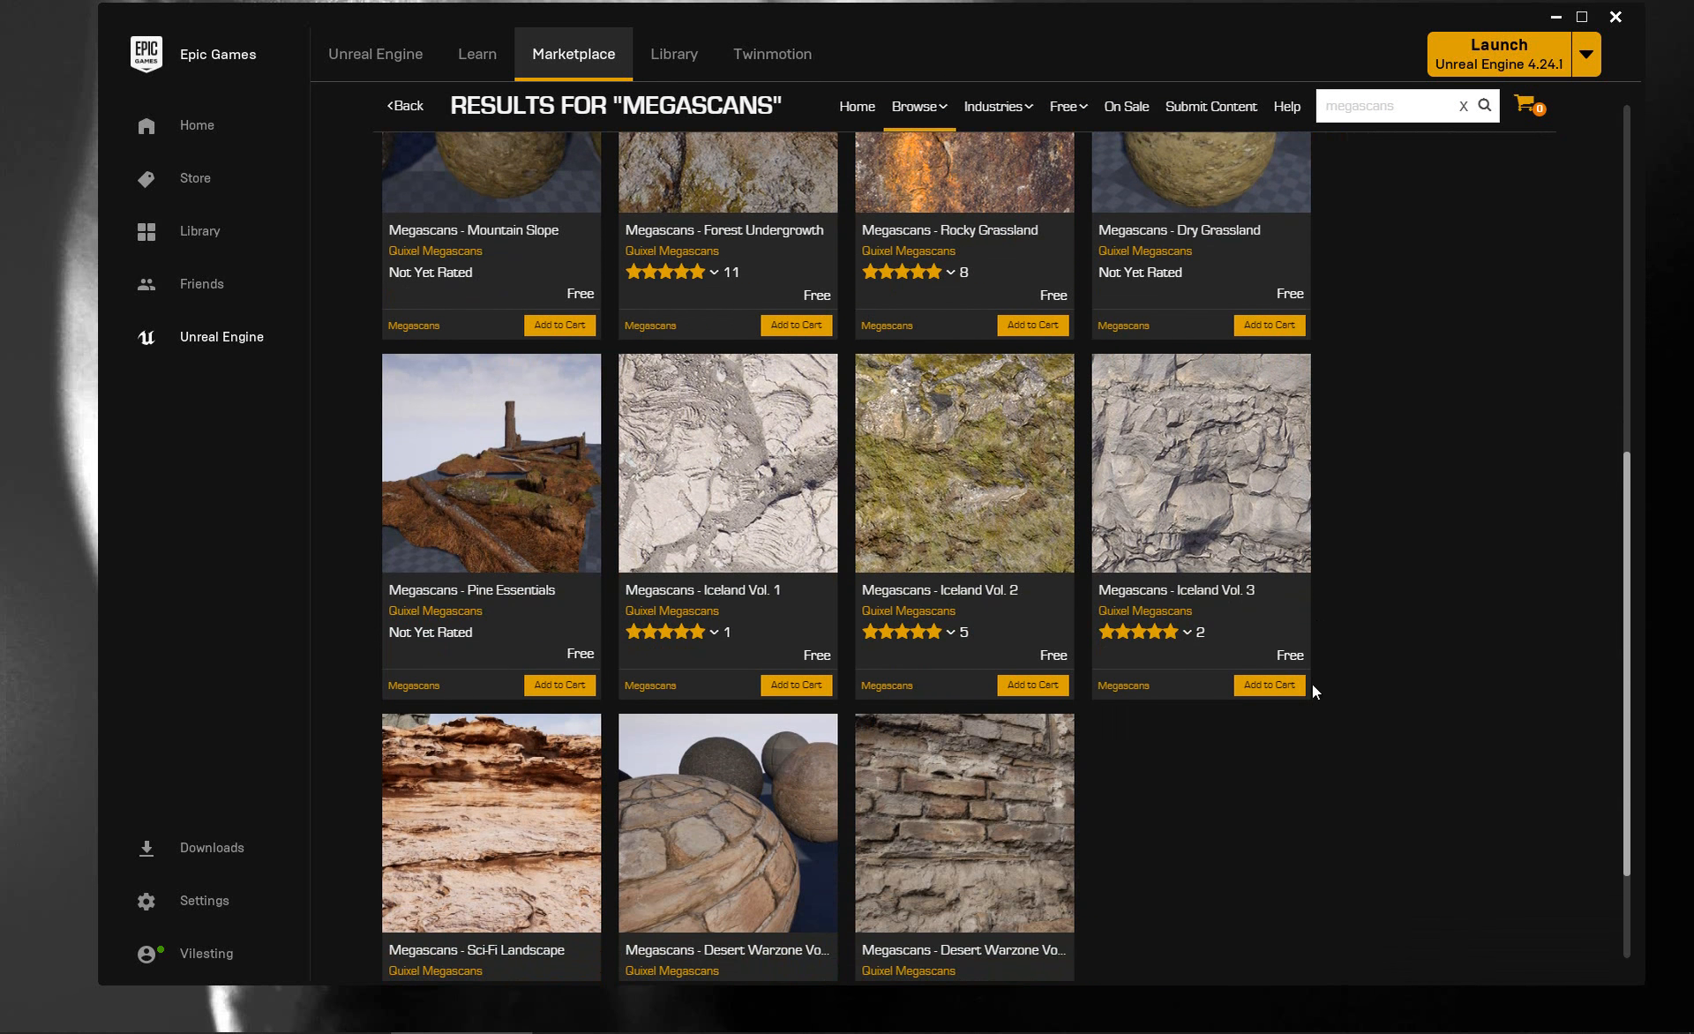
{"action": "mouse_move", "coordinate": [1339, 527]}
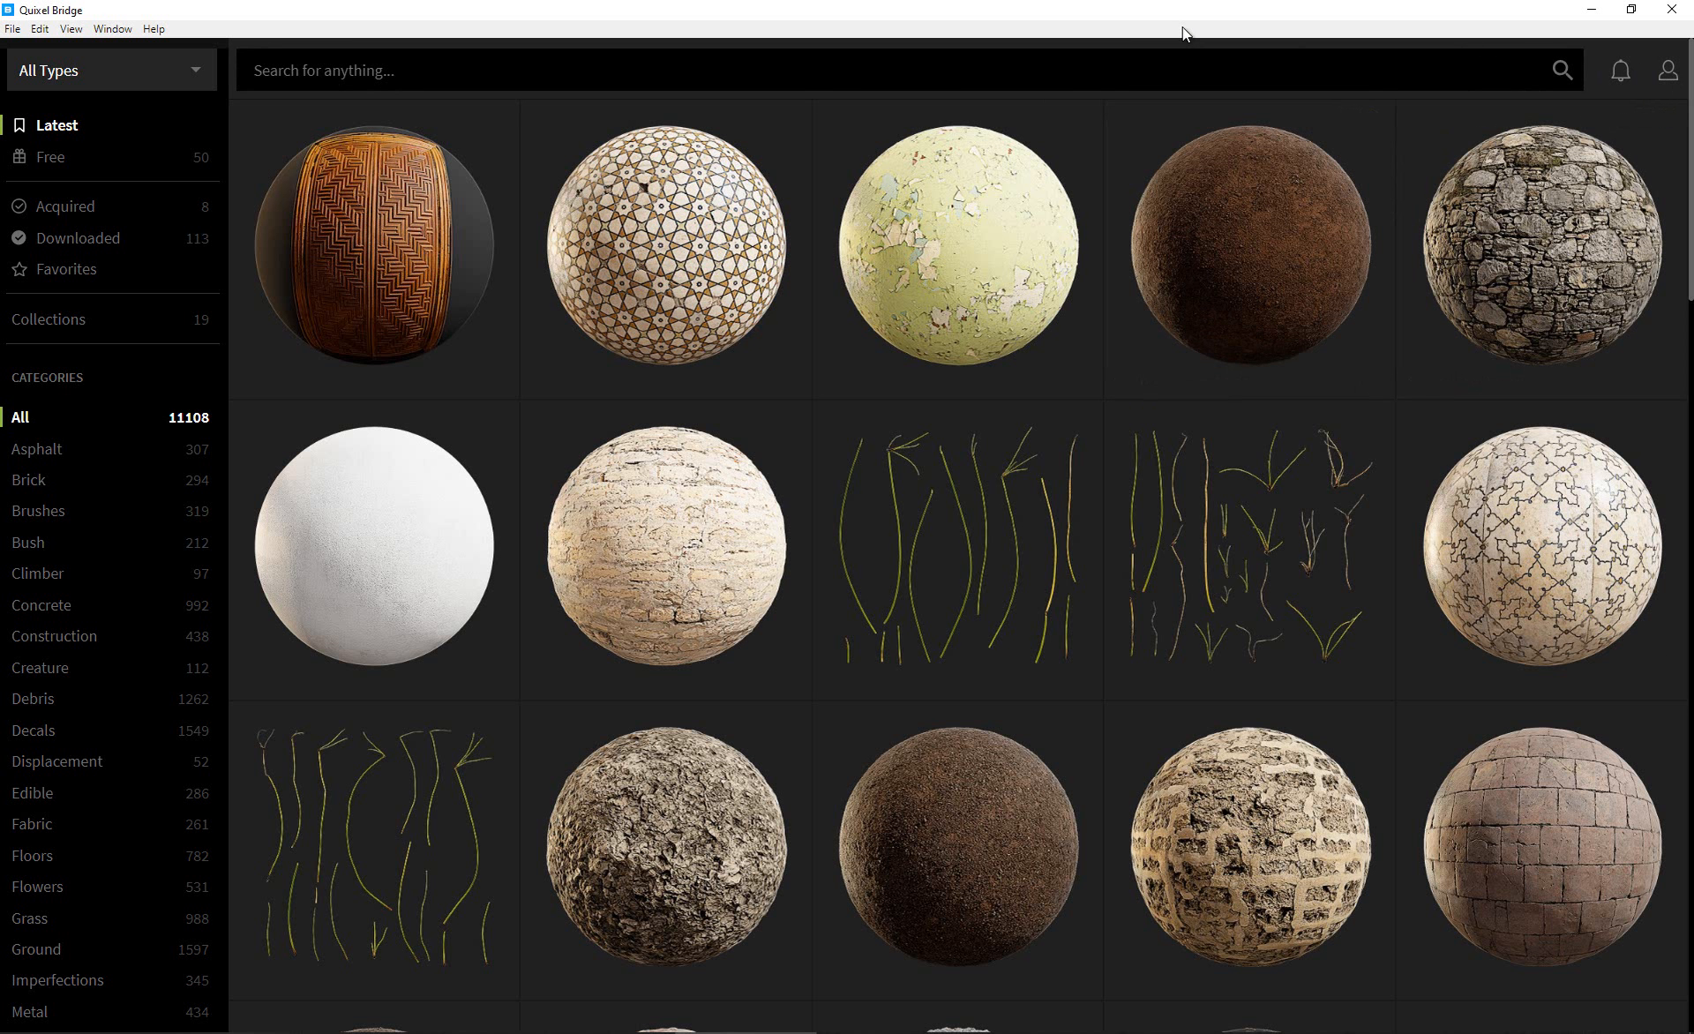
{"action": "mouse_move", "coordinate": [1105, 203]}
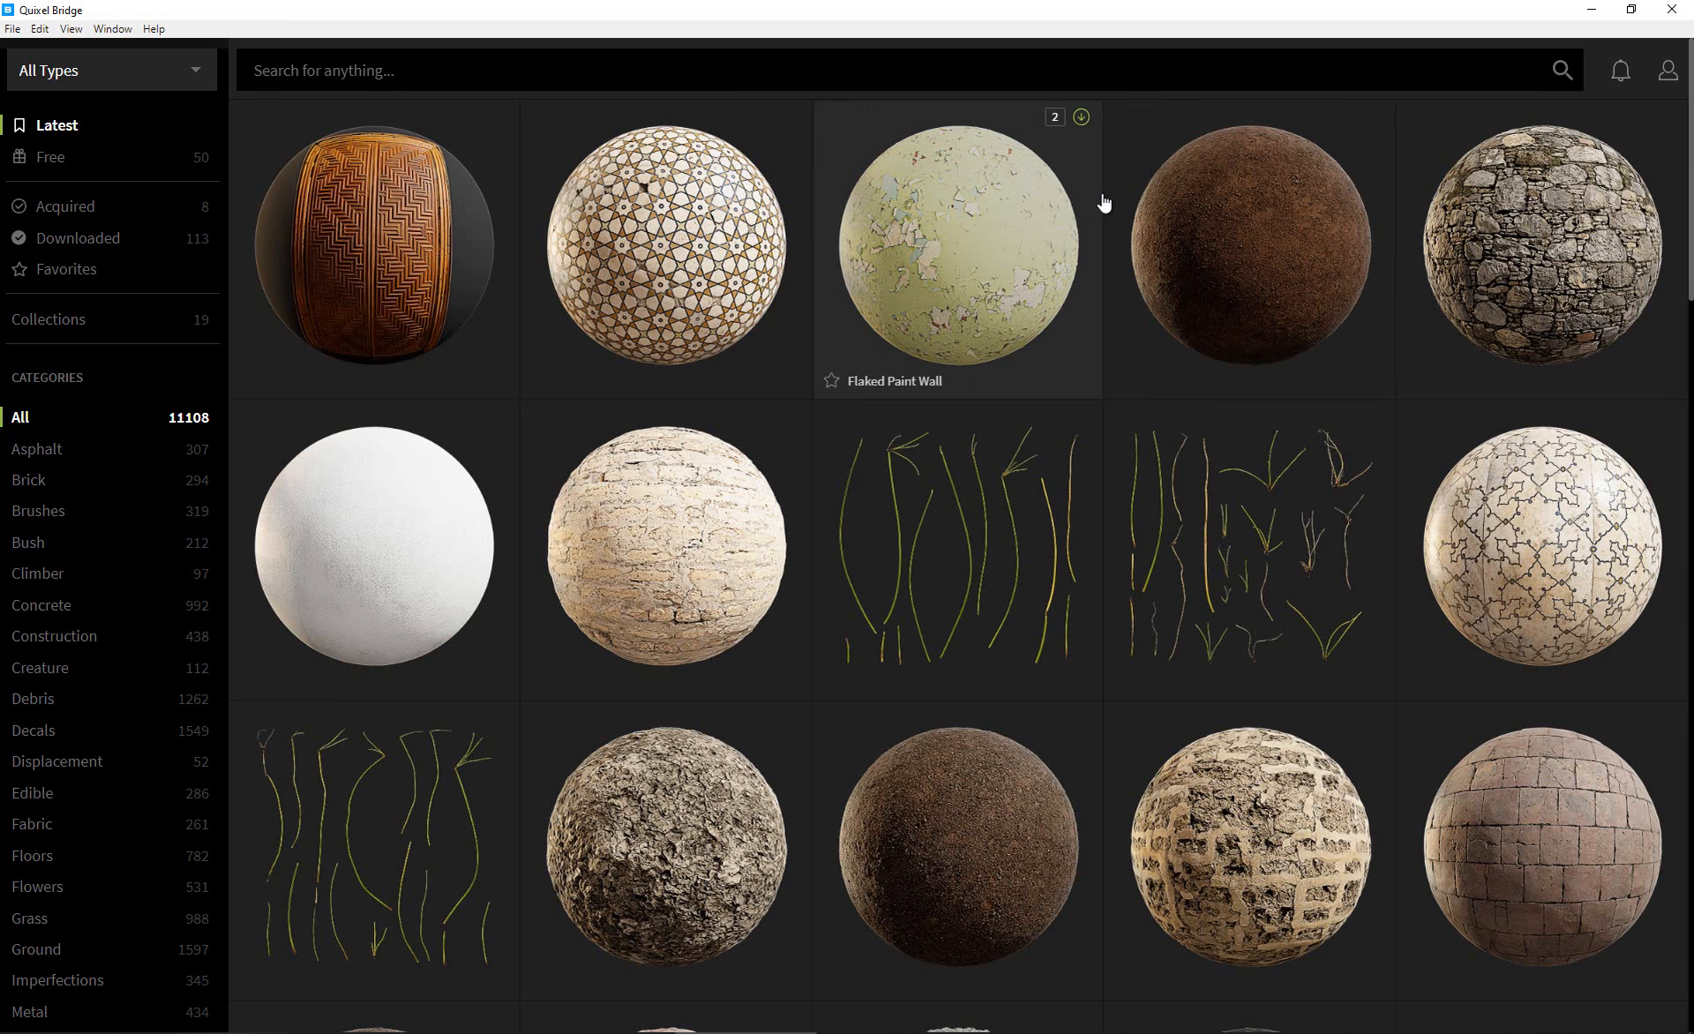
{"action": "mouse_move", "coordinate": [1105, 200]}
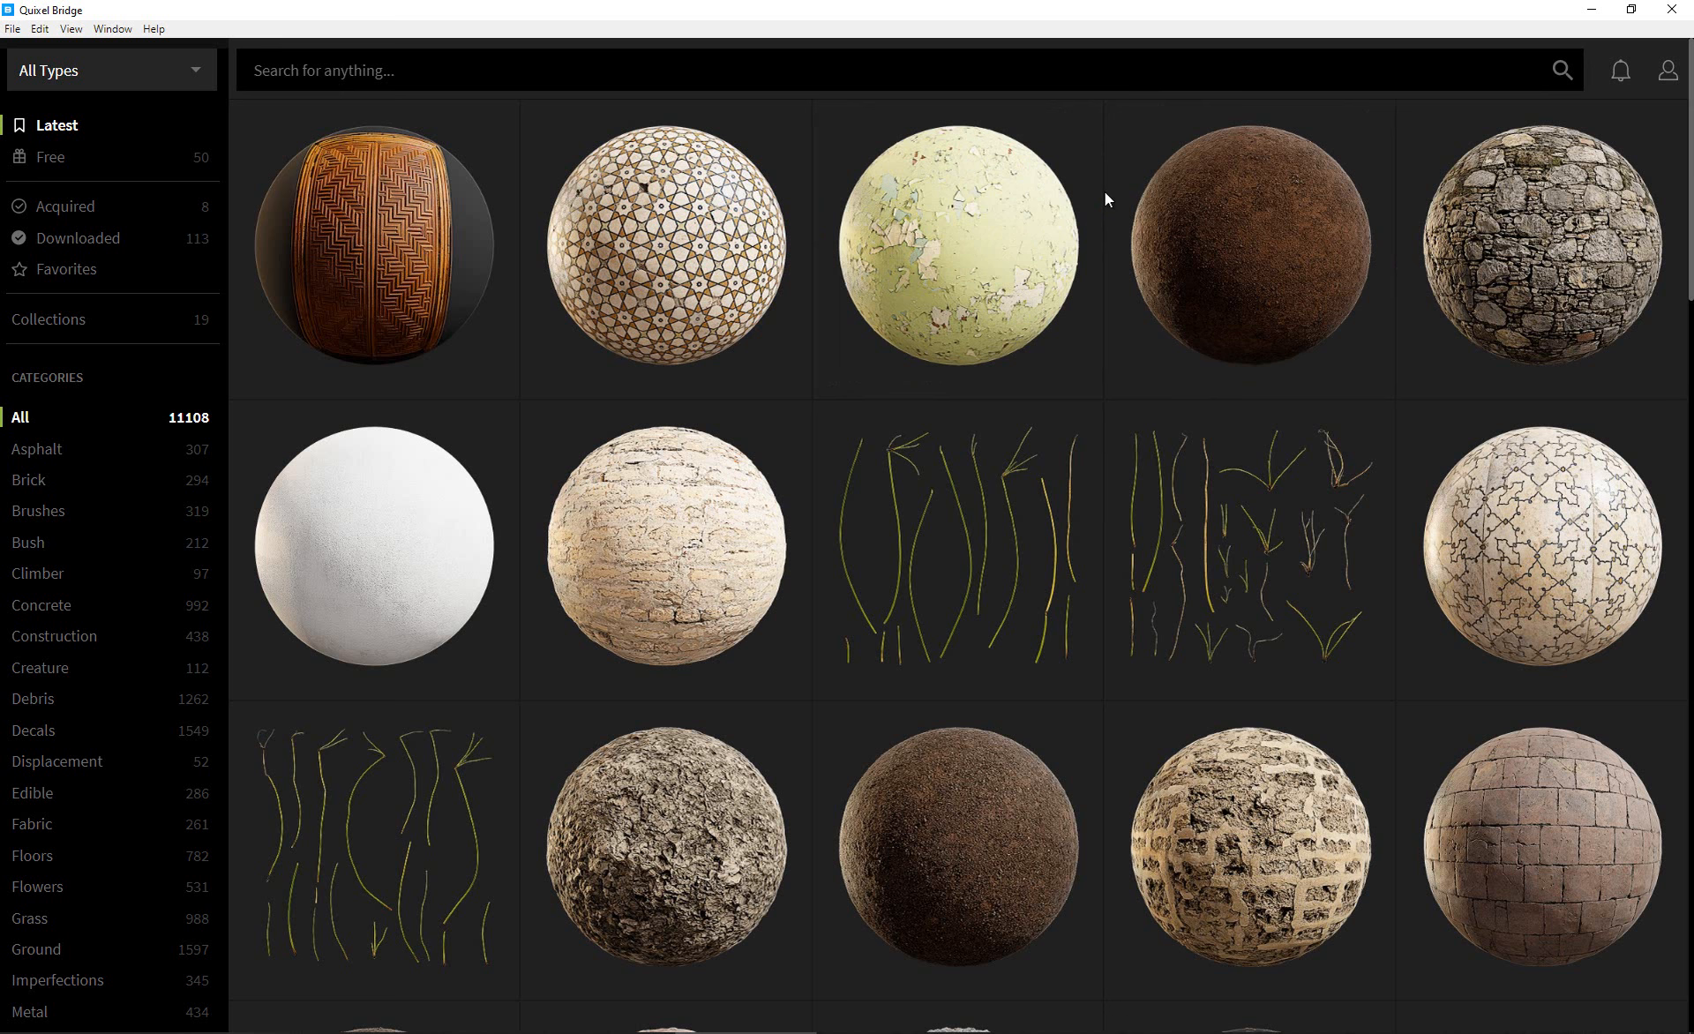
Browse the Latest grid, then filter the library to the eight Acquired assets.
{"action": "left_click", "coordinate": [484, 70]}
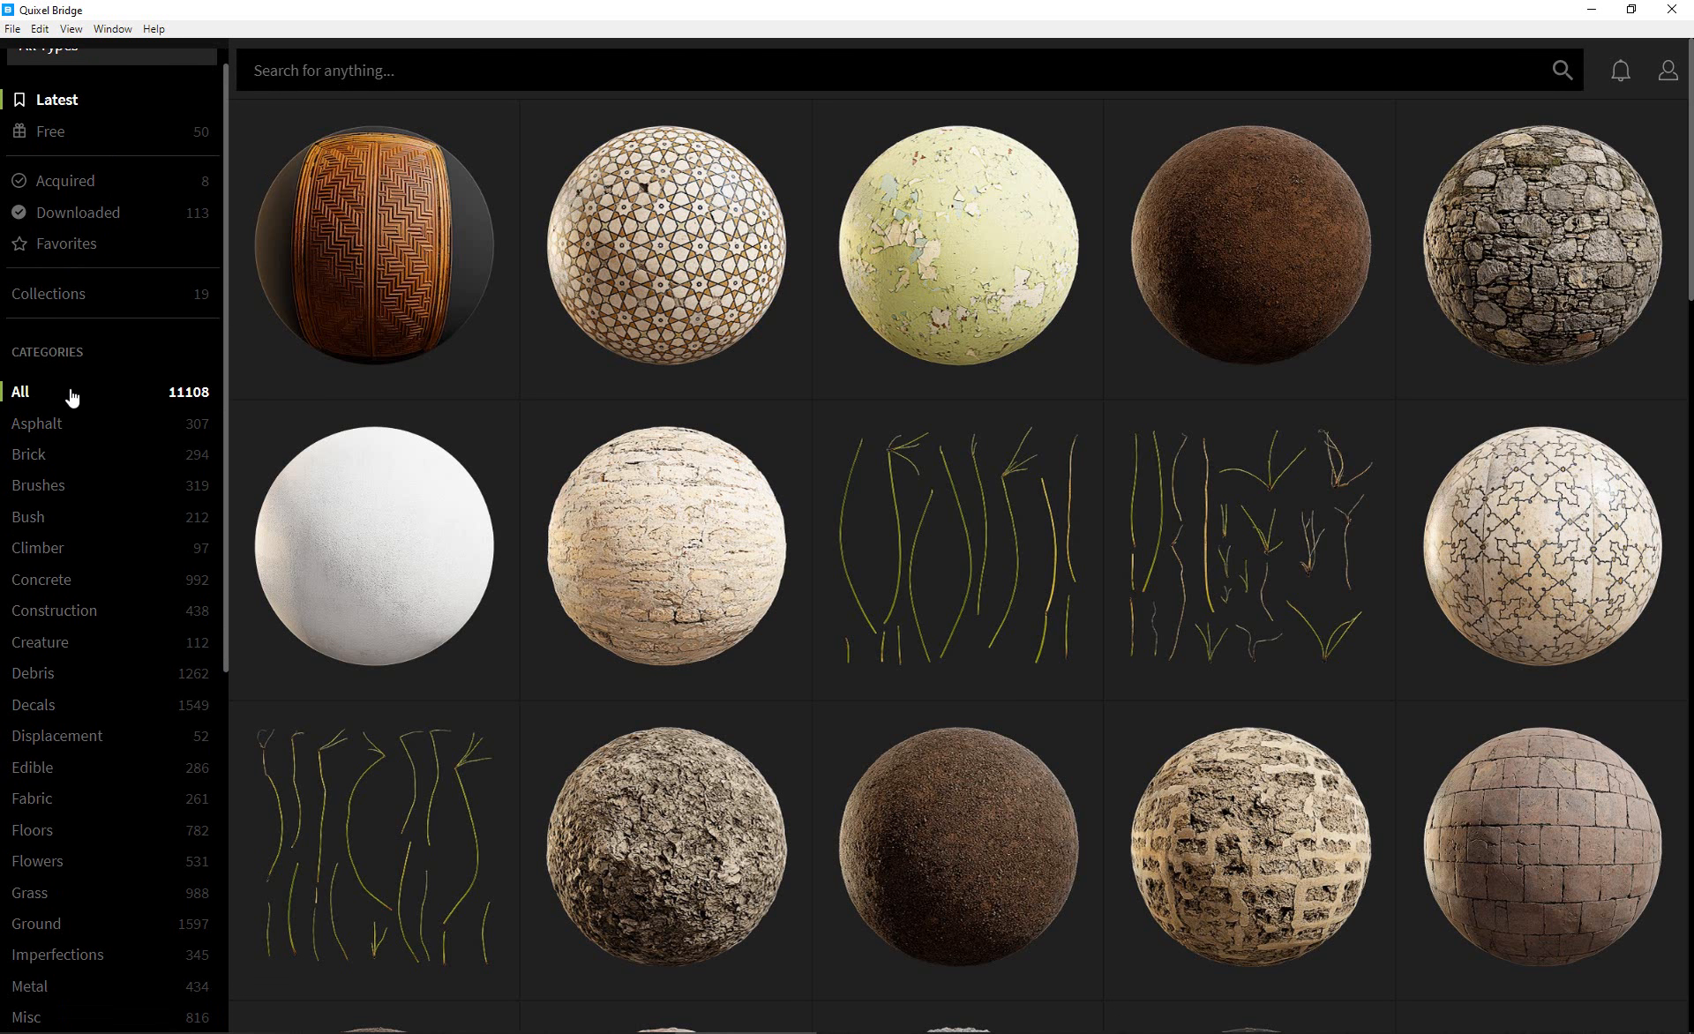
{"action": "mouse_move", "coordinate": [171, 401]}
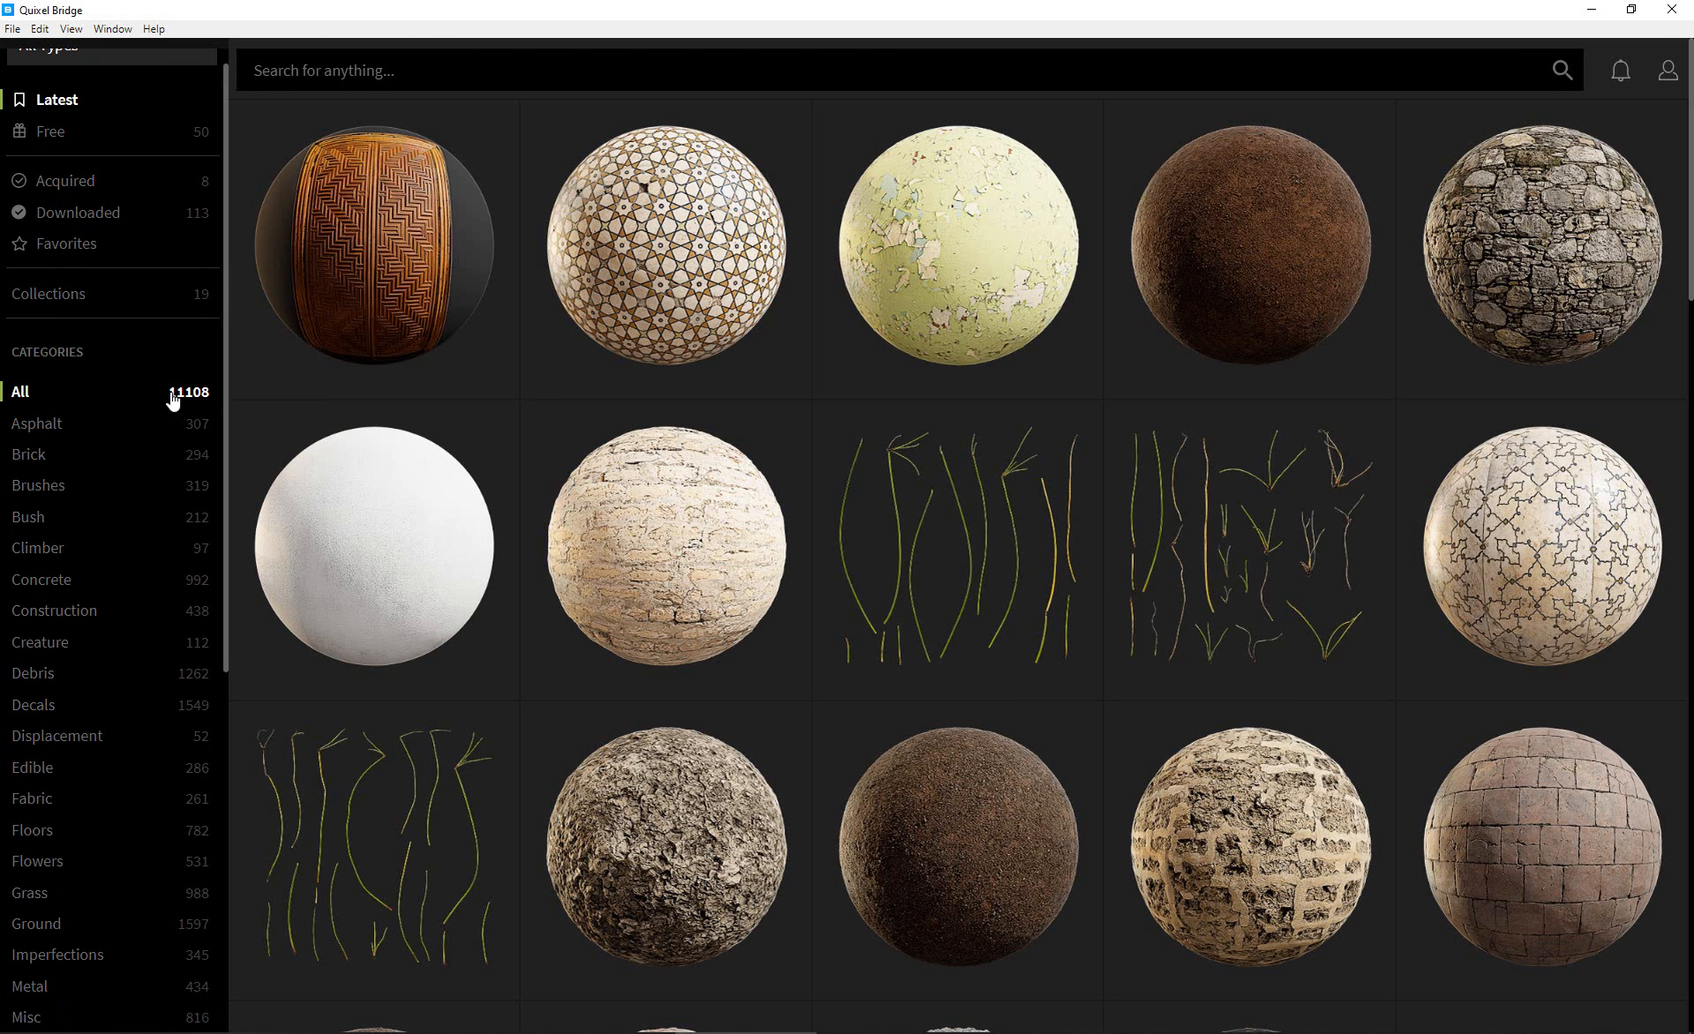
{"action": "mouse_move", "coordinate": [180, 404]}
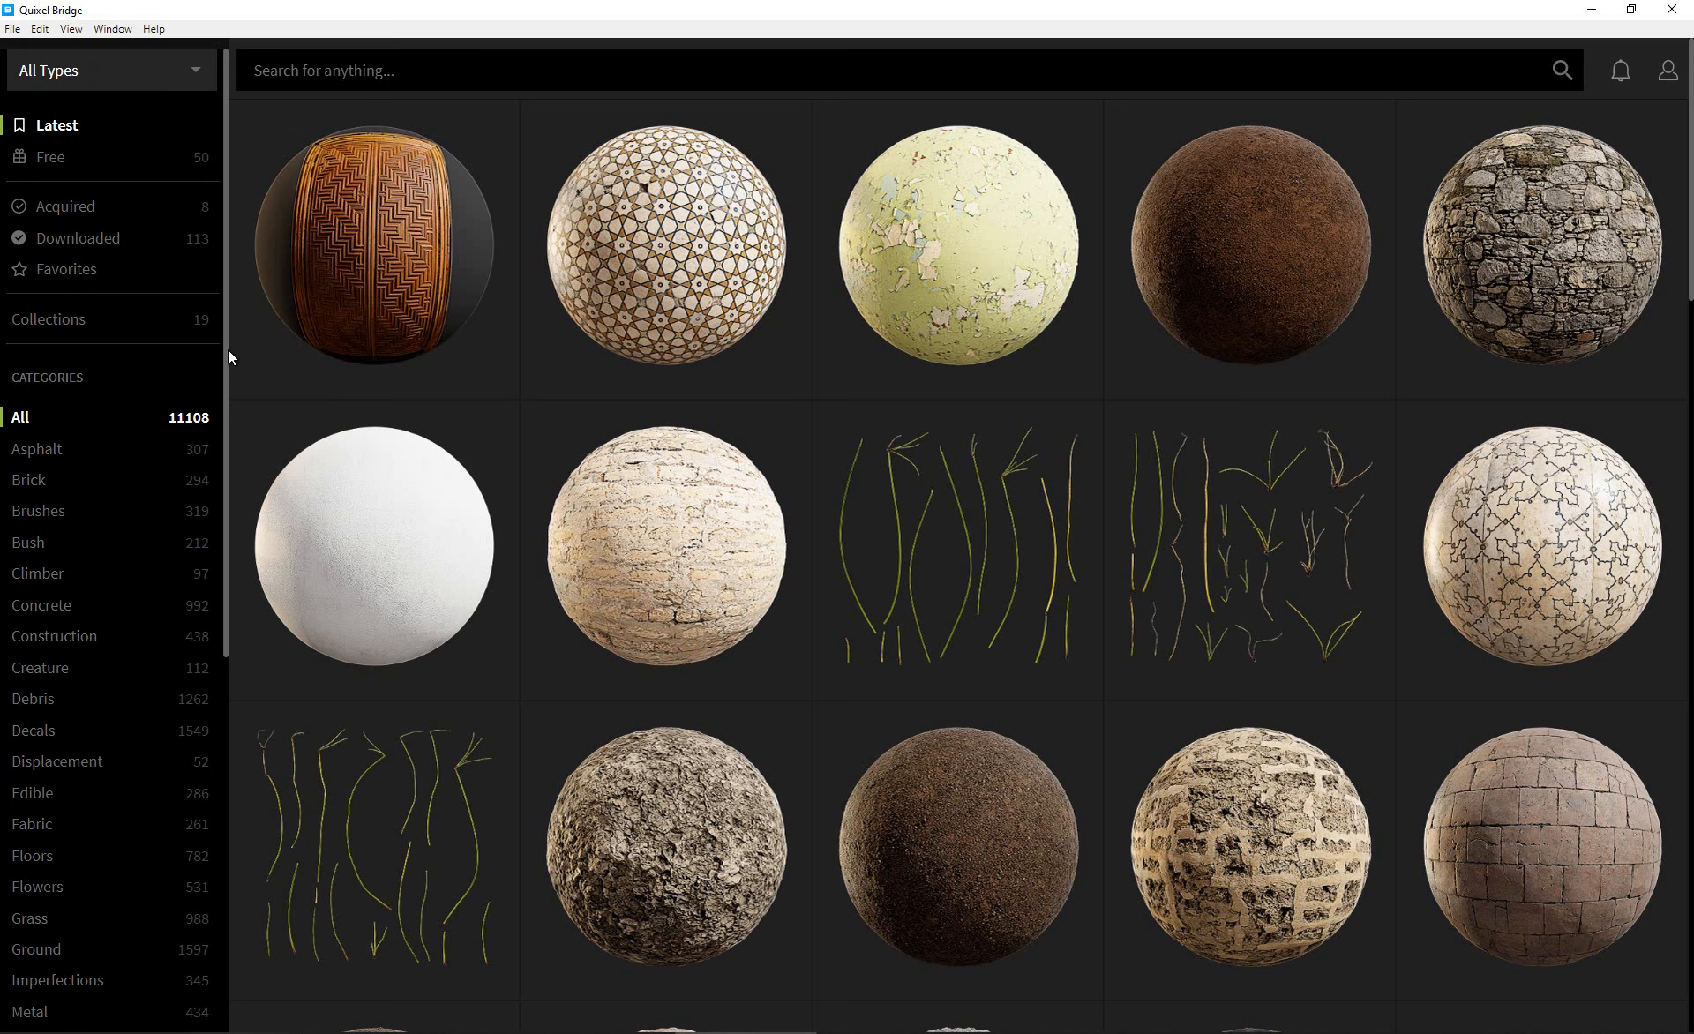
{"action": "mouse_move", "coordinate": [372, 248]}
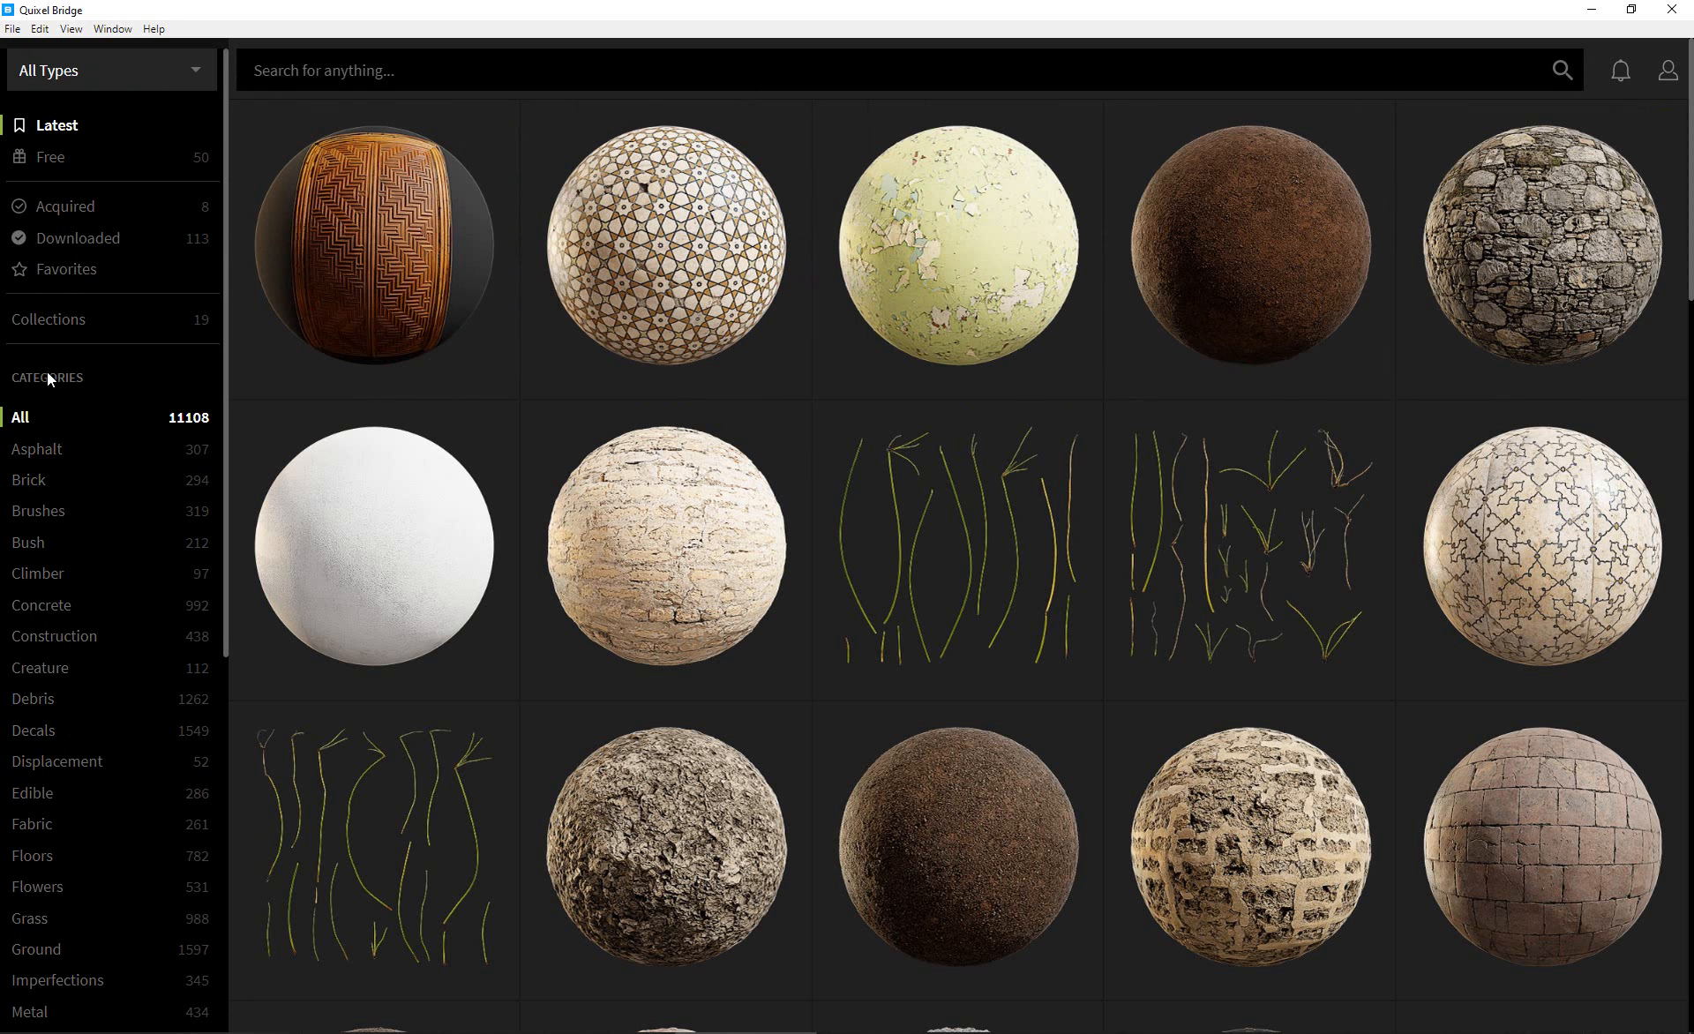
{"action": "scroll", "scroll_direction": "down", "scroll_amount": 3}
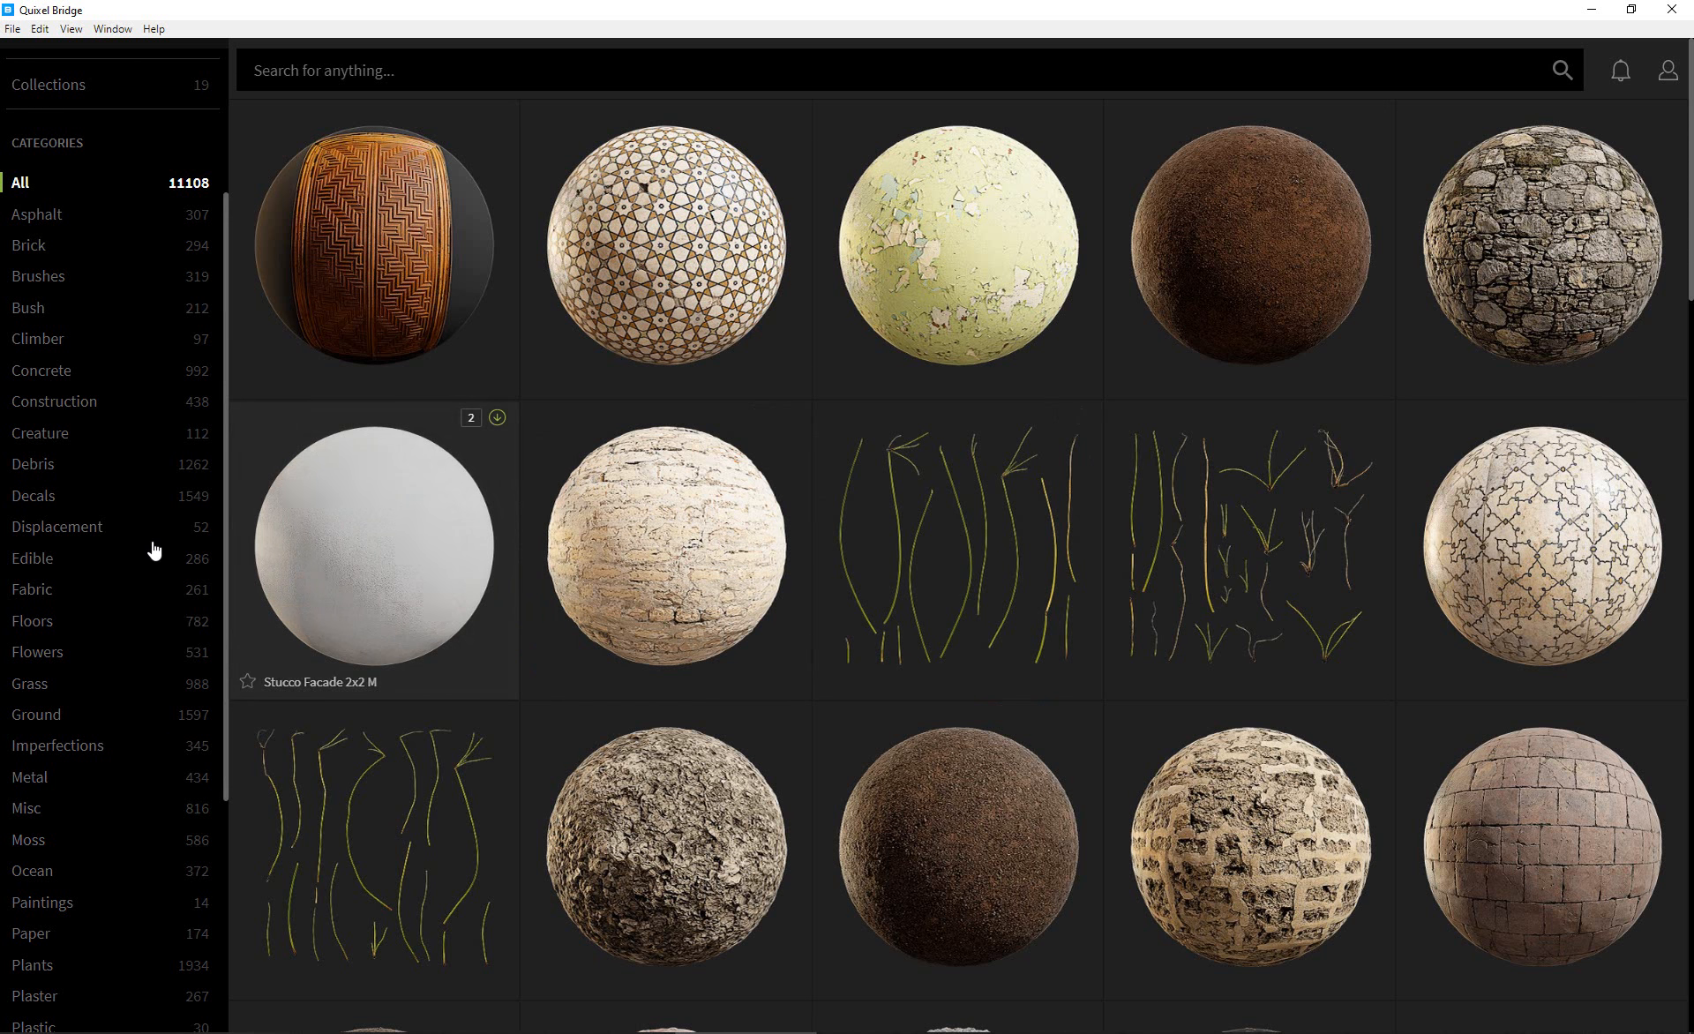
{"action": "scroll", "scroll_direction": "down", "scroll_amount": 3}
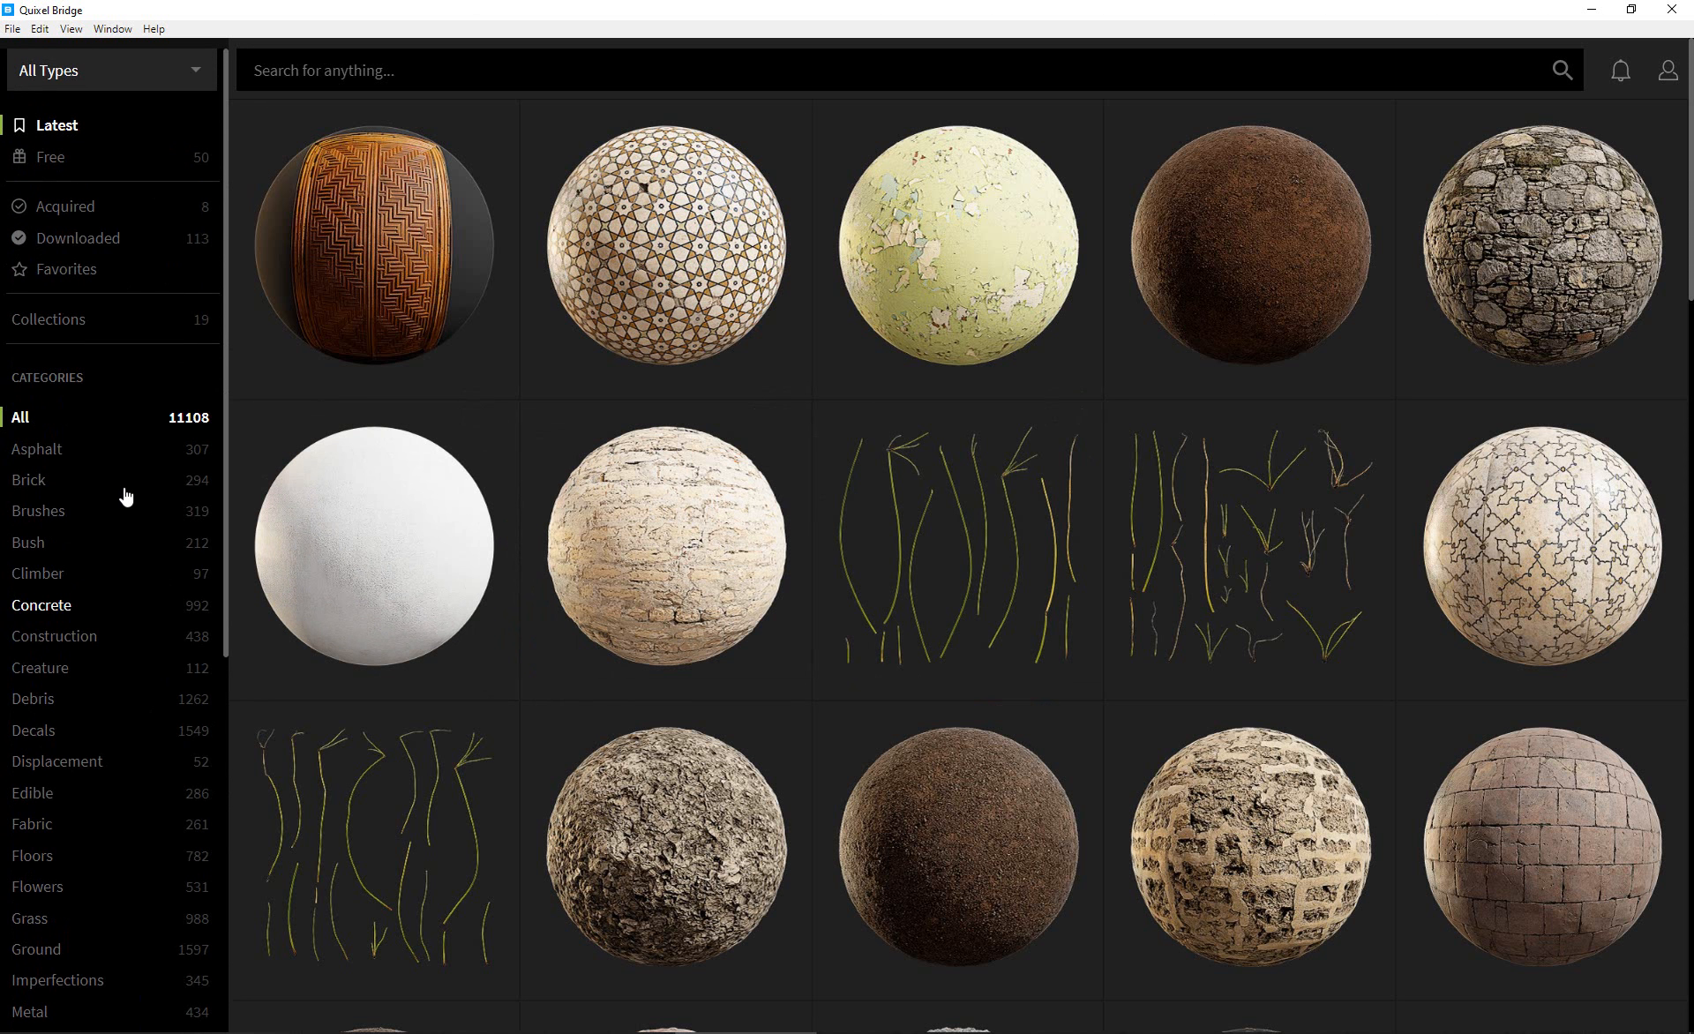
{"action": "mouse_move", "coordinate": [65, 205]}
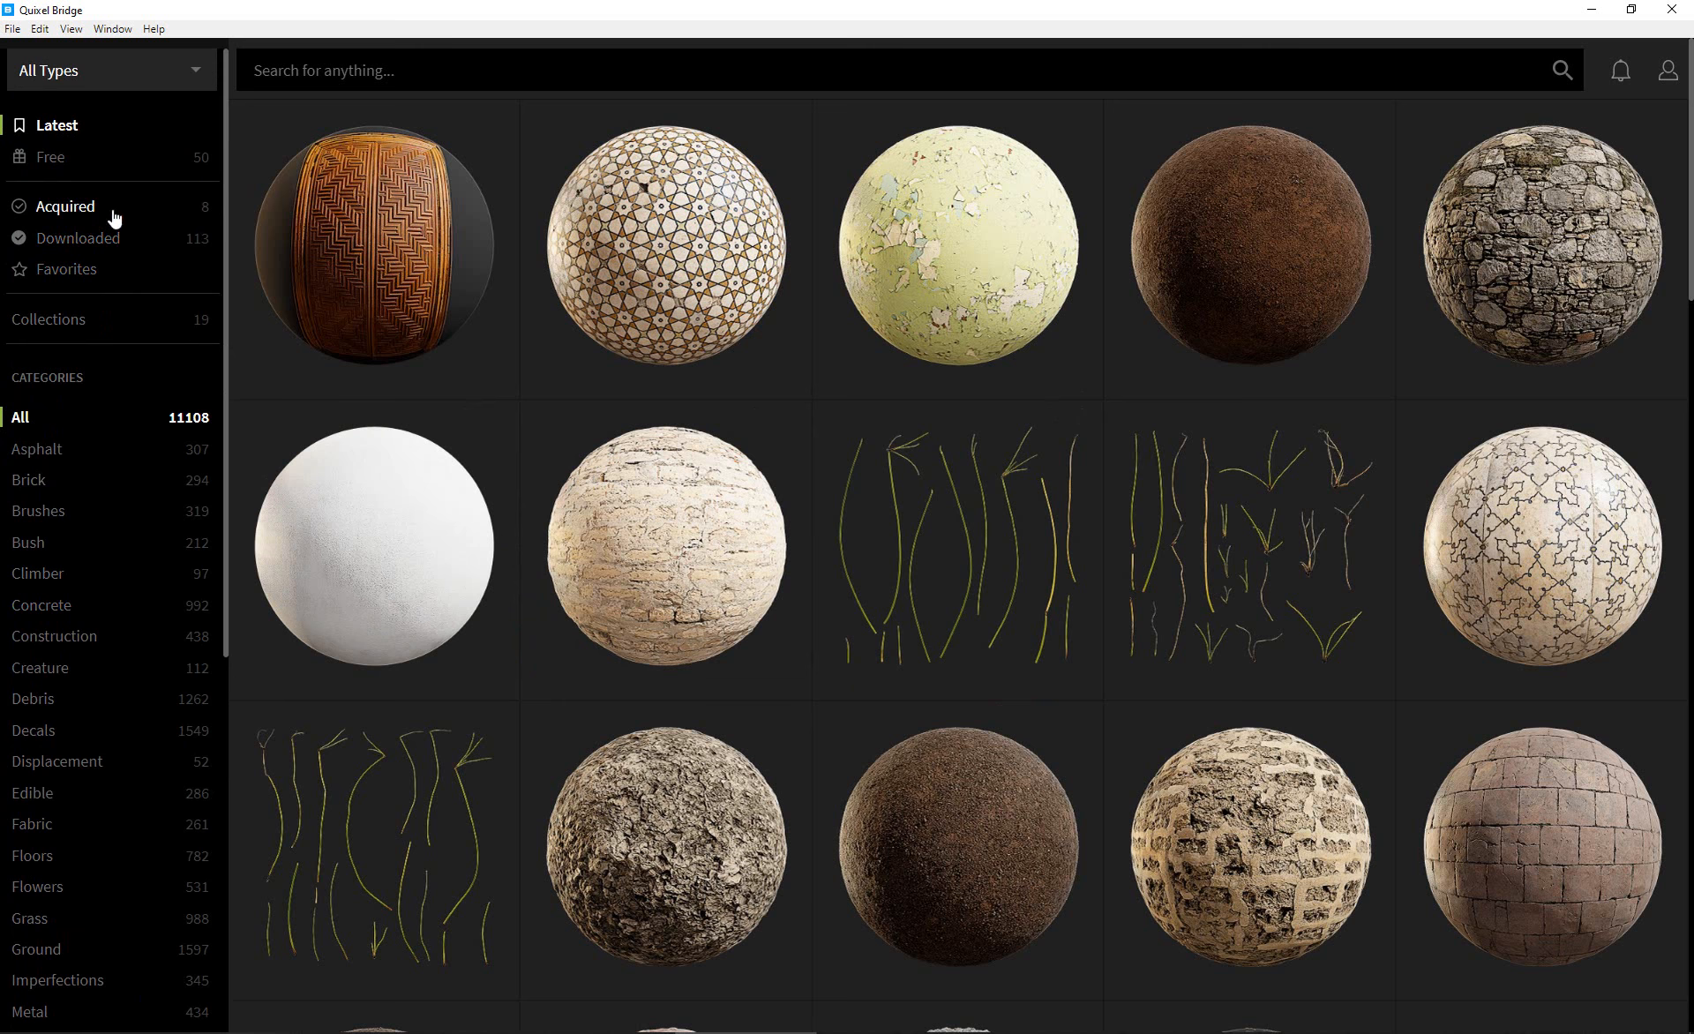
{"action": "left_click", "coordinate": [65, 206]}
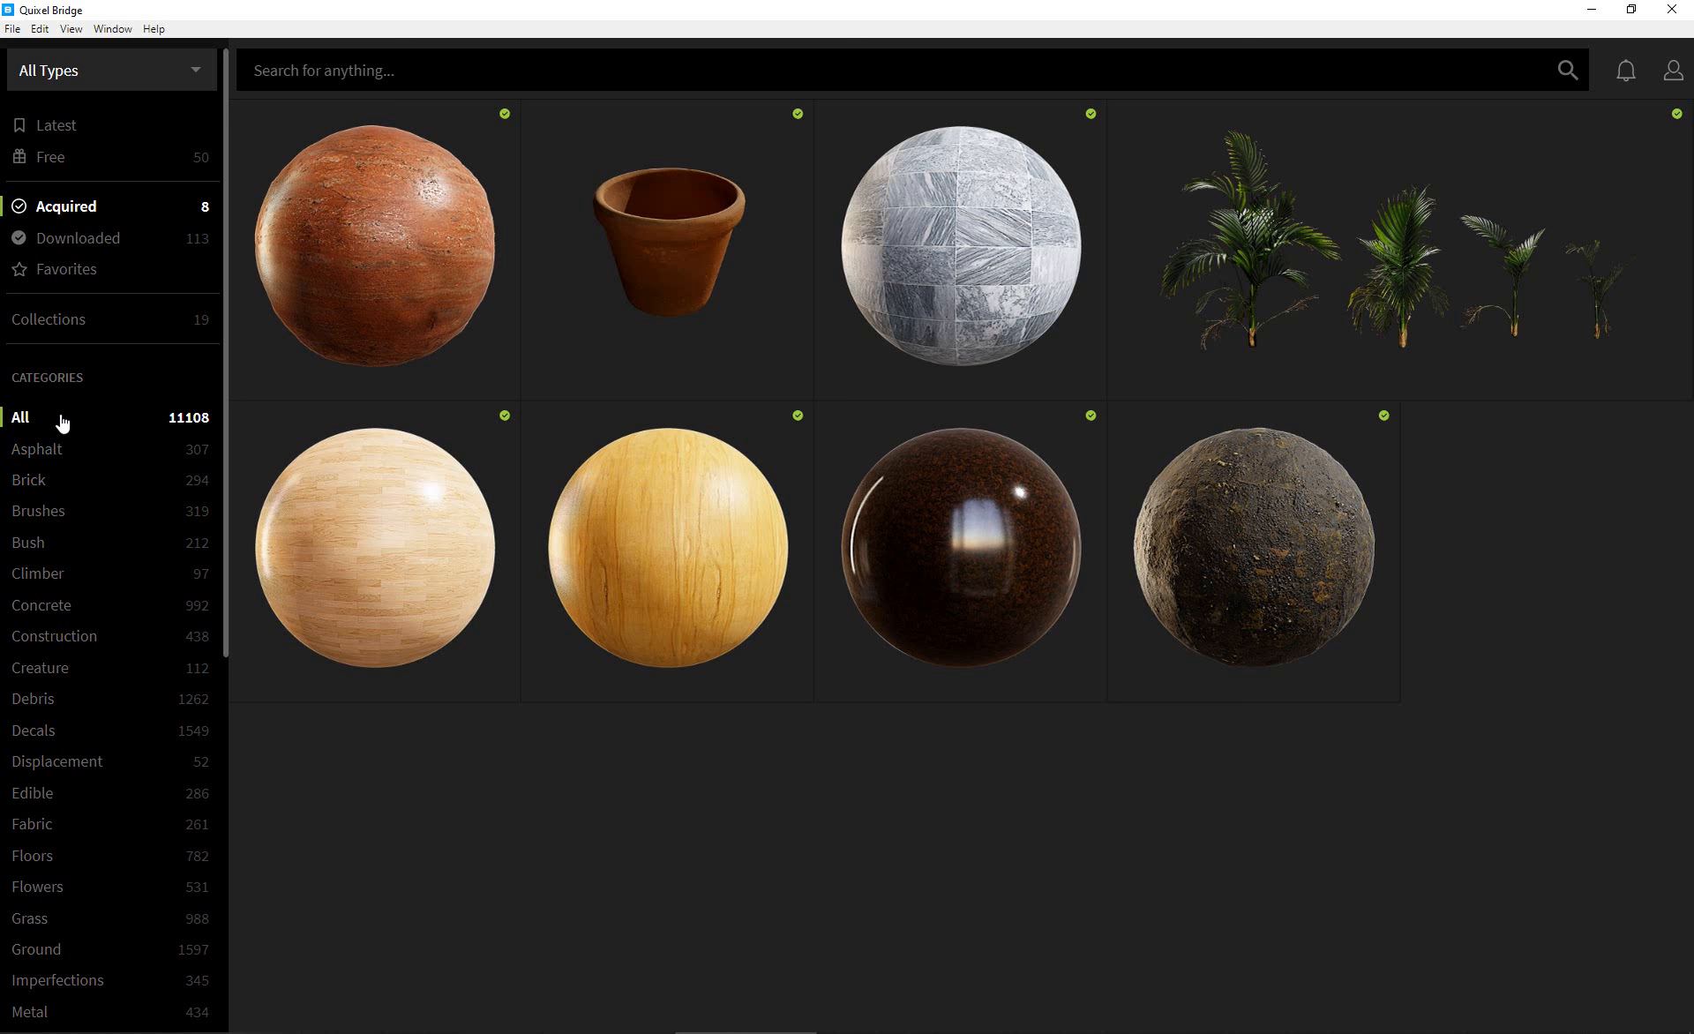
{"action": "left_click", "coordinate": [19, 418]}
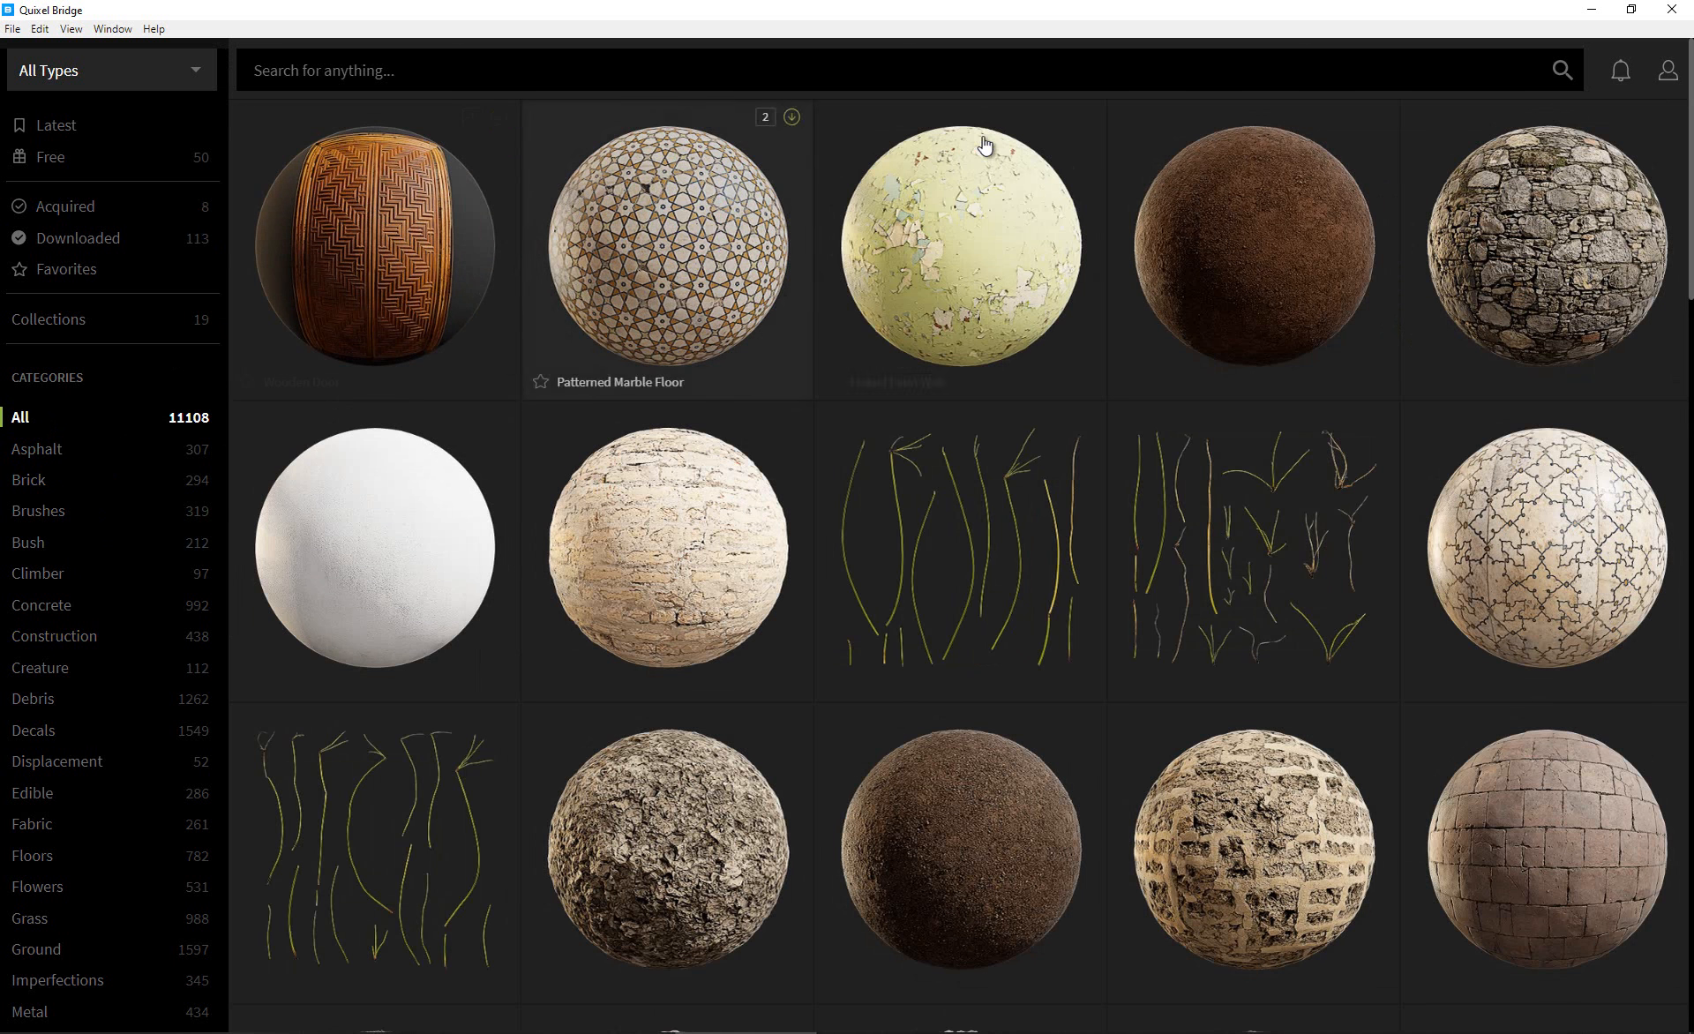
{"action": "mouse_move", "coordinate": [608, 311]}
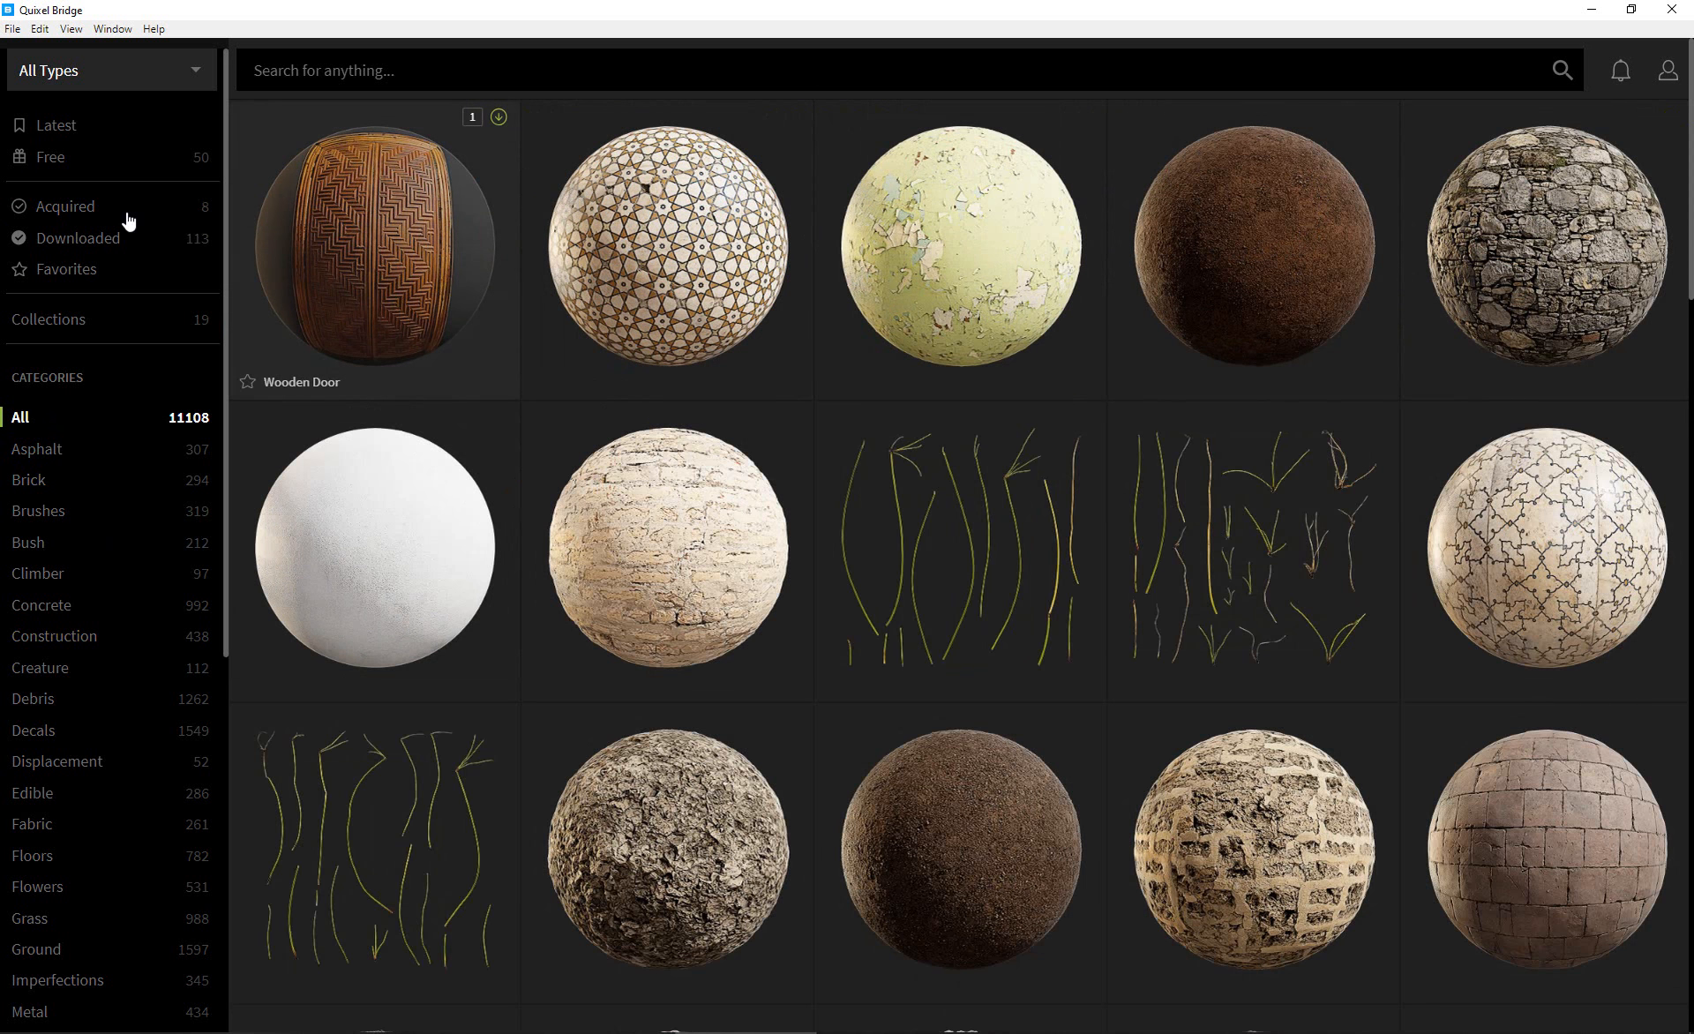
{"action": "left_click", "coordinate": [65, 207]}
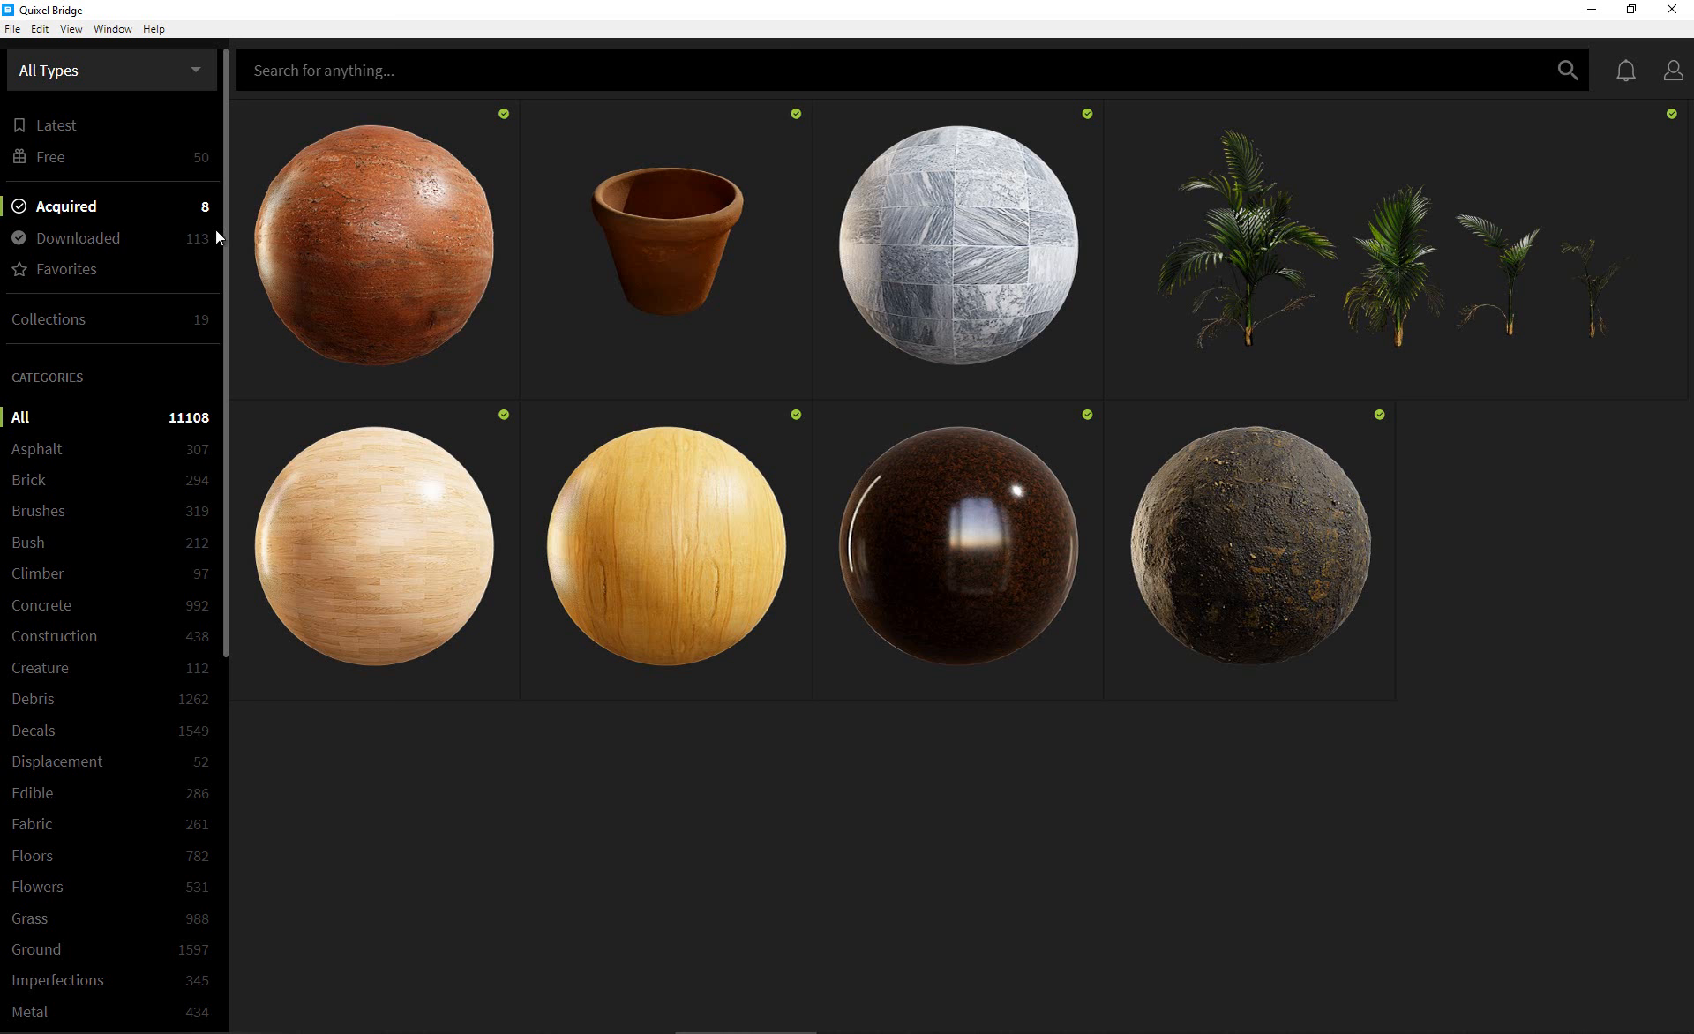
{"action": "left_click", "coordinate": [958, 249]}
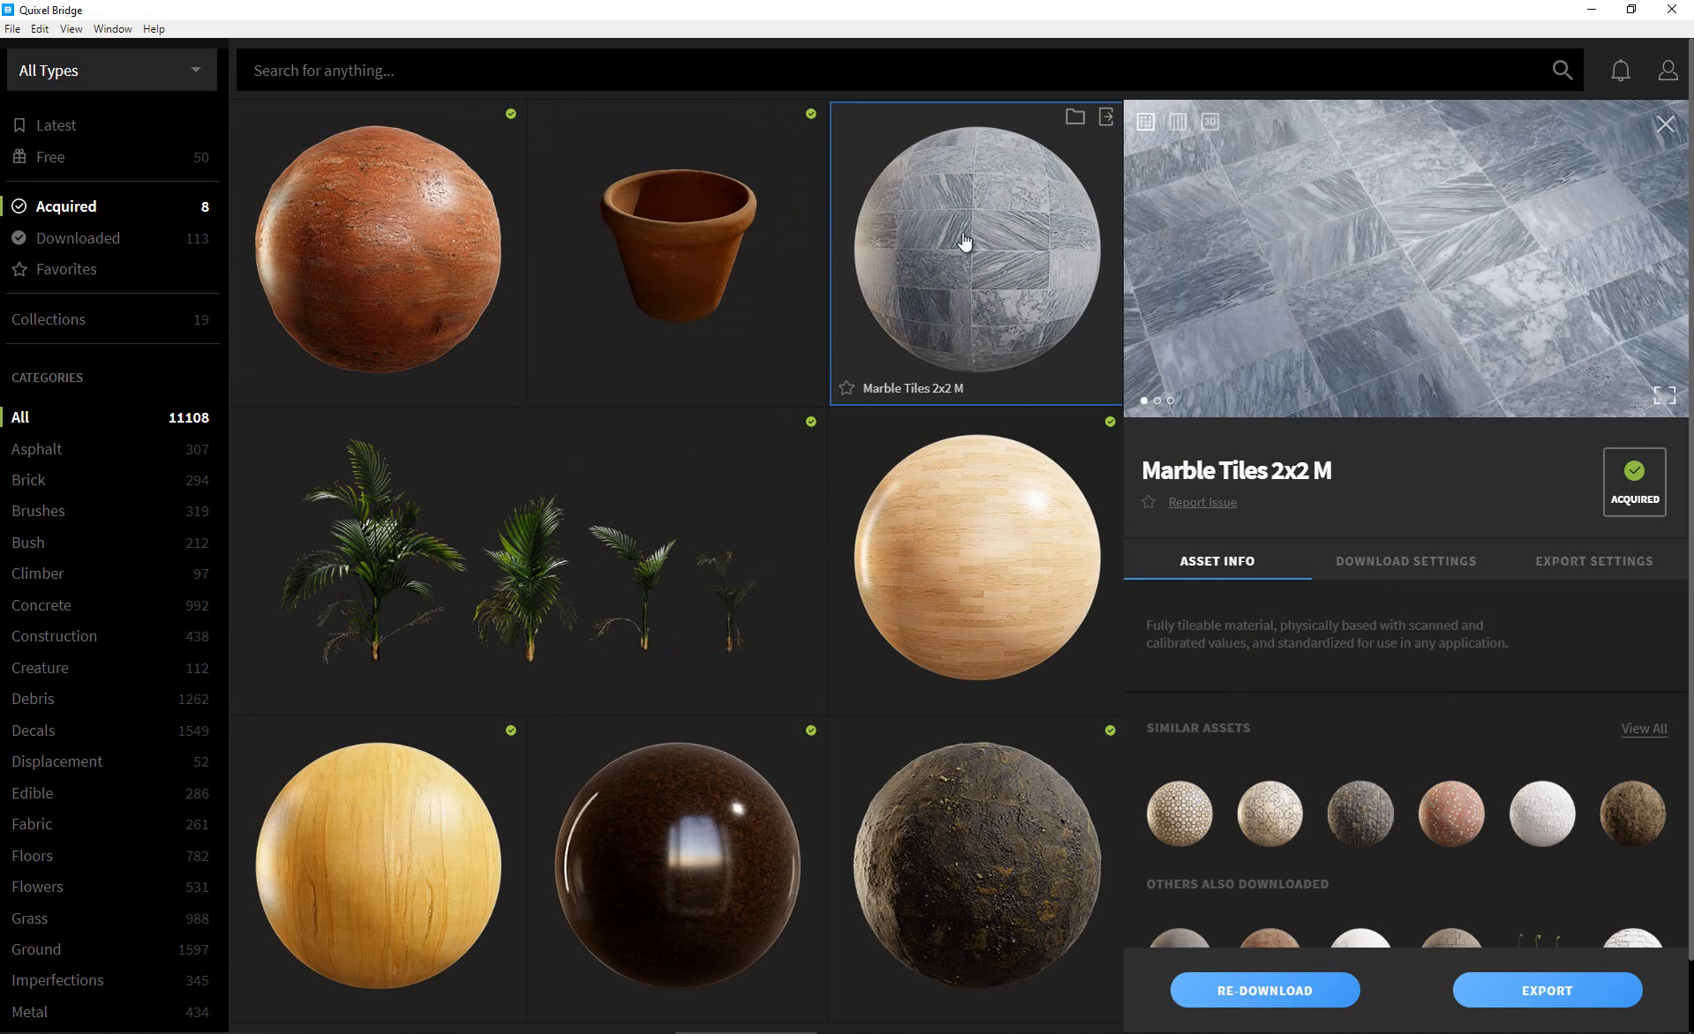
{"action": "left_click", "coordinate": [1405, 561]}
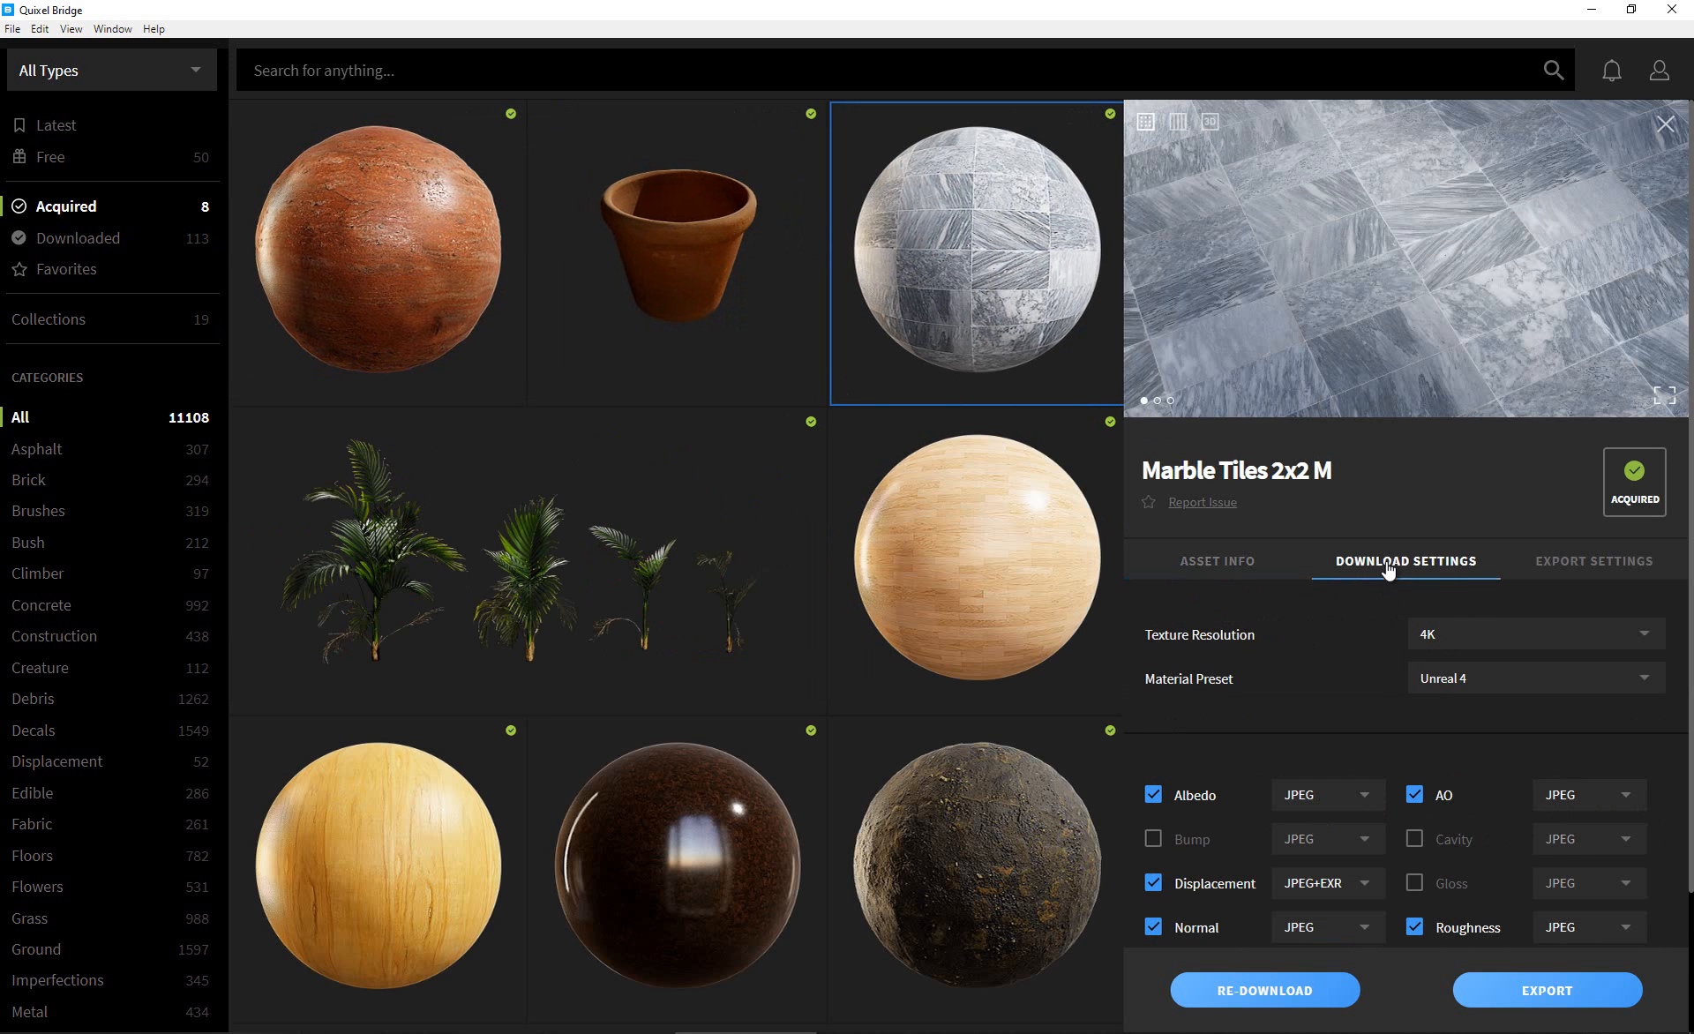
{"action": "mouse_move", "coordinate": [1444, 593]}
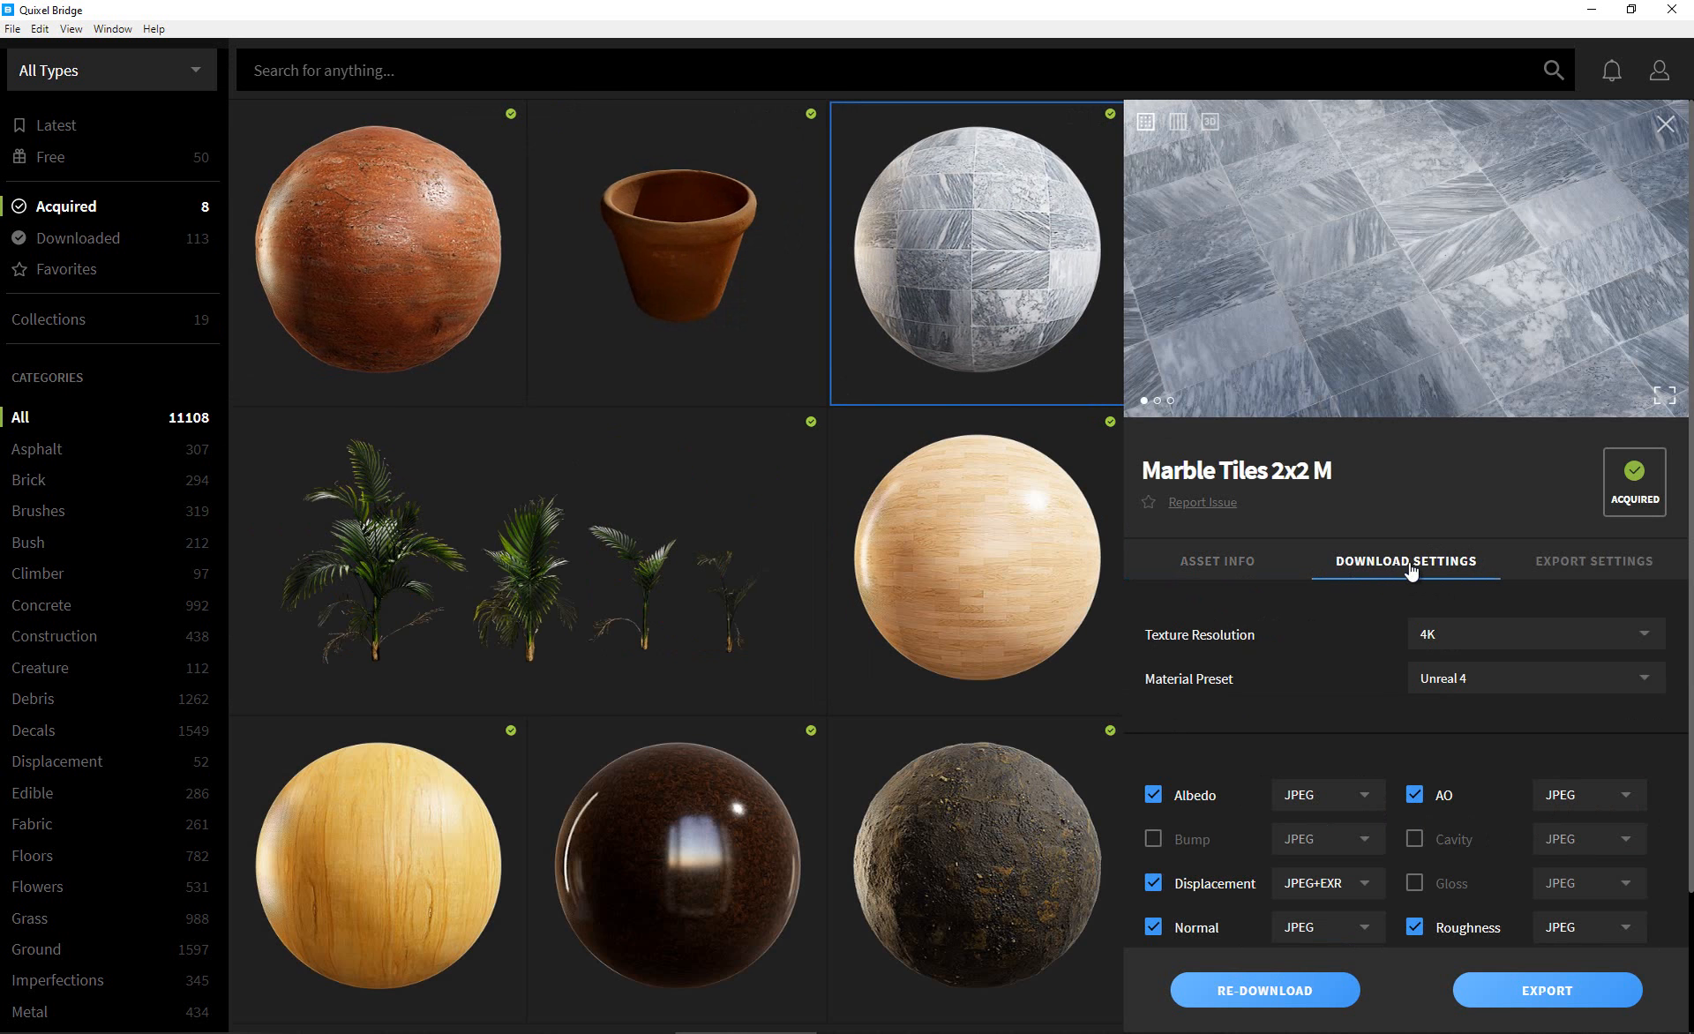
{"action": "mouse_move", "coordinate": [1338, 655]}
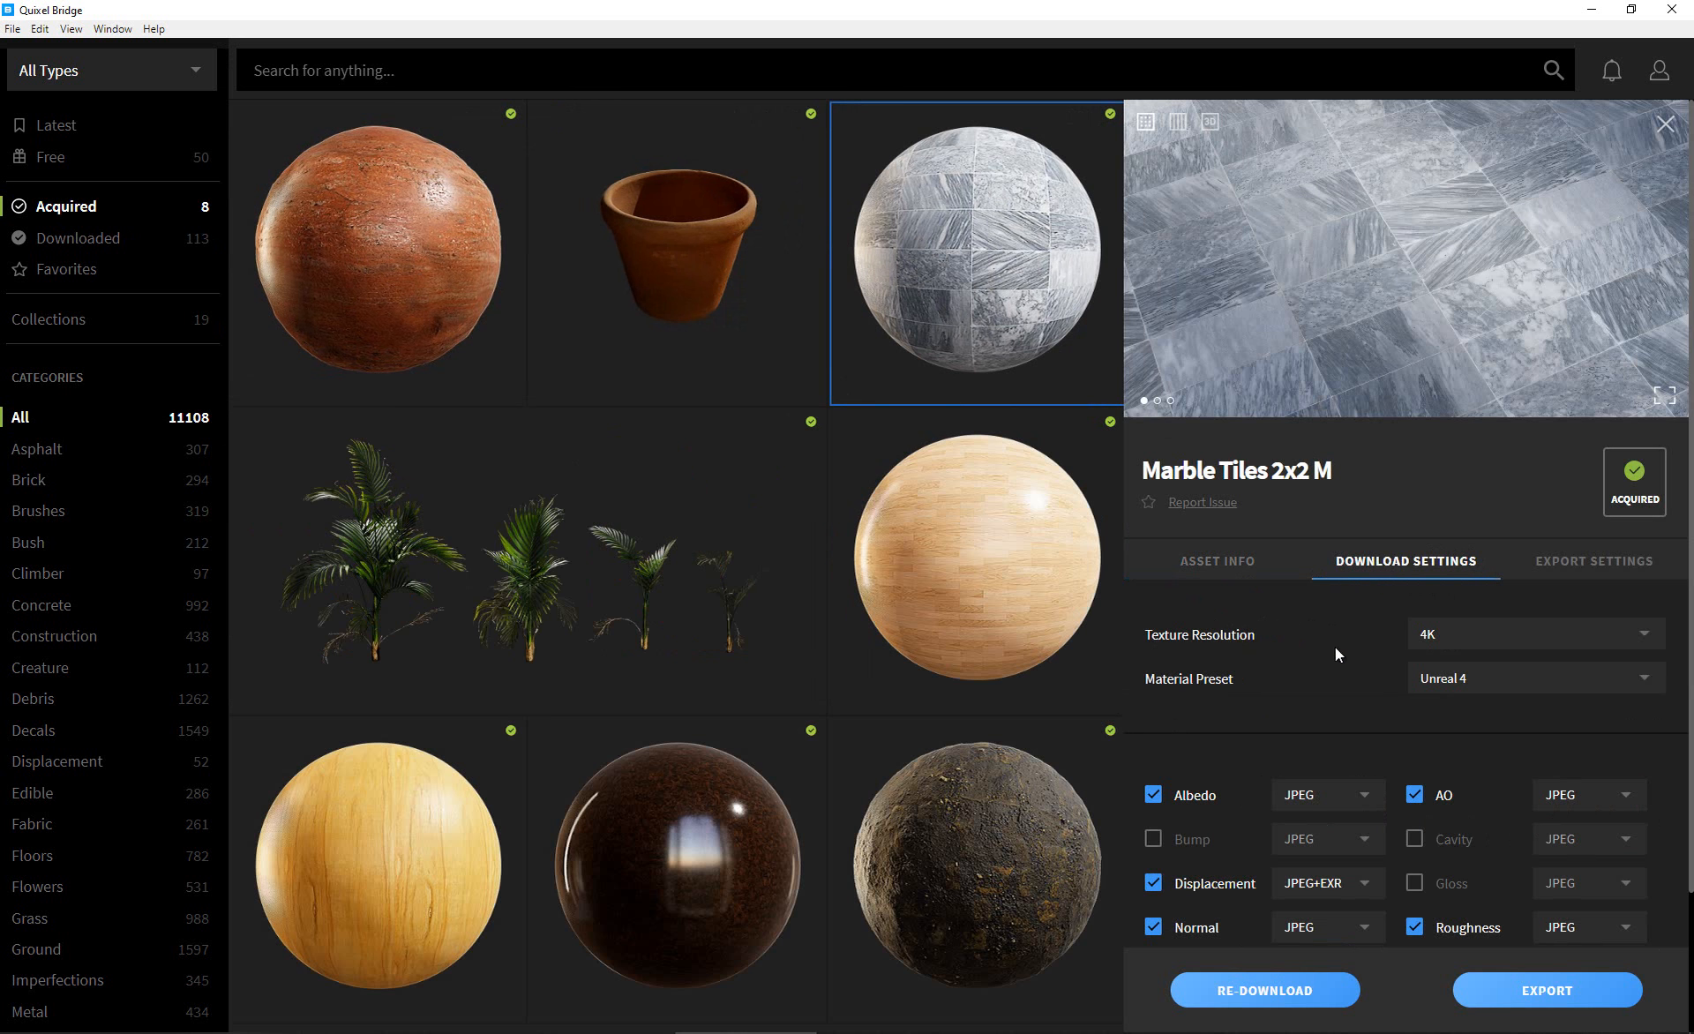
{"action": "left_click", "coordinate": [1532, 634]}
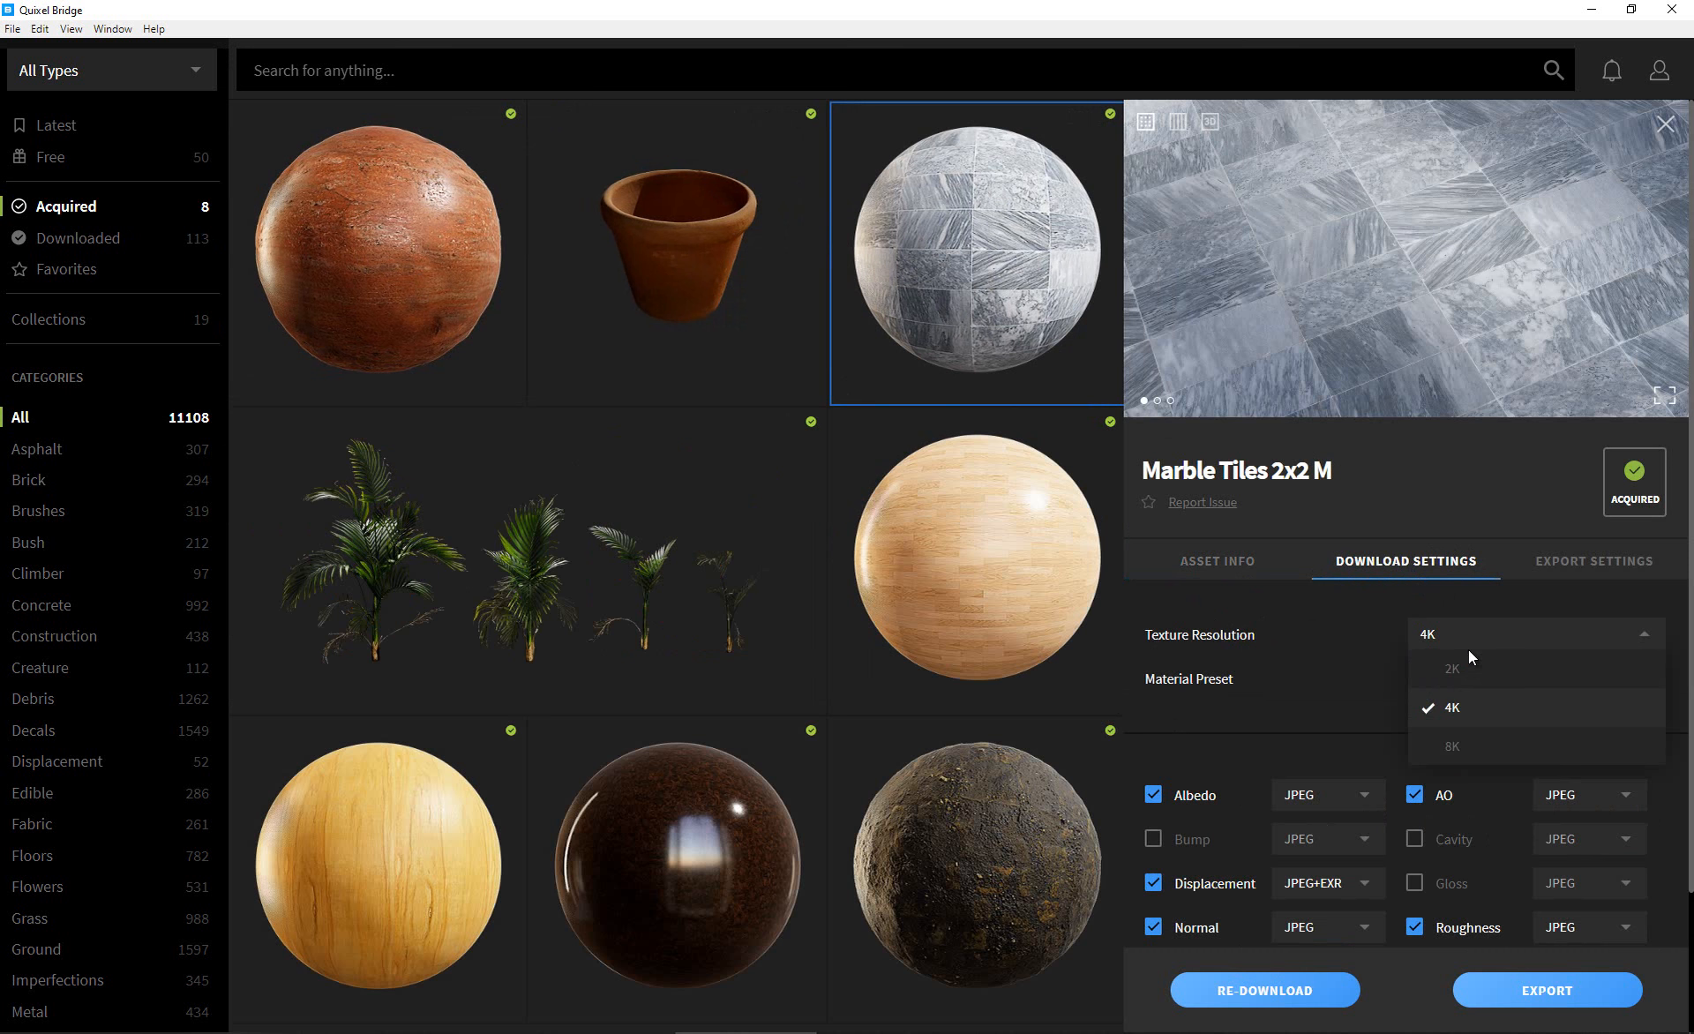
{"action": "mouse_move", "coordinate": [1411, 744]}
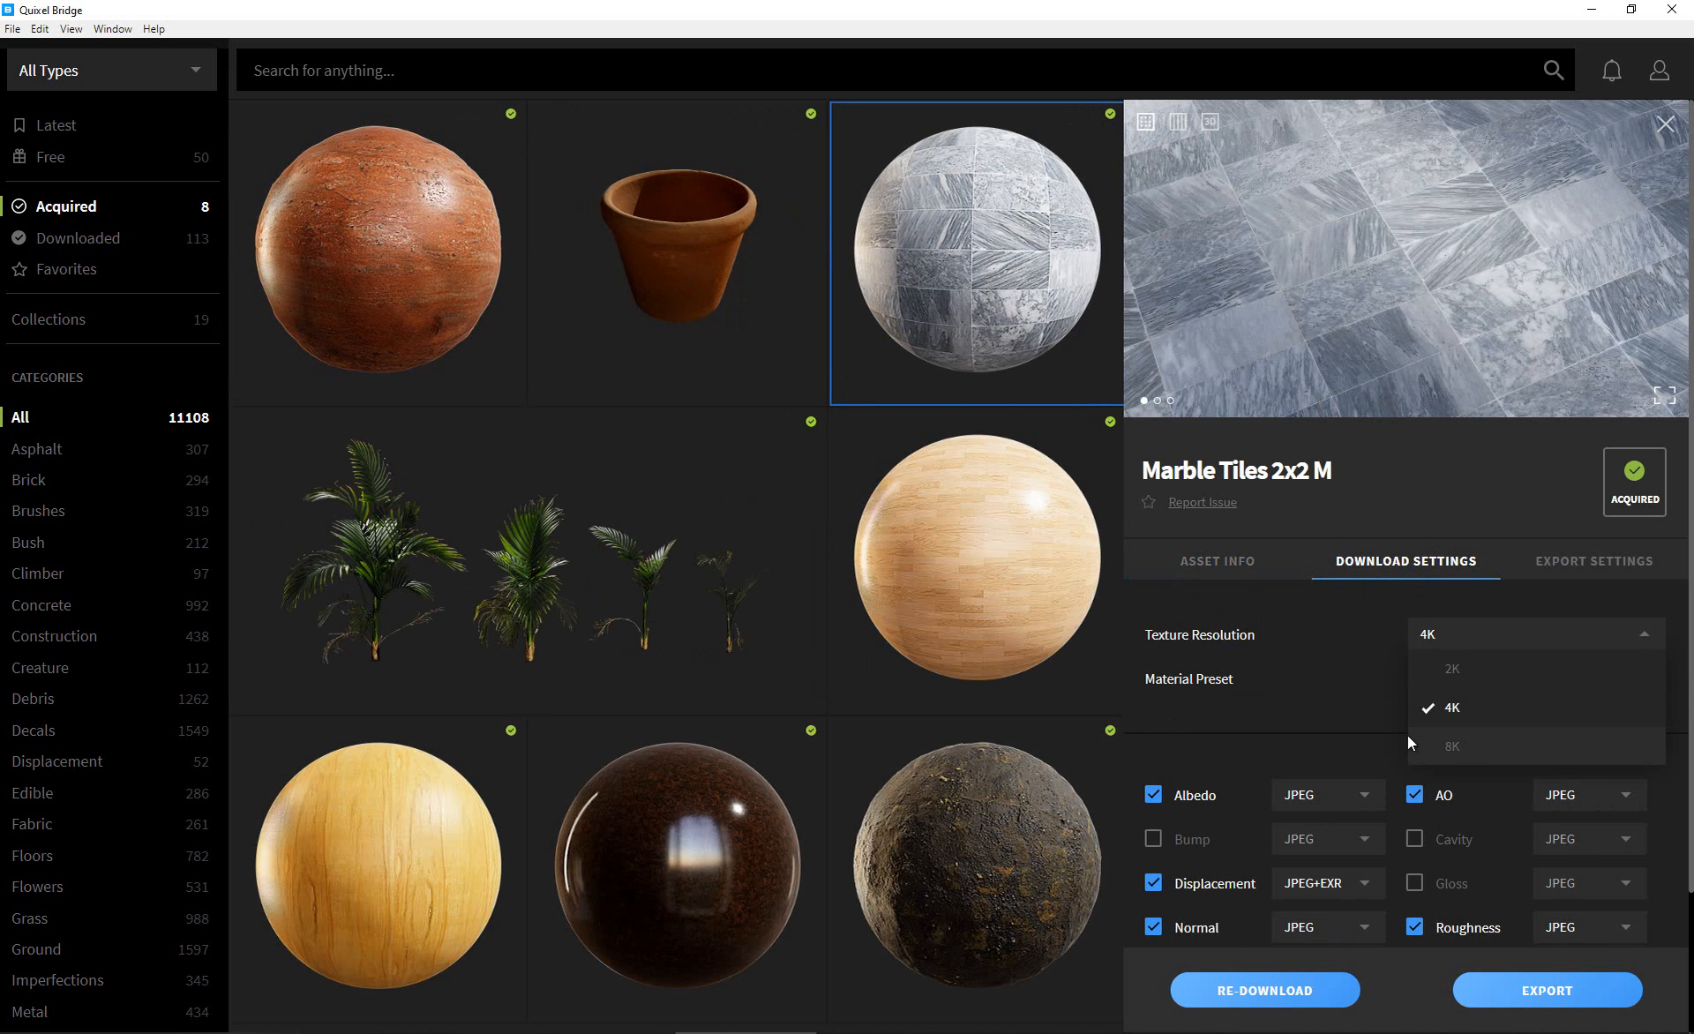
{"action": "left_click", "coordinate": [1451, 708]}
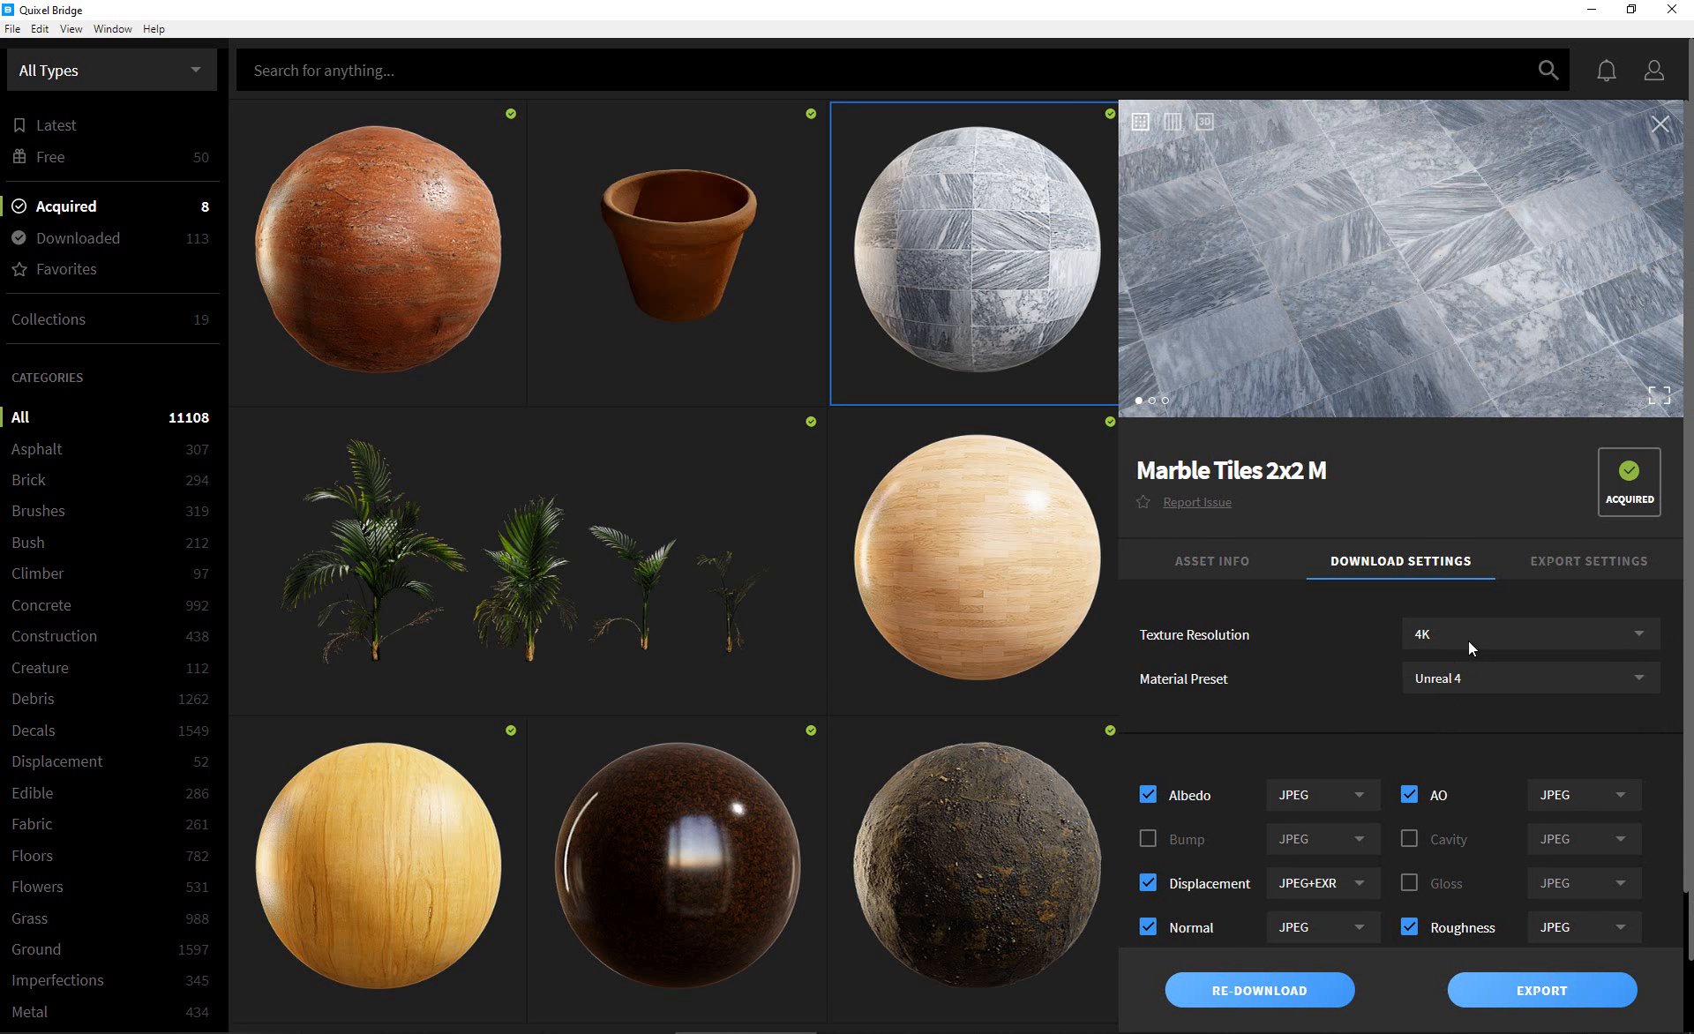
{"action": "mouse_move", "coordinate": [1217, 697]}
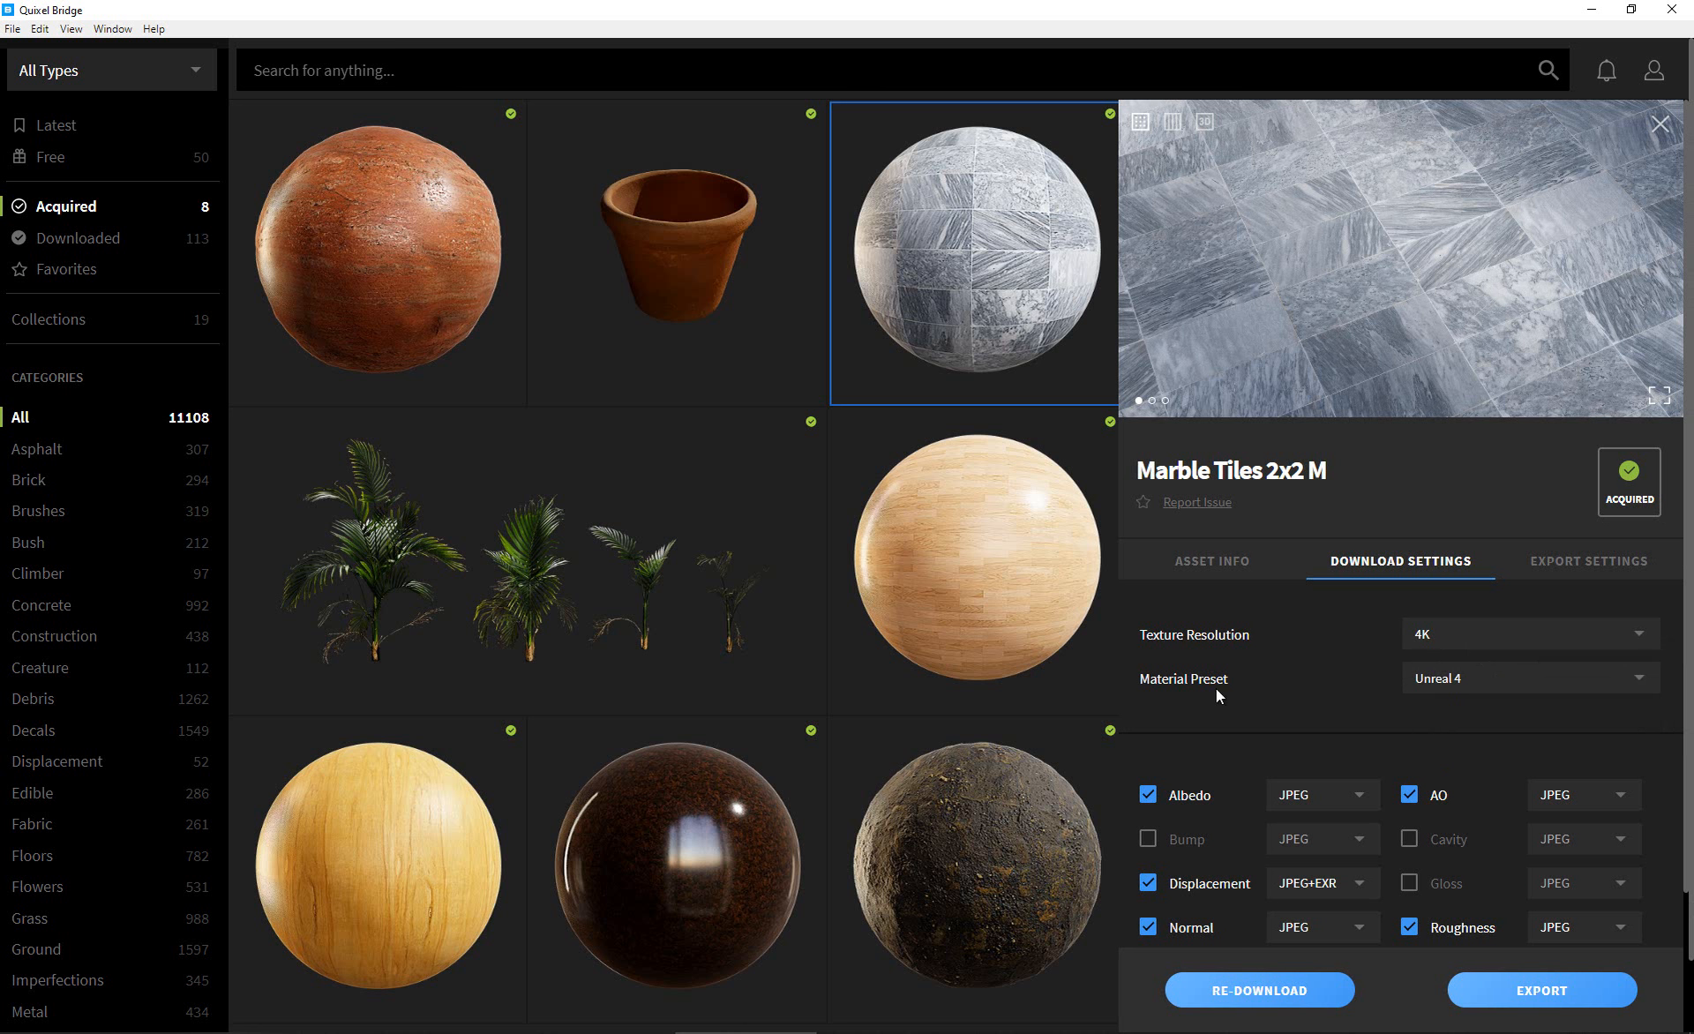
{"action": "left_click", "coordinate": [1529, 678]}
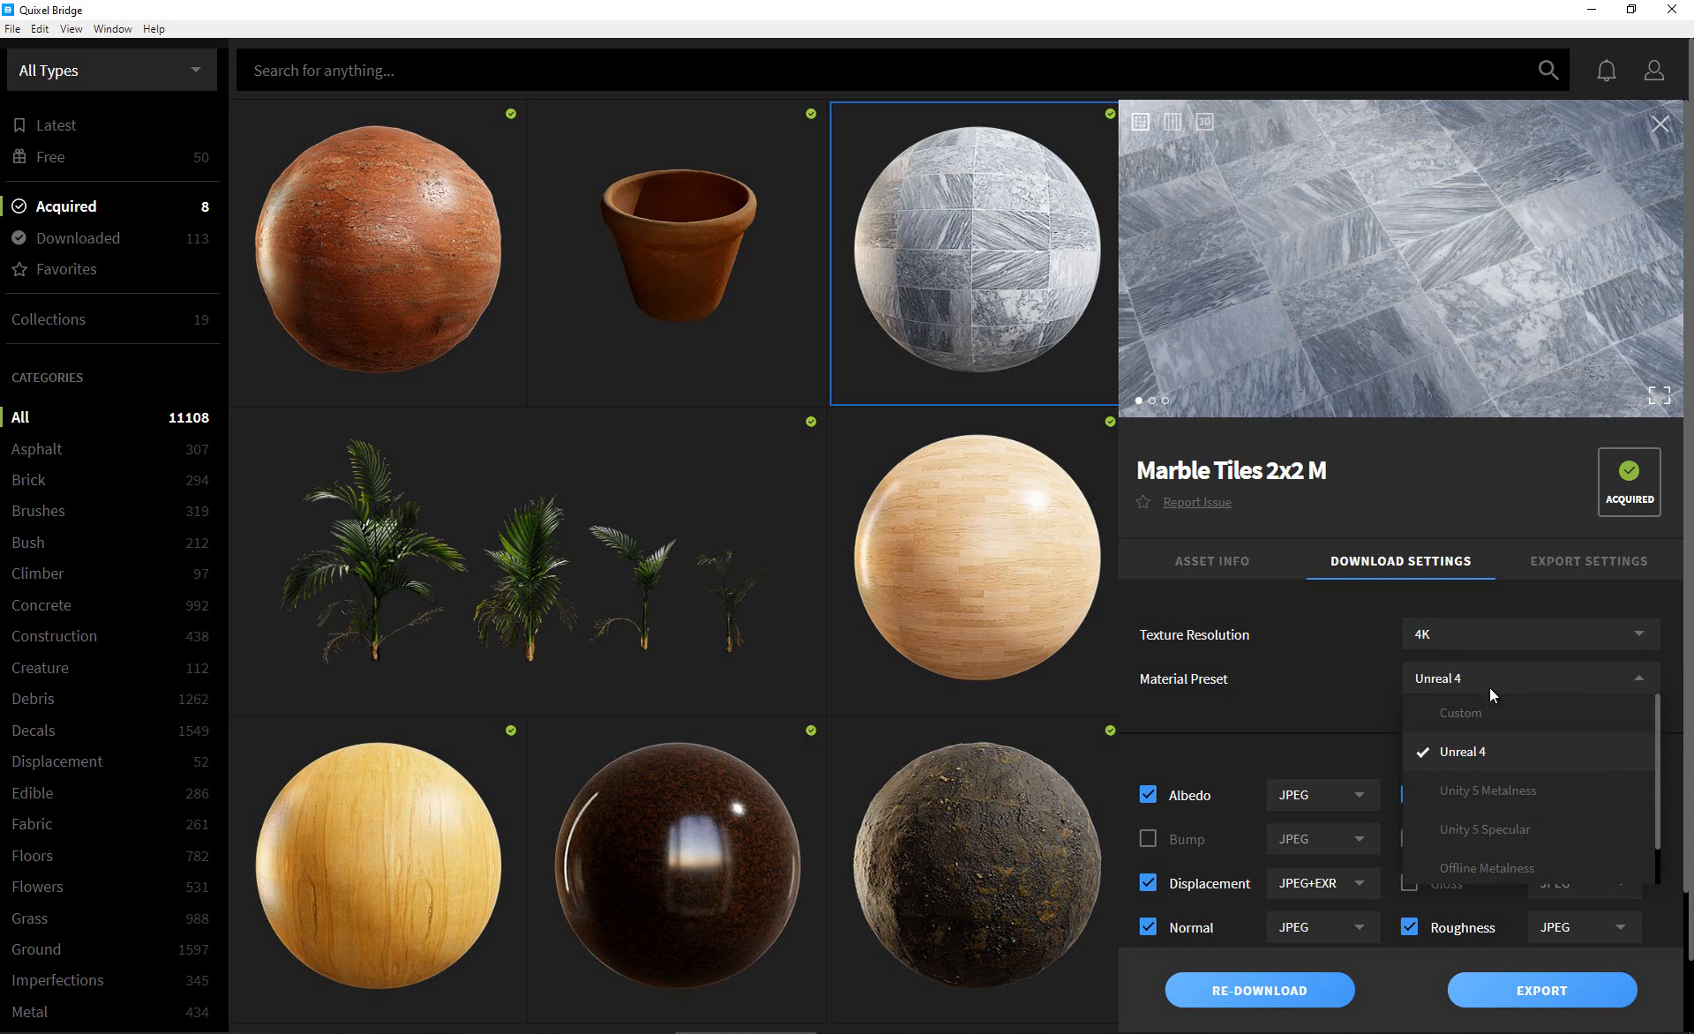
{"action": "mouse_move", "coordinate": [1491, 757]}
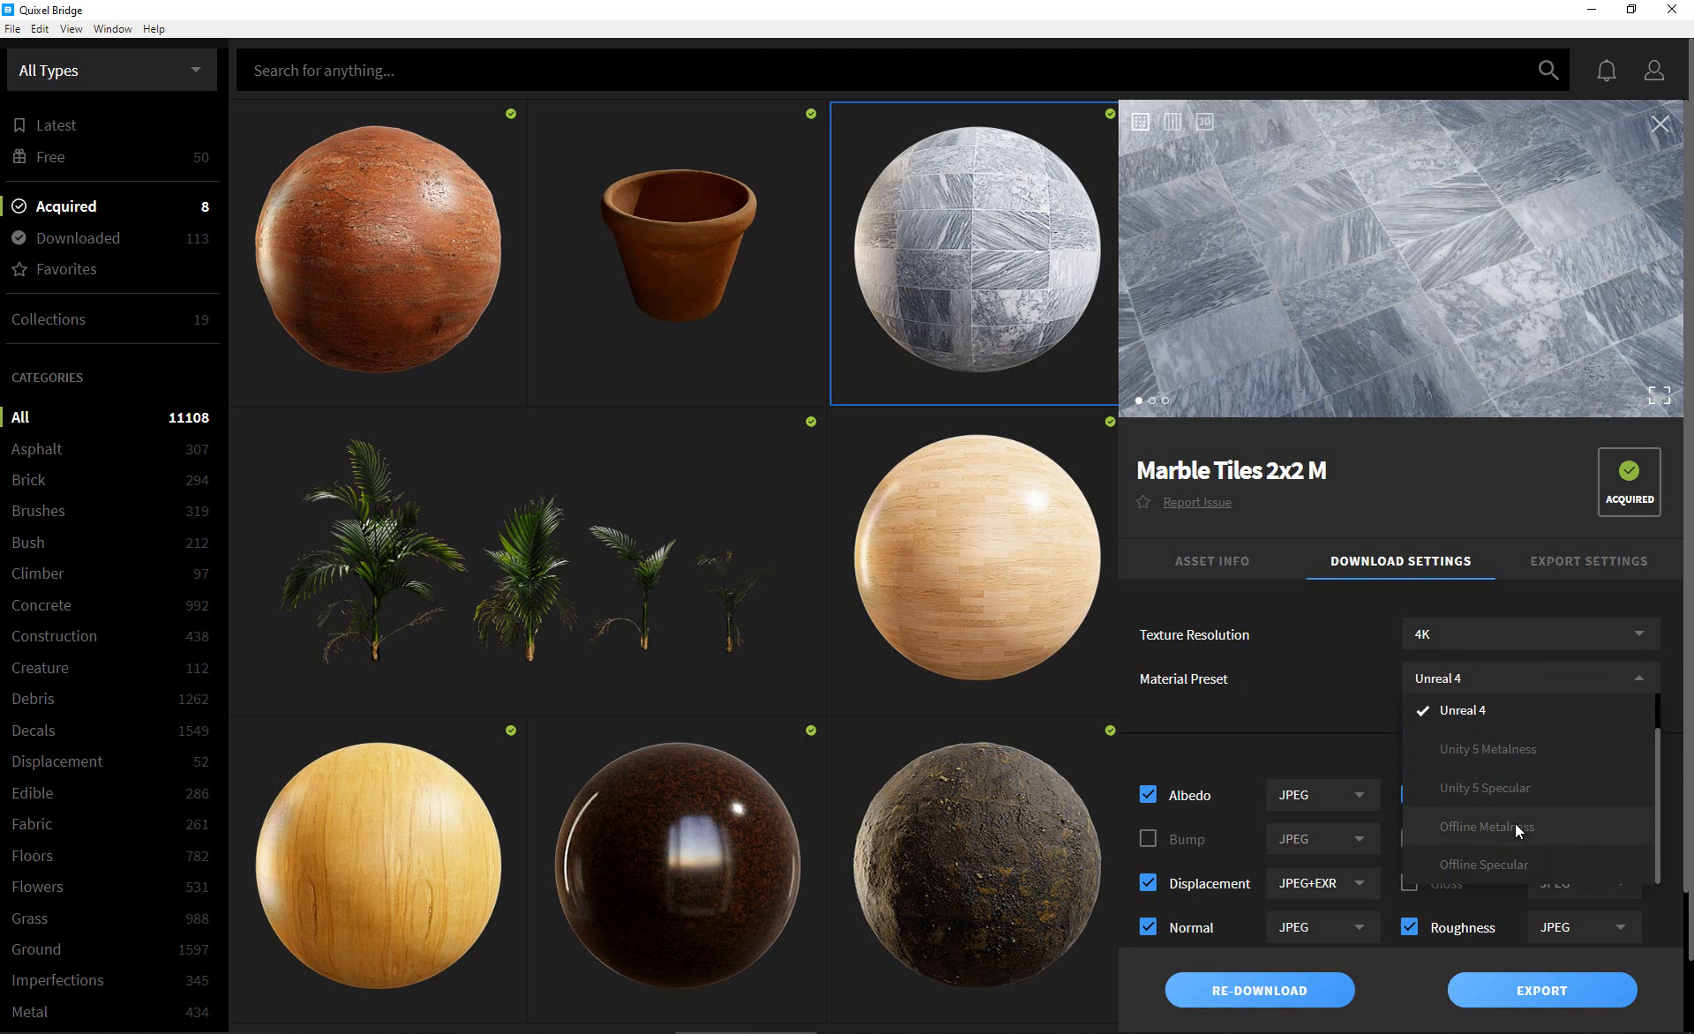
{"action": "mouse_move", "coordinate": [1500, 879]}
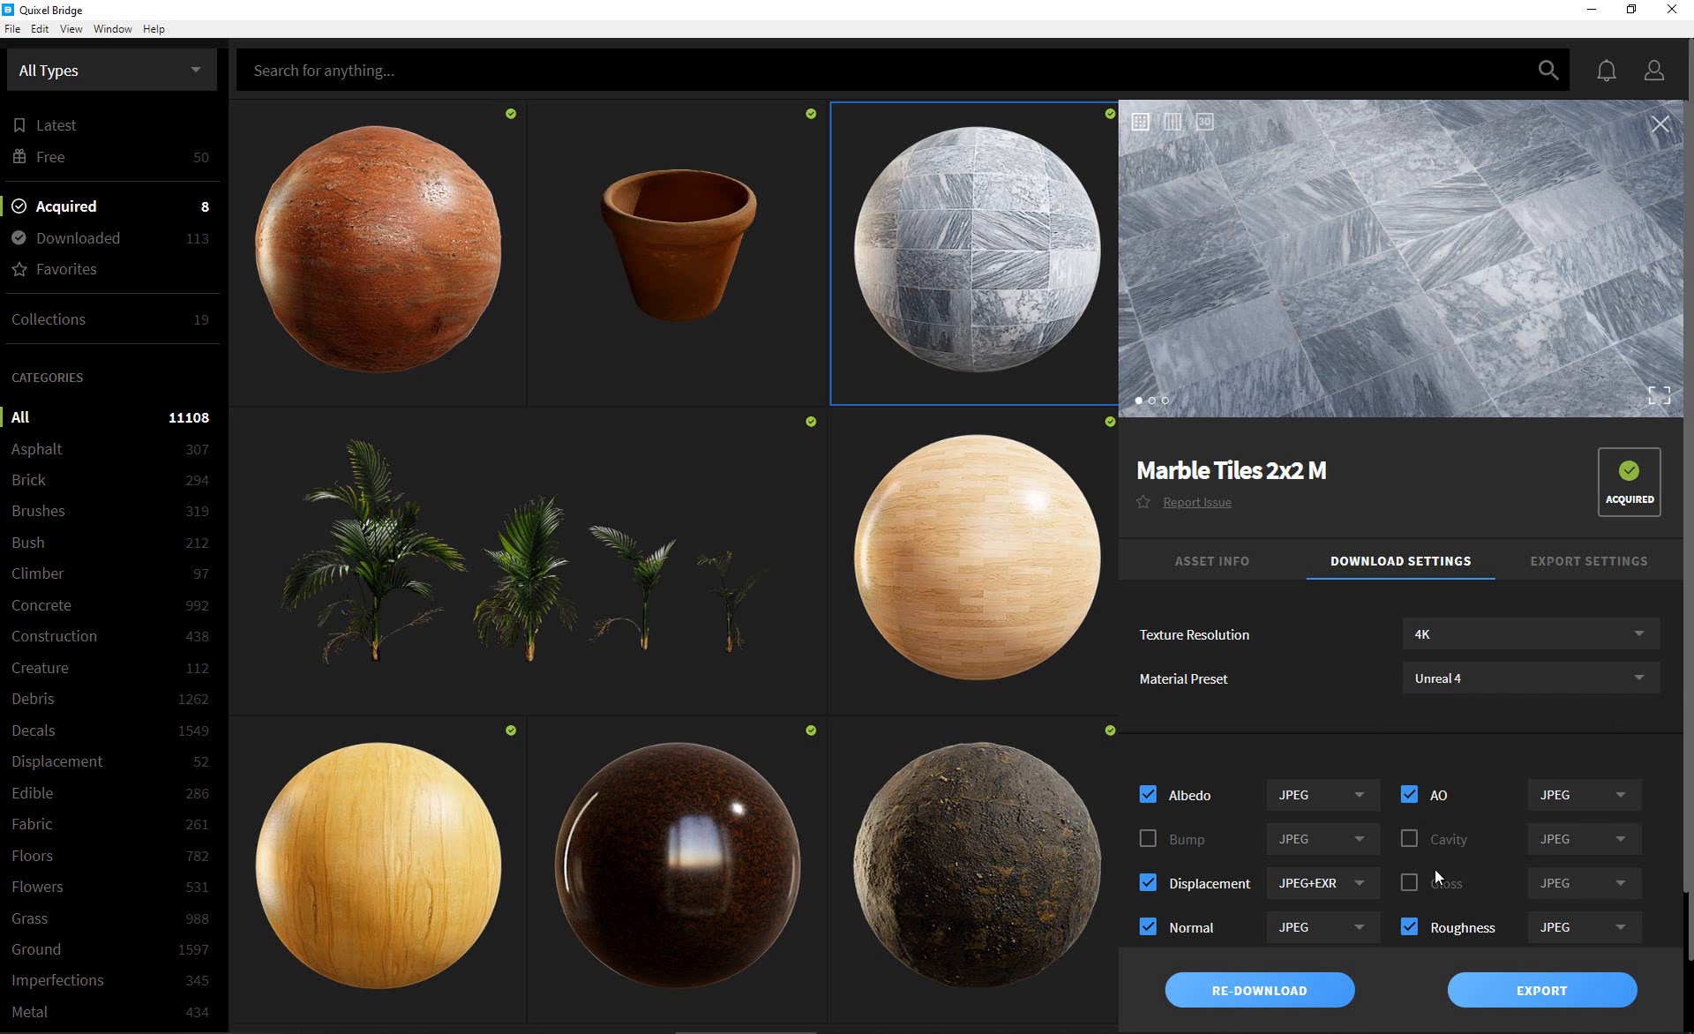
{"action": "mouse_move", "coordinate": [1470, 690]}
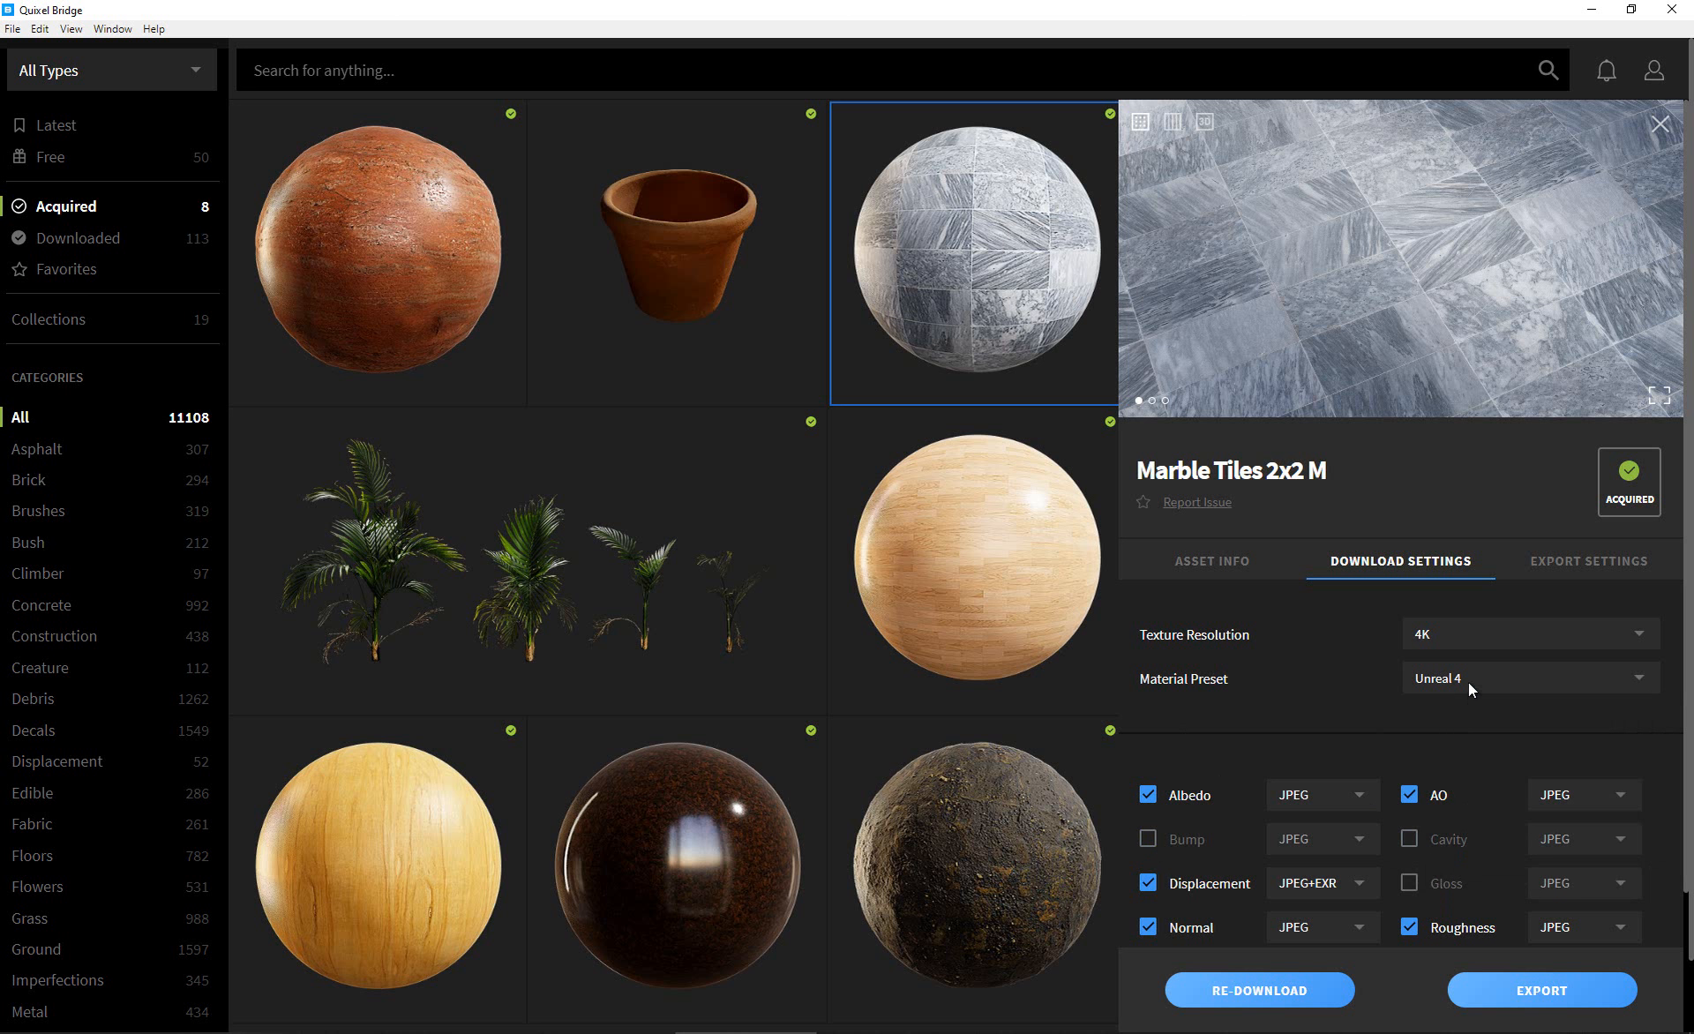
{"action": "mouse_move", "coordinate": [1405, 729]}
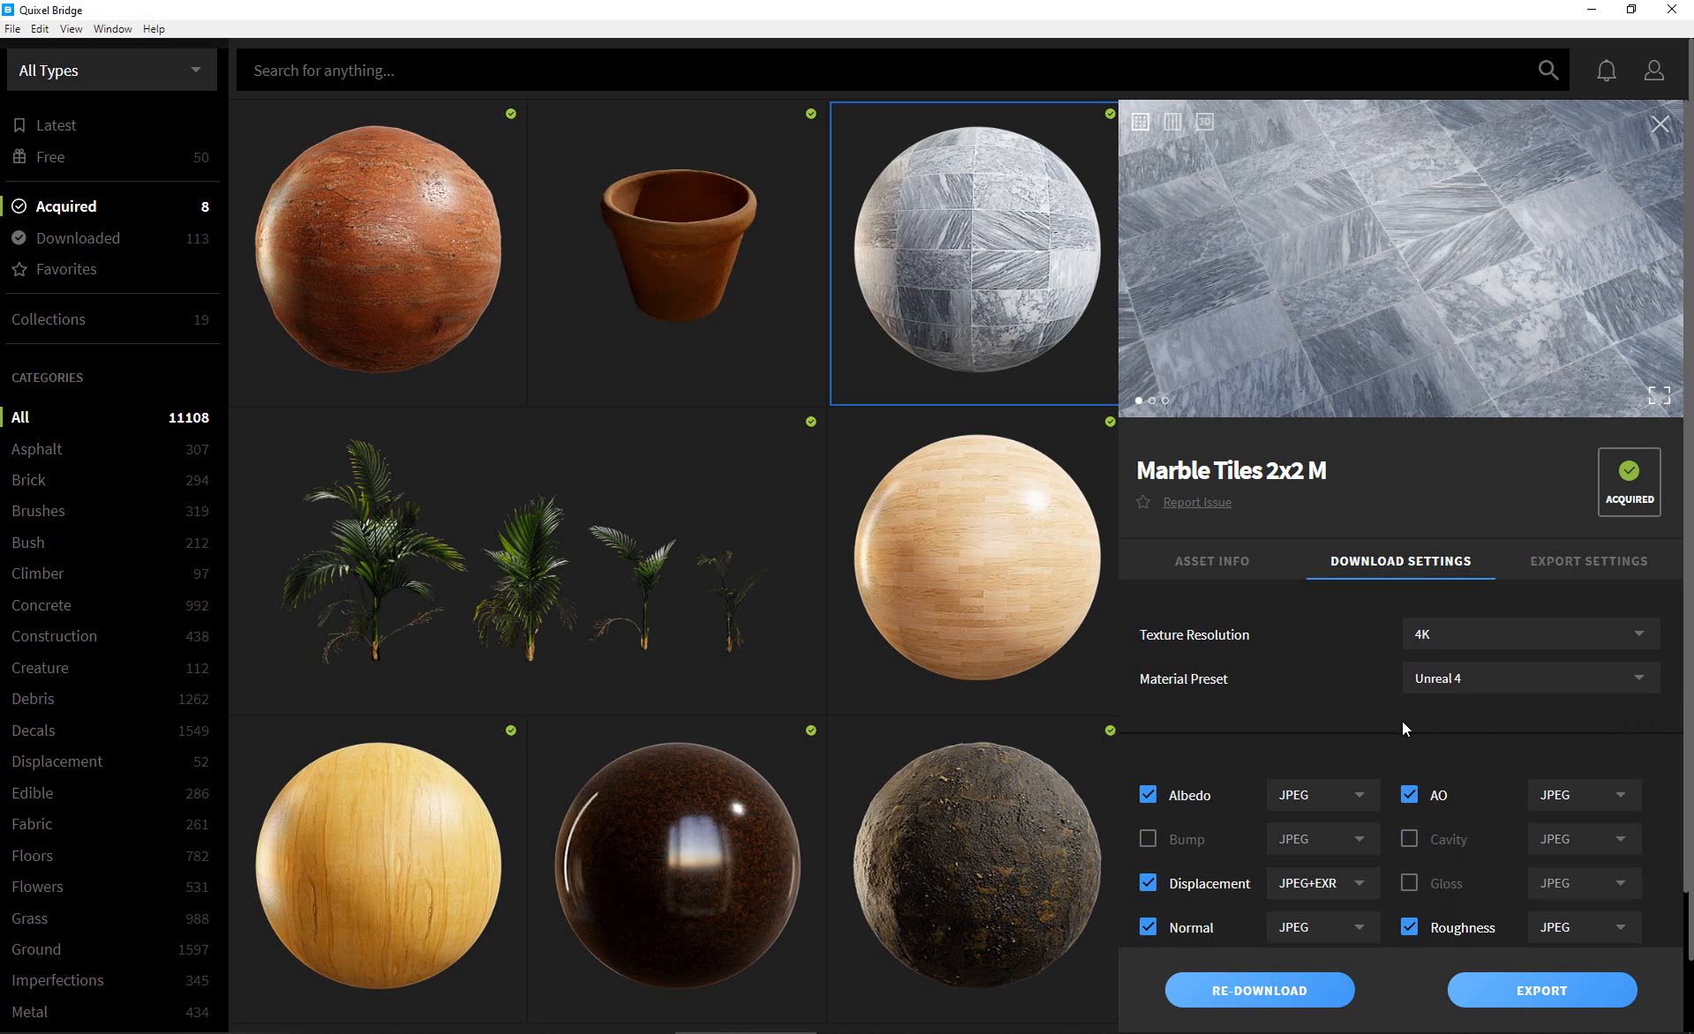
{"action": "mouse_move", "coordinate": [1543, 638]}
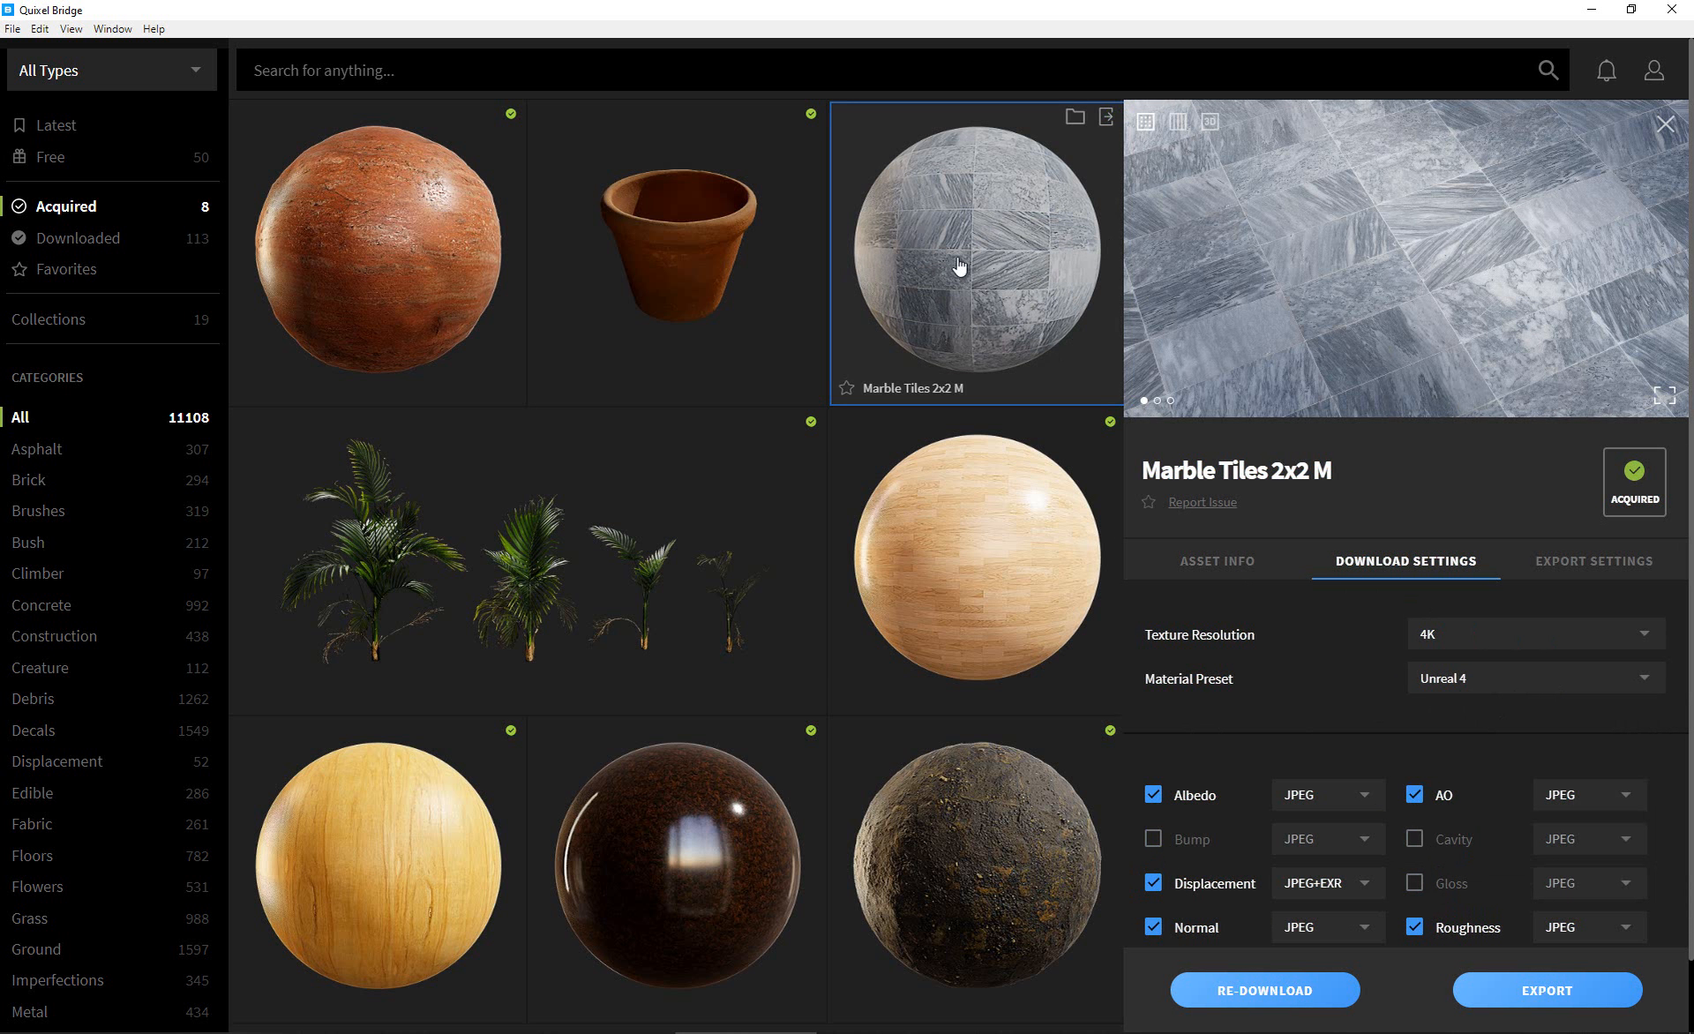
{"action": "mouse_move", "coordinate": [1080, 333]}
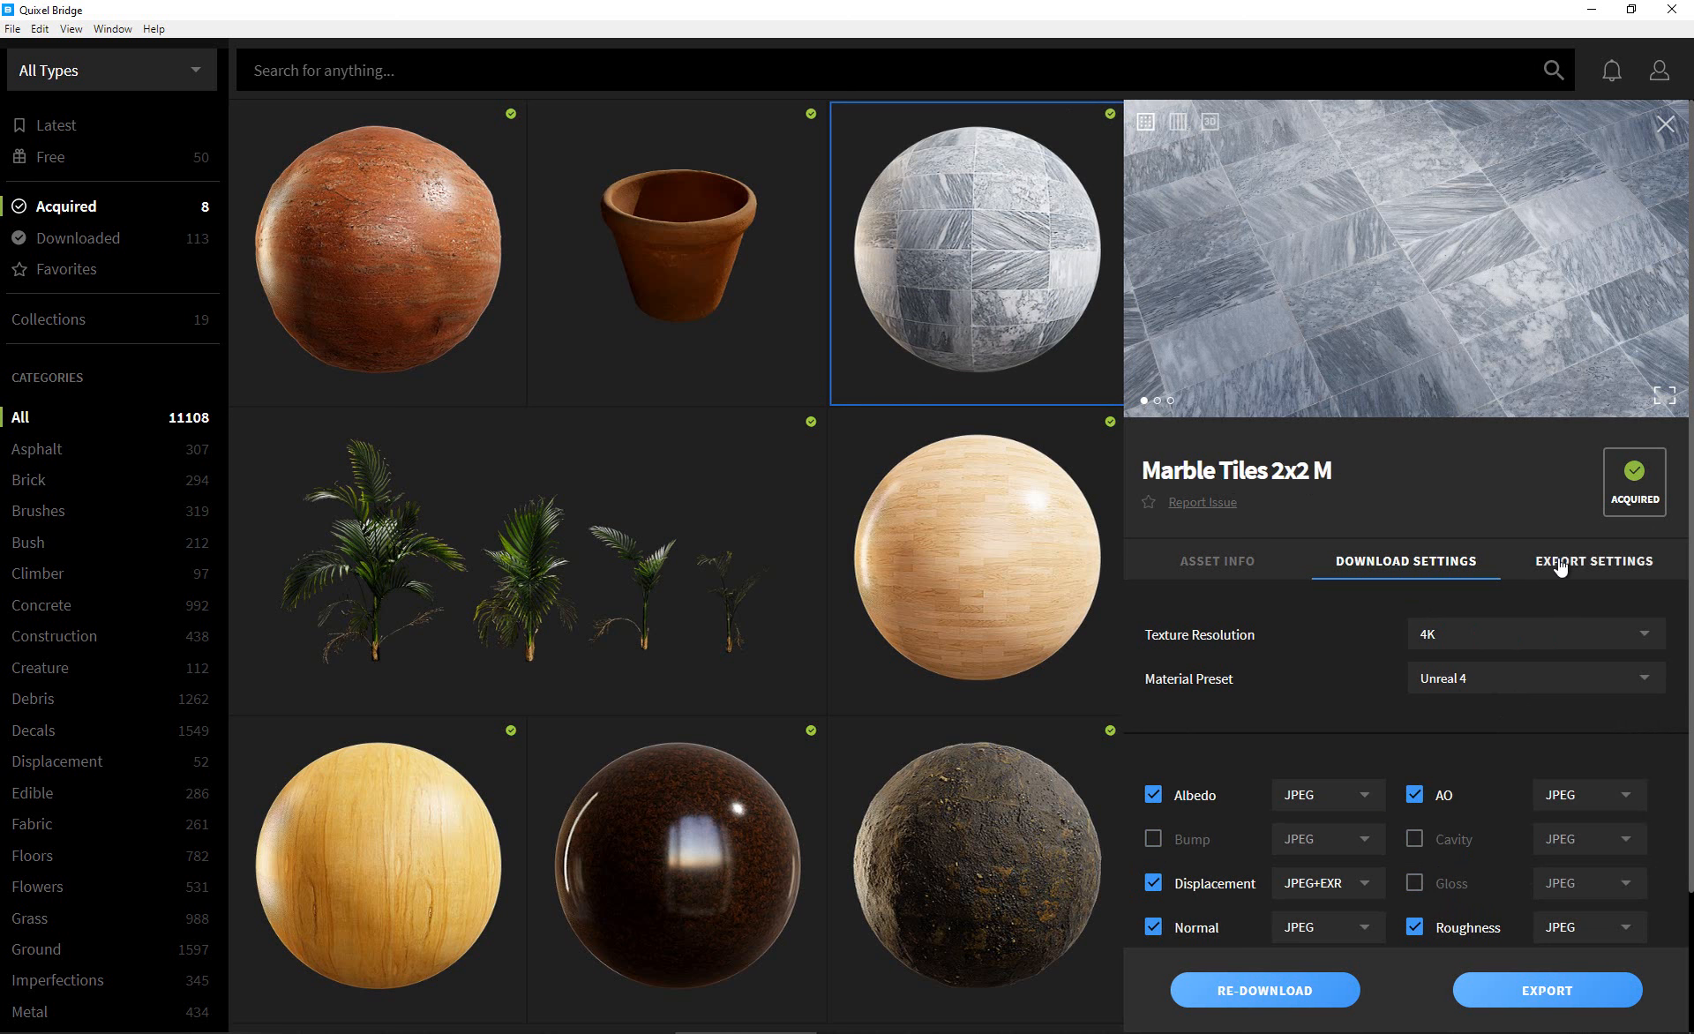
Review Marble Tiles 2x2 M export settings, keeping JPEG format, Unreal Engine target and version 4.24.
{"action": "left_click", "coordinate": [1590, 561]}
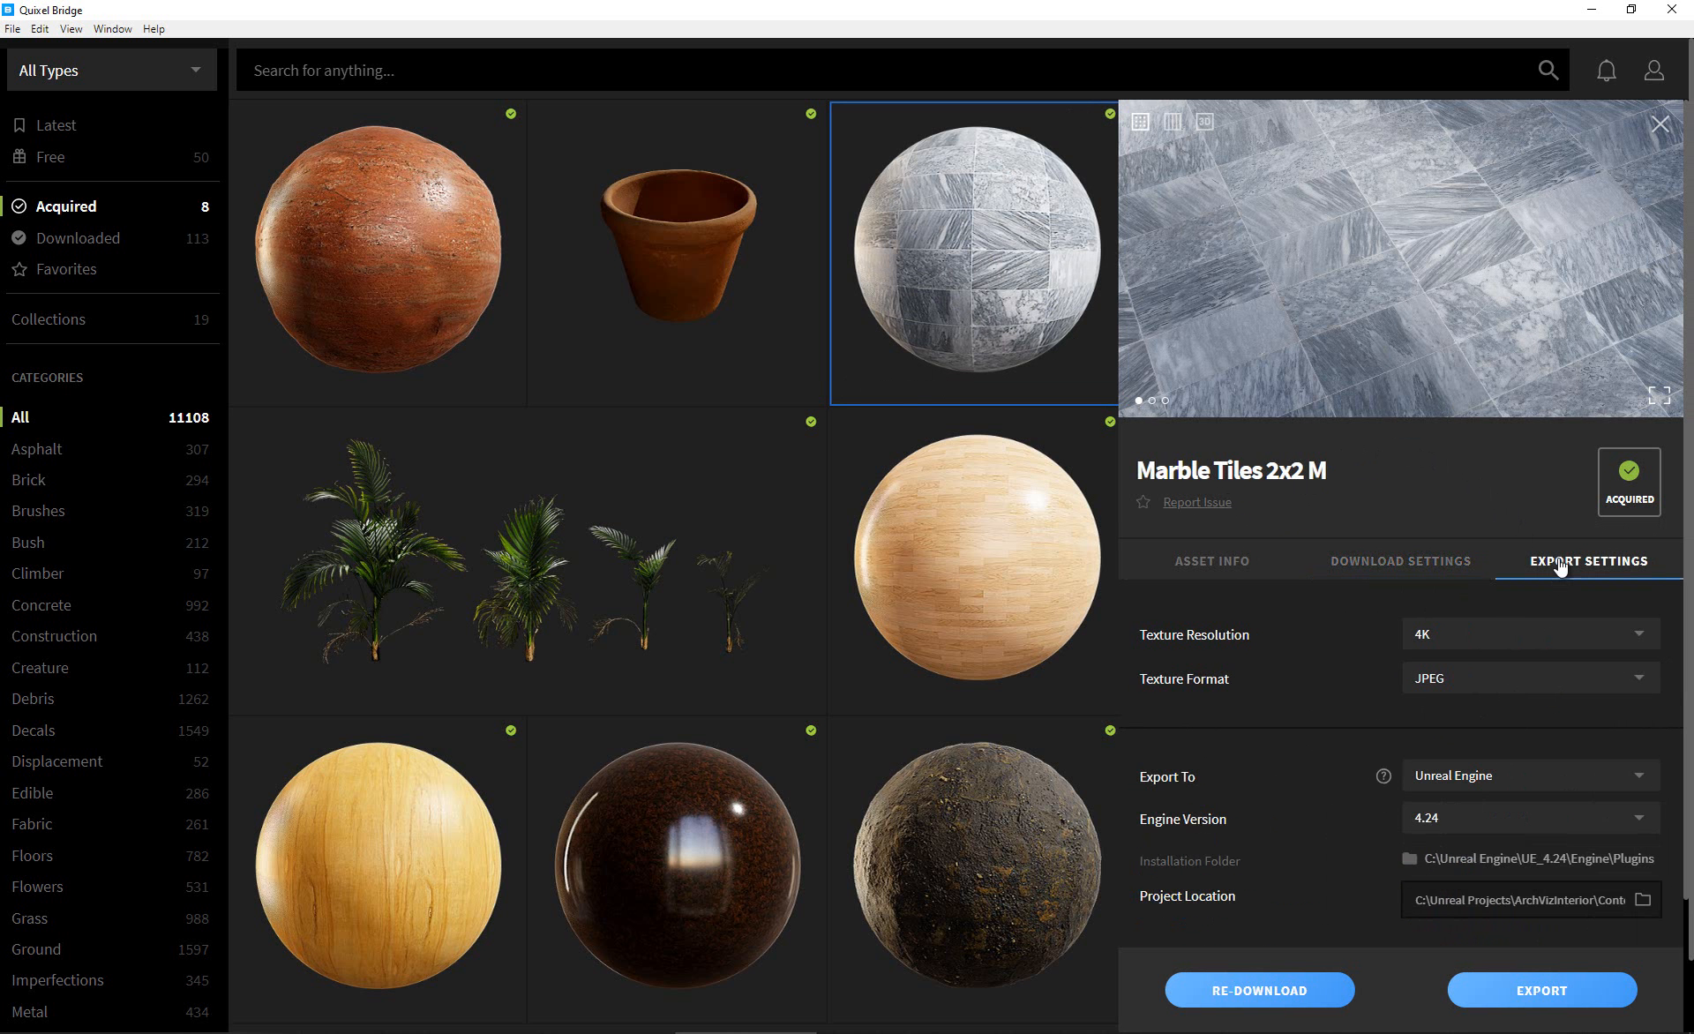
{"action": "mouse_move", "coordinate": [1533, 580]}
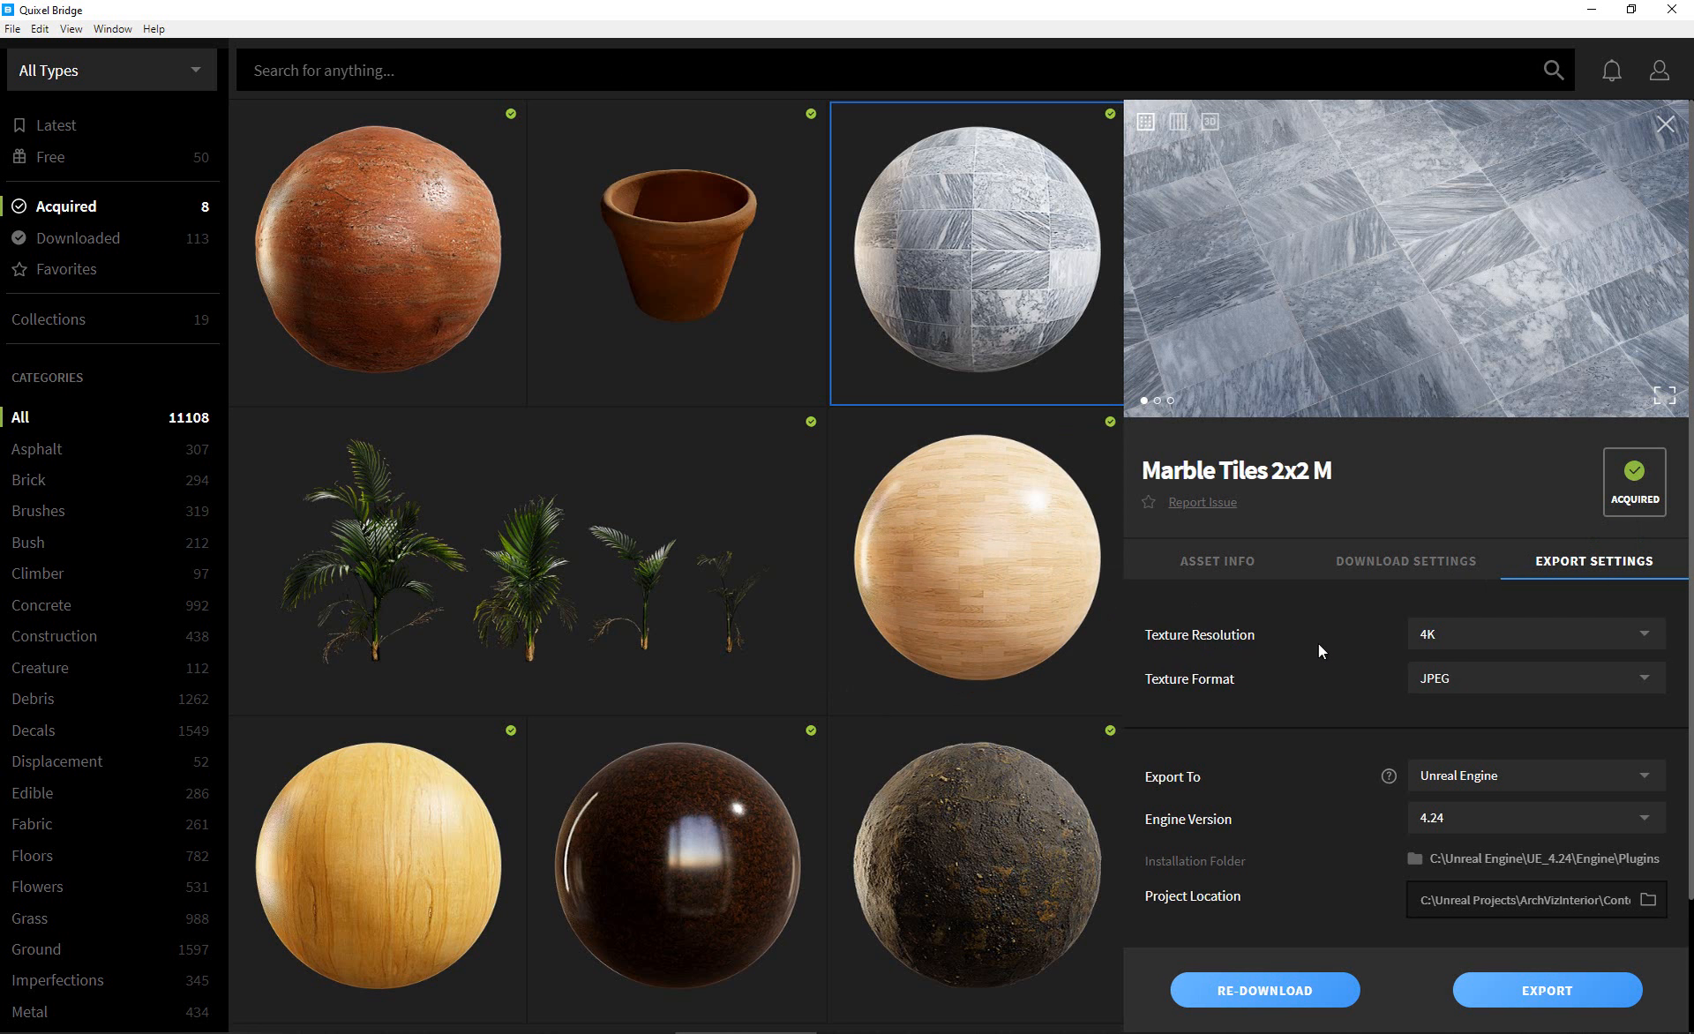
{"action": "mouse_move", "coordinate": [1467, 646]}
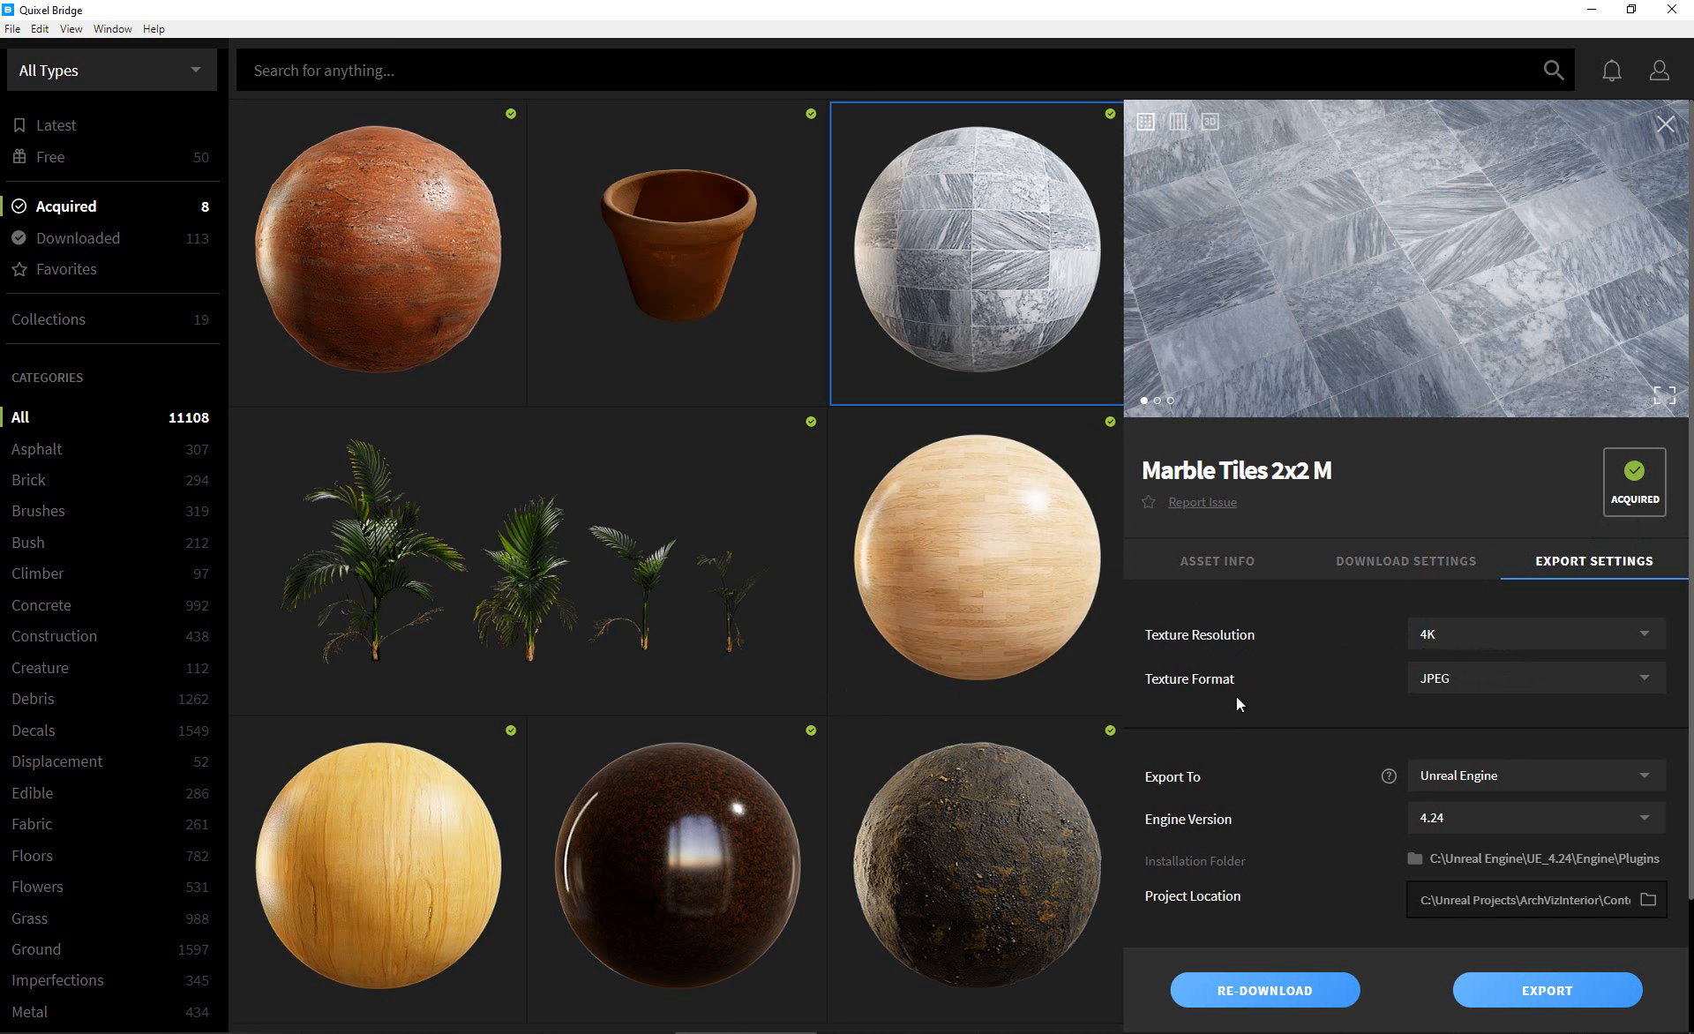
{"action": "left_click", "coordinate": [1534, 678]}
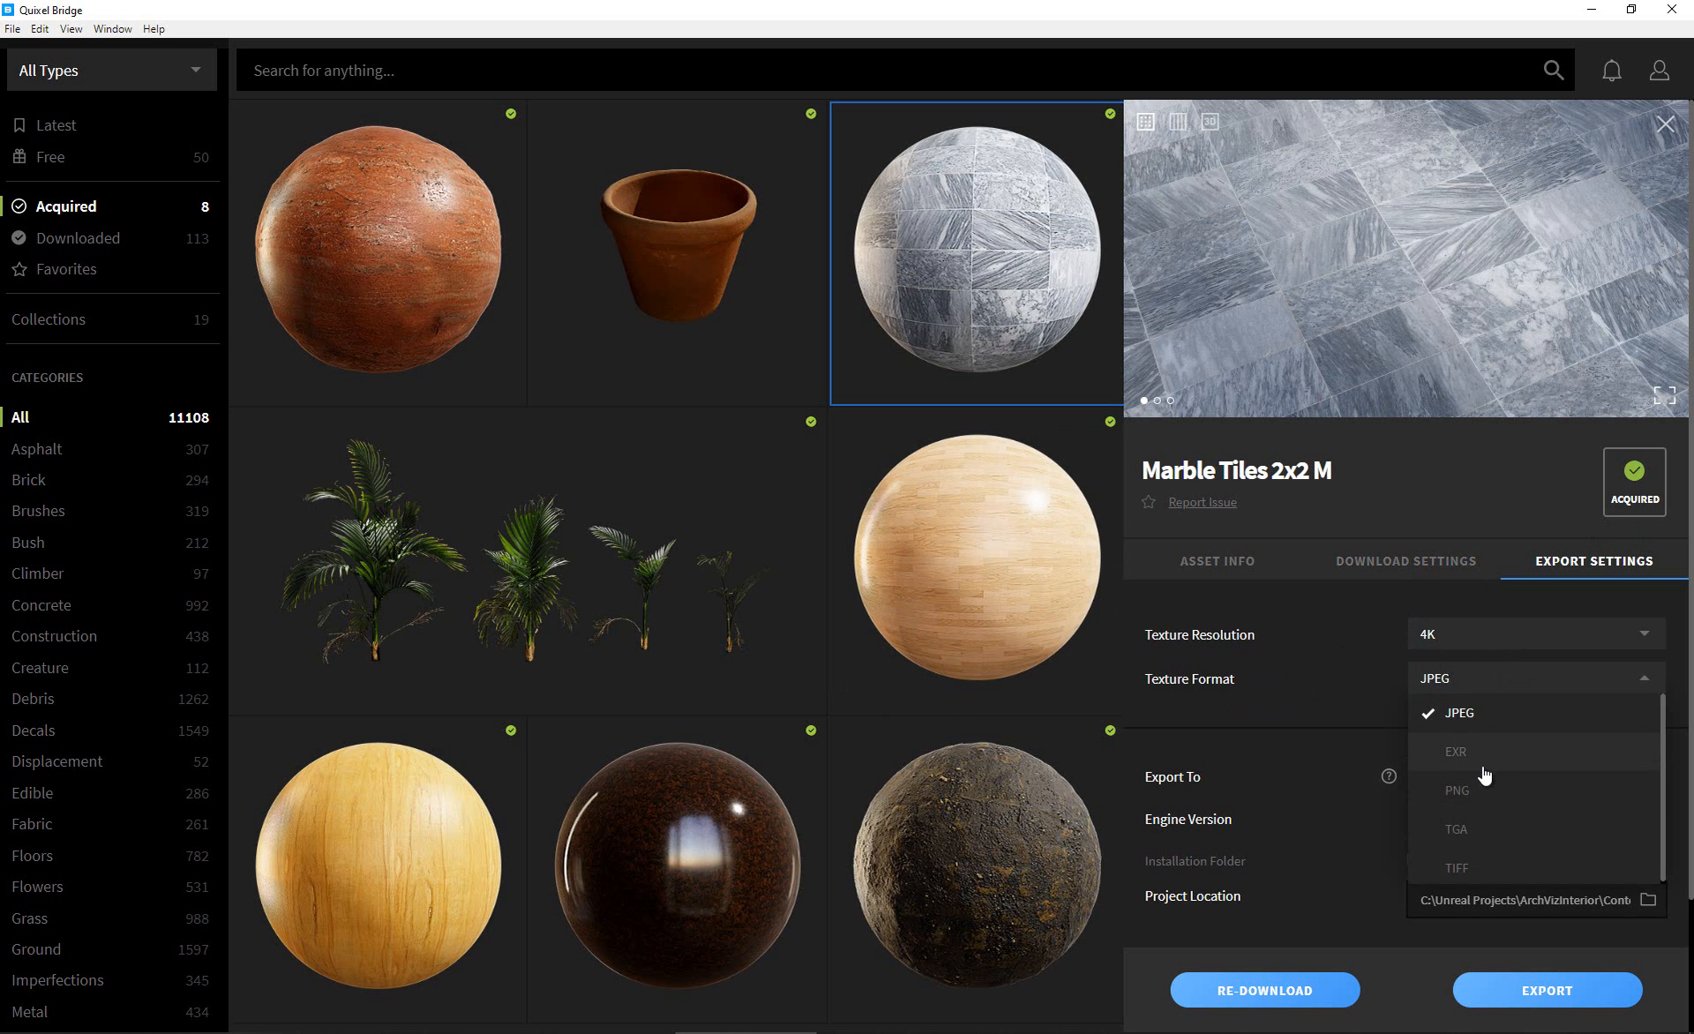
{"action": "mouse_move", "coordinate": [1491, 718]}
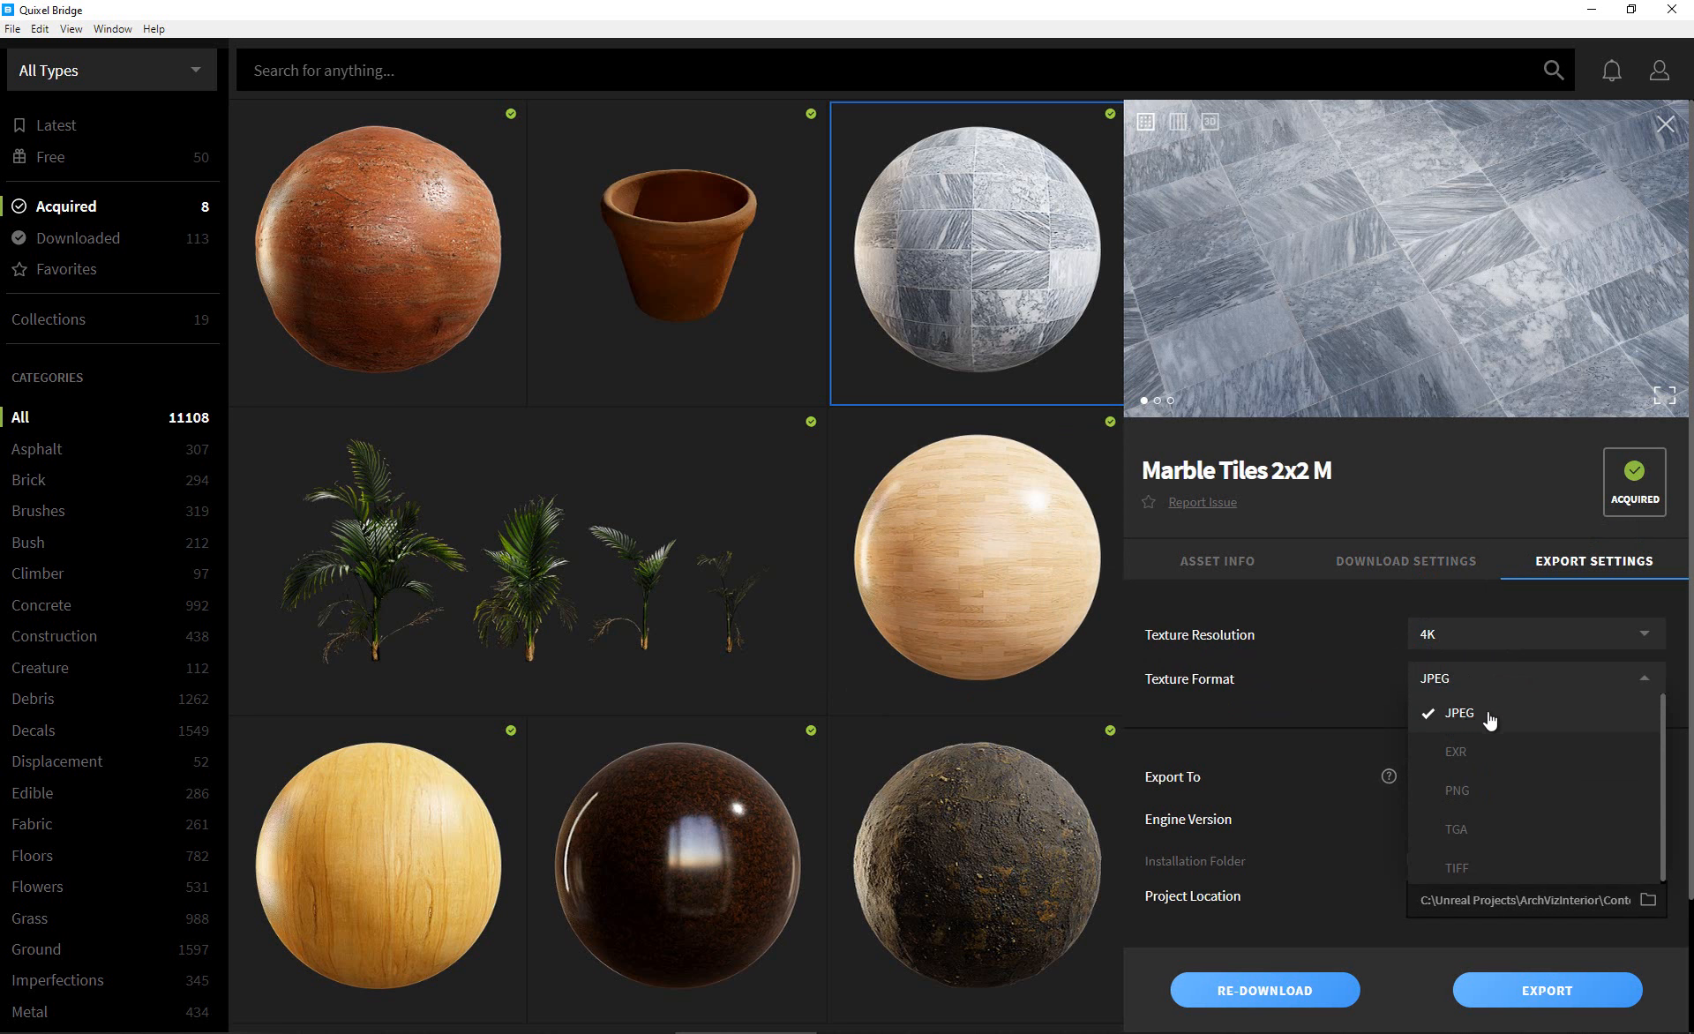
{"action": "left_click", "coordinate": [1458, 713]}
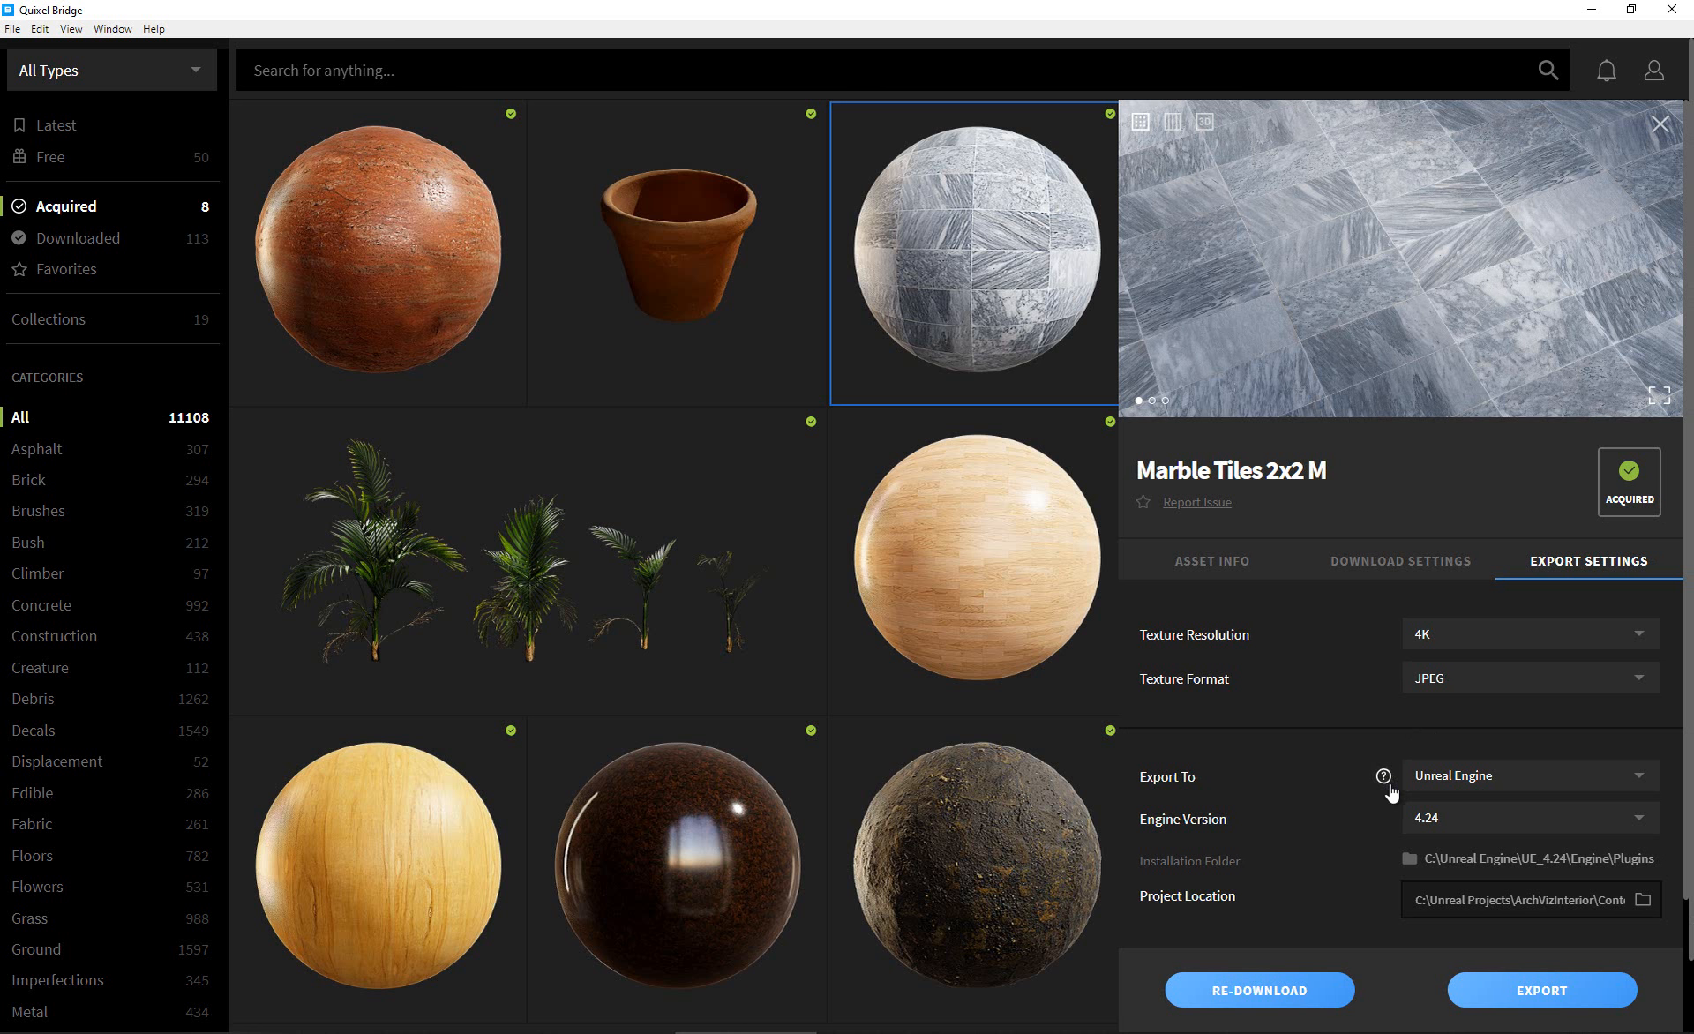
{"action": "left_click", "coordinate": [1528, 775]}
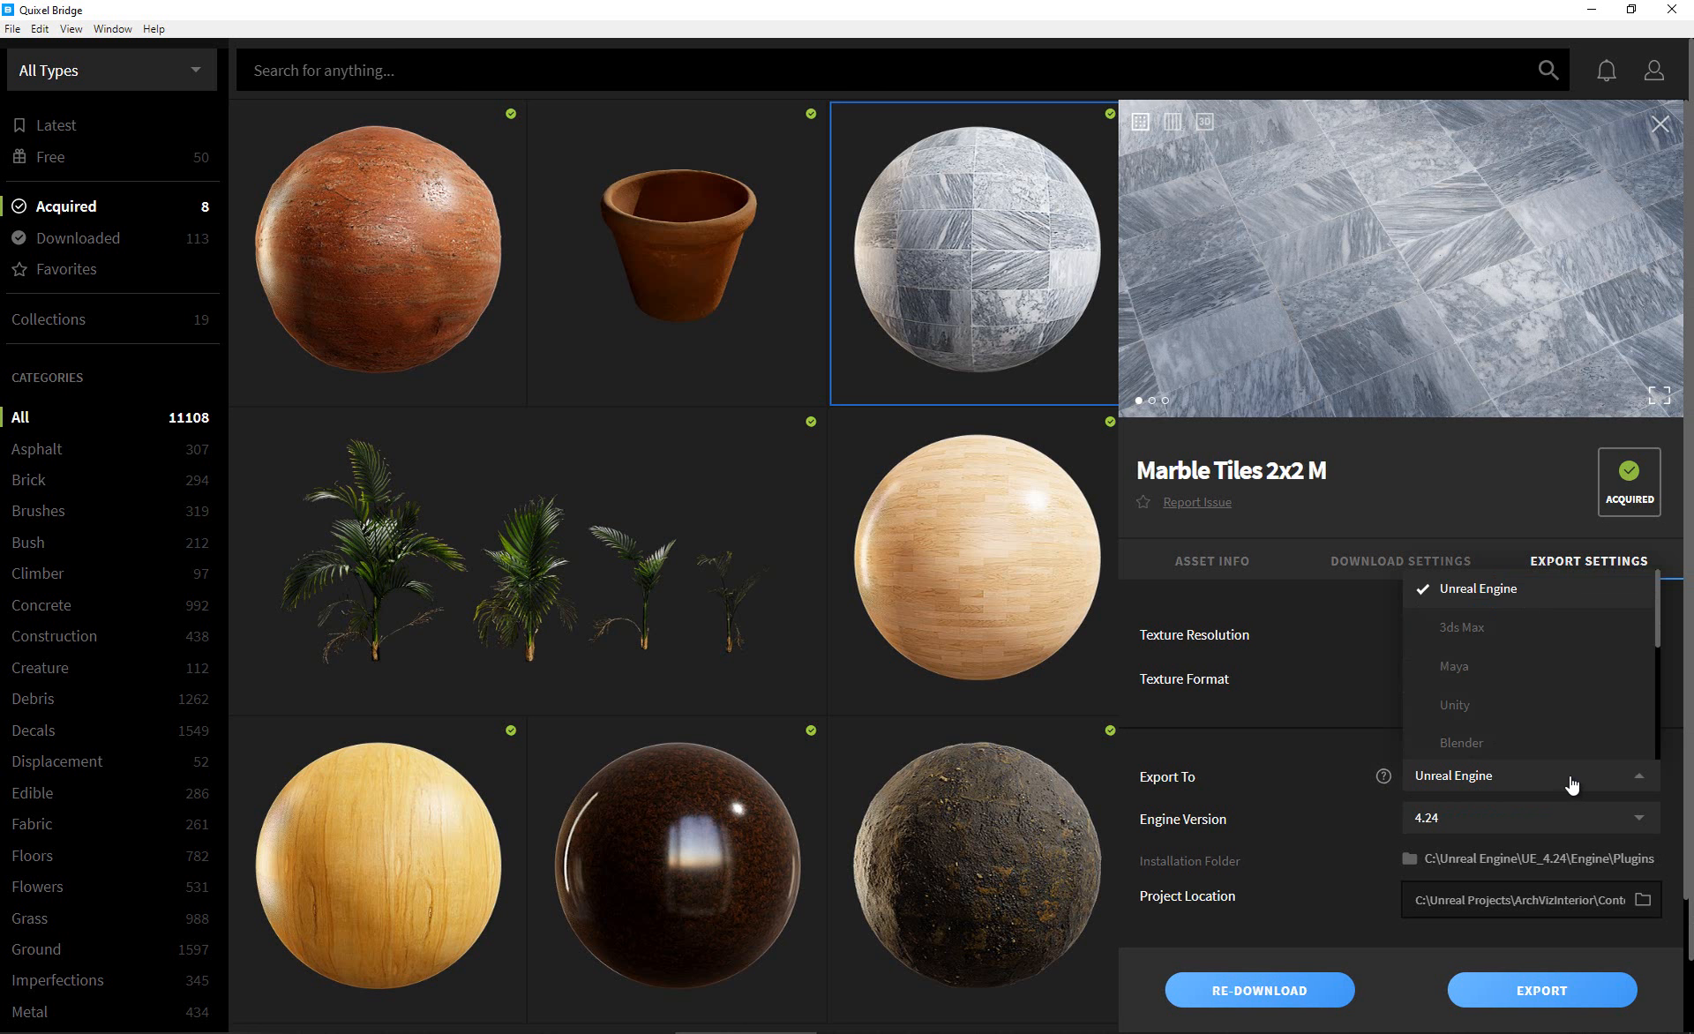
{"action": "mouse_move", "coordinate": [1502, 606]}
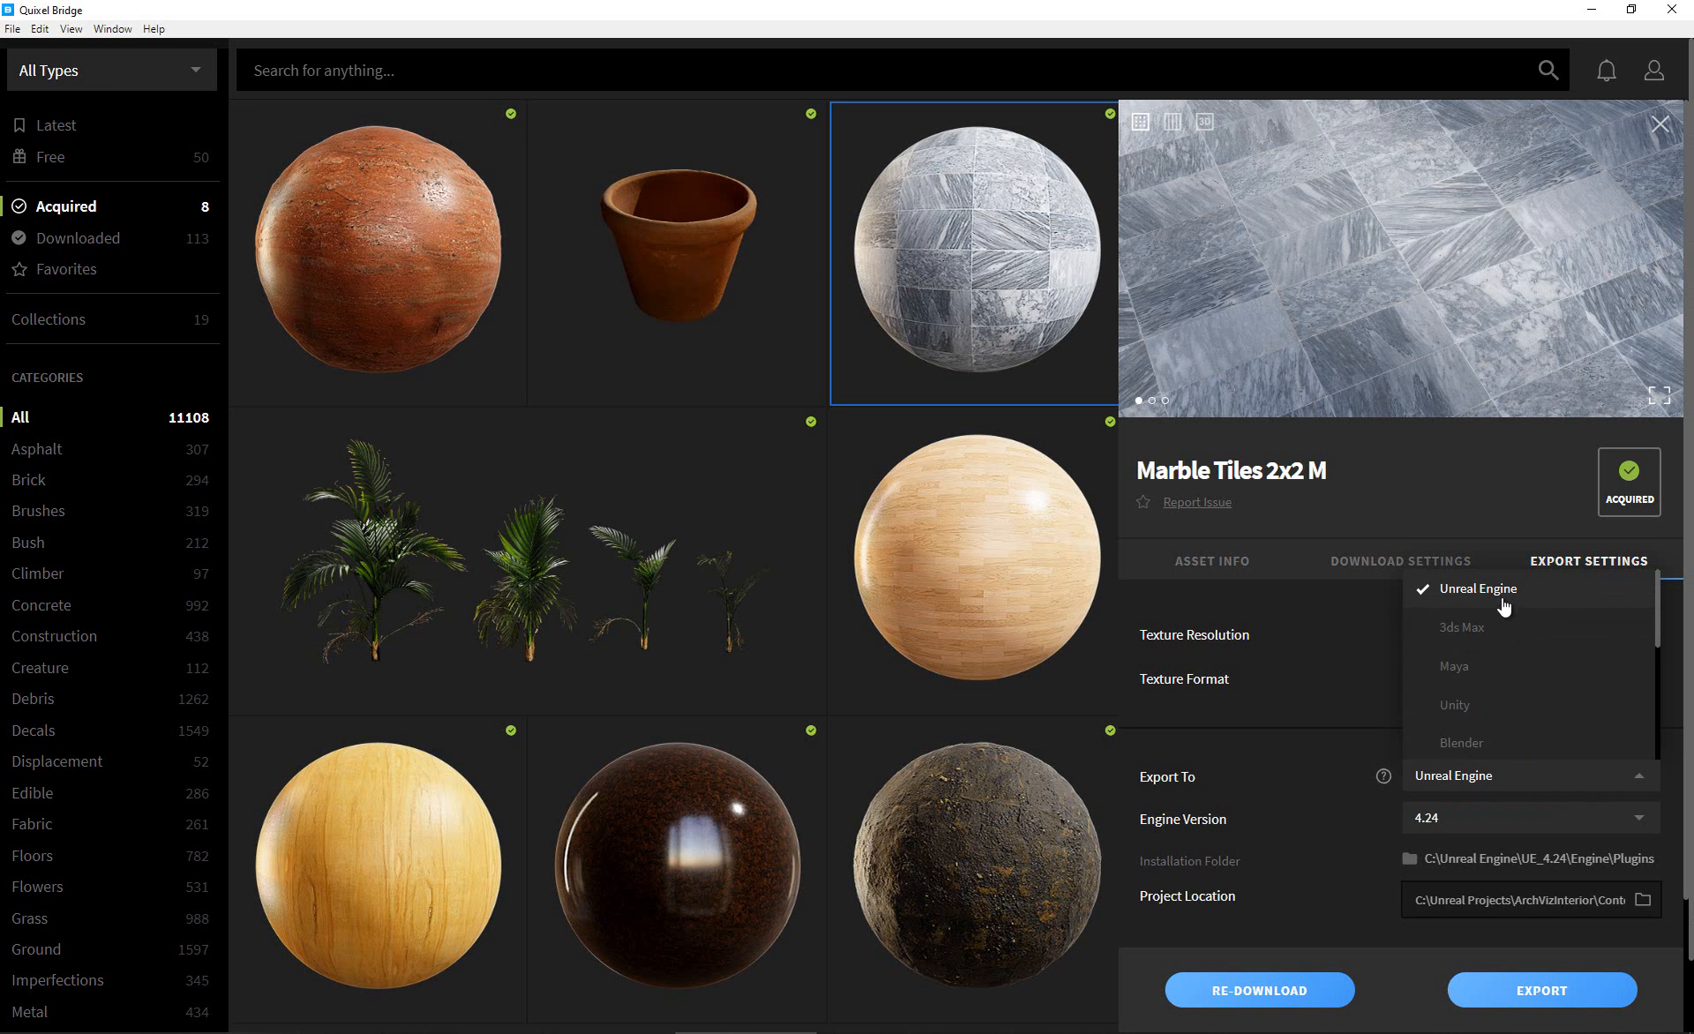
{"action": "mouse_move", "coordinate": [1517, 743]}
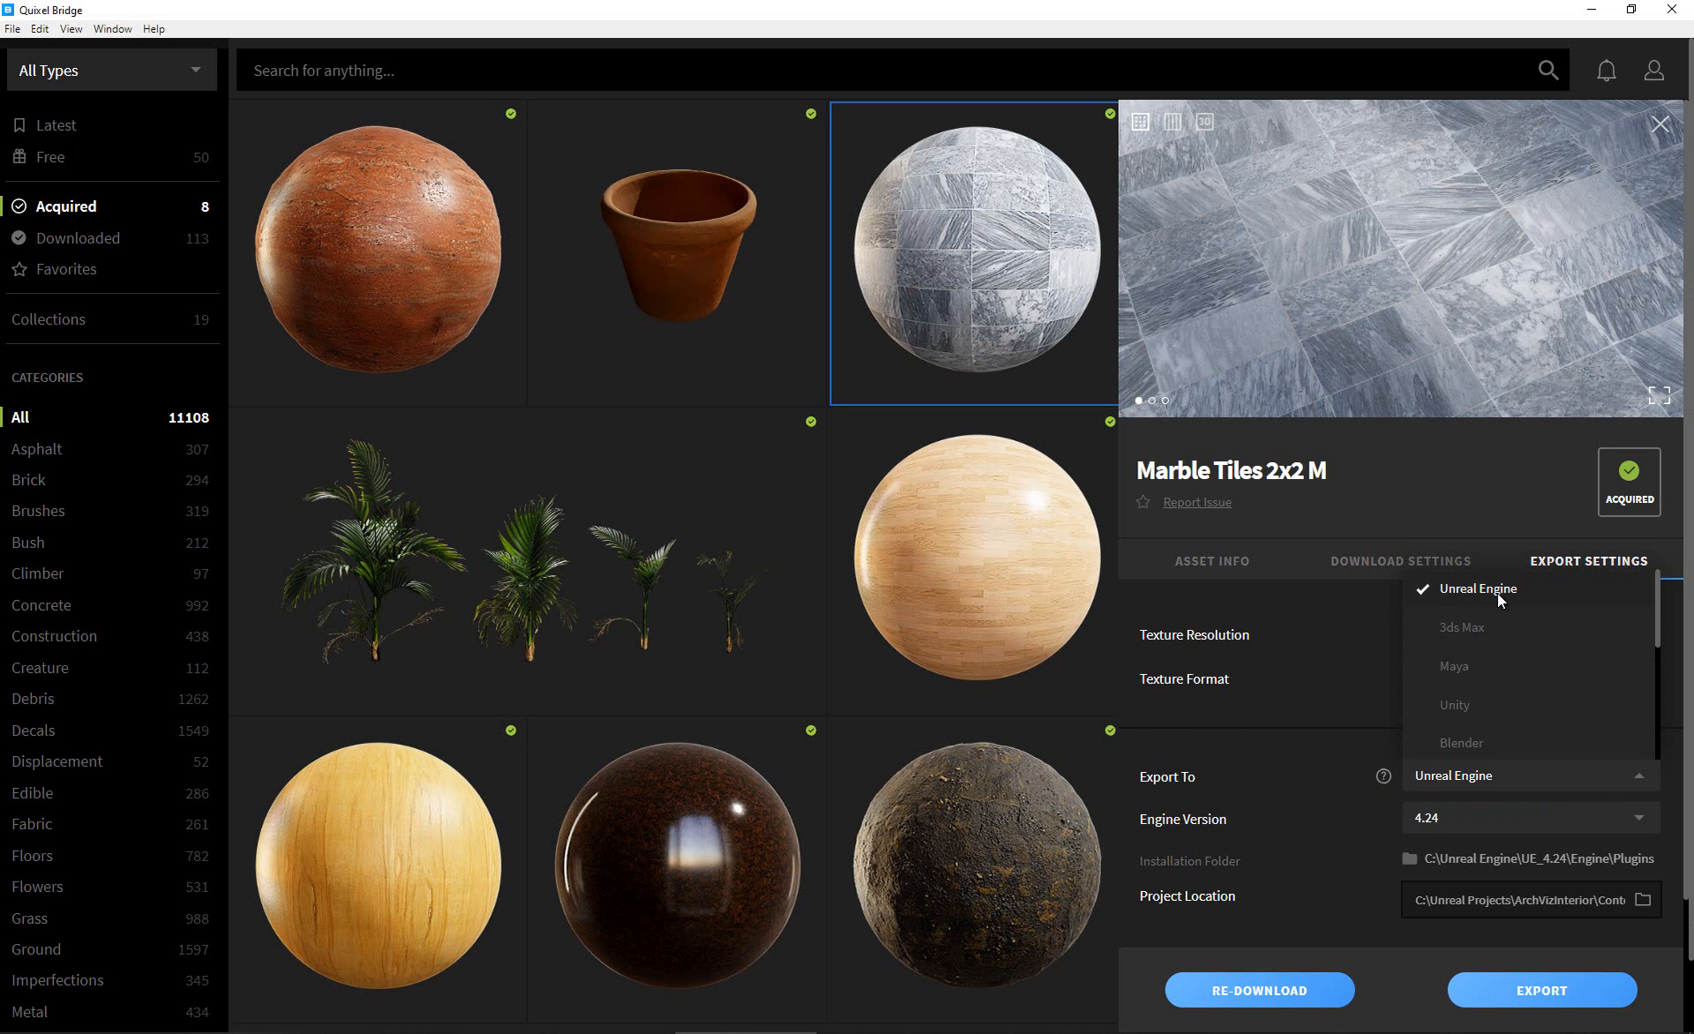
{"action": "left_click", "coordinate": [1479, 590]}
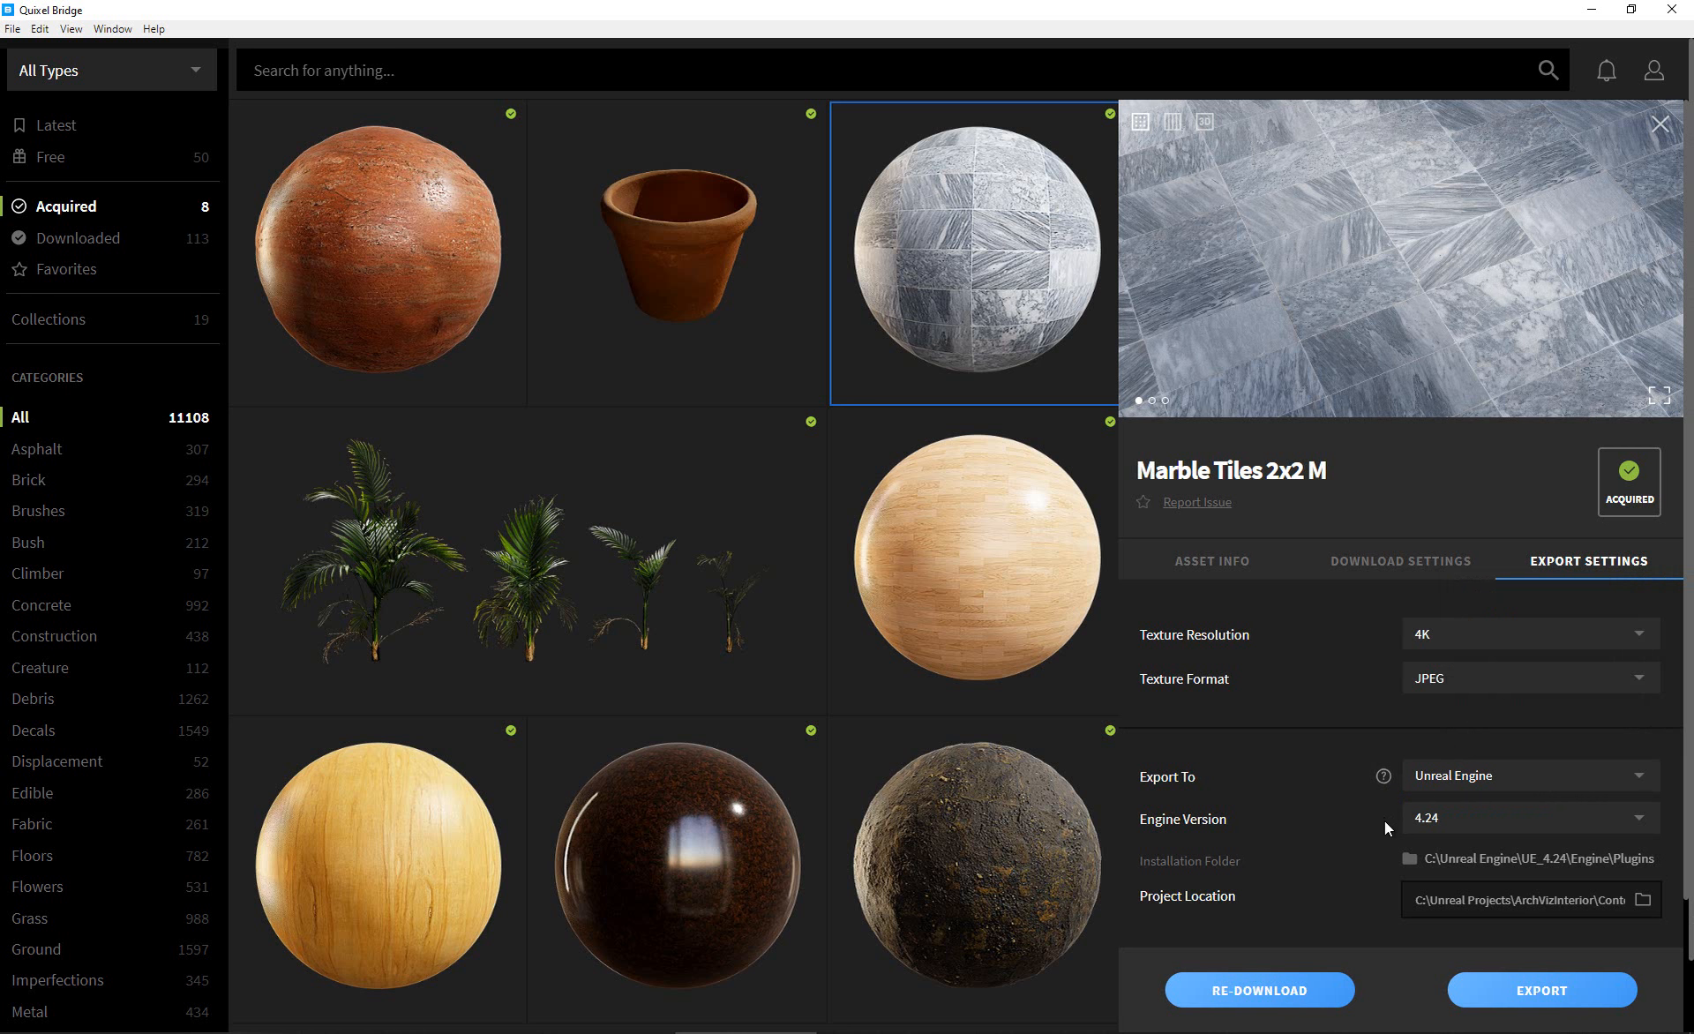
{"action": "mouse_move", "coordinate": [1156, 829]}
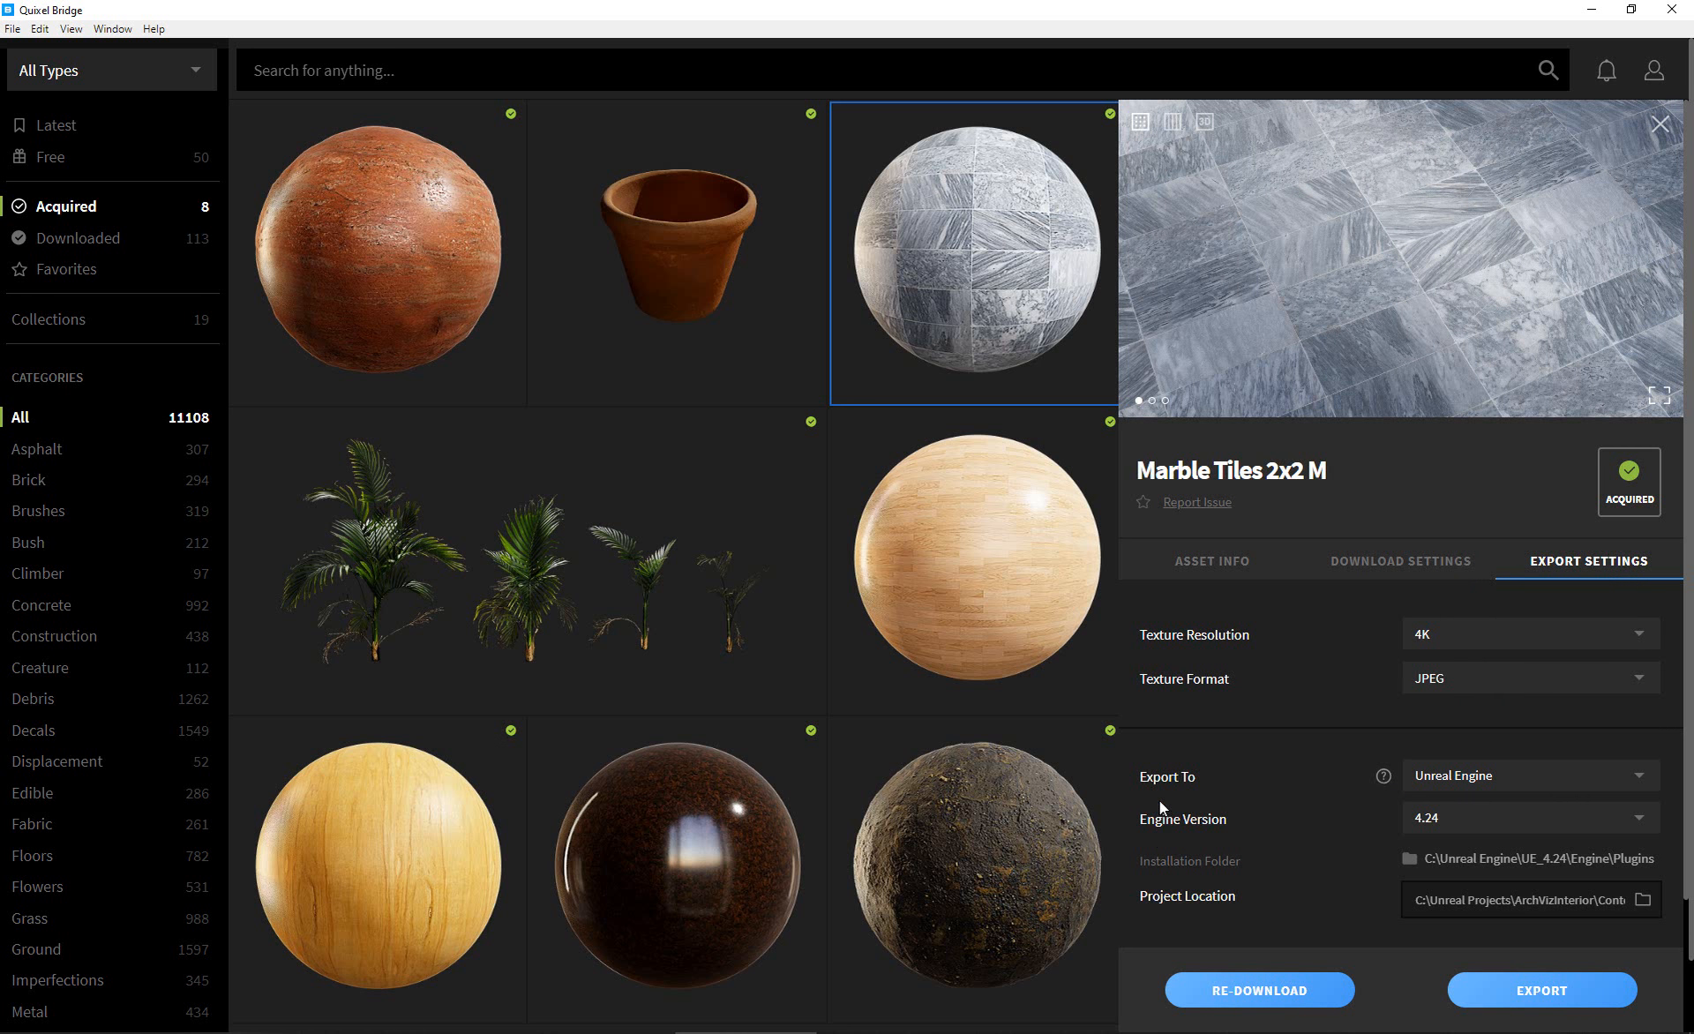
{"action": "left_click", "coordinate": [1529, 819]}
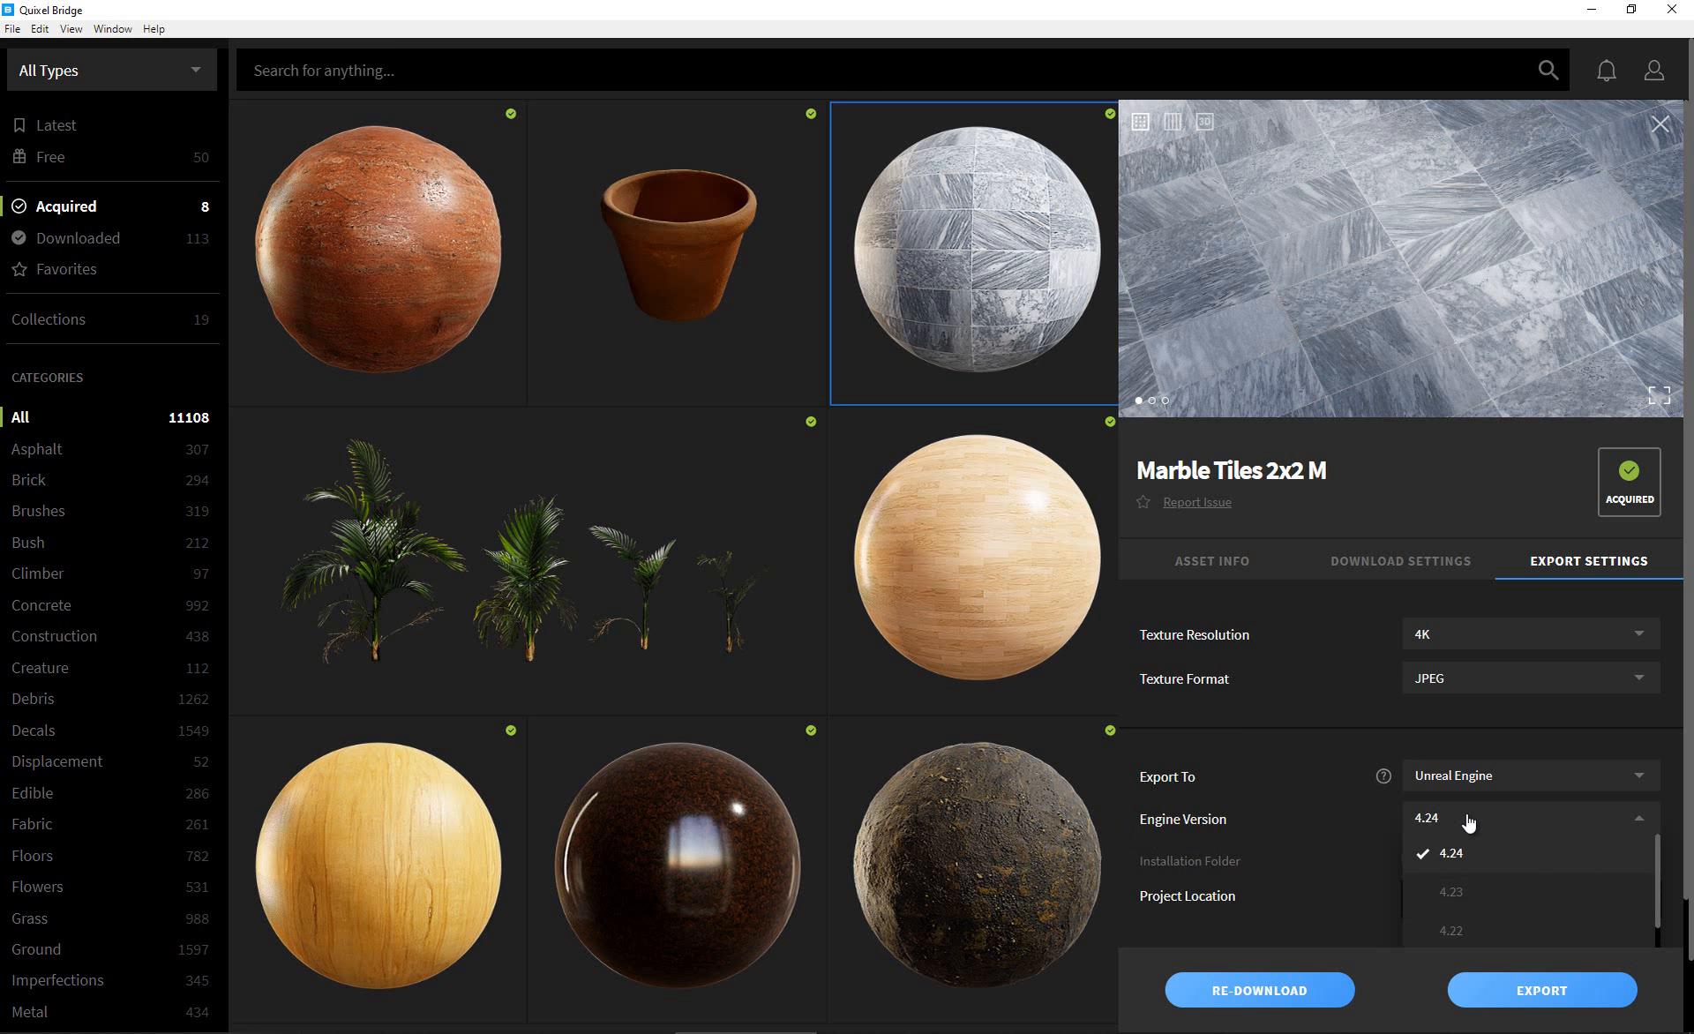
{"action": "mouse_move", "coordinate": [1459, 825]}
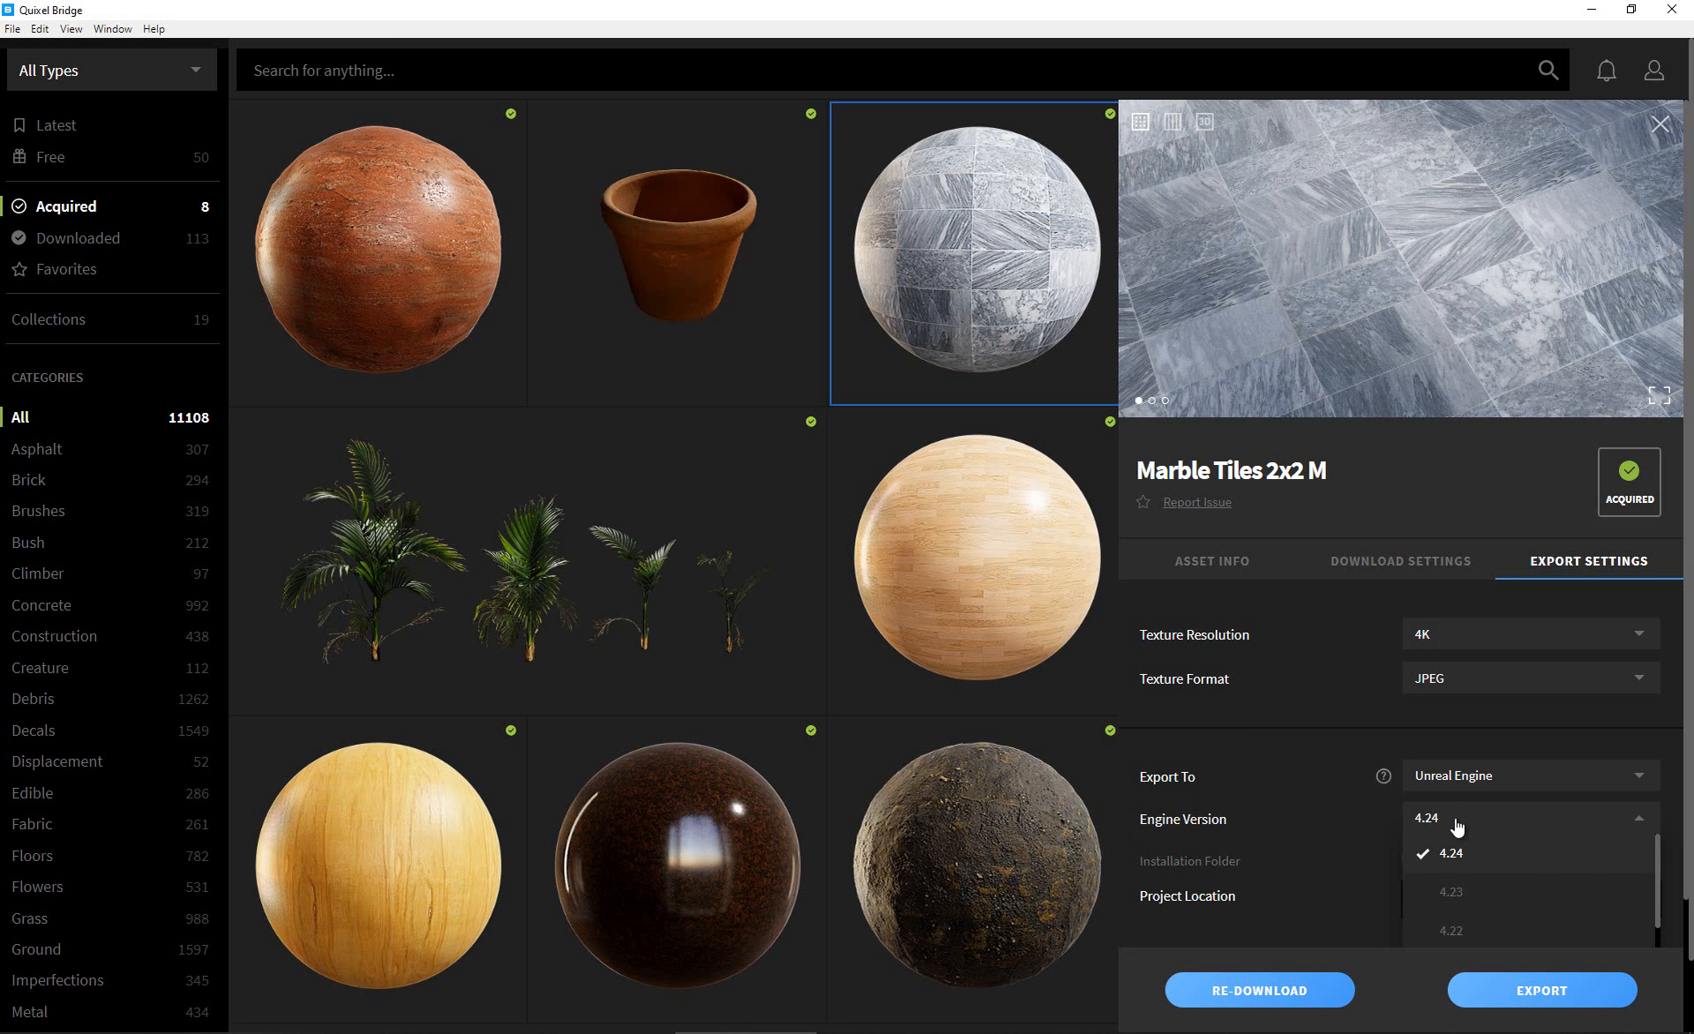
{"action": "left_click", "coordinate": [1451, 854]}
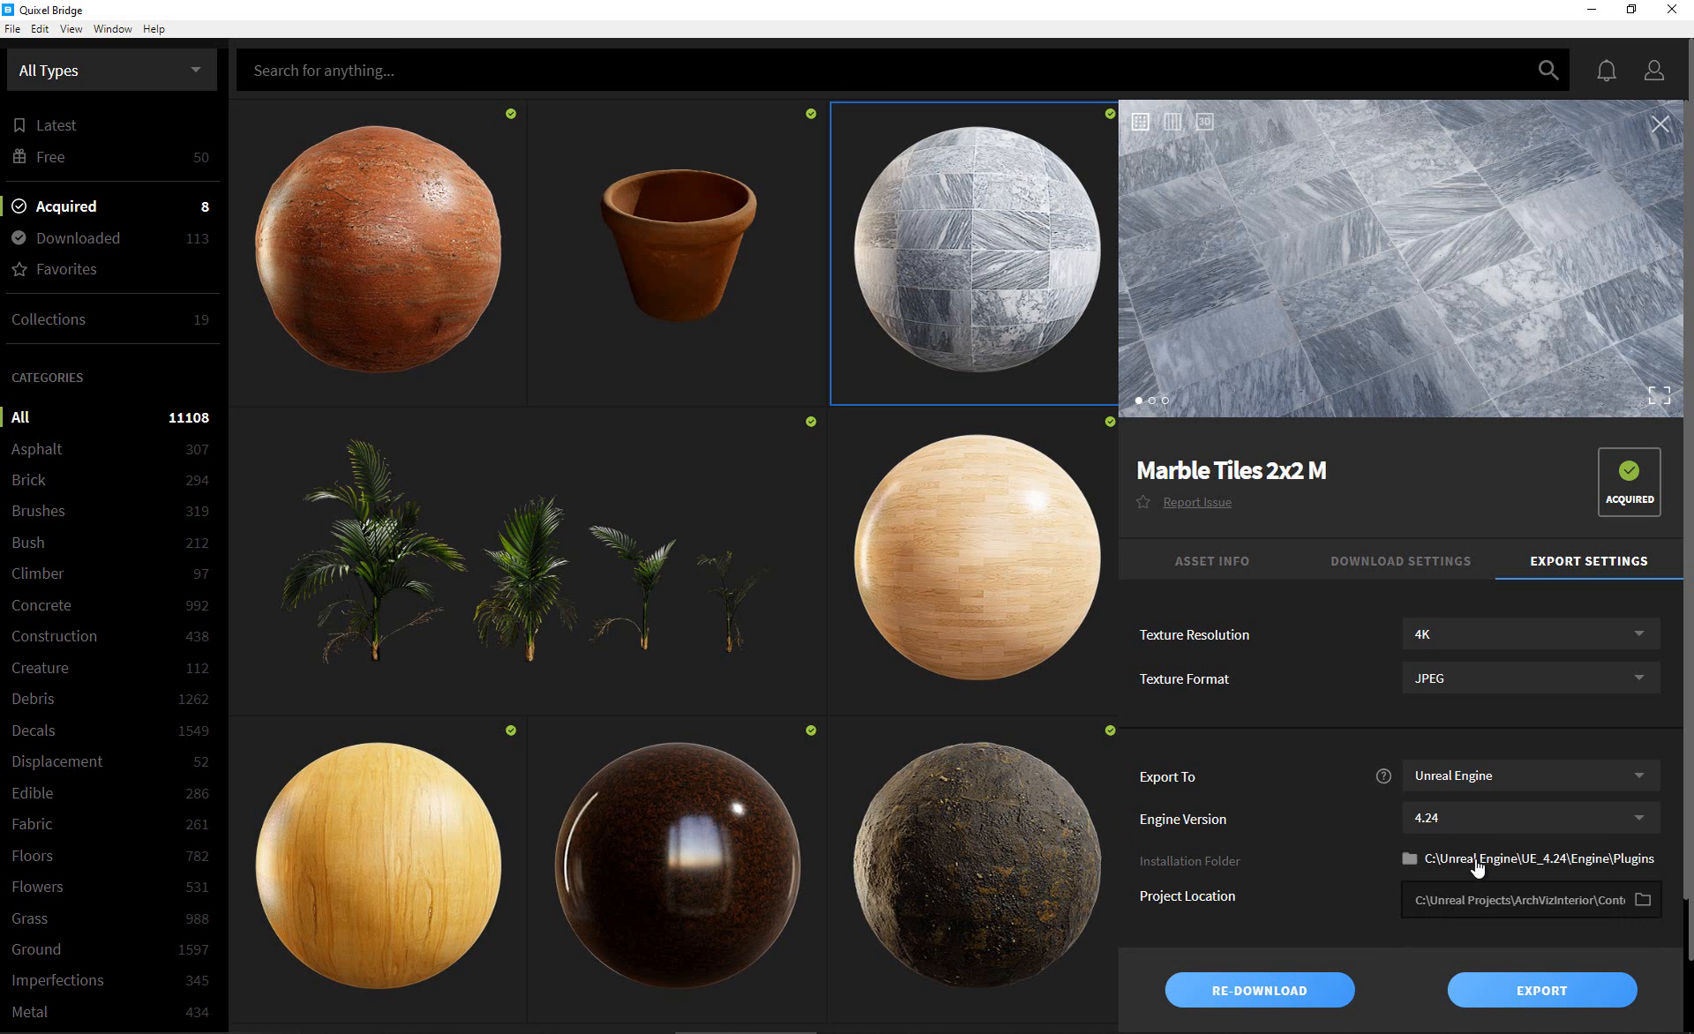
{"action": "mouse_move", "coordinate": [1481, 870]}
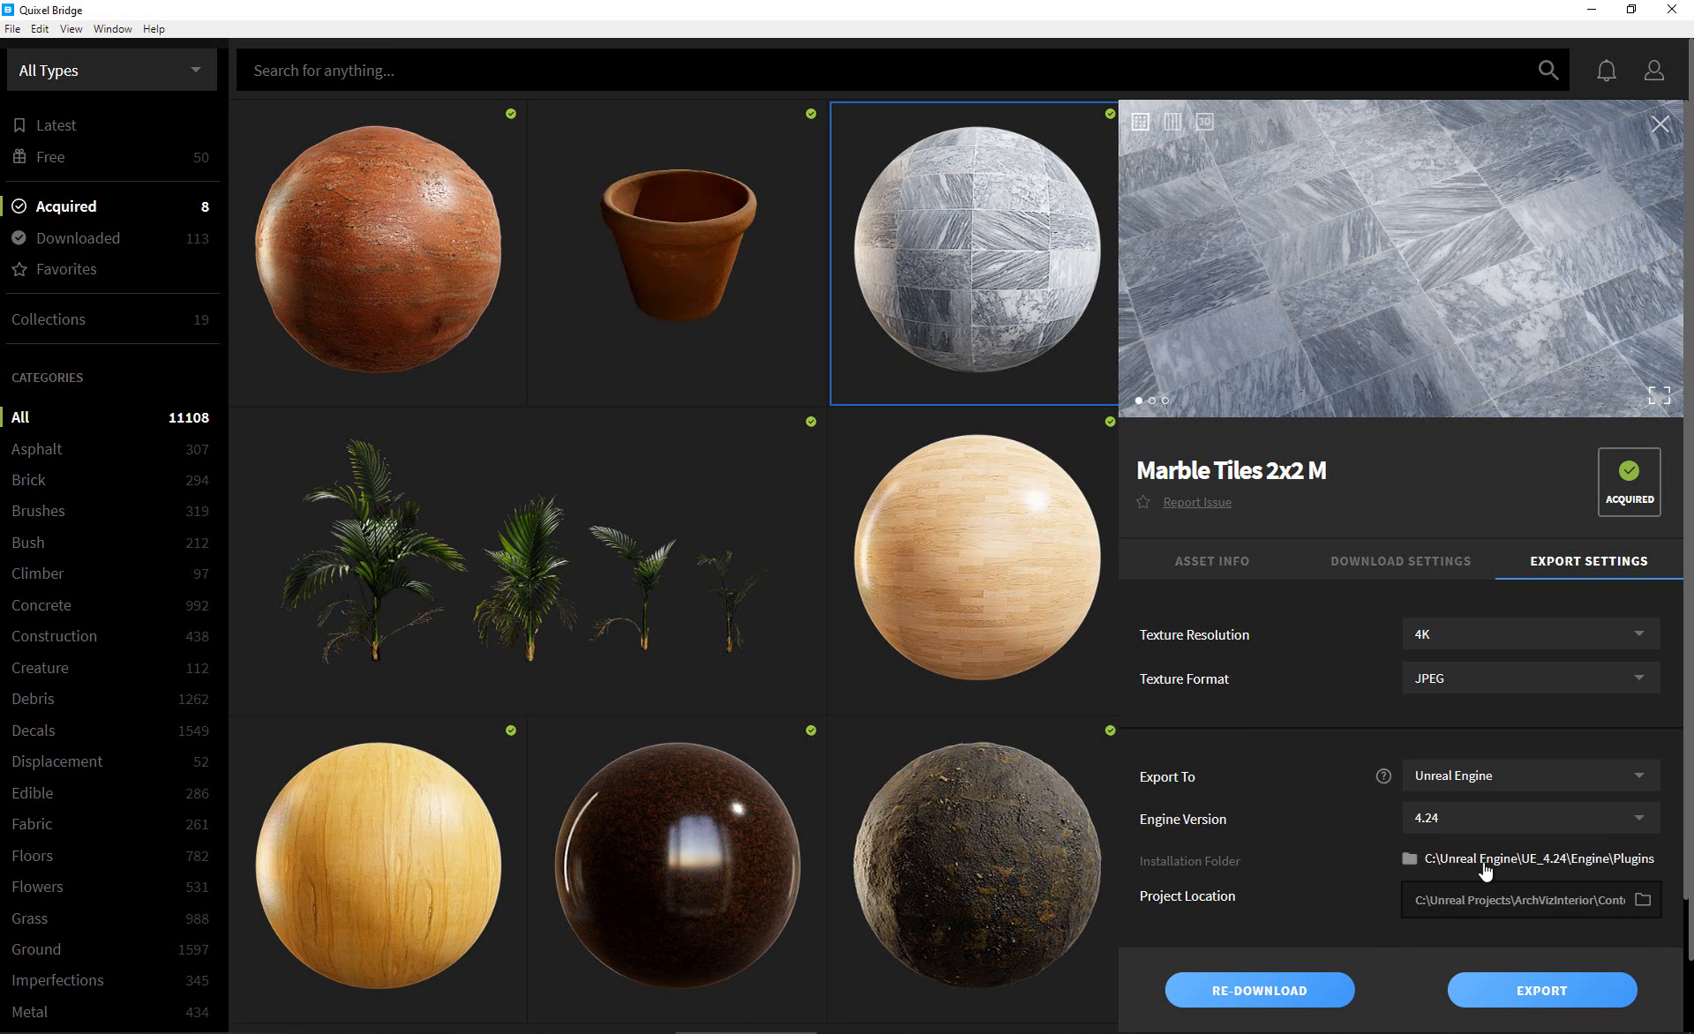
Set the plugin installation folder to UE_4.24\Engine\Plugins.
{"action": "left_click", "coordinate": [1408, 859]}
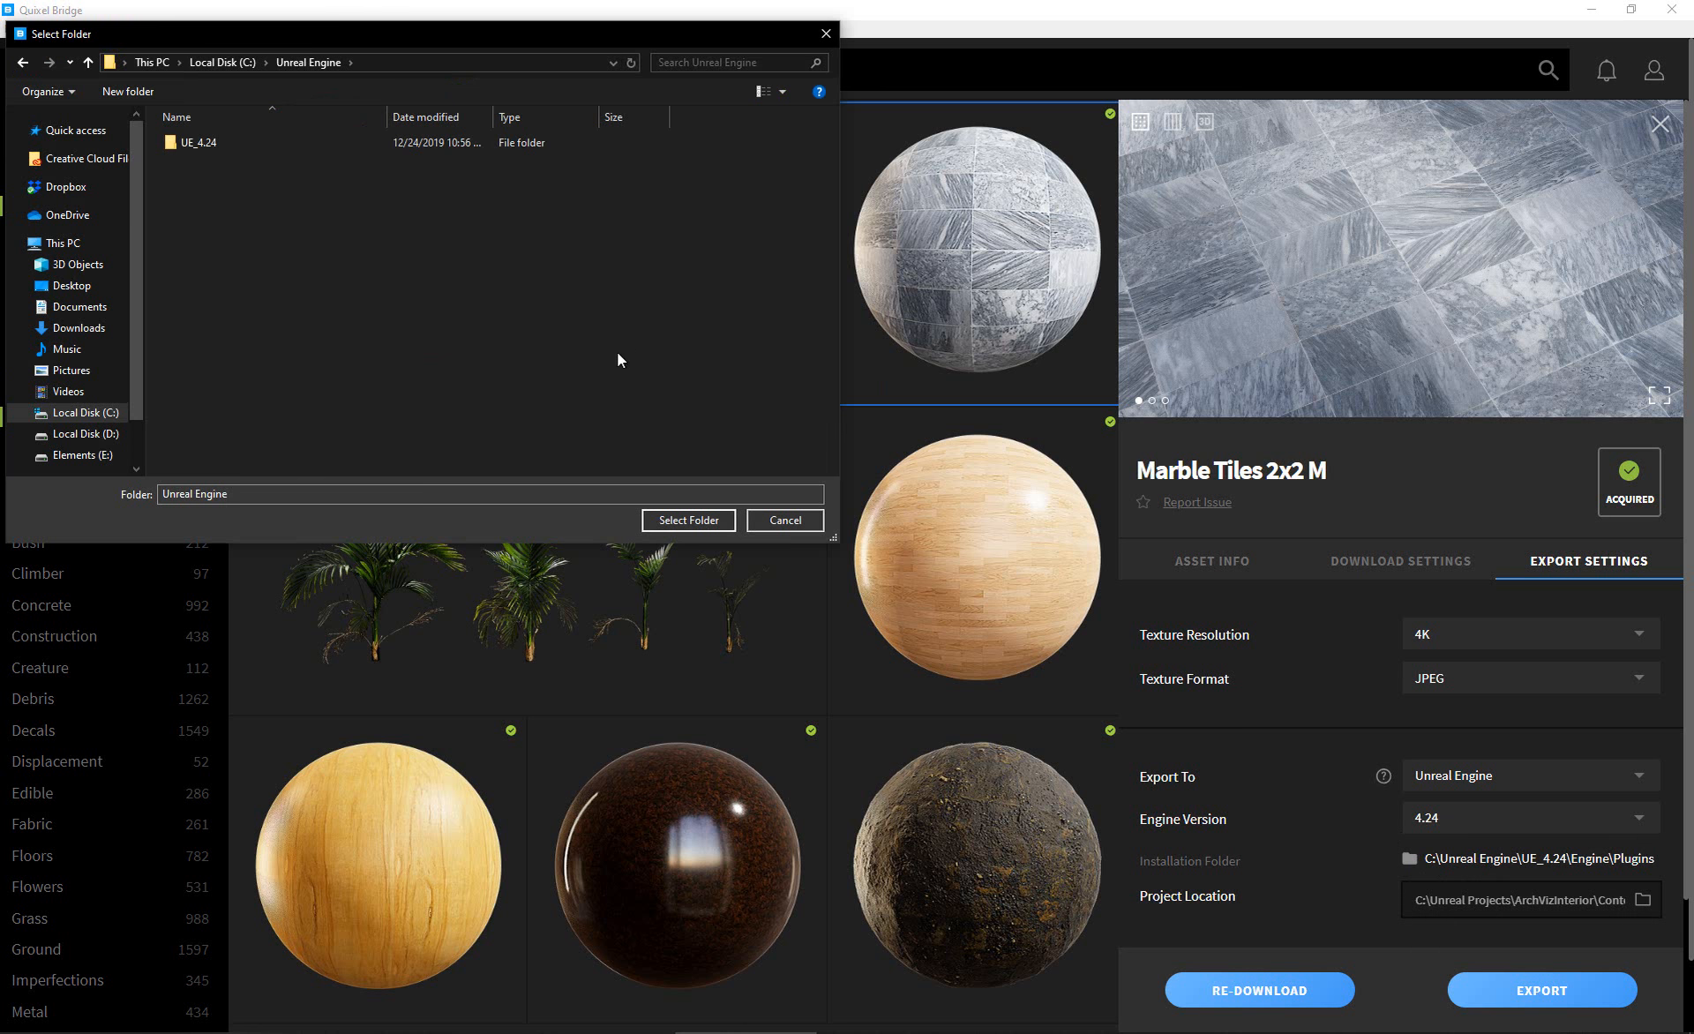
{"action": "mouse_move", "coordinate": [329, 109]}
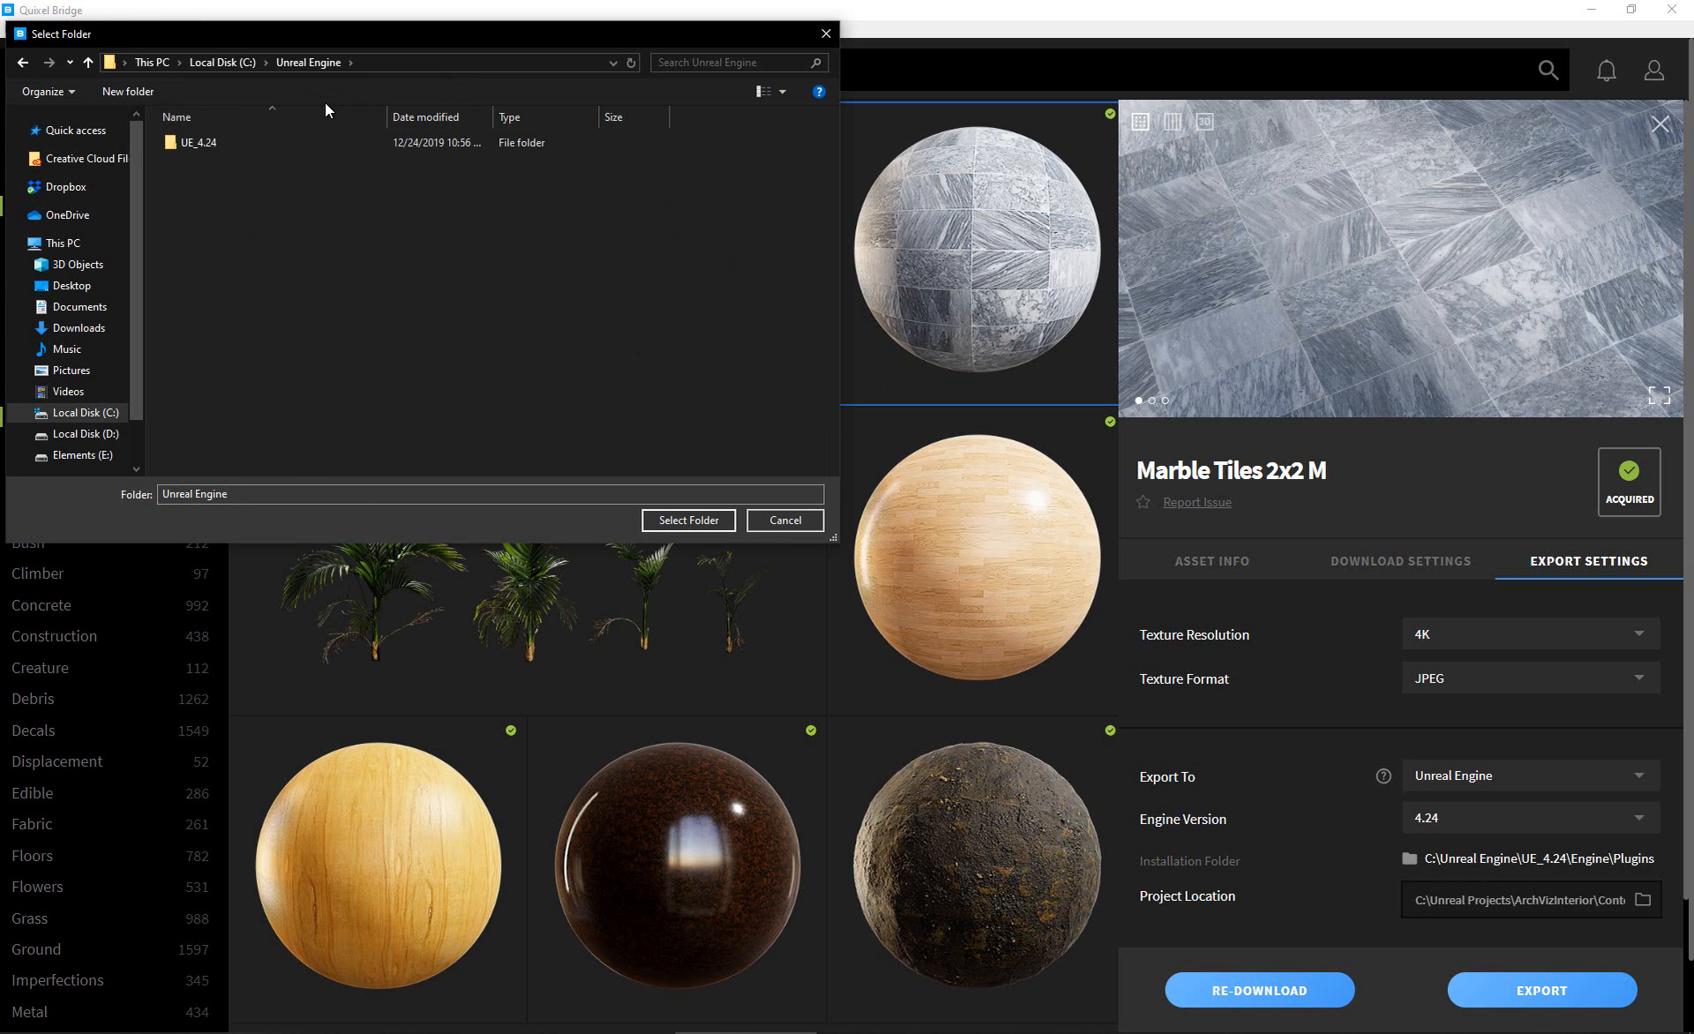
{"action": "mouse_move", "coordinate": [547, 332]}
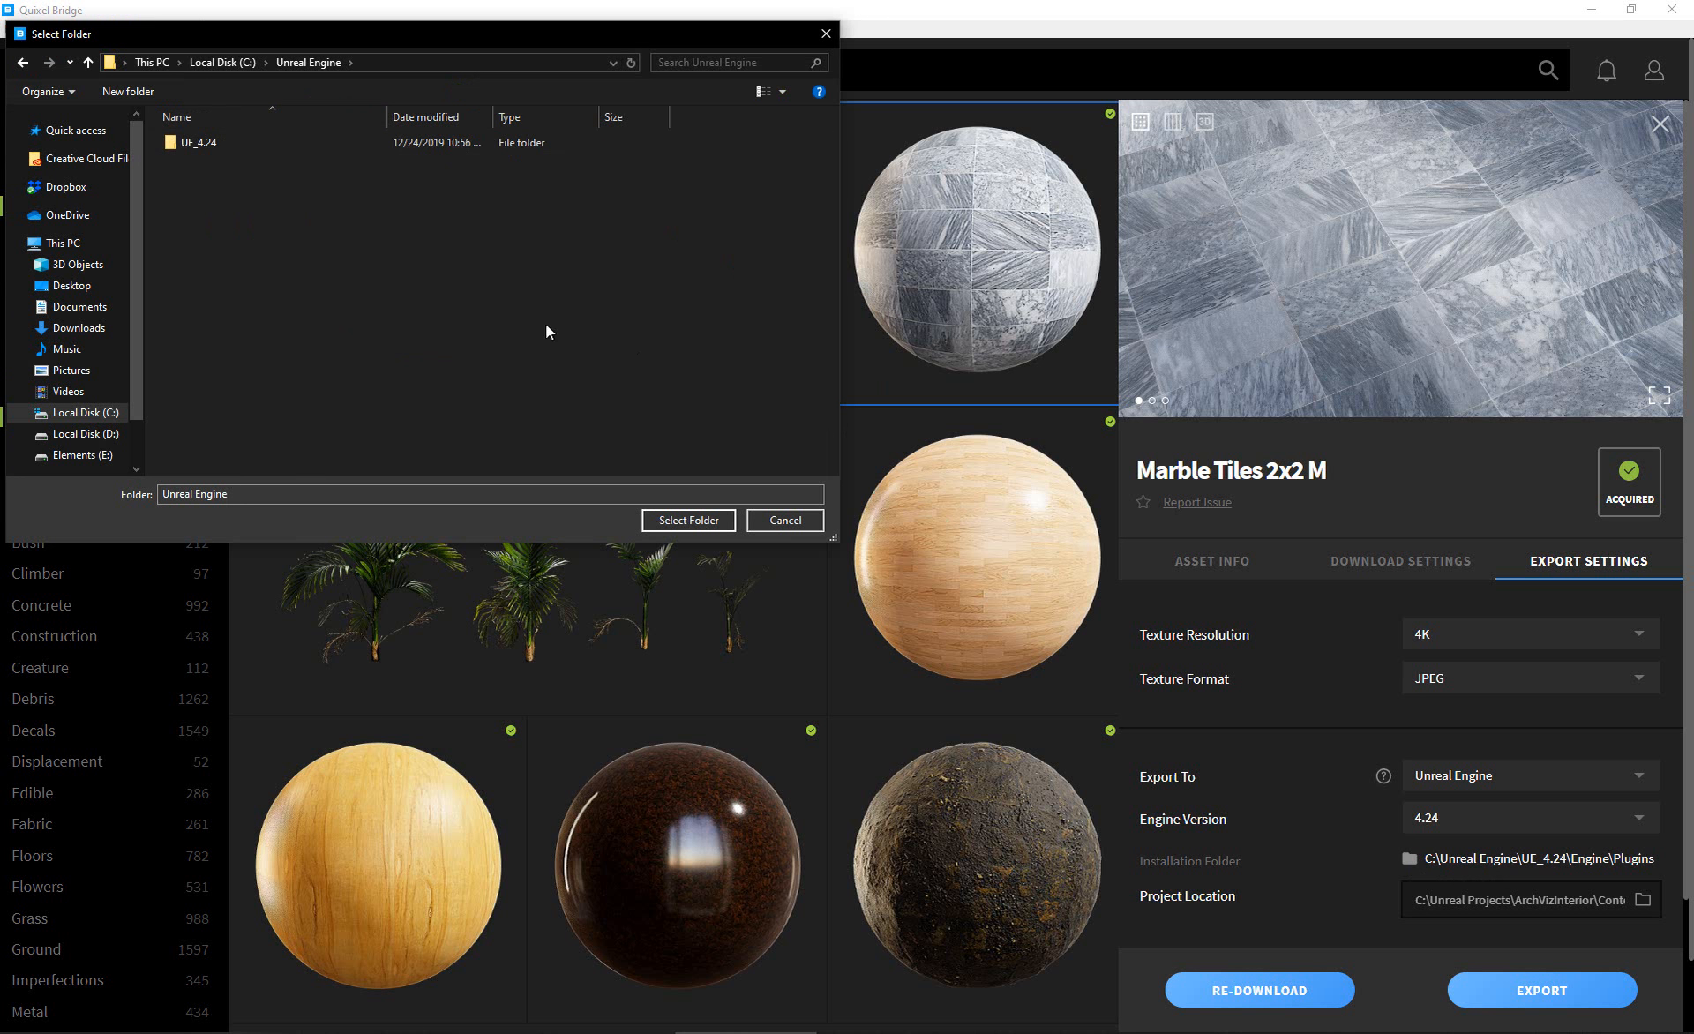
{"action": "left_click", "coordinate": [200, 141]}
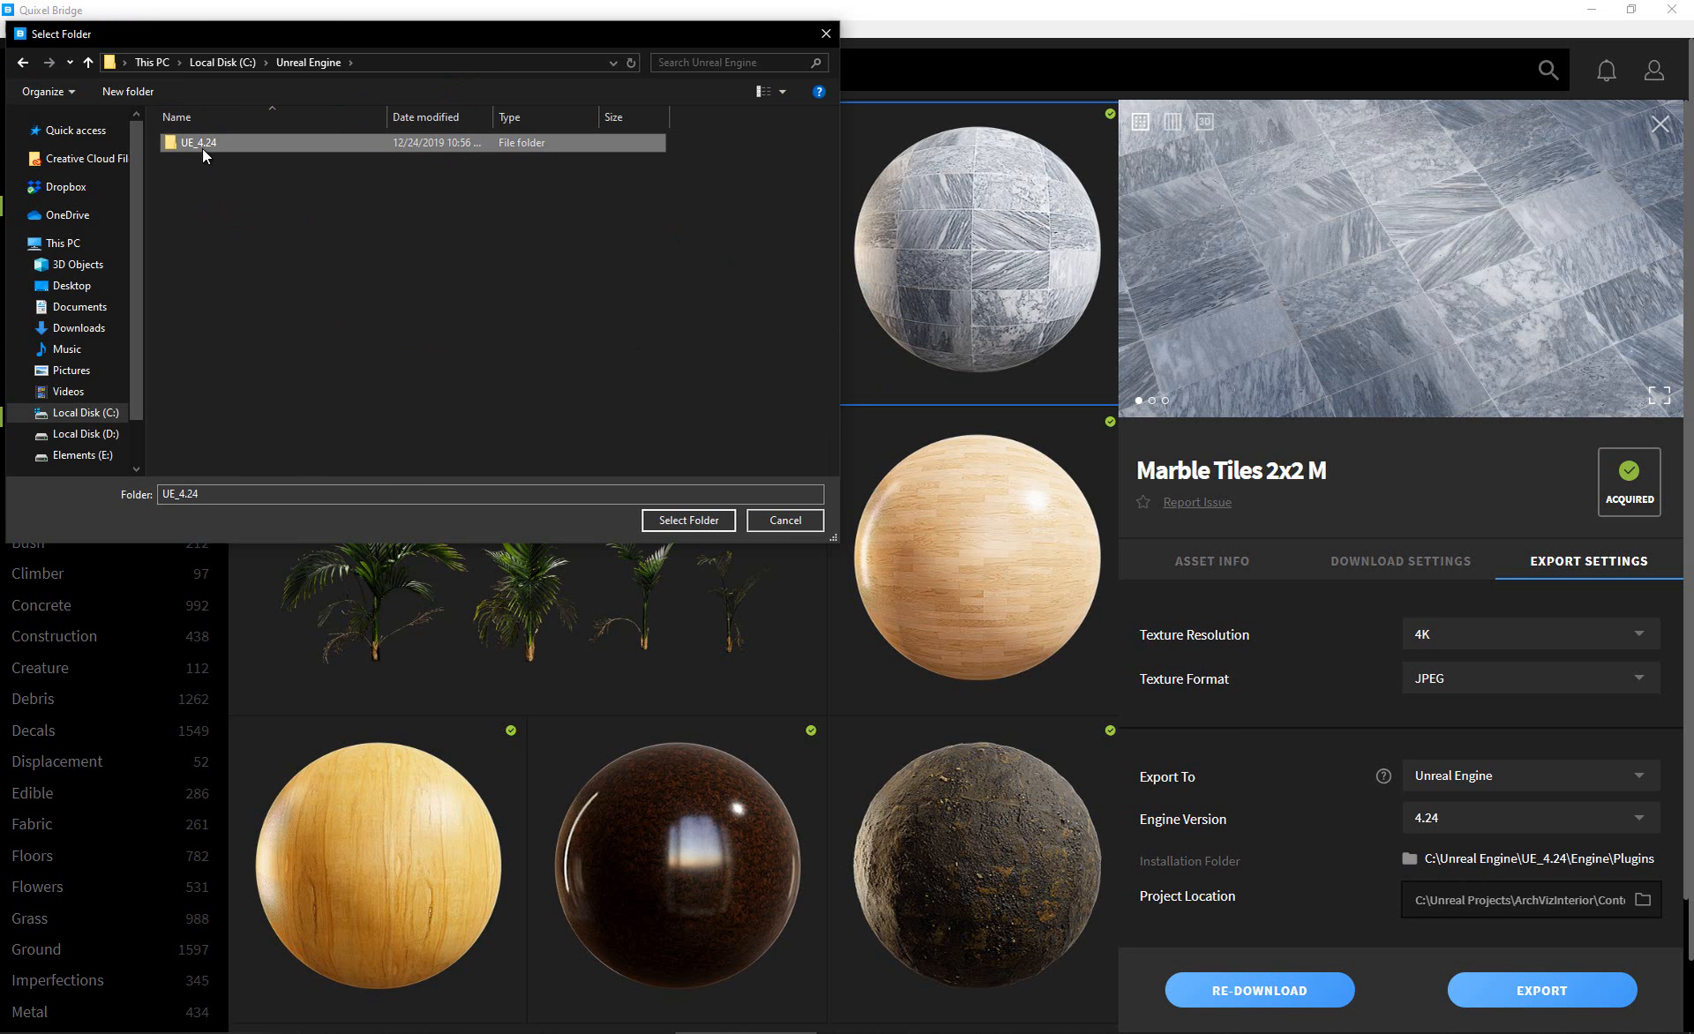
{"action": "double_click", "coordinate": [200, 141]}
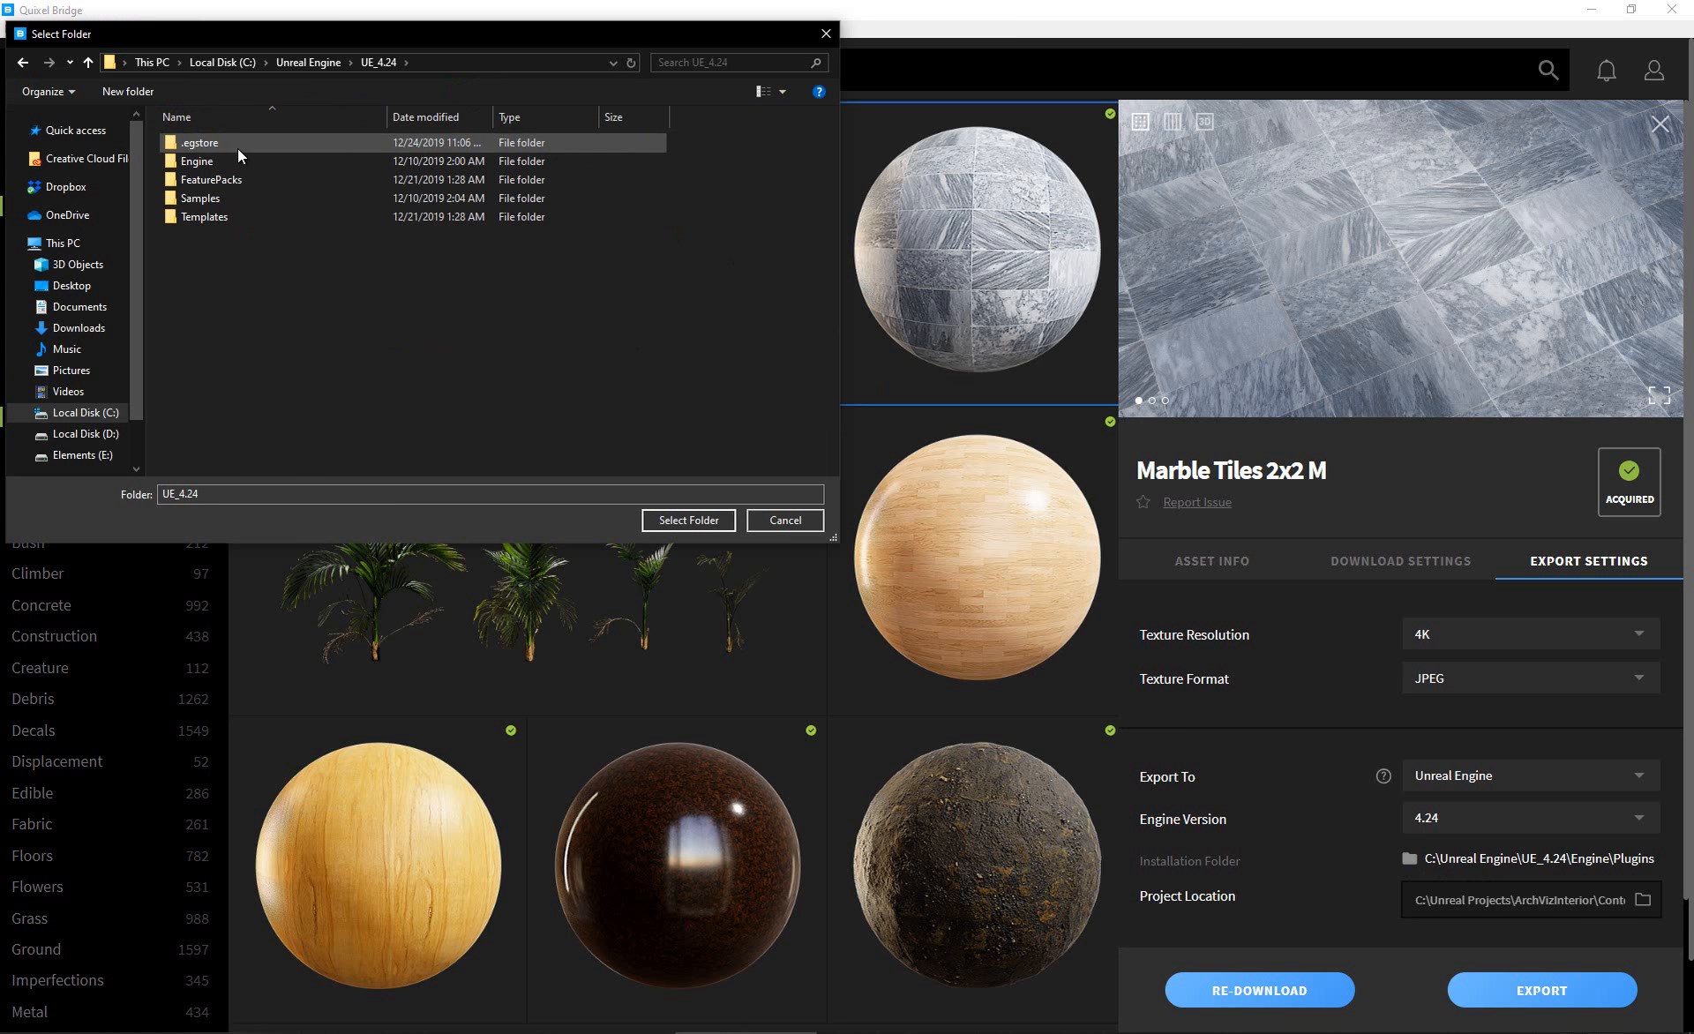
{"action": "left_click", "coordinate": [196, 161]}
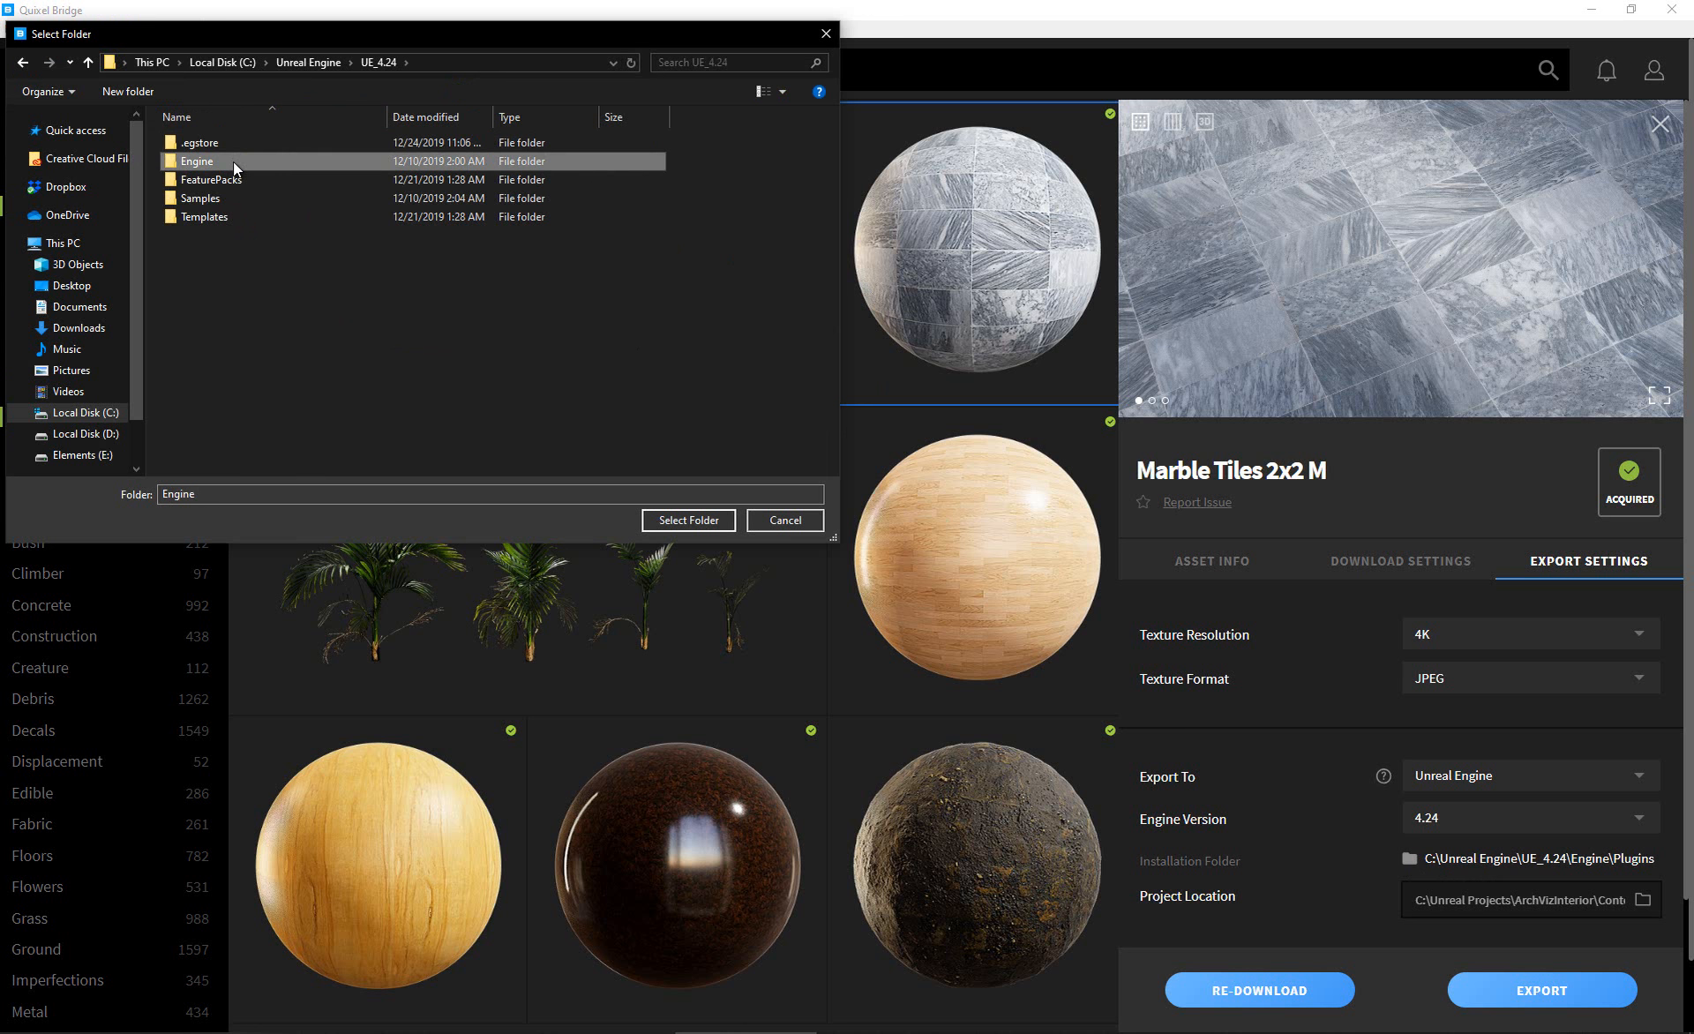
{"action": "double_click", "coordinate": [196, 160]}
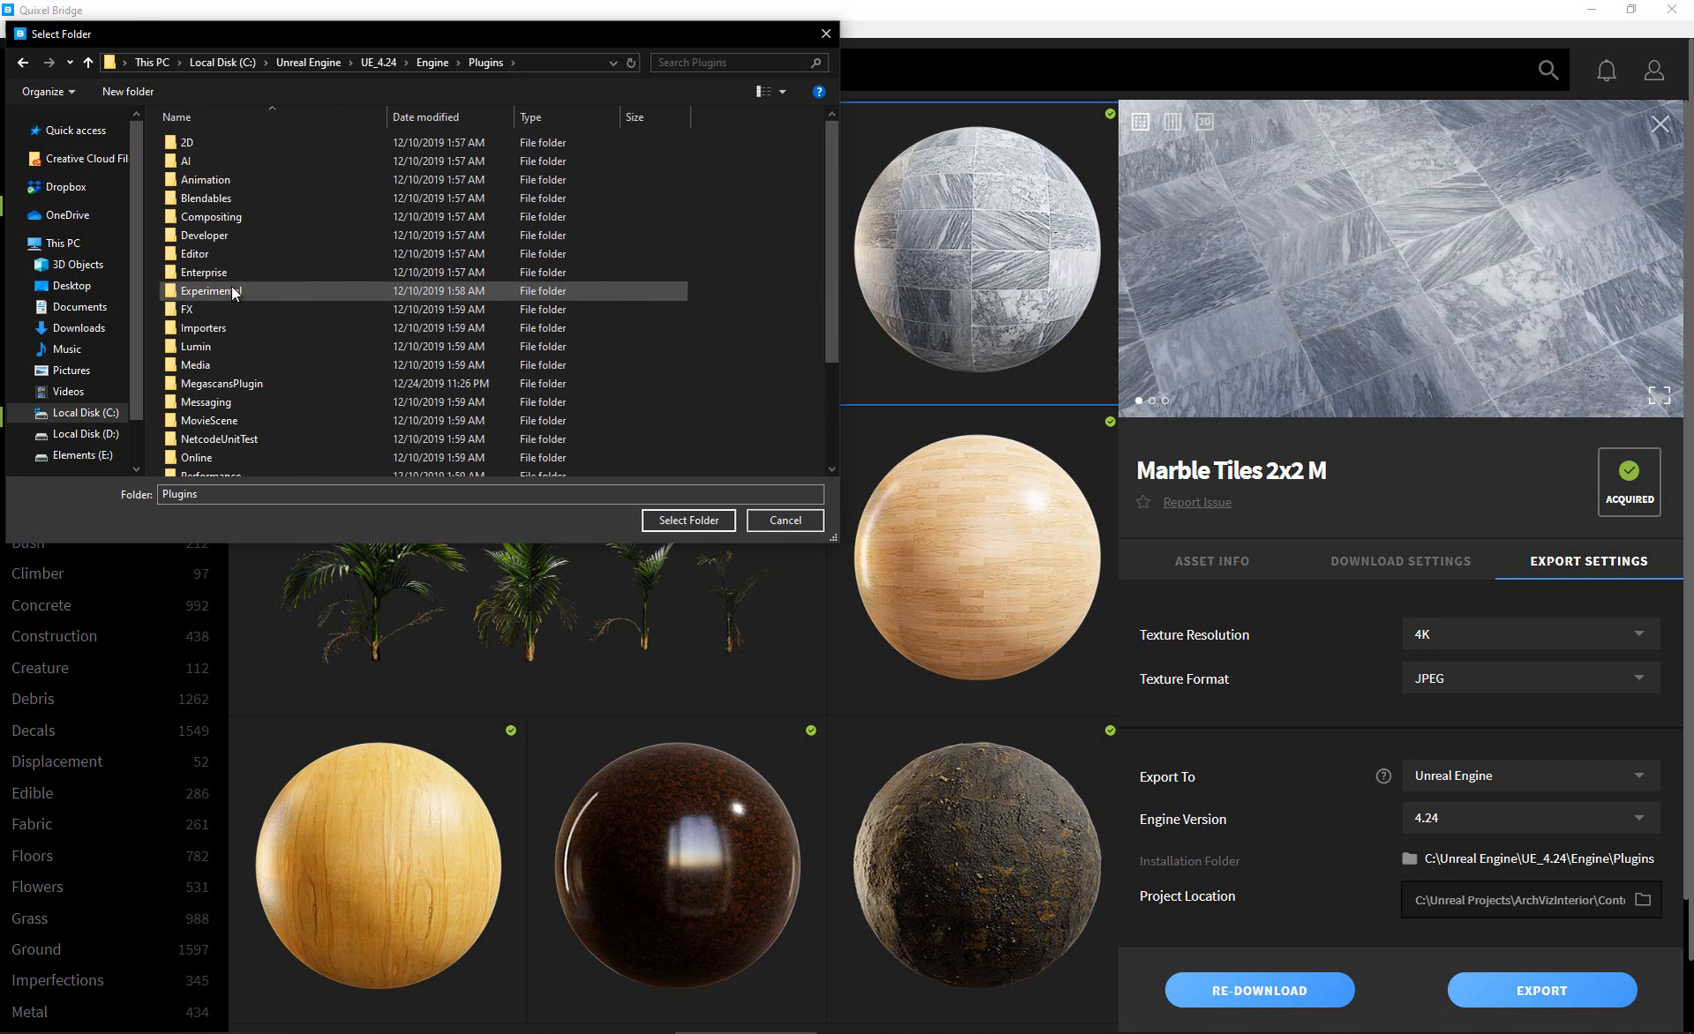
{"action": "left_click", "coordinate": [185, 309]}
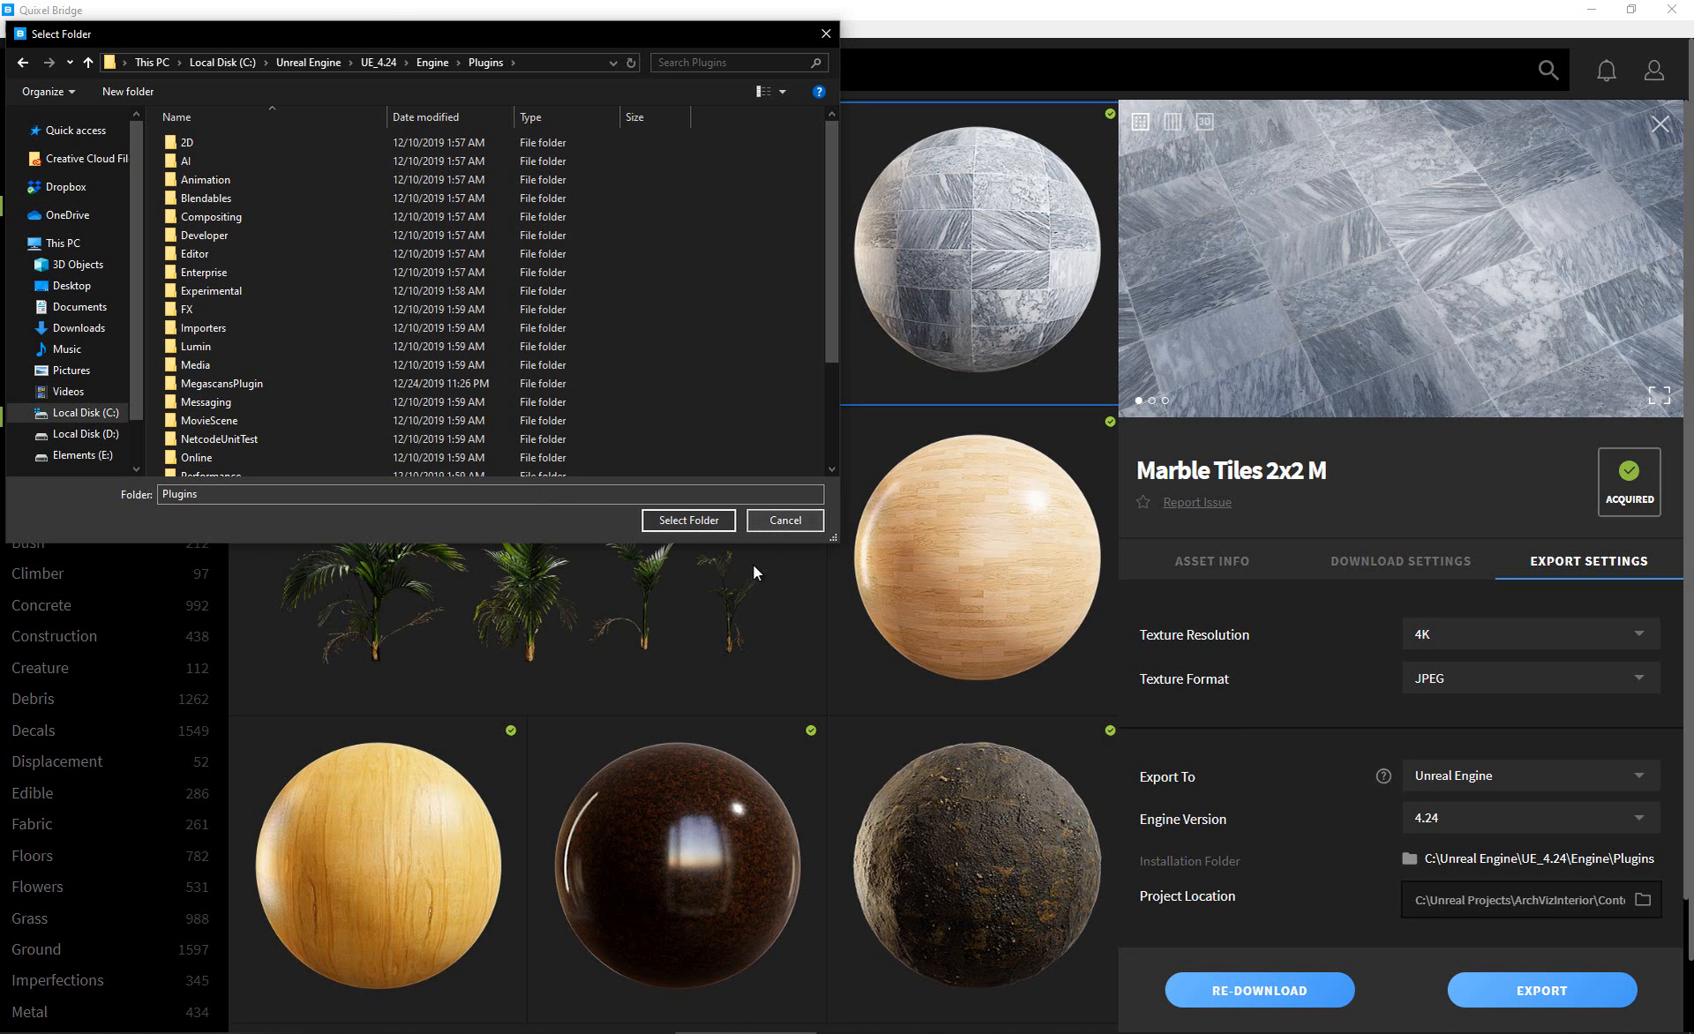
{"action": "left_click", "coordinate": [784, 521]}
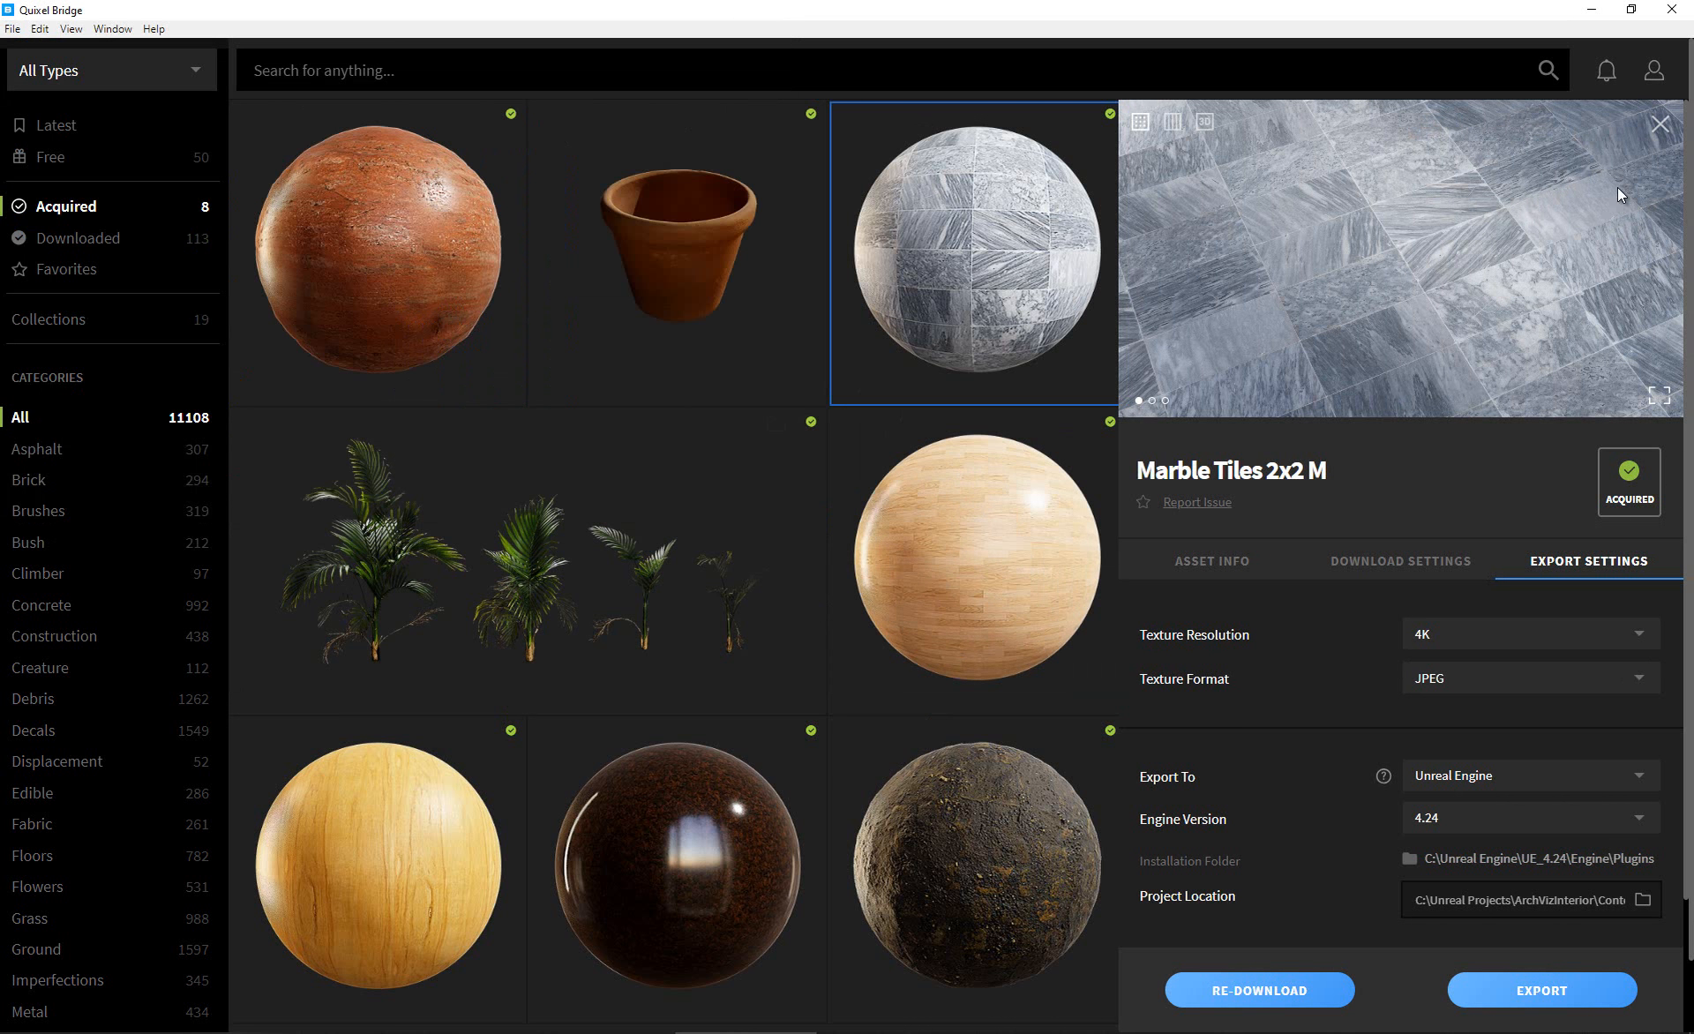
{"action": "mouse_move", "coordinate": [1446, 248]}
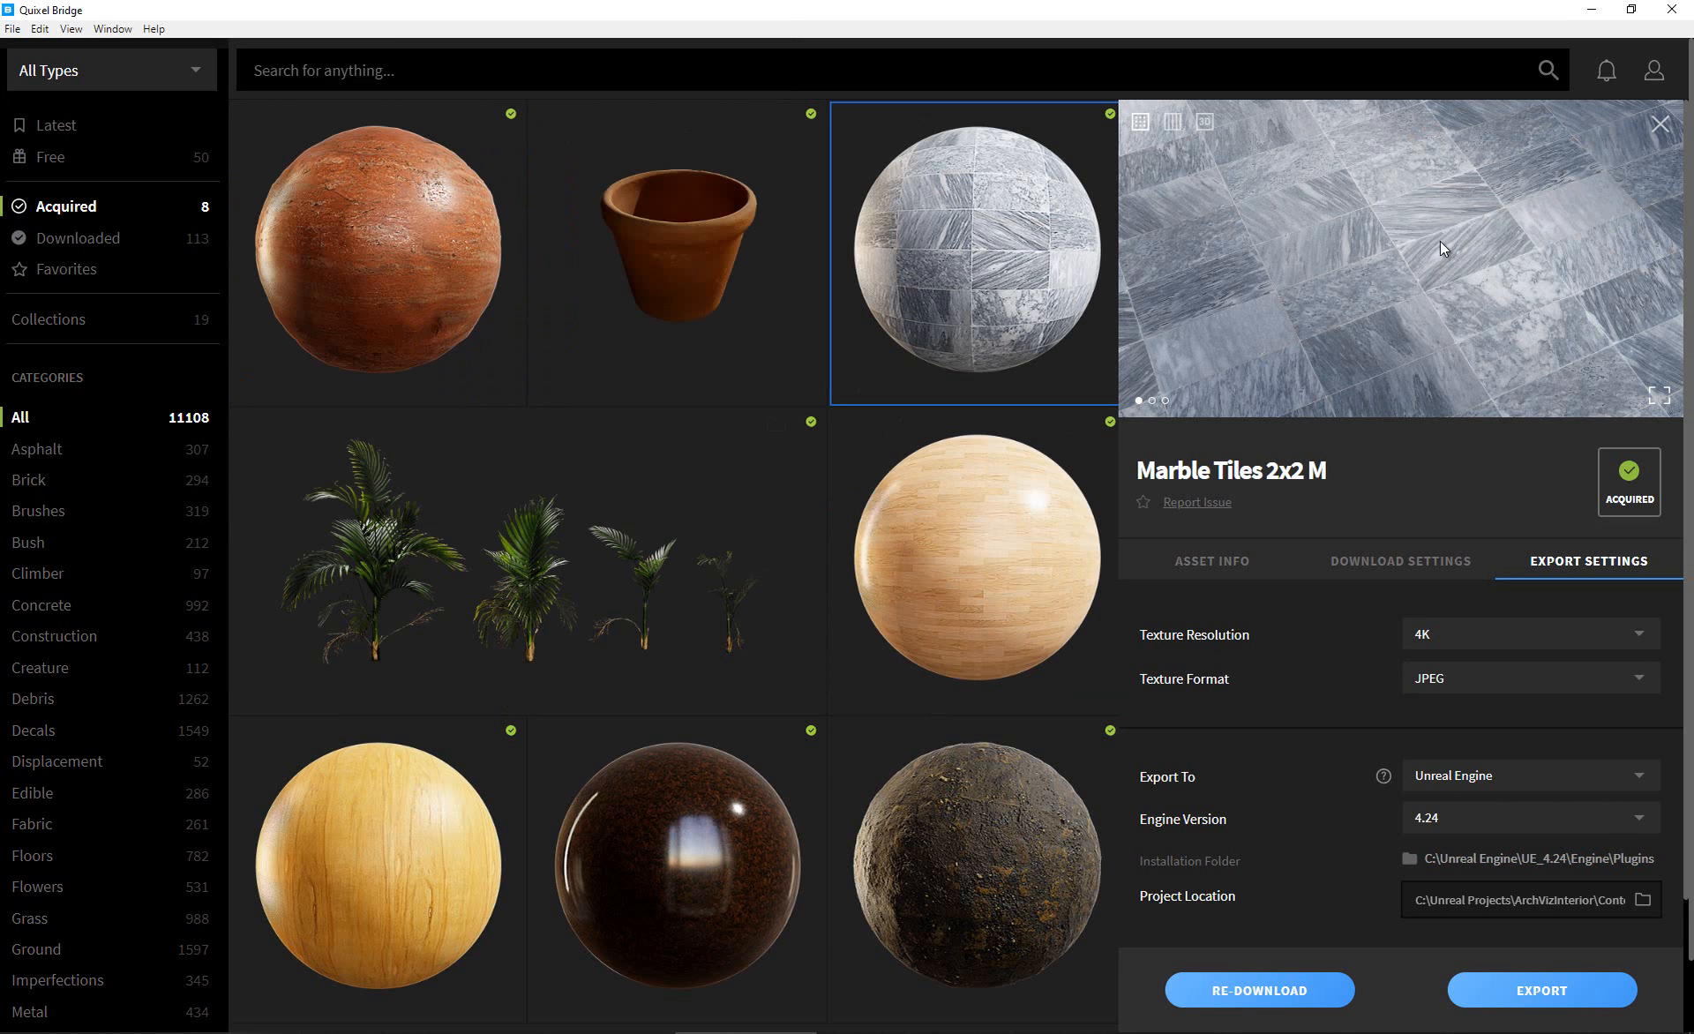
{"action": "mouse_move", "coordinate": [1442, 272]}
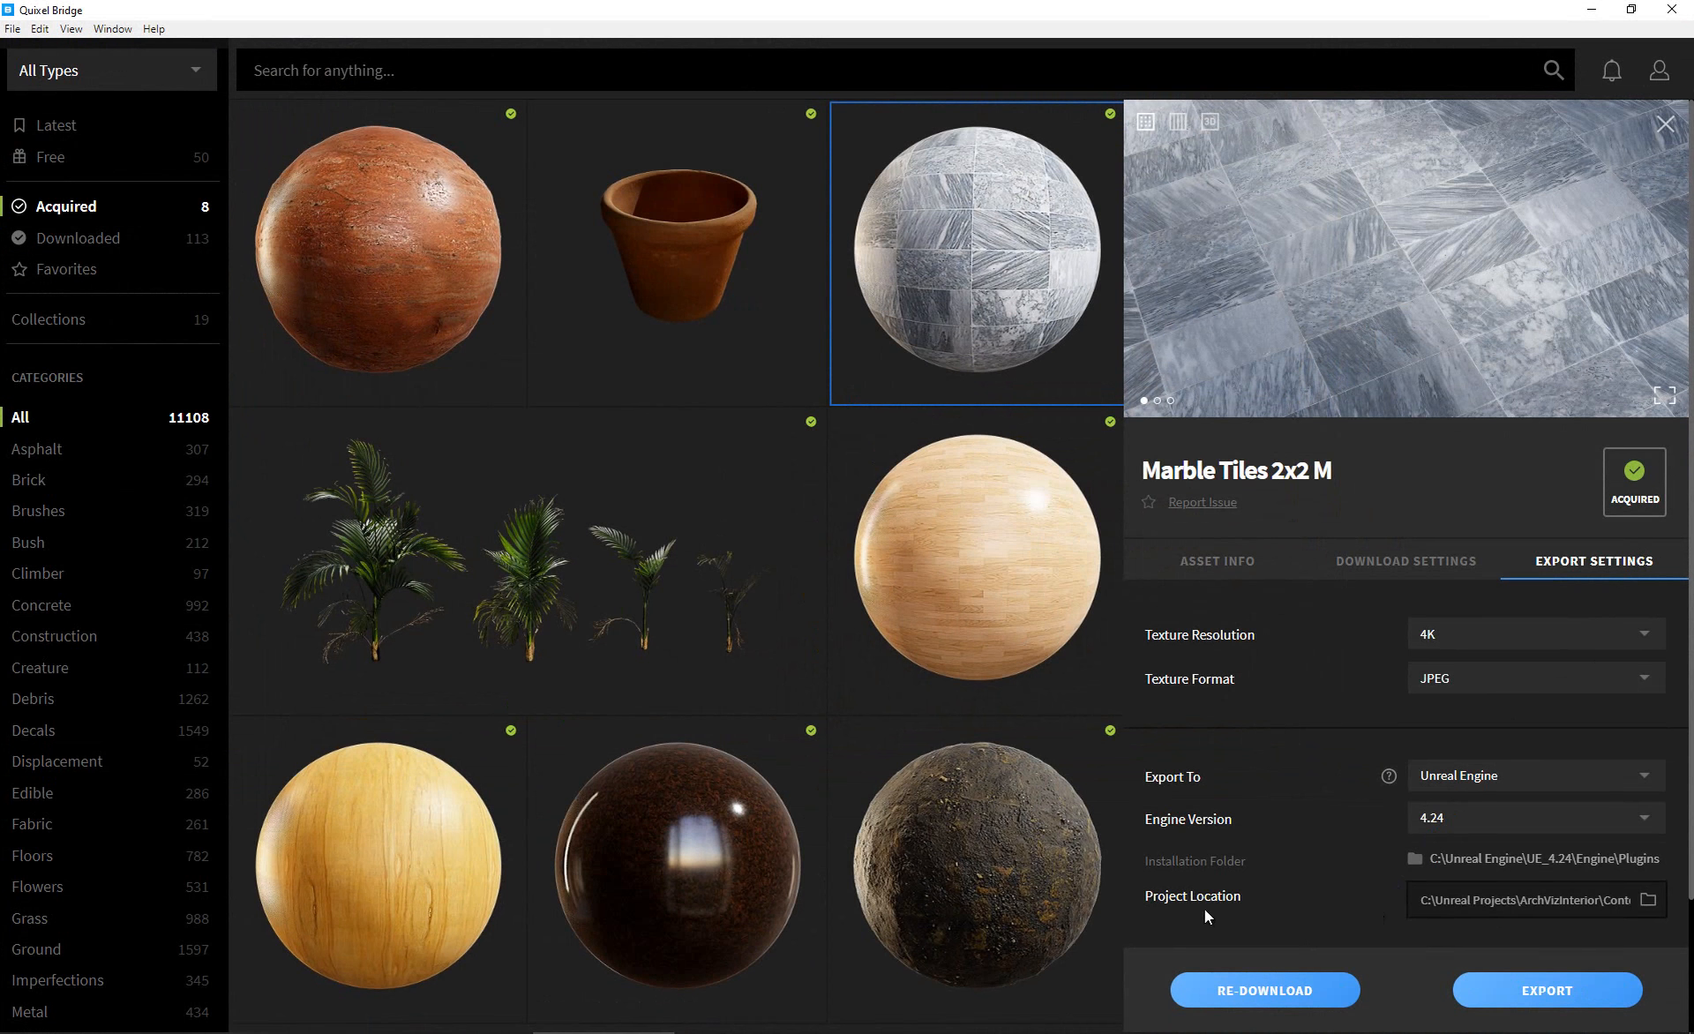
{"action": "mouse_move", "coordinate": [1361, 911]}
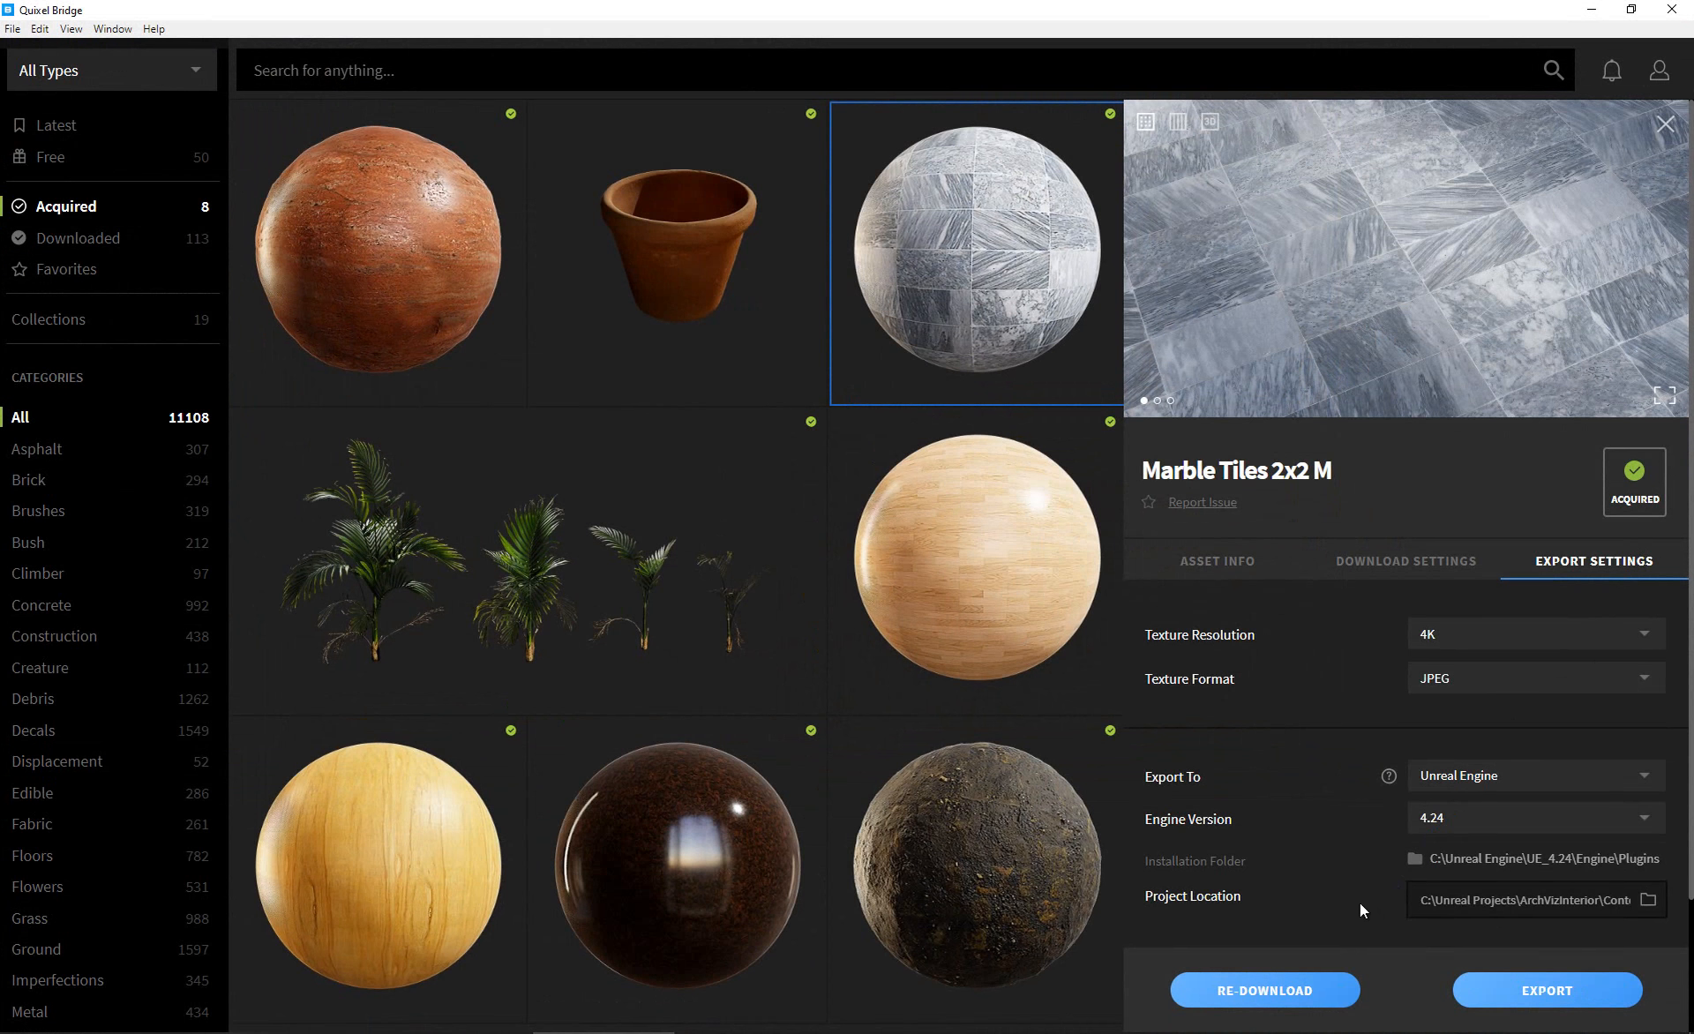
{"action": "mouse_move", "coordinate": [1191, 888]}
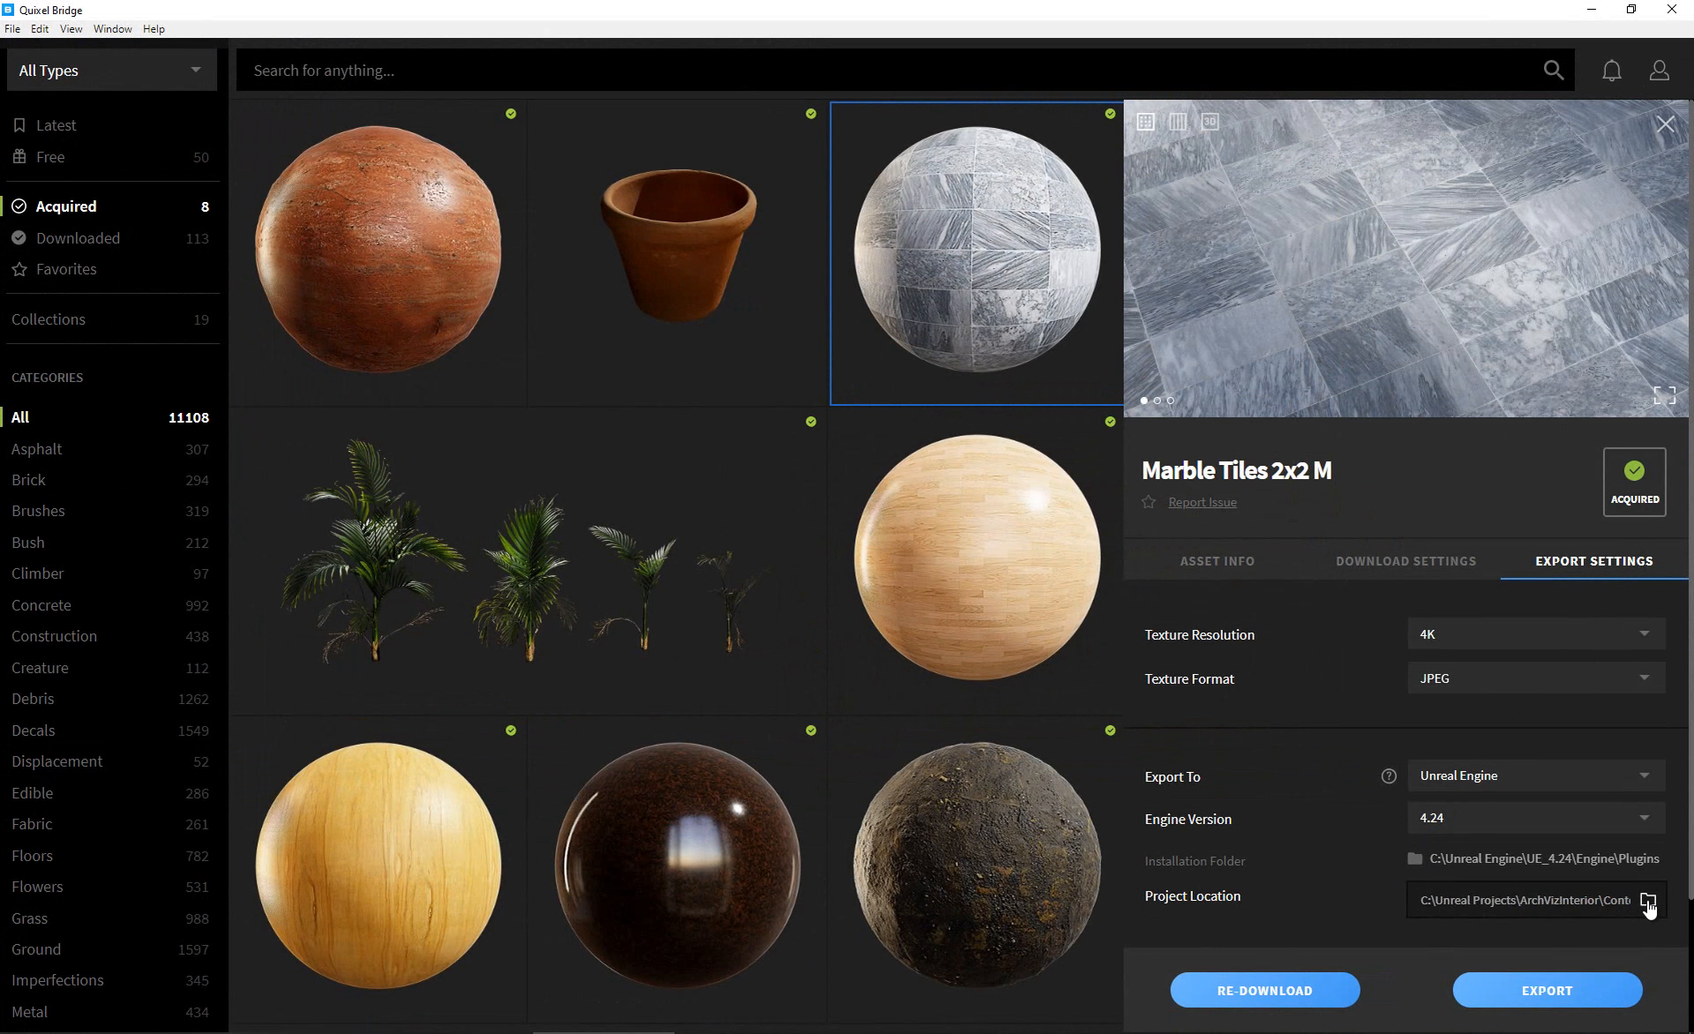
Set the project location to the ArchVizInterior Content folder.
{"action": "left_click", "coordinate": [1647, 900]}
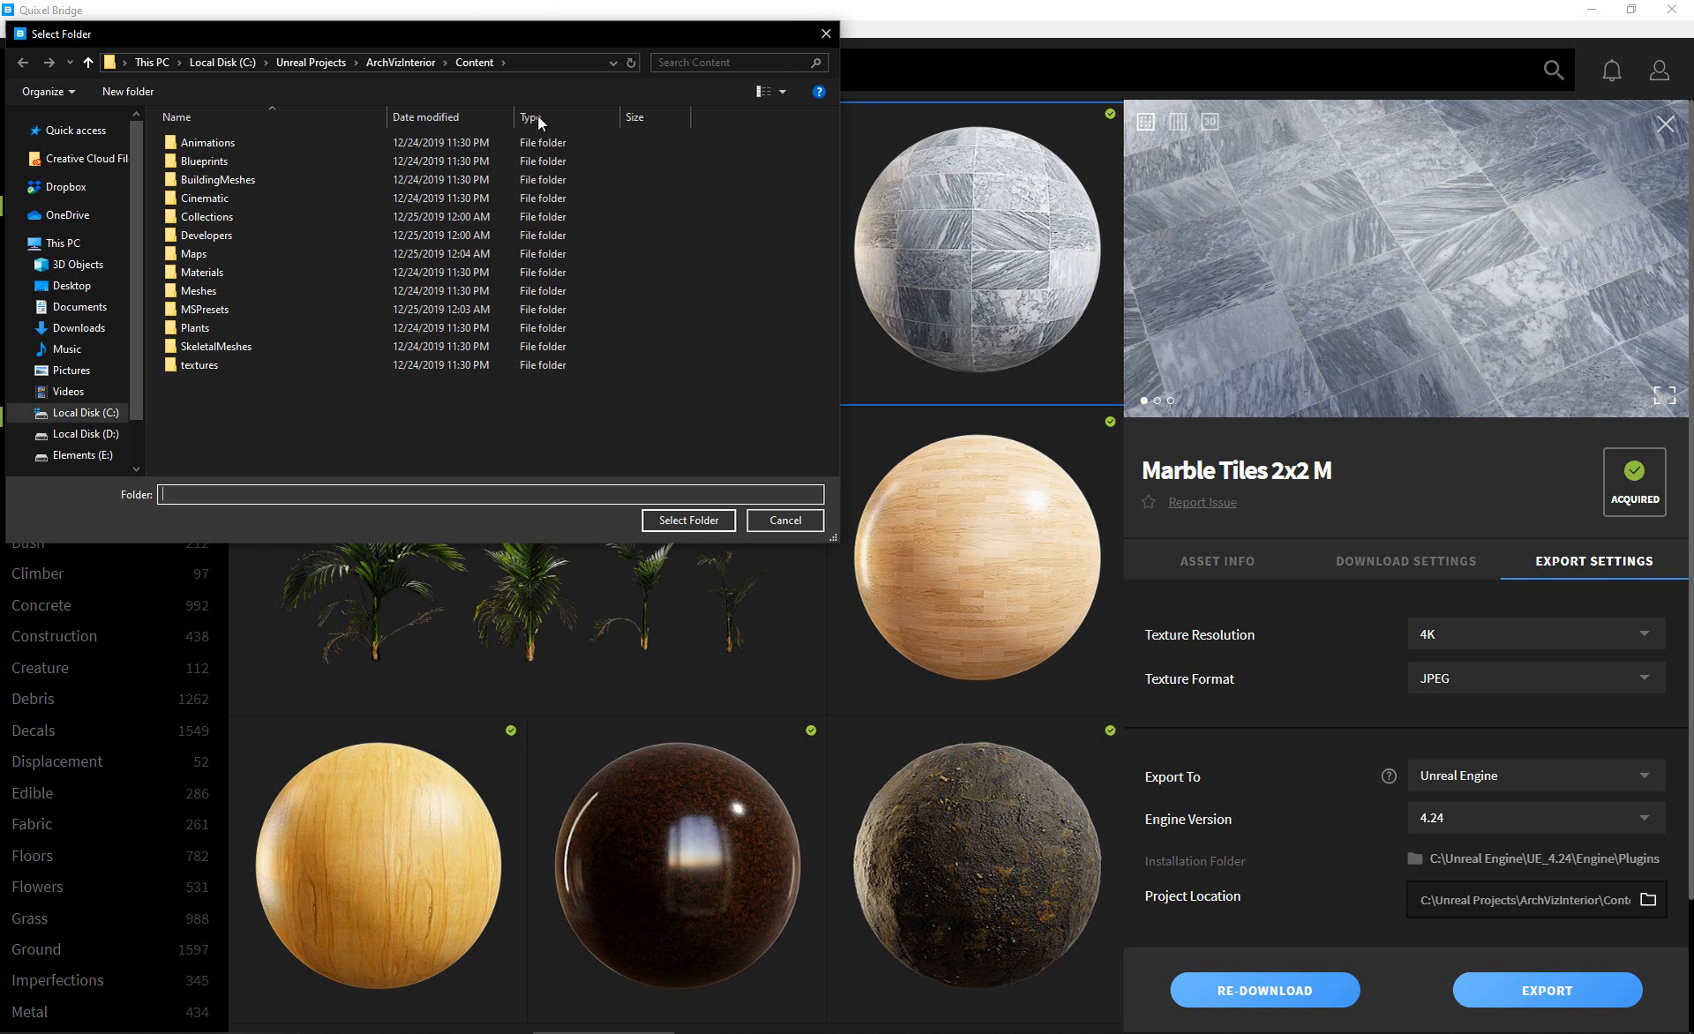
{"action": "left_click", "coordinate": [204, 142]}
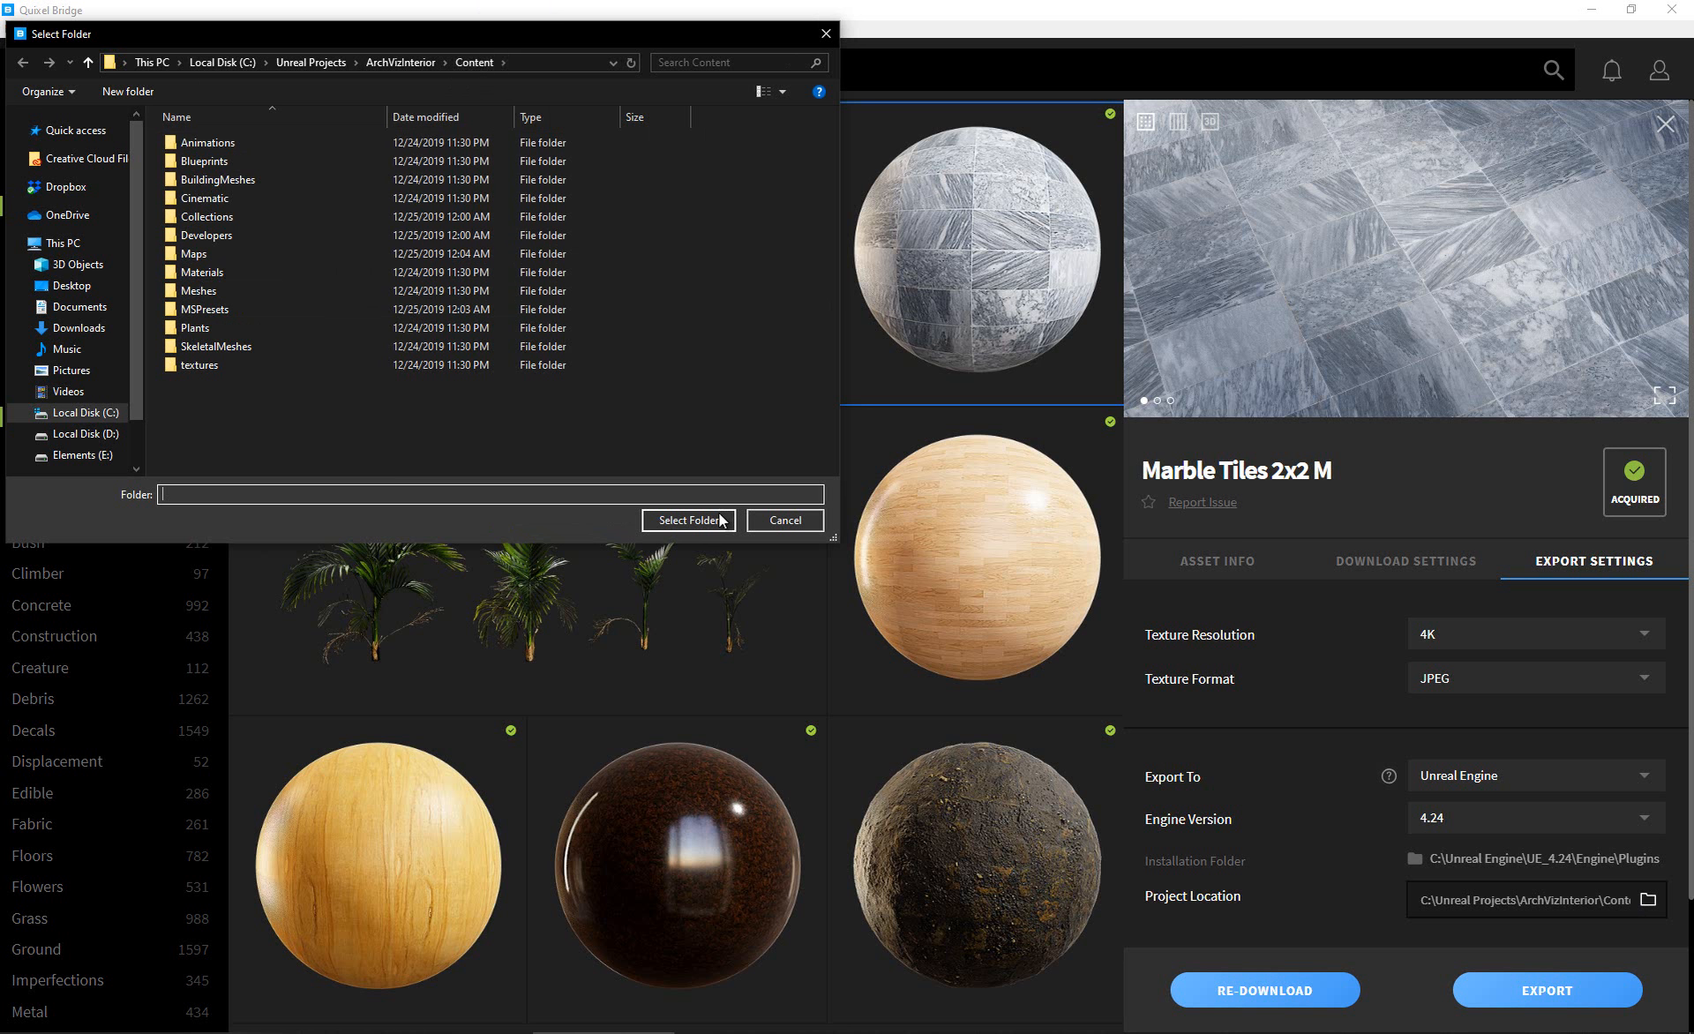
{"action": "mouse_move", "coordinate": [742, 531]}
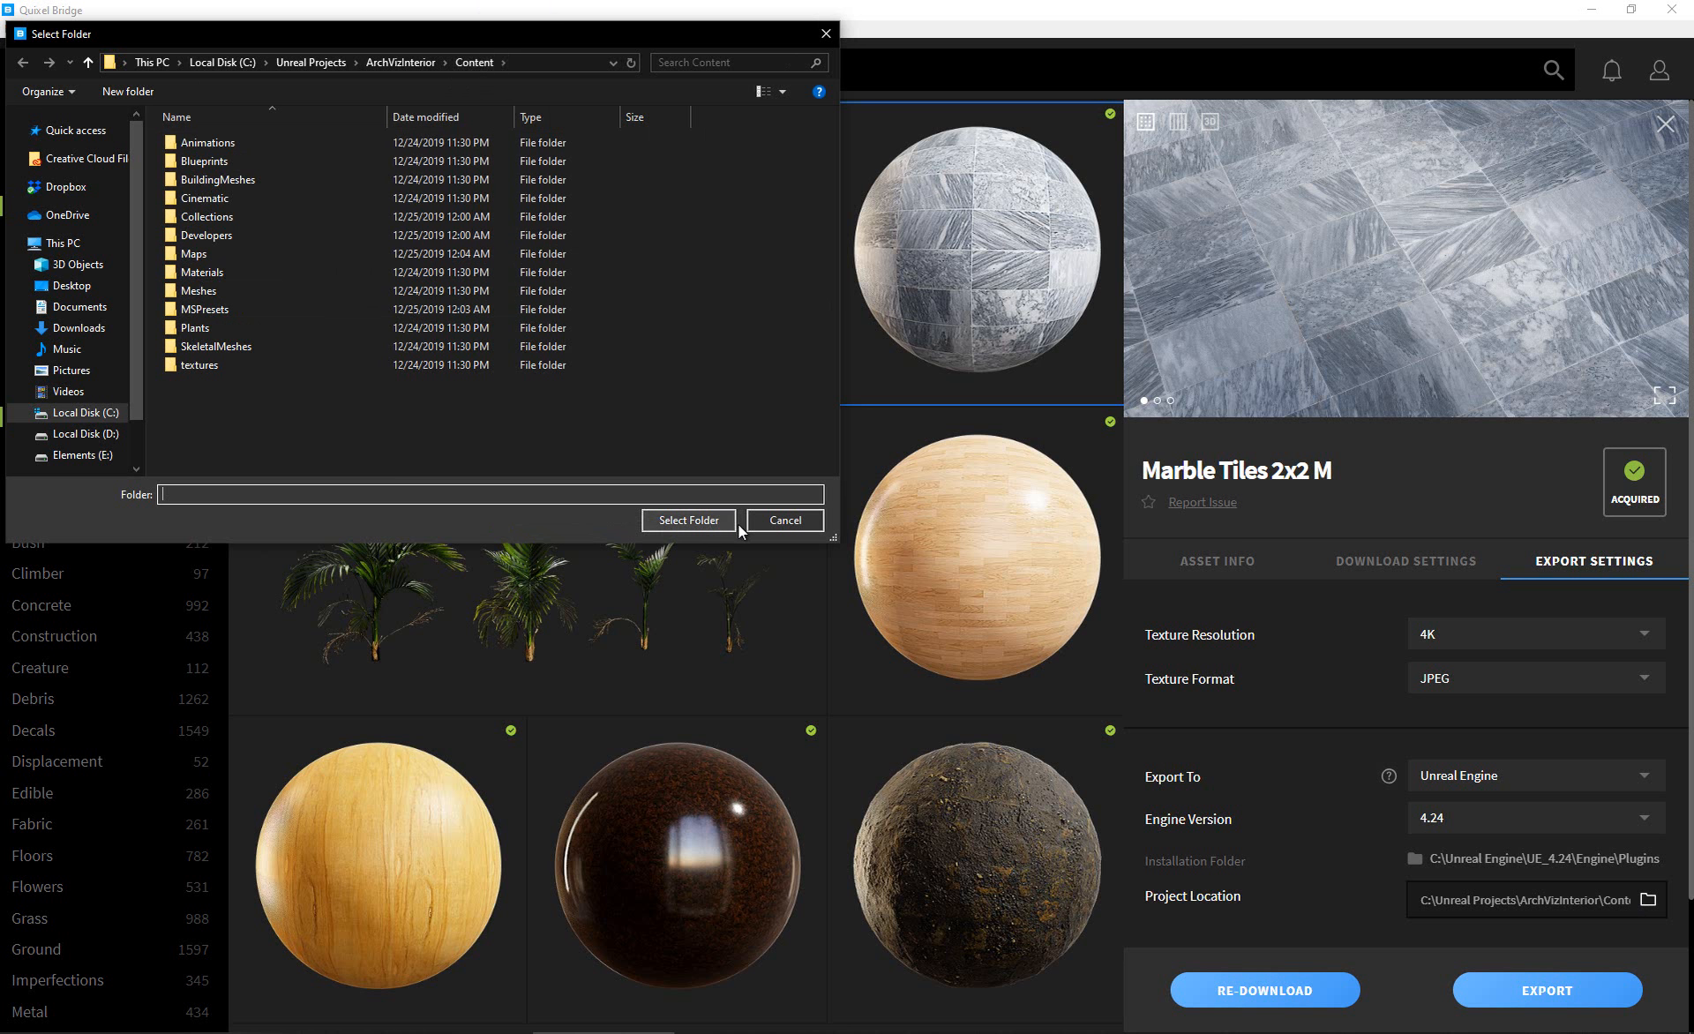
{"action": "left_click", "coordinate": [783, 521]}
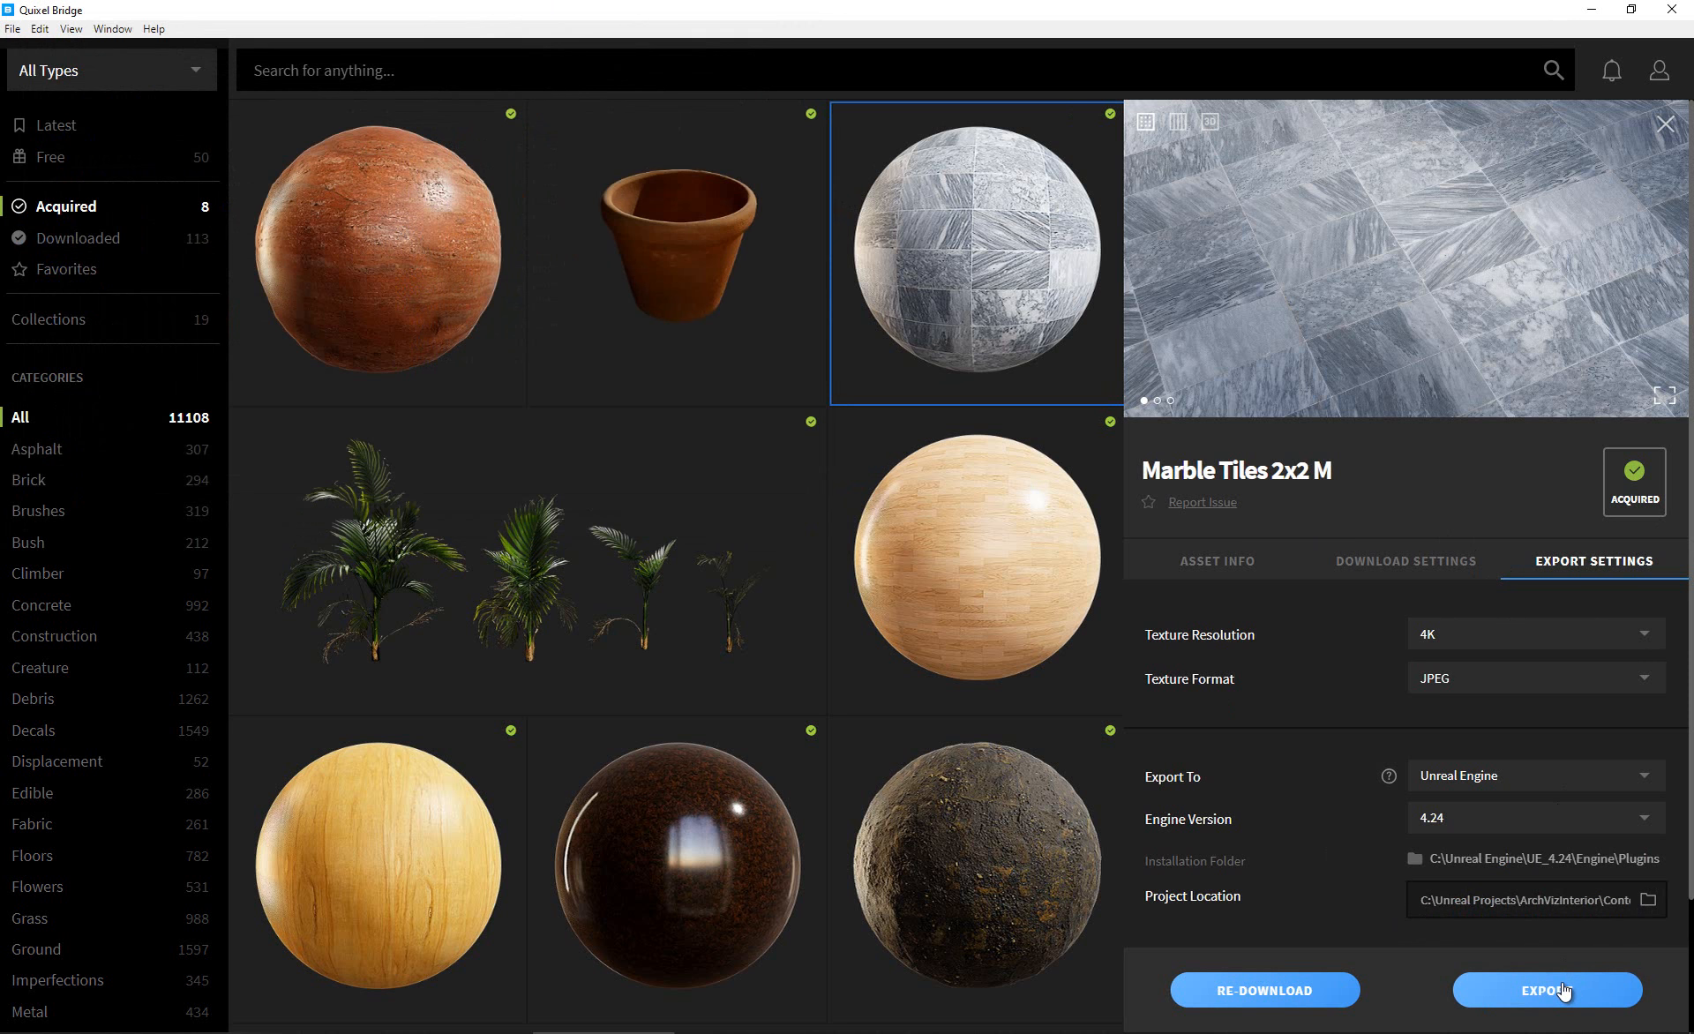
Export the marble tiles to Unreal and browse to Marble_Floor_2x2_M_00 under Megascans Surfaces.
{"action": "left_click", "coordinate": [1547, 990]}
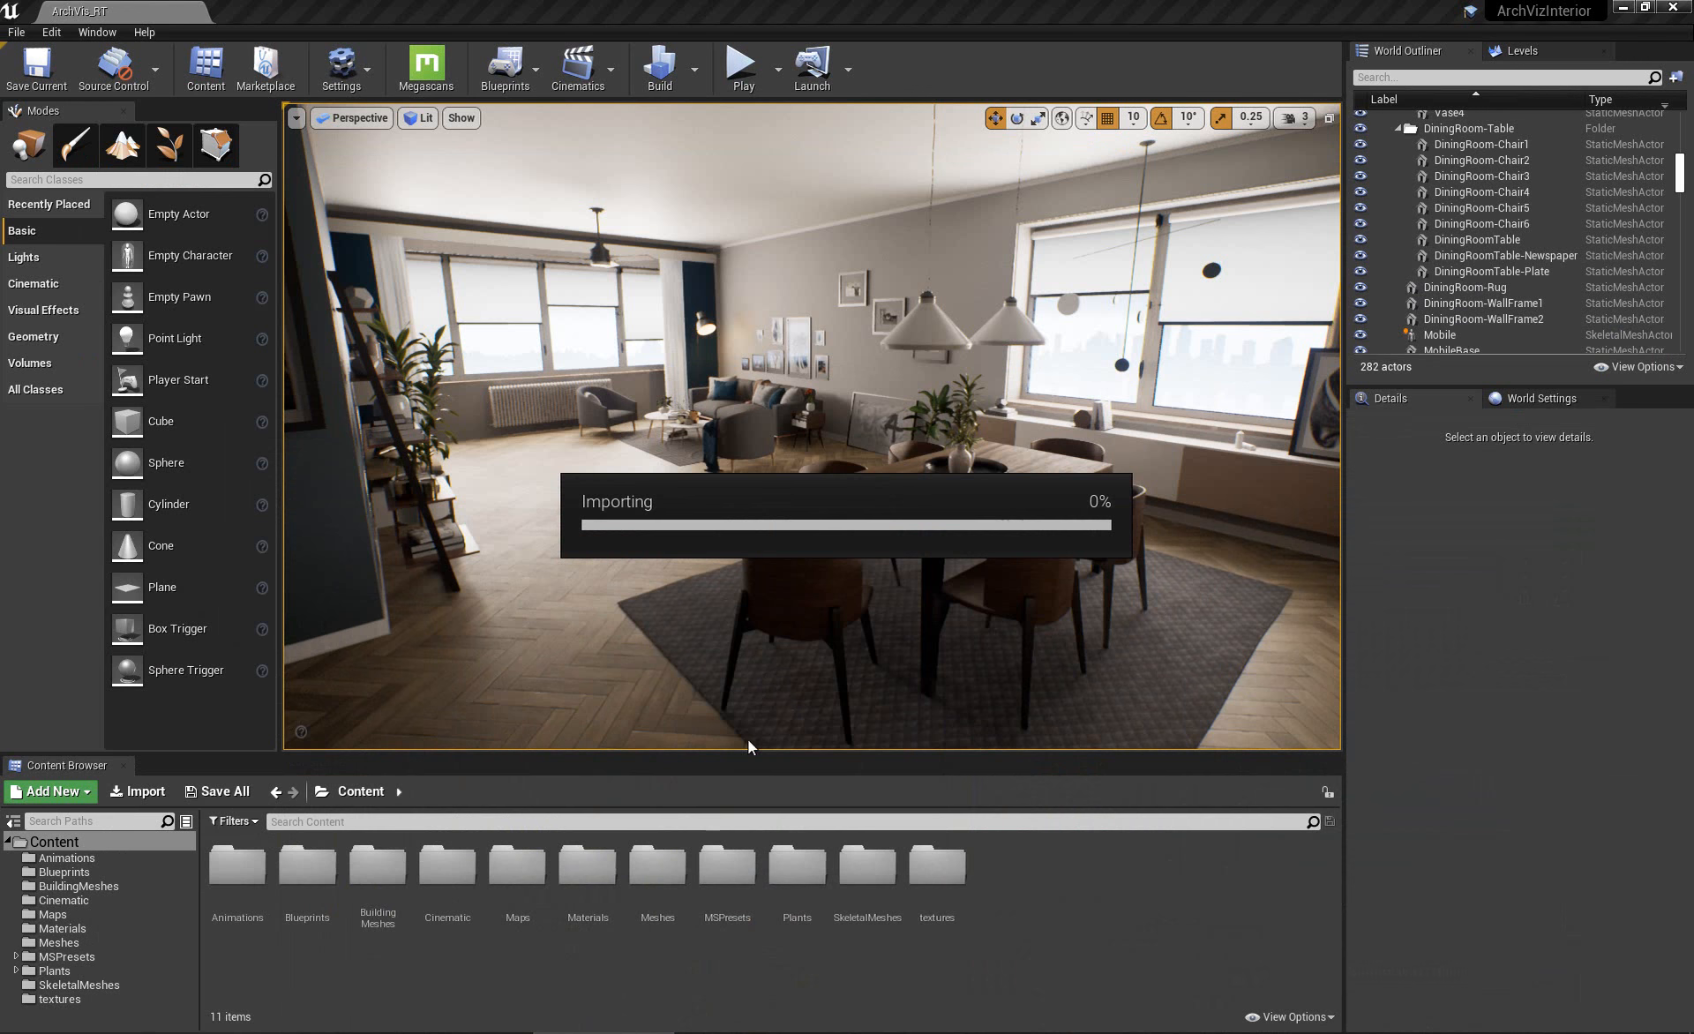
{"action": "mouse_move", "coordinate": [705, 604]}
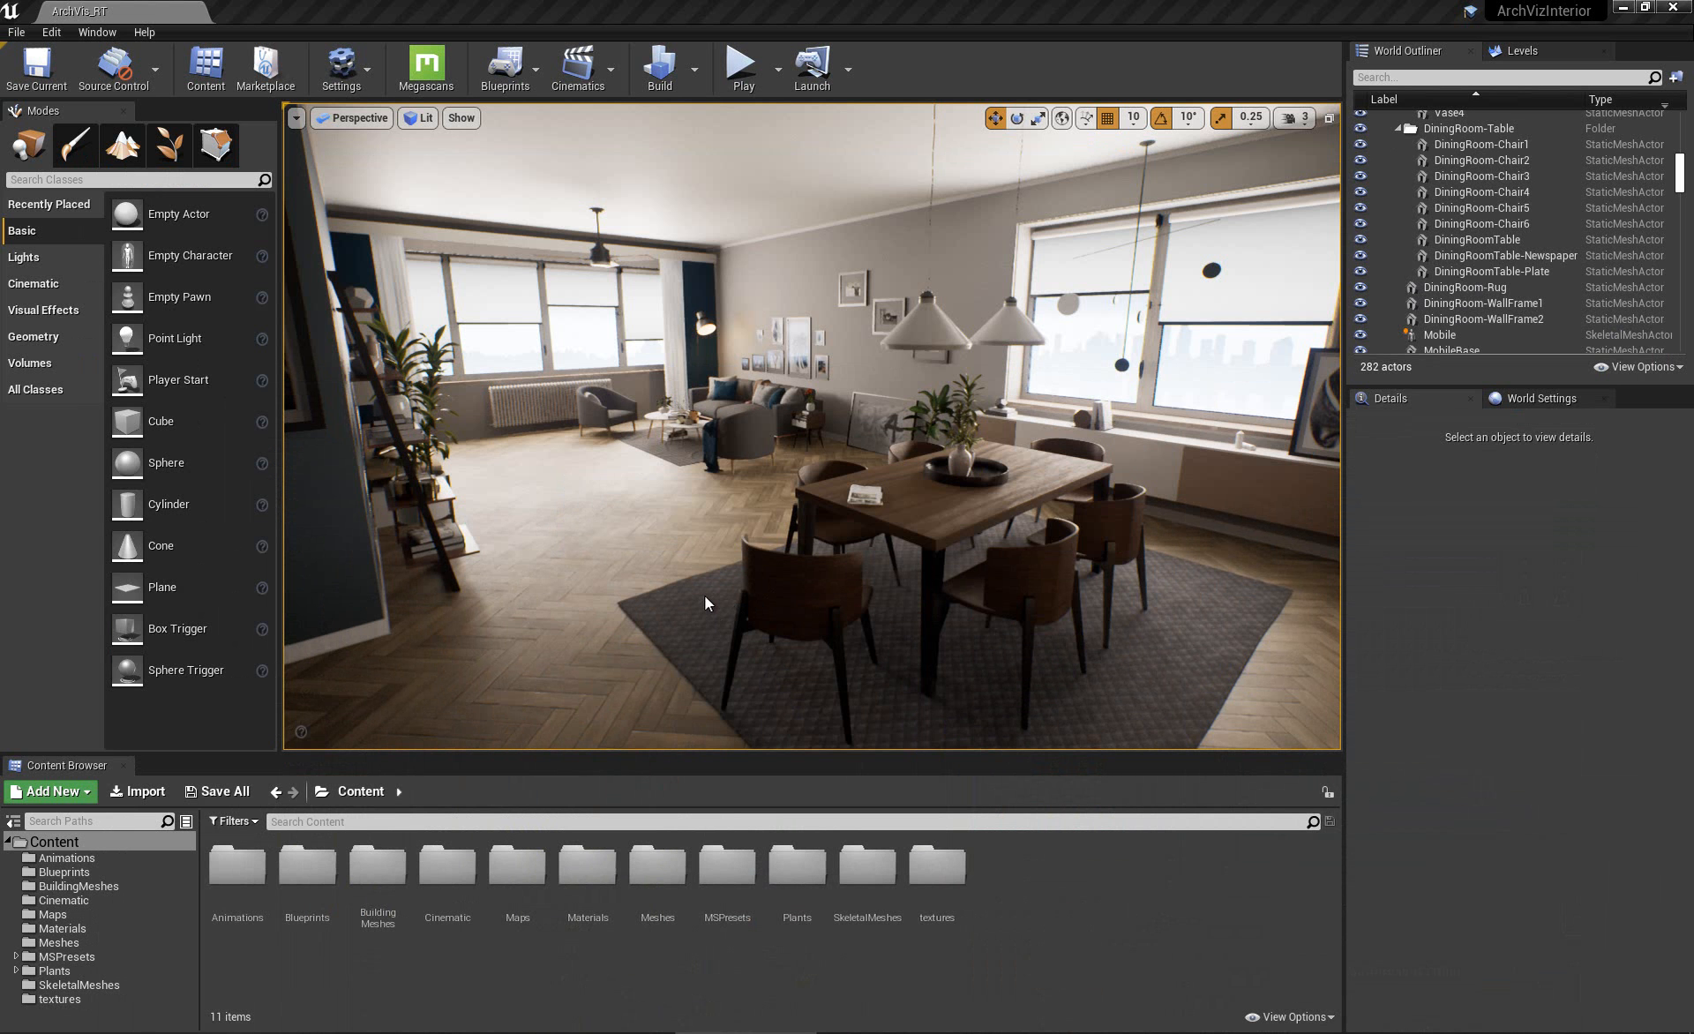
{"action": "mouse_move", "coordinate": [915, 459]}
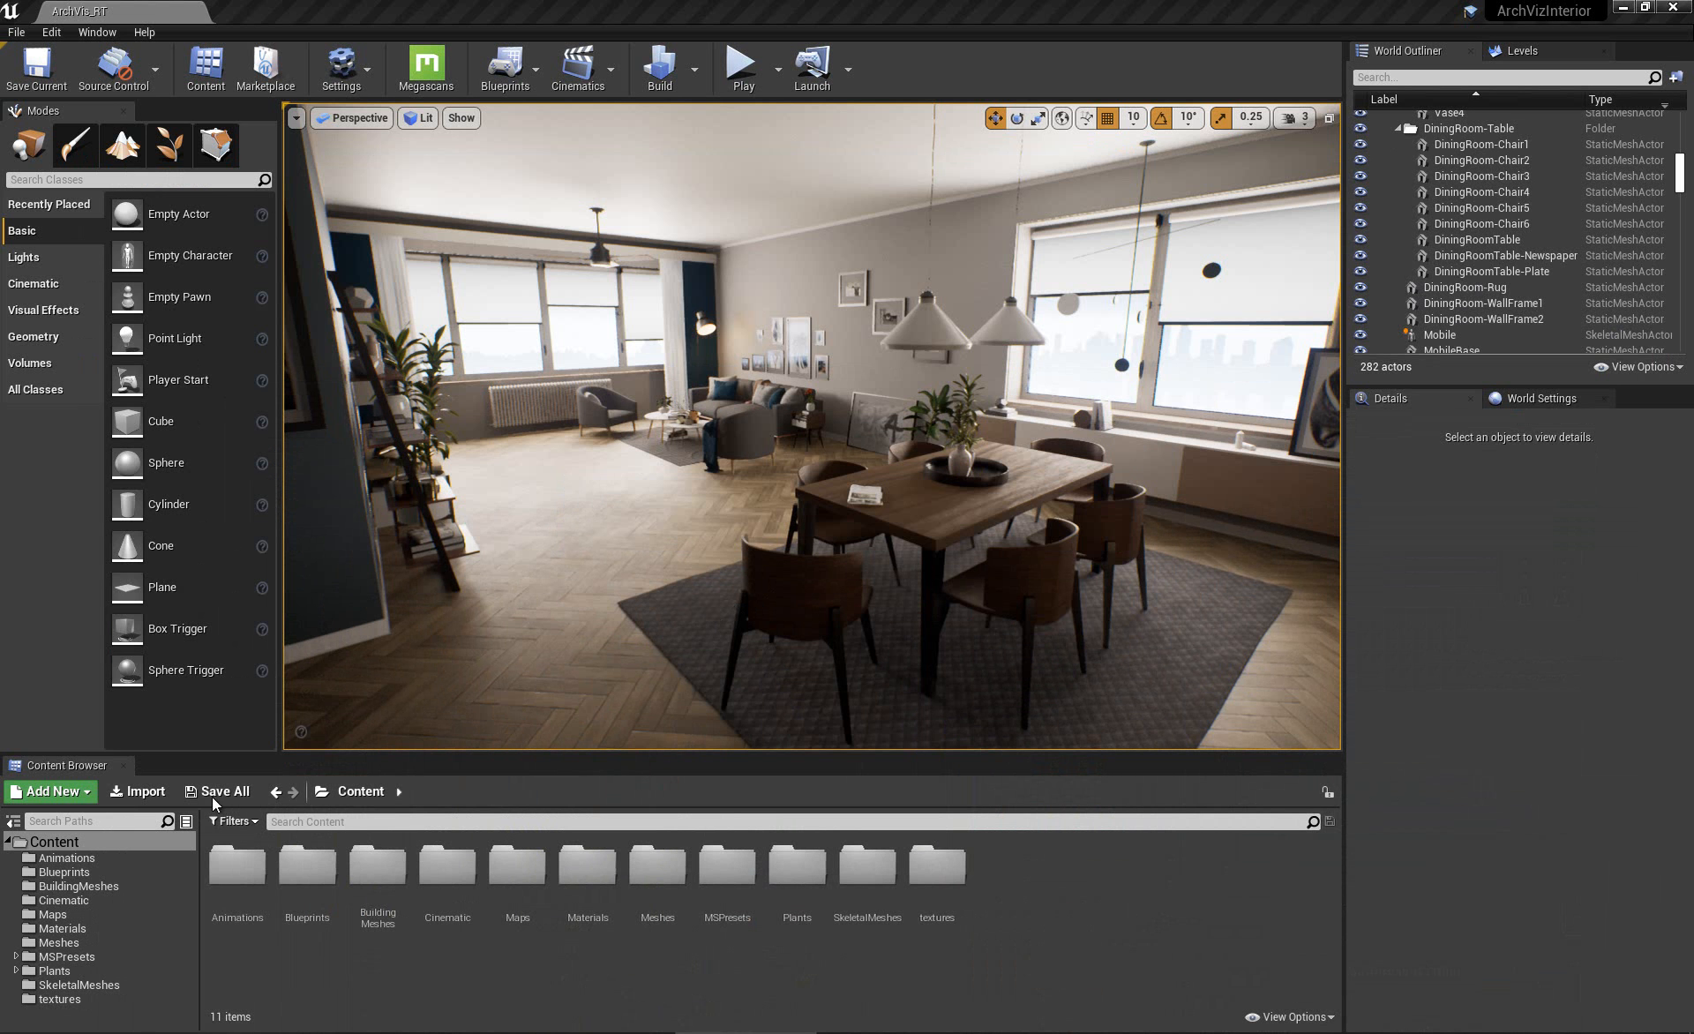
{"action": "mouse_move", "coordinate": [118, 860]}
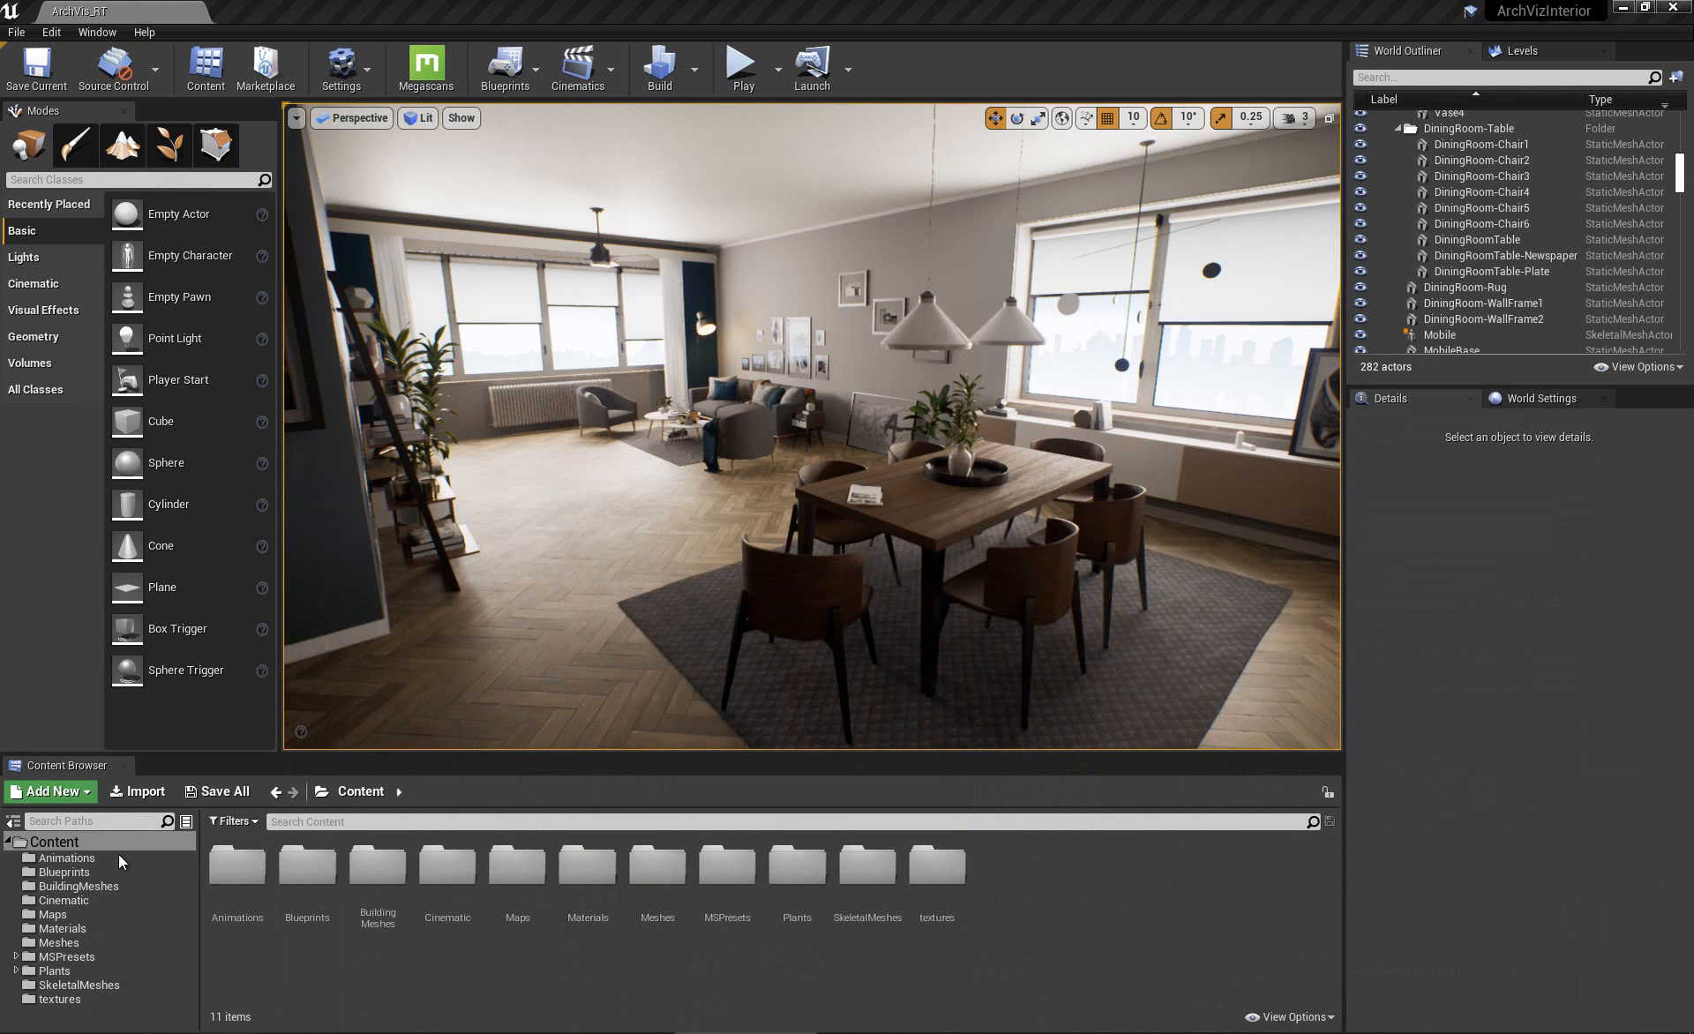
{"action": "mouse_move", "coordinate": [224, 974]}
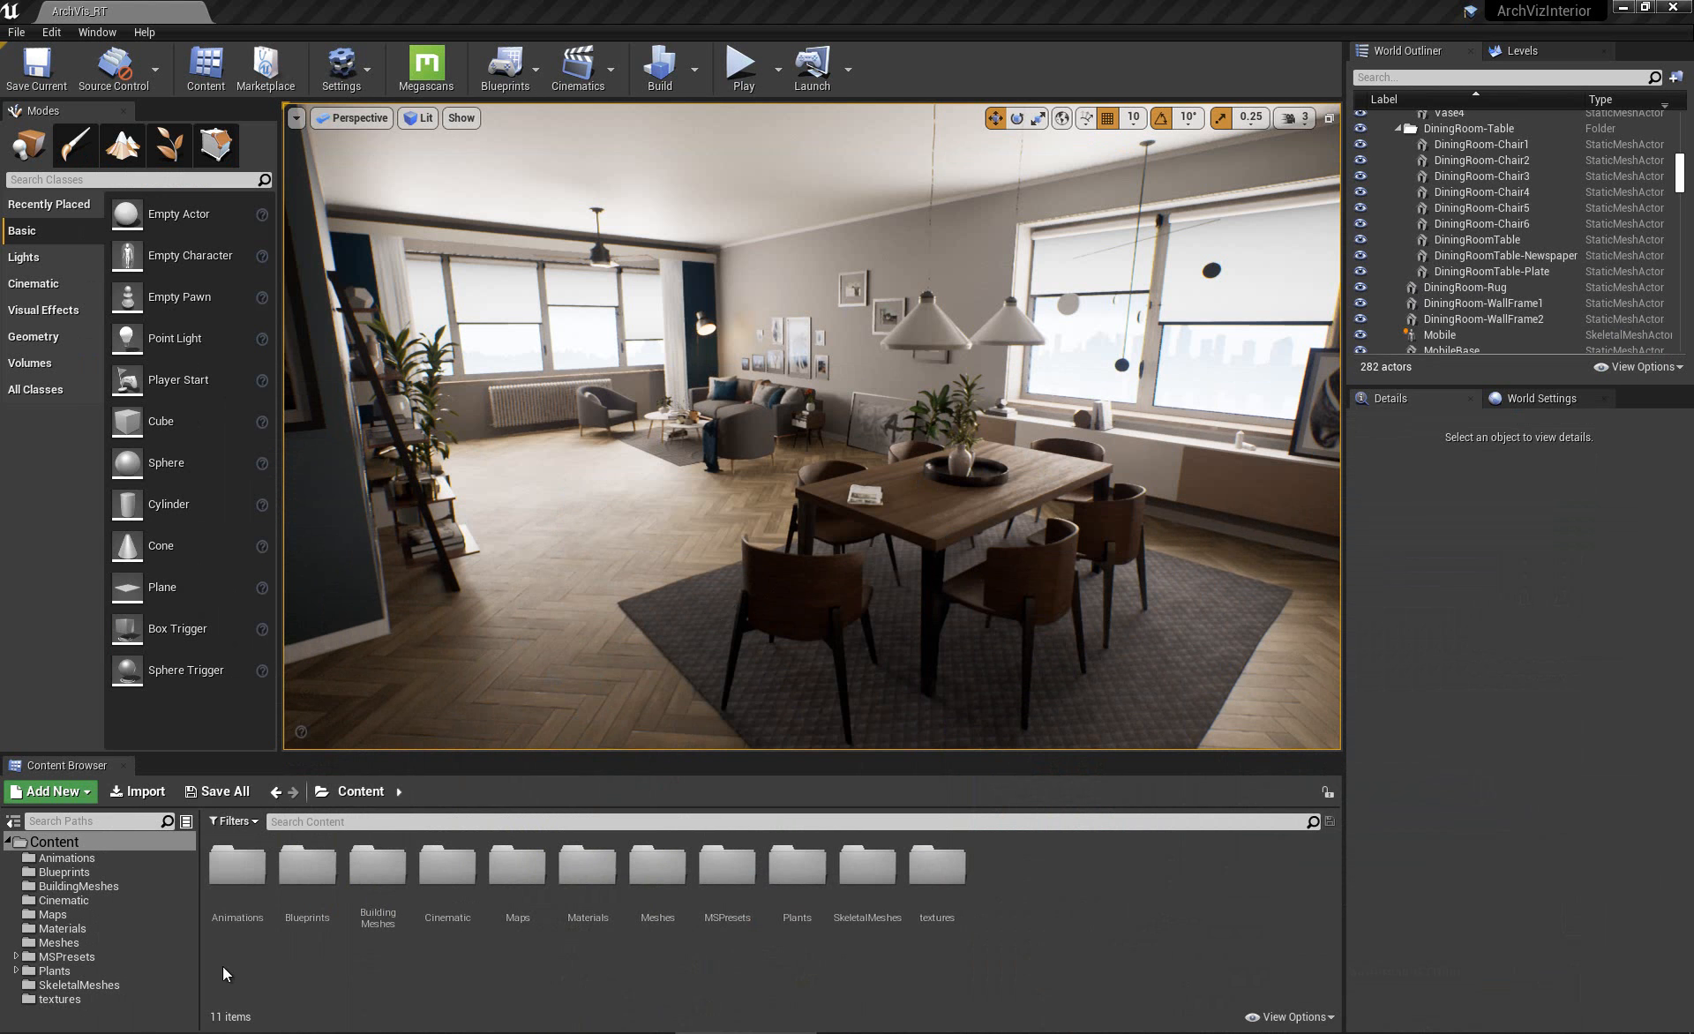
{"action": "left_click", "coordinate": [137, 791]}
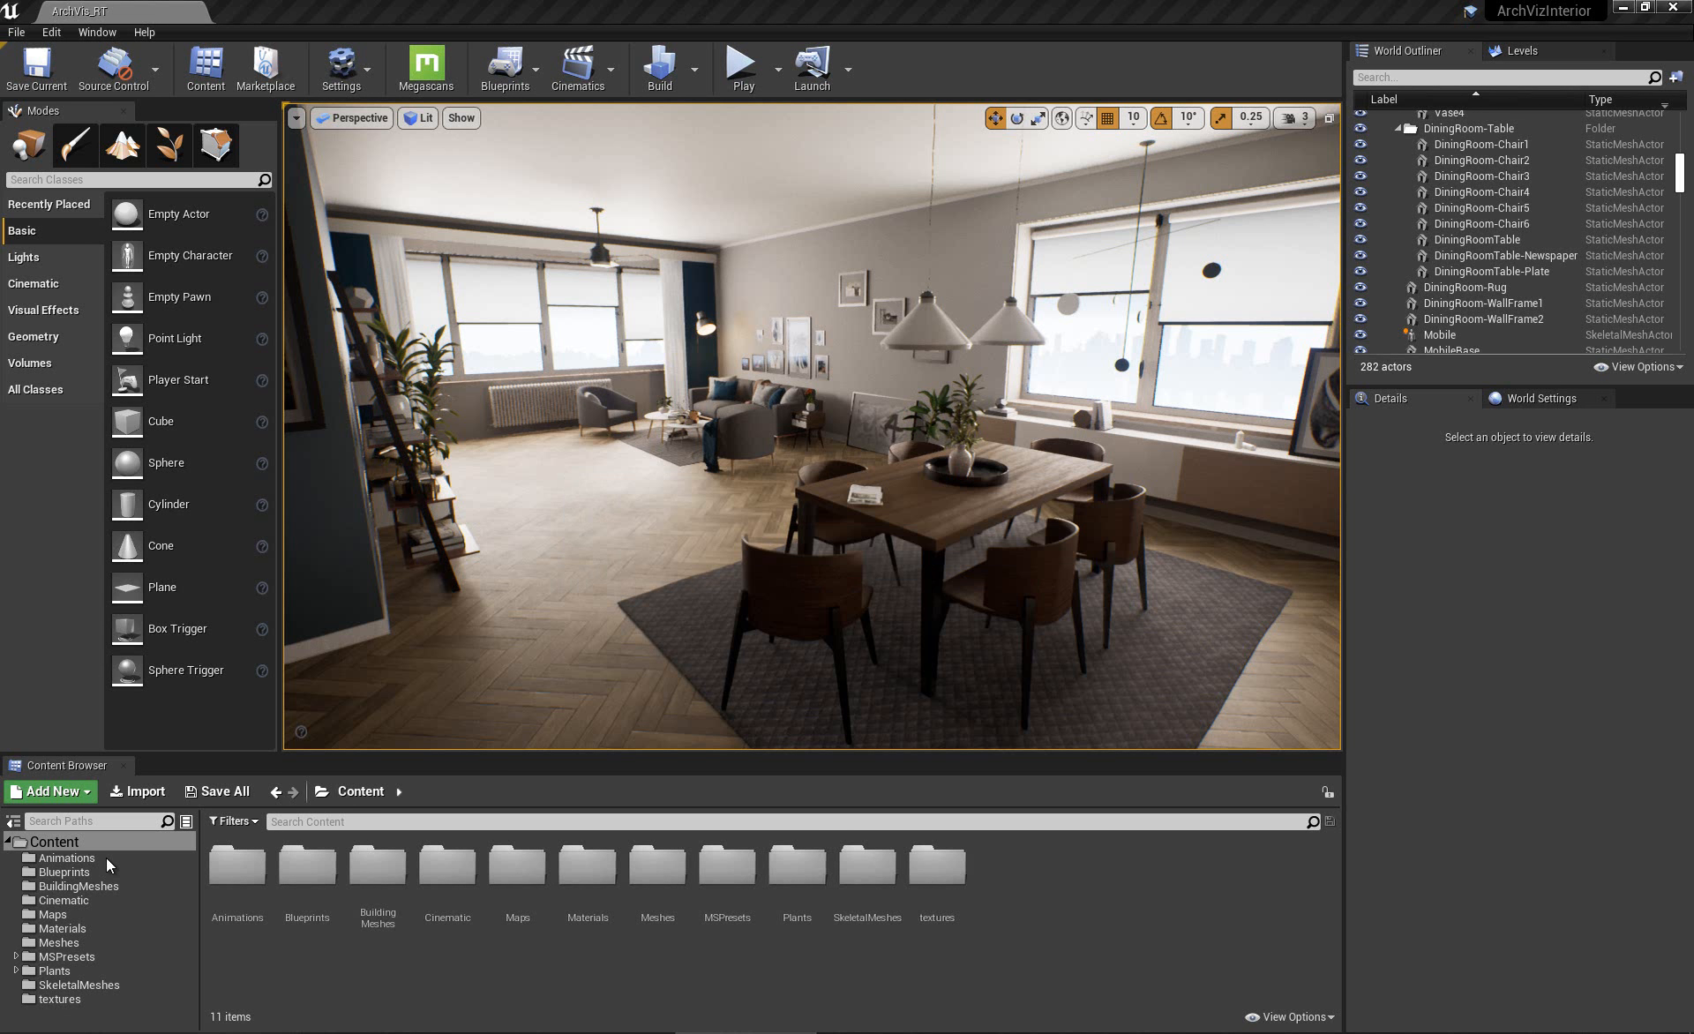
{"action": "mouse_move", "coordinate": [632, 692]}
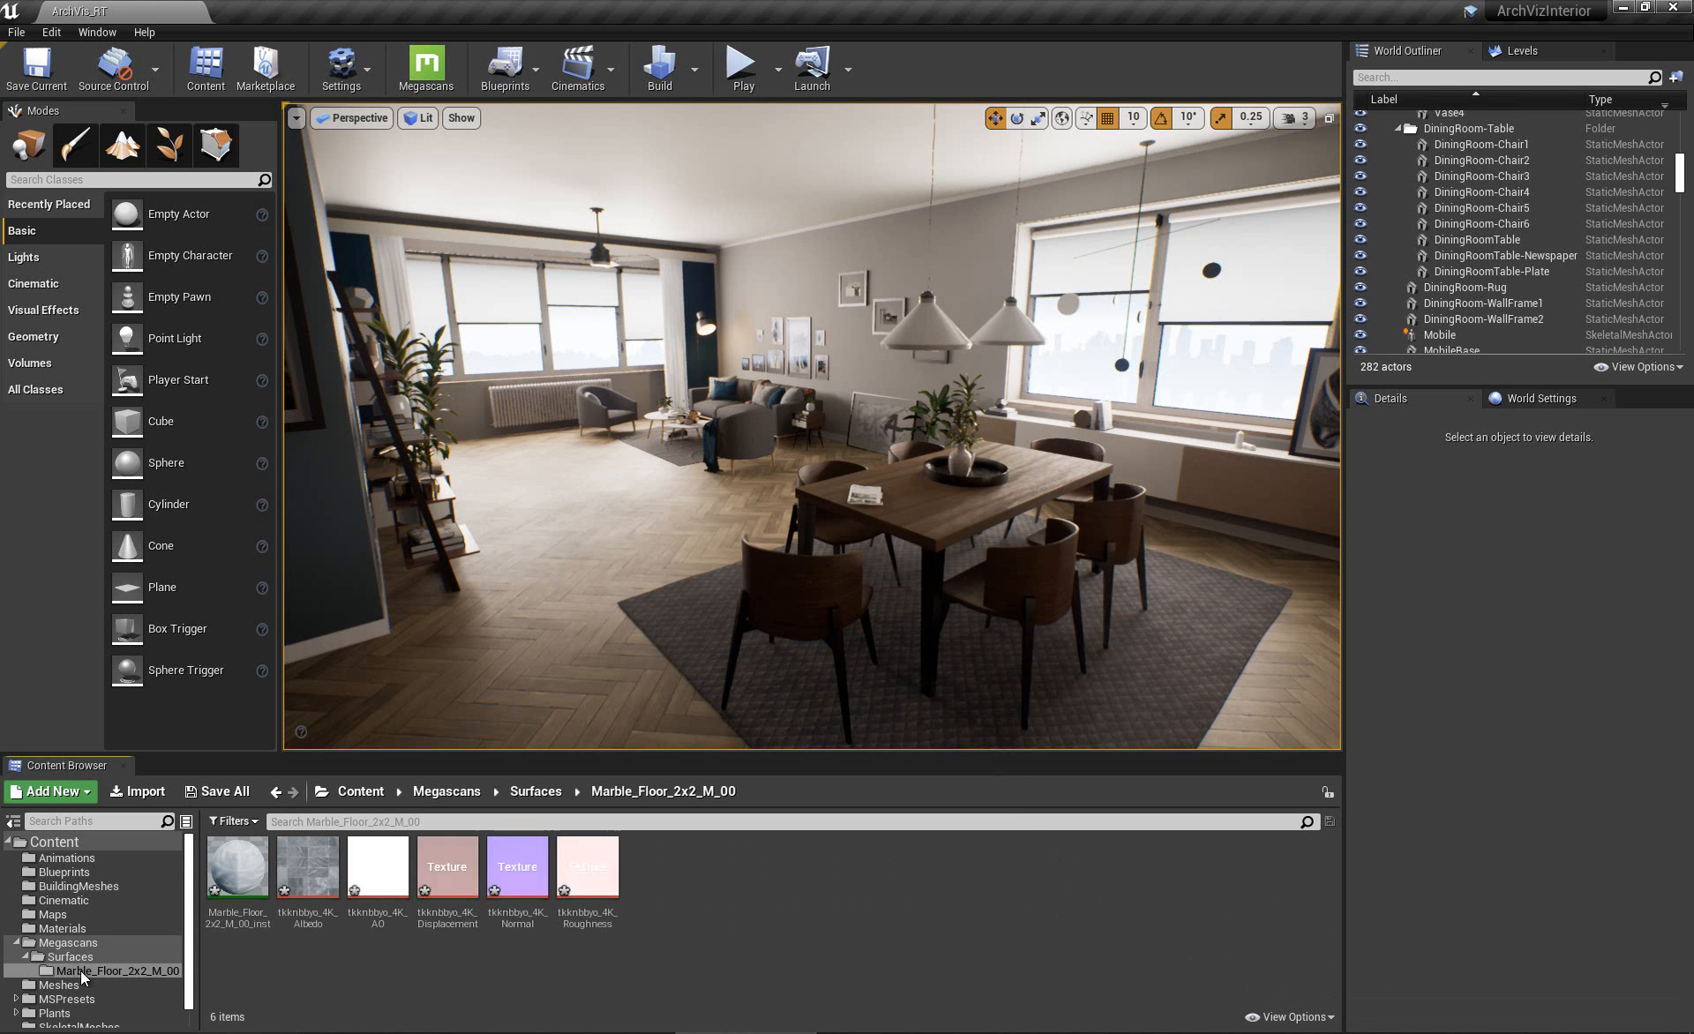
Apply the Marble_Floor_2x2_M_00 instance to SM_Floor and open it in the Material Instance Editor.
{"action": "left_click", "coordinate": [67, 942]}
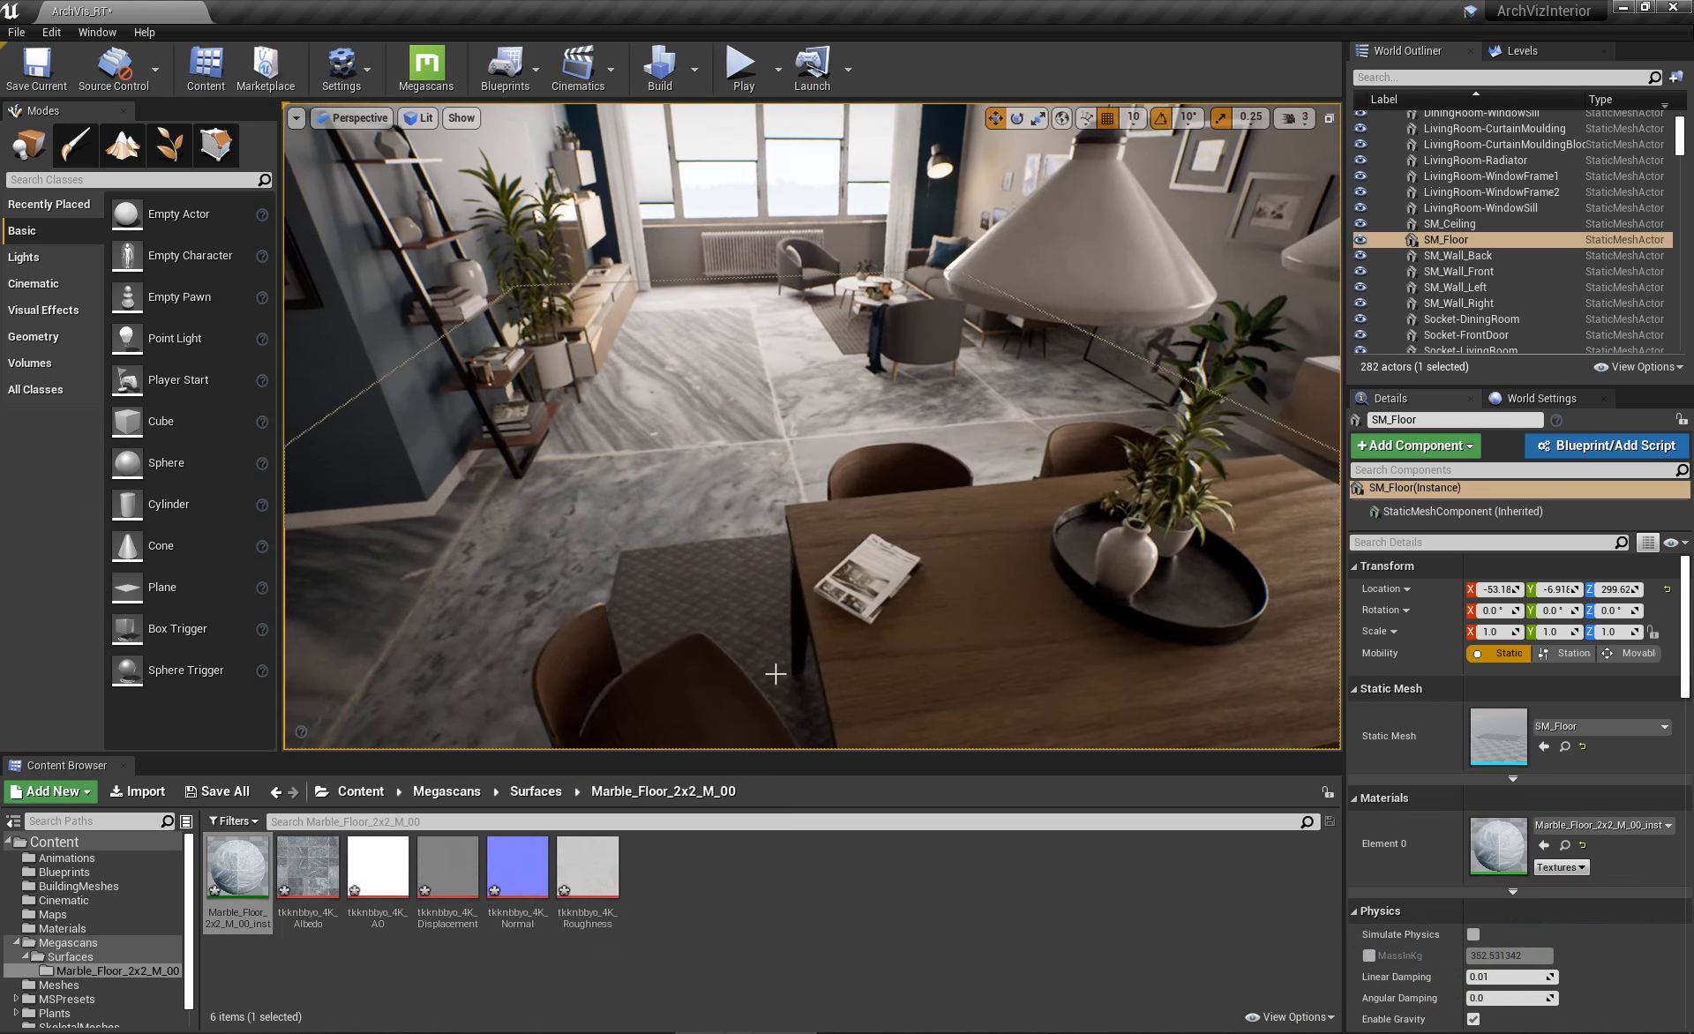
{"action": "double_click", "coordinate": [1499, 845]}
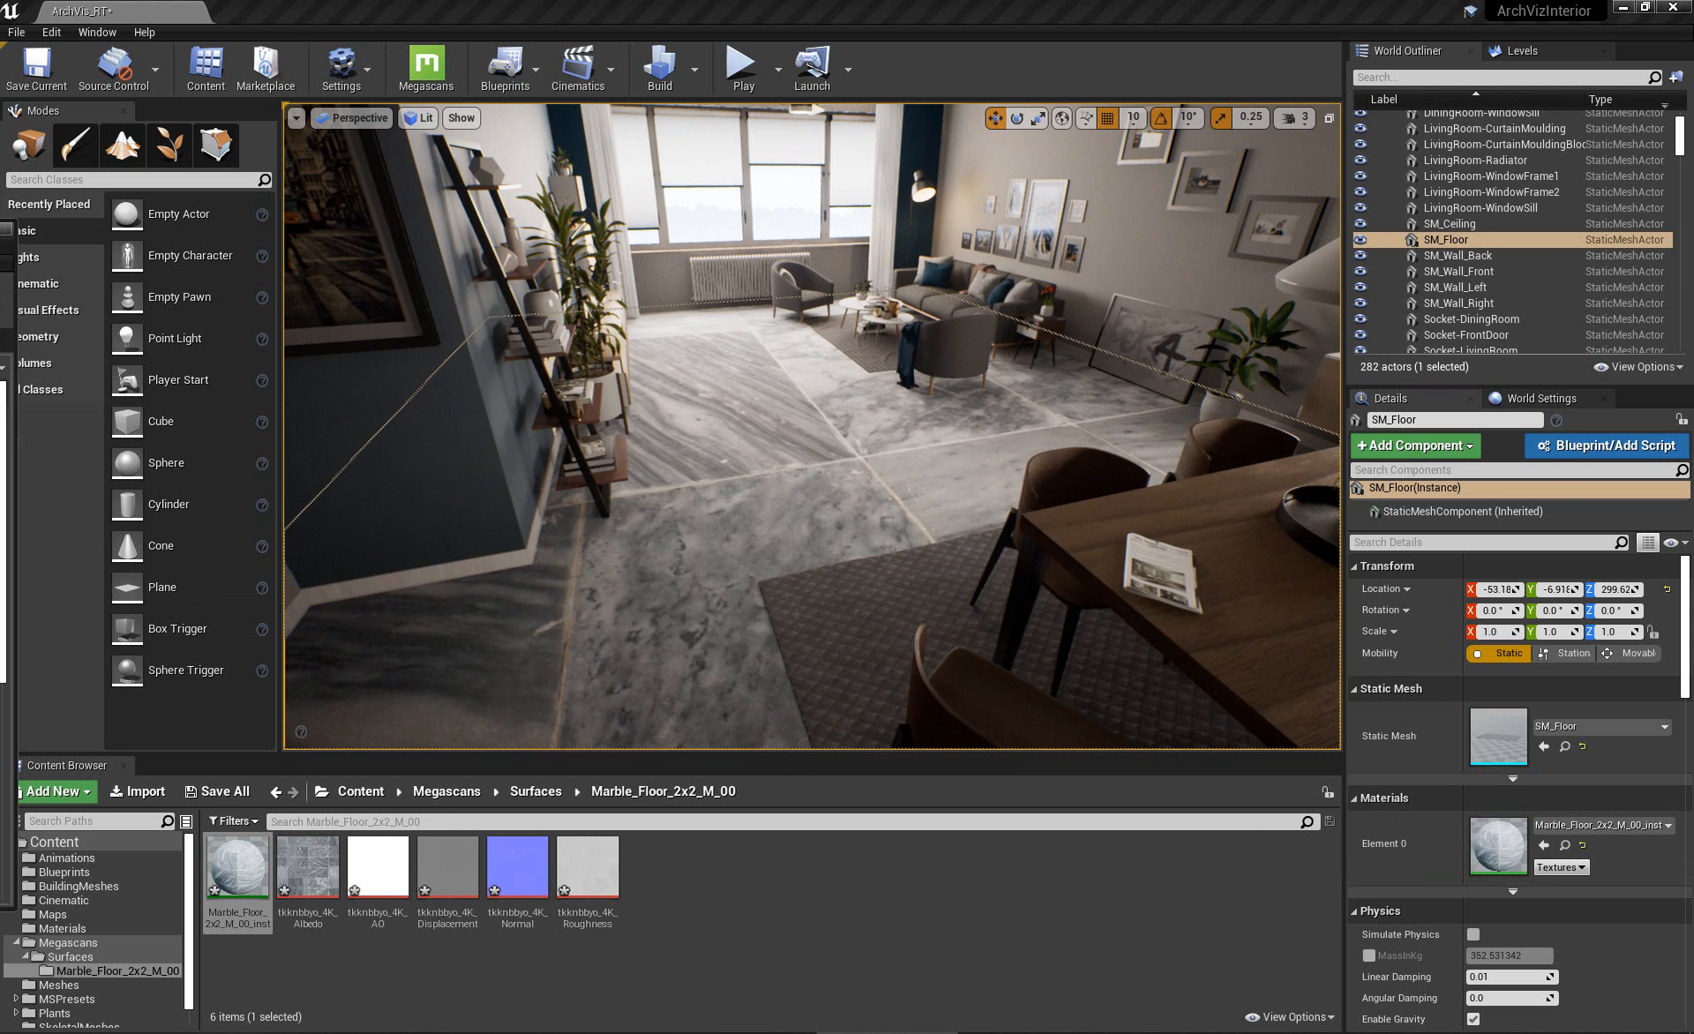
{"action": "double_click", "coordinate": [236, 865]}
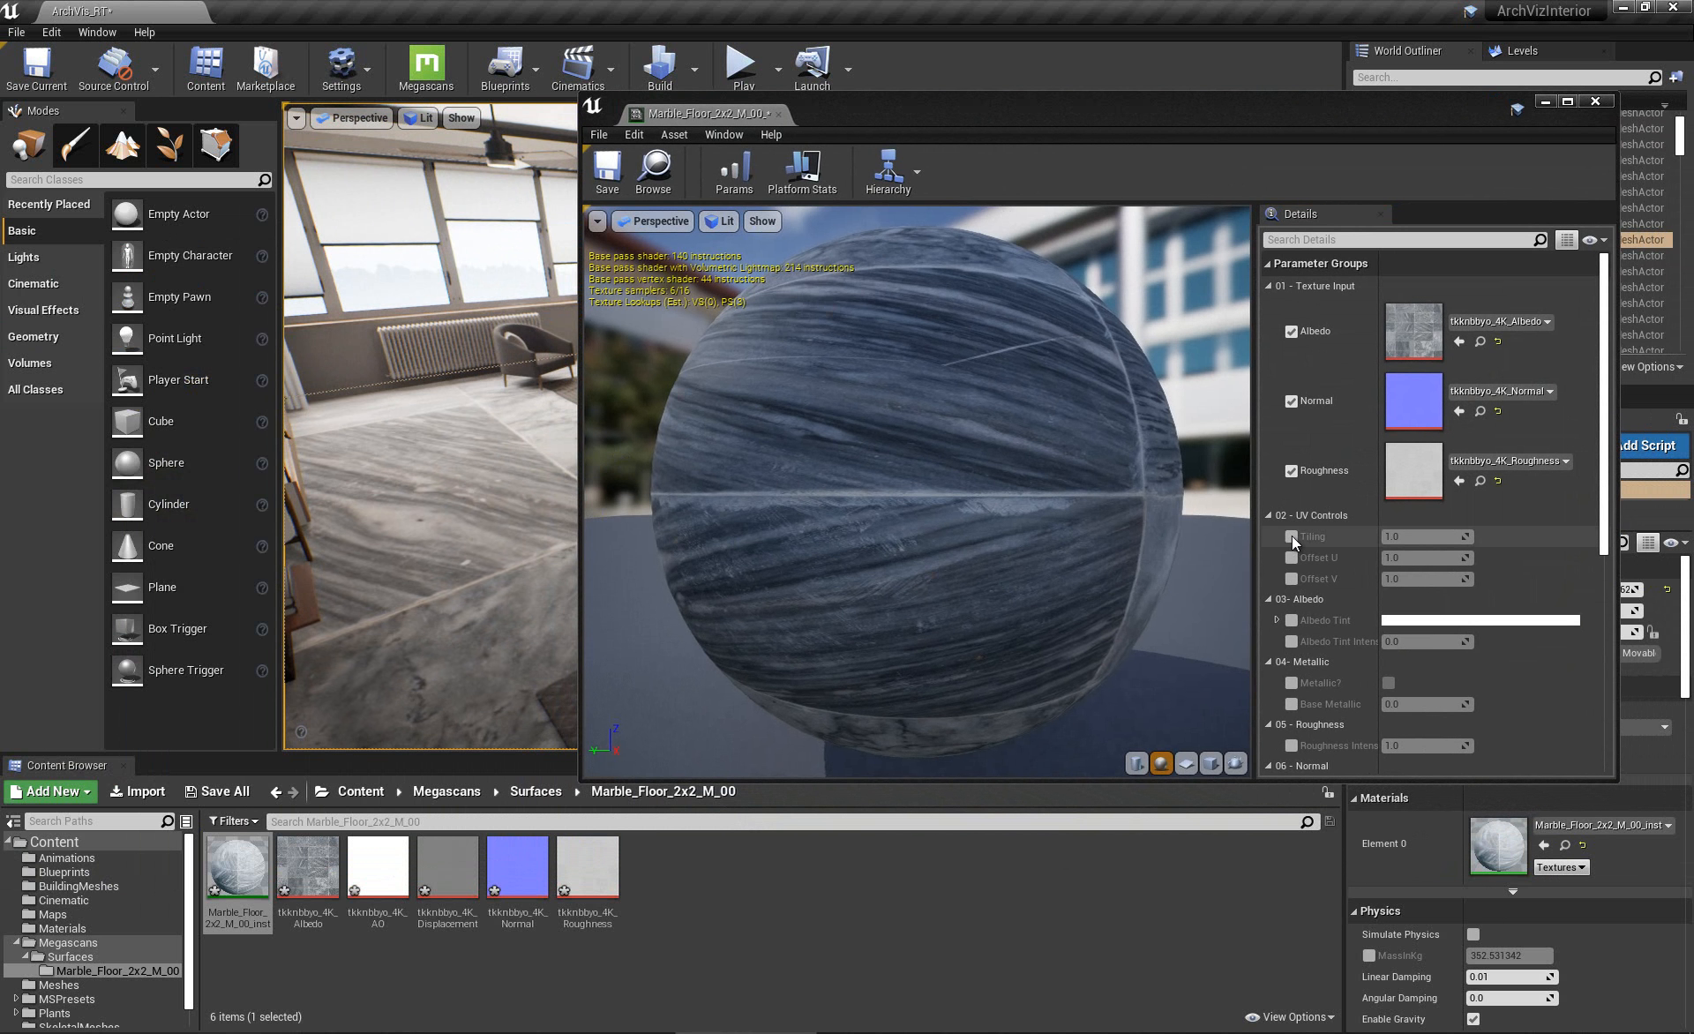
Enable Tiling at 5 and turn on the Roughness Intensity override.
{"action": "left_click", "coordinate": [1424, 537]}
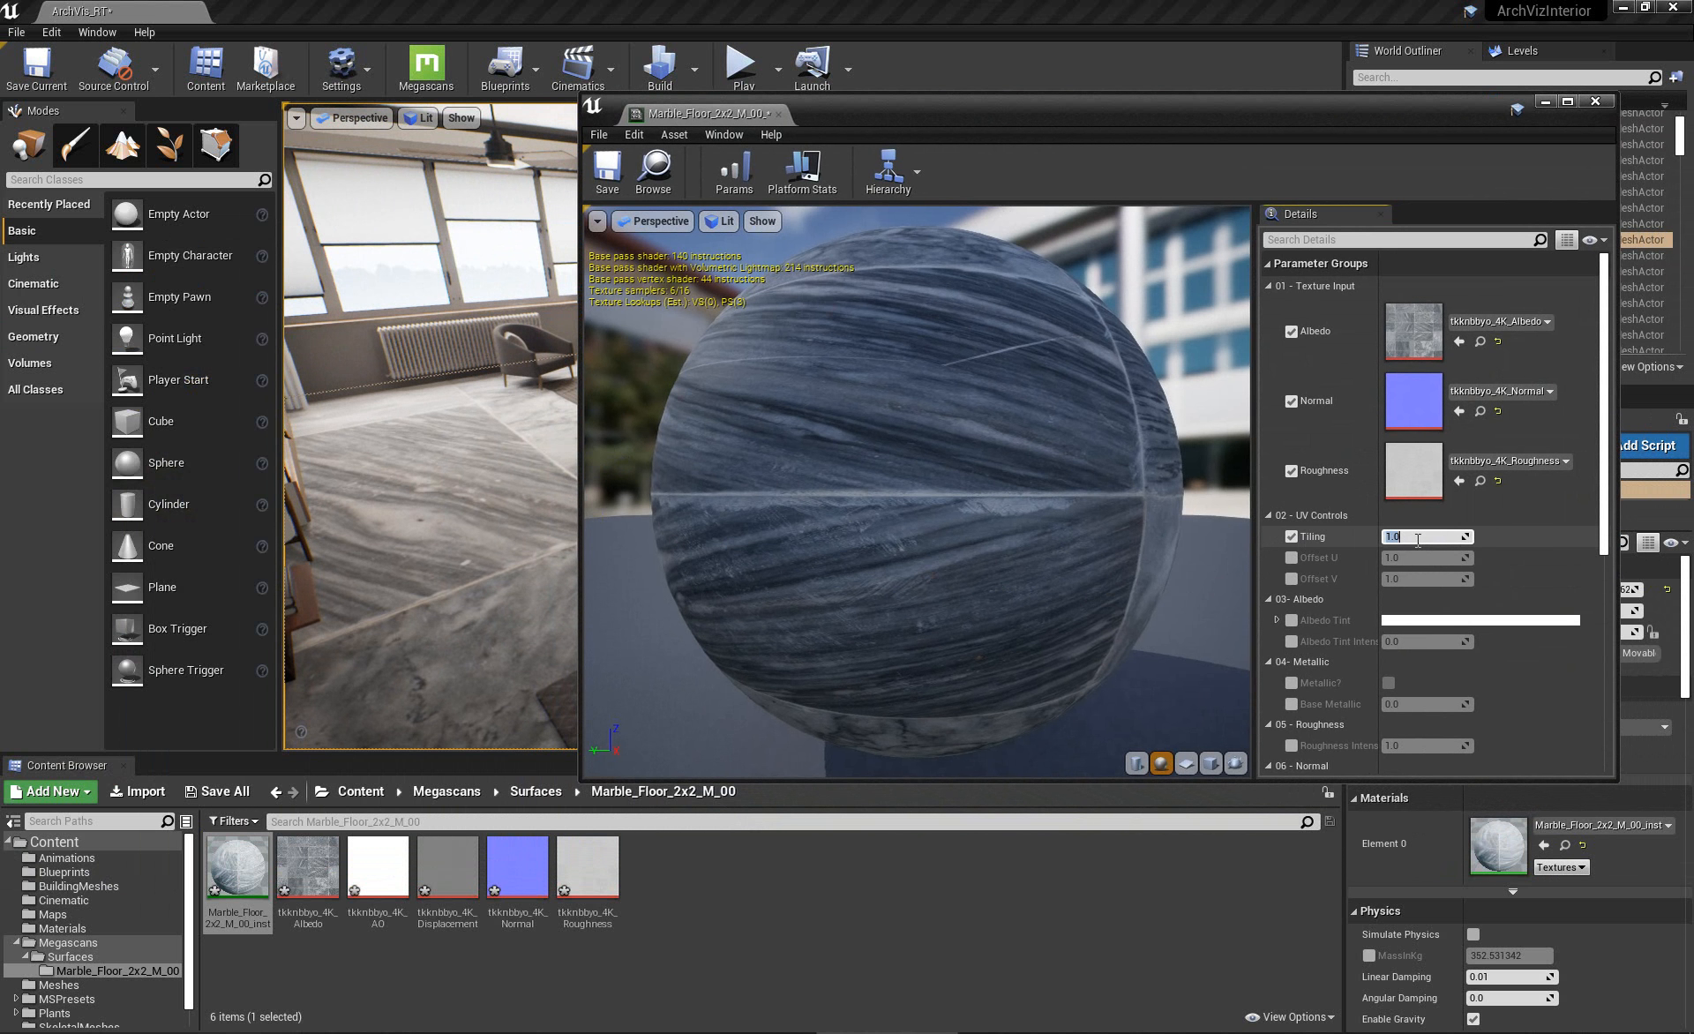
{"action": "type", "text": "5"}
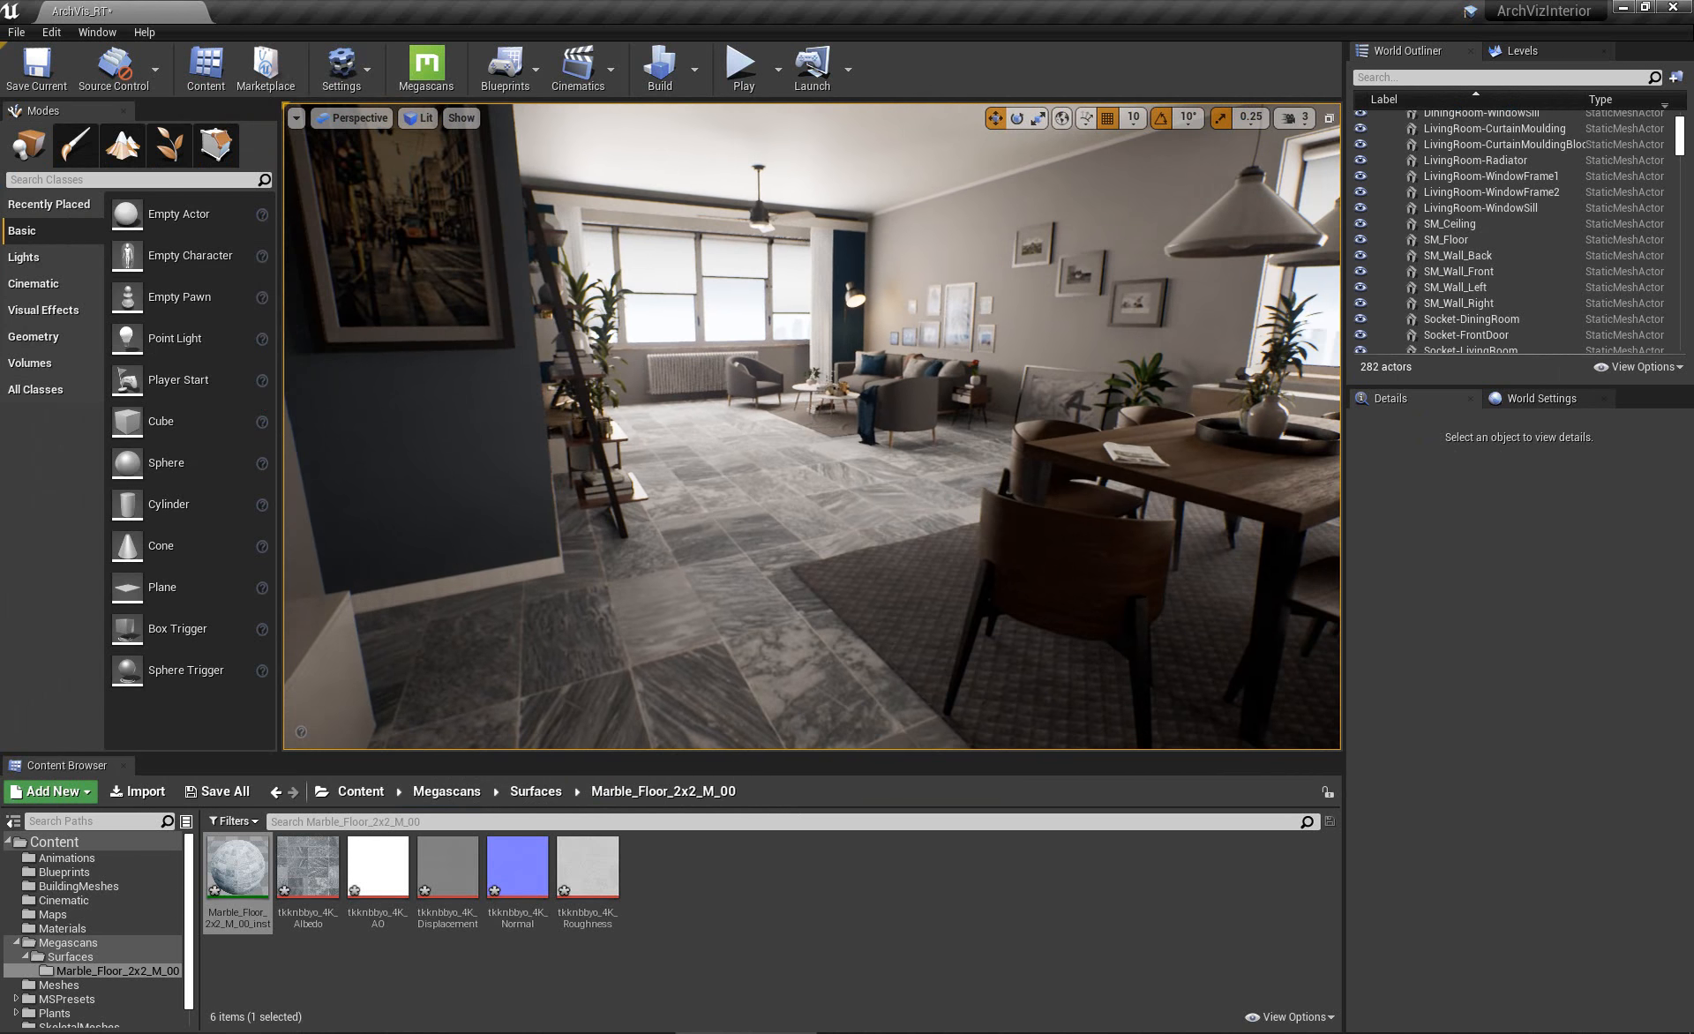
{"action": "double_click", "coordinate": [236, 865]}
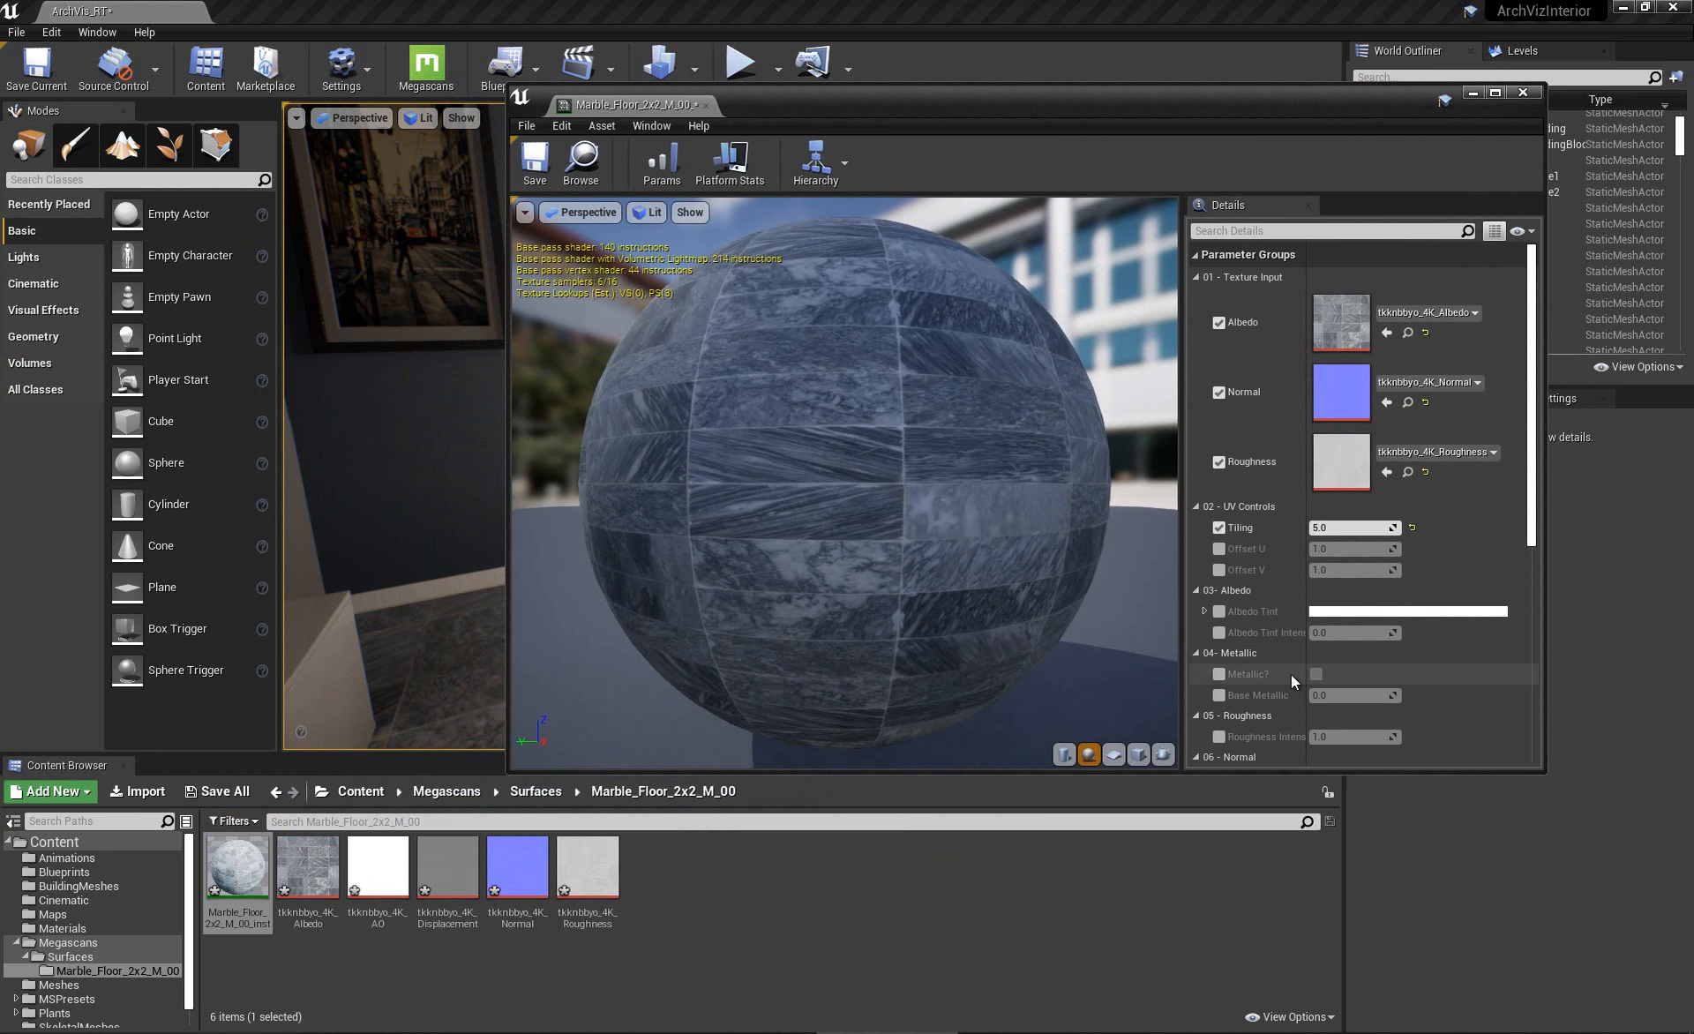
{"action": "scroll", "scroll_direction": "down", "scroll_amount": 3}
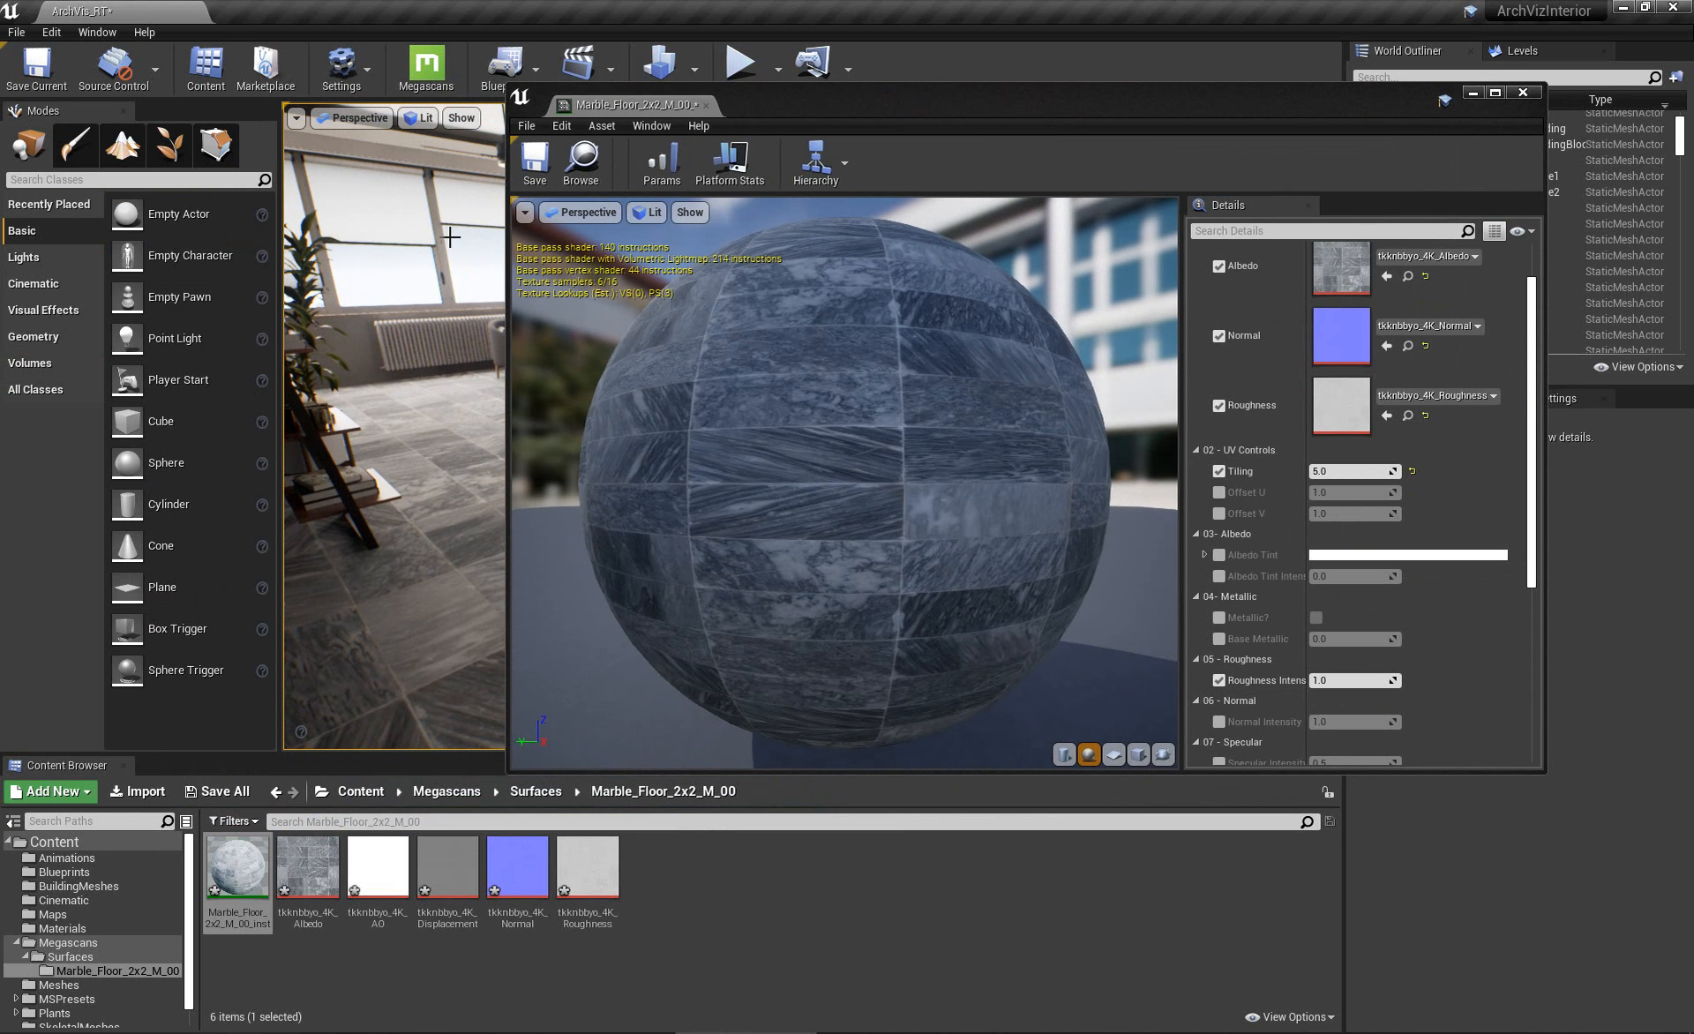
{"action": "left_click", "coordinate": [1523, 92]}
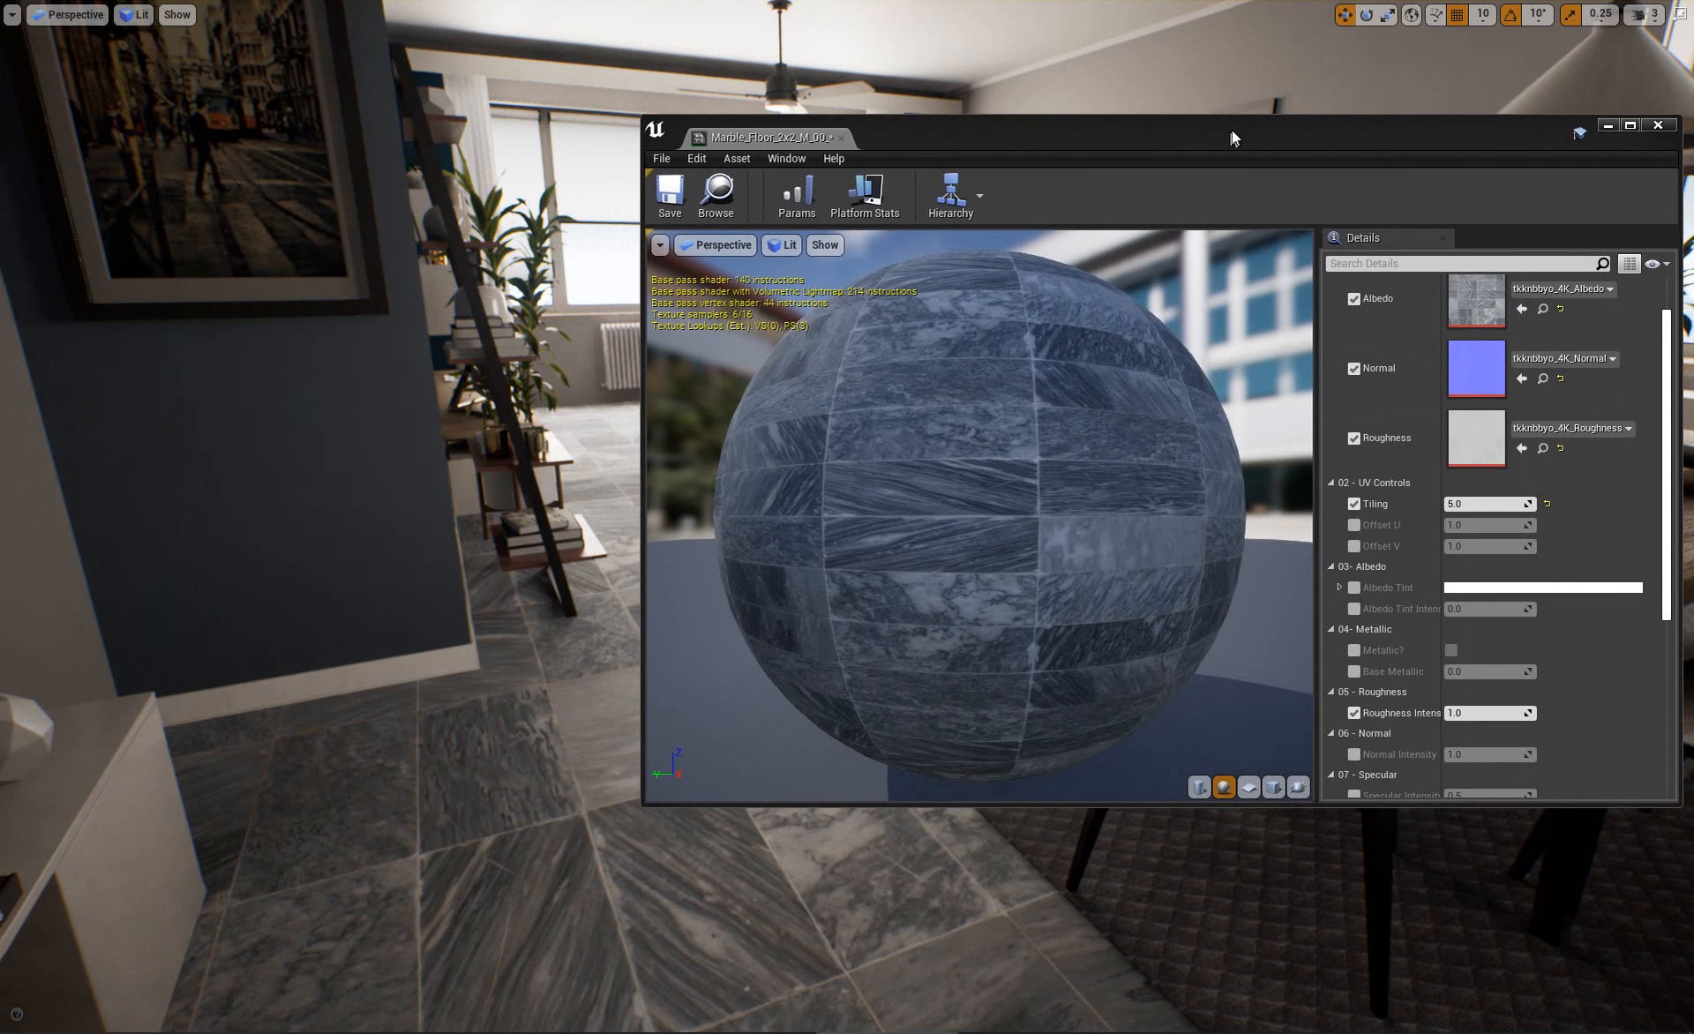
Lower the marble floor's Roughness Intensity to a low value so the tiles turn glossy.
{"action": "left_click_drag", "start_coordinate": [1232, 138], "coordinate": [1153, 113]}
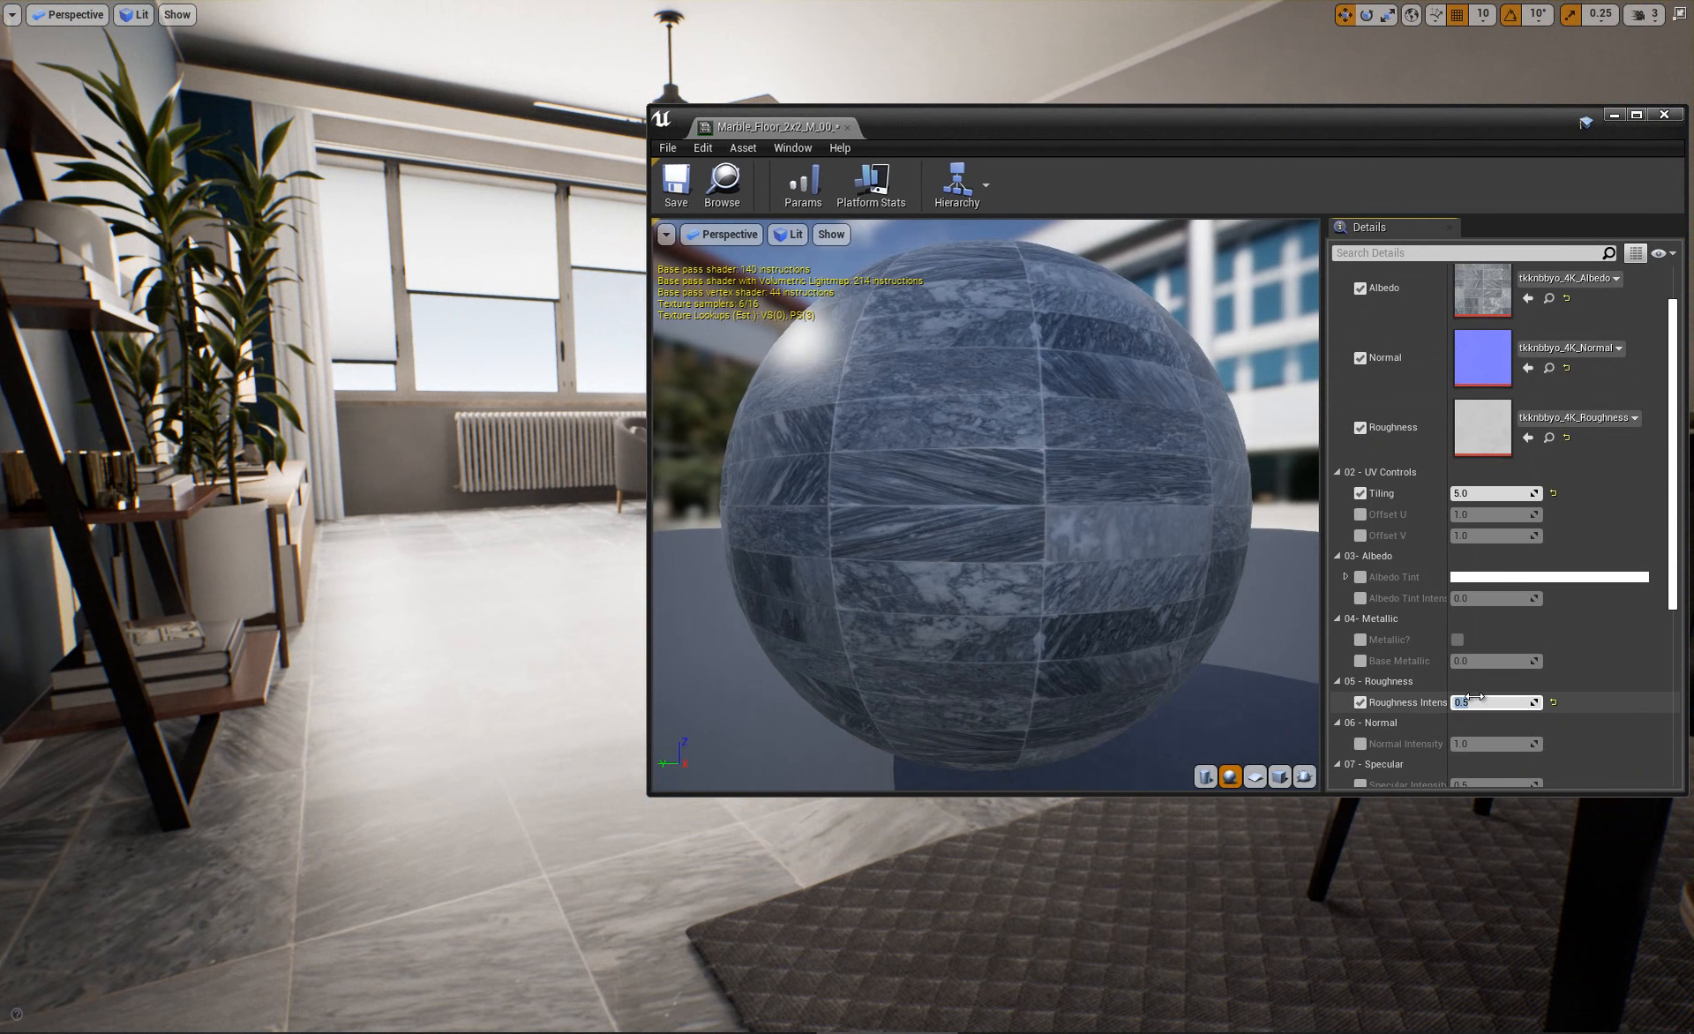
{"action": "type", "text": "0.2"}
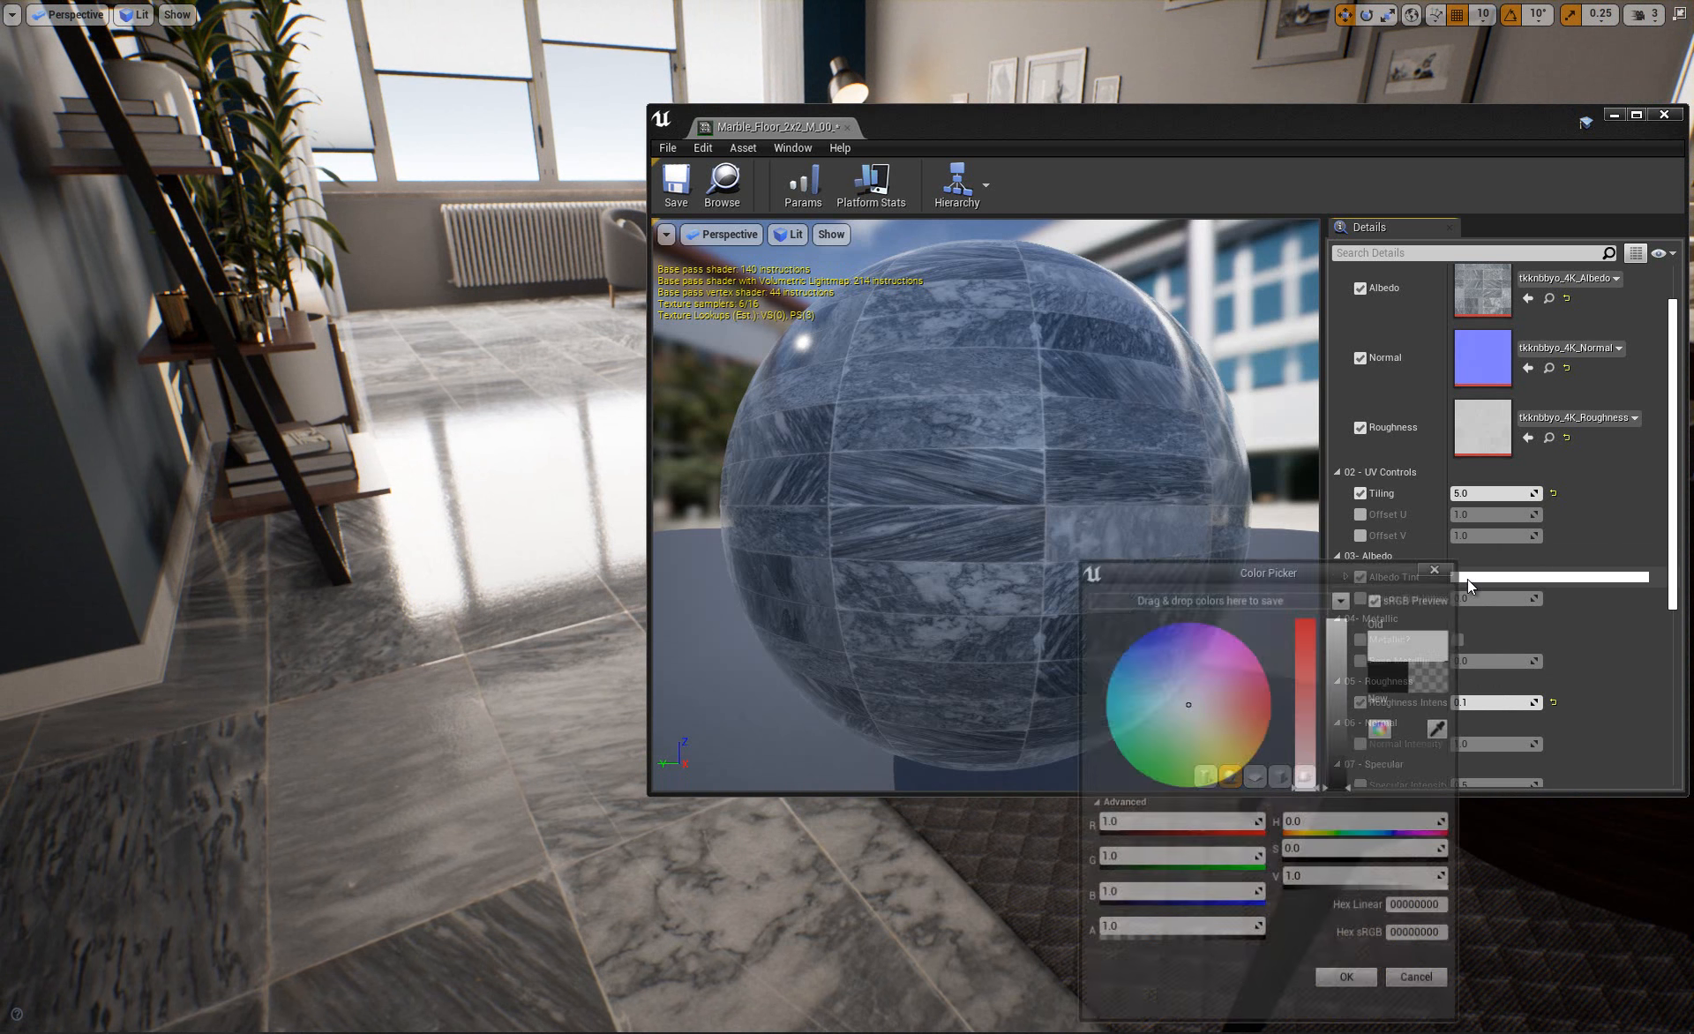
Pick a blue Albedo Tint for the marble floor and set Albedo Tint Intensity to 0.1.
{"action": "left_click", "coordinate": [1156, 643]}
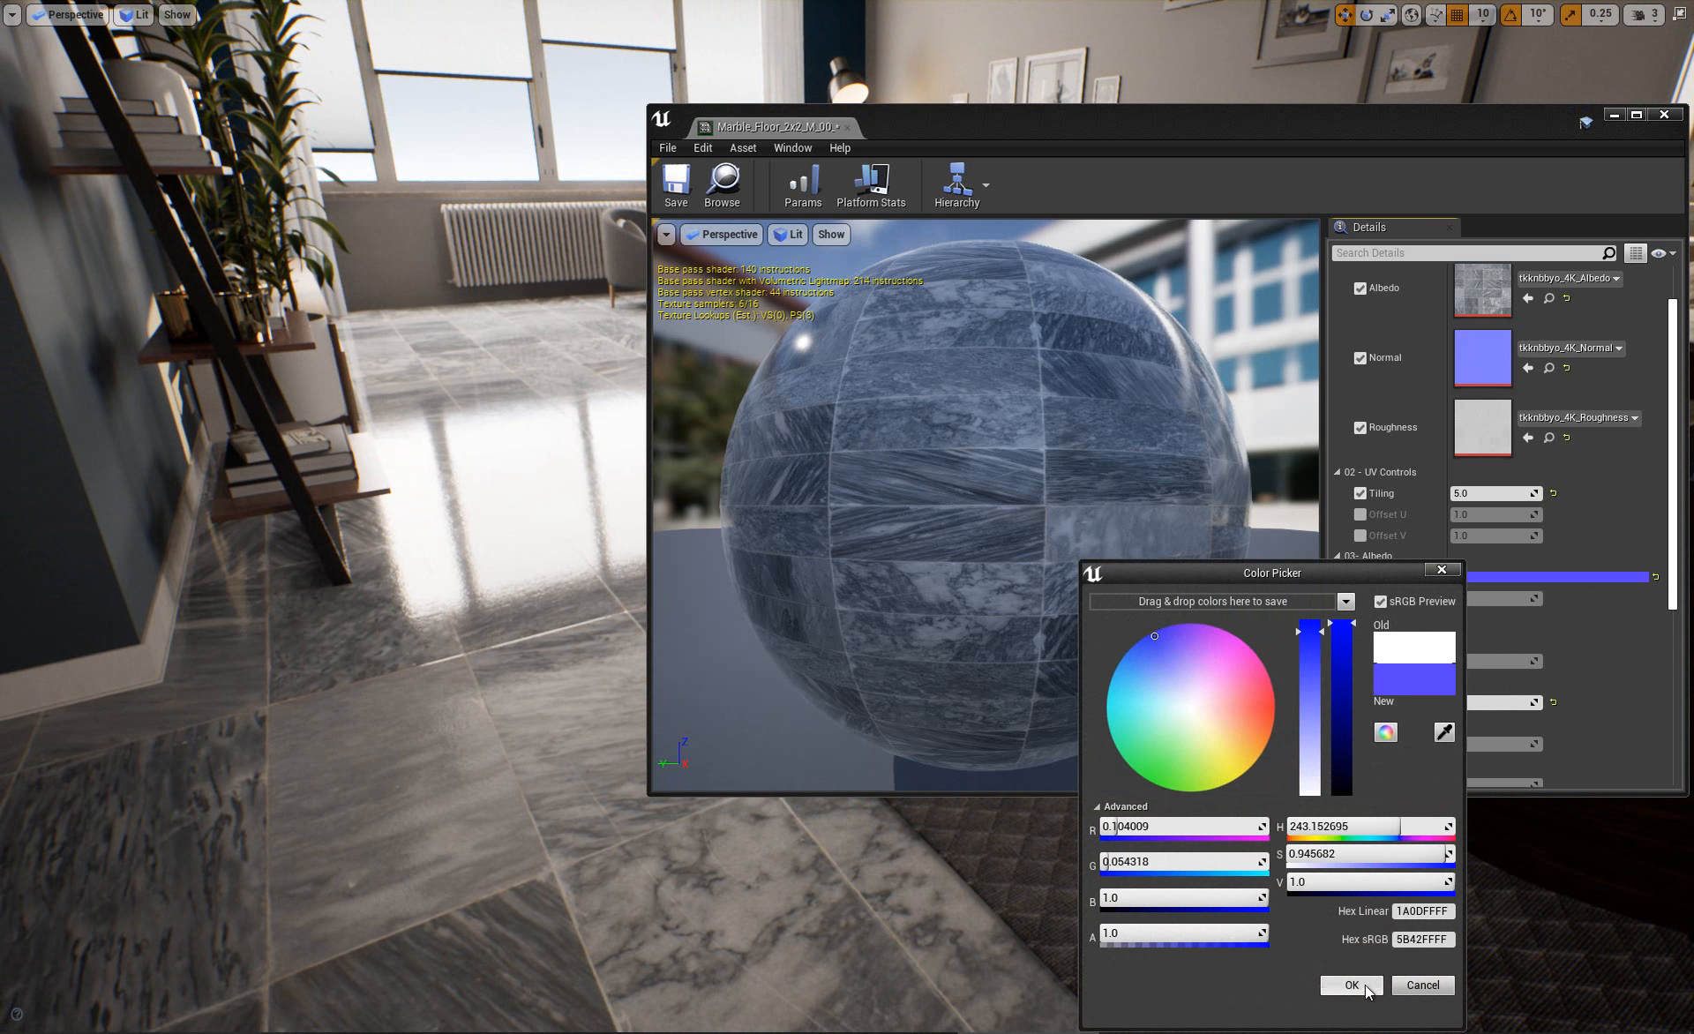
{"action": "left_click", "coordinate": [1350, 985]}
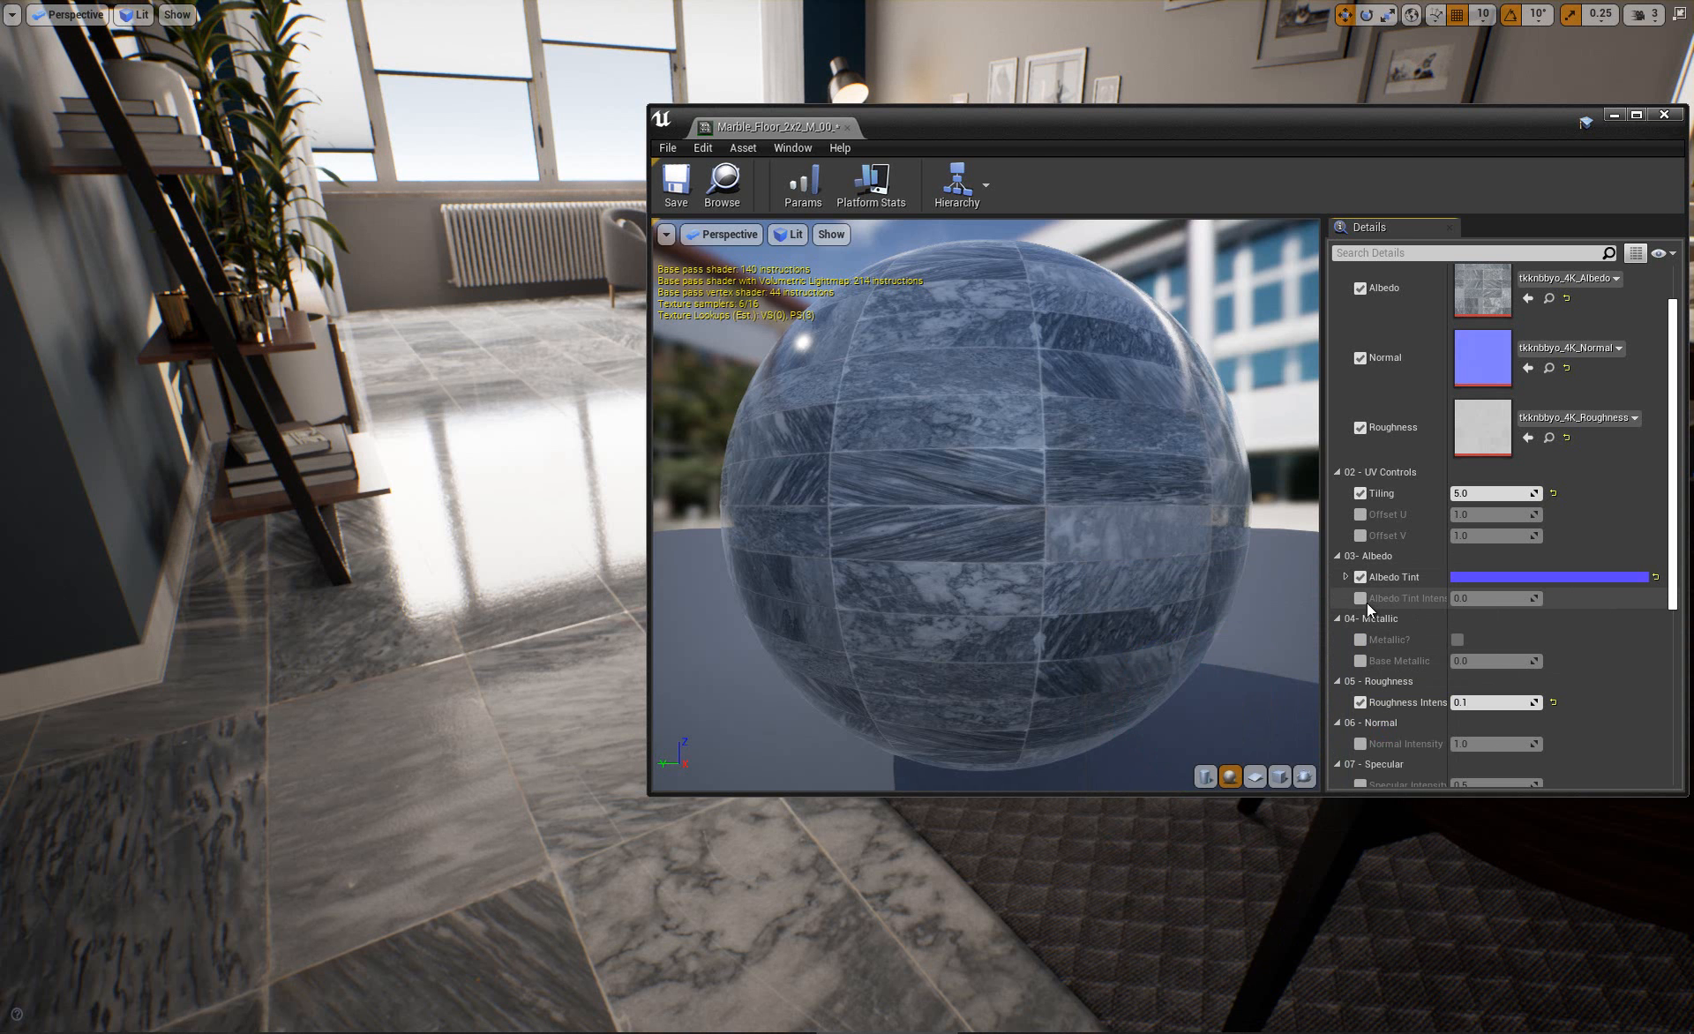
{"action": "left_click", "coordinate": [1360, 598]}
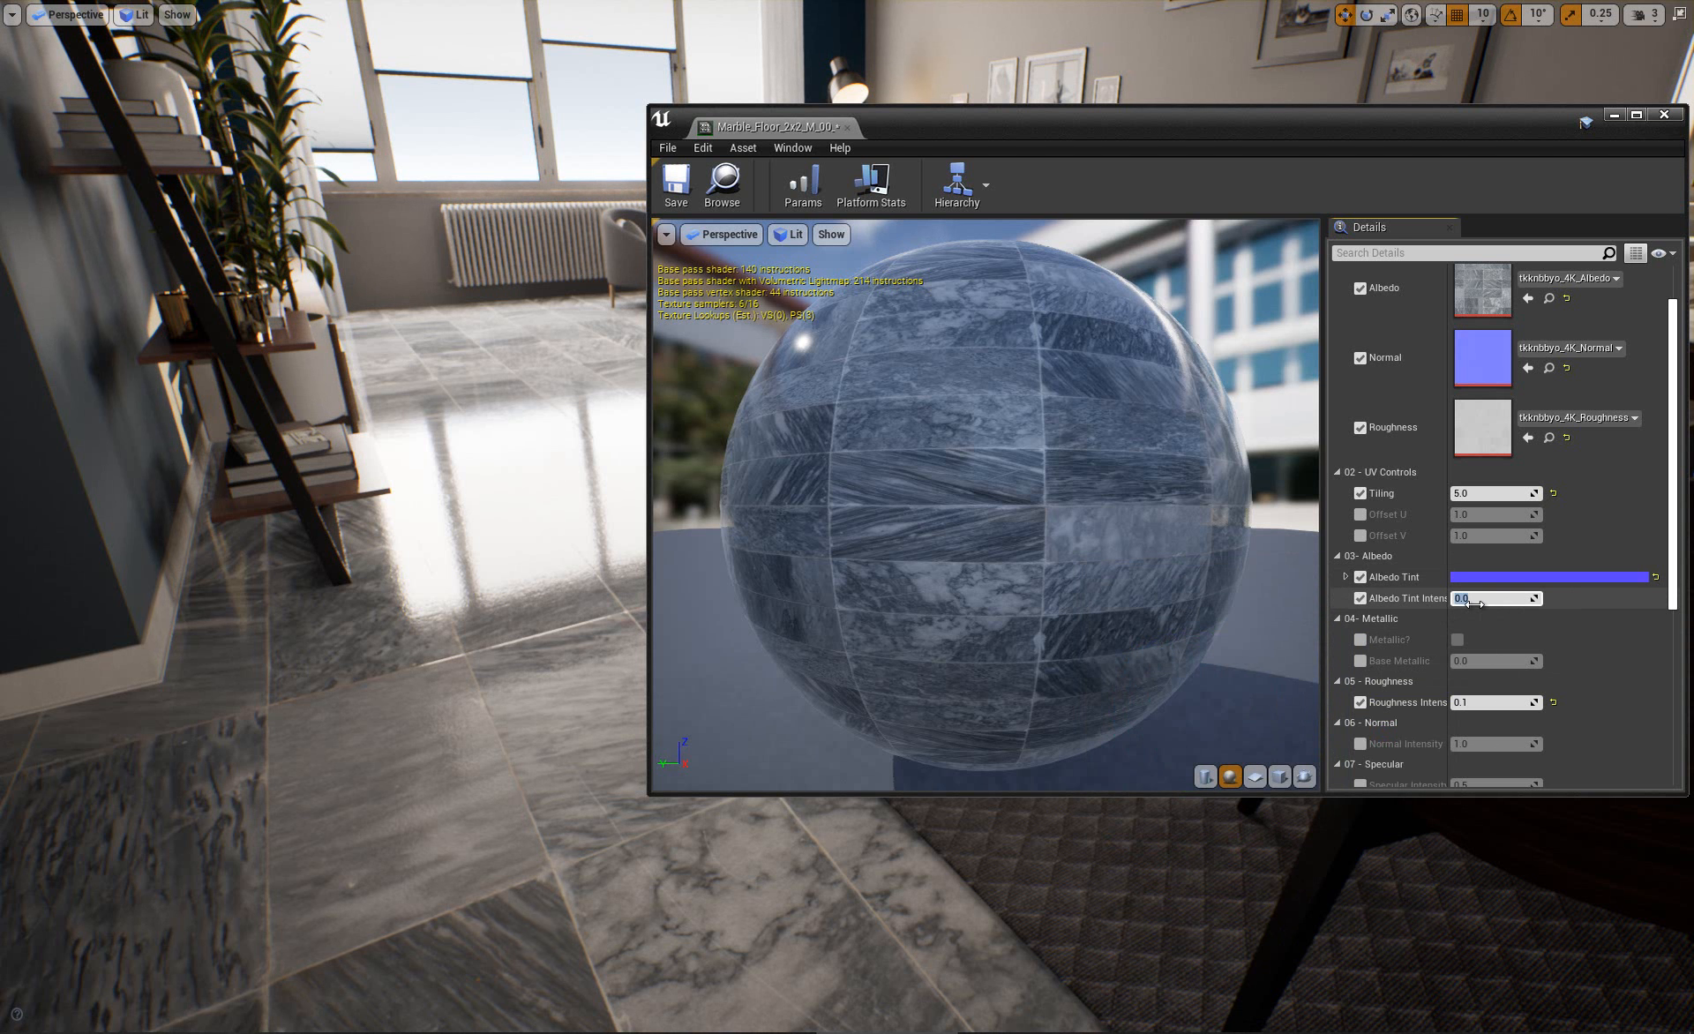
{"action": "type", "text": "0.1"}
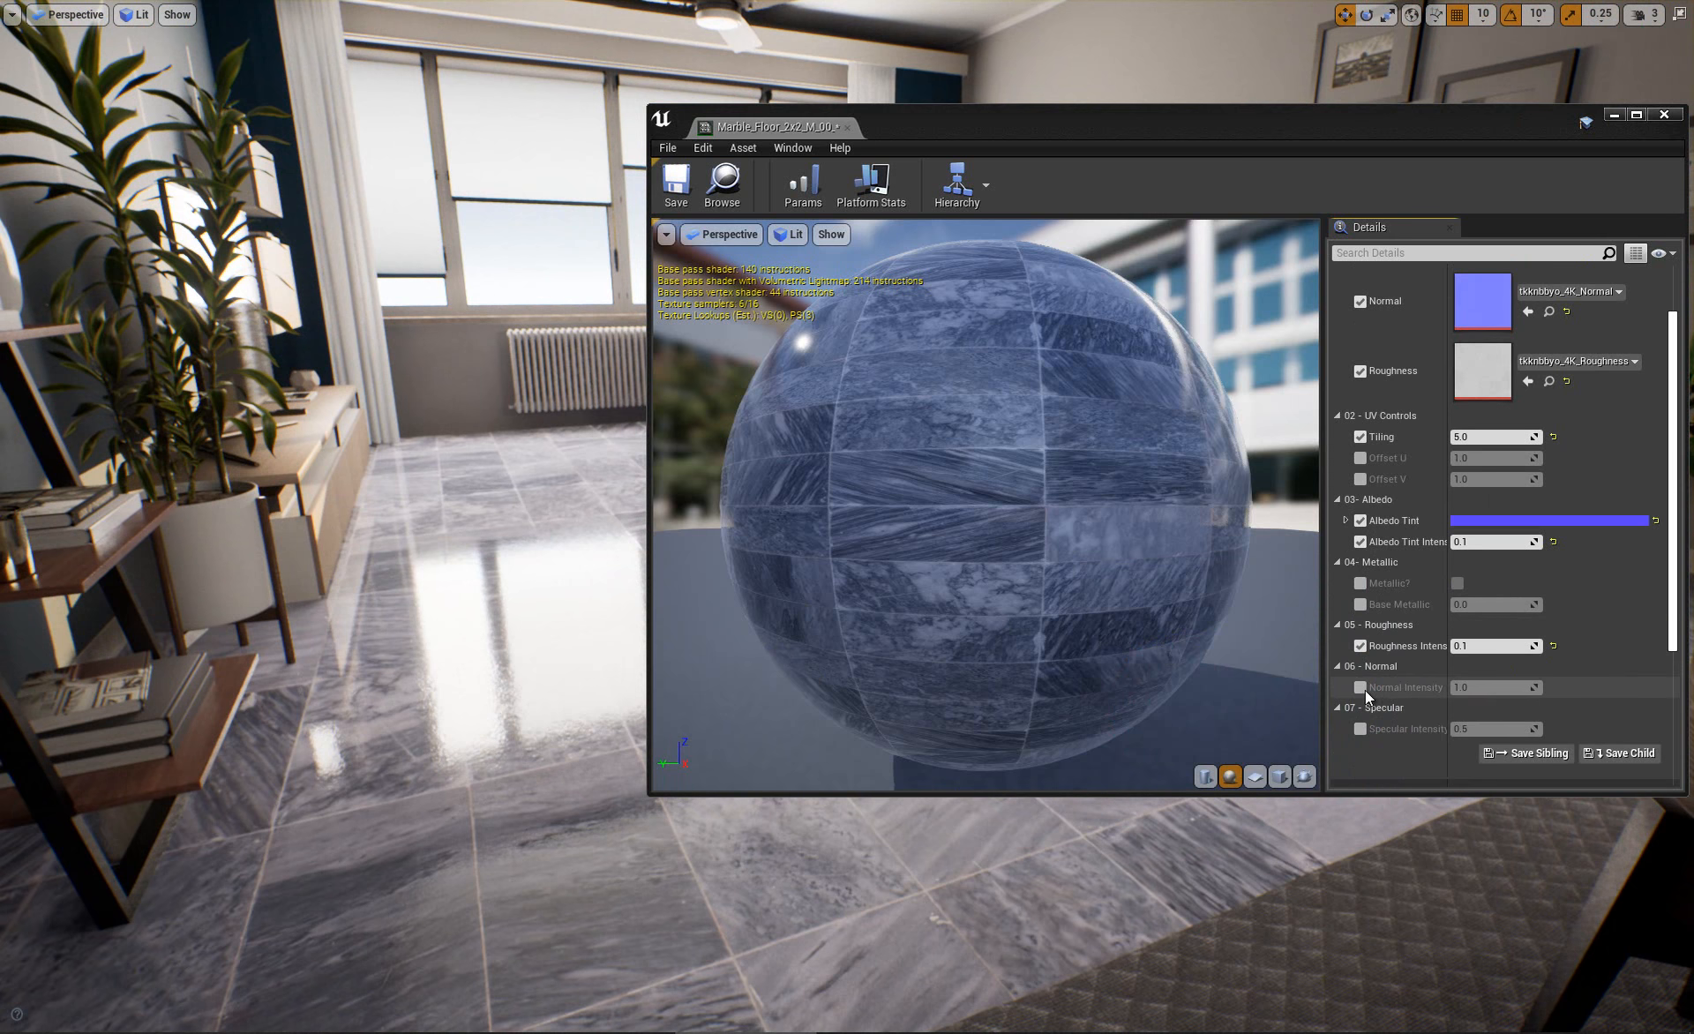
Enable Normal Intensity on the Marble_Floor instance and set it to 5.0.
{"action": "left_click", "coordinate": [1361, 687]}
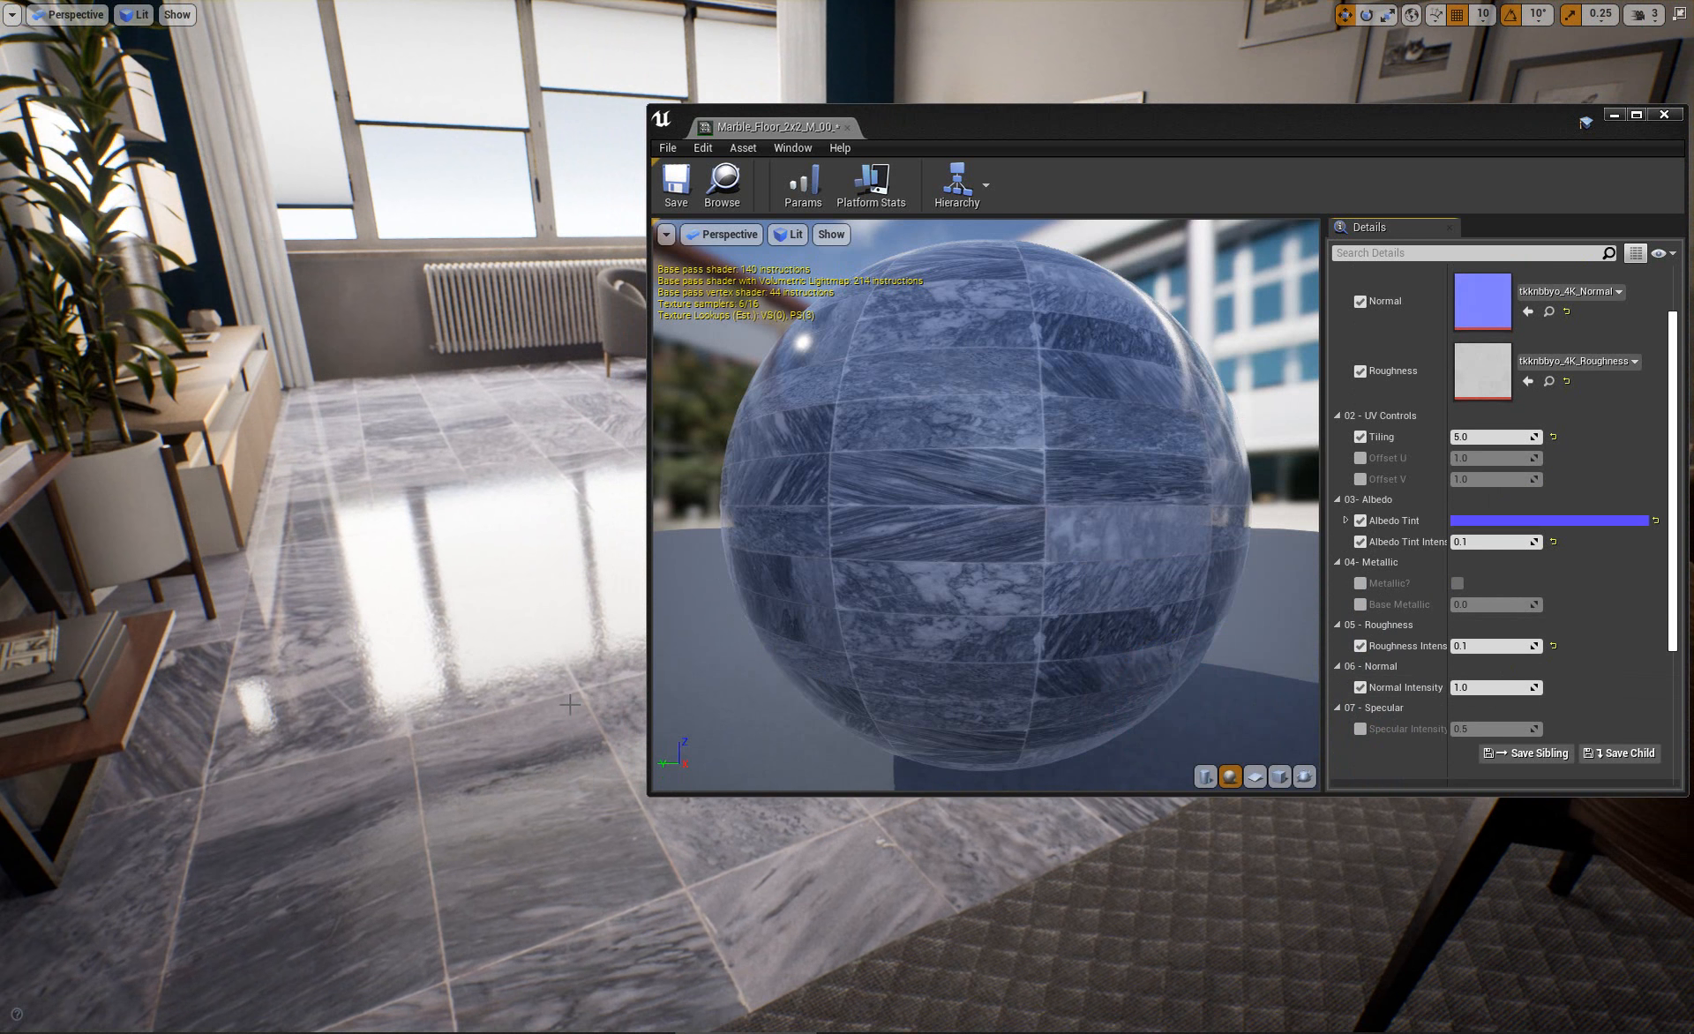
{"action": "mouse_move", "coordinate": [481, 613]}
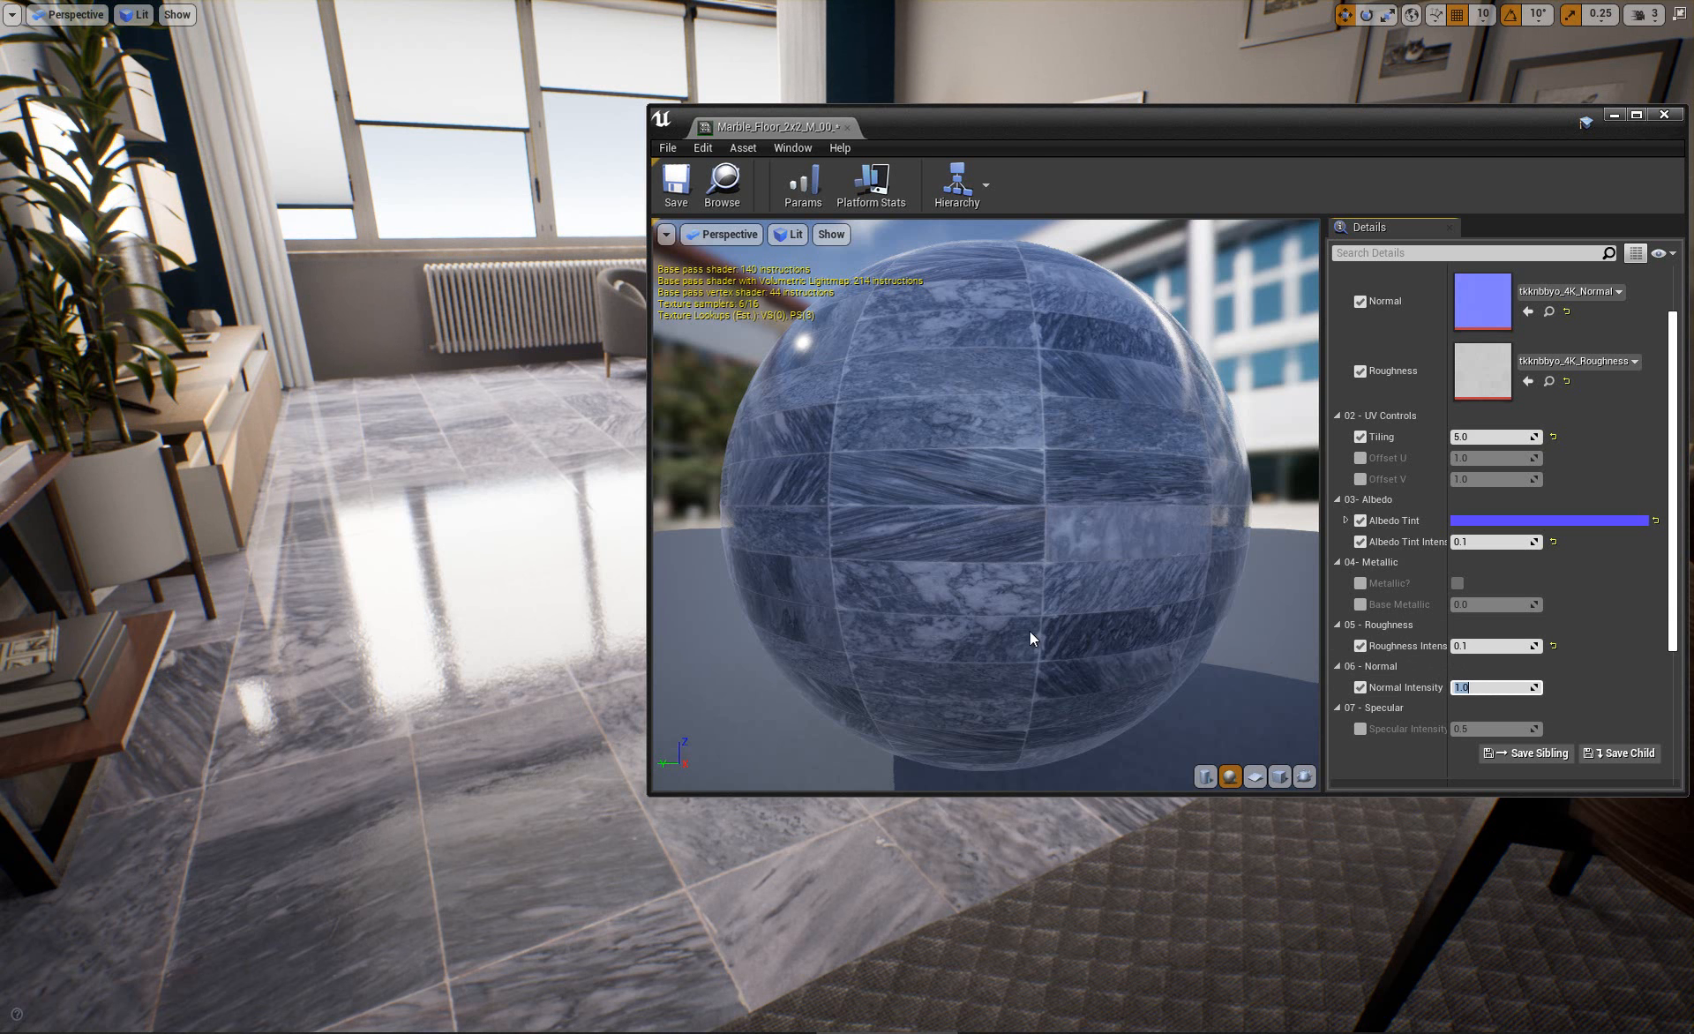
{"action": "type", "text": "5.0"}
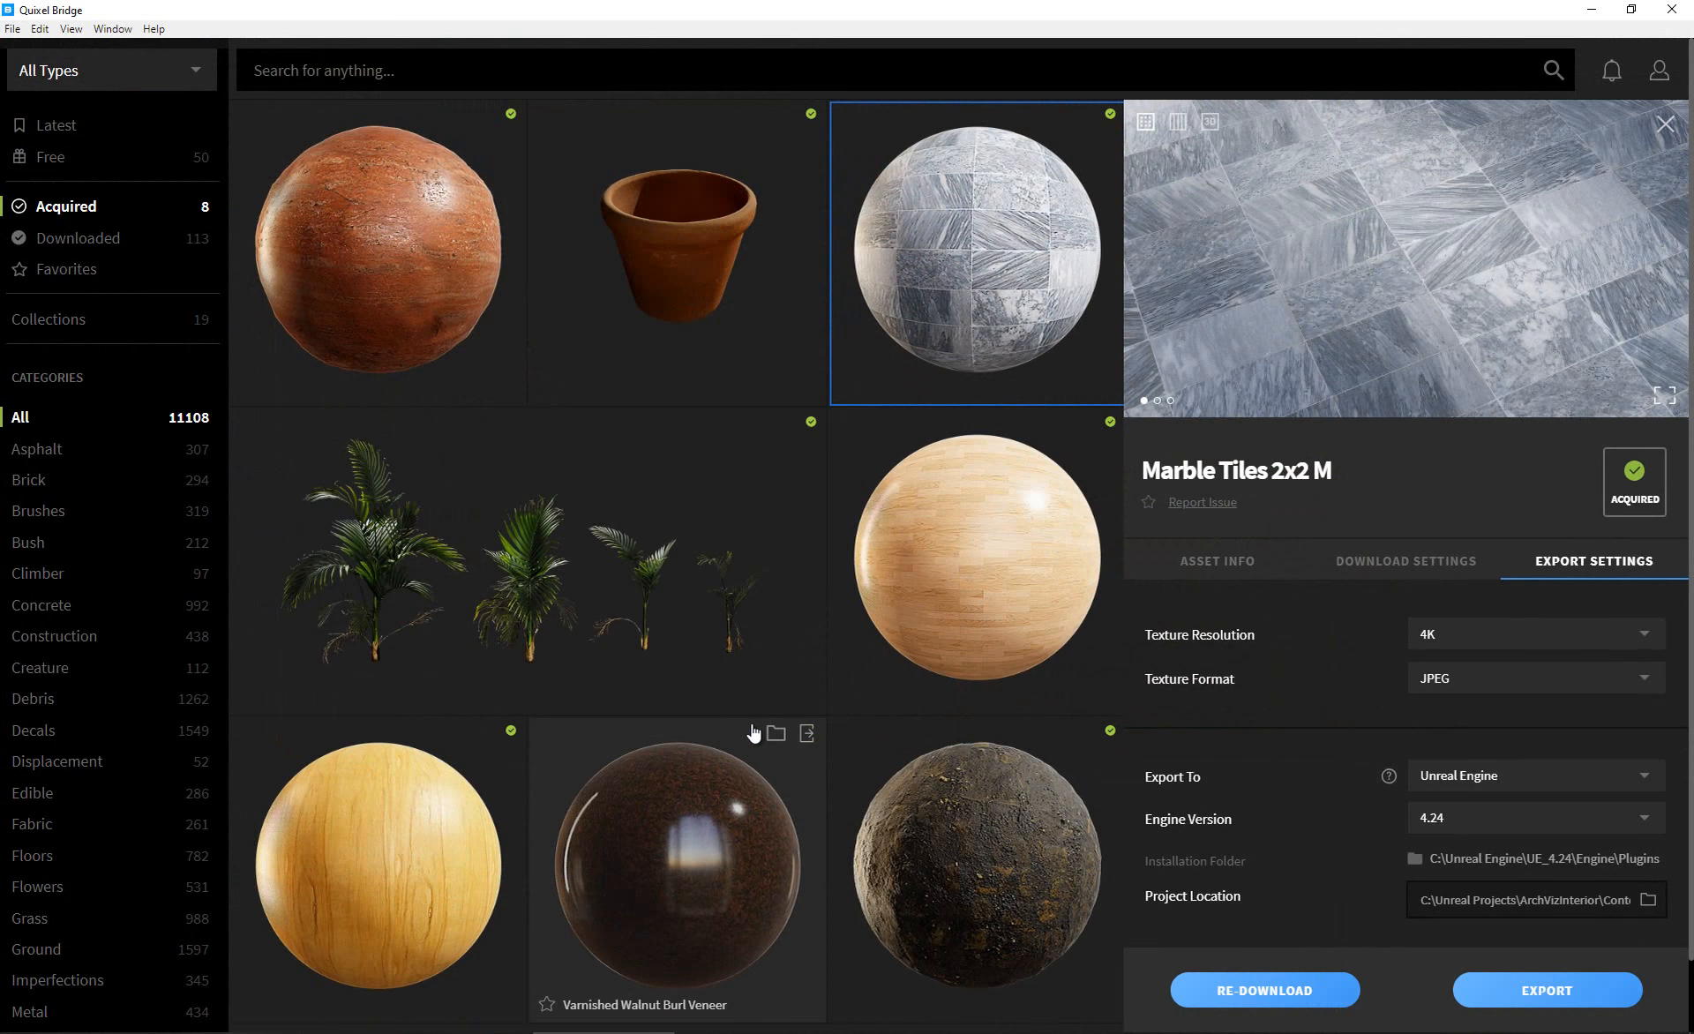
Export the Poplar Veneer 1x2 M surface at 4K JPEG to the Unreal Engine 4.24 project.
{"action": "left_click", "coordinate": [1216, 561]}
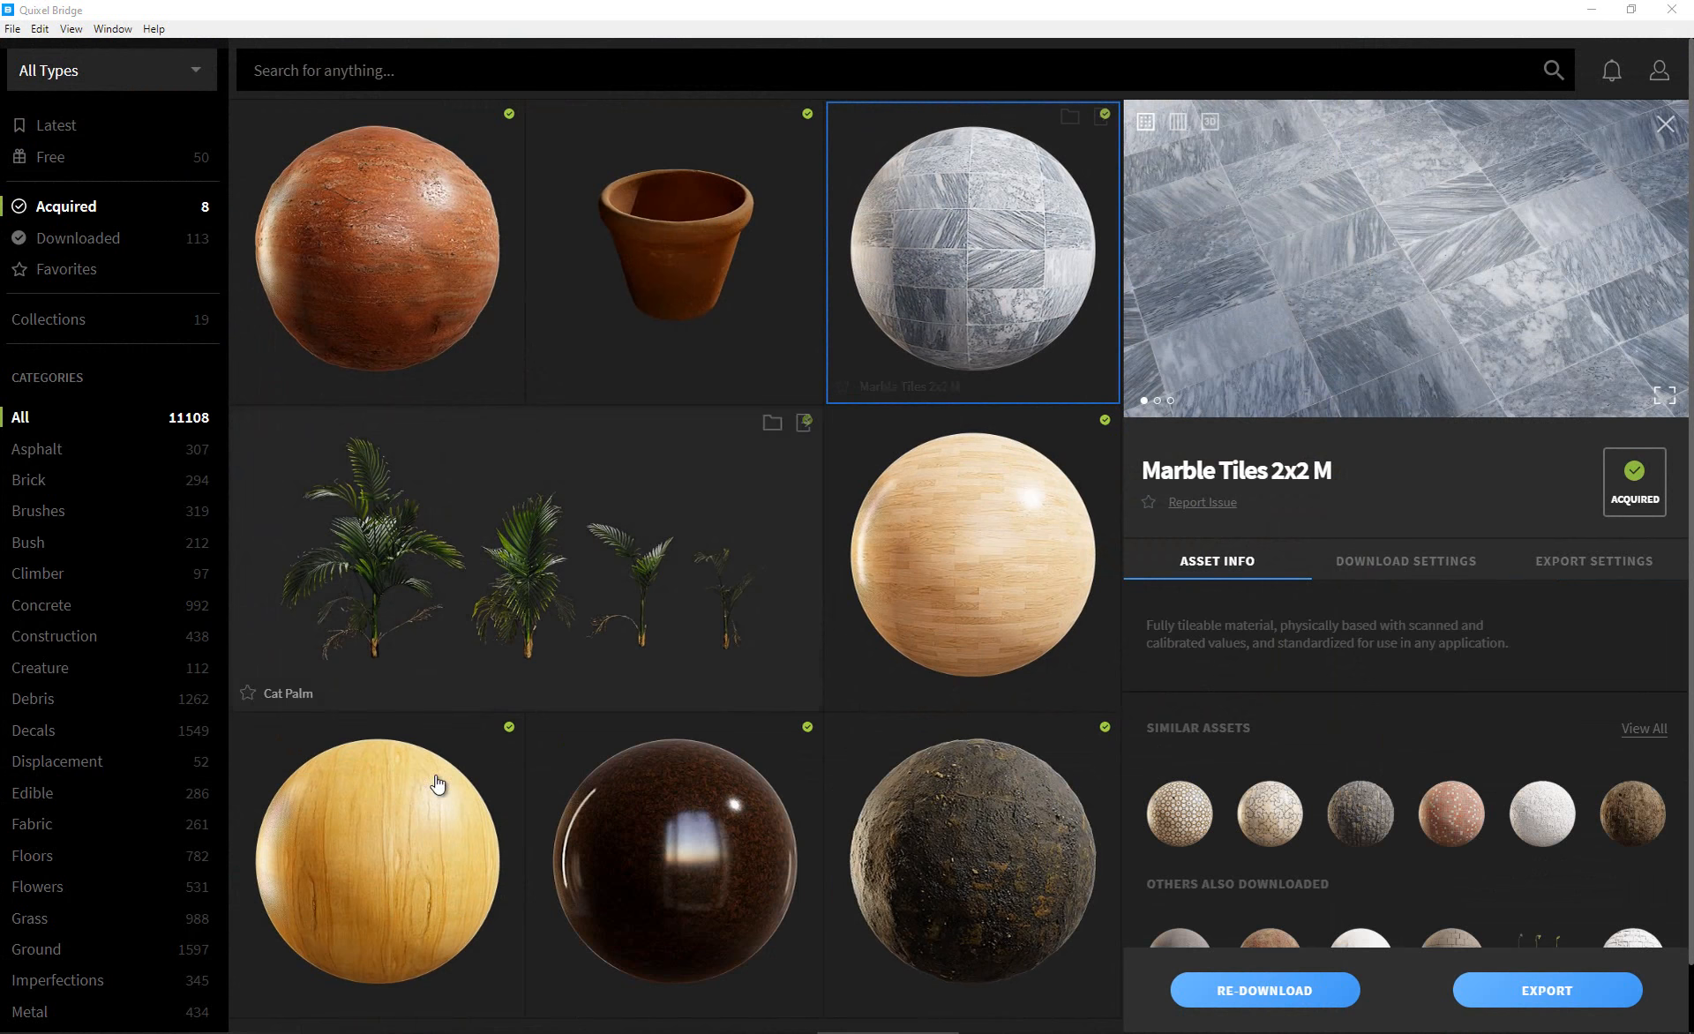
{"action": "left_click", "coordinate": [376, 860]}
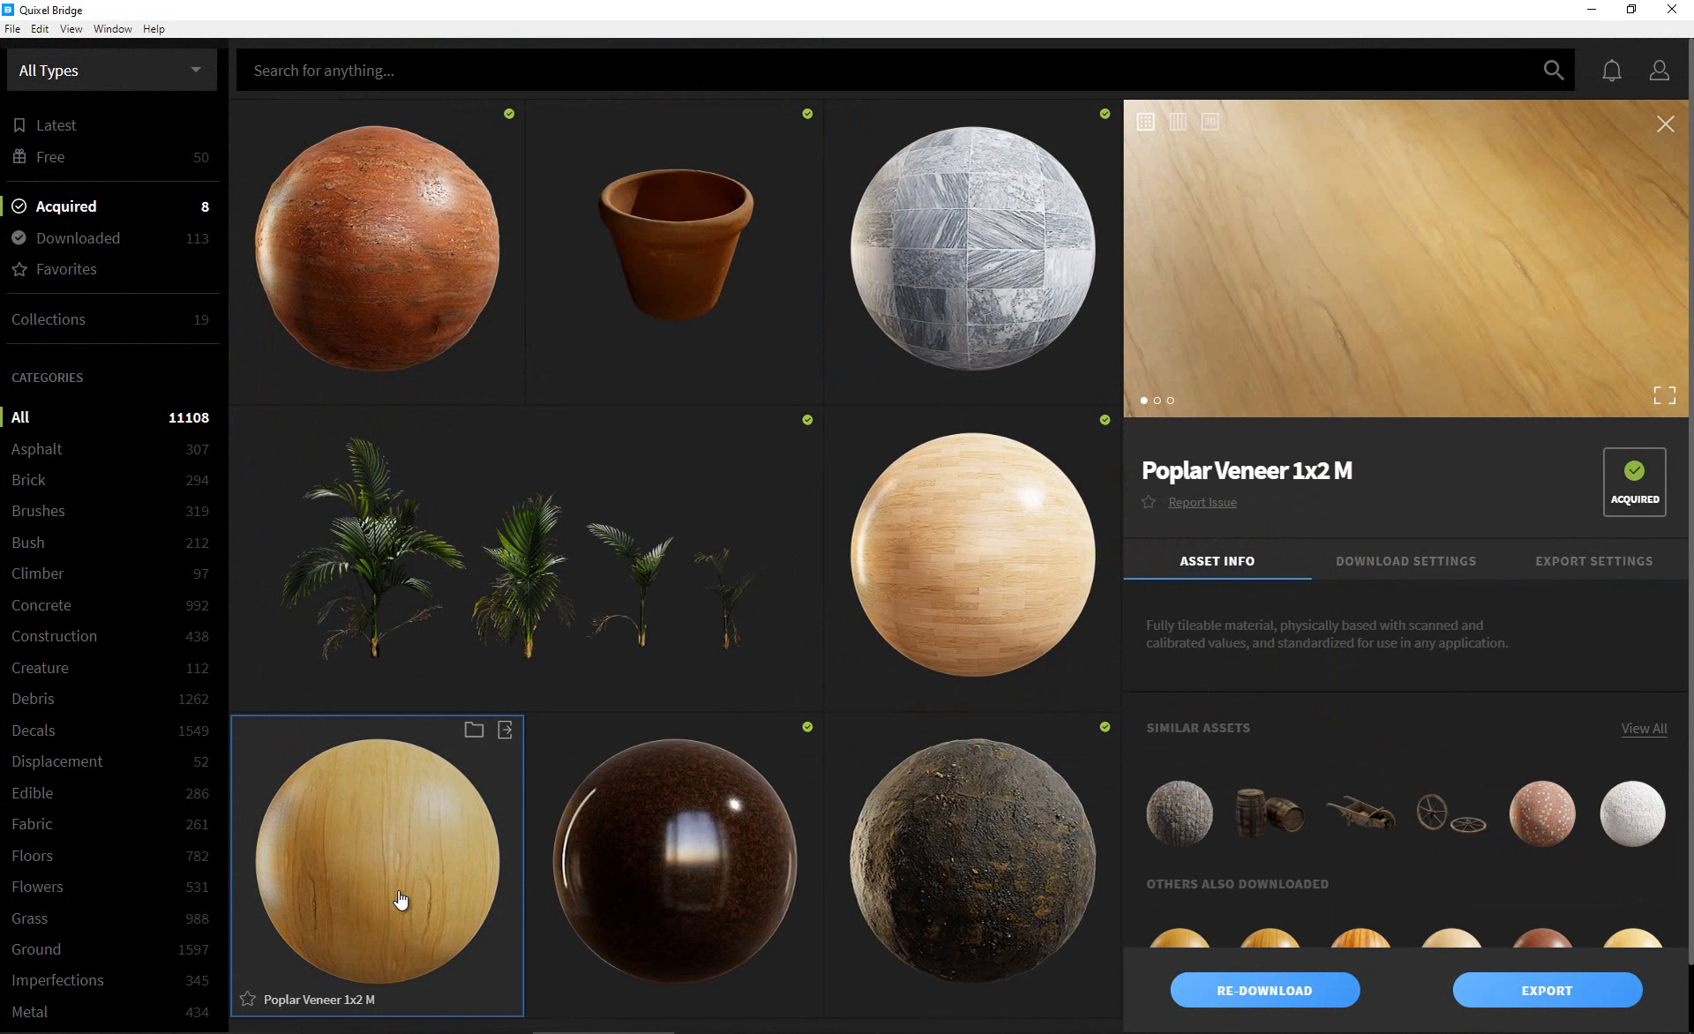
{"action": "mouse_move", "coordinate": [108, 859]}
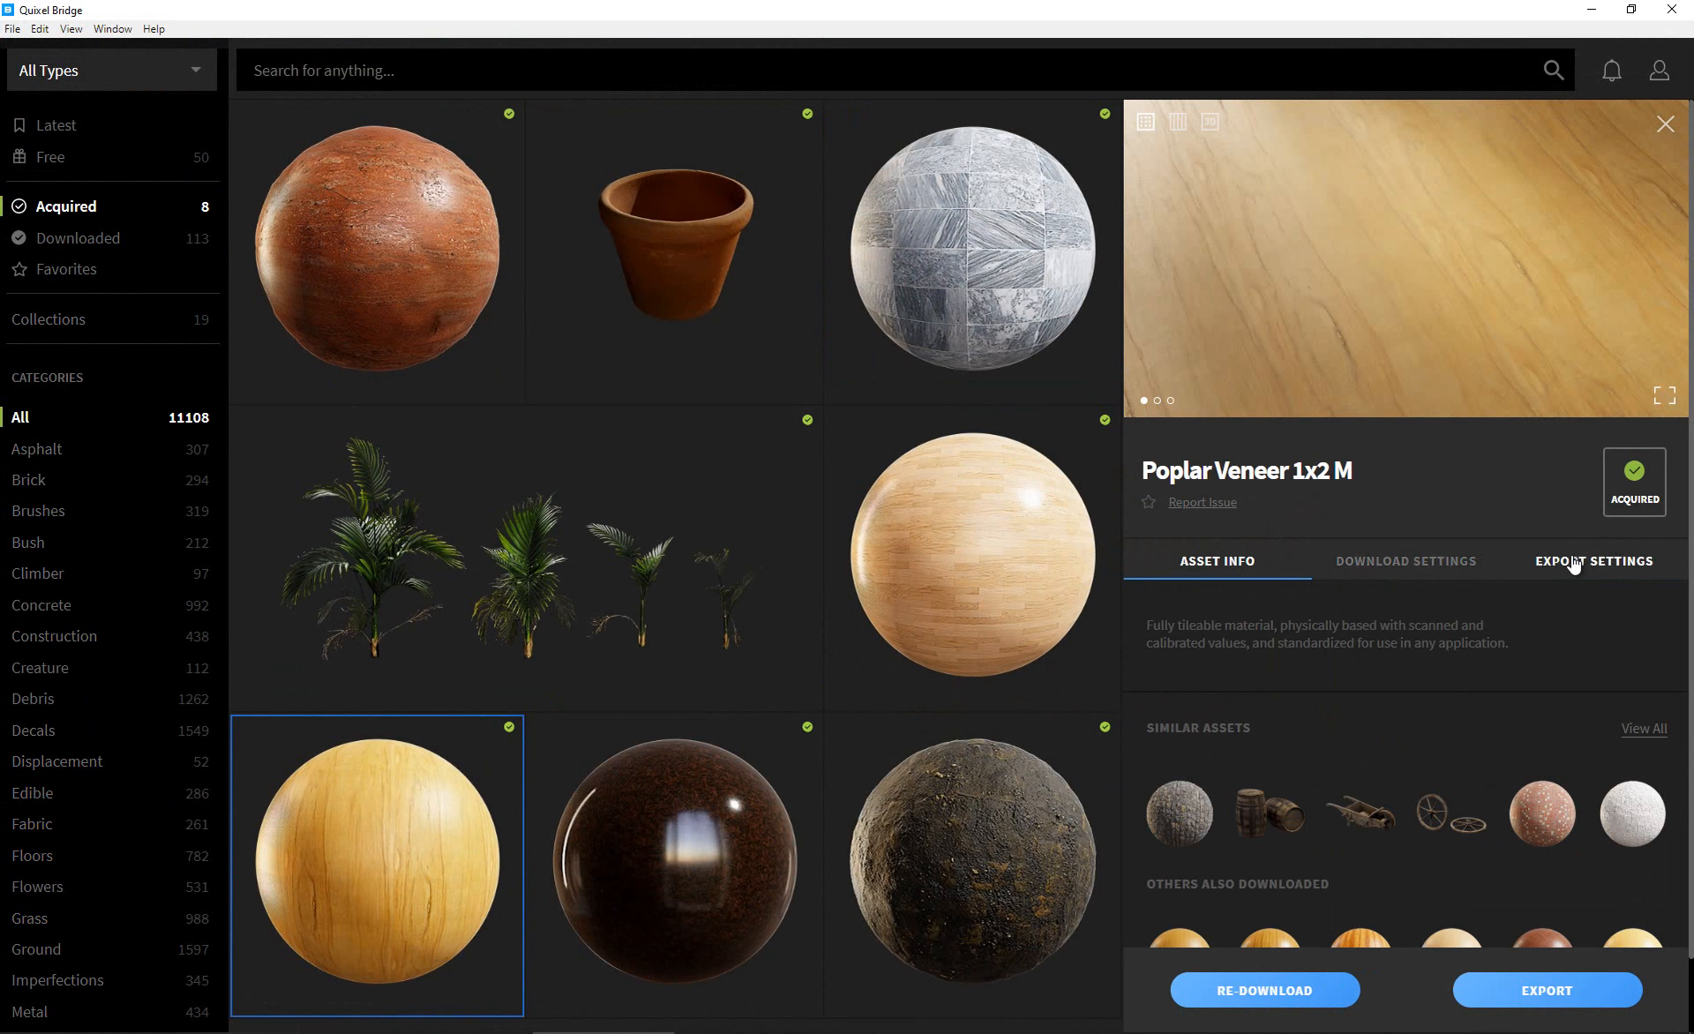
{"action": "left_click", "coordinate": [1588, 559]}
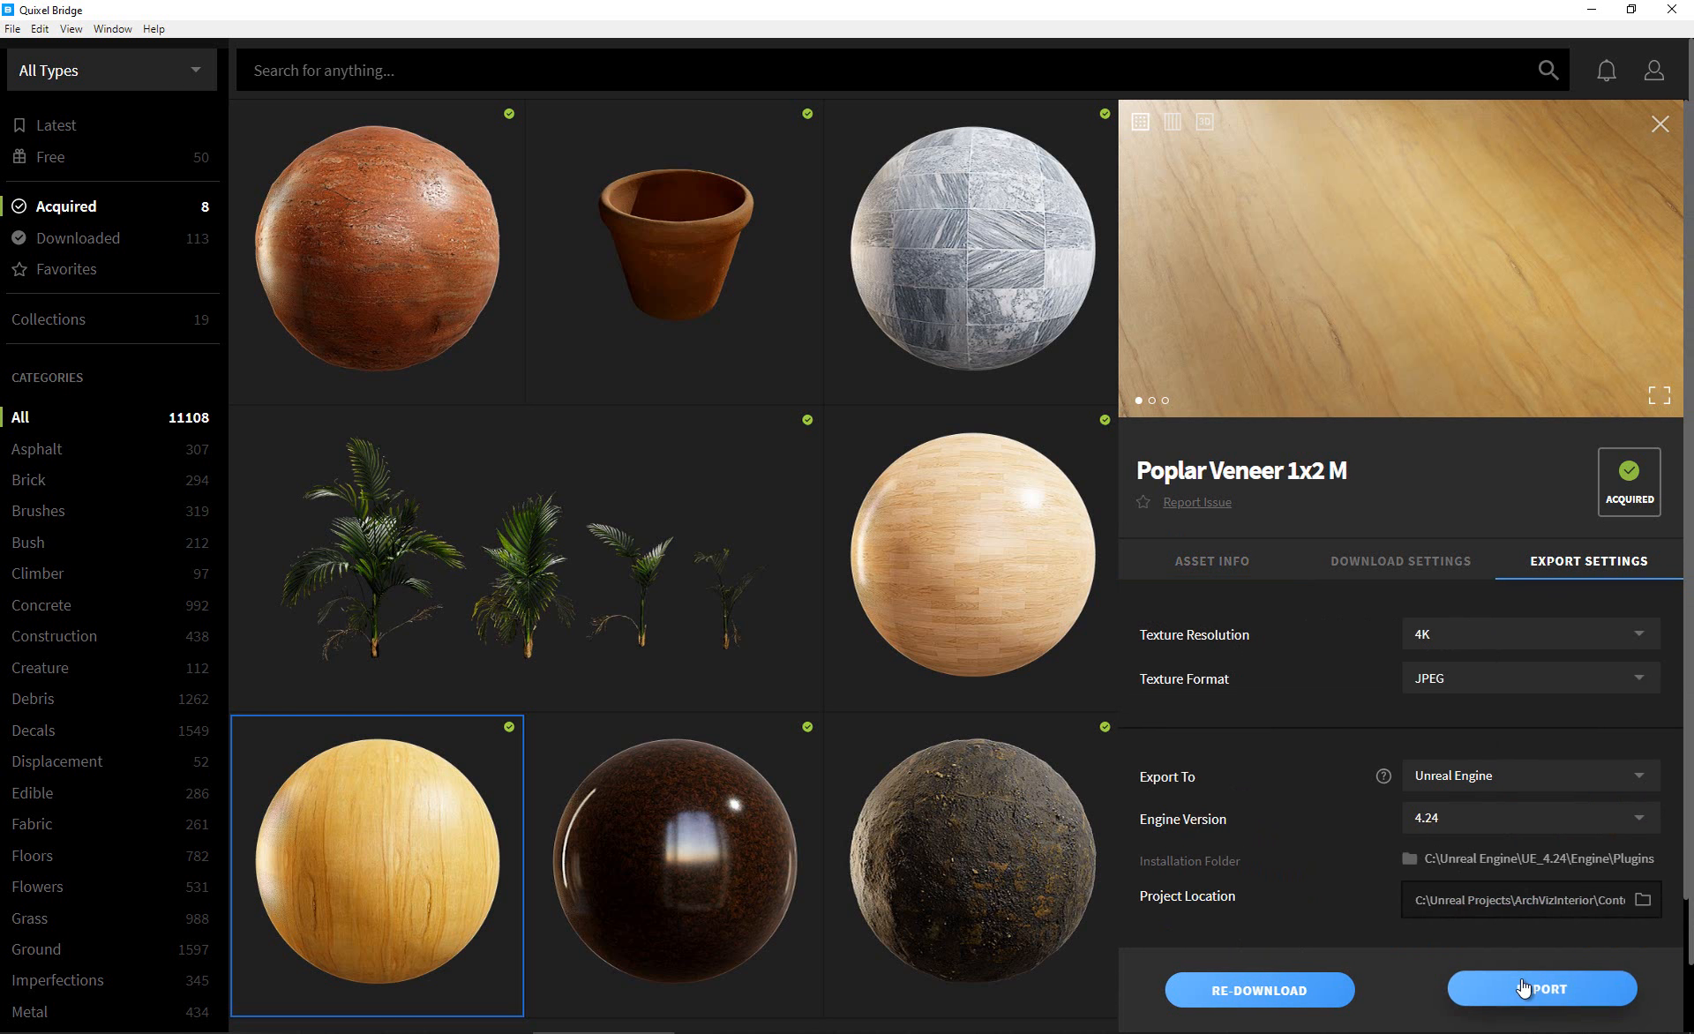
{"action": "left_click", "coordinate": [1543, 988]}
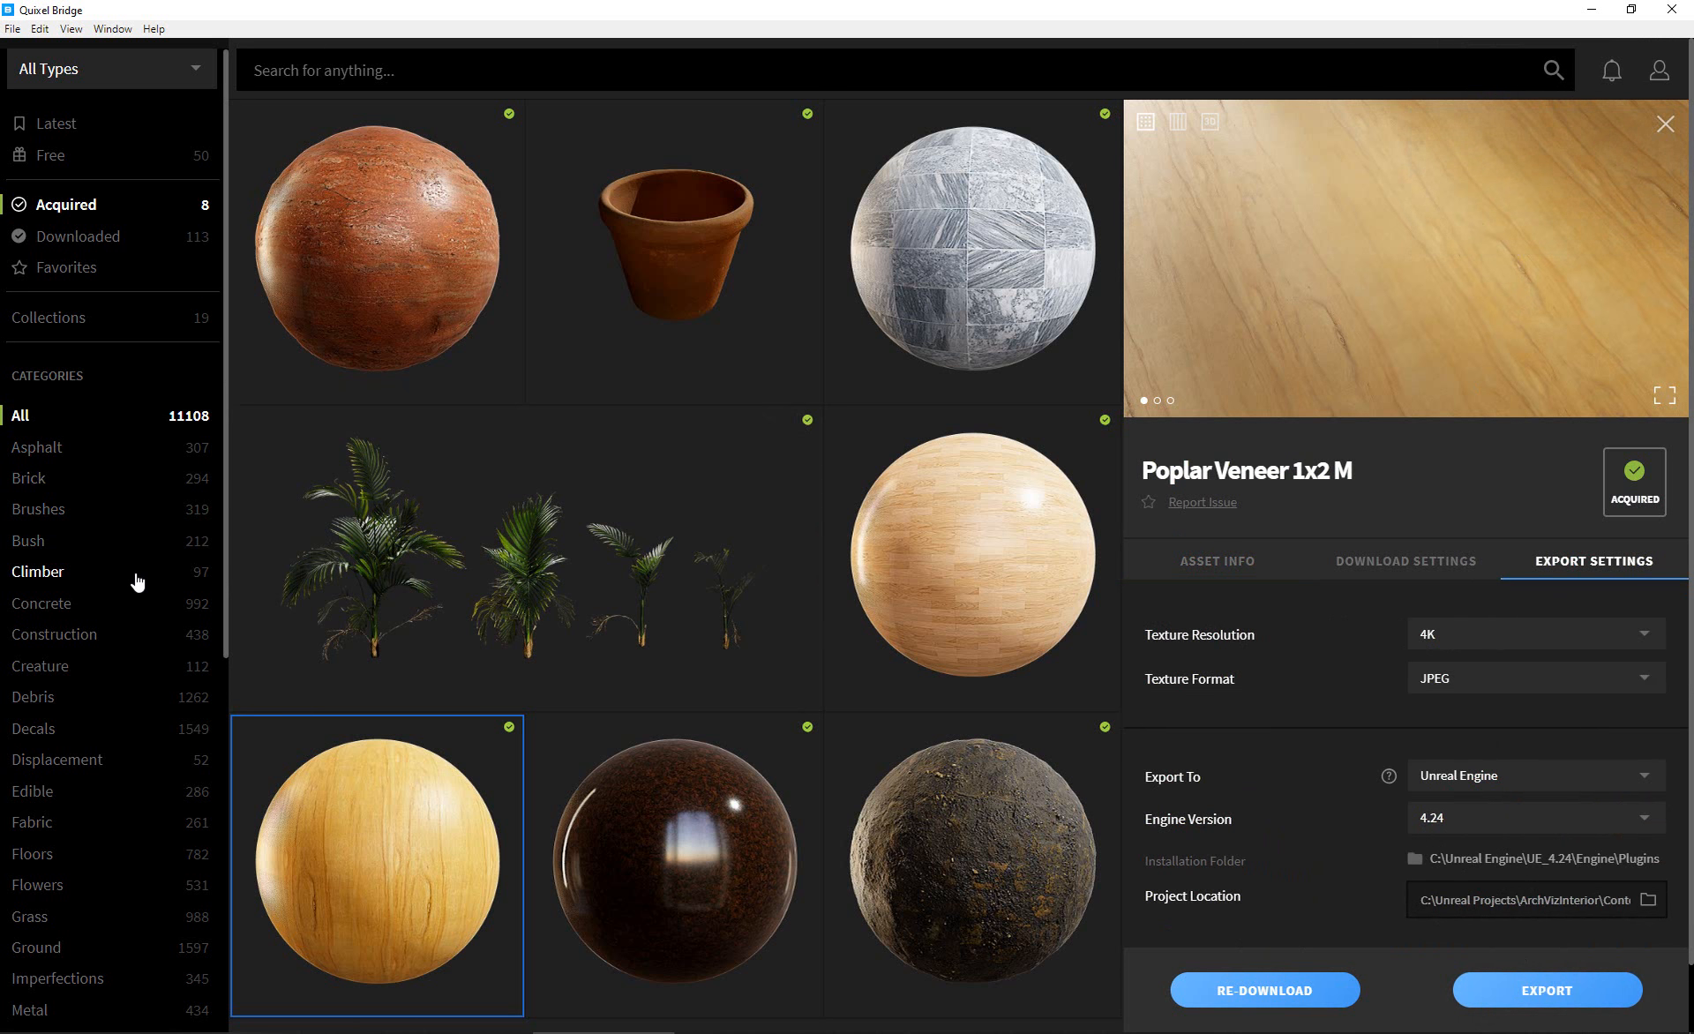
{"action": "scroll", "scroll_direction": "down", "scroll_amount": 3}
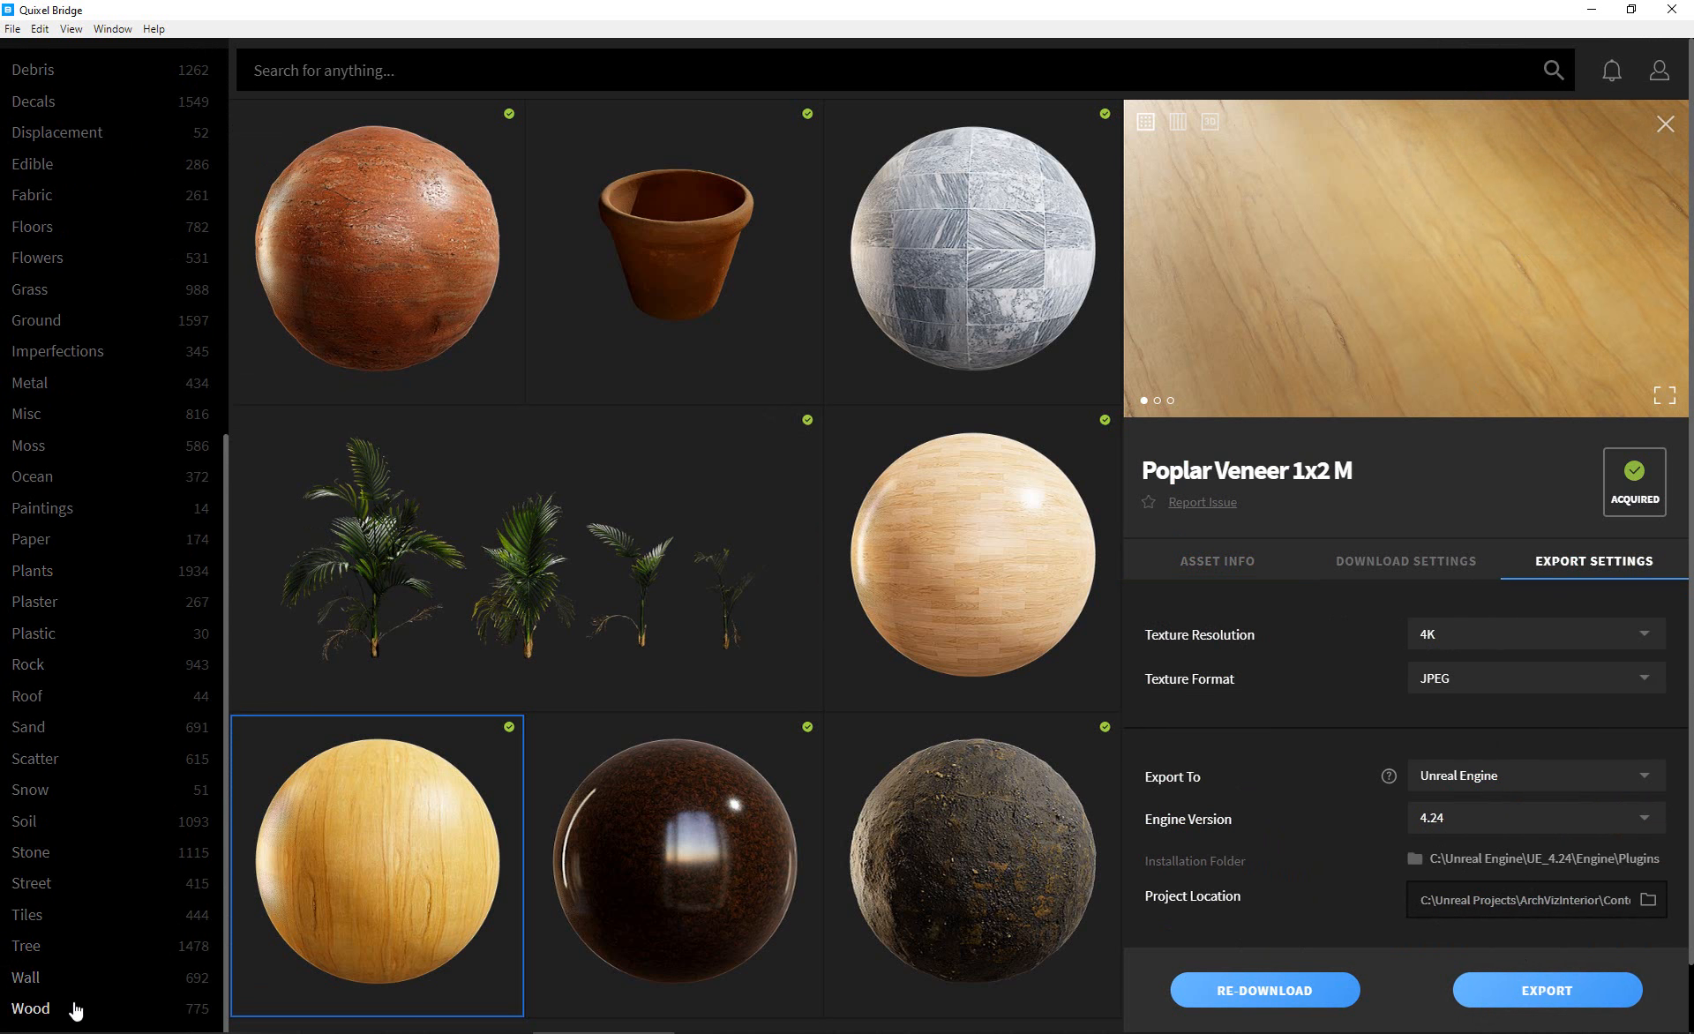
Filter to wall surfaces and download Moldy Plaster Wall at 4K with the Unreal 4 preset.
{"action": "left_click", "coordinate": [30, 985]}
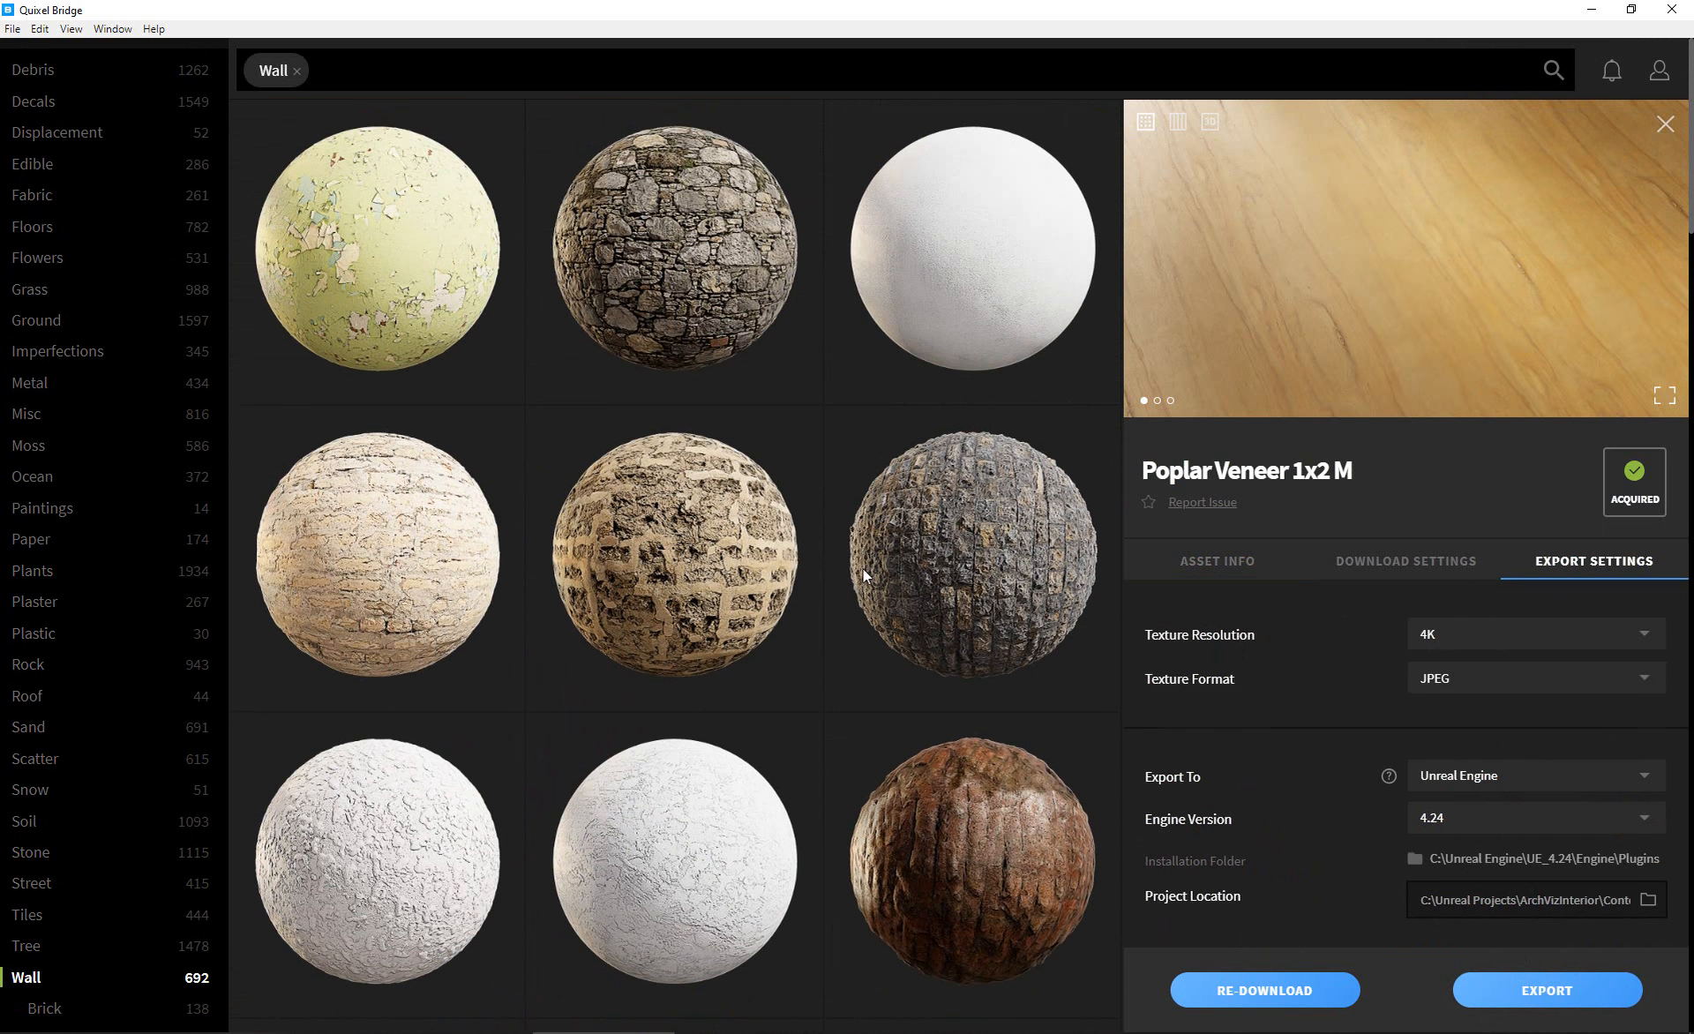
{"action": "scroll", "scroll_direction": "down", "scroll_amount": 3}
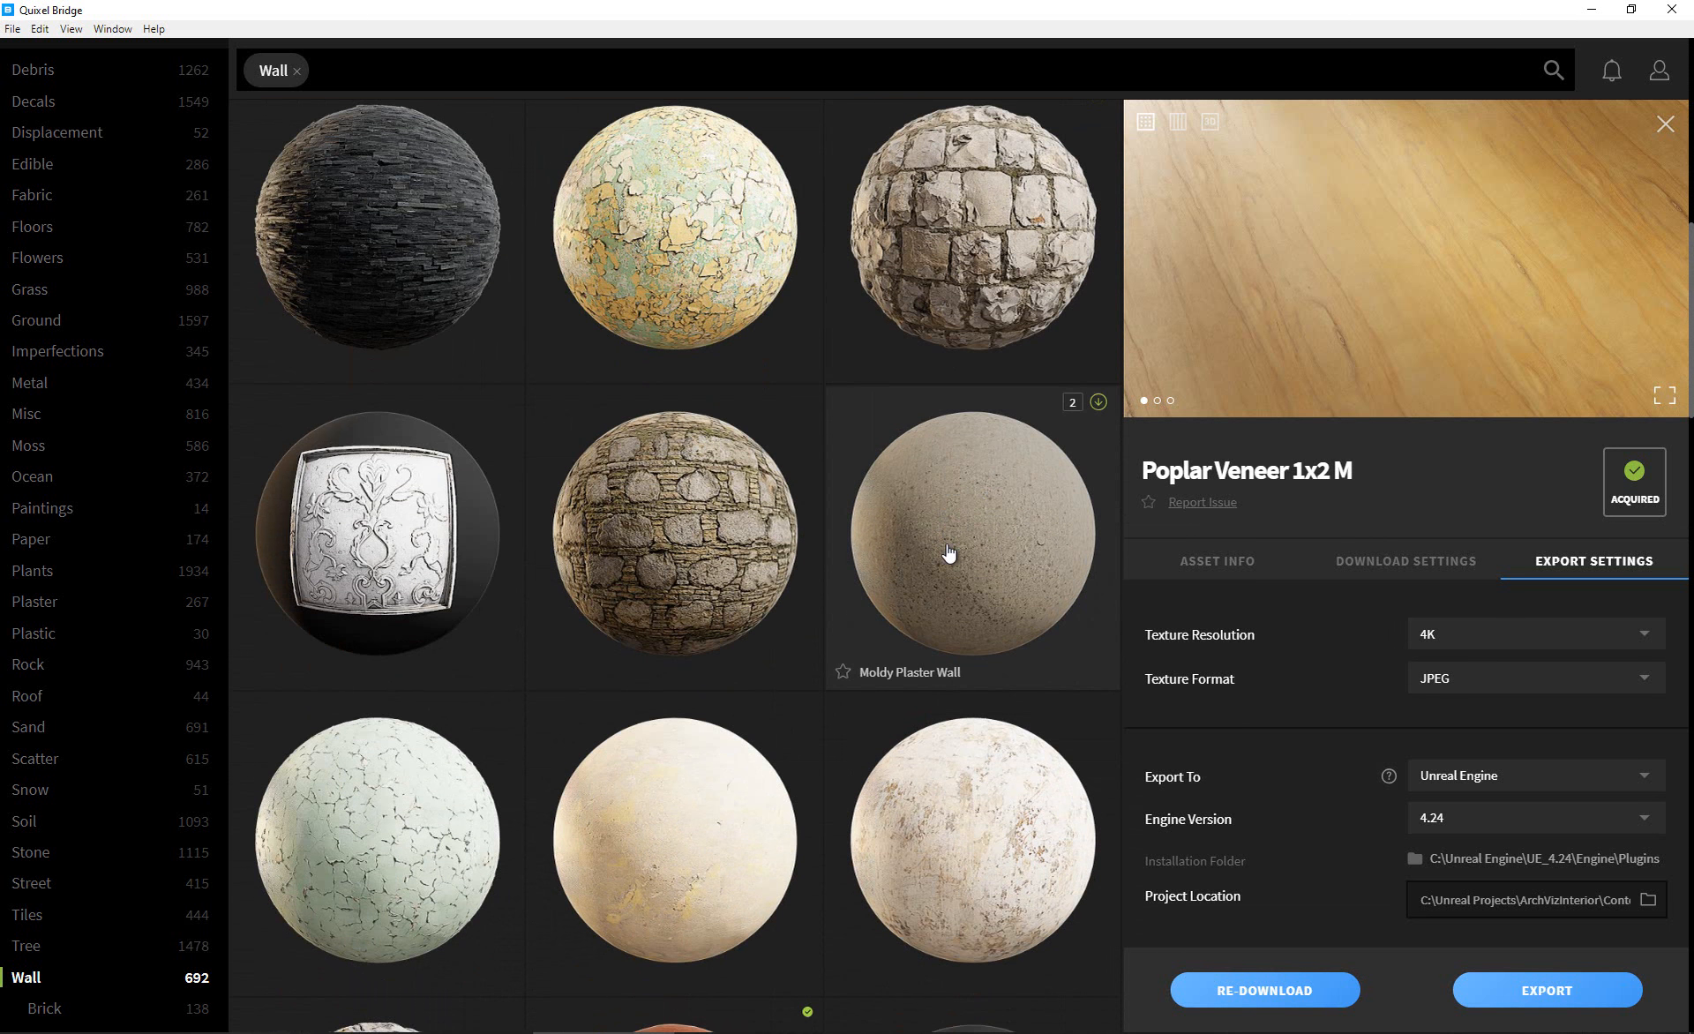
{"action": "left_click", "coordinate": [969, 536]}
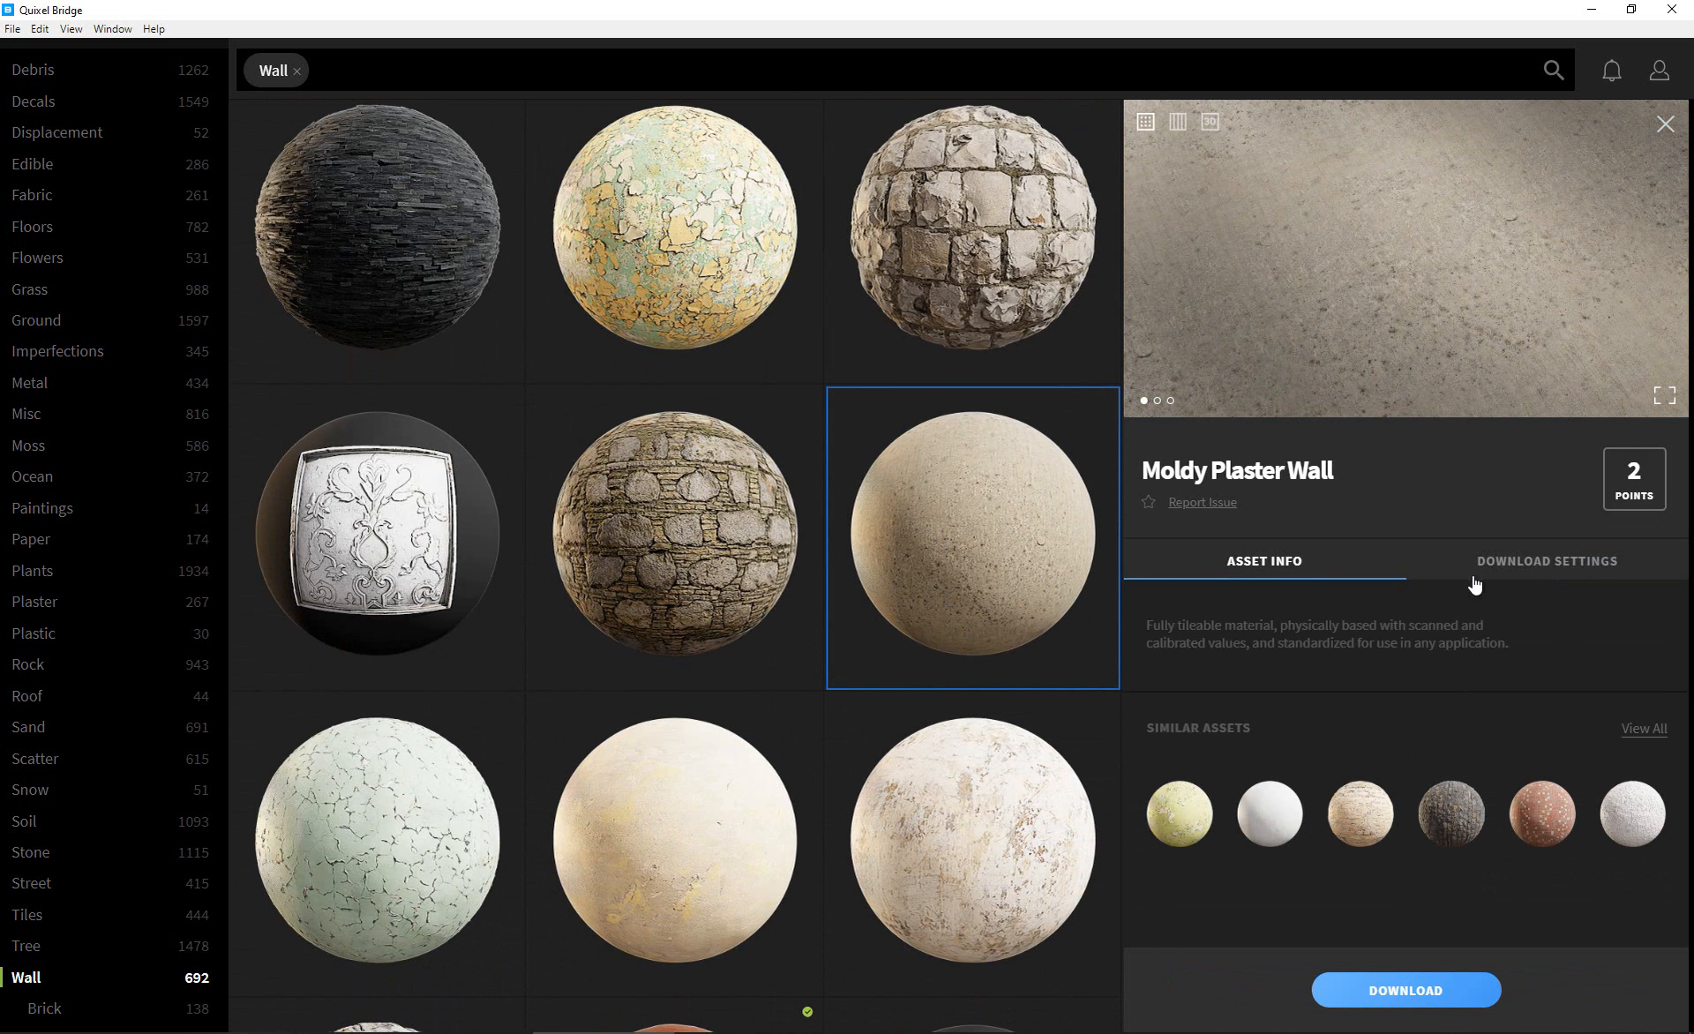
{"action": "left_click", "coordinate": [1546, 562]}
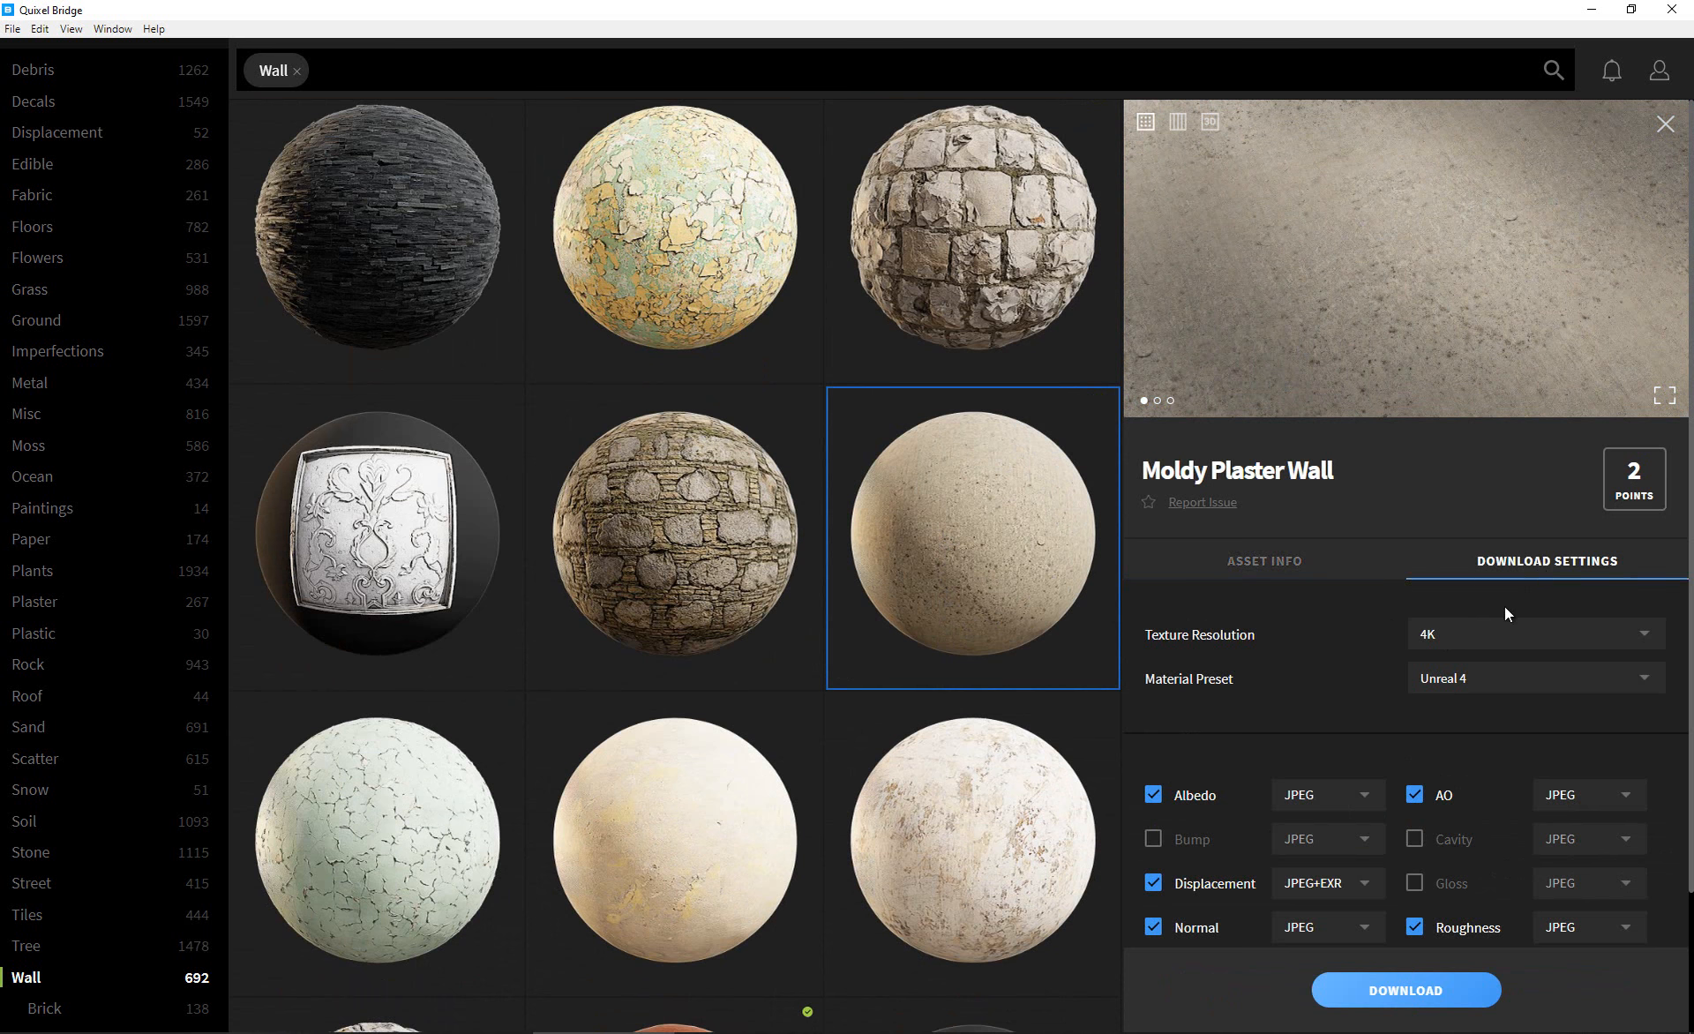
{"action": "mouse_move", "coordinate": [1525, 632]}
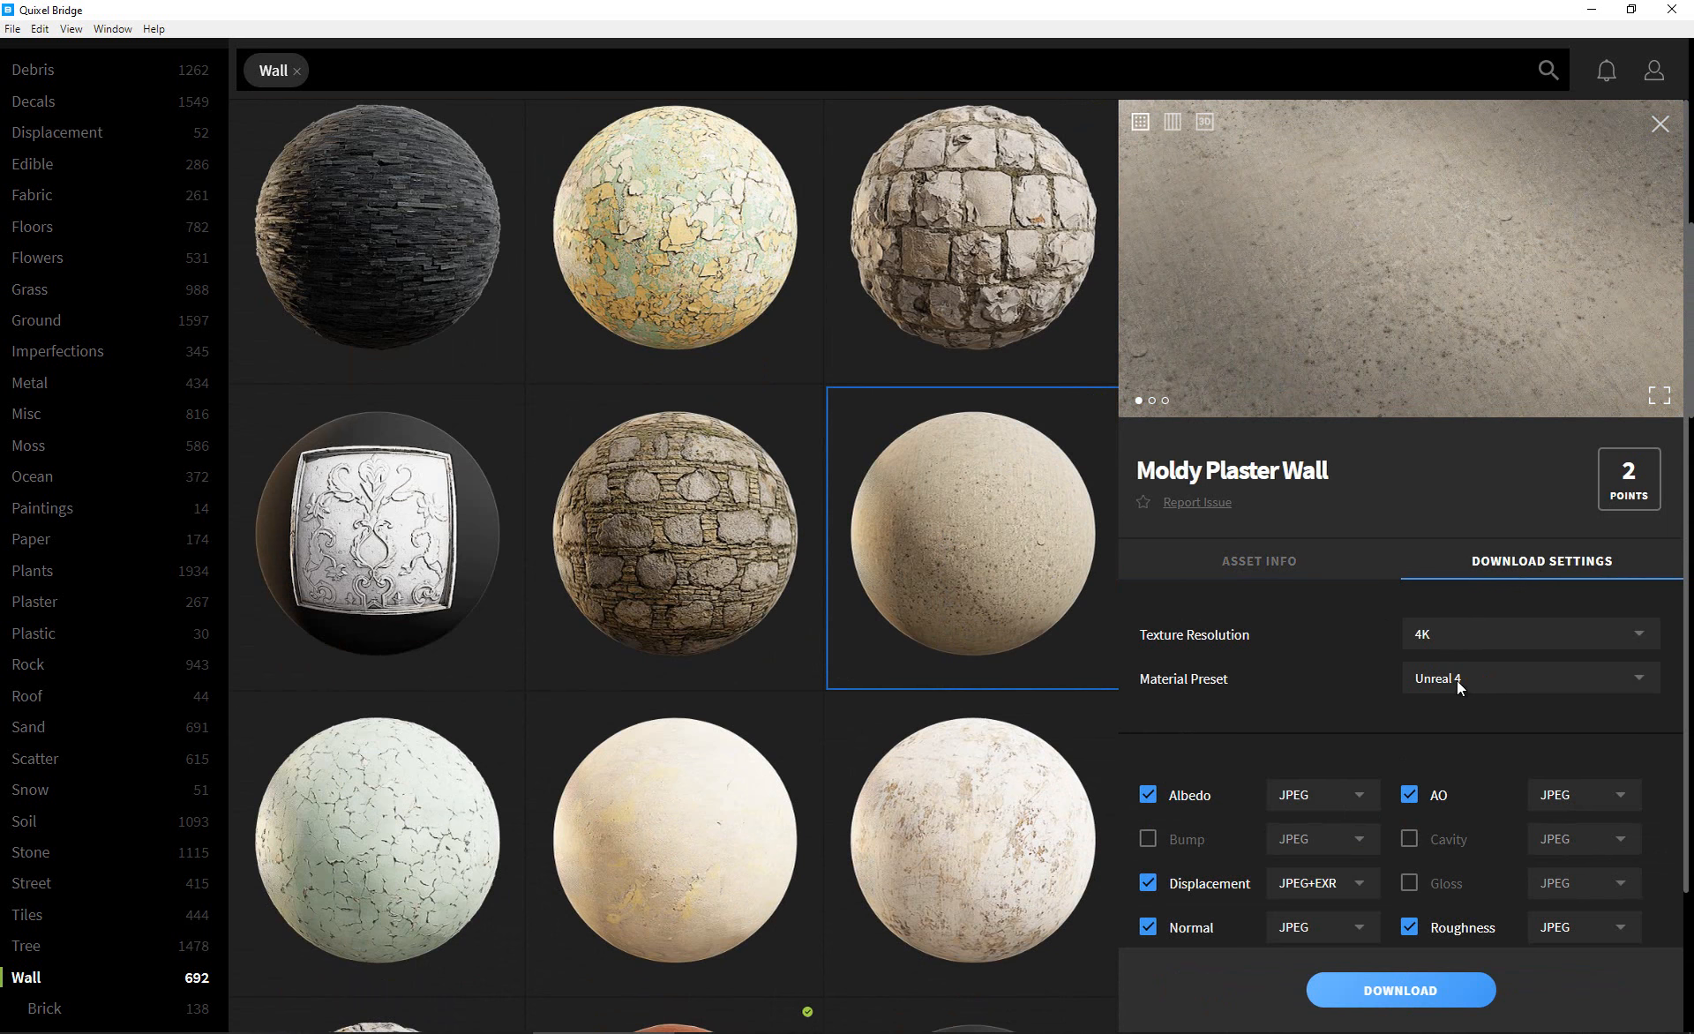
{"action": "mouse_move", "coordinate": [1400, 988]}
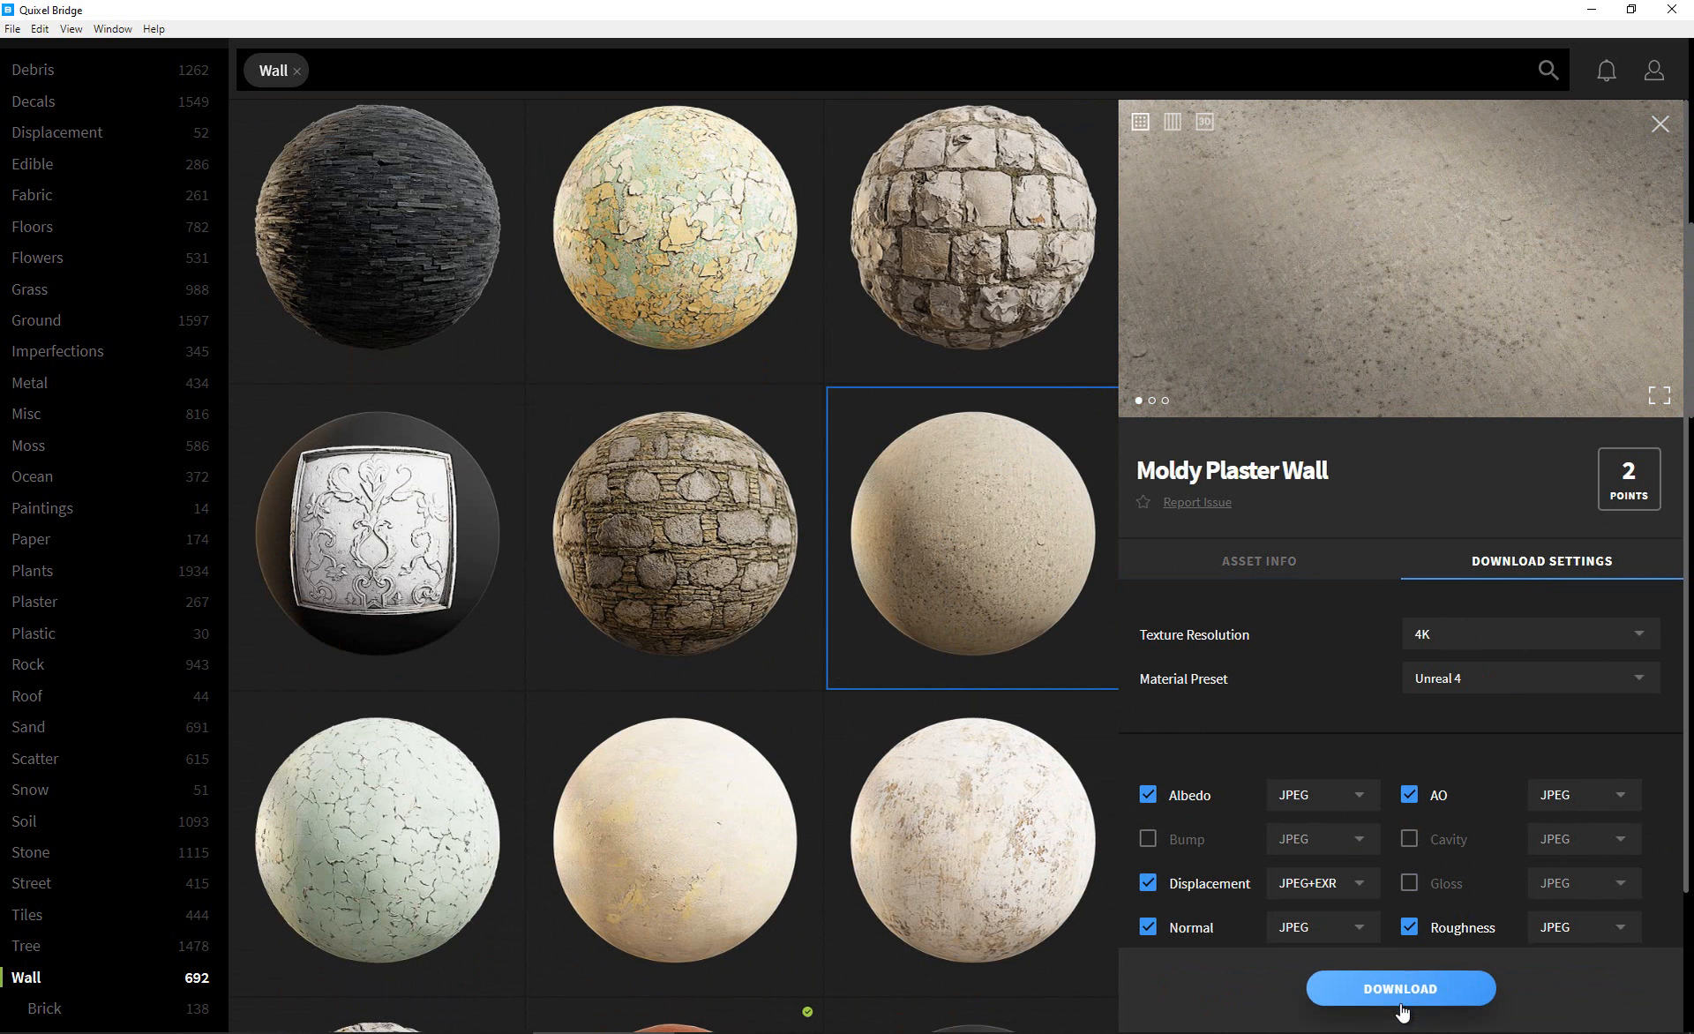
{"action": "left_click", "coordinate": [1400, 988]}
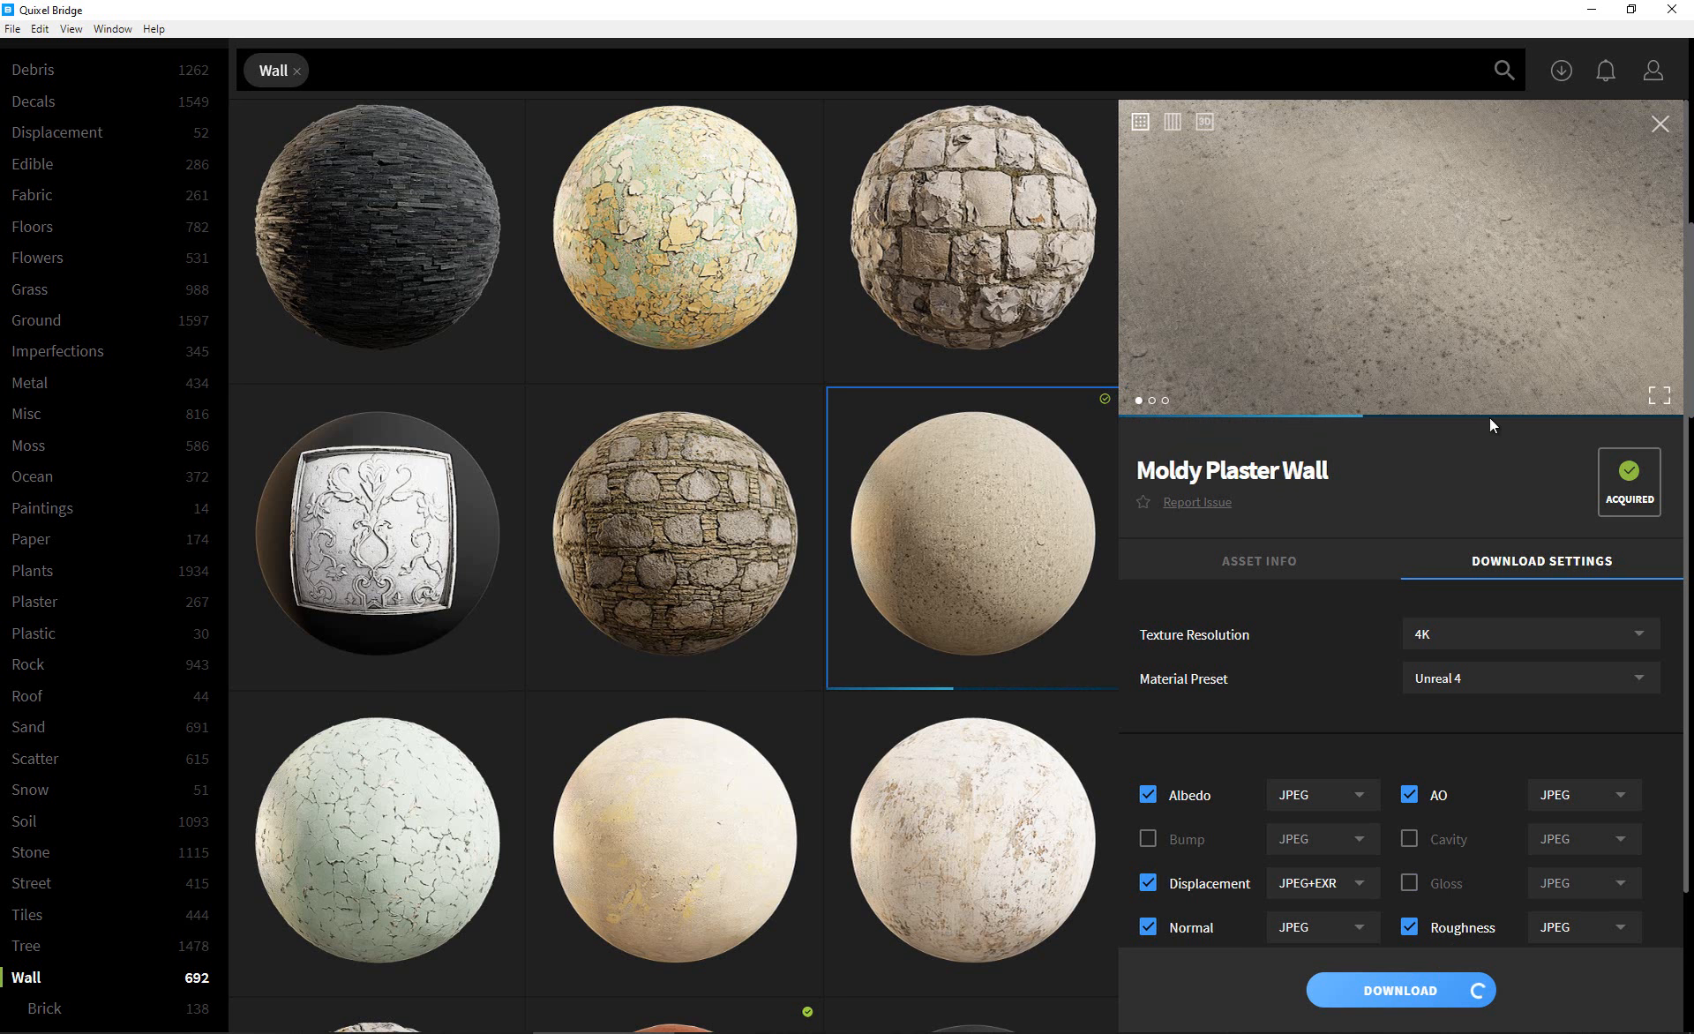
{"action": "mouse_move", "coordinate": [1610, 563]}
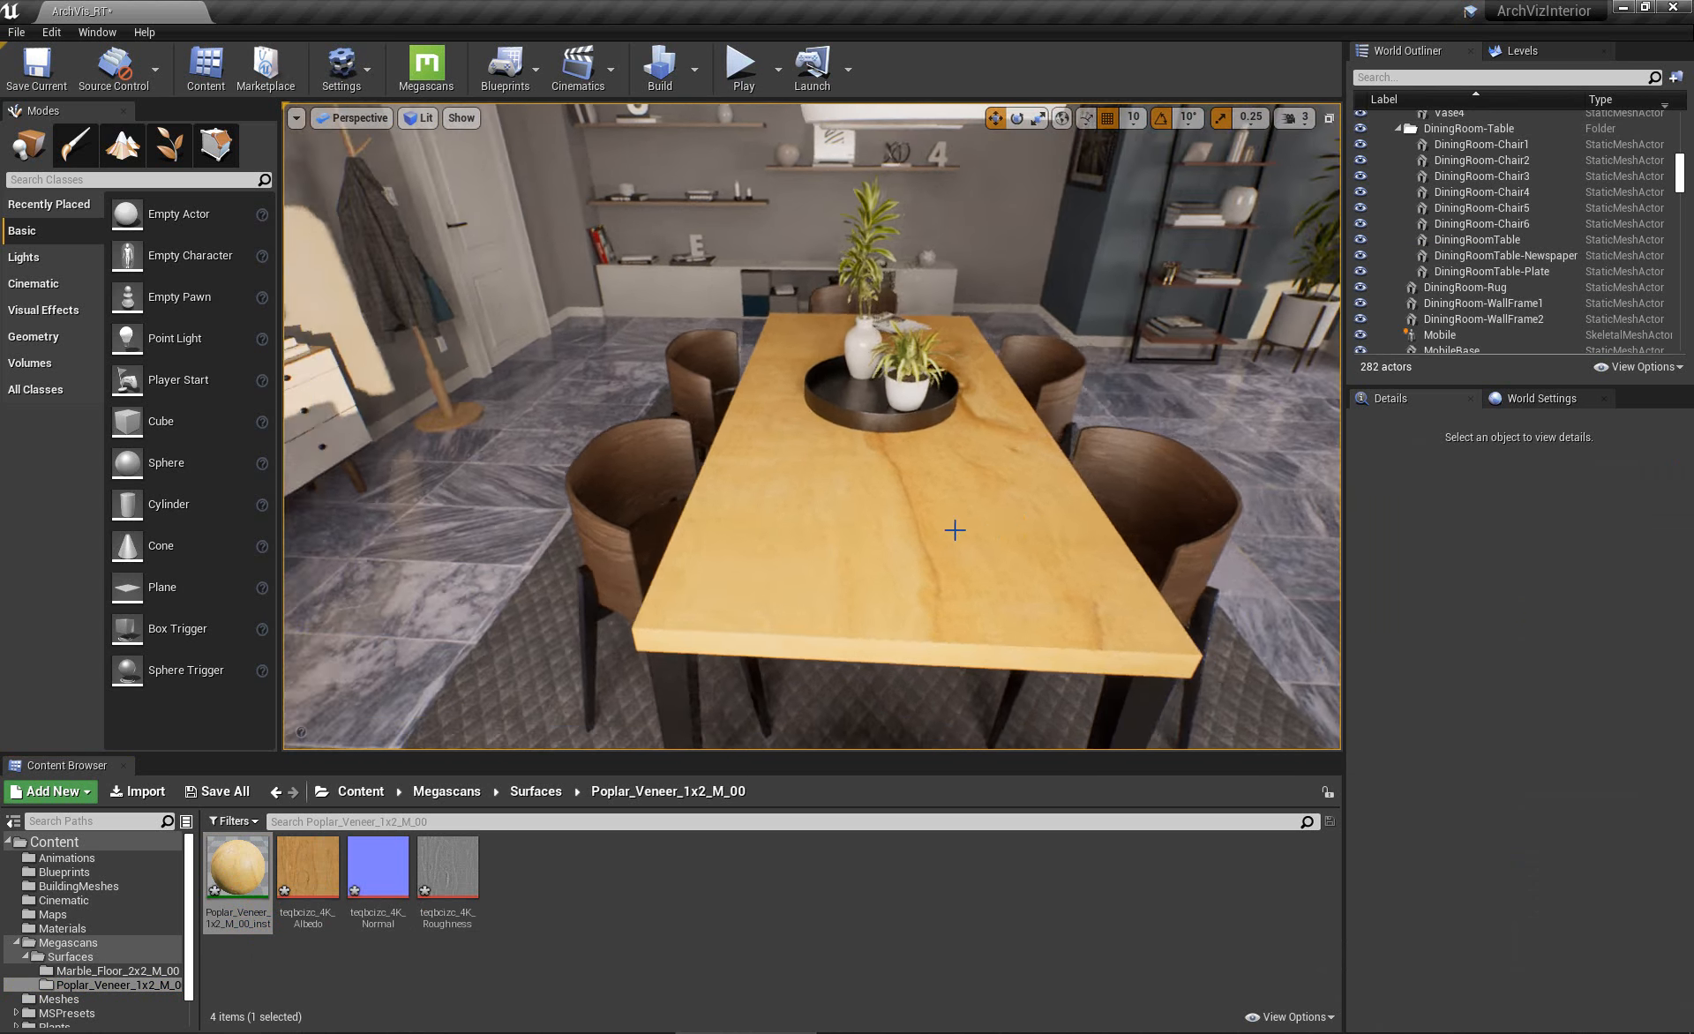
Drop the Poplar_Veneer_1x2_M_00 instance onto the dining table to cover it in poplar wood.
{"action": "left_click_drag", "start_coordinate": [955, 532], "coordinate": [807, 449]}
{"action": "type", "text": "Poplar"}
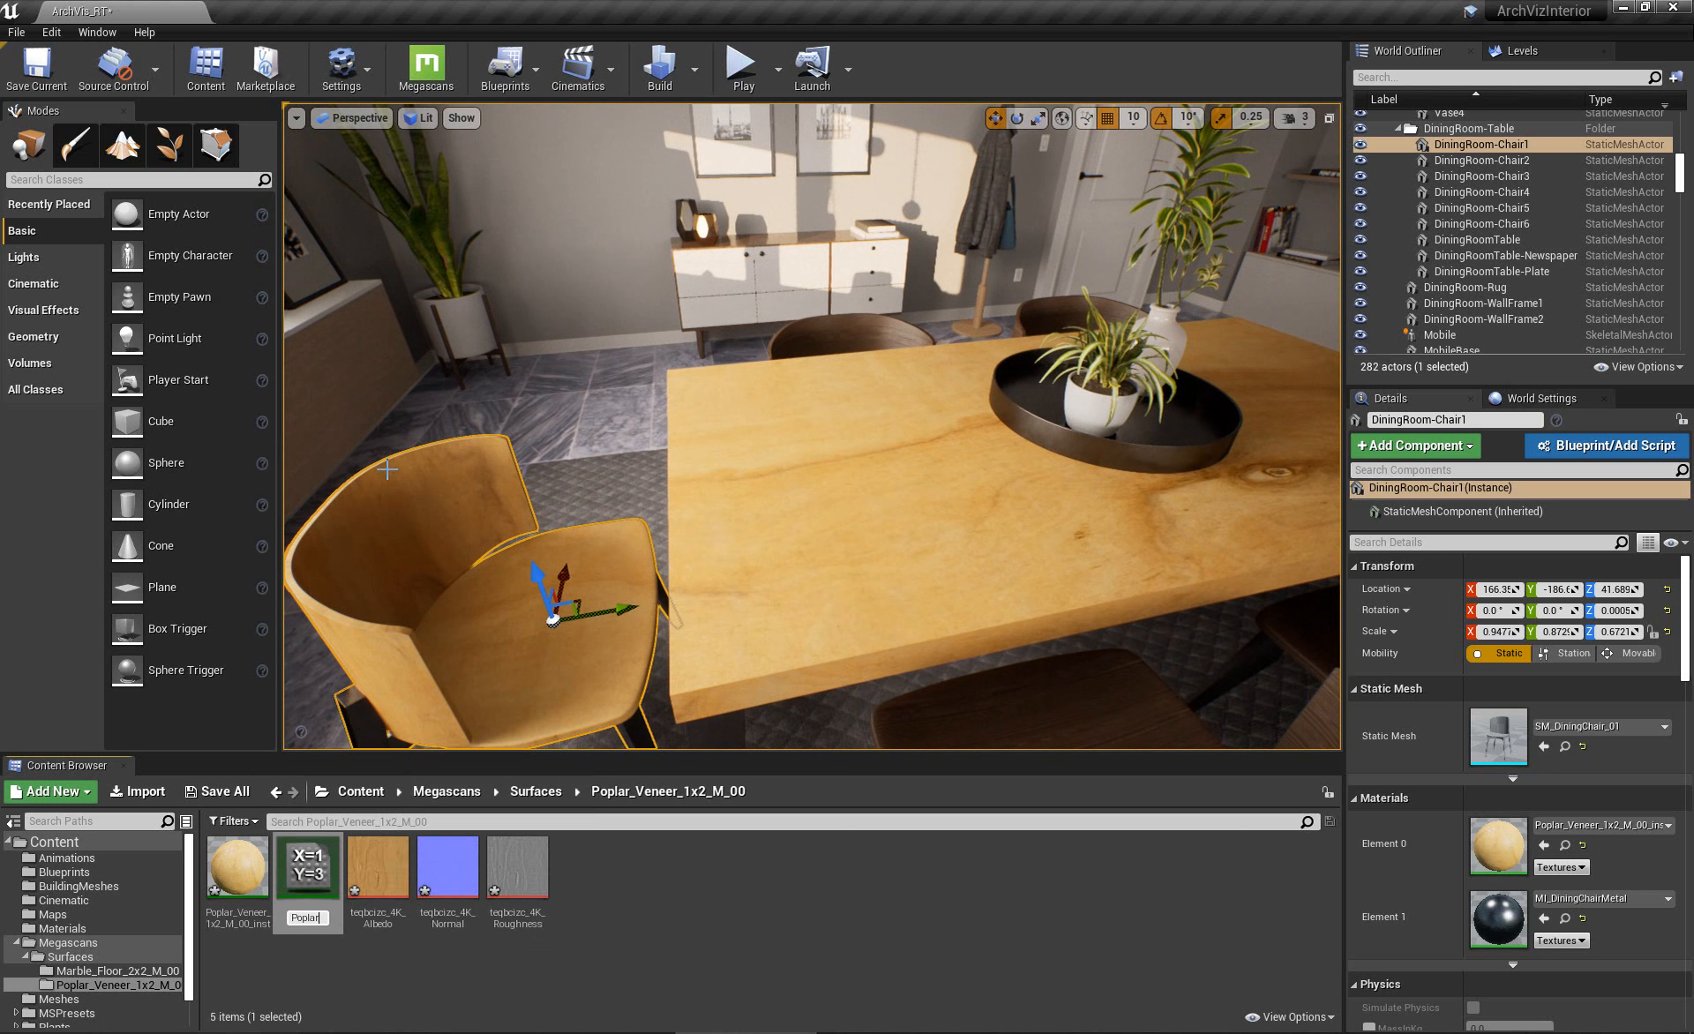
Name the table's instance Poplar_02, set its tiling to 3.0 and shift the wood-grain offset U.
{"action": "left_click", "coordinate": [237, 865]}
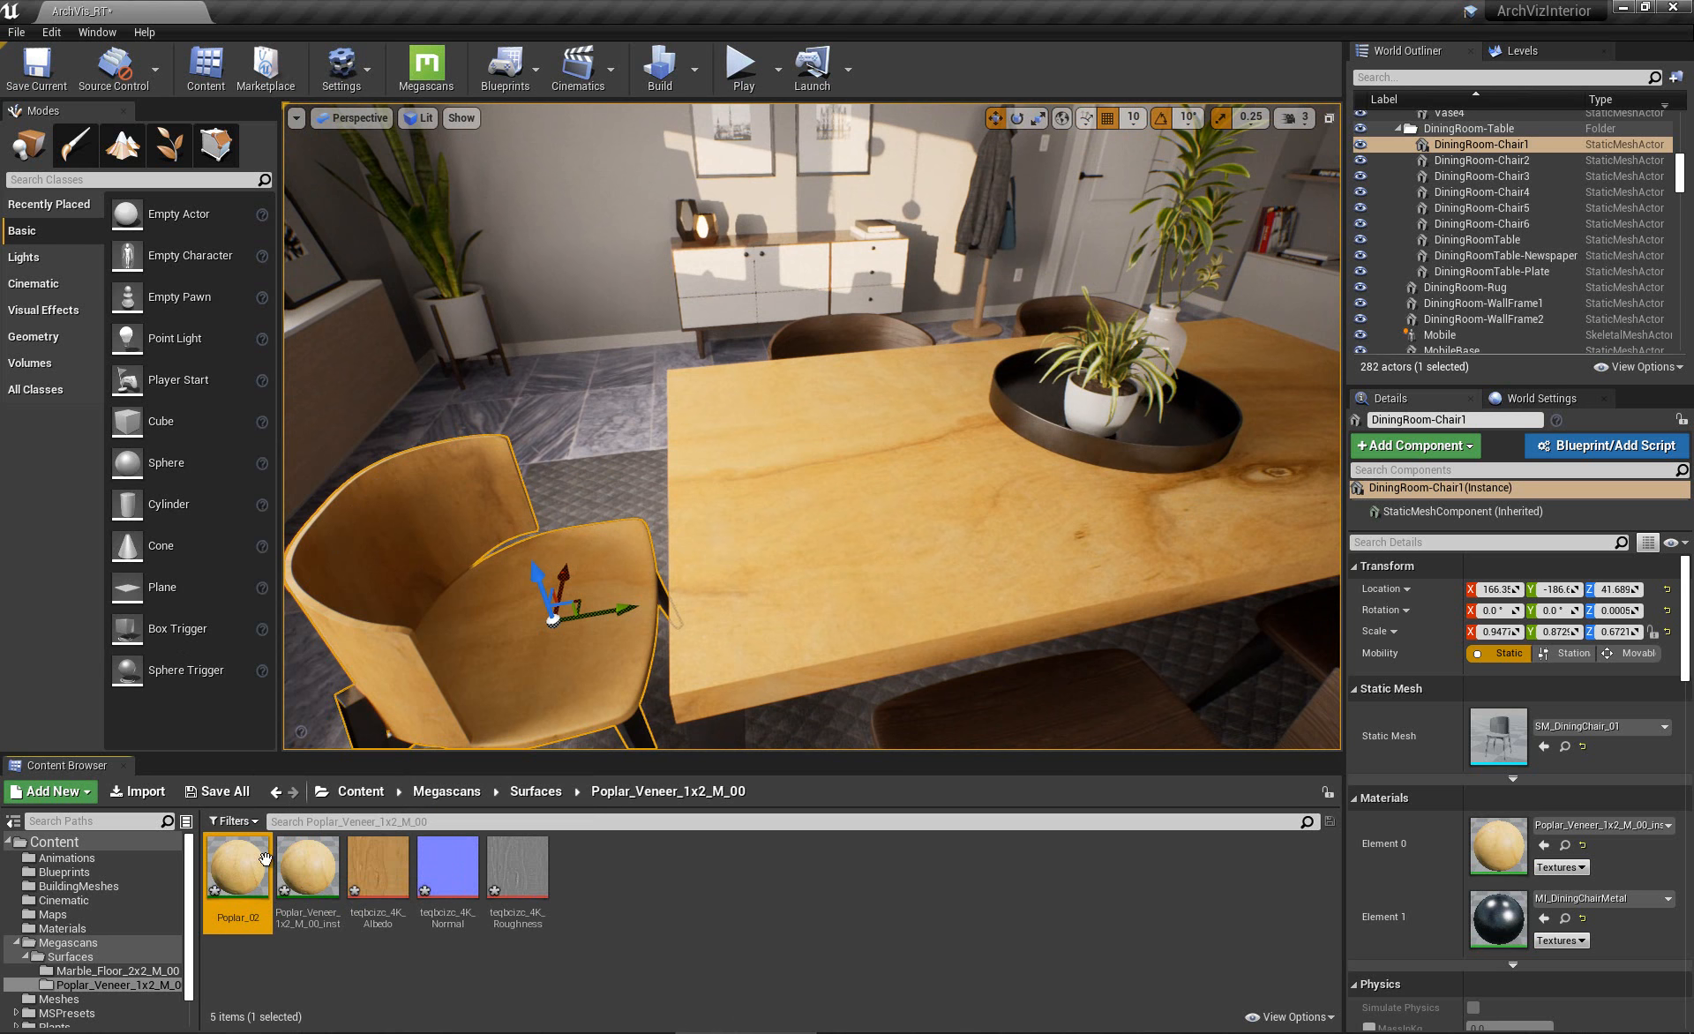
{"action": "mouse_move", "coordinate": [235, 865]}
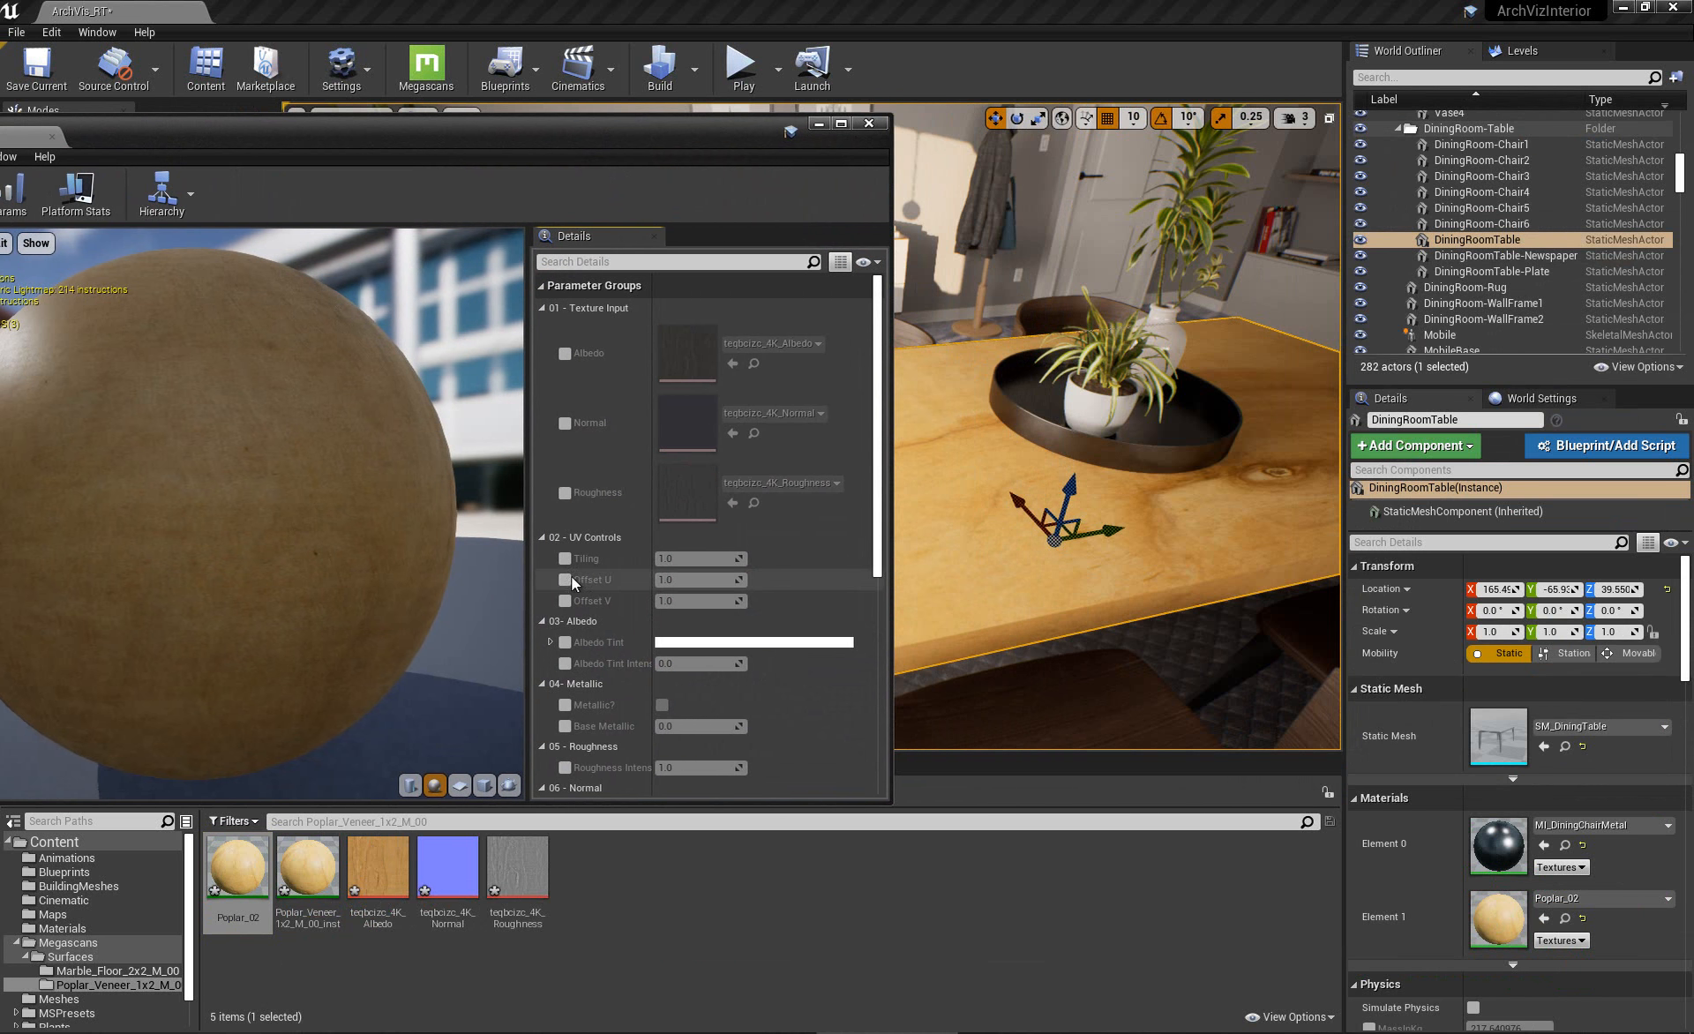
{"action": "left_click", "coordinate": [563, 559]}
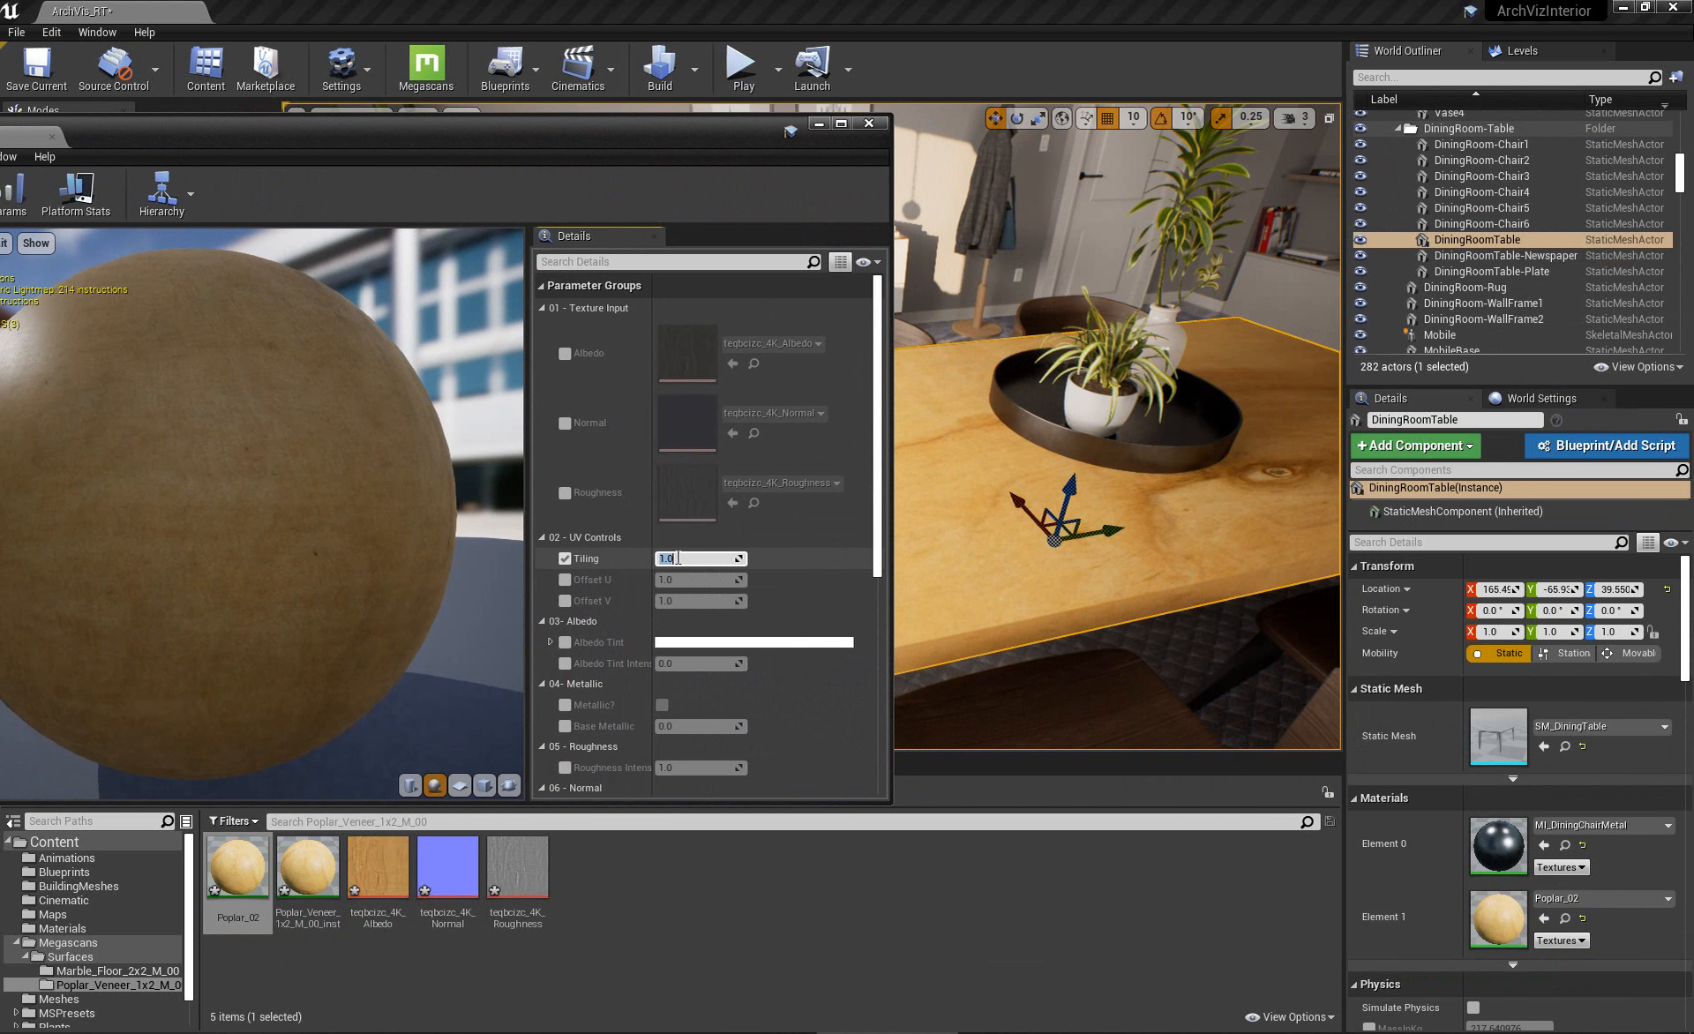
{"action": "type", "text": "3.0"}
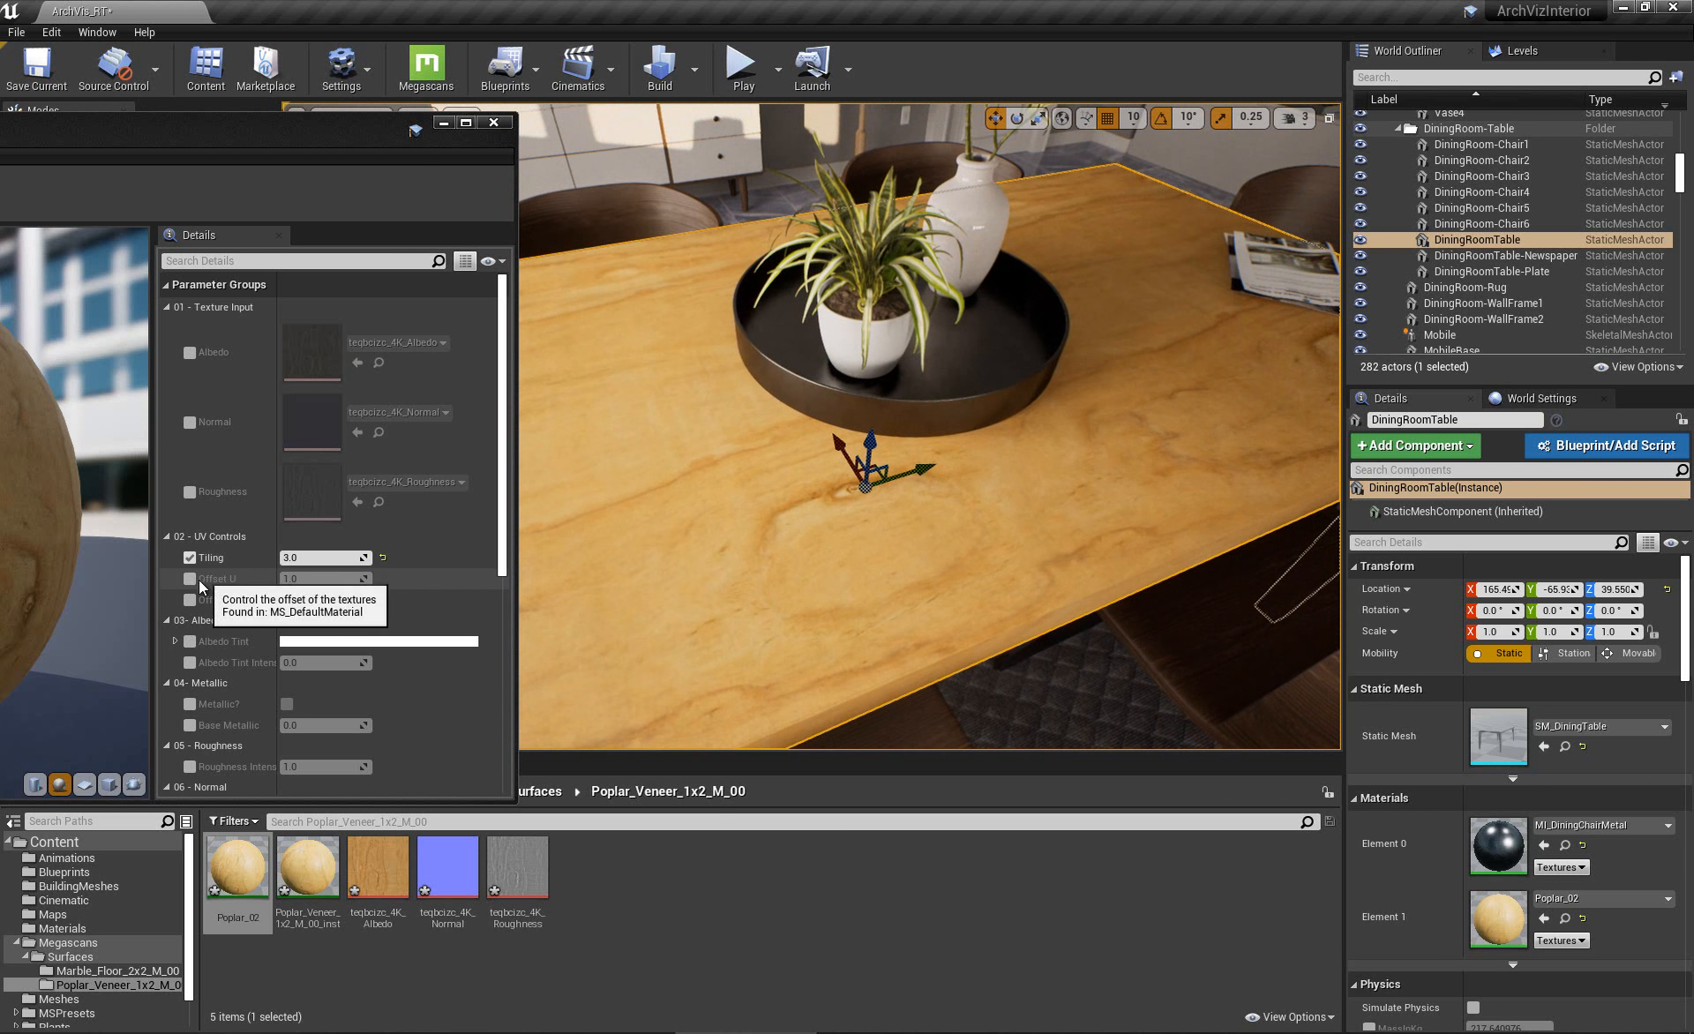
{"action": "left_click", "coordinate": [189, 579]}
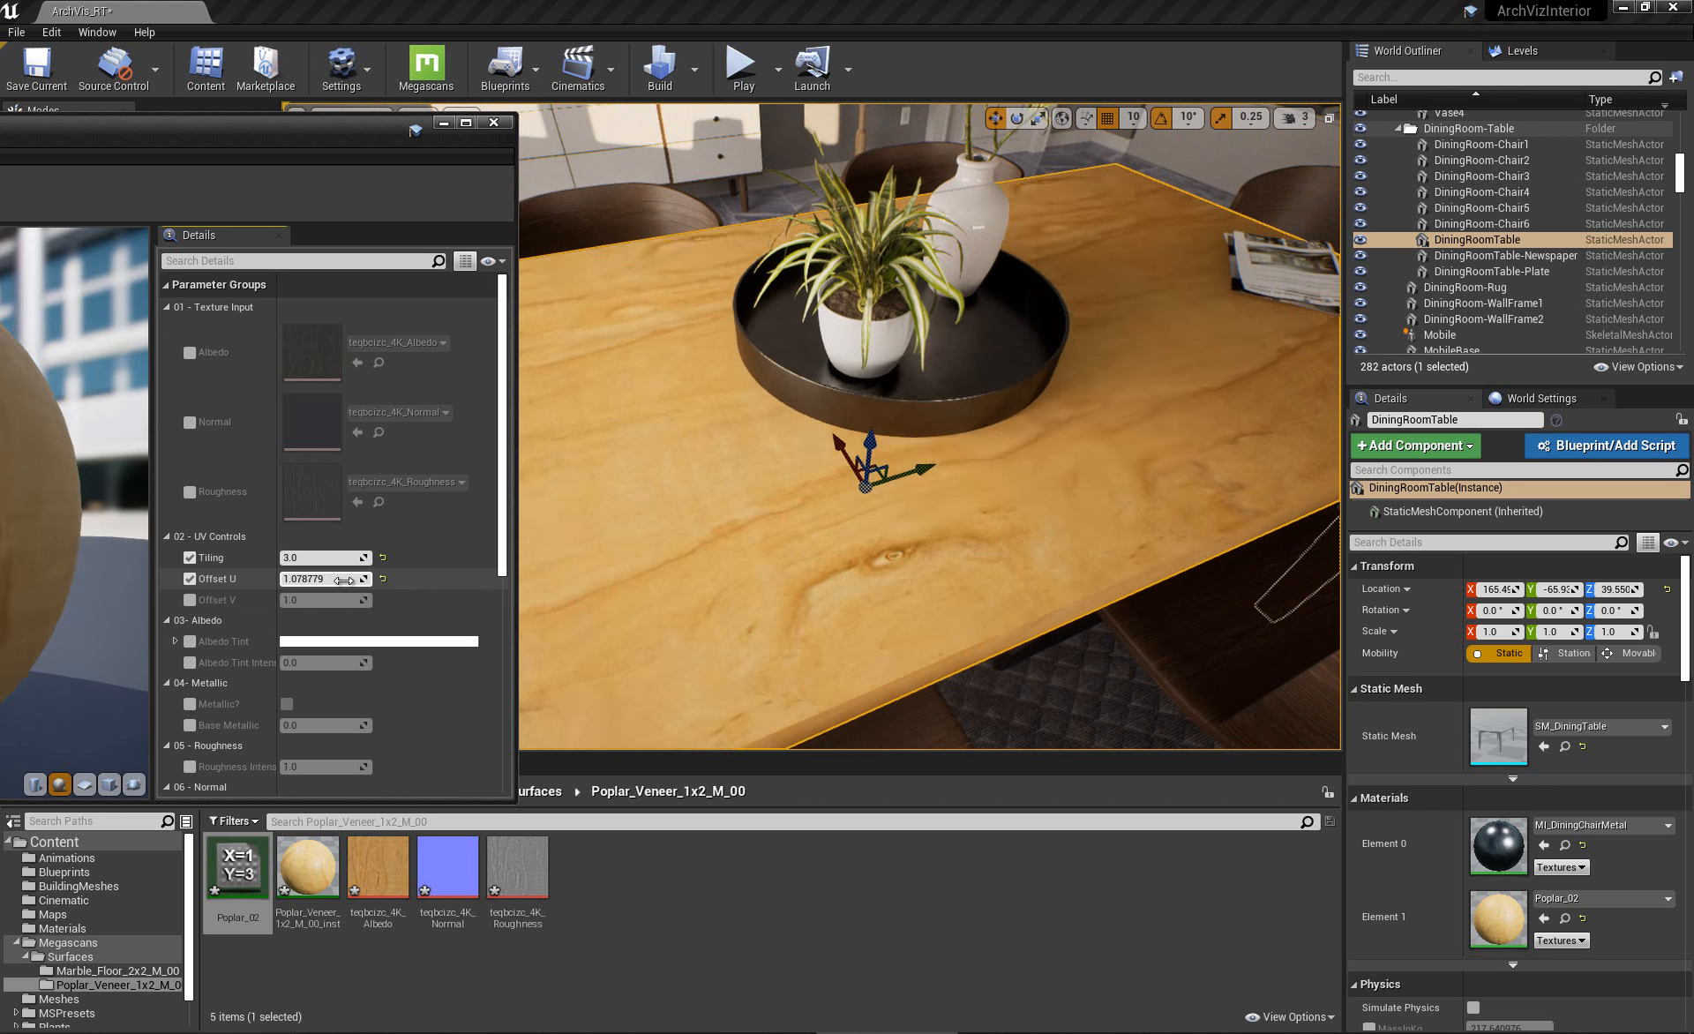
{"action": "left_click_drag", "start_coordinate": [325, 579], "coordinate": [297, 579]}
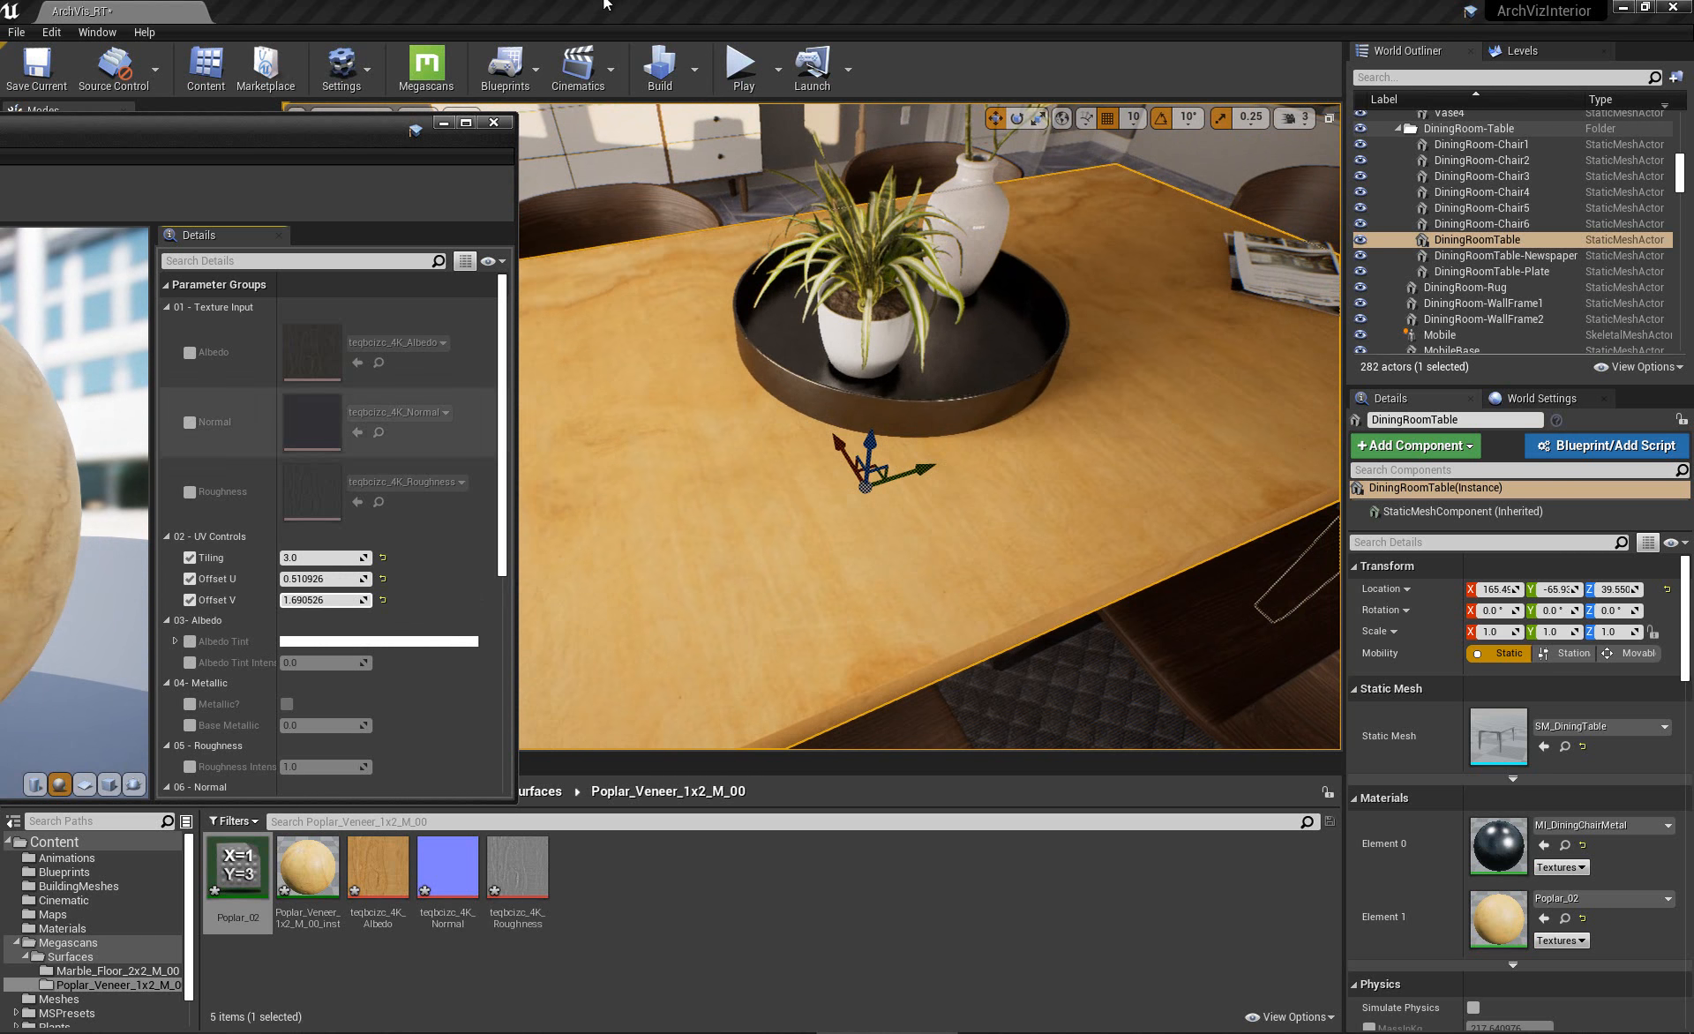
{"action": "double_click", "coordinate": [236, 865]}
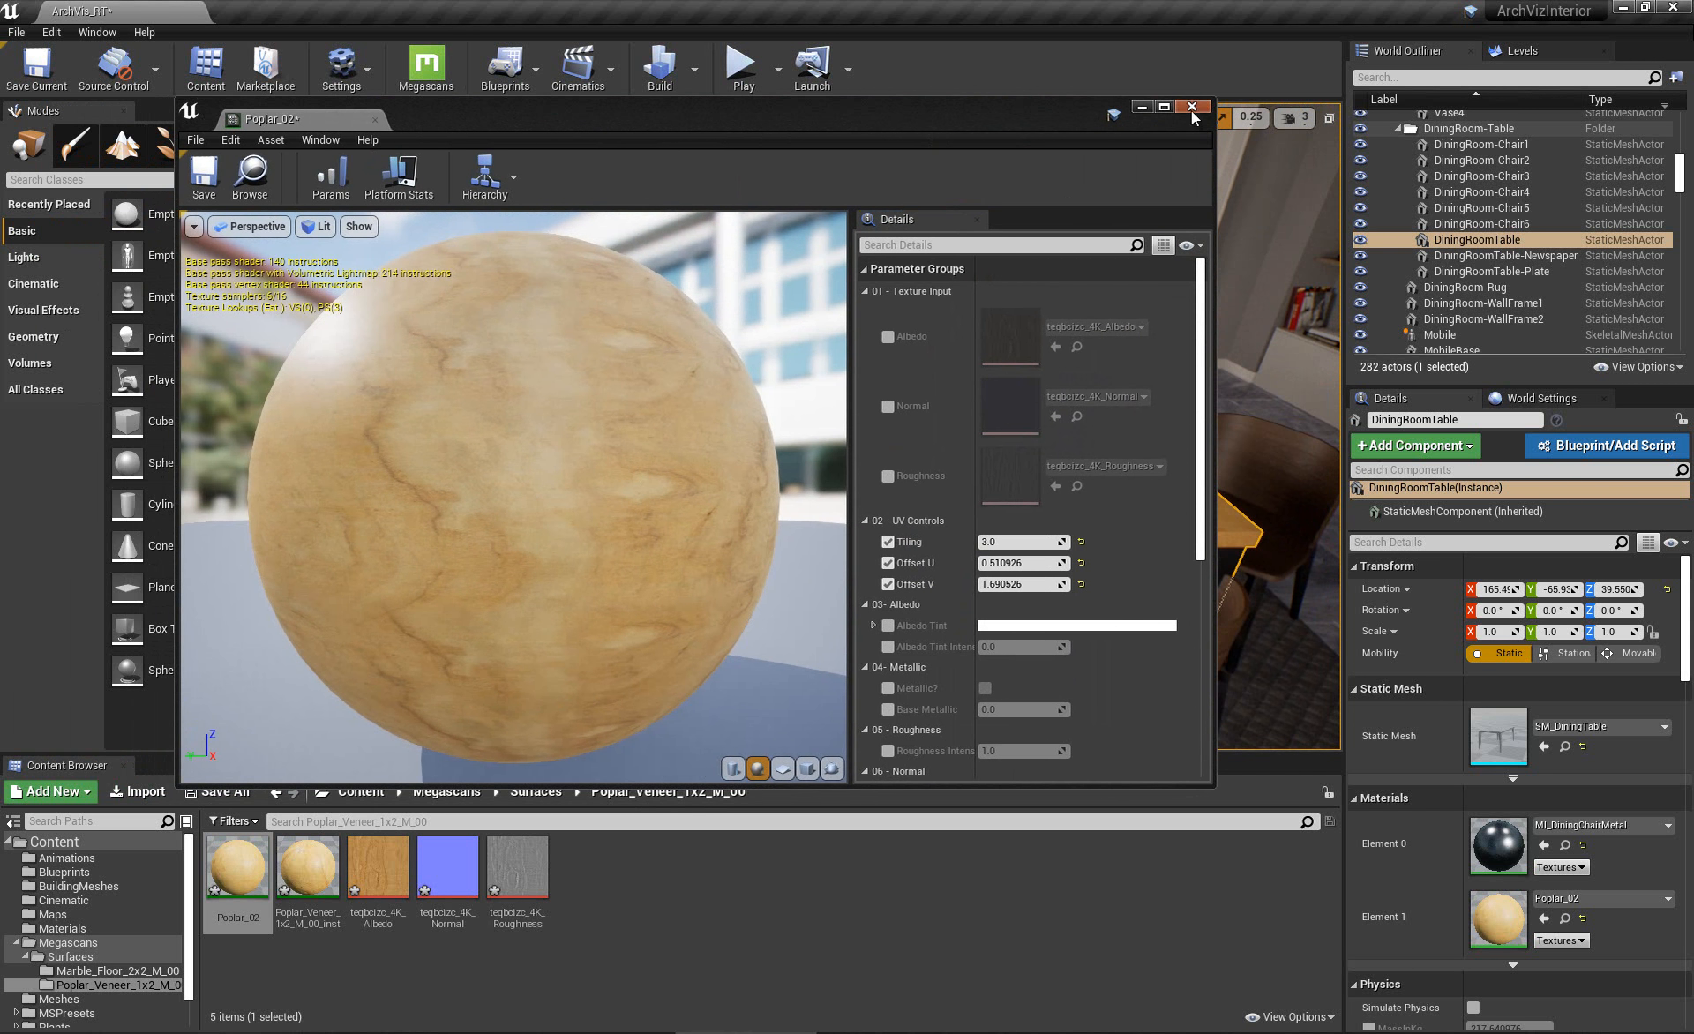
Close the Poplar_02 editor and orbit to a wide view of the whole dining room.
{"action": "left_click", "coordinate": [1192, 106]}
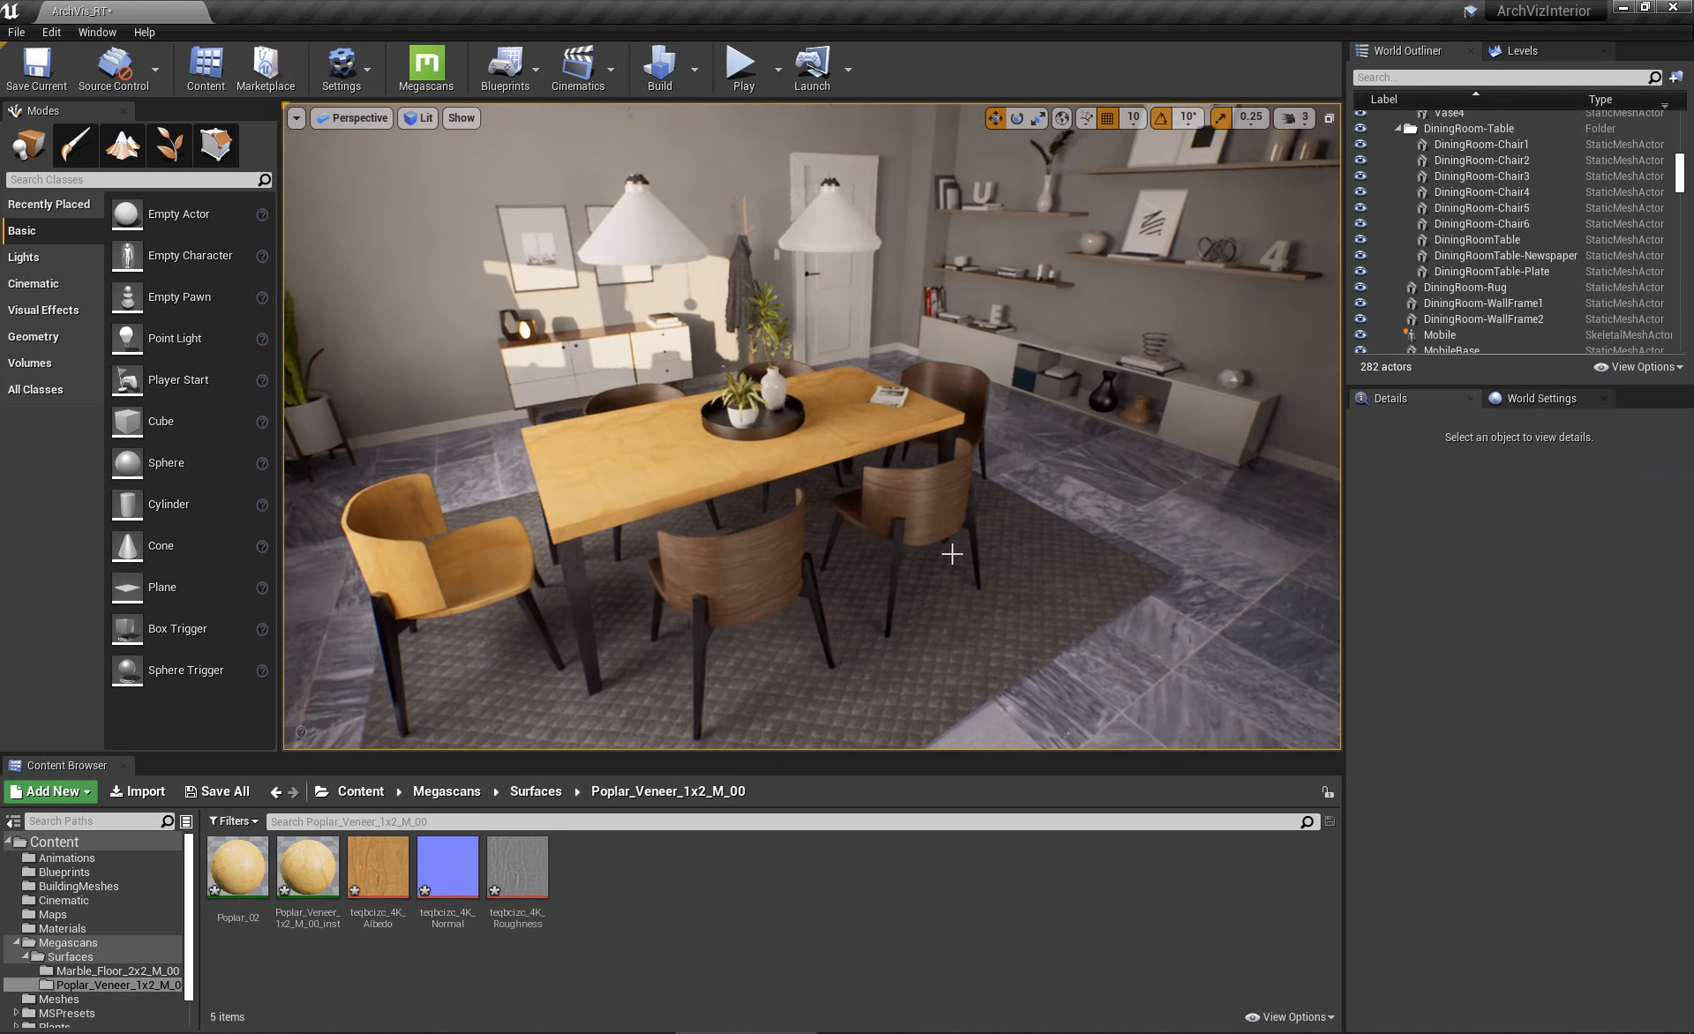
{"action": "left_click_drag", "start_coordinate": [952, 554], "coordinate": [913, 539]}
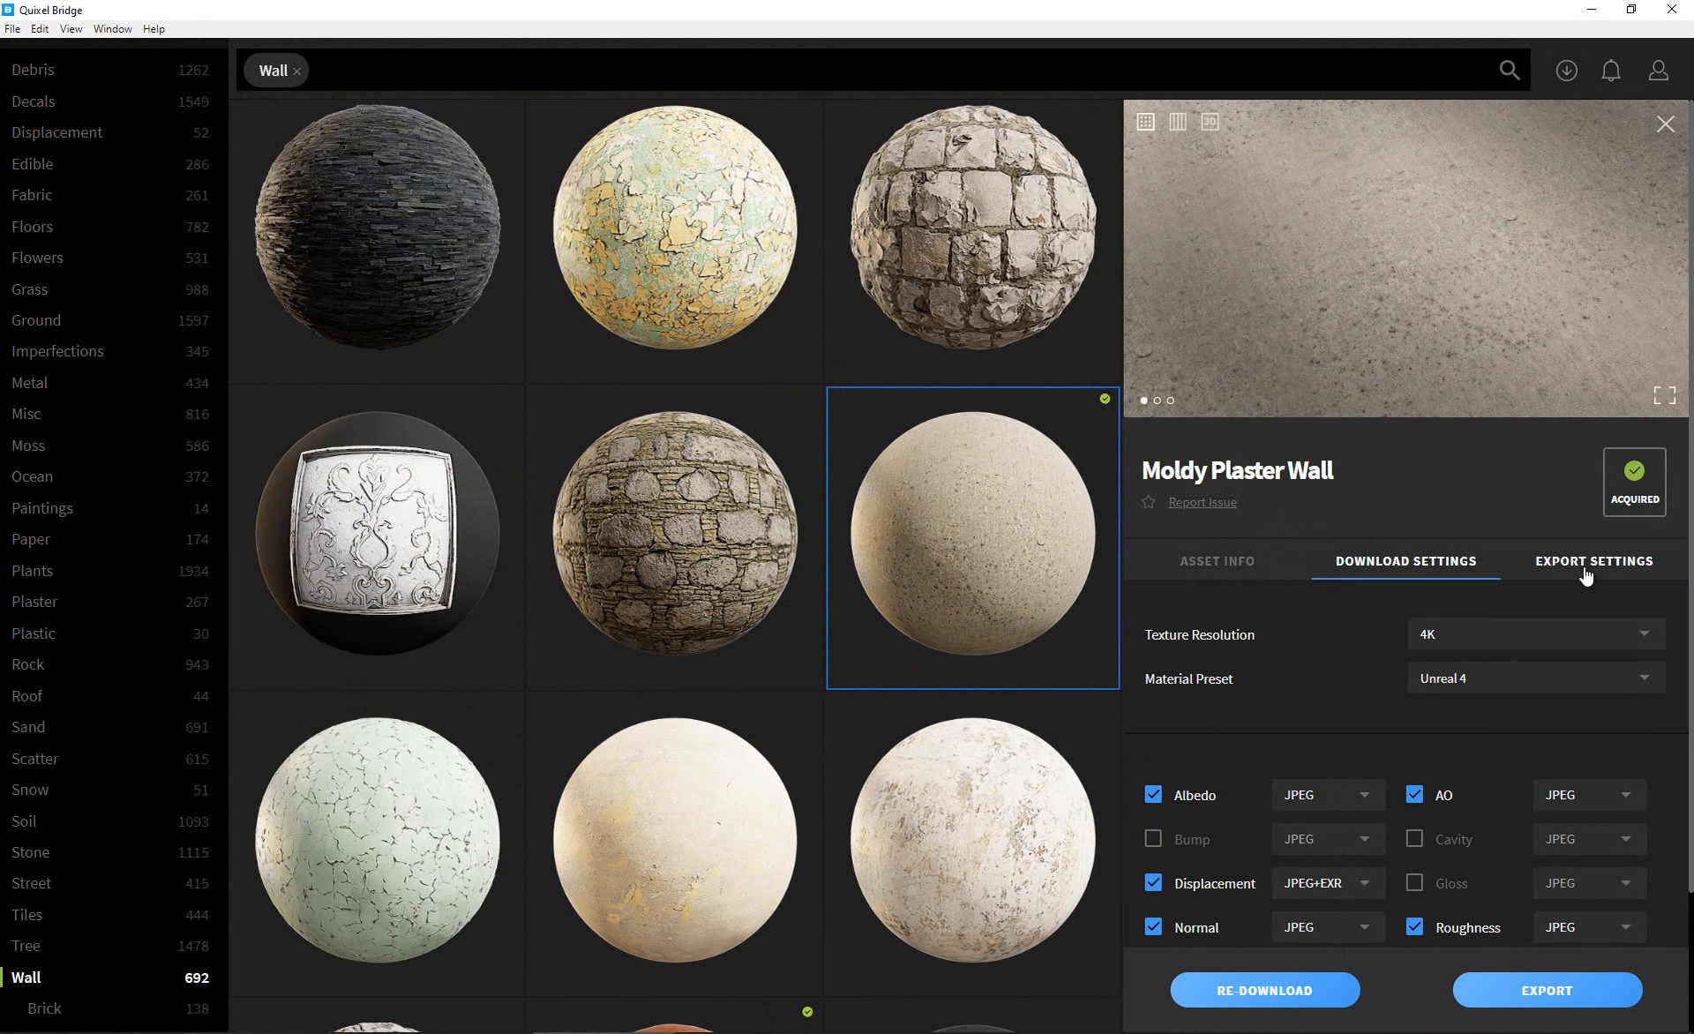
Export Moldy Plaster Wall from Bridge into the Unreal Engine 4 project.
{"action": "left_click", "coordinate": [1592, 561]}
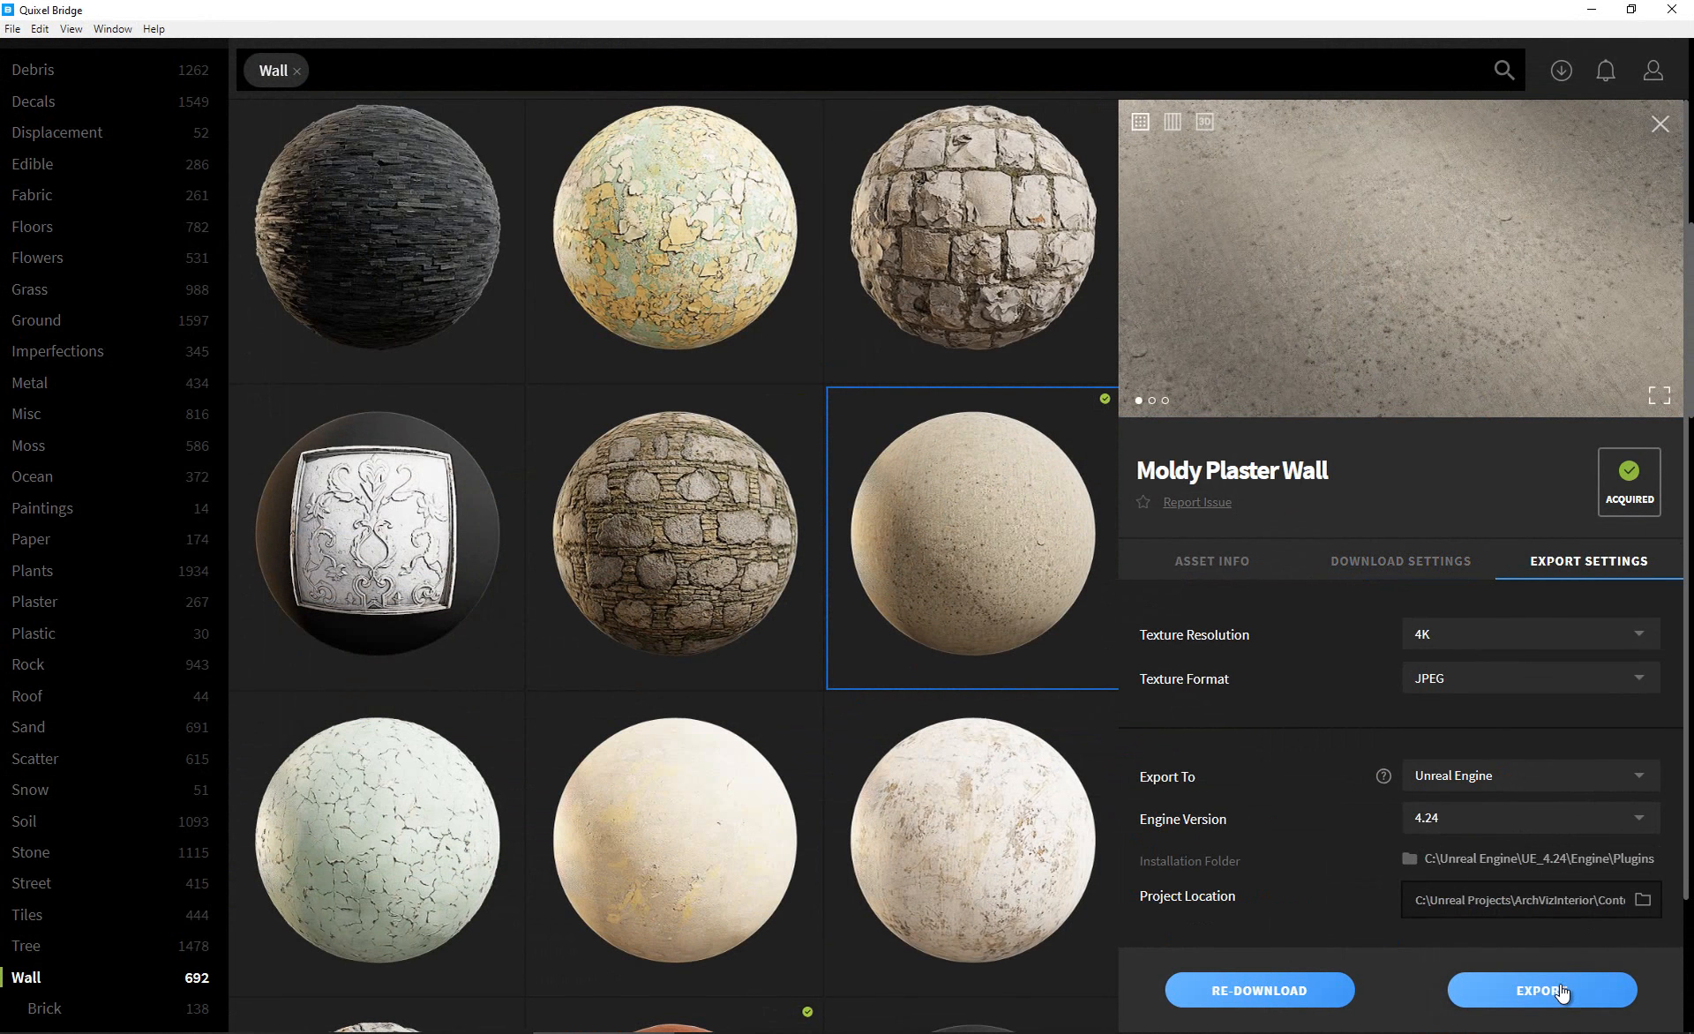
{"action": "left_click", "coordinate": [1541, 990]}
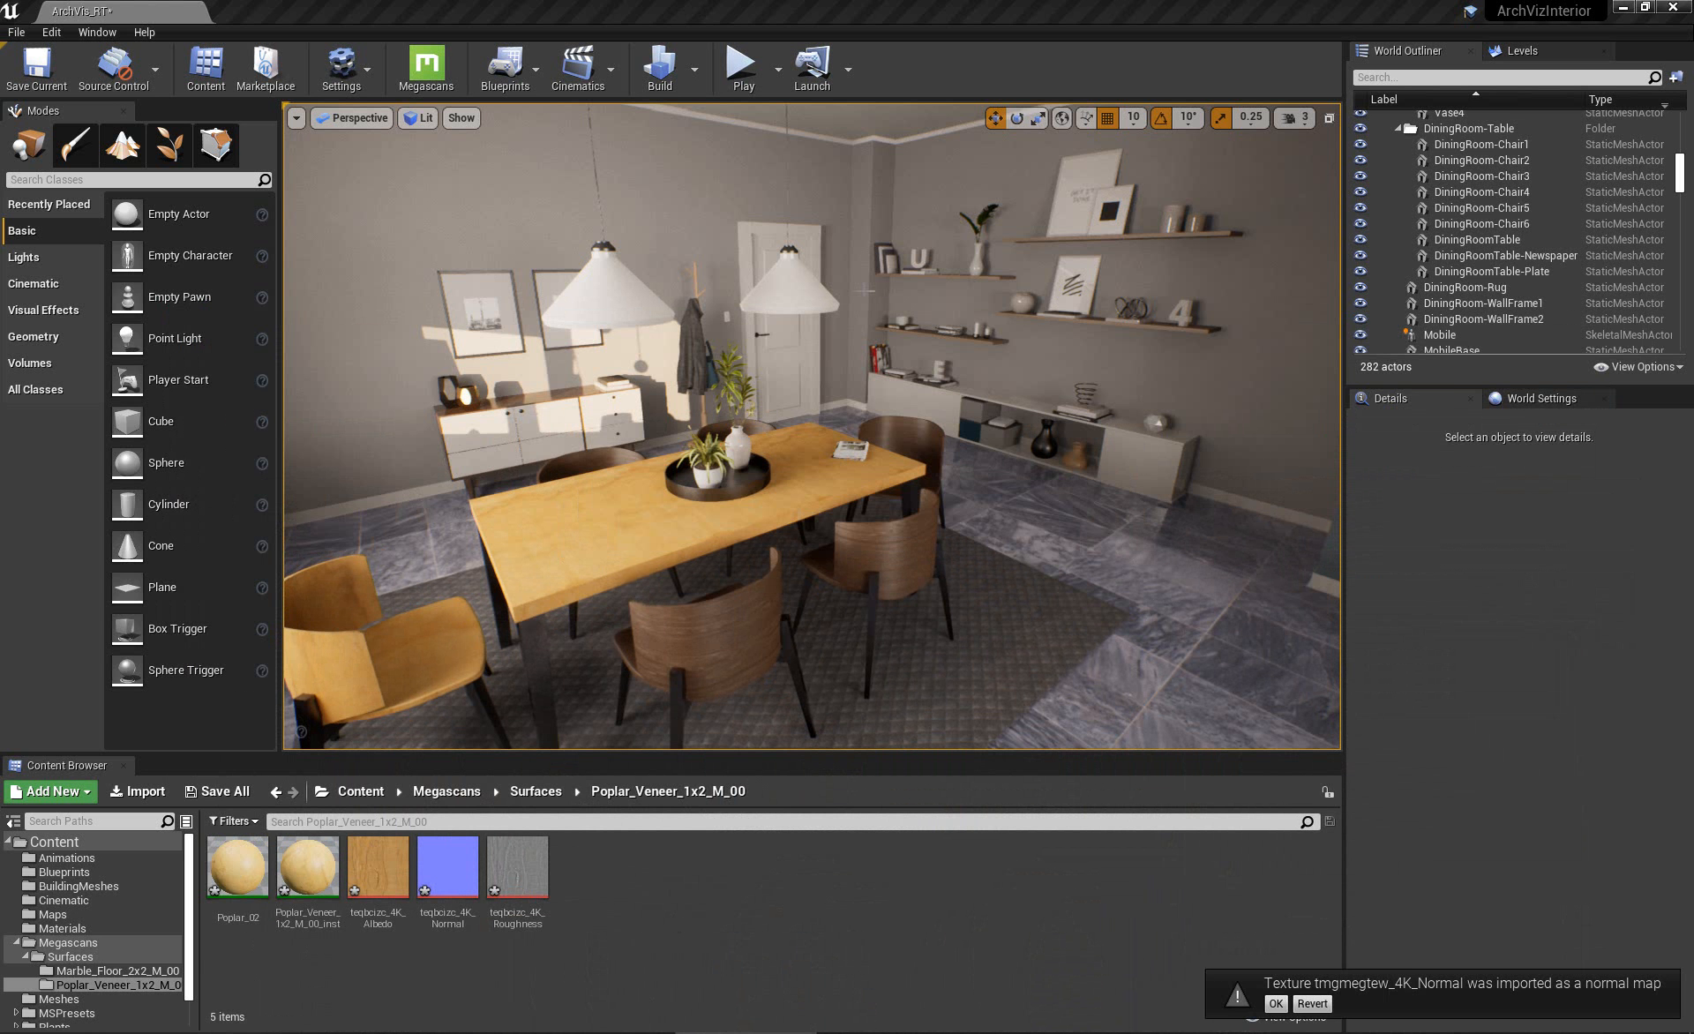
{"action": "mouse_move", "coordinate": [760, 574]}
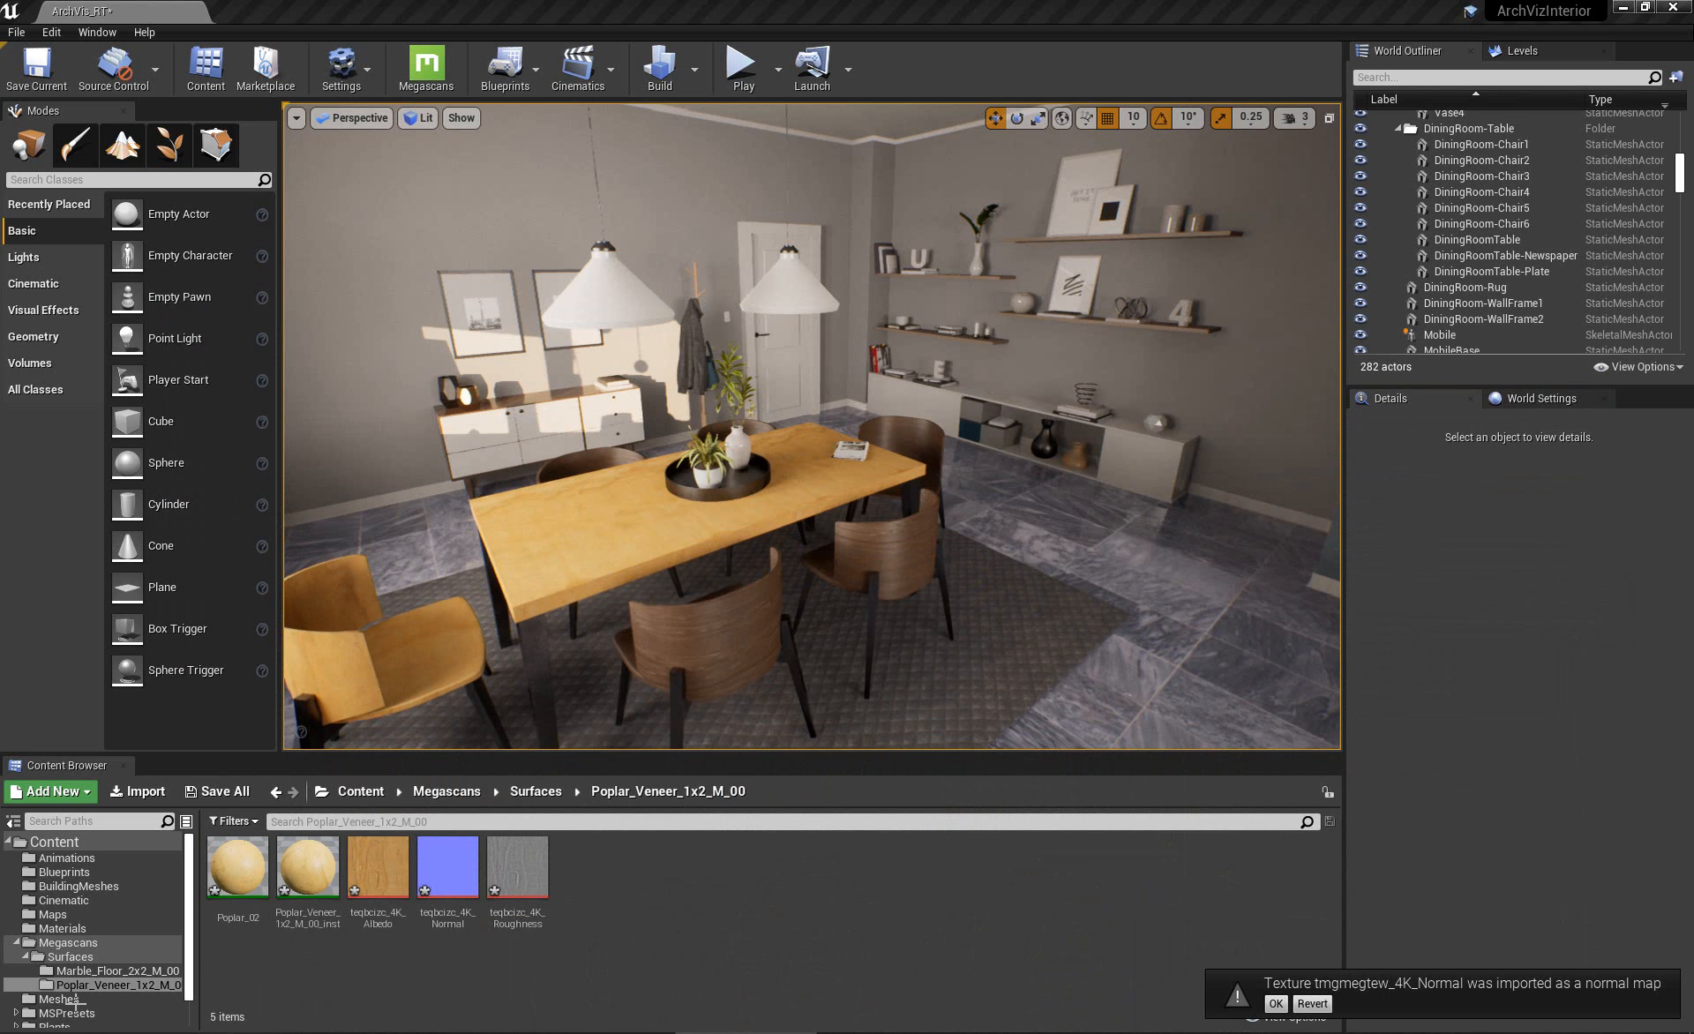
Apply Moldy_Plaster_Wall_00_inst from its Megascans folder onto the room's walls.
{"action": "left_click", "coordinate": [71, 959]}
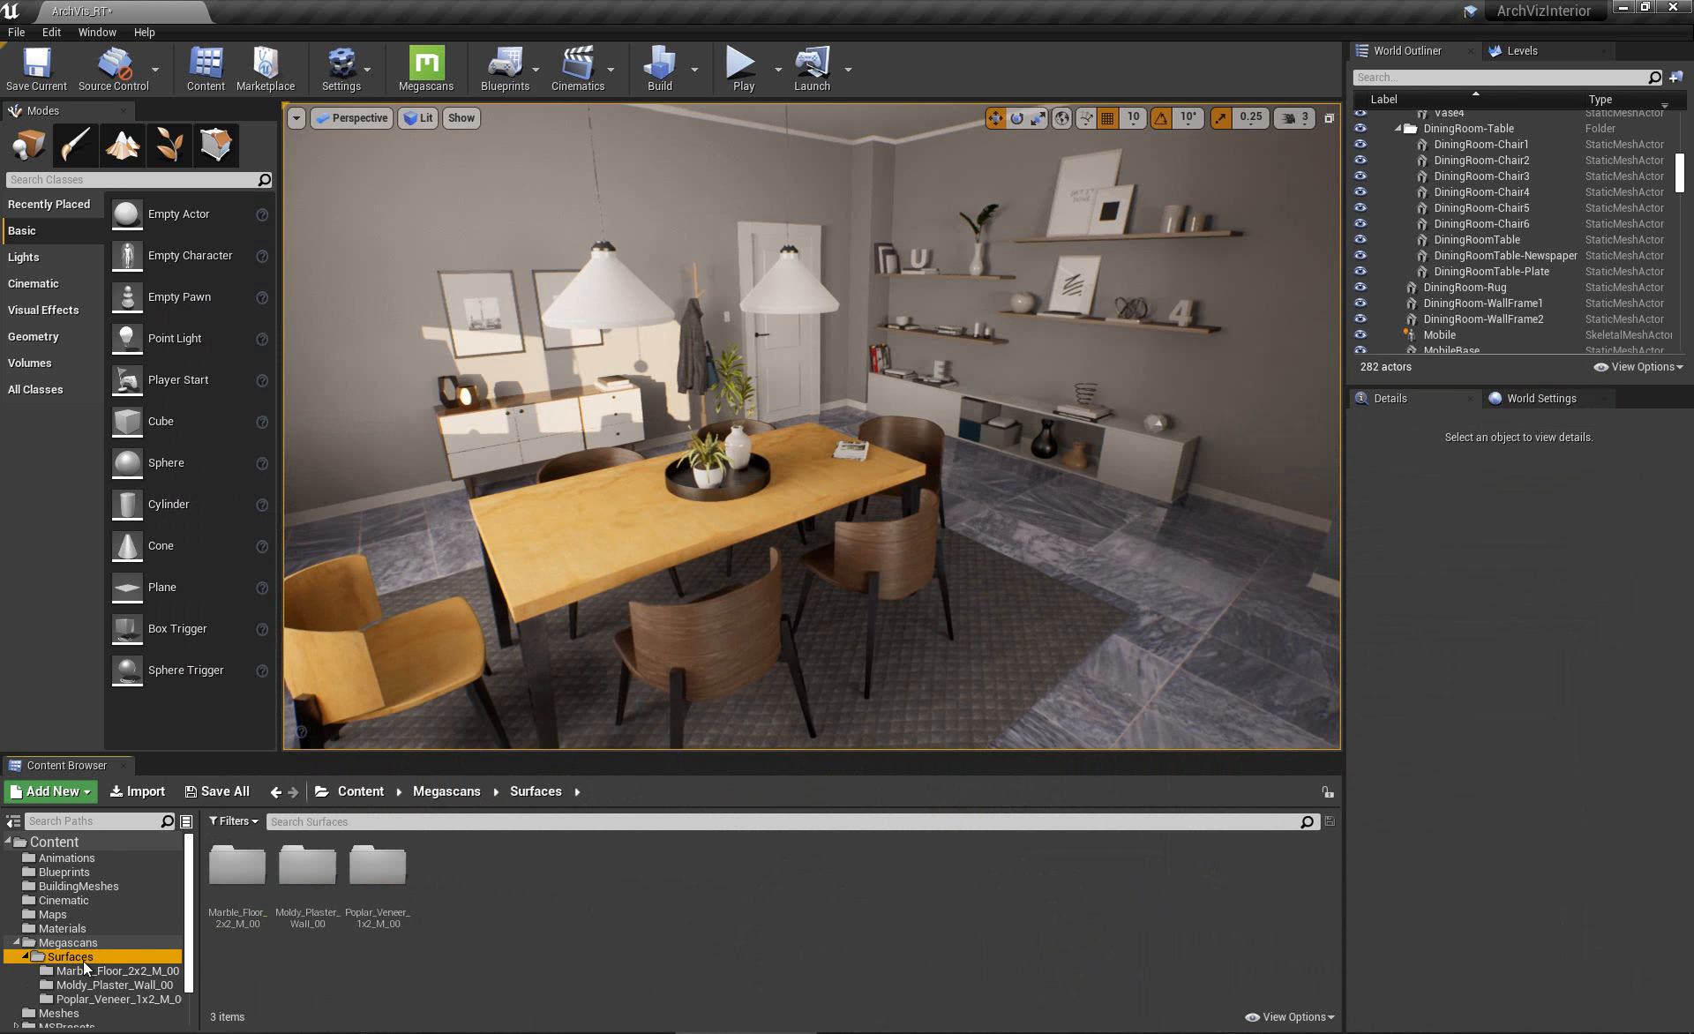
{"action": "double_click", "coordinate": [113, 985]}
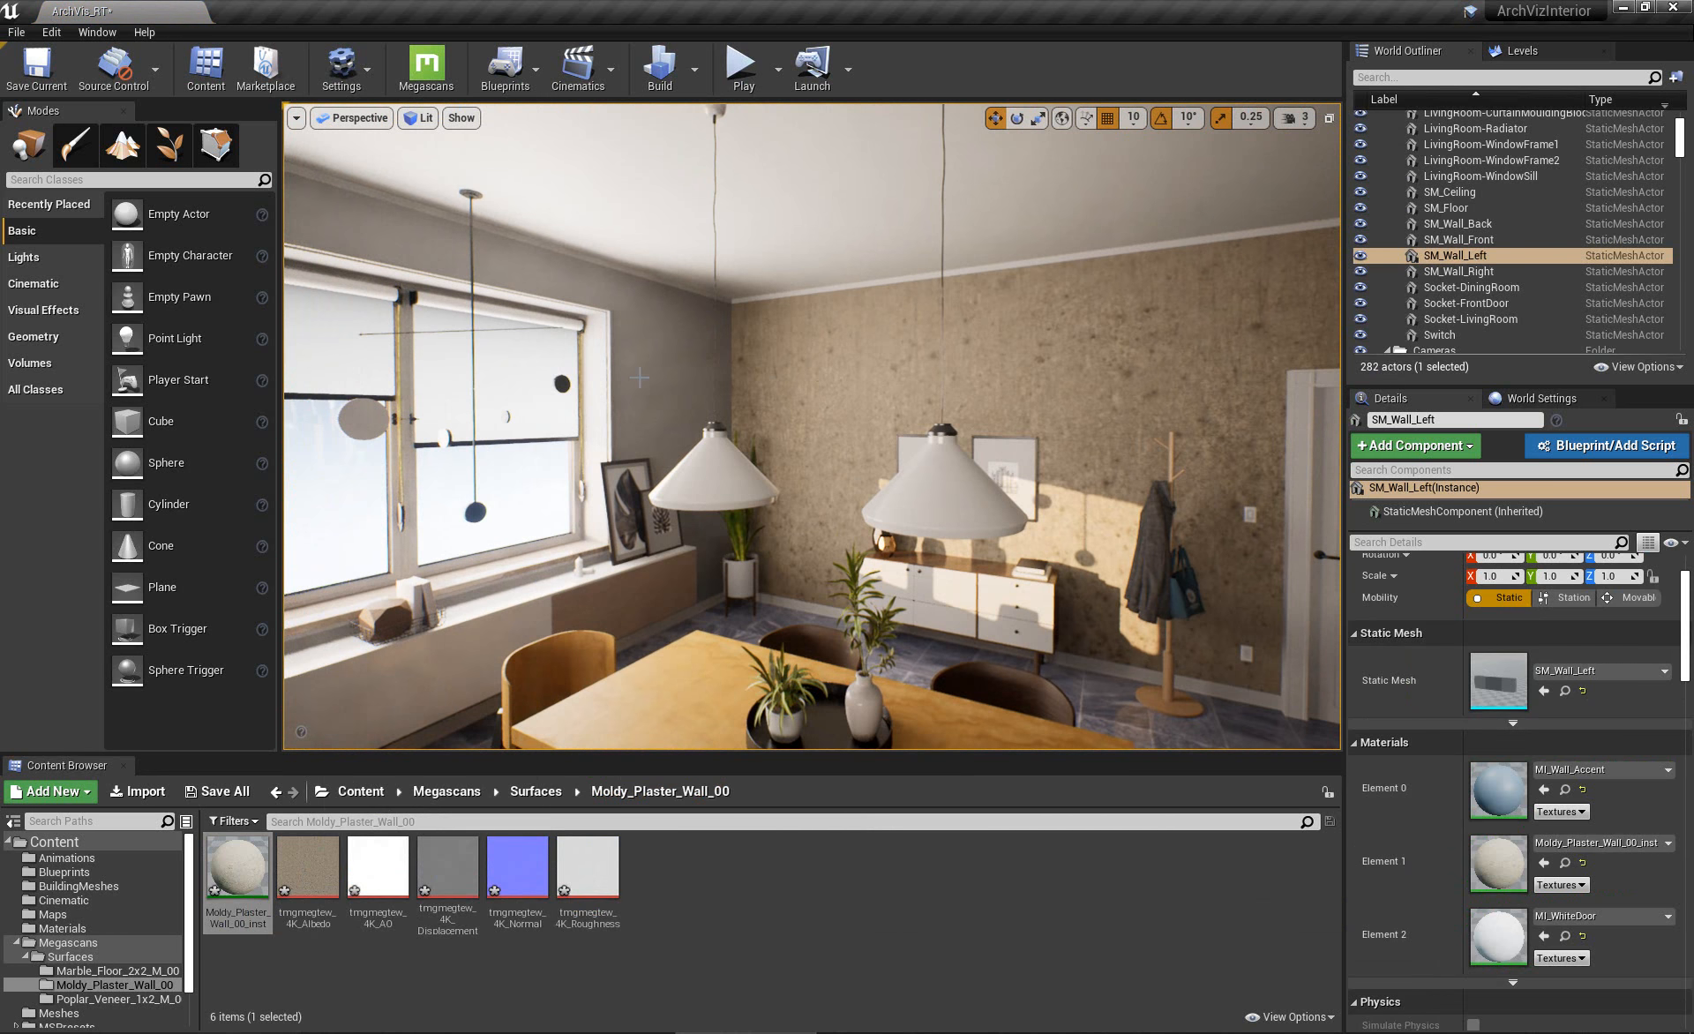
{"action": "left_click", "coordinate": [1467, 271]}
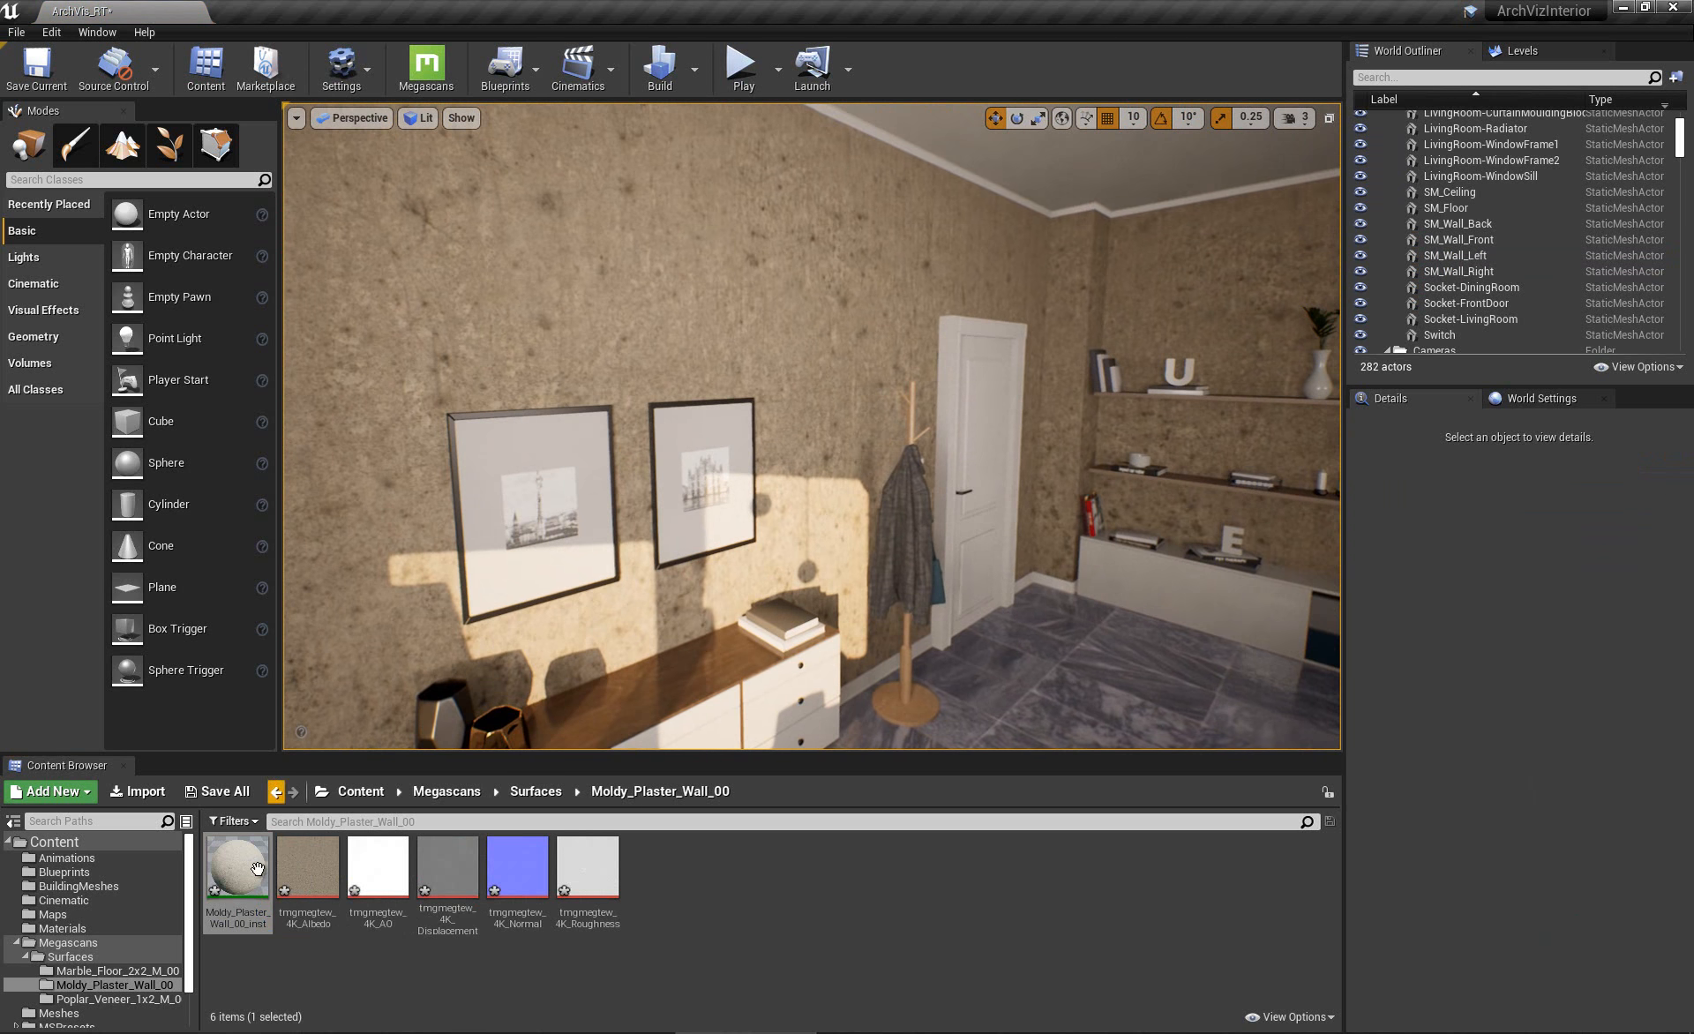
{"action": "mouse_move", "coordinate": [237, 865]}
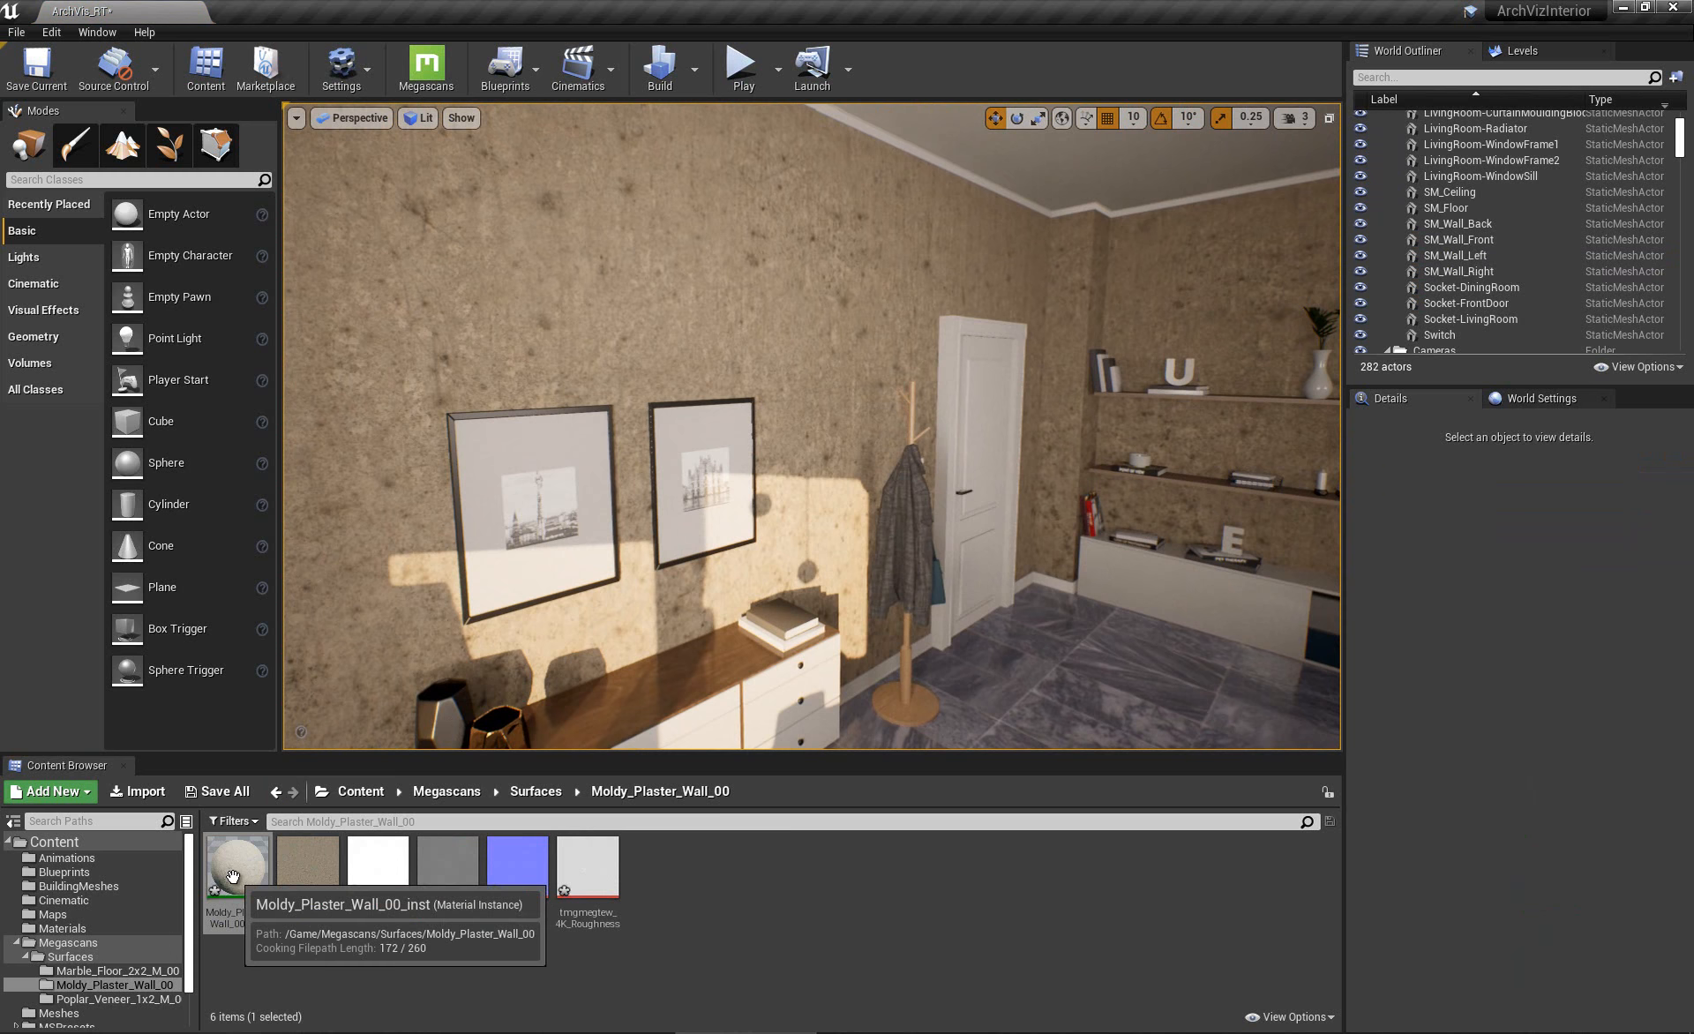
Override the Tiling parameter of Moldy_Plaster_Wall_00_inst under UV Controls to 5.0.
{"action": "left_click", "coordinate": [1460, 238]}
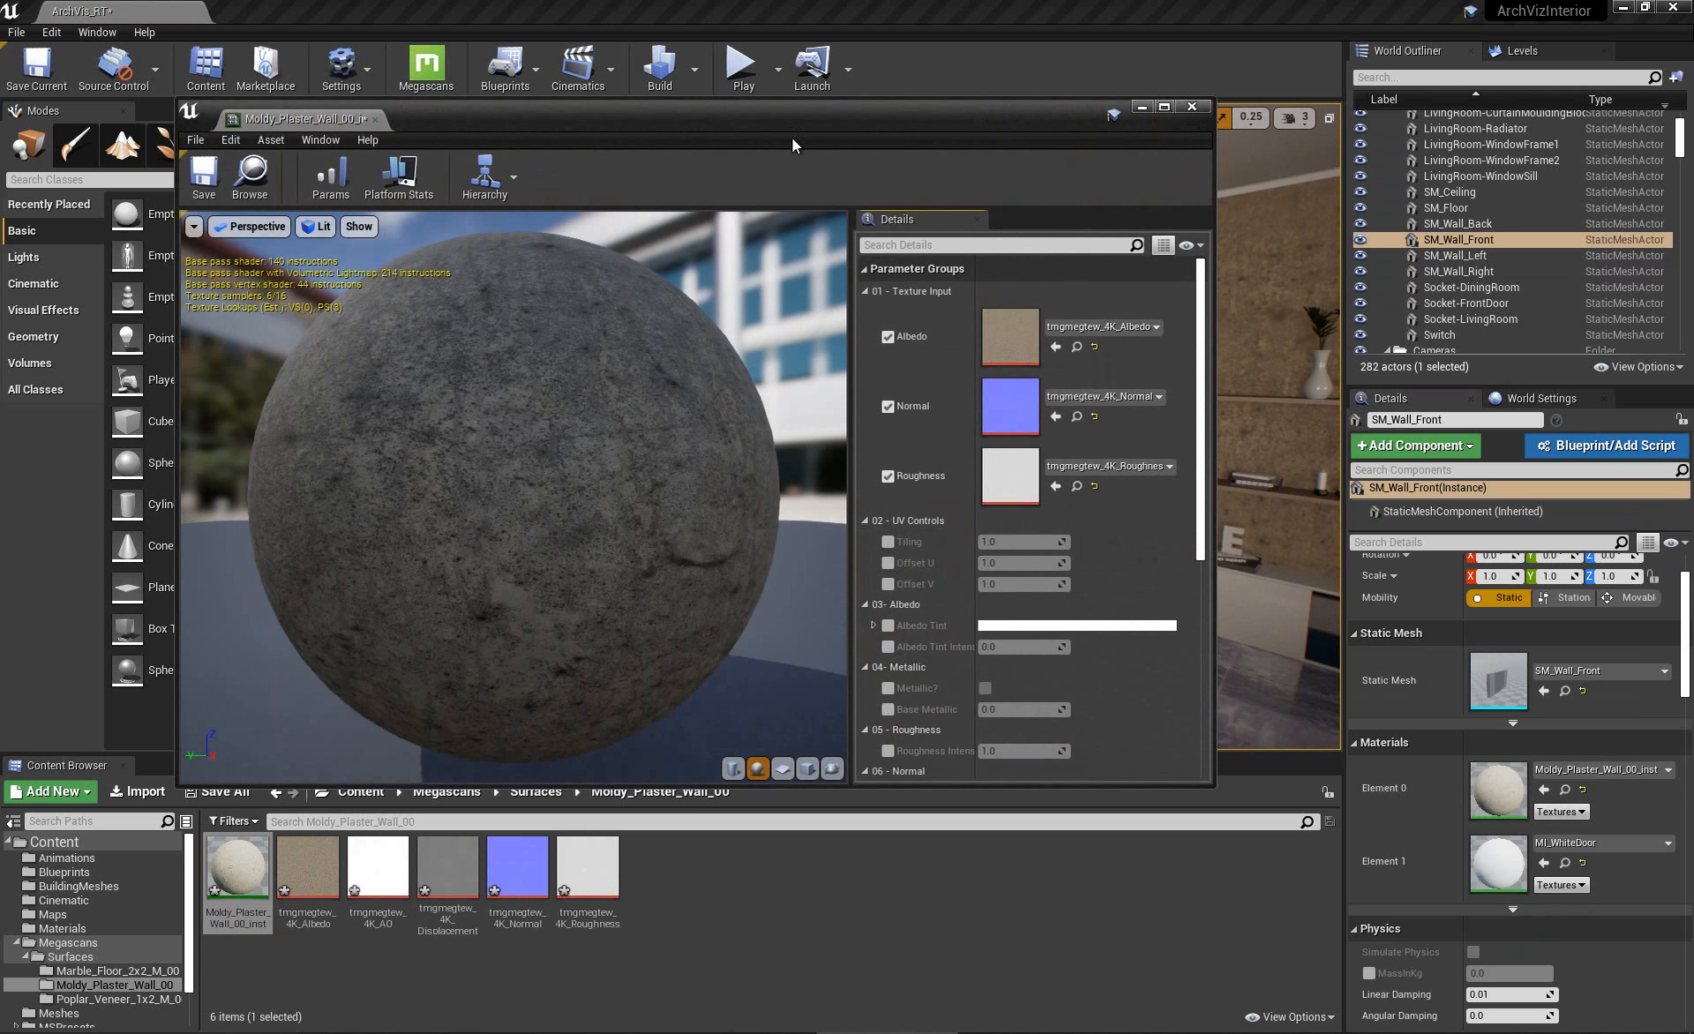
{"action": "left_click", "coordinate": [1020, 541]}
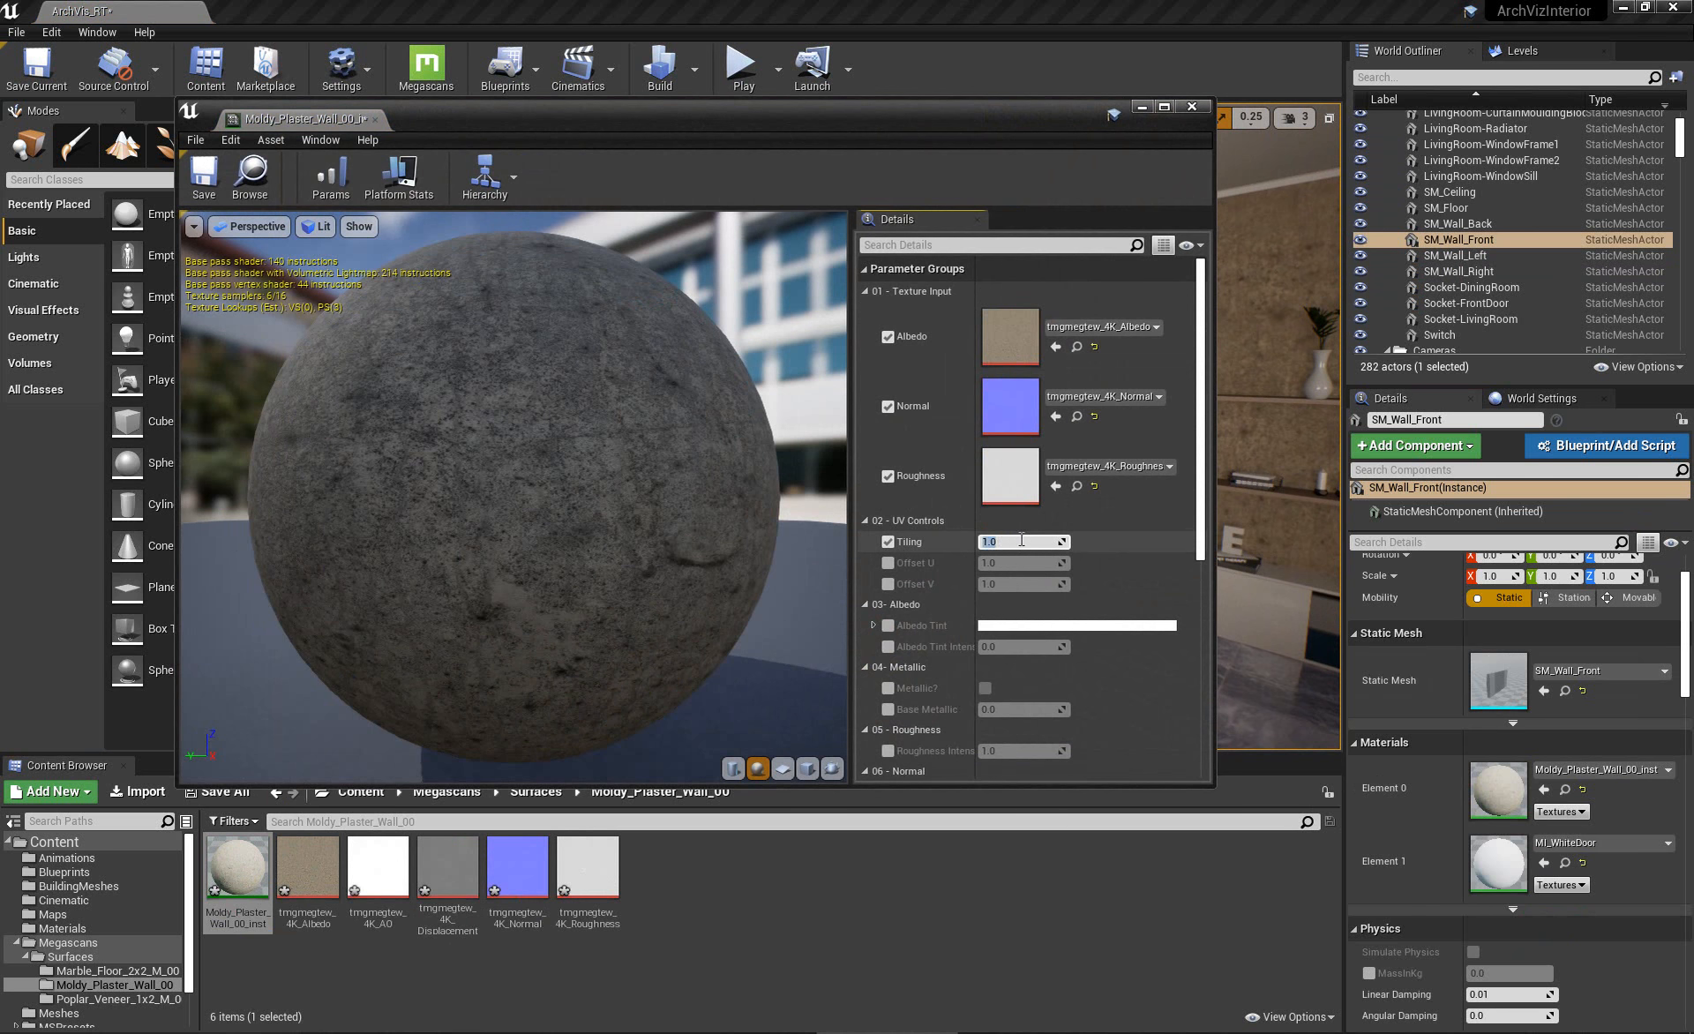
{"action": "type", "text": "5.0"}
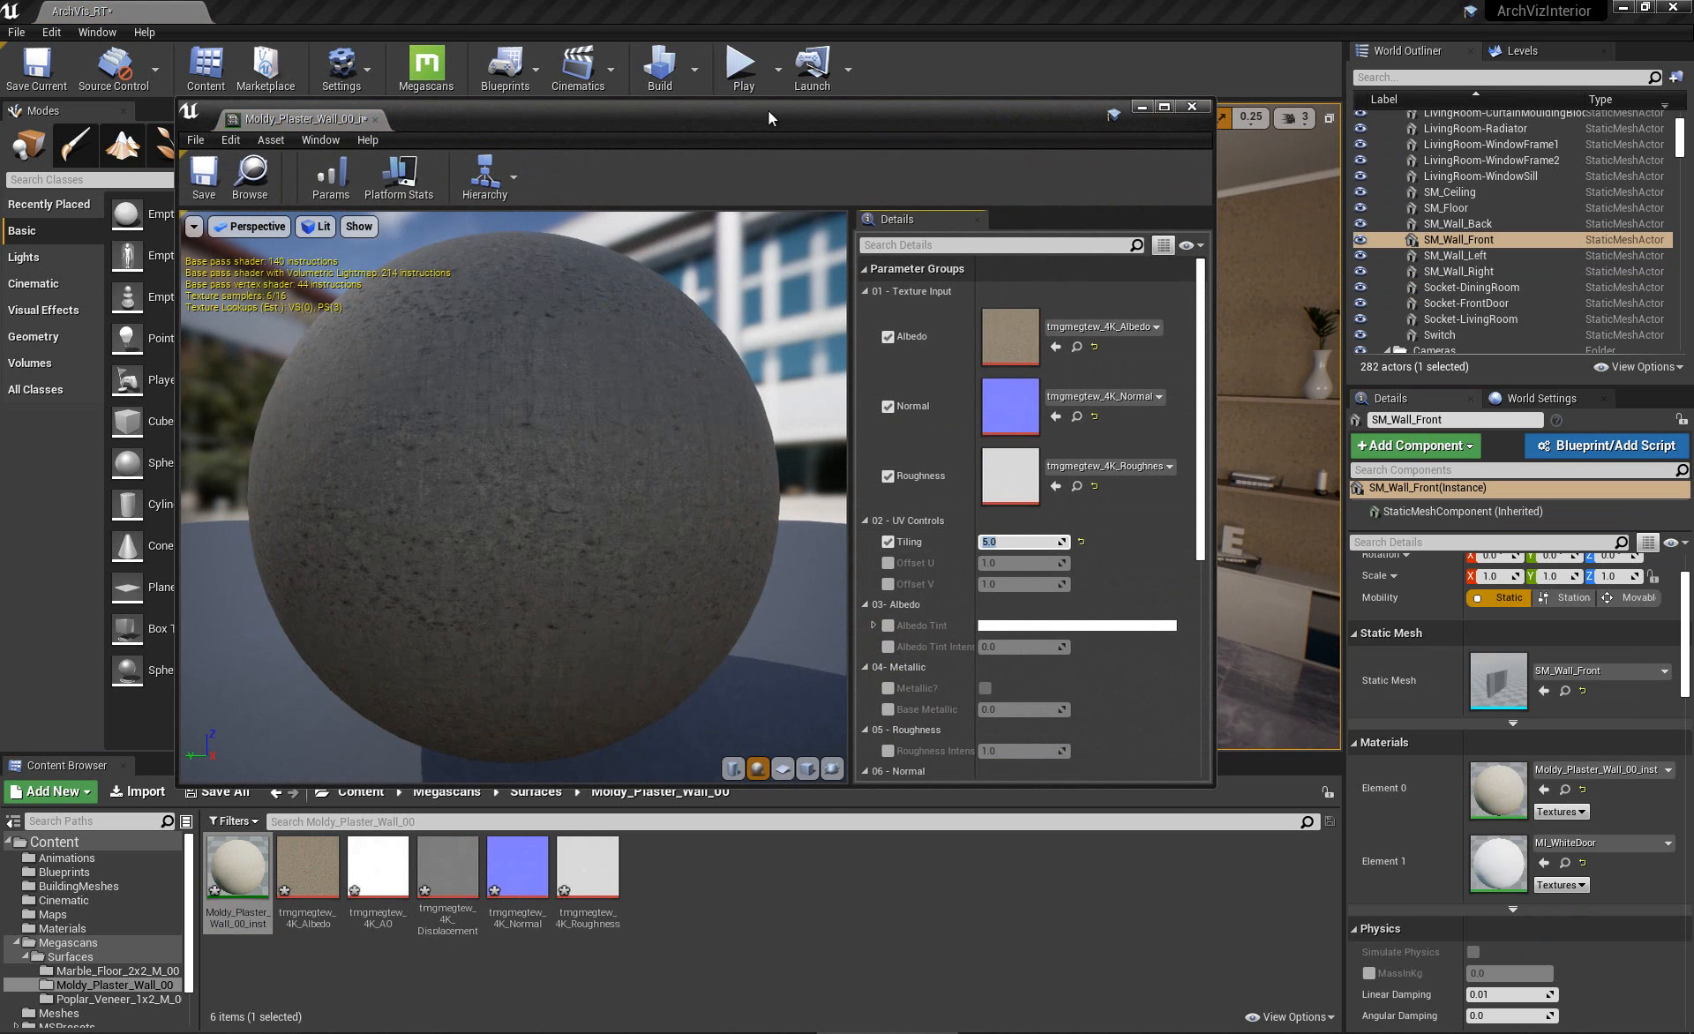
{"action": "left_click", "coordinate": [1191, 106]}
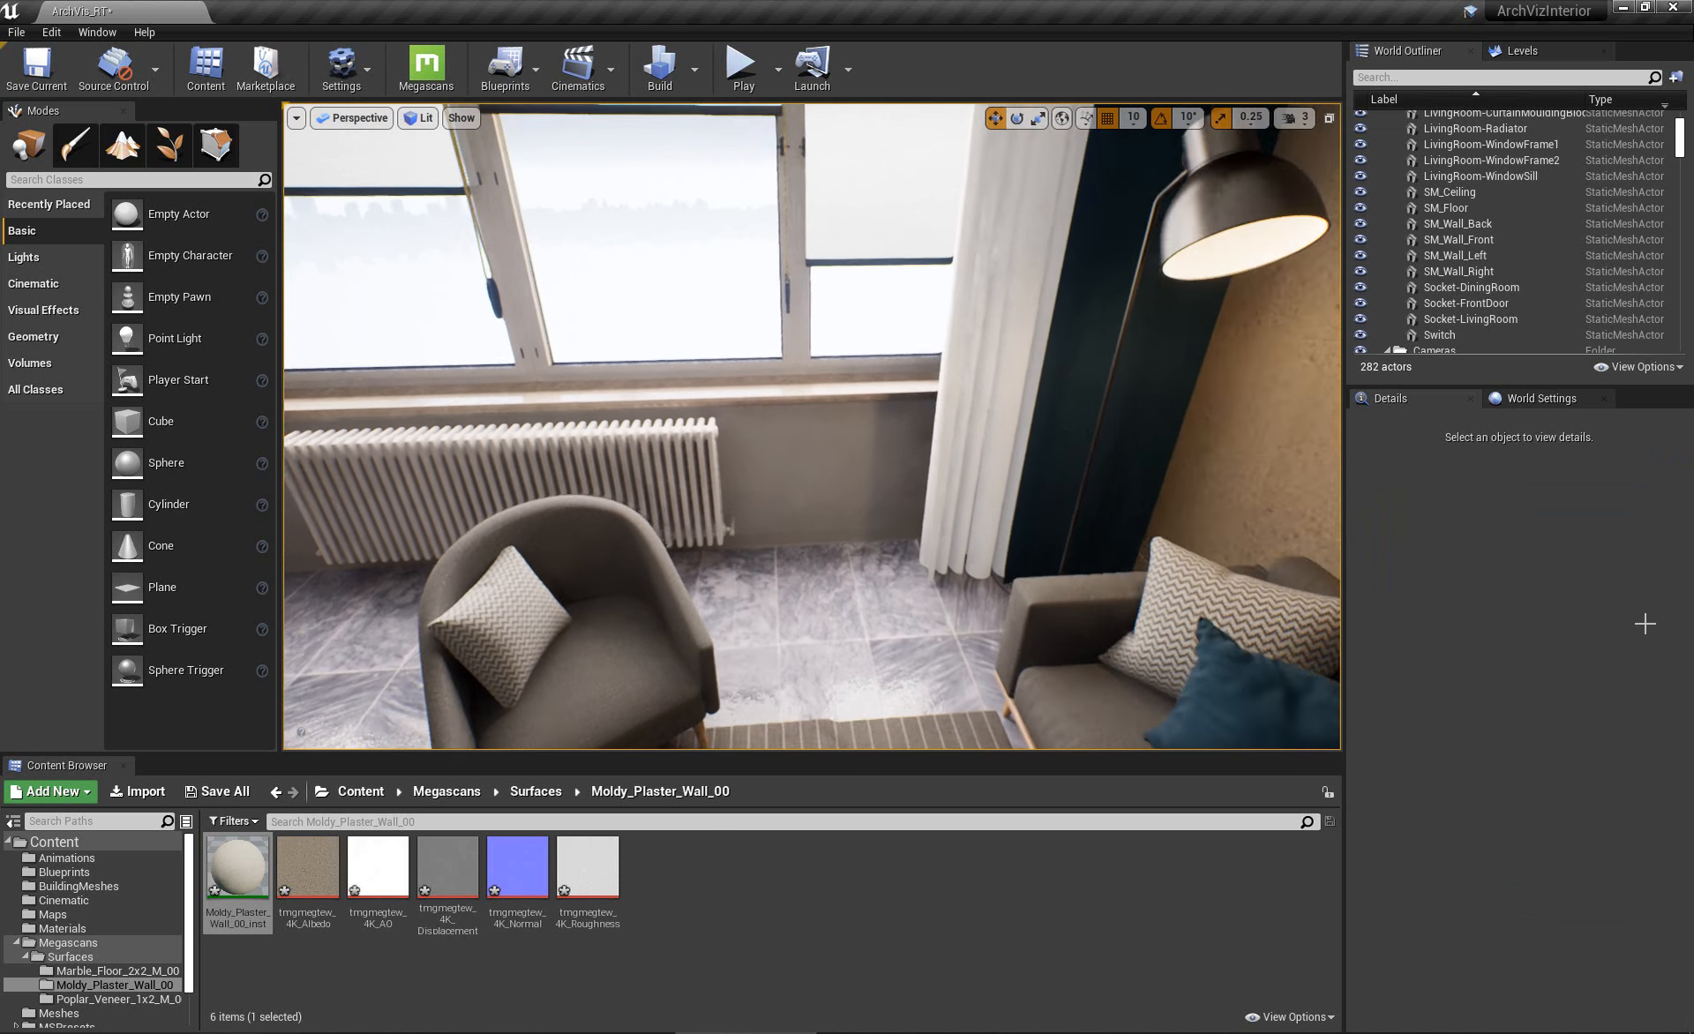
{"action": "left_click", "coordinate": [1454, 224]}
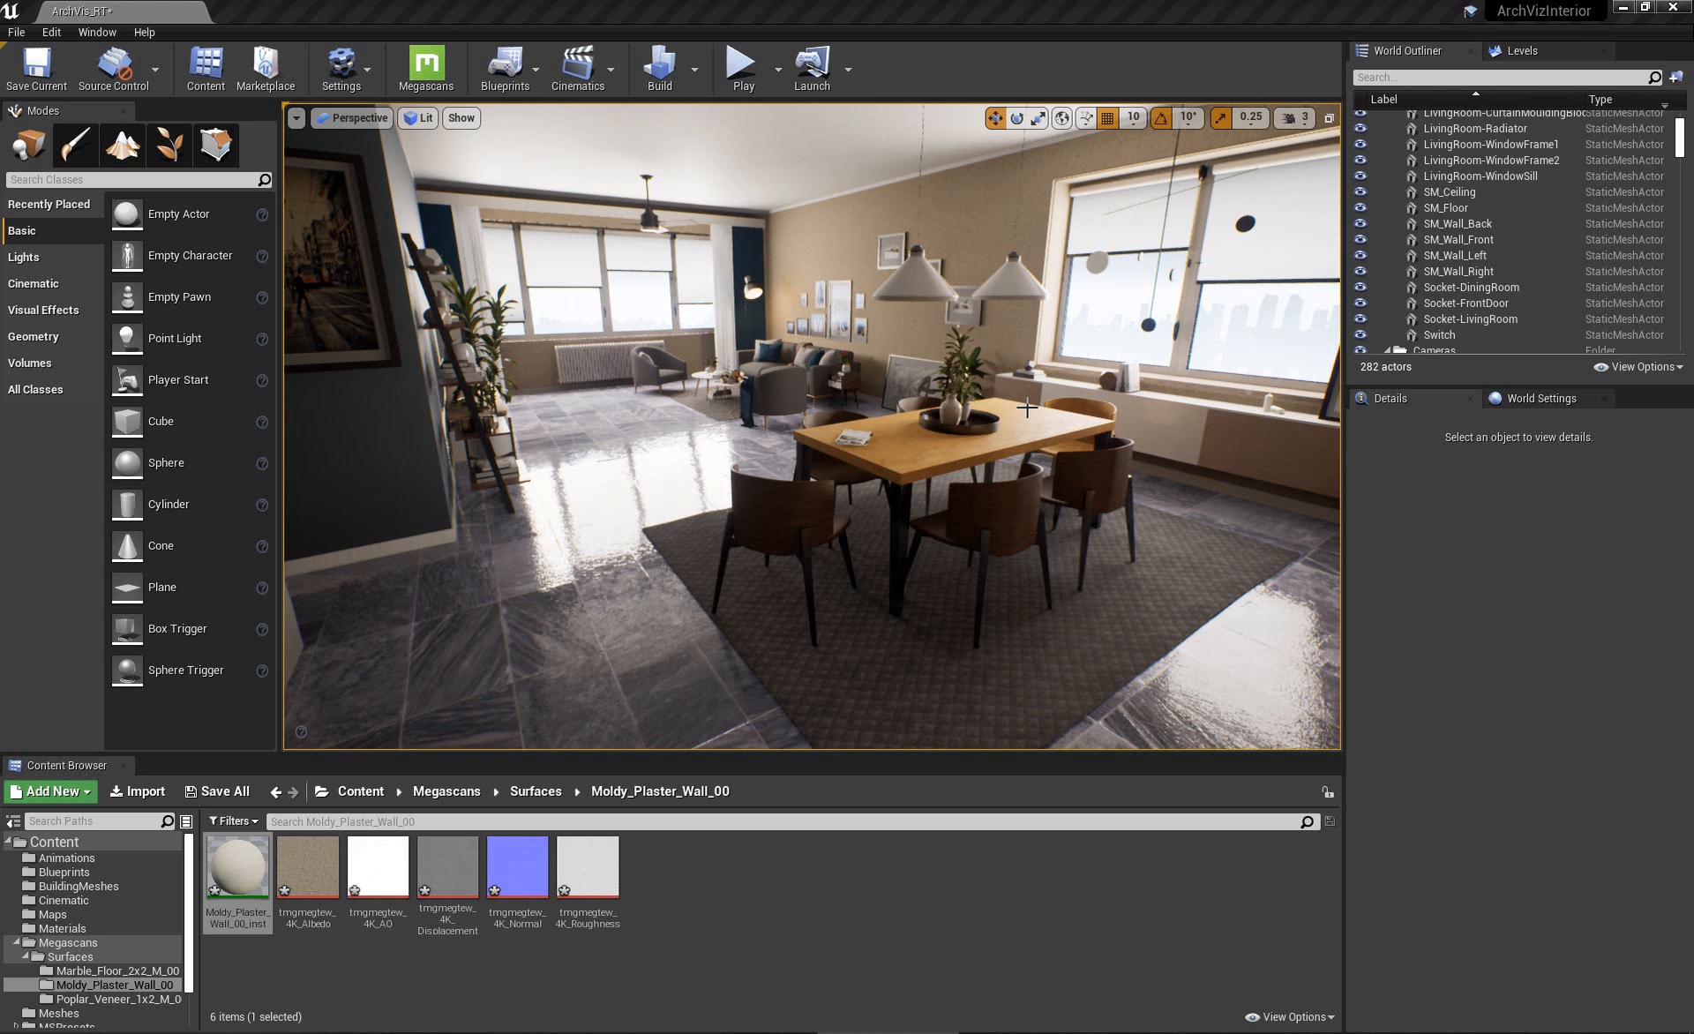
{"action": "mouse_move", "coordinate": [932, 564]}
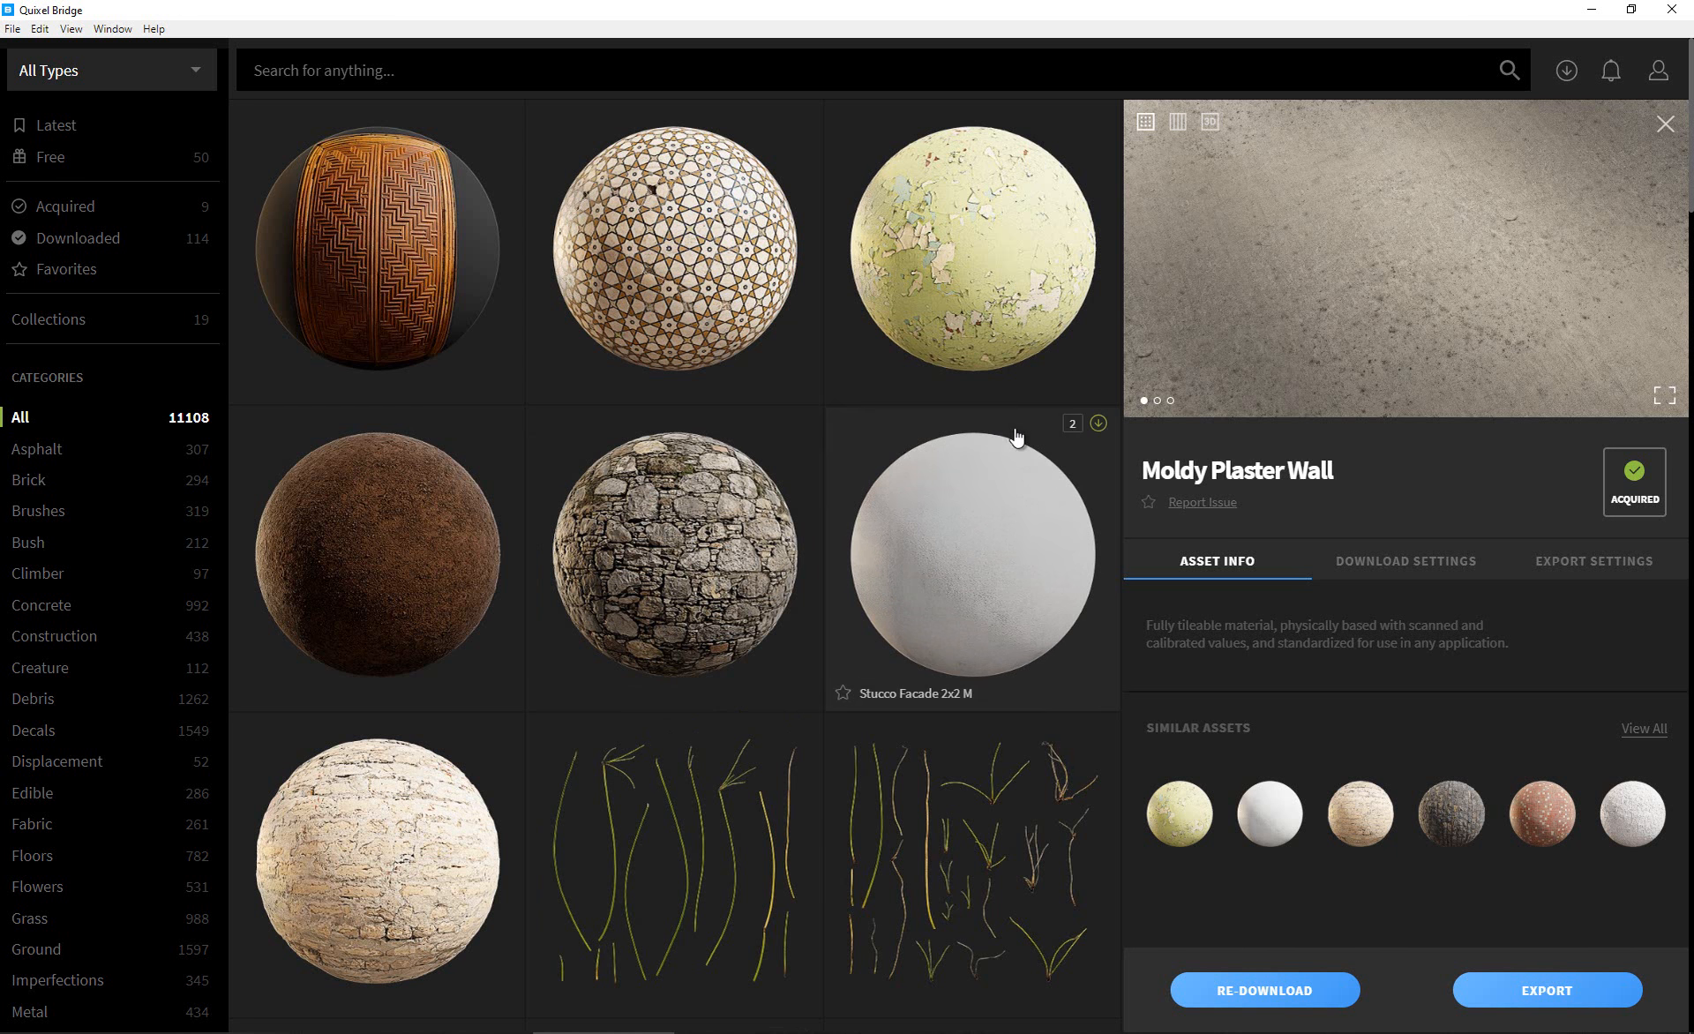
{"action": "mouse_move", "coordinate": [930, 307]}
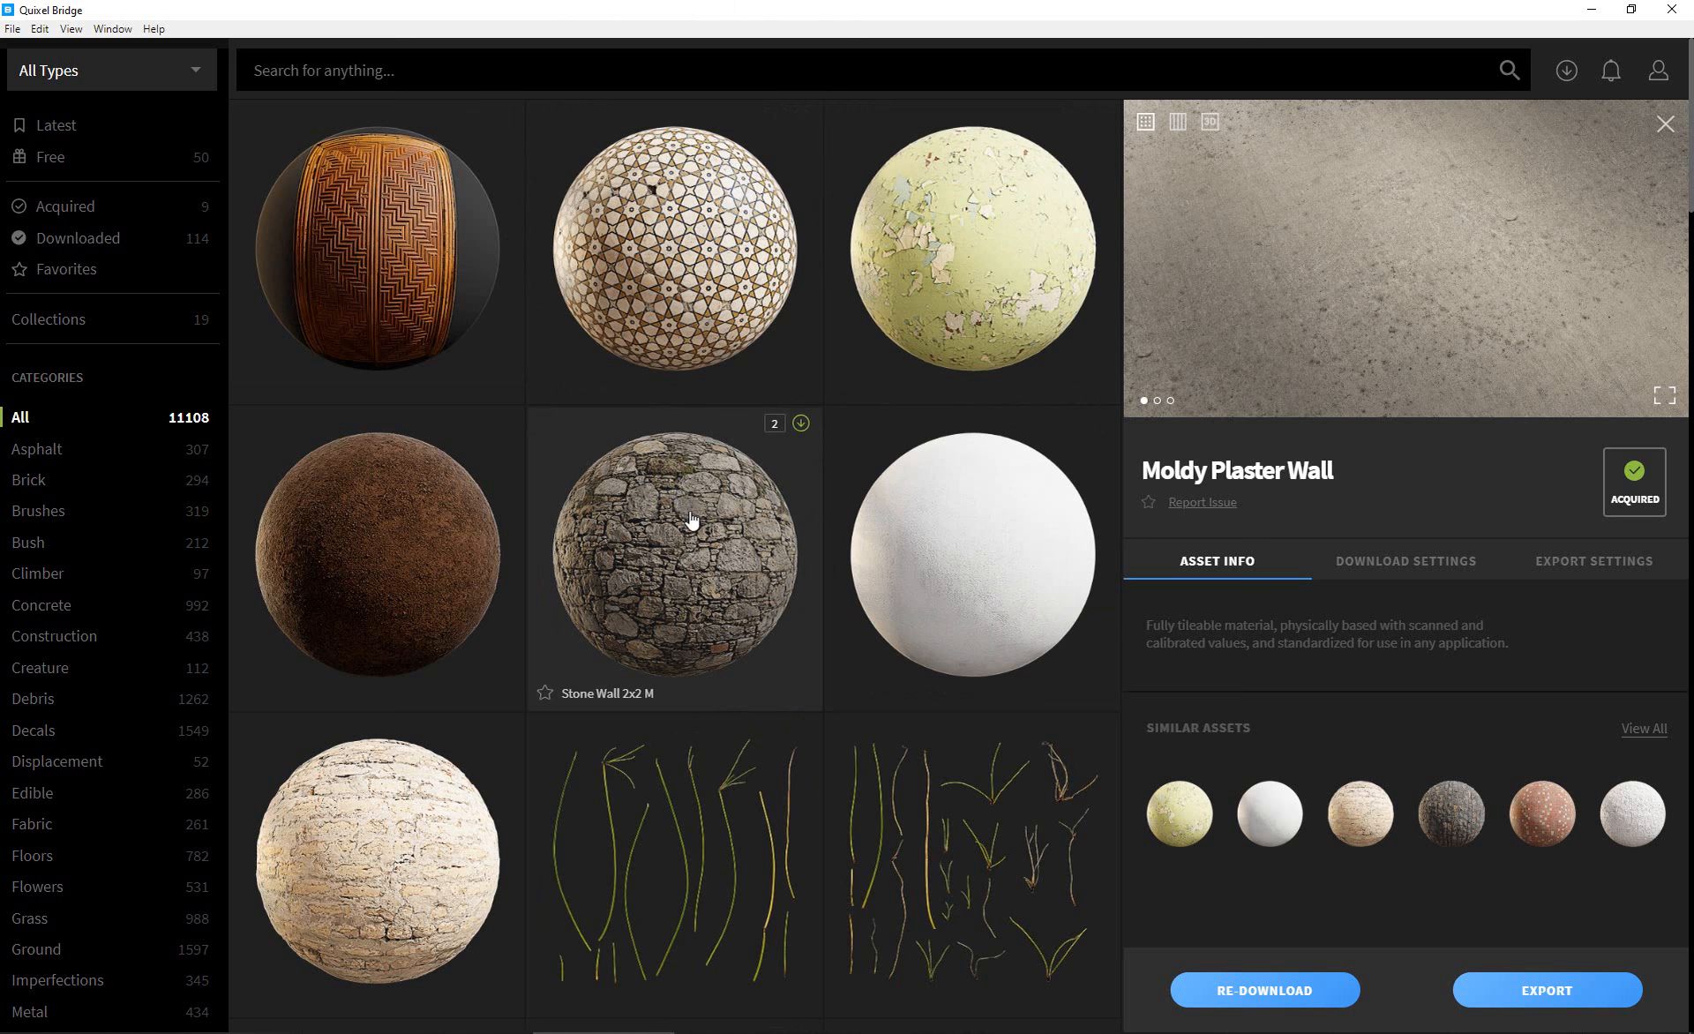
{"action": "mouse_move", "coordinate": [559, 455]}
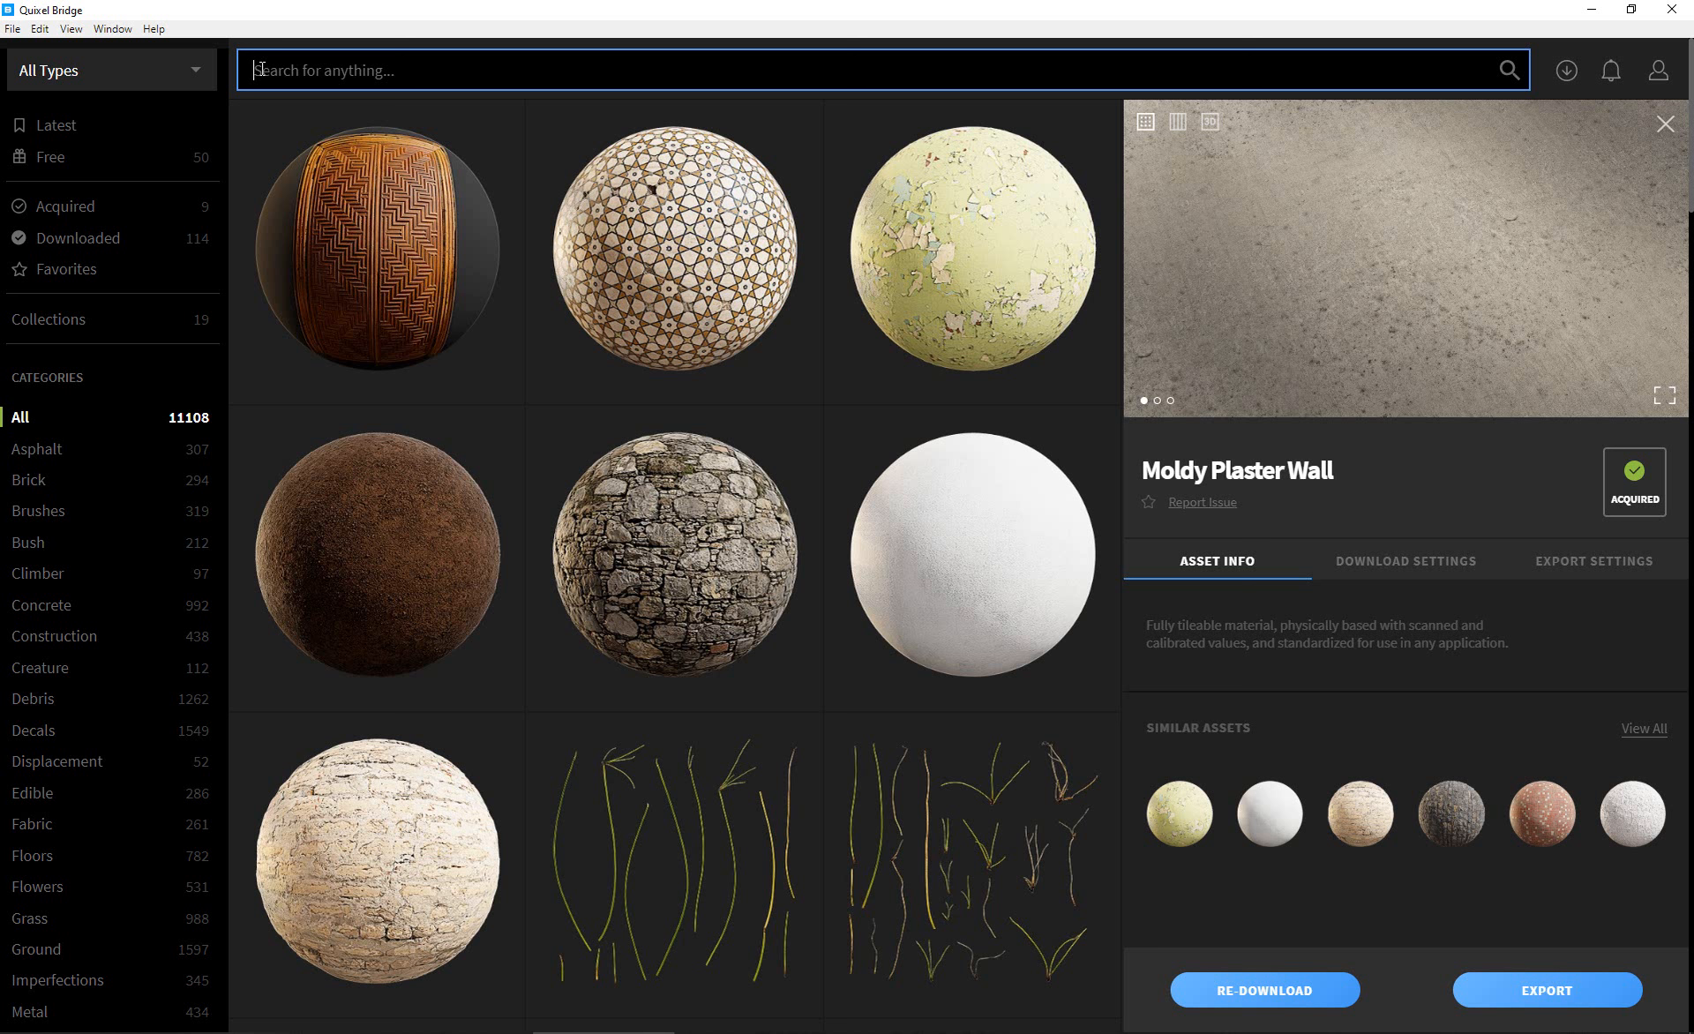
Search the Bridge library for '3d' and browse down the 3D asset results to the Apples Pack.
{"action": "type", "text": "3"}
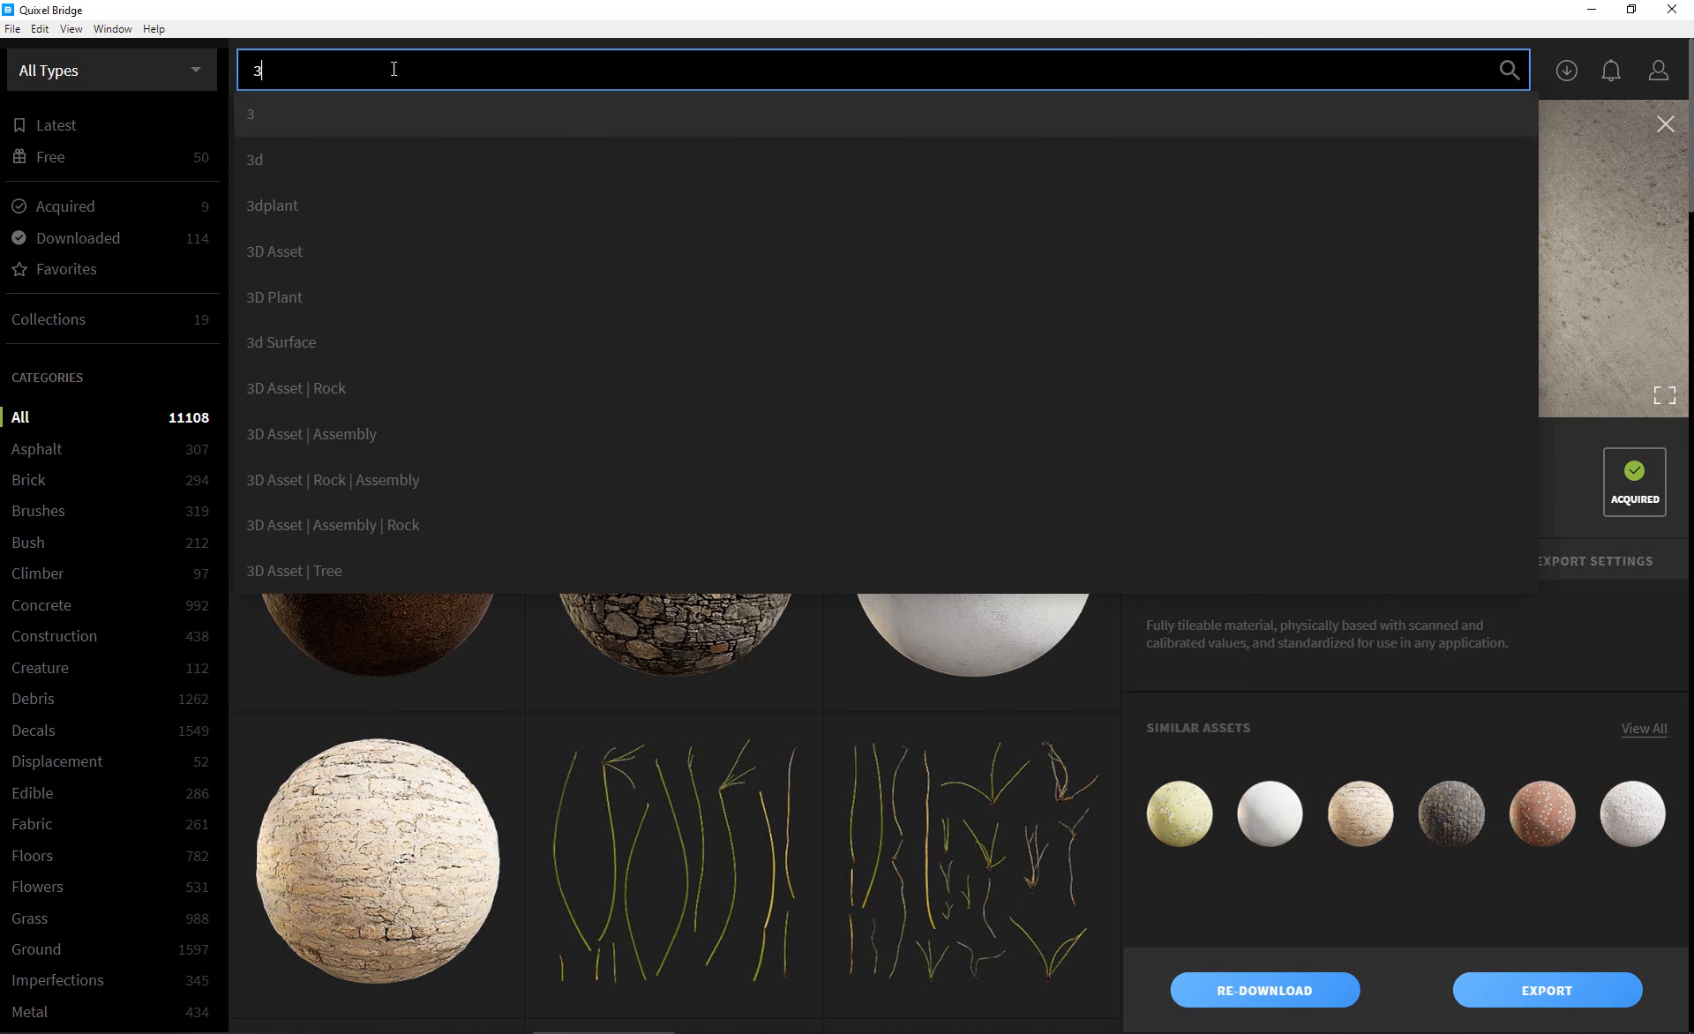
{"action": "left_click", "coordinate": [254, 159]}
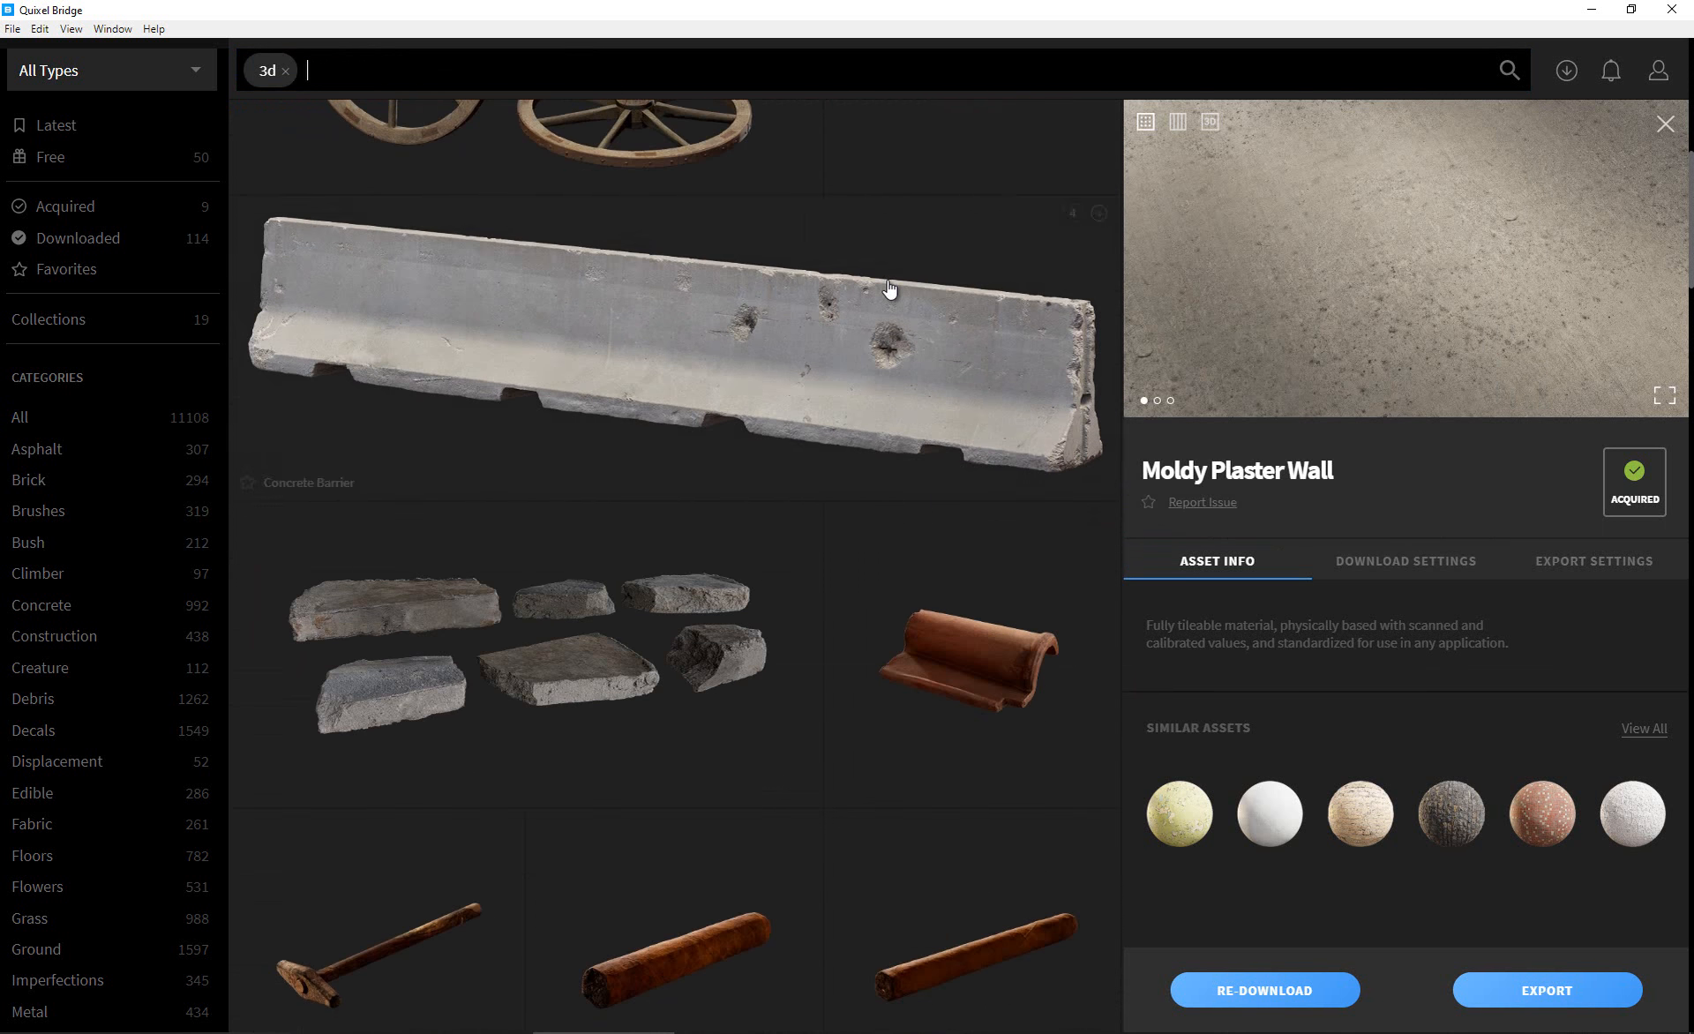
{"action": "scroll", "scroll_direction": "down", "scroll_amount": 3}
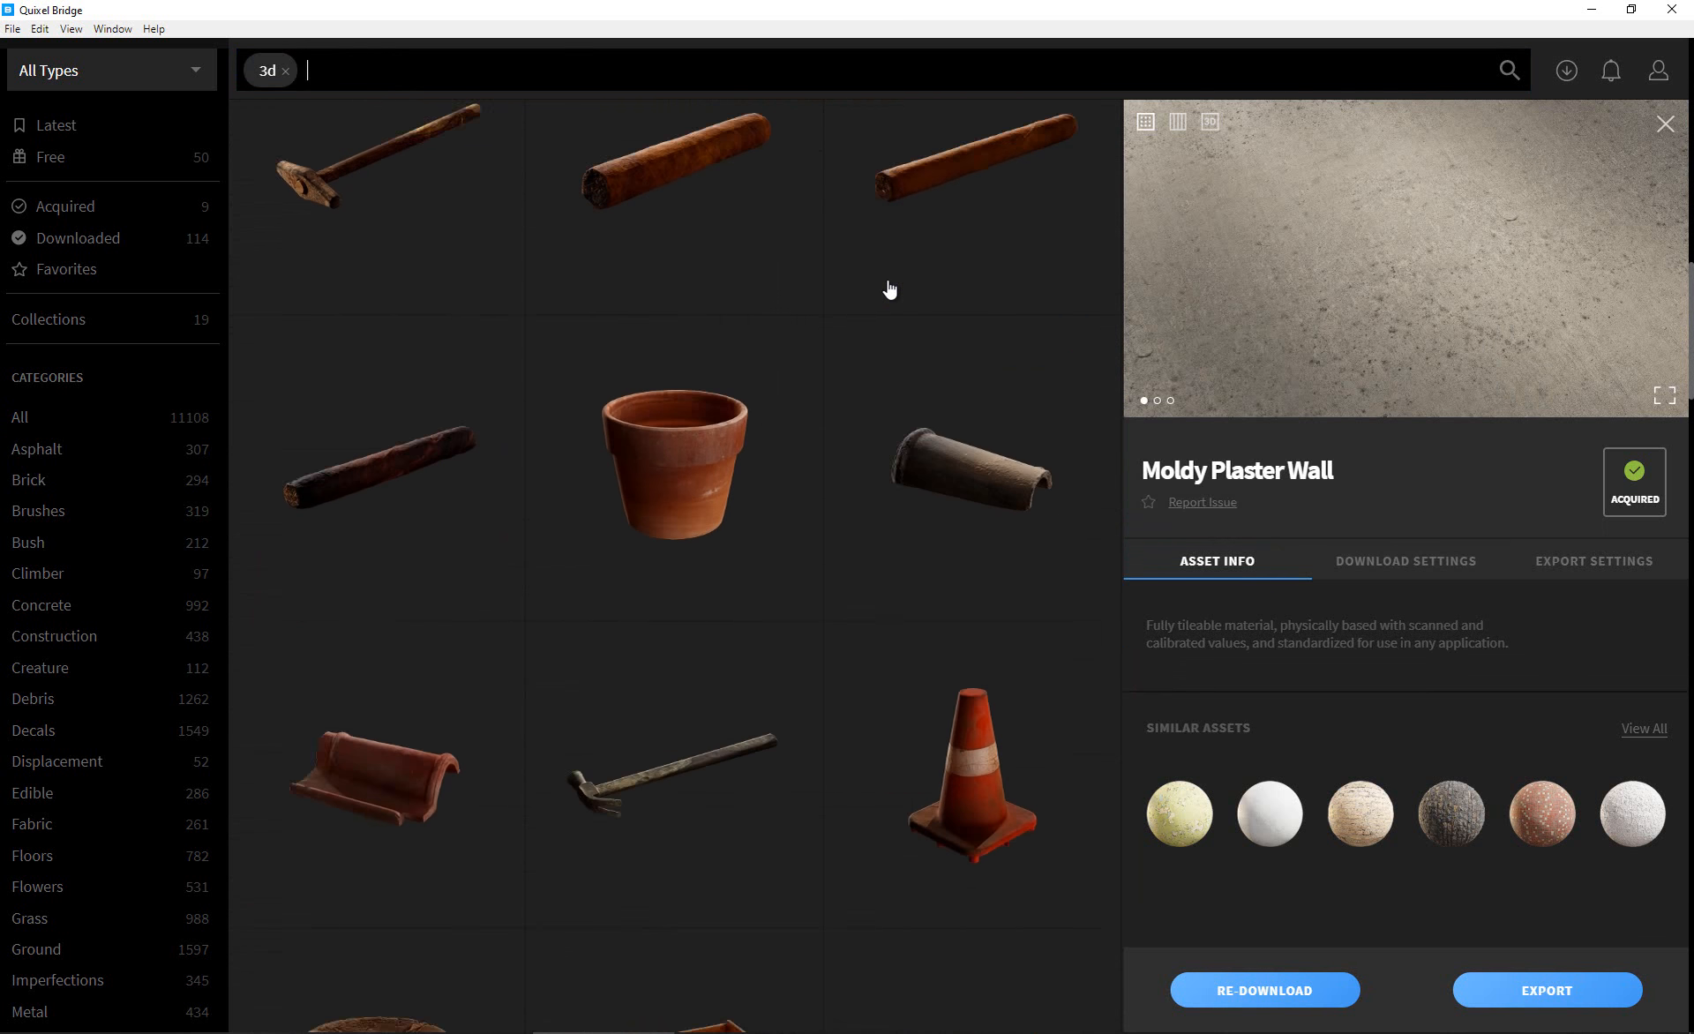
{"action": "scroll", "scroll_direction": "down", "scroll_amount": 3}
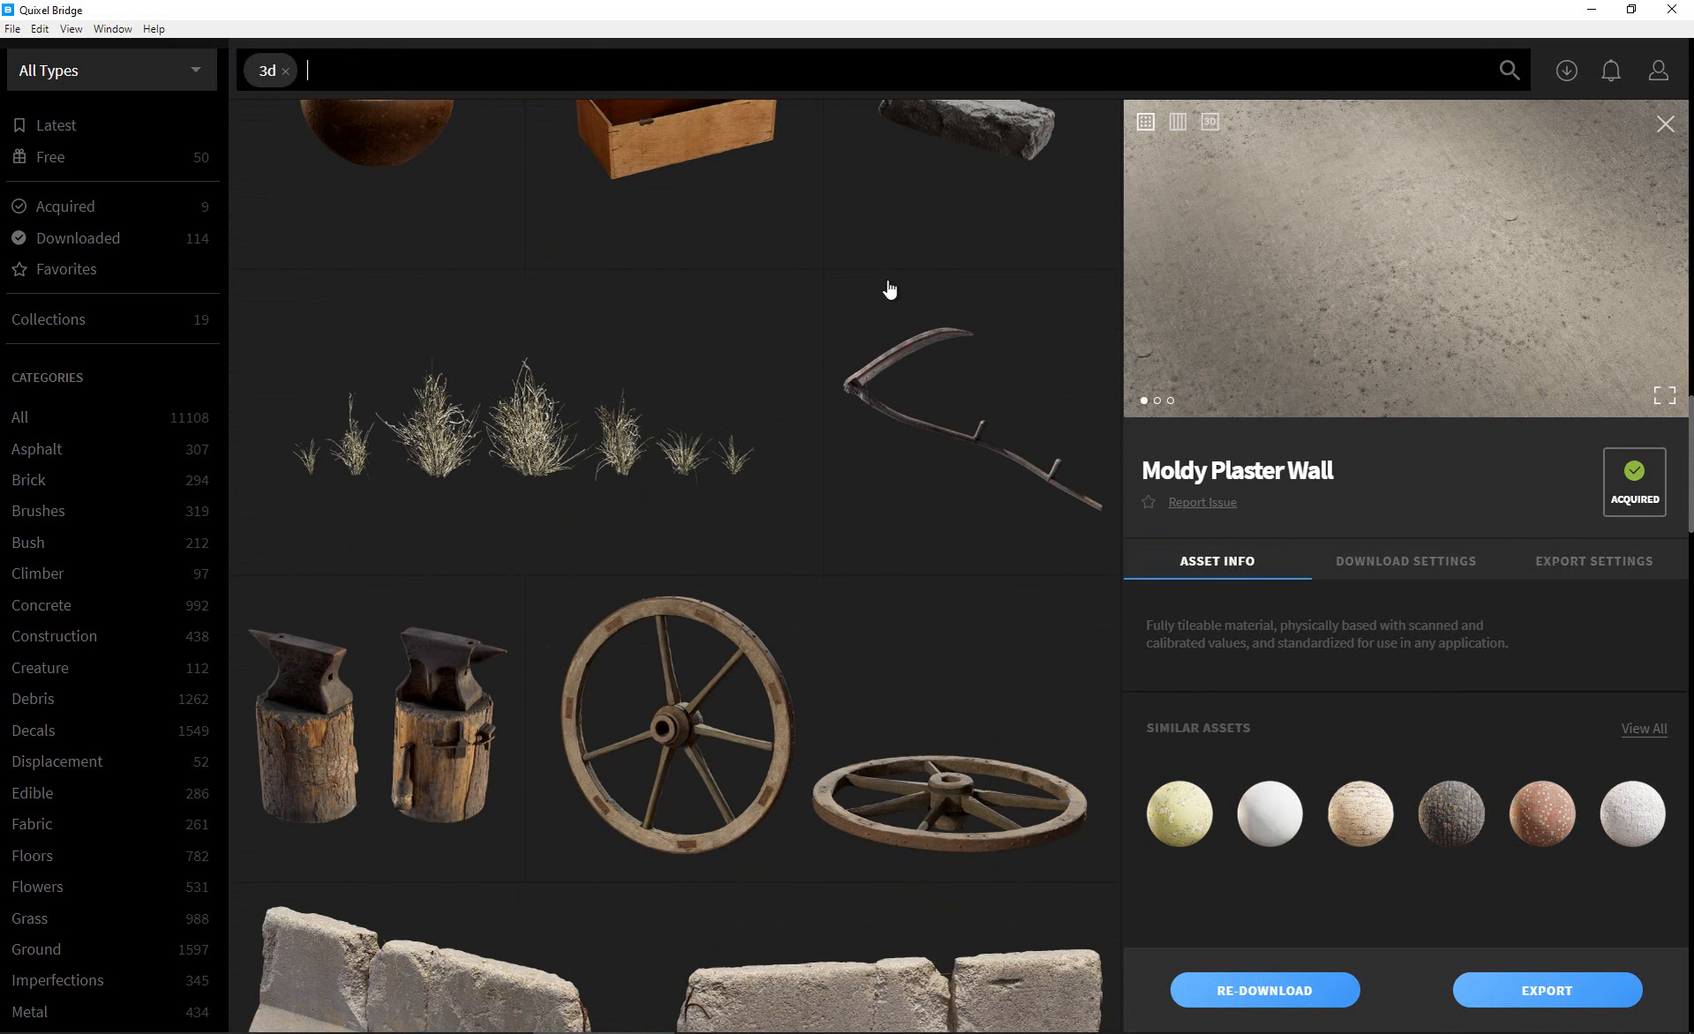
{"action": "scroll", "scroll_direction": "down", "scroll_amount": 3}
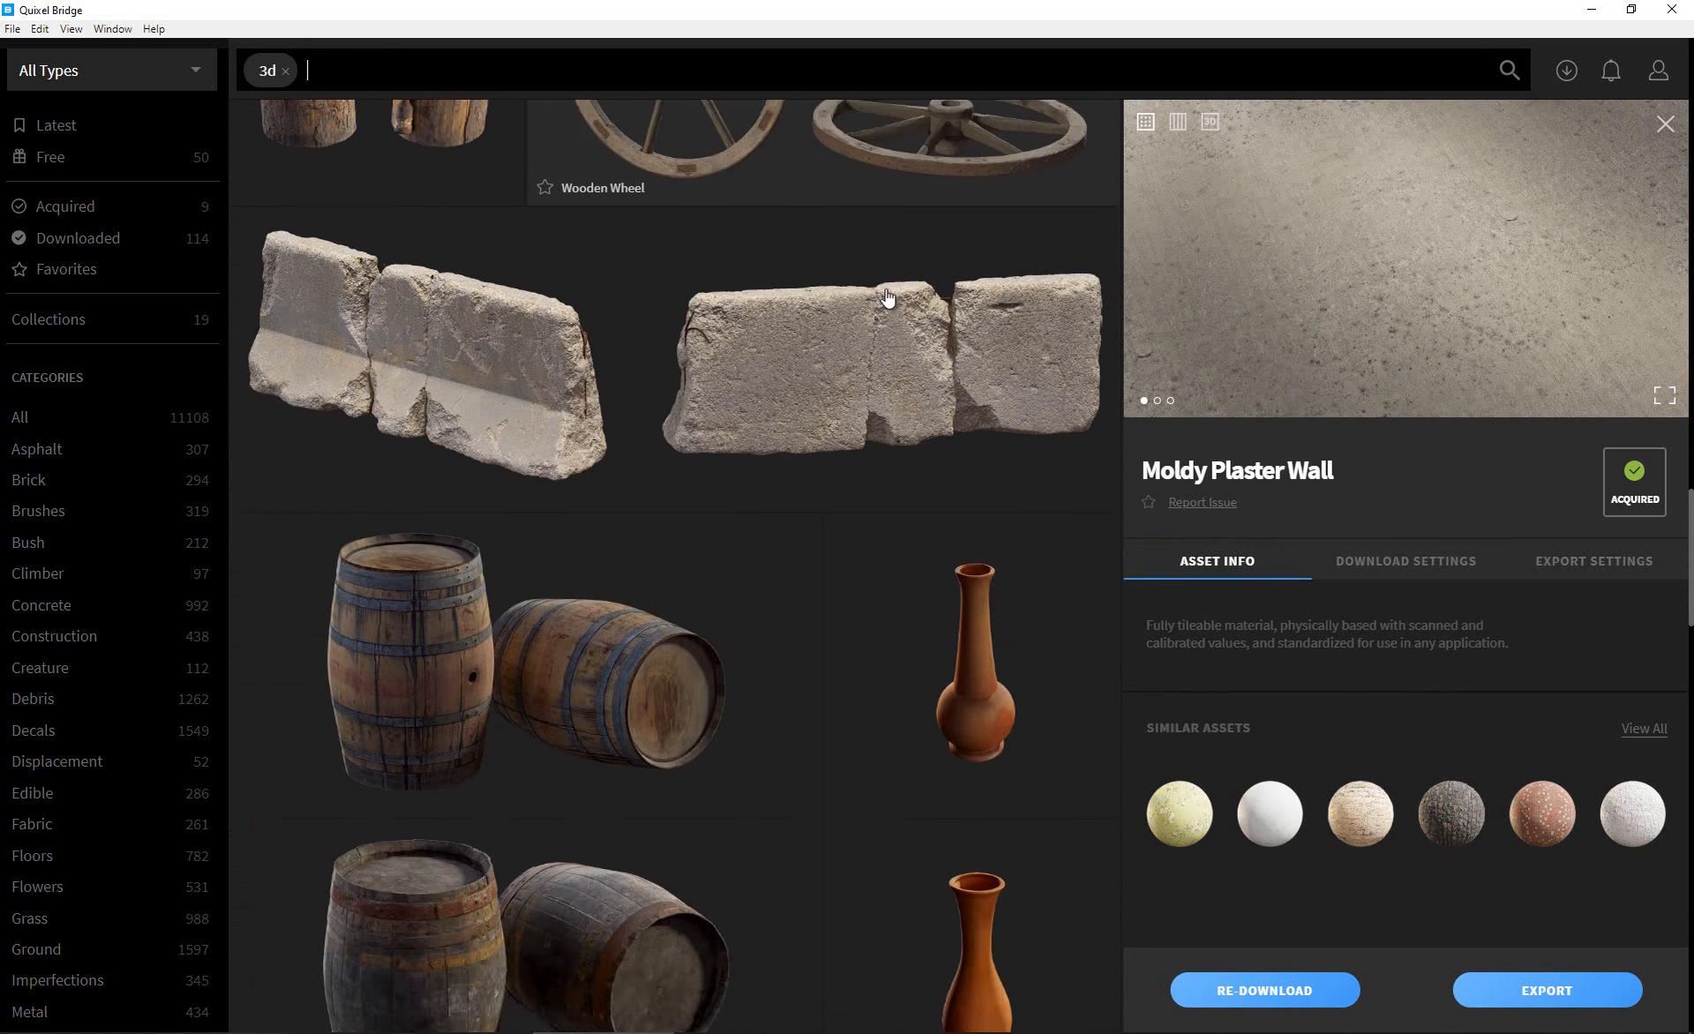
{"action": "scroll", "scroll_direction": "down", "scroll_amount": 3}
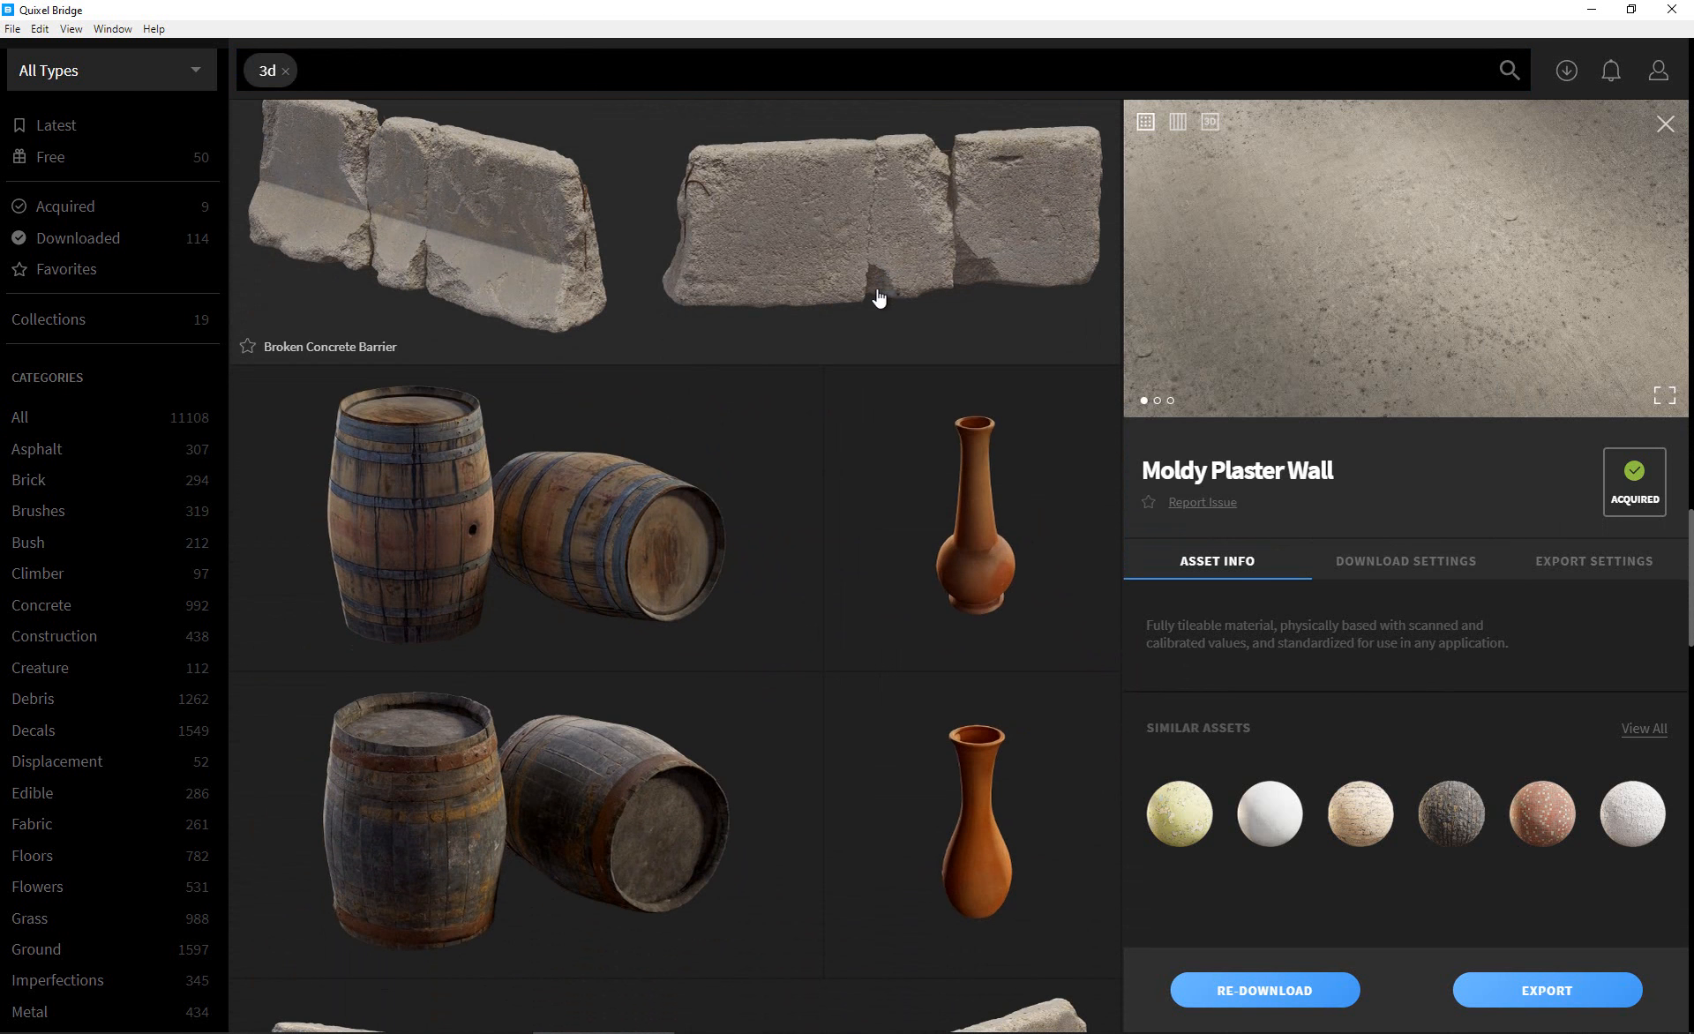
{"action": "scroll", "scroll_direction": "down", "scroll_amount": 3}
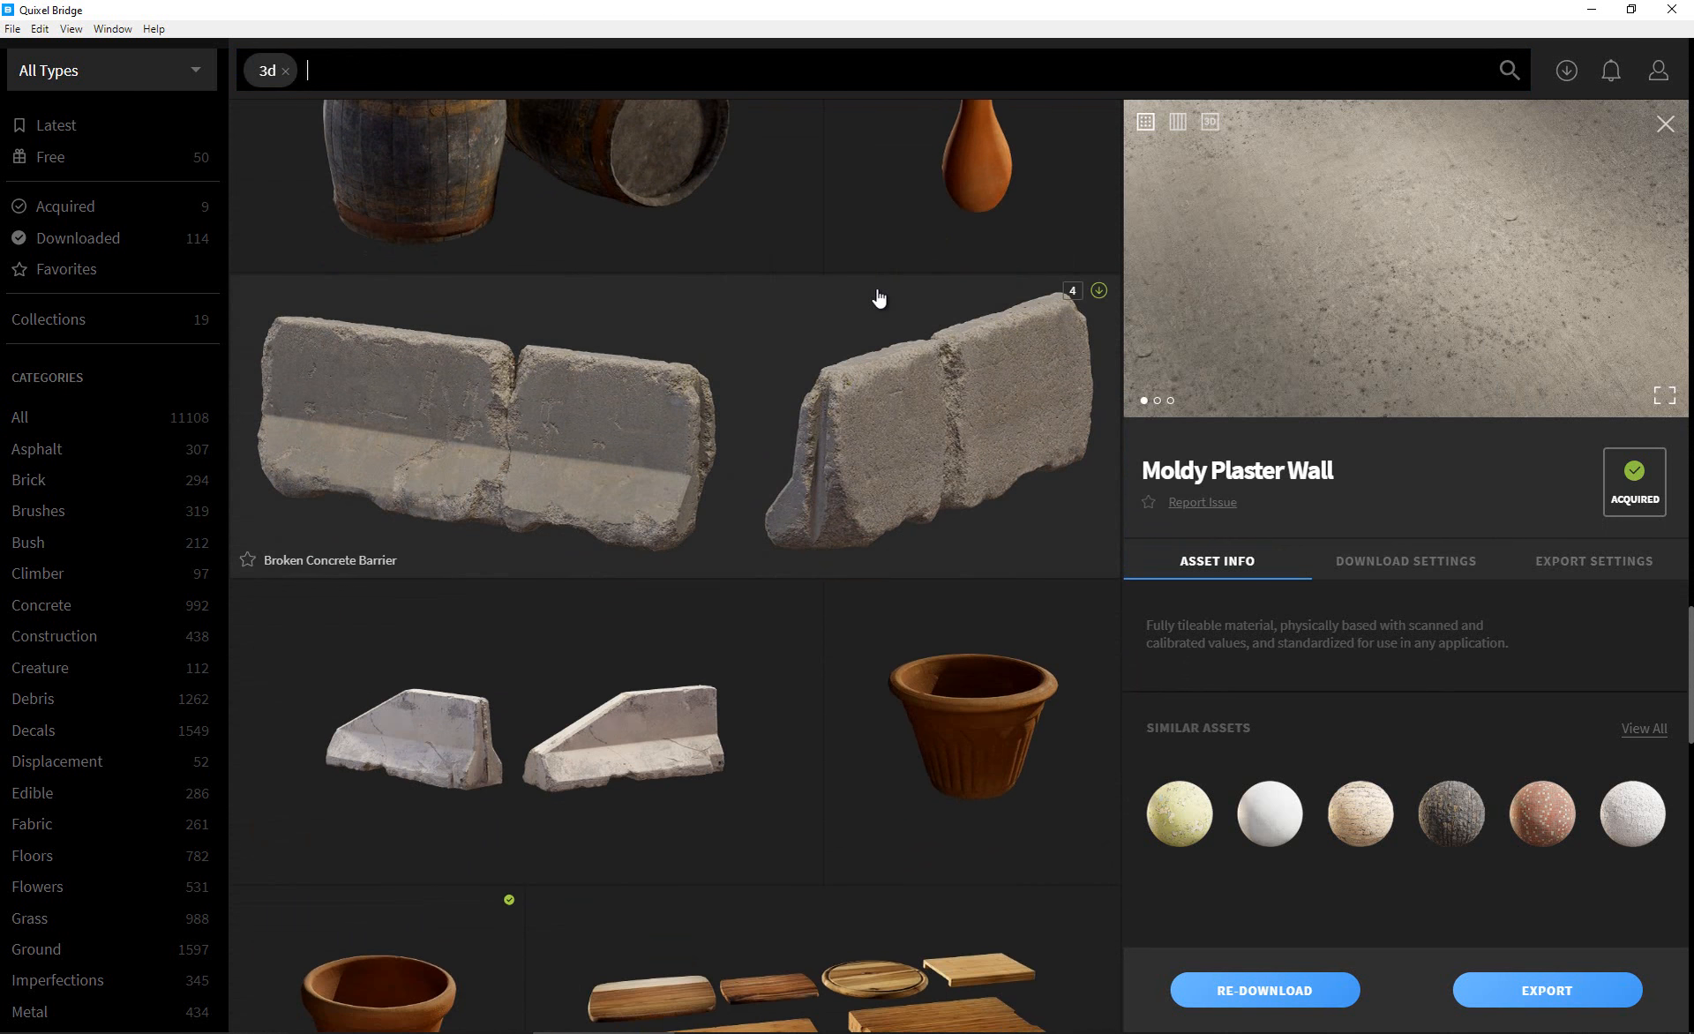
{"action": "scroll", "scroll_direction": "down", "scroll_amount": 3}
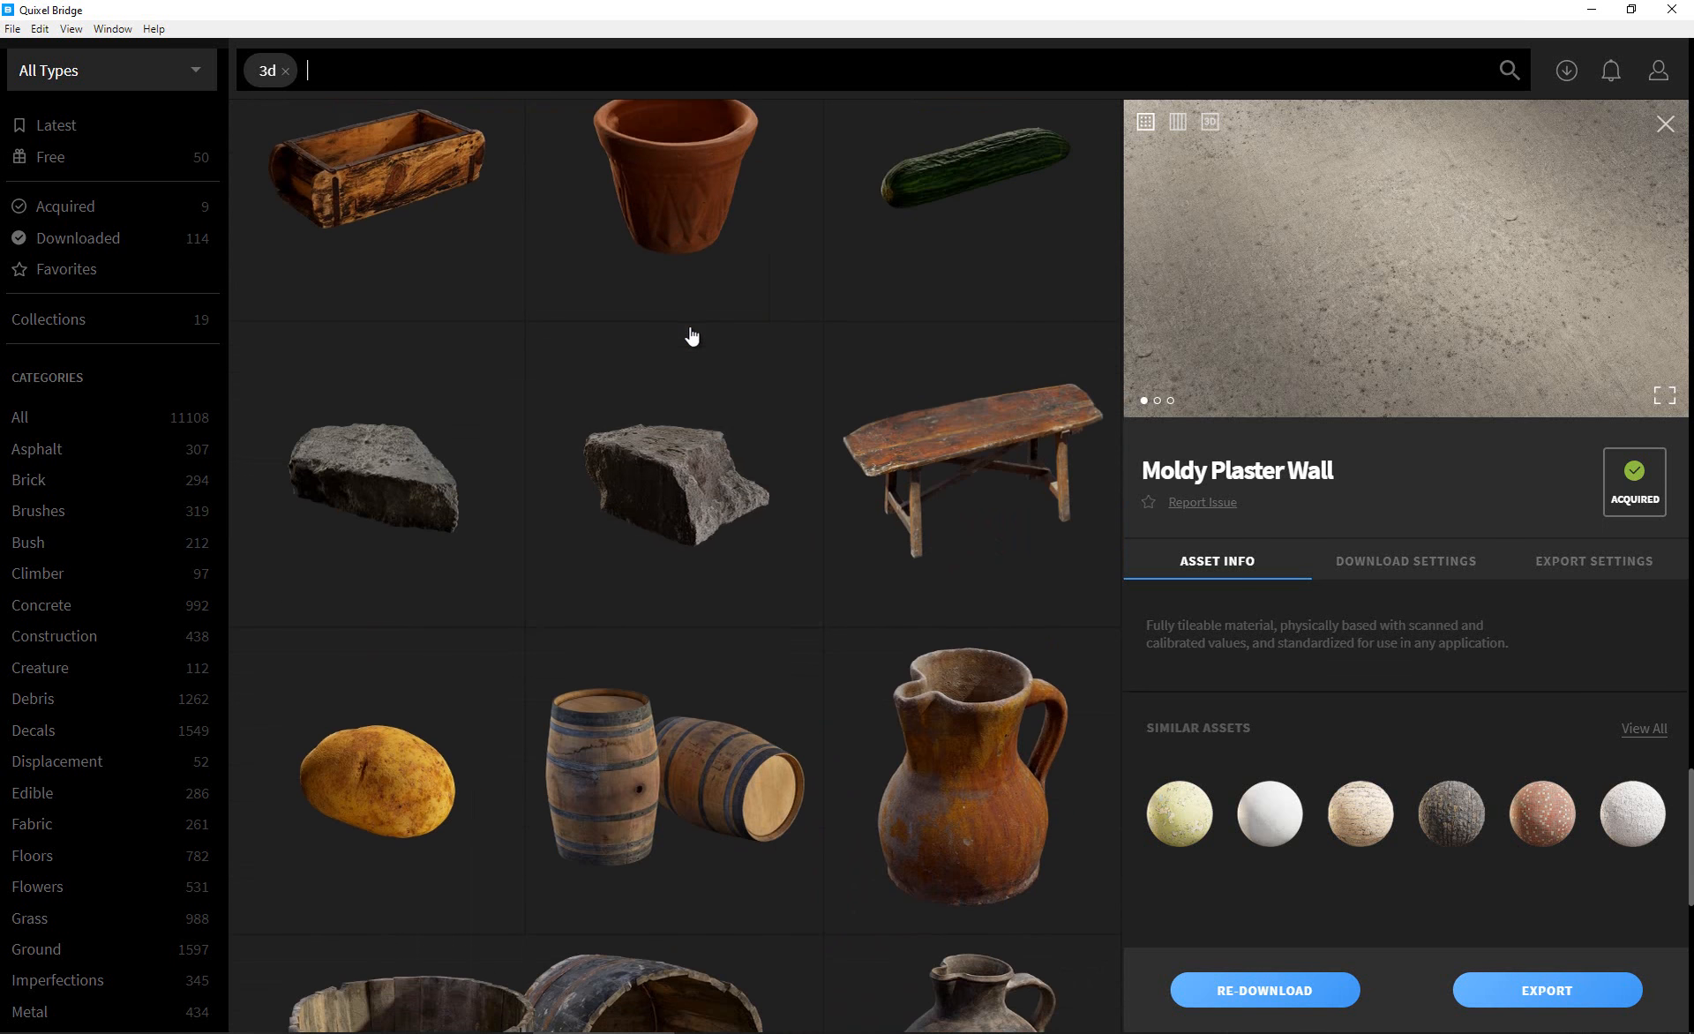
{"action": "scroll", "scroll_direction": "down", "scroll_amount": 3}
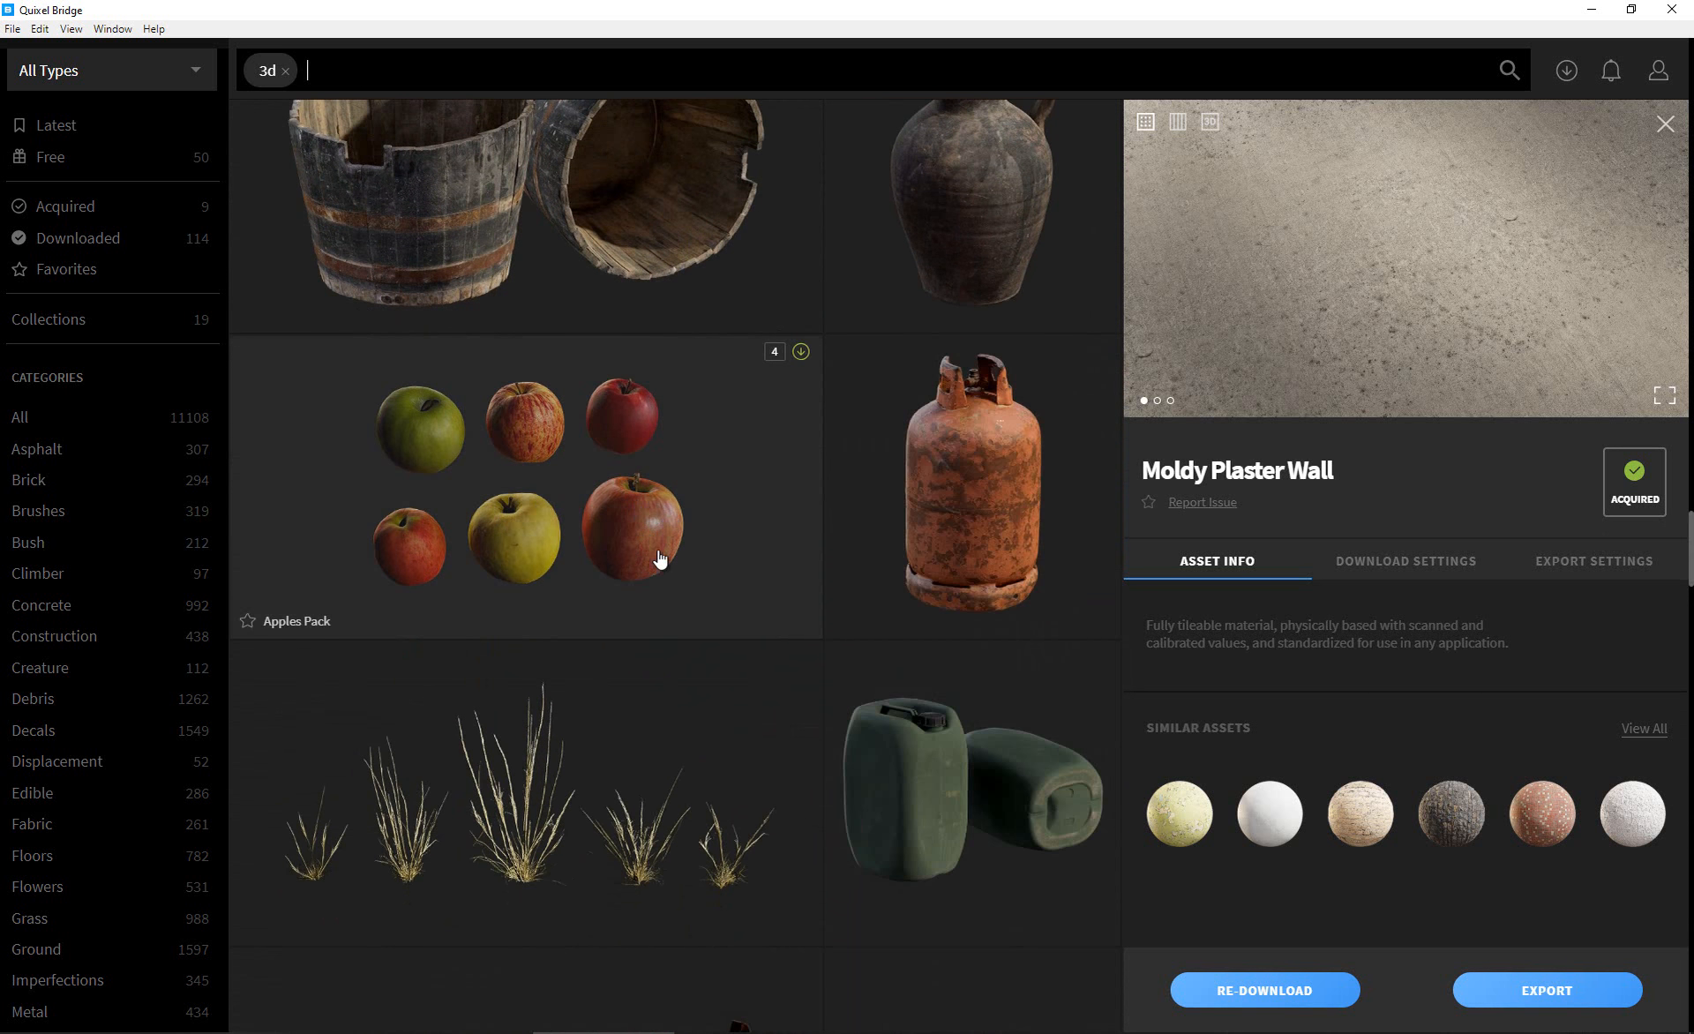
{"action": "scroll", "scroll_direction": "down", "scroll_amount": 3}
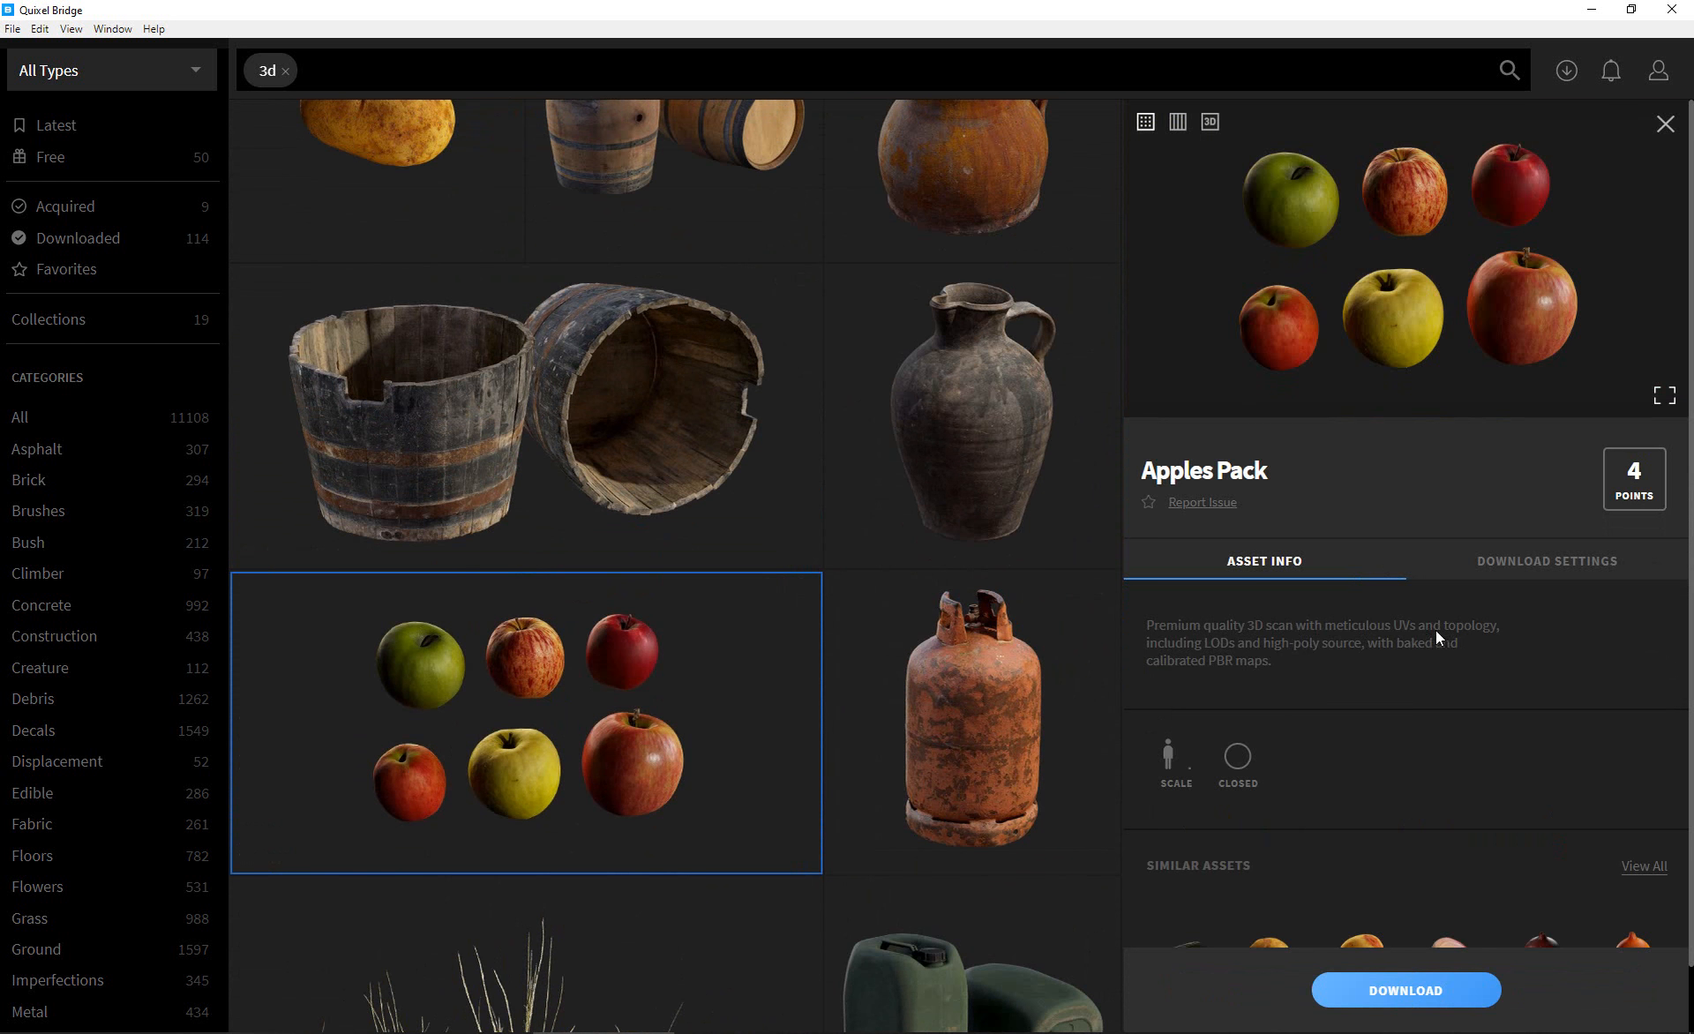
{"action": "mouse_move", "coordinate": [1227, 635]}
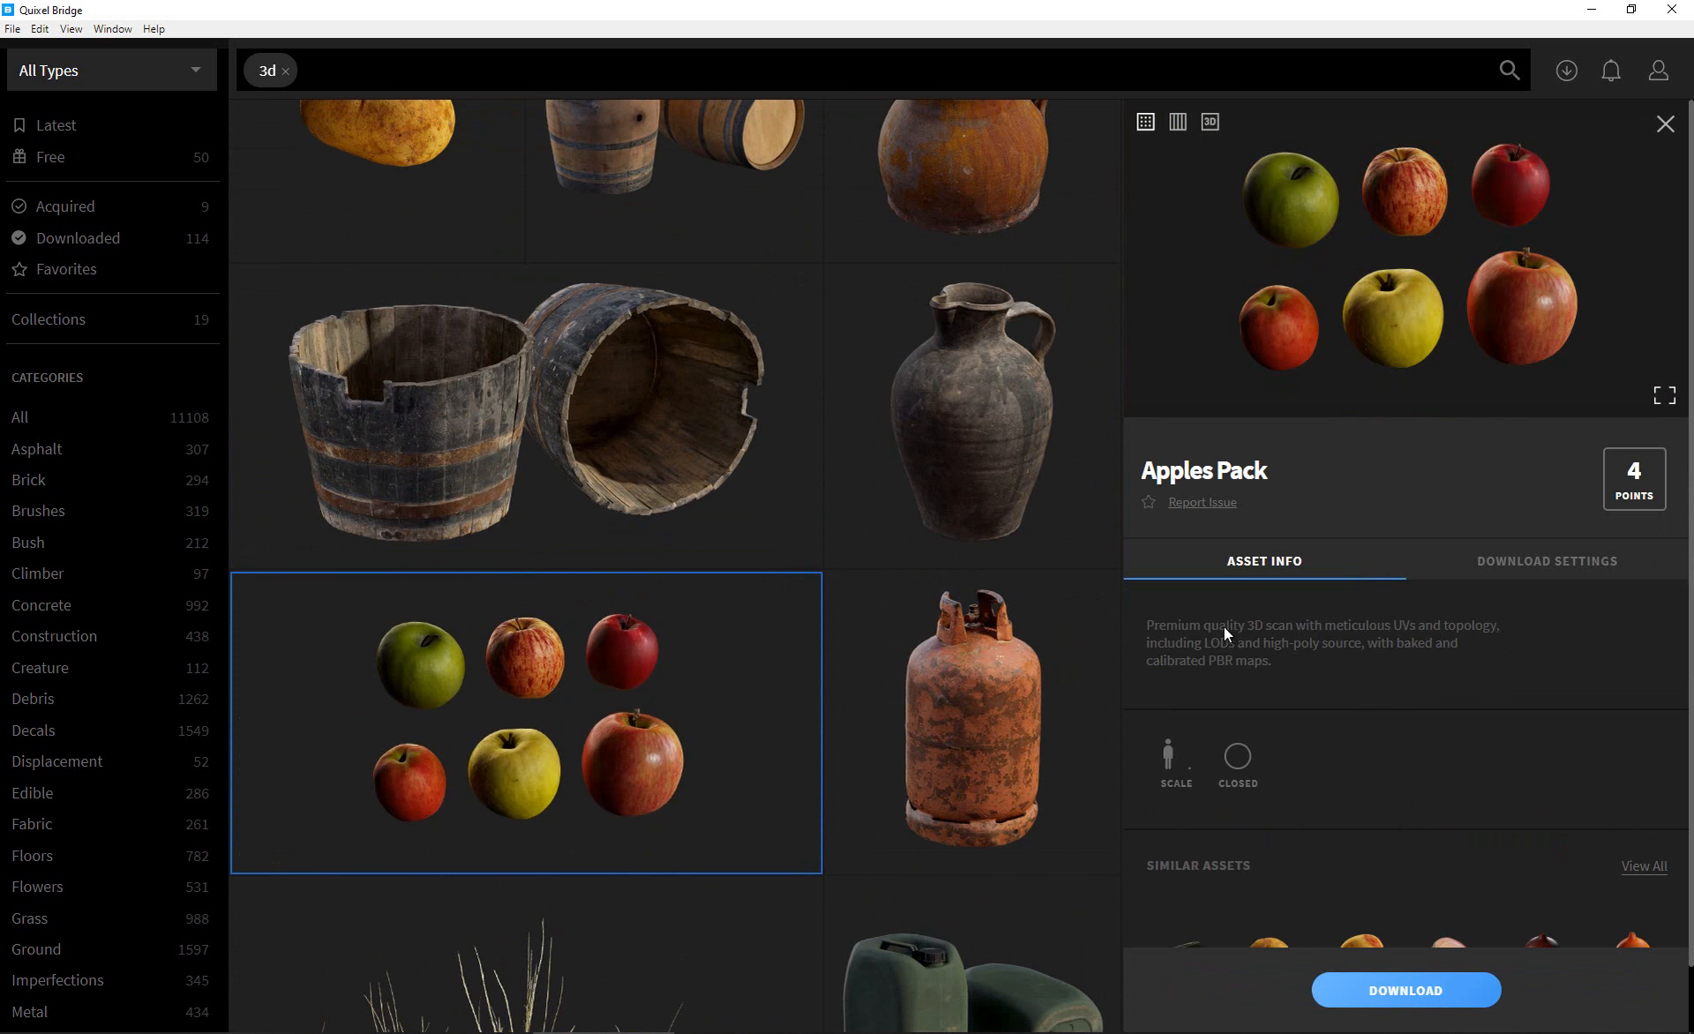
{"action": "mouse_move", "coordinate": [1227, 660]}
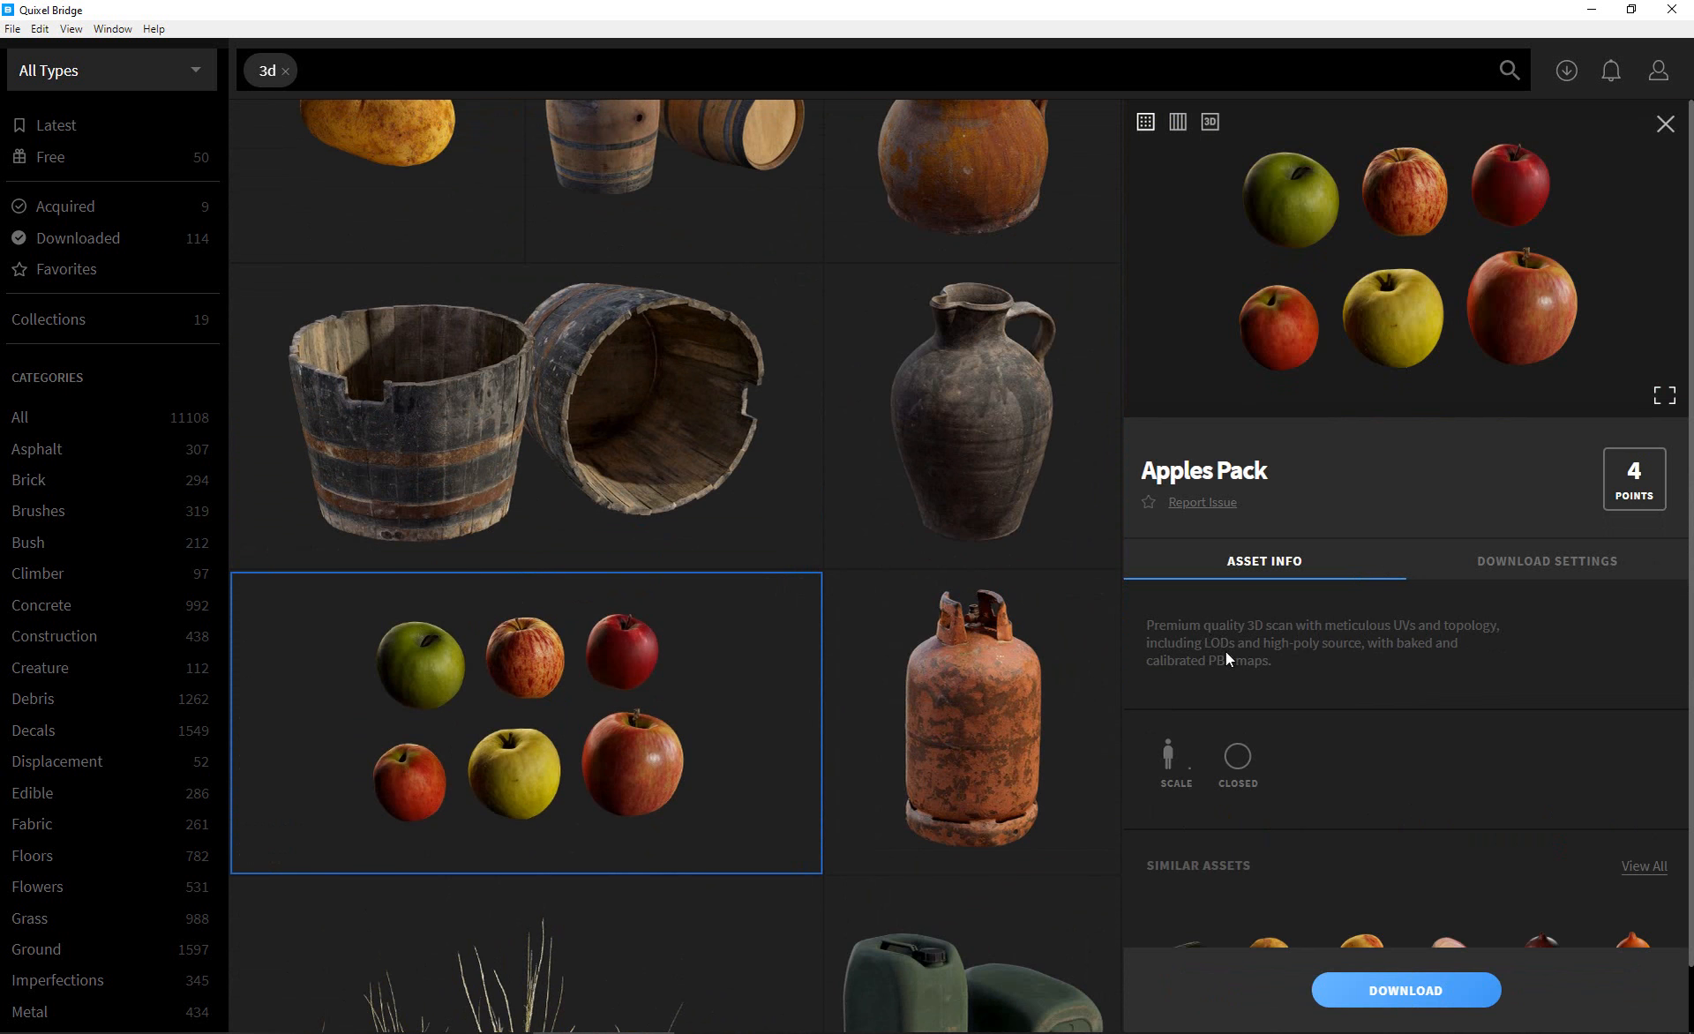
{"action": "mouse_move", "coordinate": [1228, 660]}
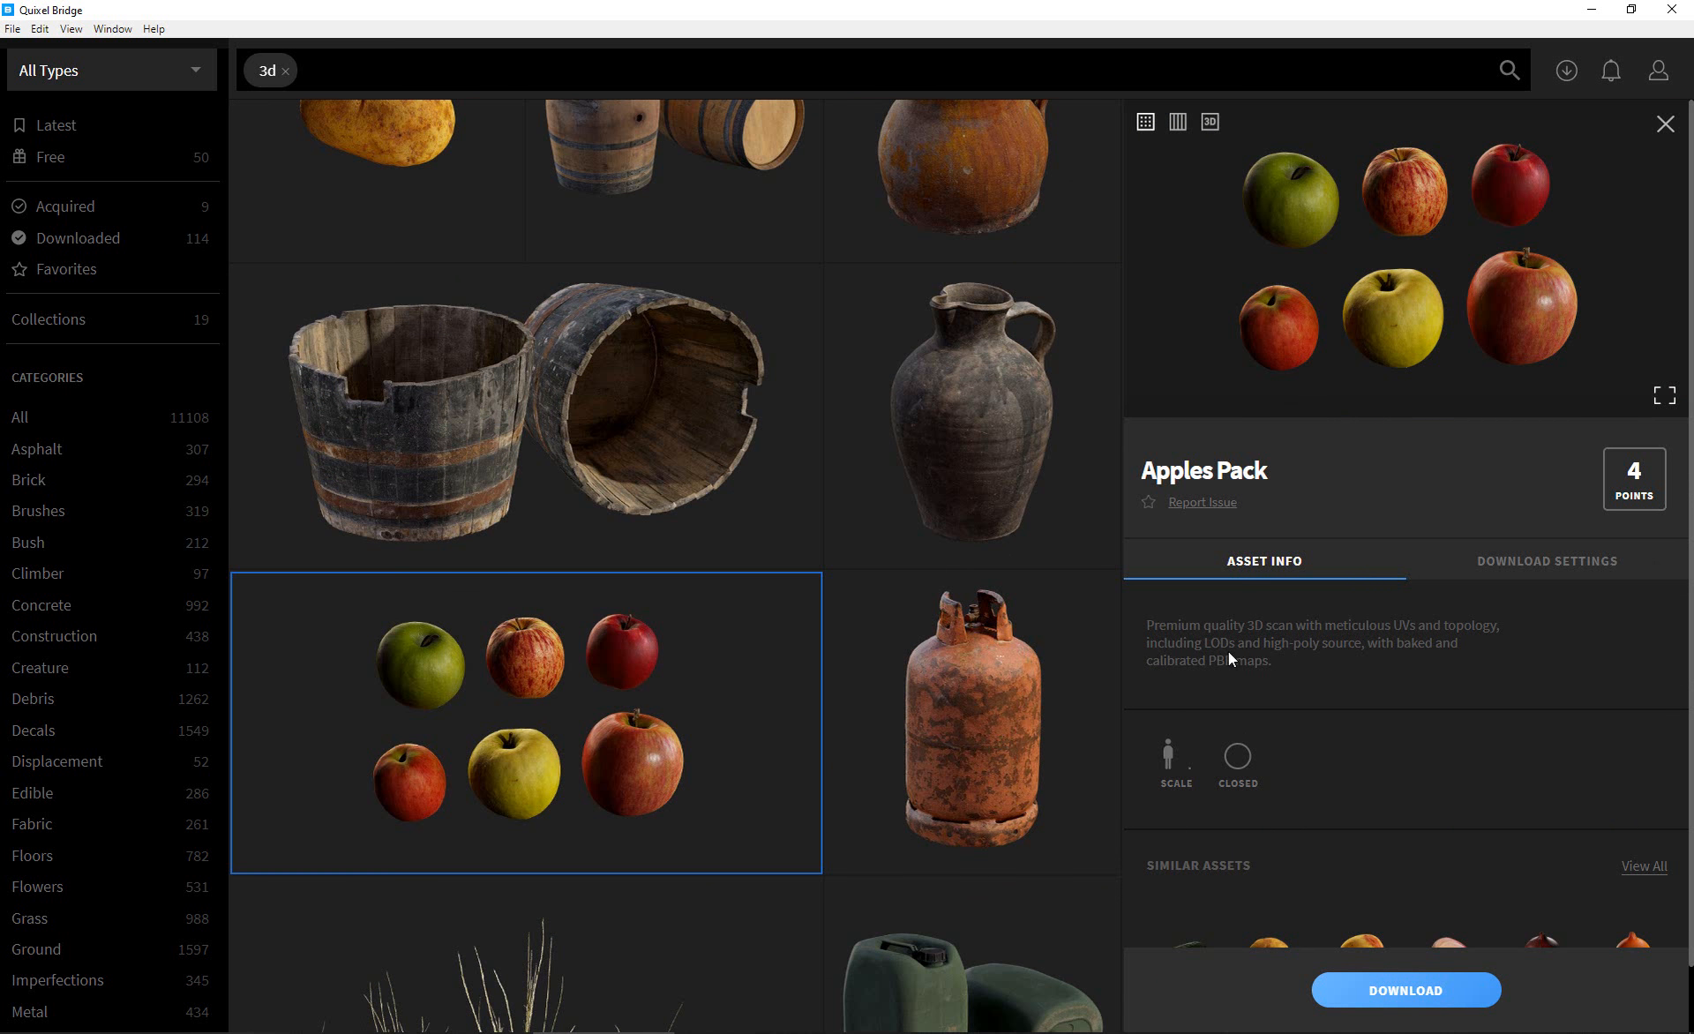
{"action": "mouse_move", "coordinate": [1227, 660]}
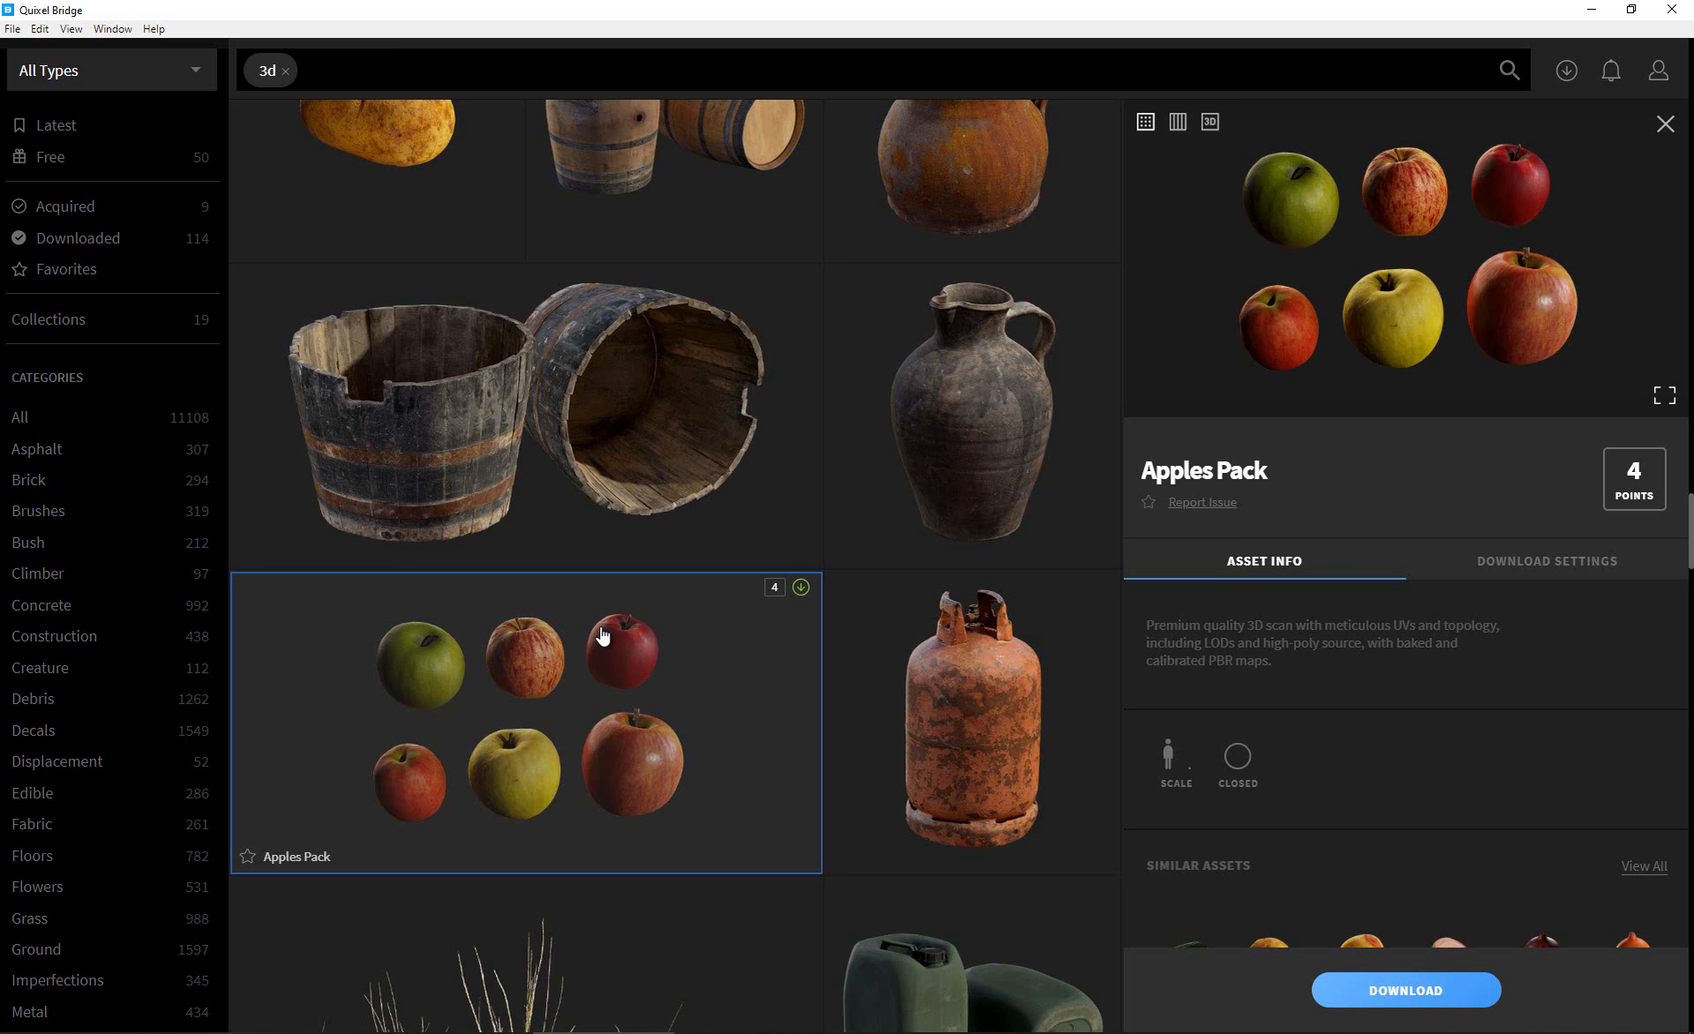
{"action": "mouse_move", "coordinate": [604, 635]}
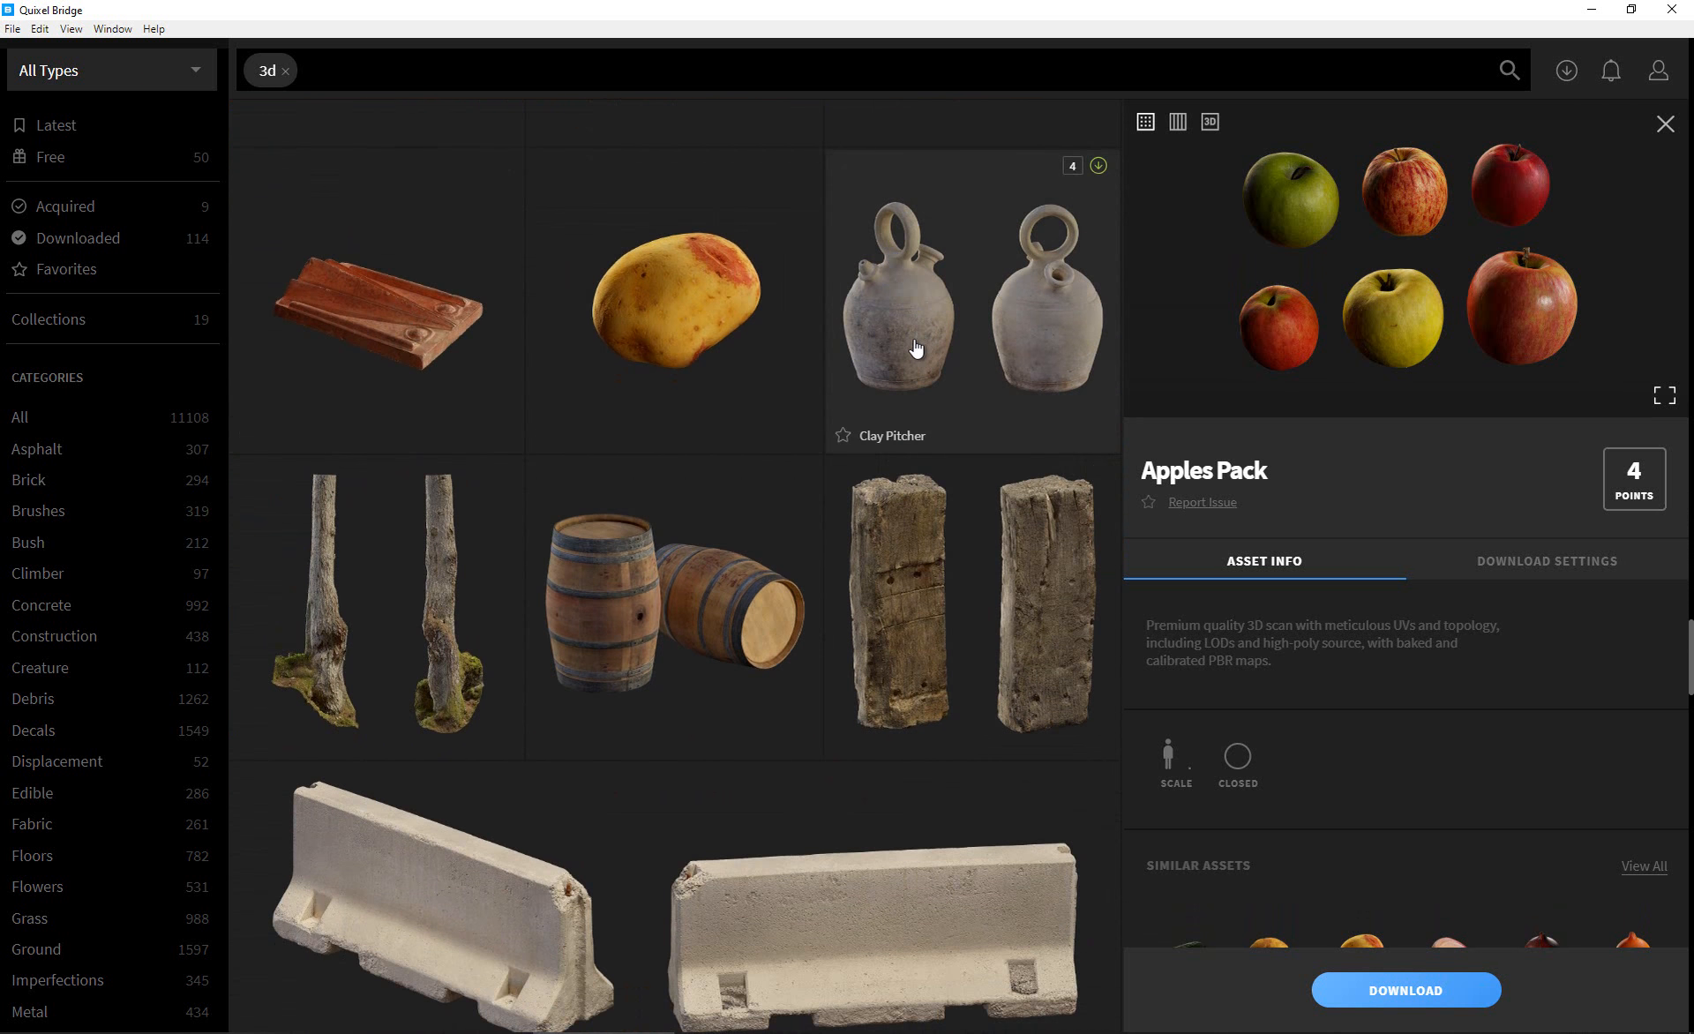
Scroll the 3D catalogue past the Apples Pack through pipes, wooden plates and concrete blocks.
{"action": "scroll", "scroll_direction": "down", "scroll_amount": 3}
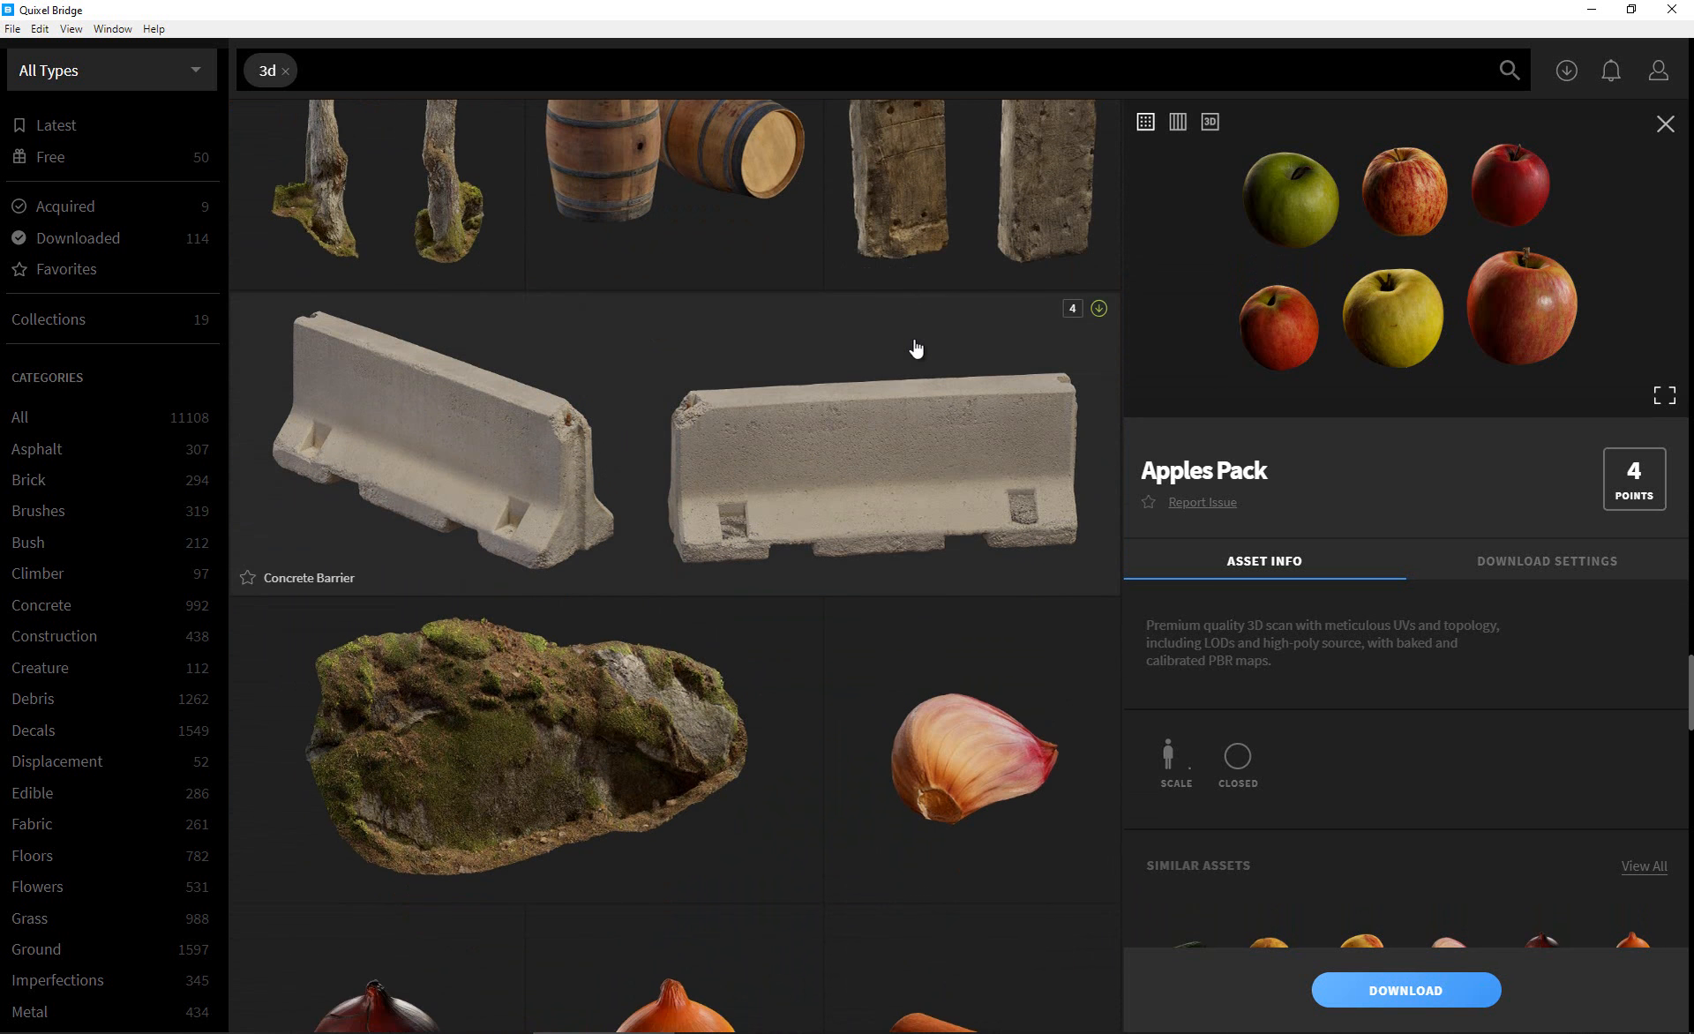
{"action": "scroll", "scroll_direction": "down", "scroll_amount": 3}
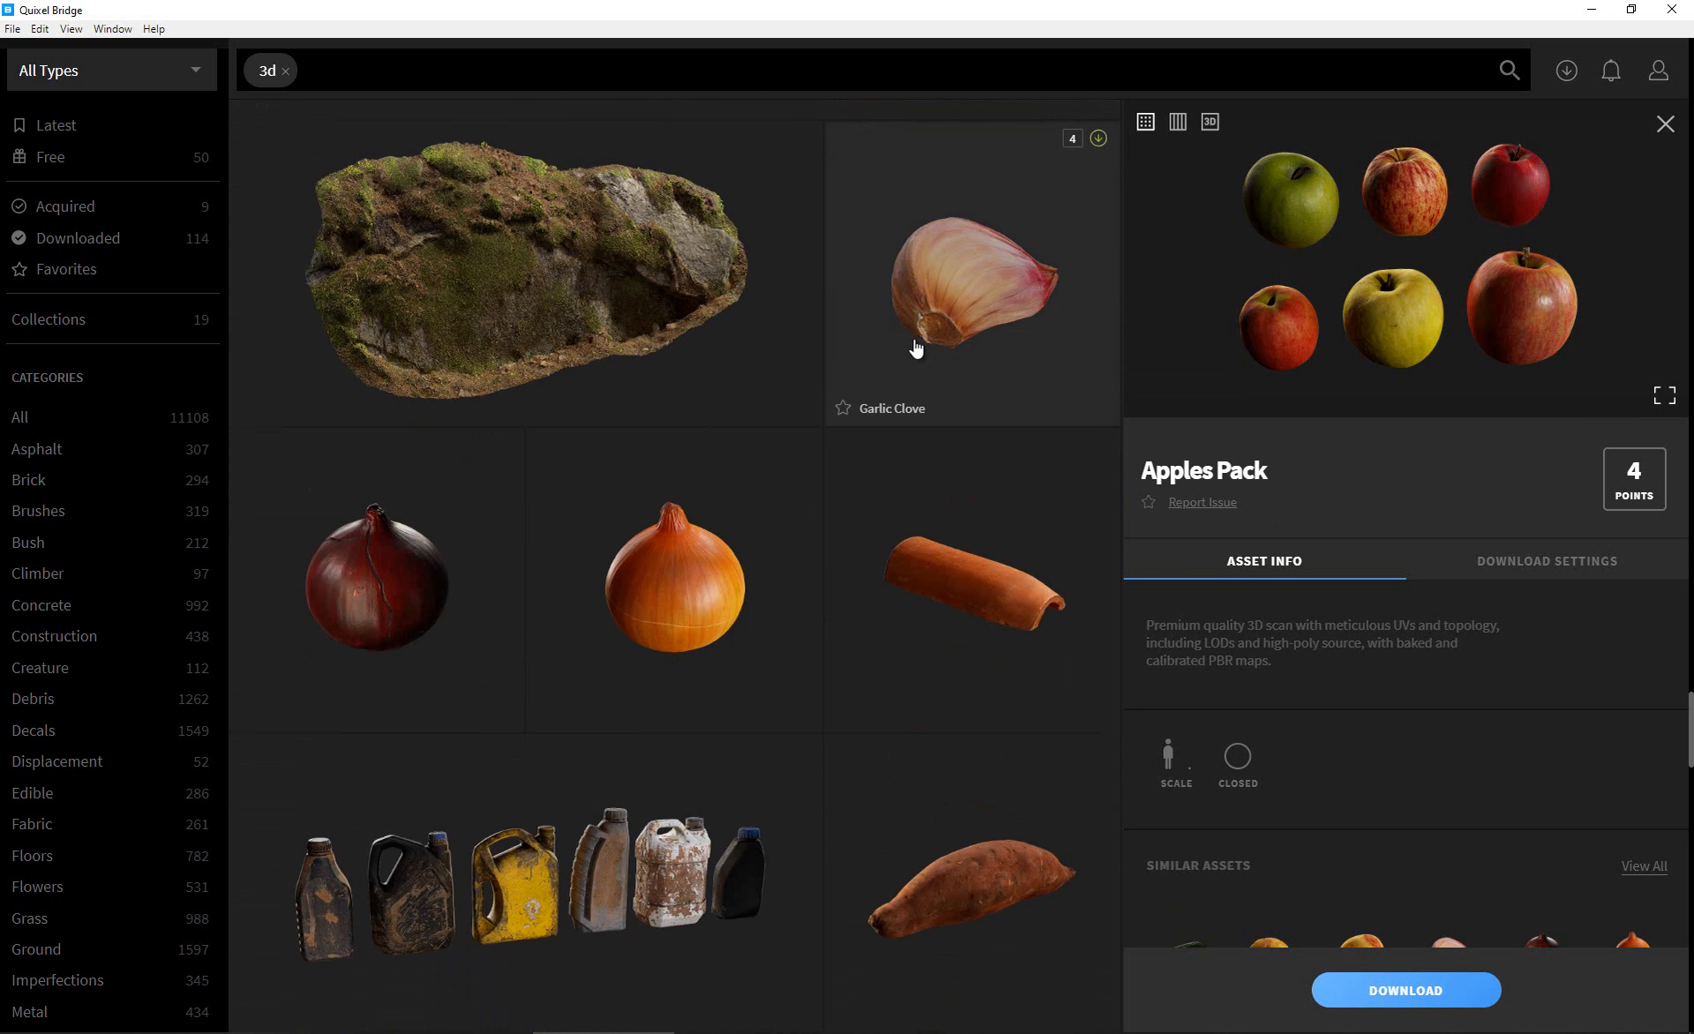
{"action": "scroll", "scroll_direction": "down", "scroll_amount": 3}
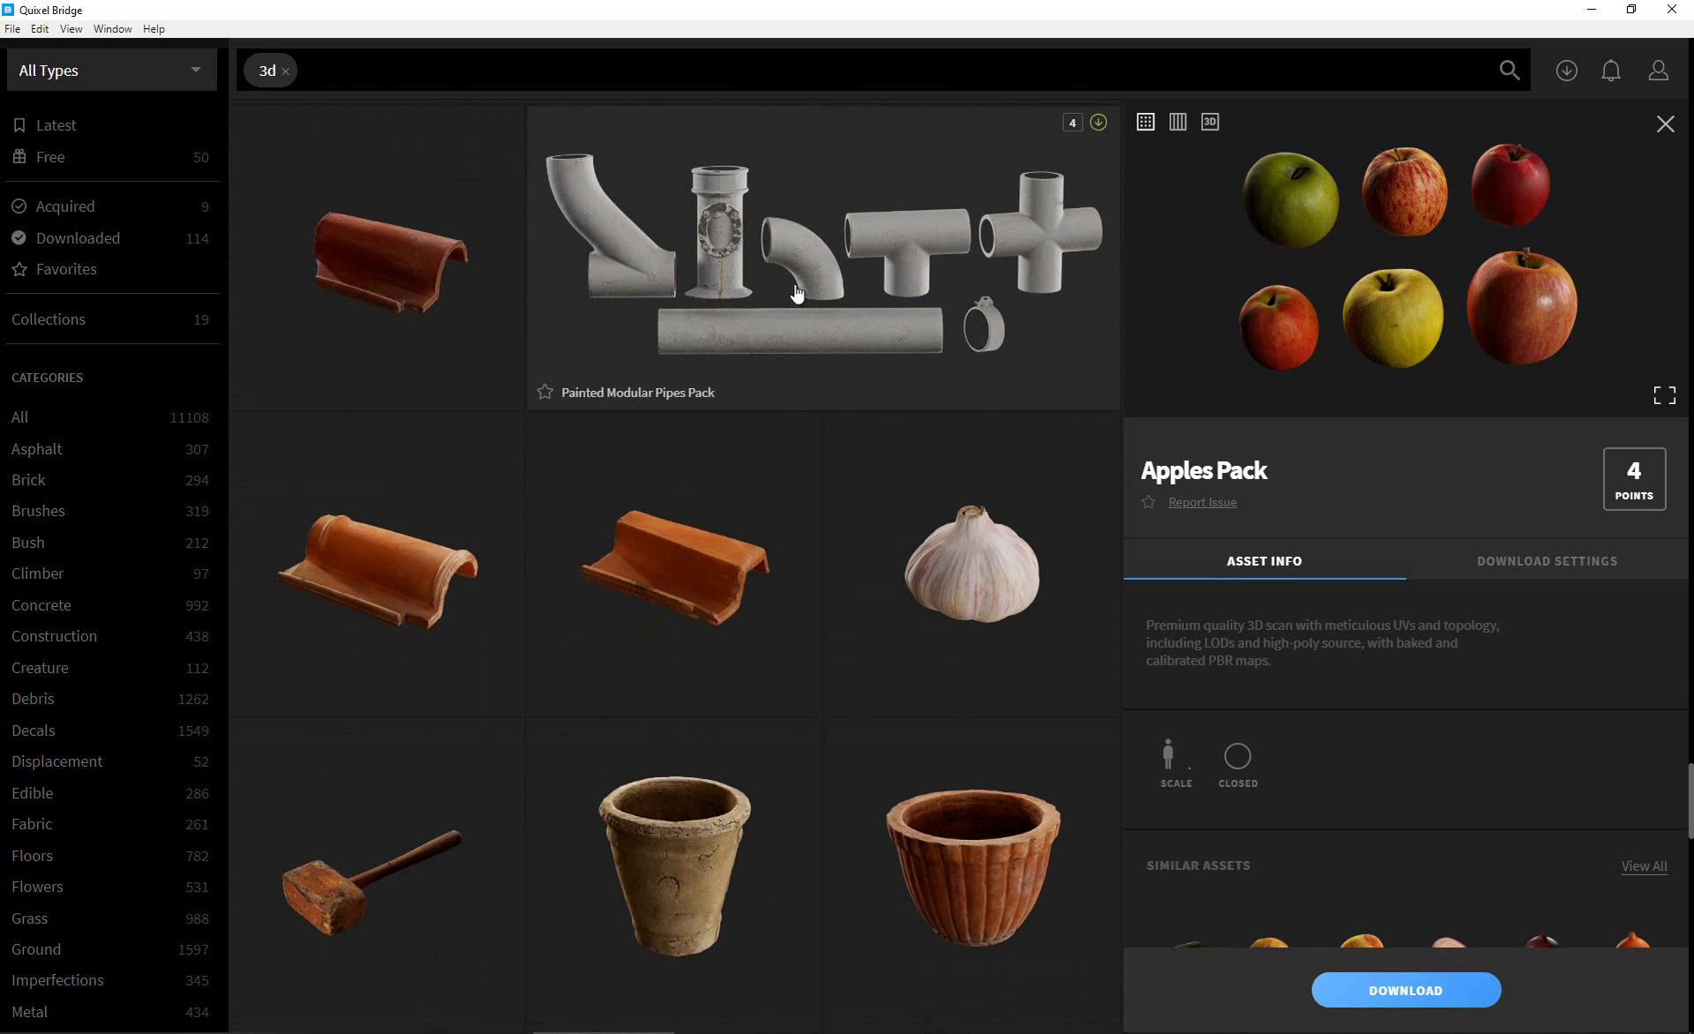
{"action": "scroll", "scroll_direction": "down", "scroll_amount": 3}
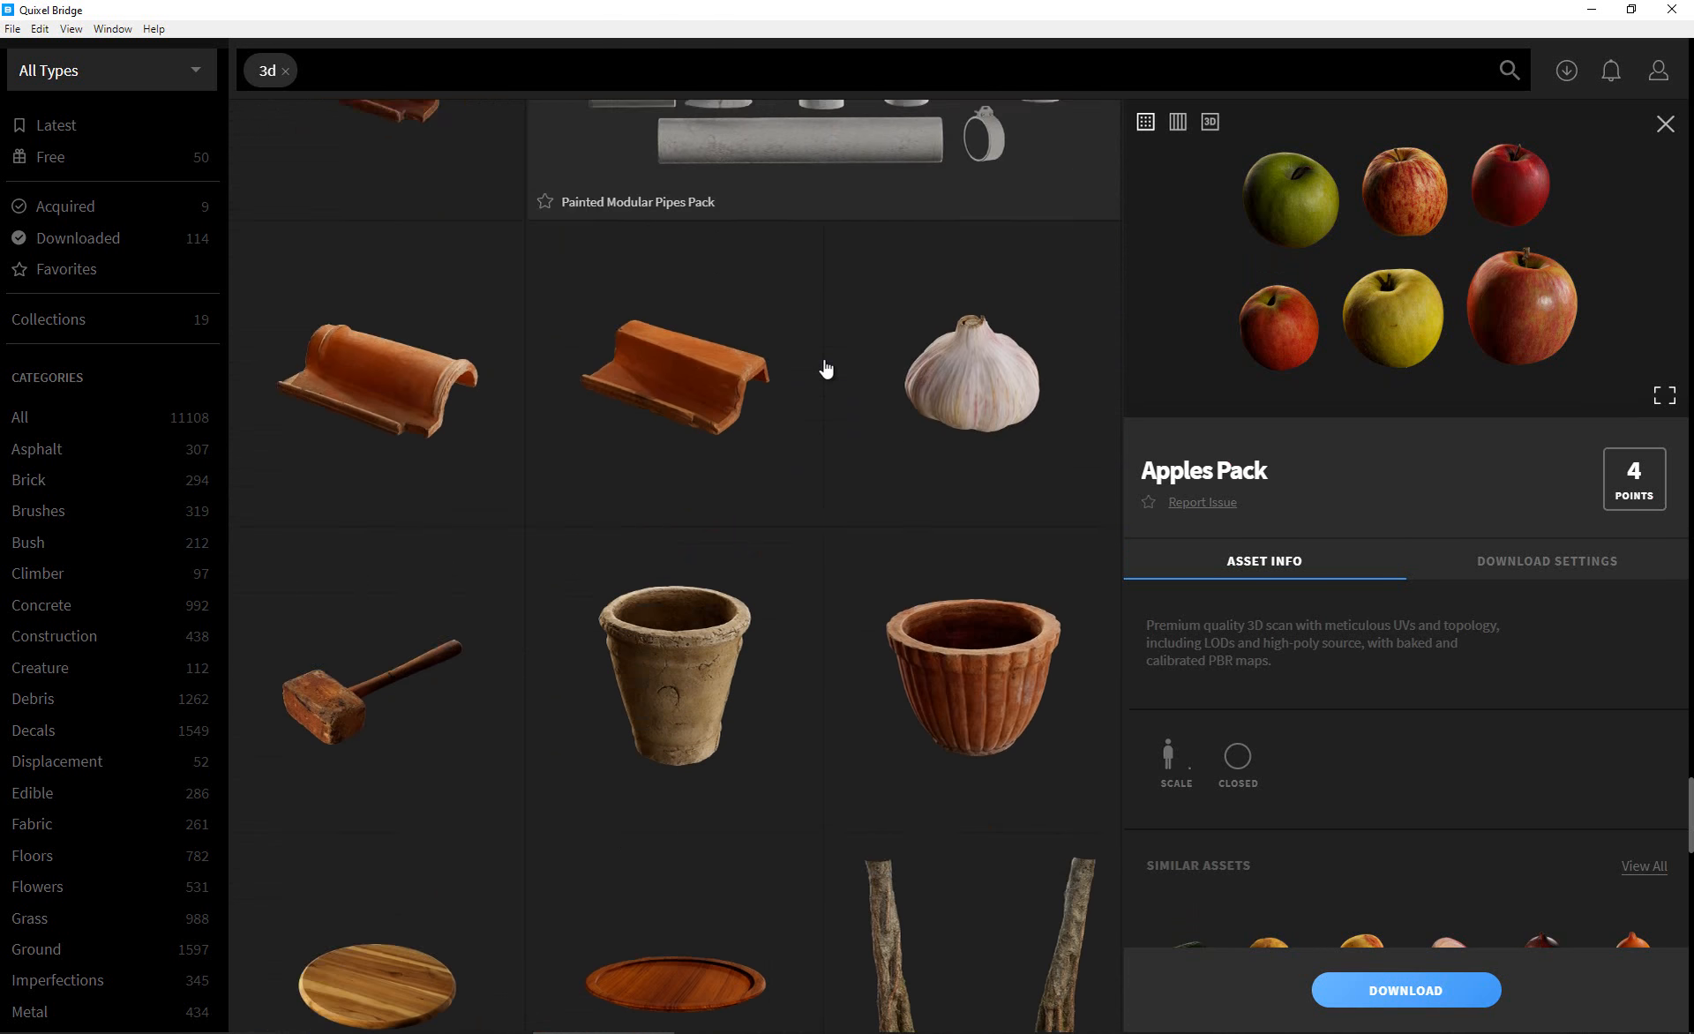
{"action": "scroll", "scroll_direction": "down", "scroll_amount": 3}
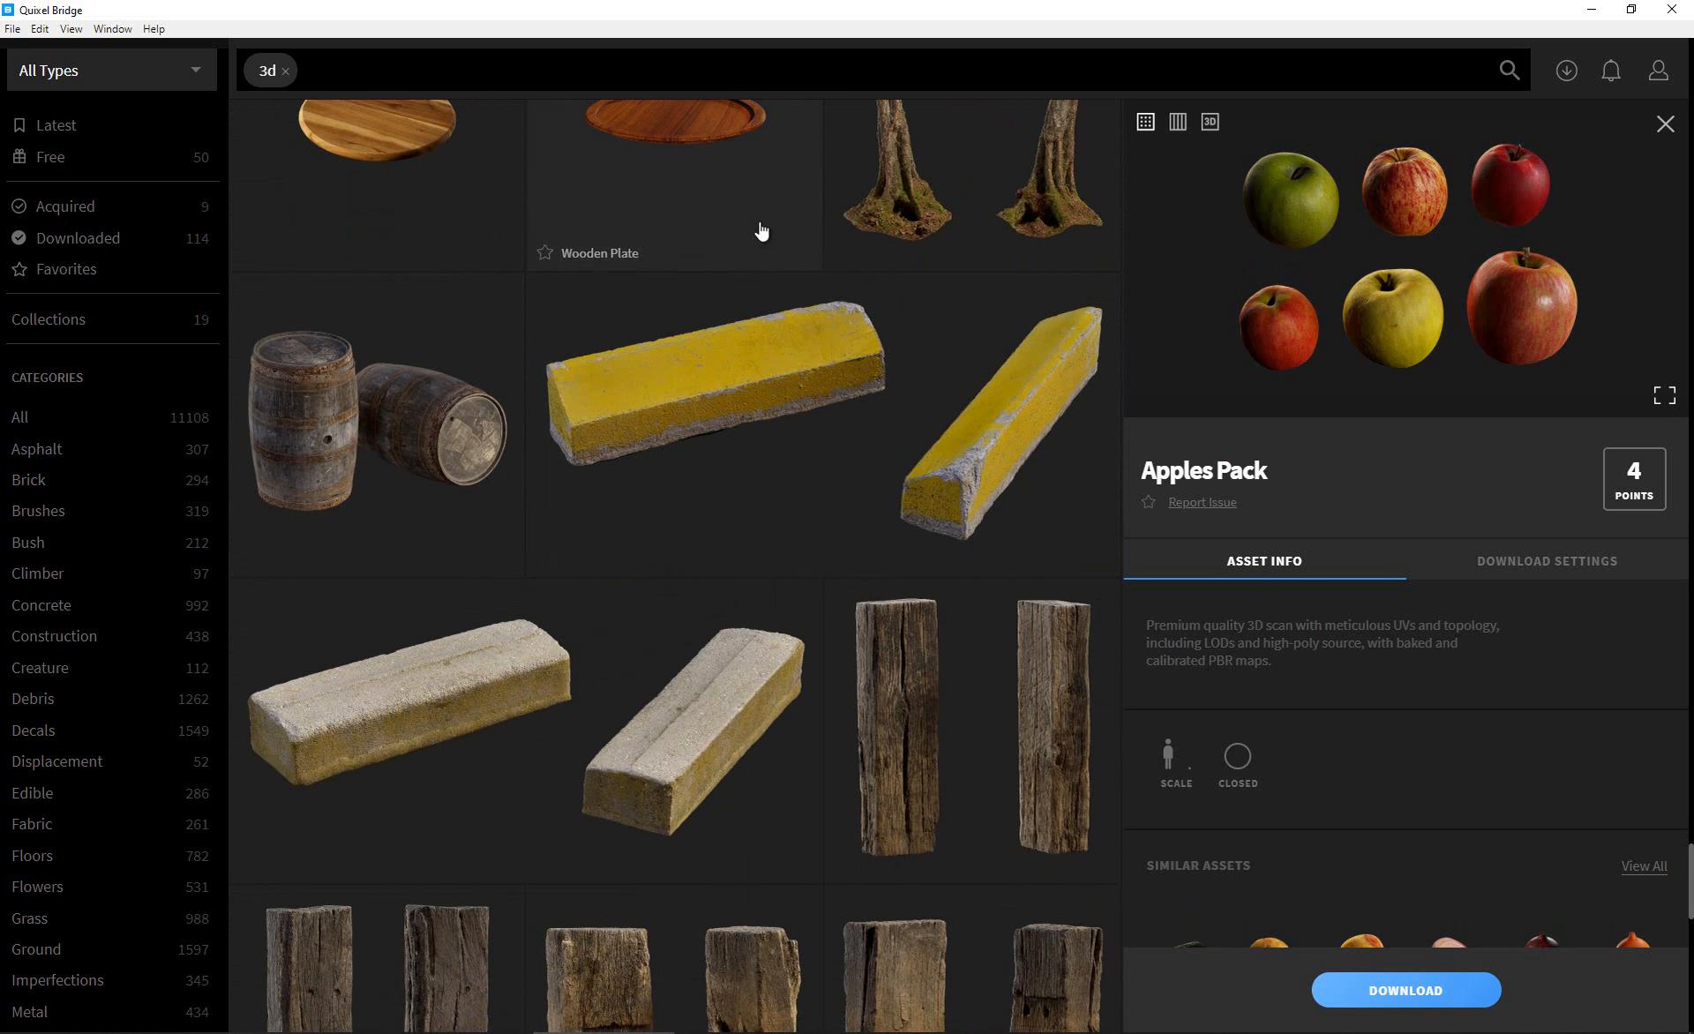